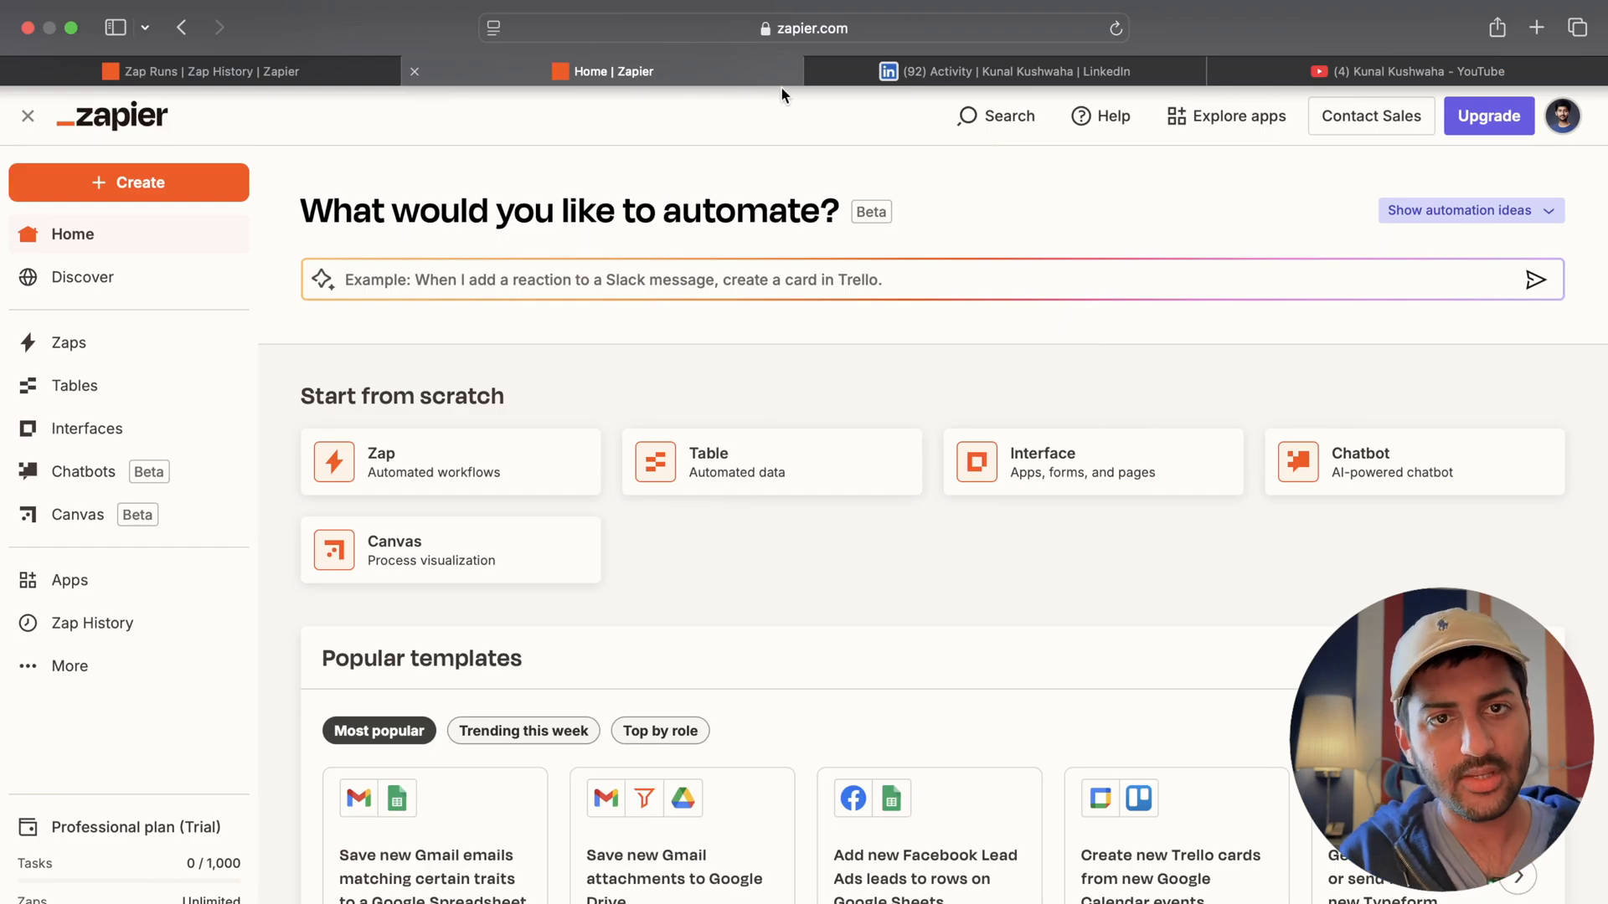
mouse_move(876, 723)
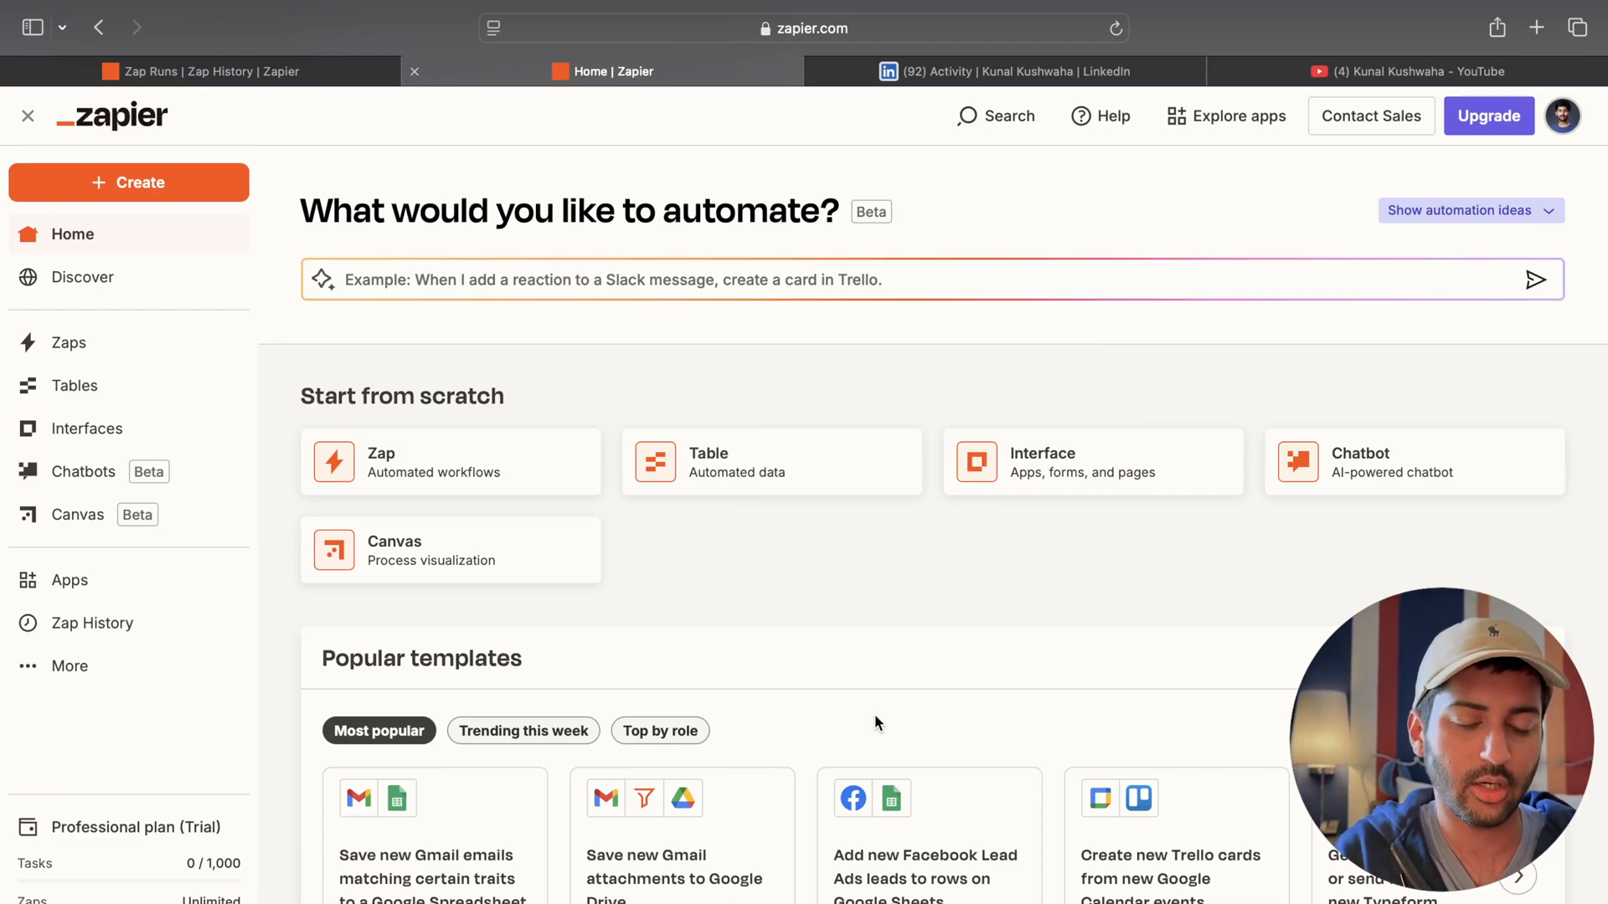
mouse_move(380, 467)
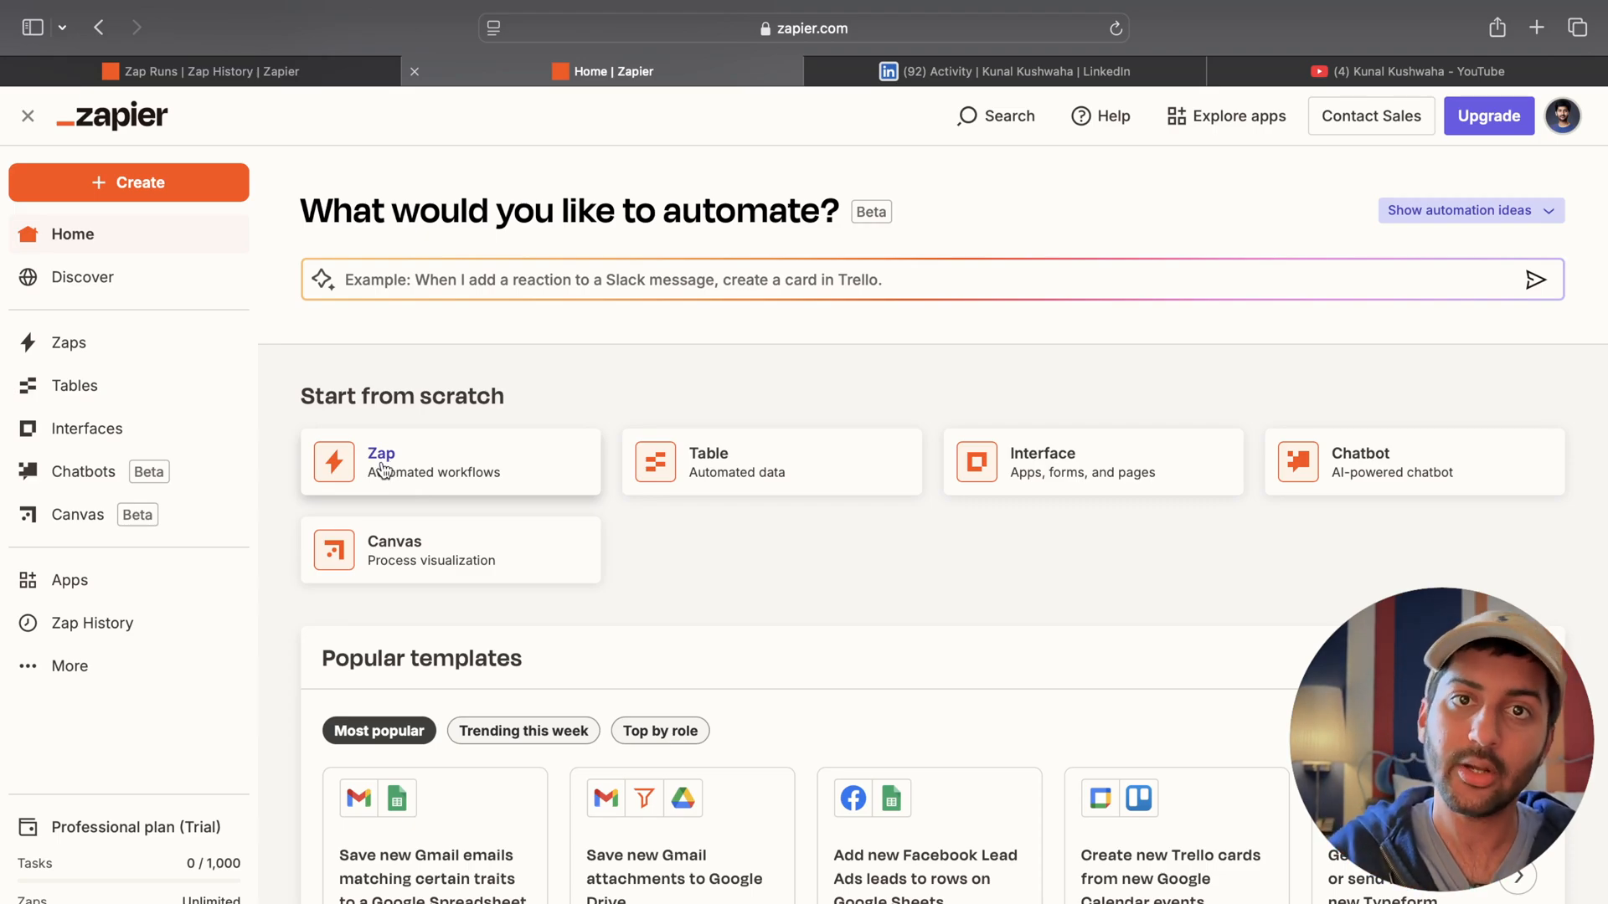
mouse_move(469, 480)
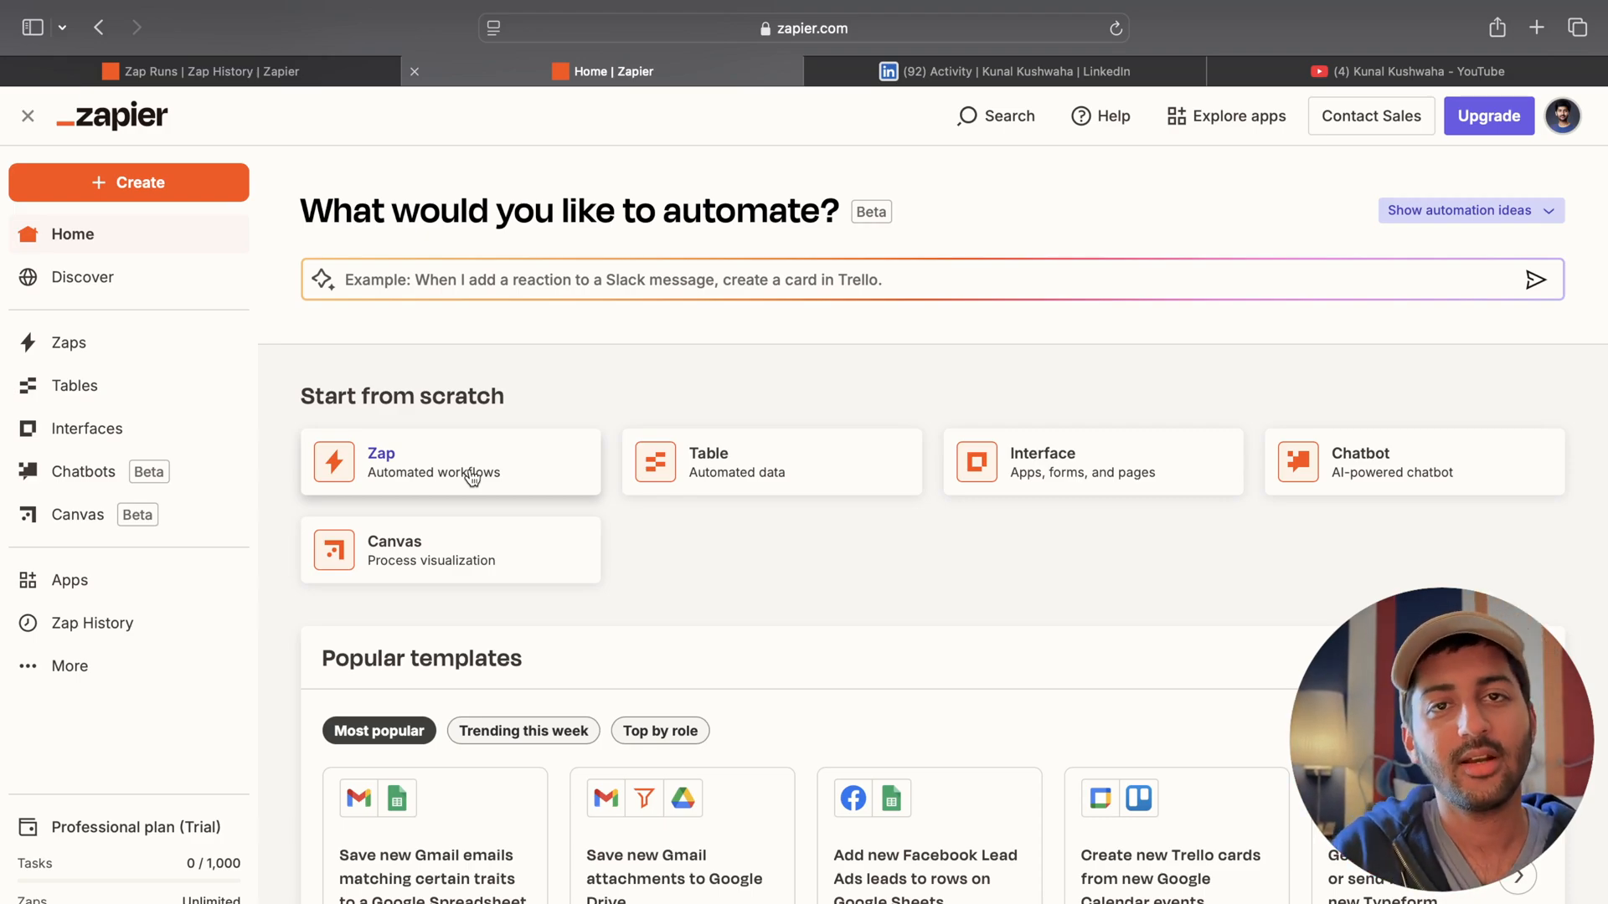
mouse_move(796, 600)
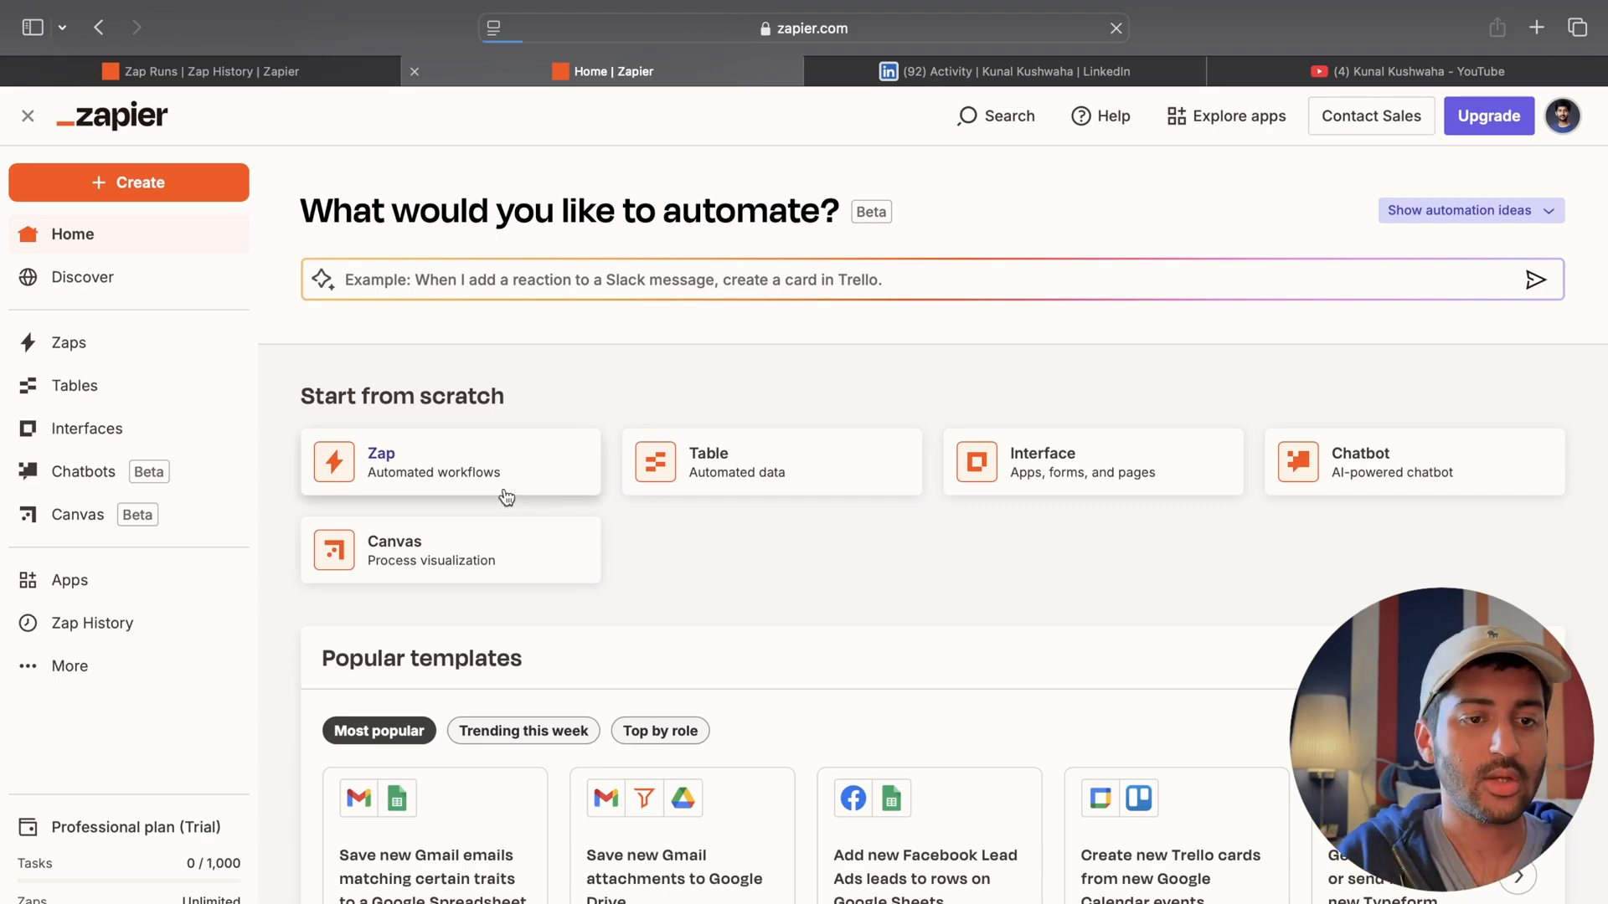
Step: Start a Zap from scratch and ask Copilot to post on LinkedIn when a video joins my YouTube playlist
left_click(450, 462)
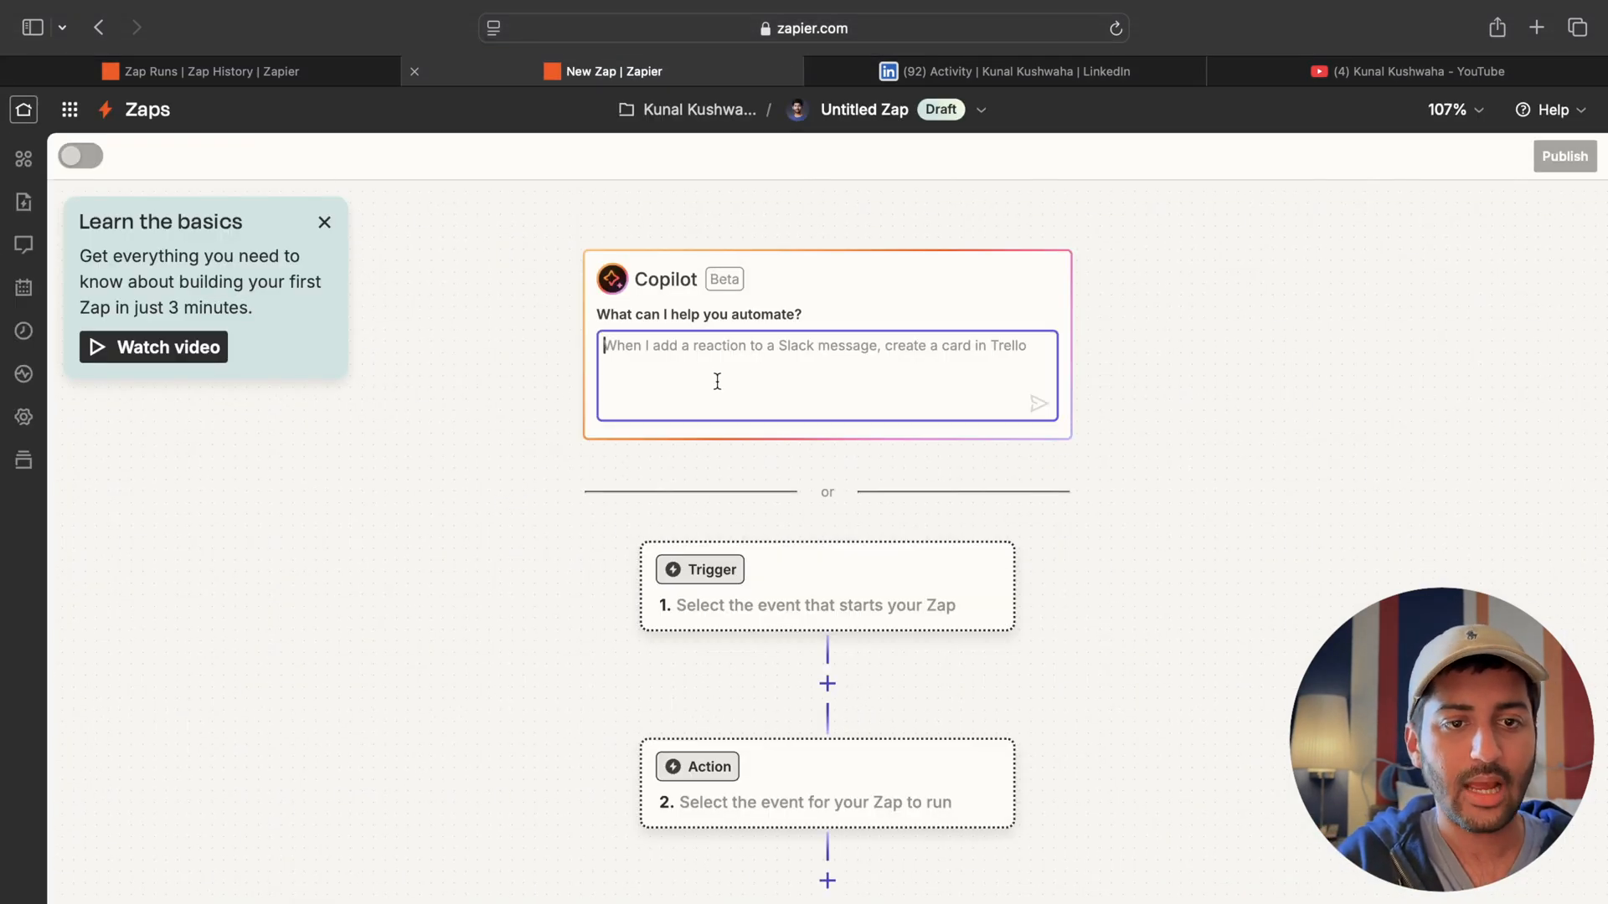
type("when i add a new")
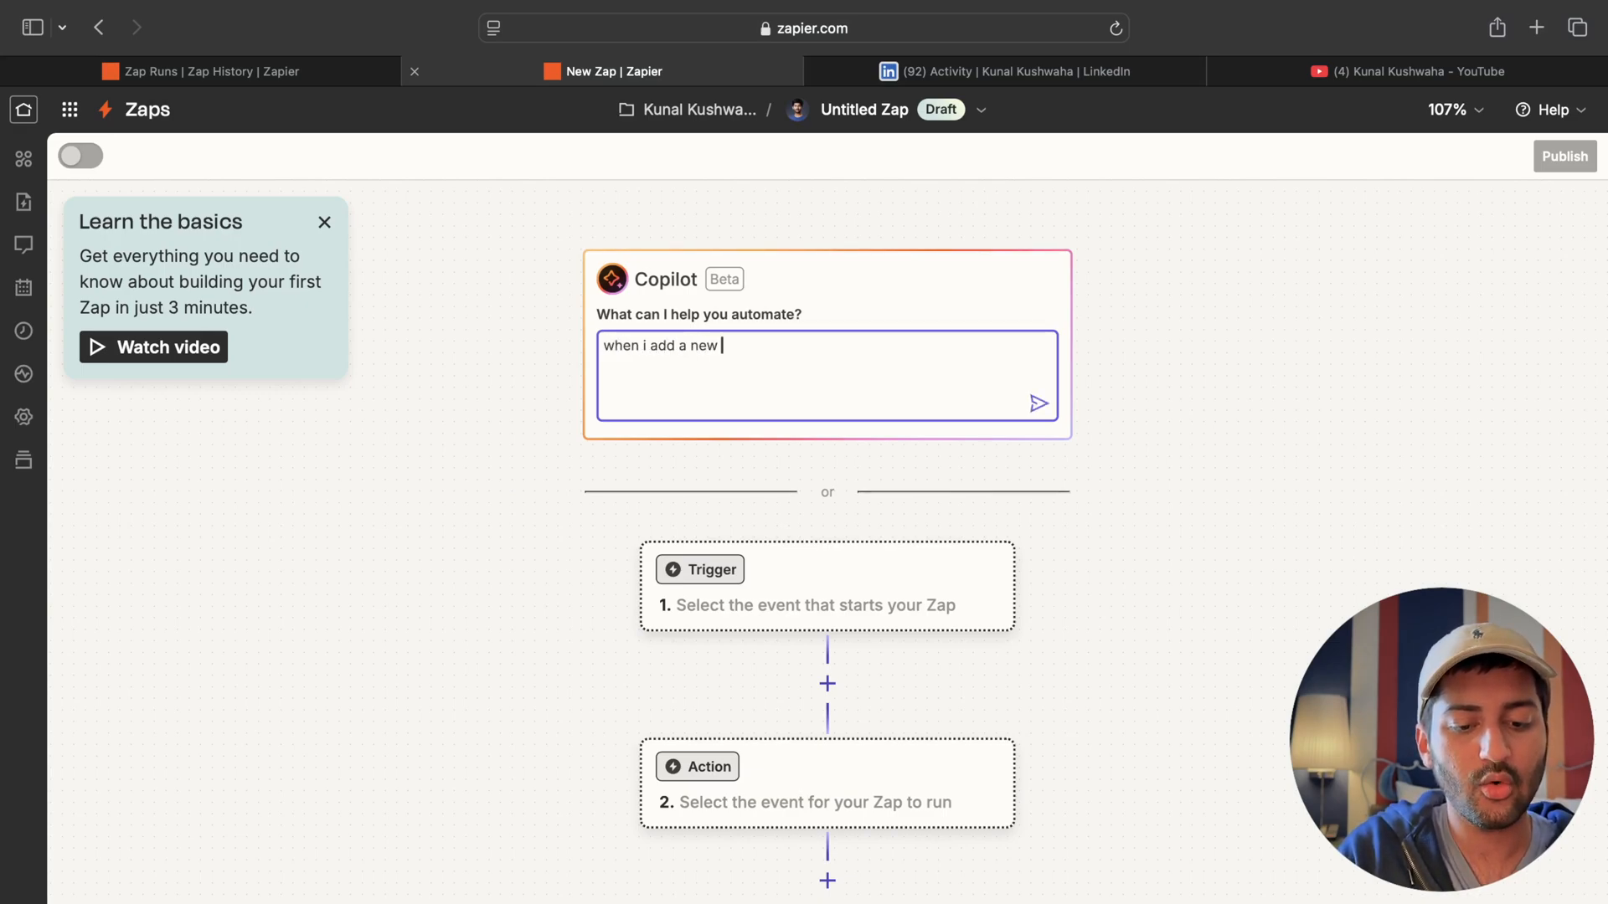
type("video in my")
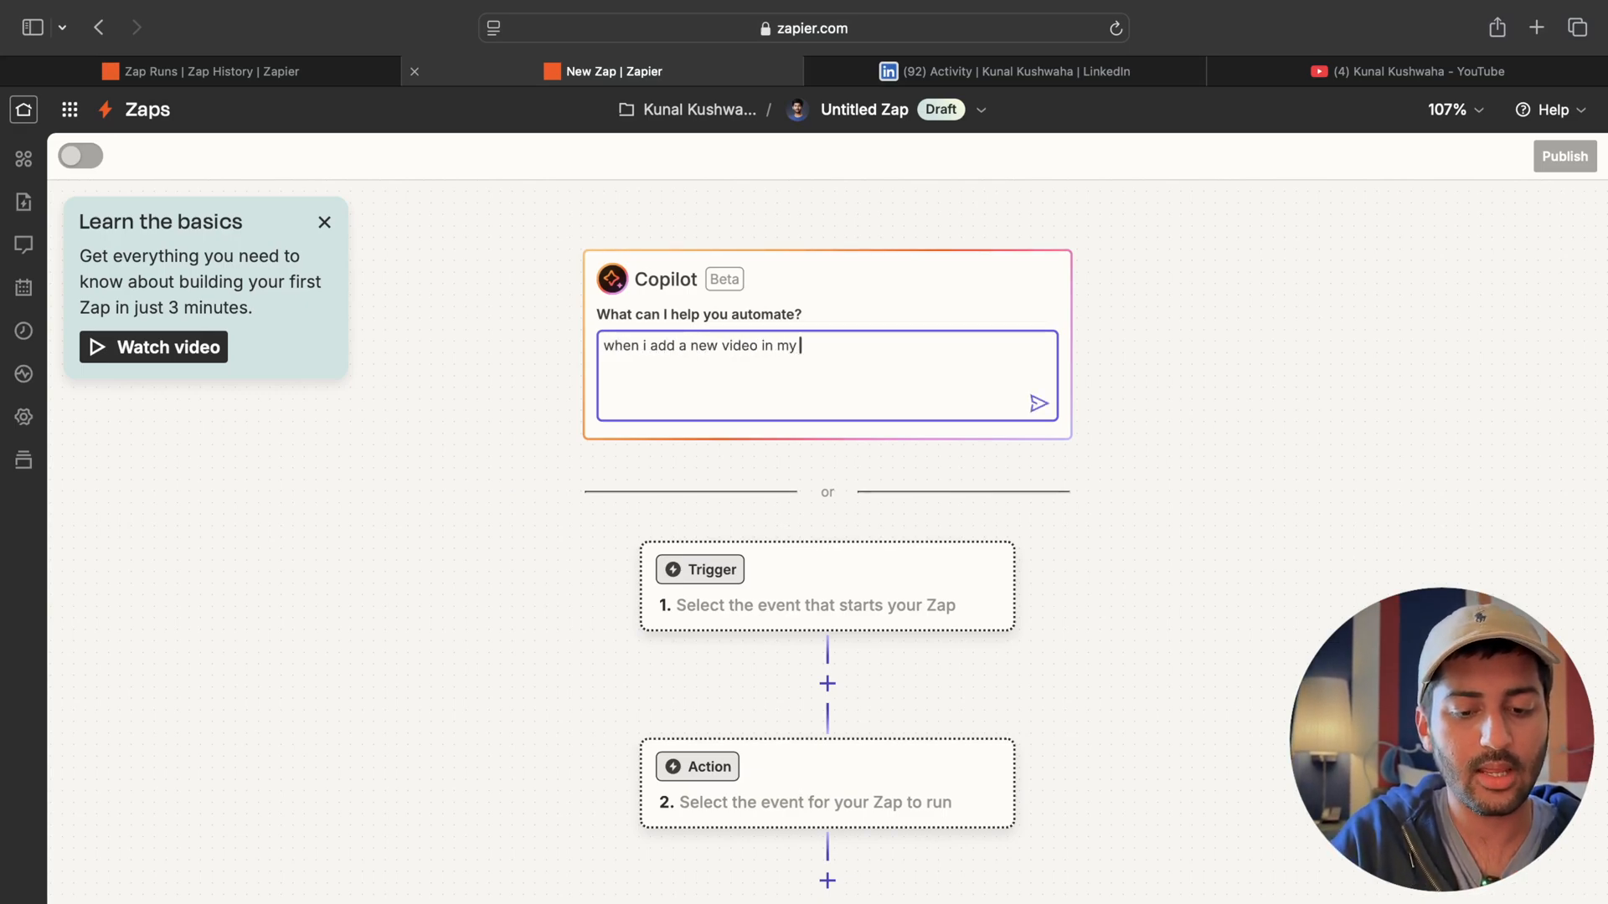
type("youtube playlist, s")
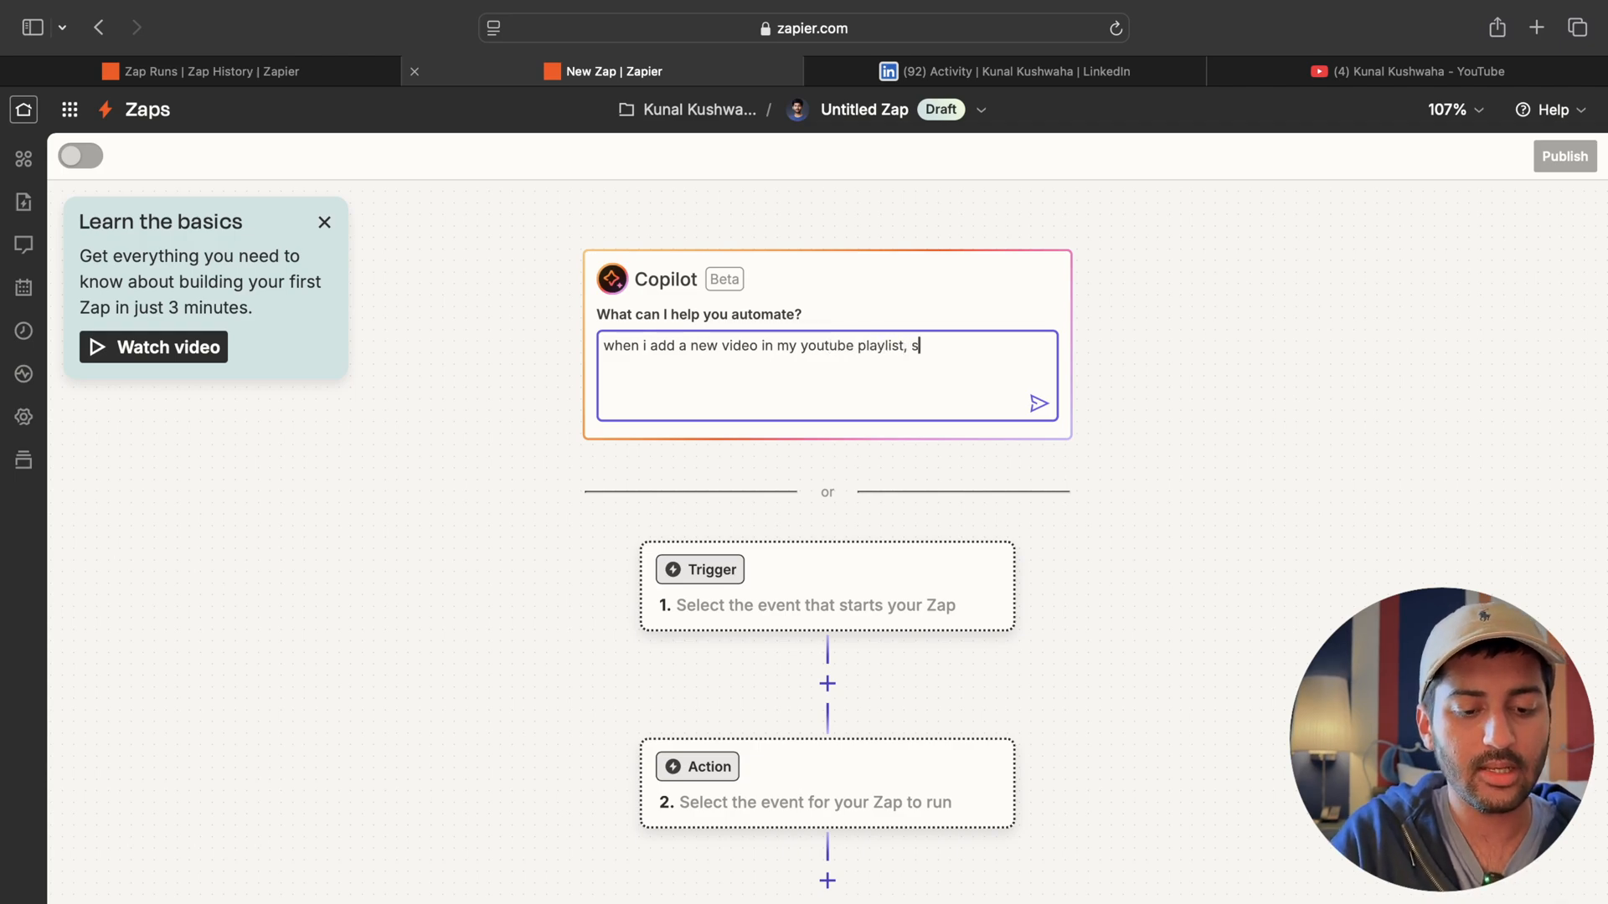
type("end a post on")
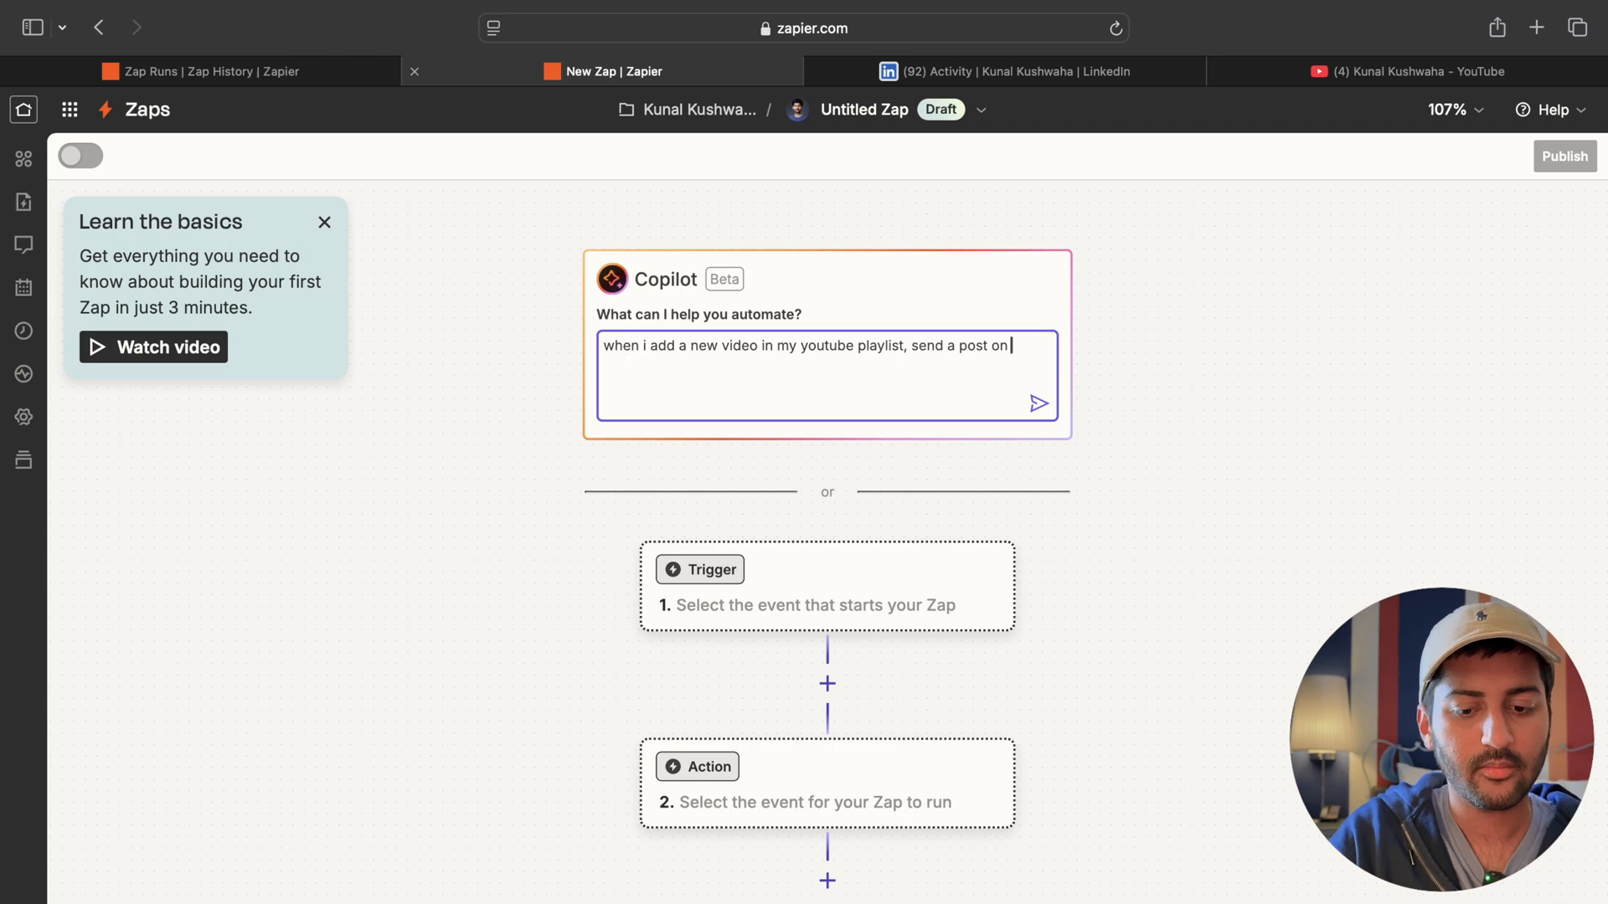
type("linkedin")
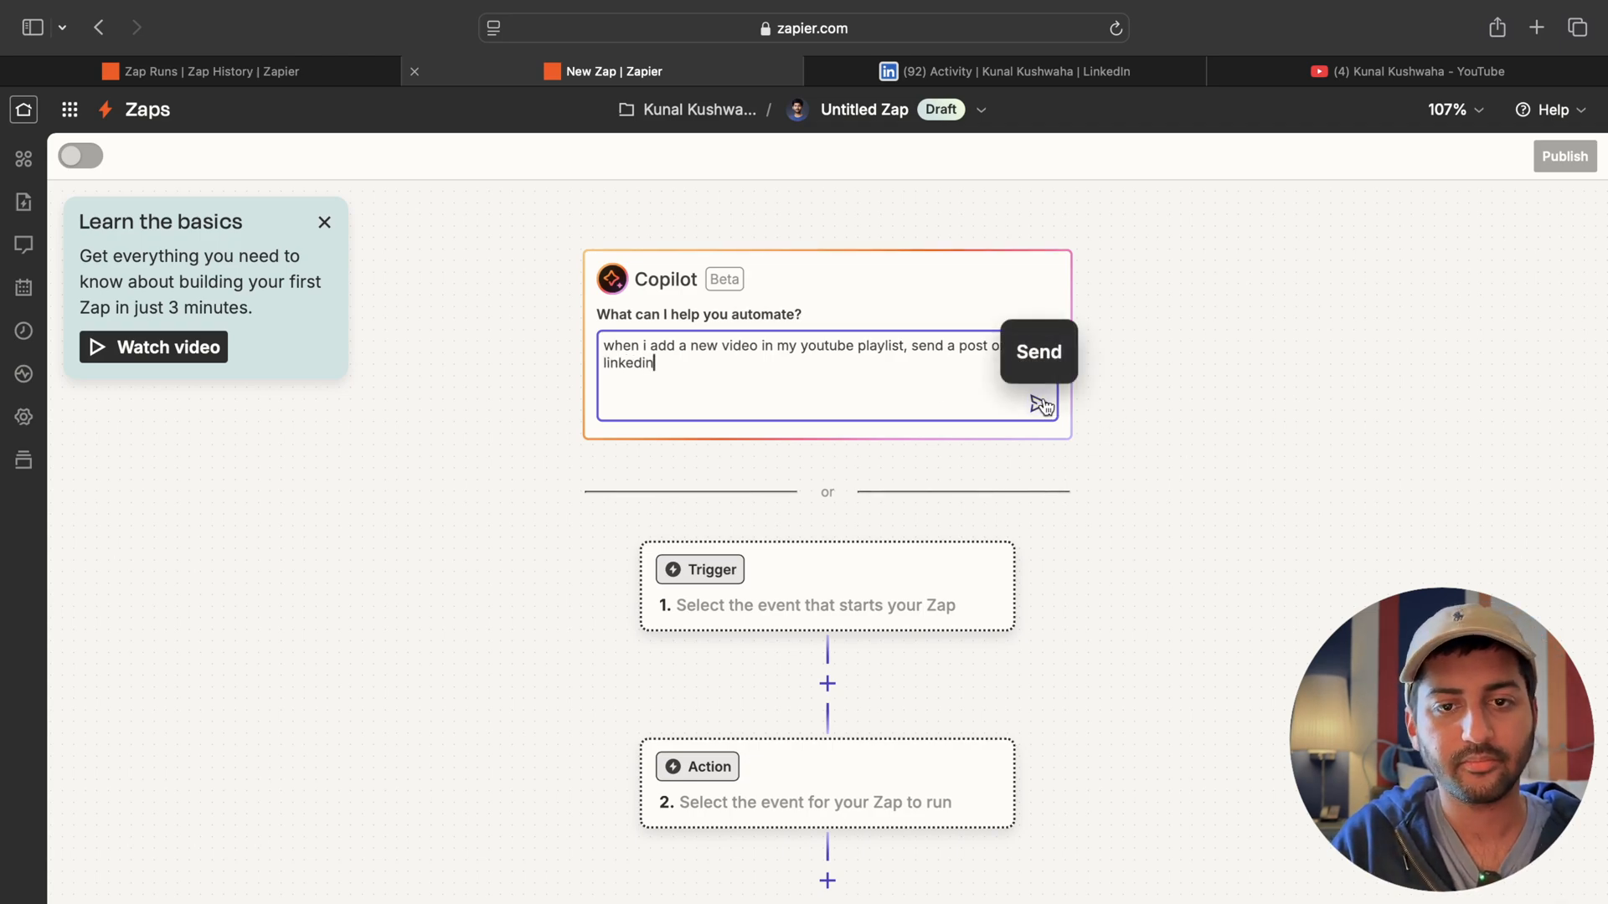
left_click(1036, 352)
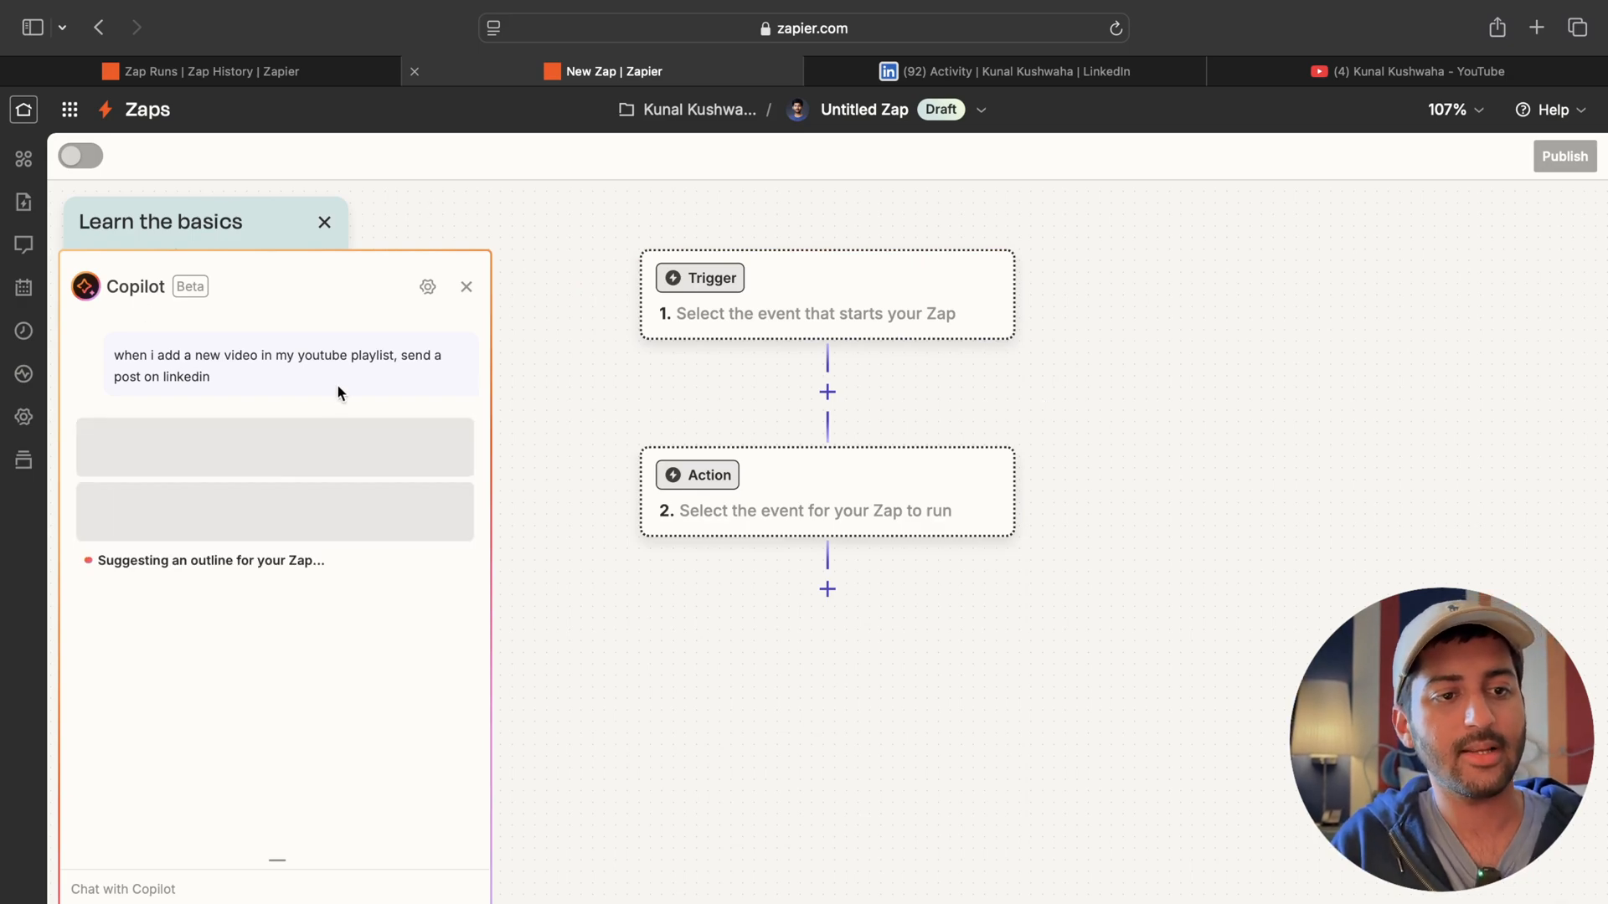
mouse_move(258, 665)
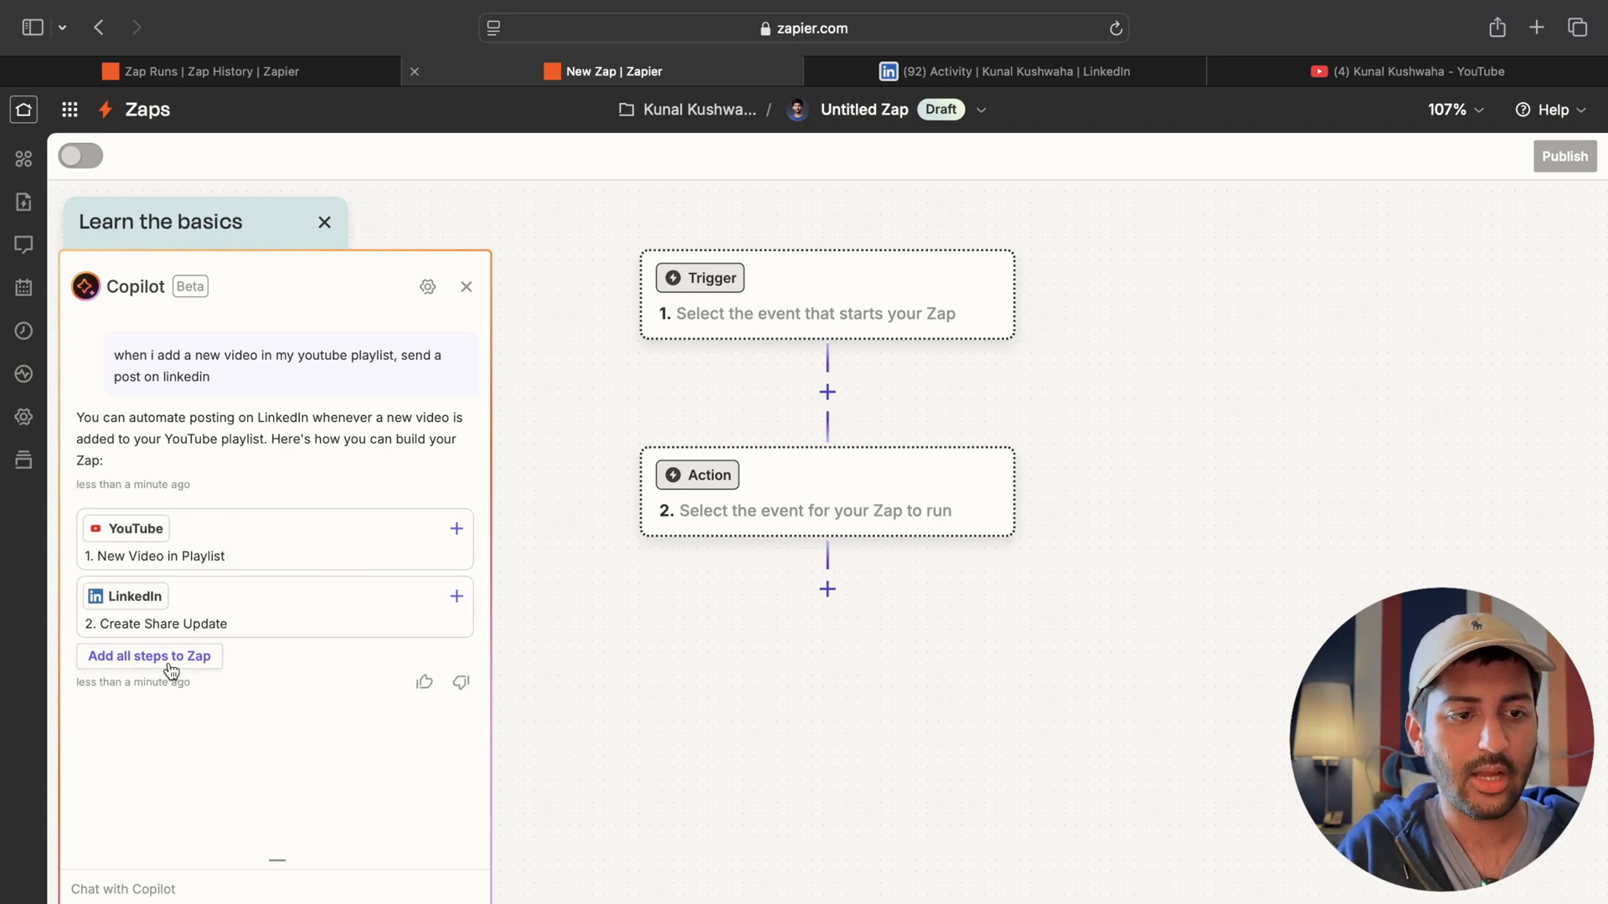
Step: Add Copilot's YouTube trigger and LinkedIn action, keep the New Video in Playlist event, and continue to Configure
left_click(149, 657)
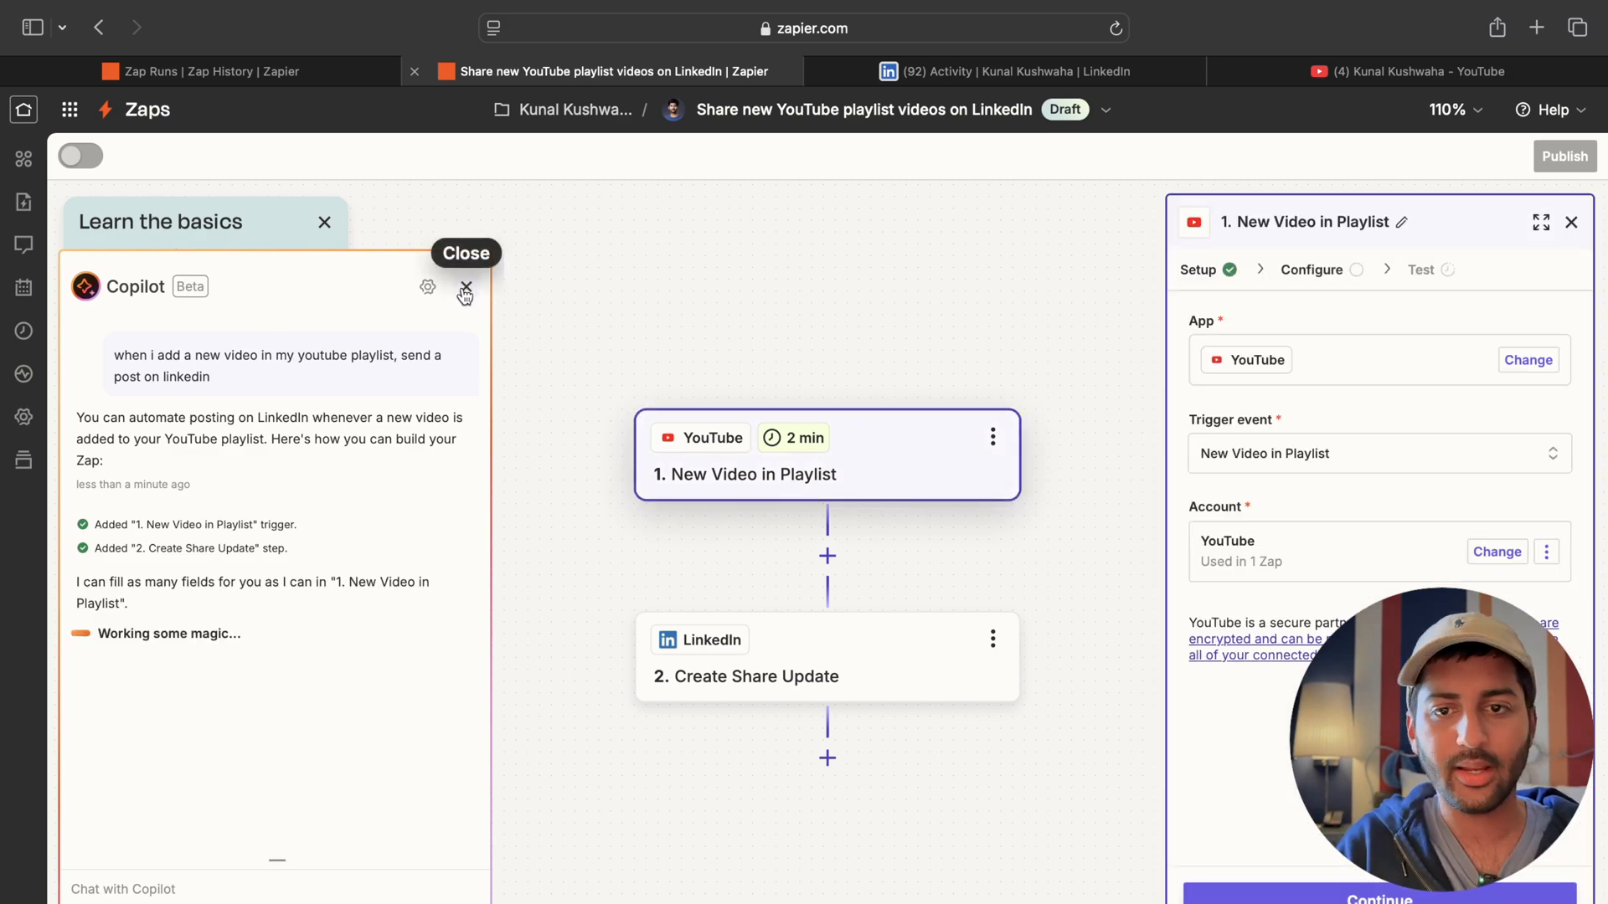
mouse_move(1362, 407)
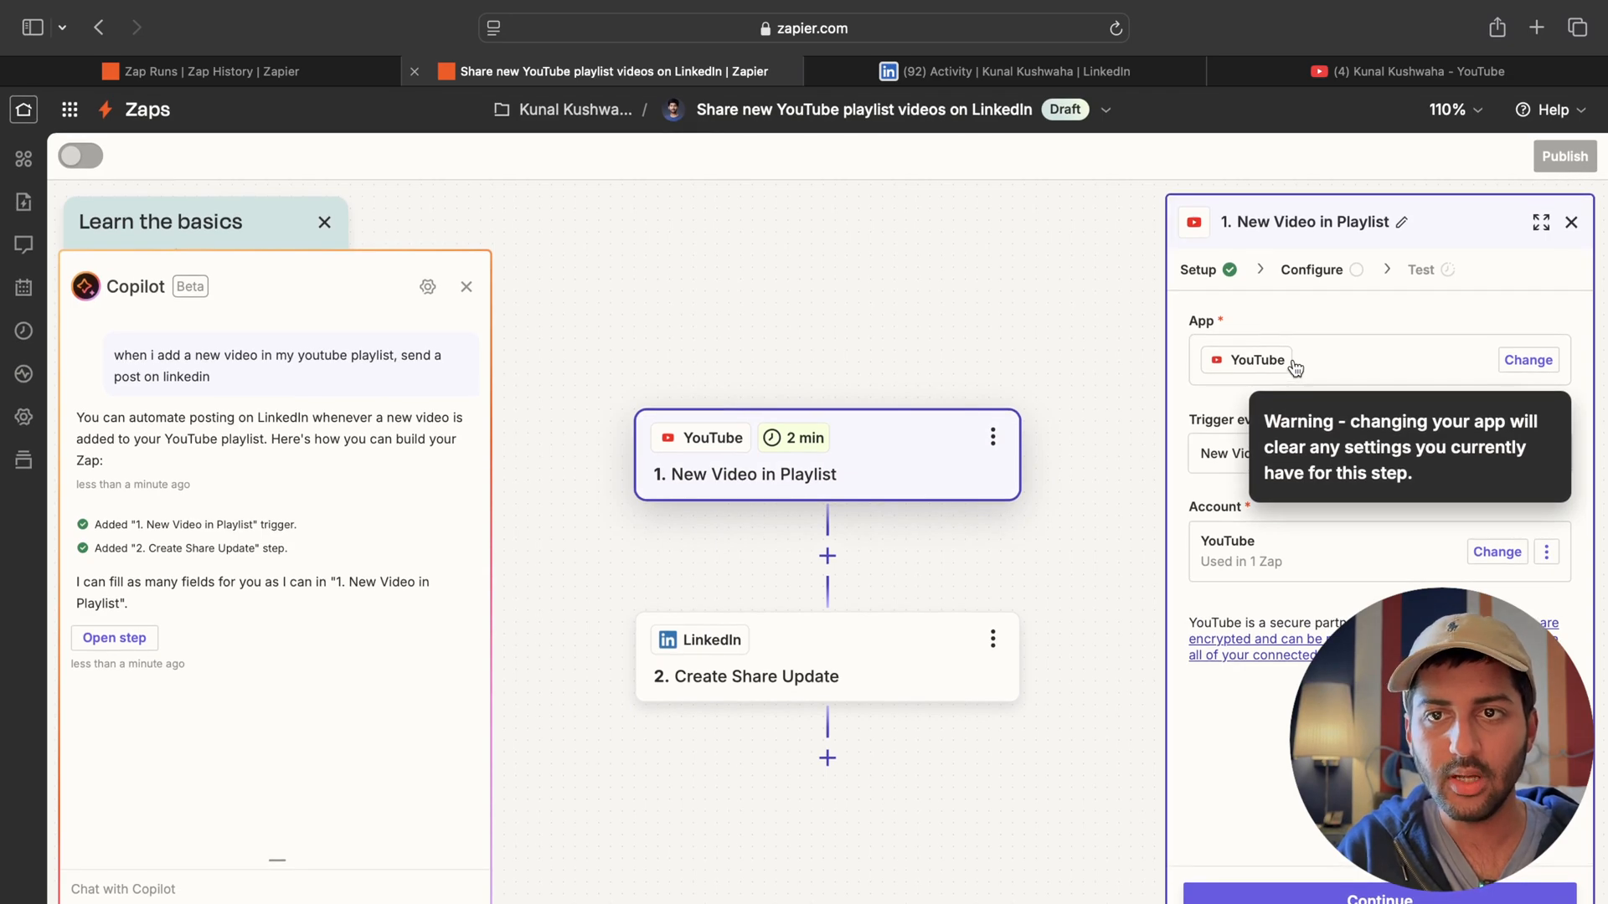
left_click(1378, 454)
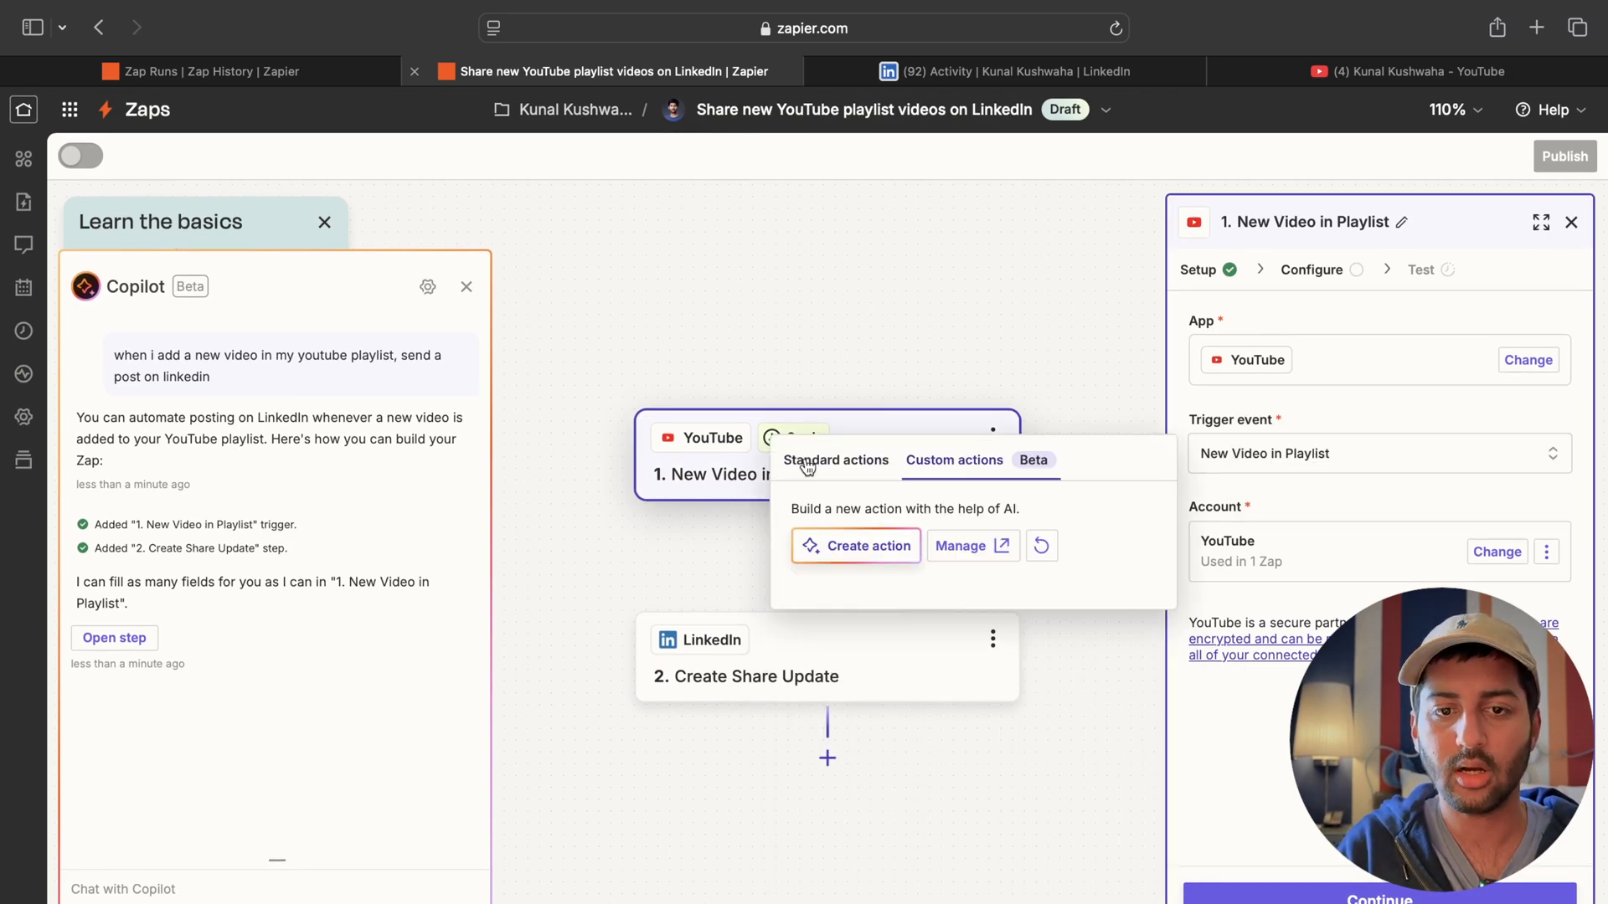
left_click(834, 459)
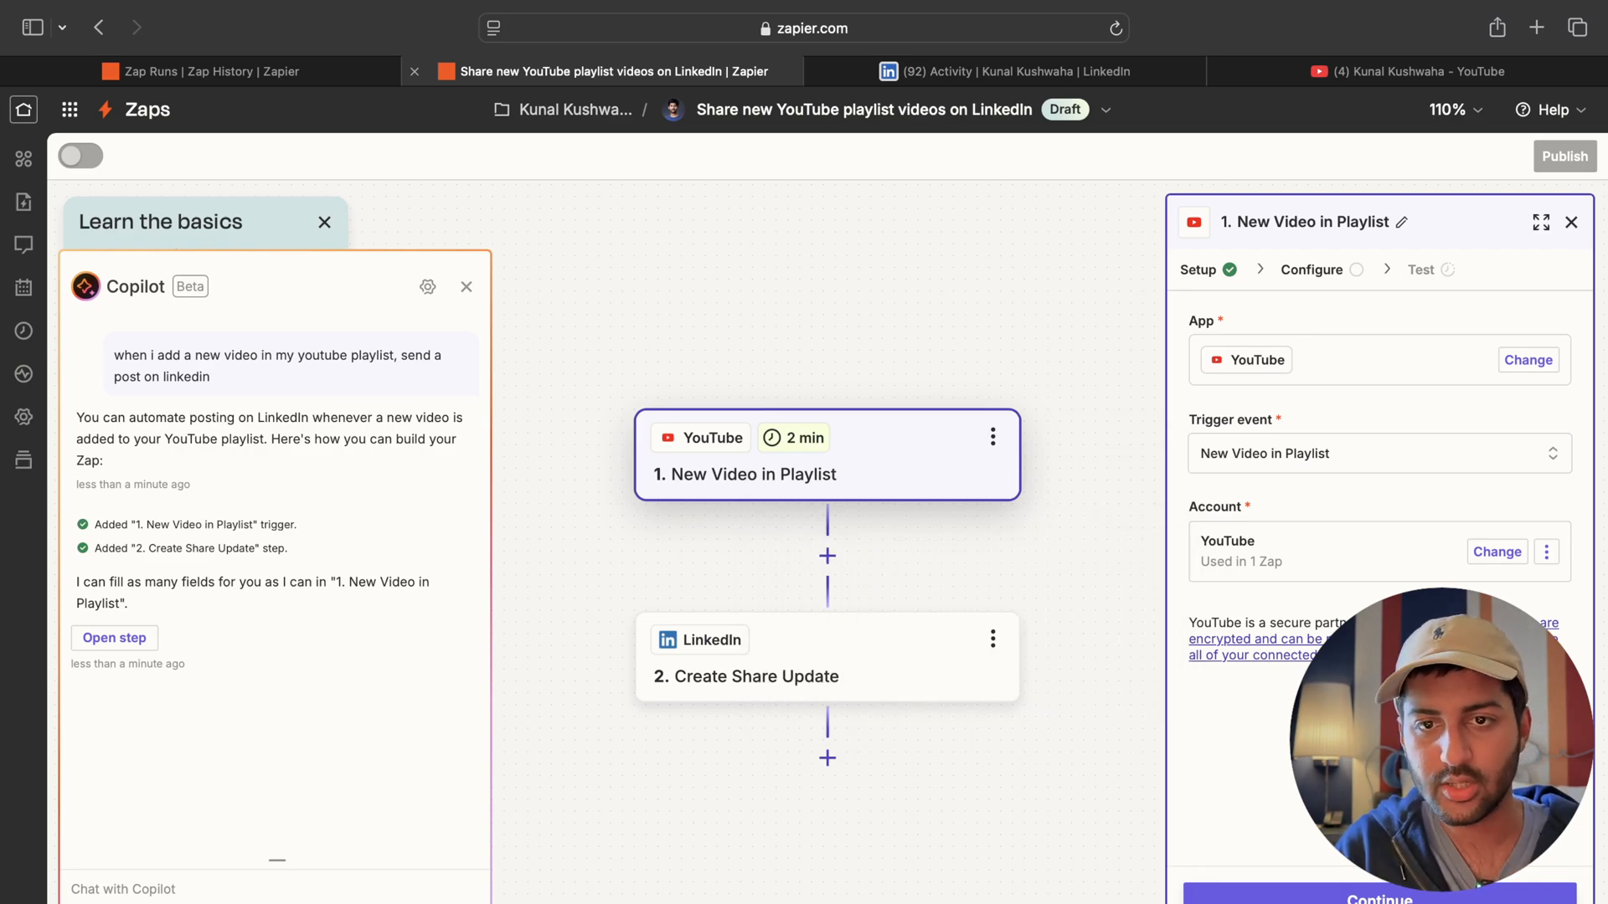
left_click(1310, 268)
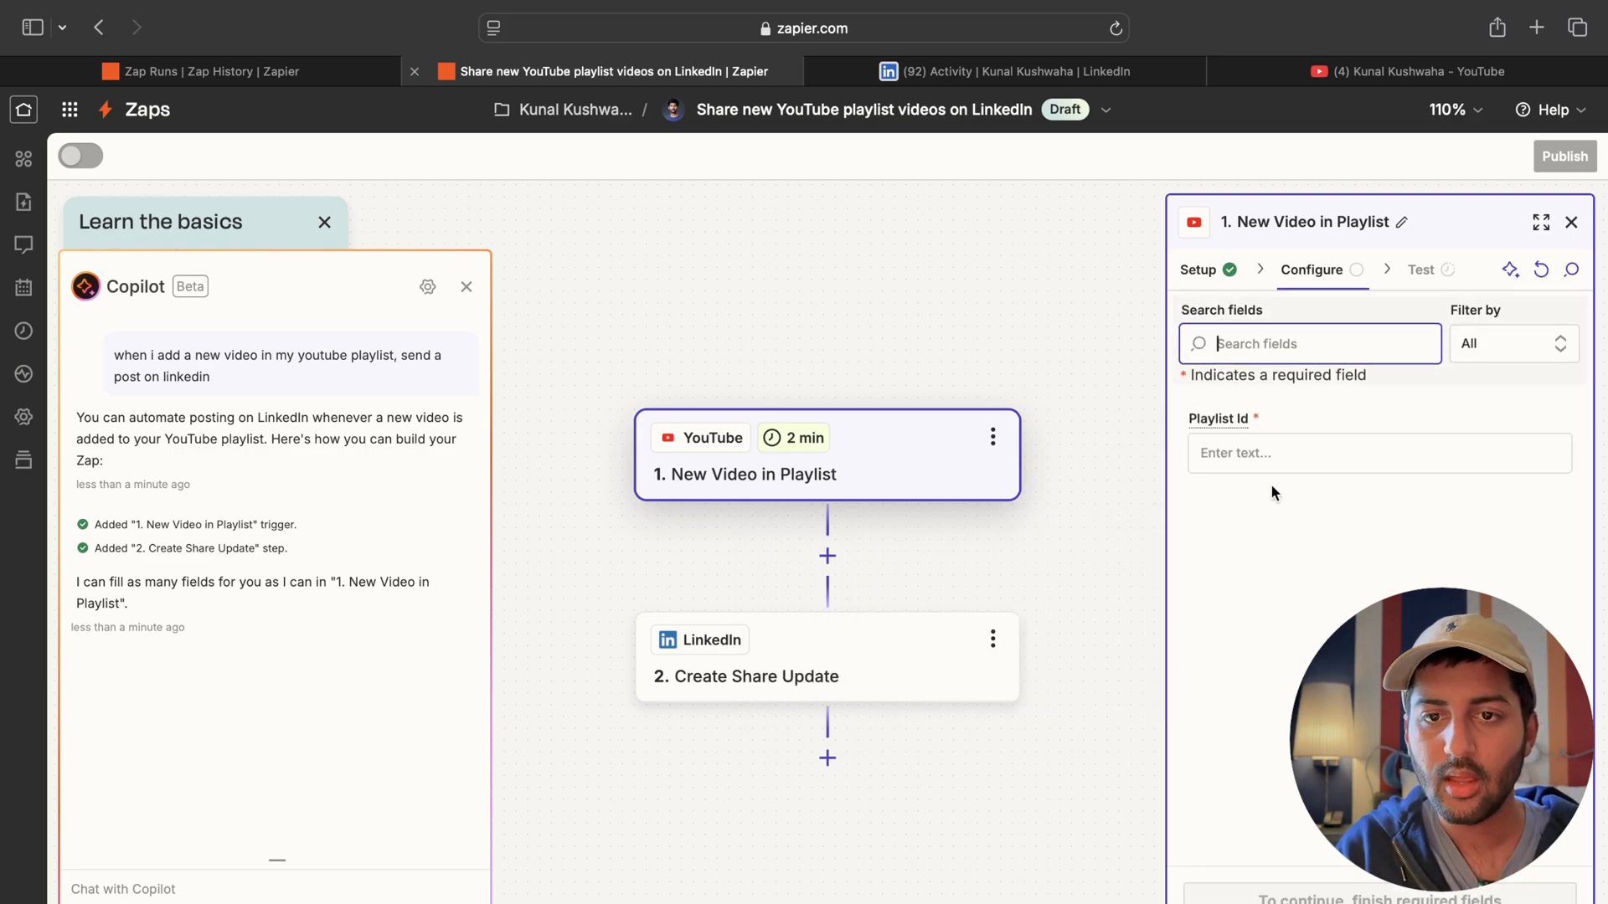
Step: Take the Webinars playlist ID from the YouTube channel into the trigger's Playlist Id and continue
left_click(1415, 71)
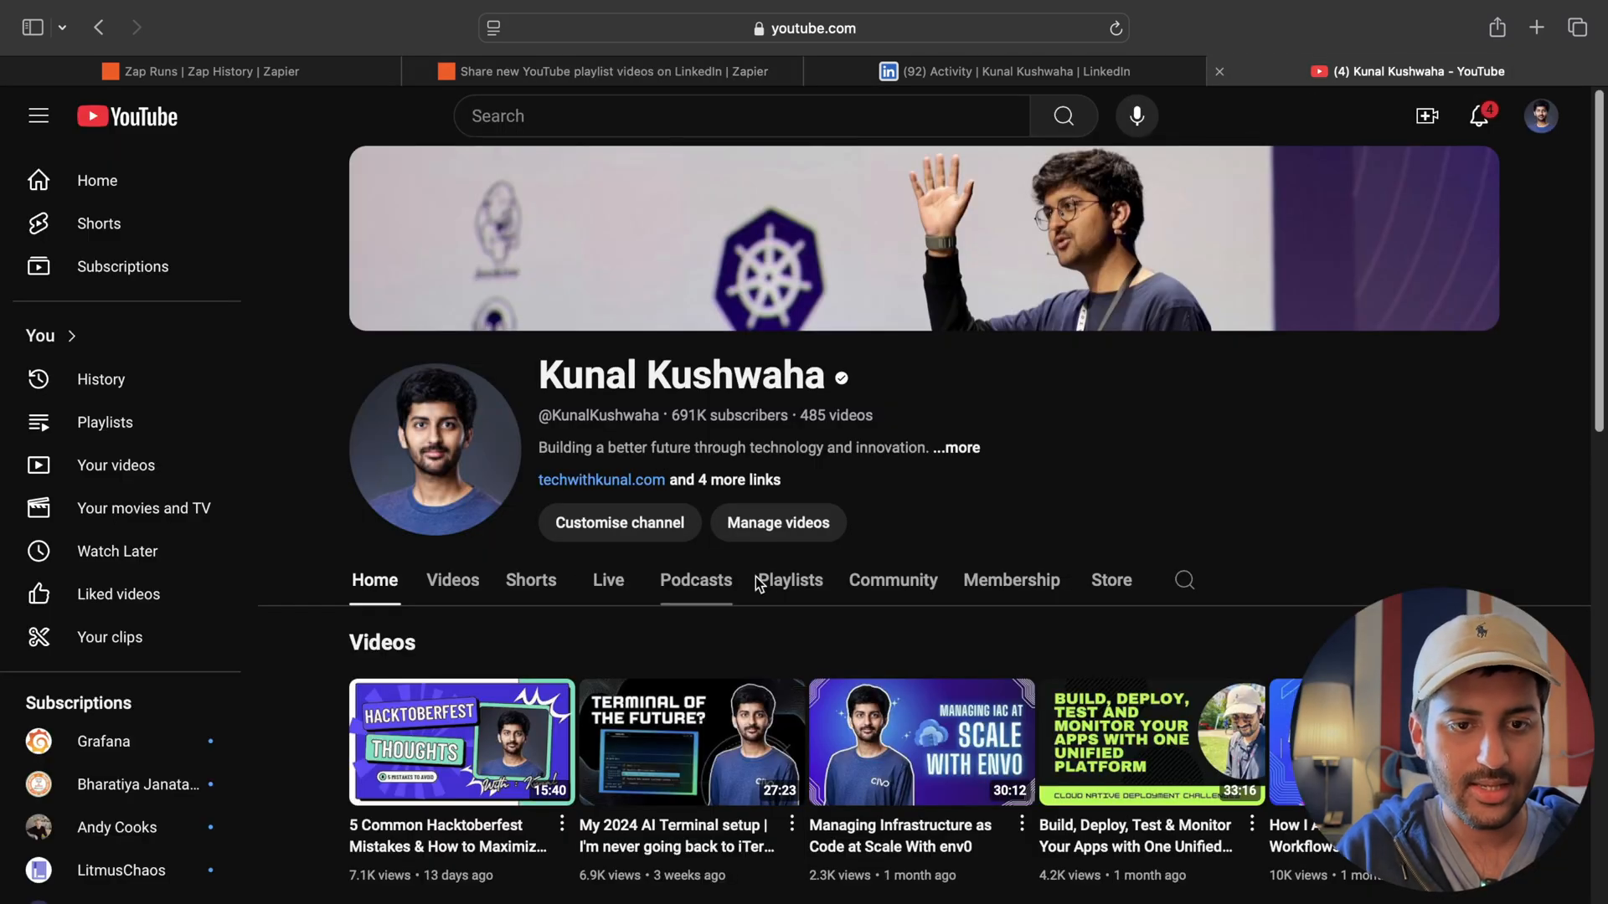
left_click(789, 580)
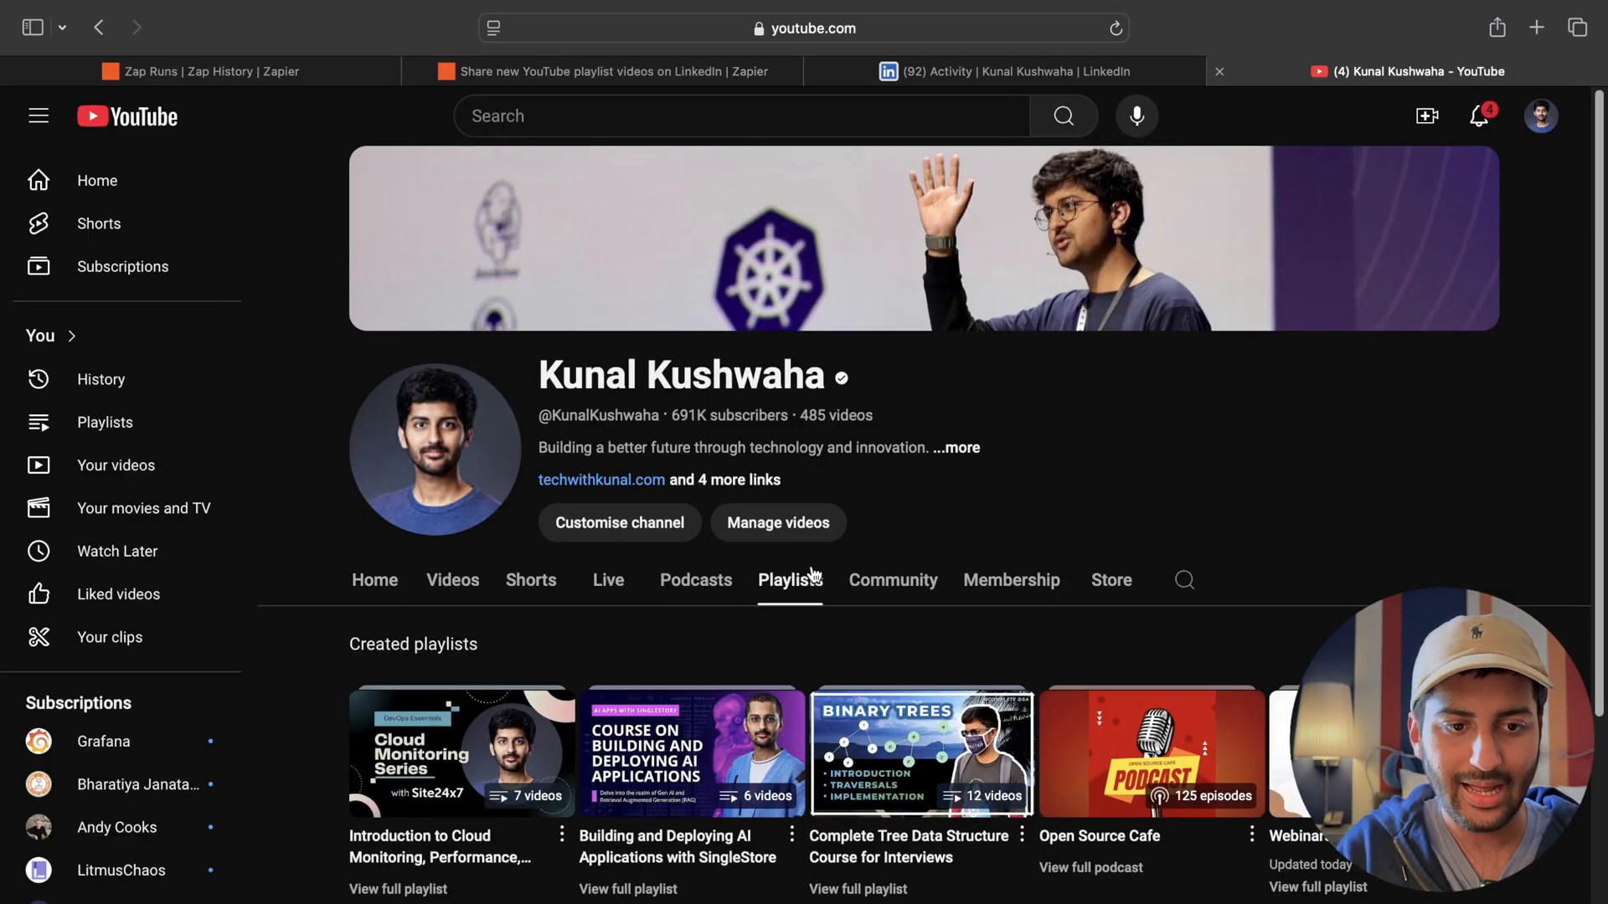
scroll("down", 3)
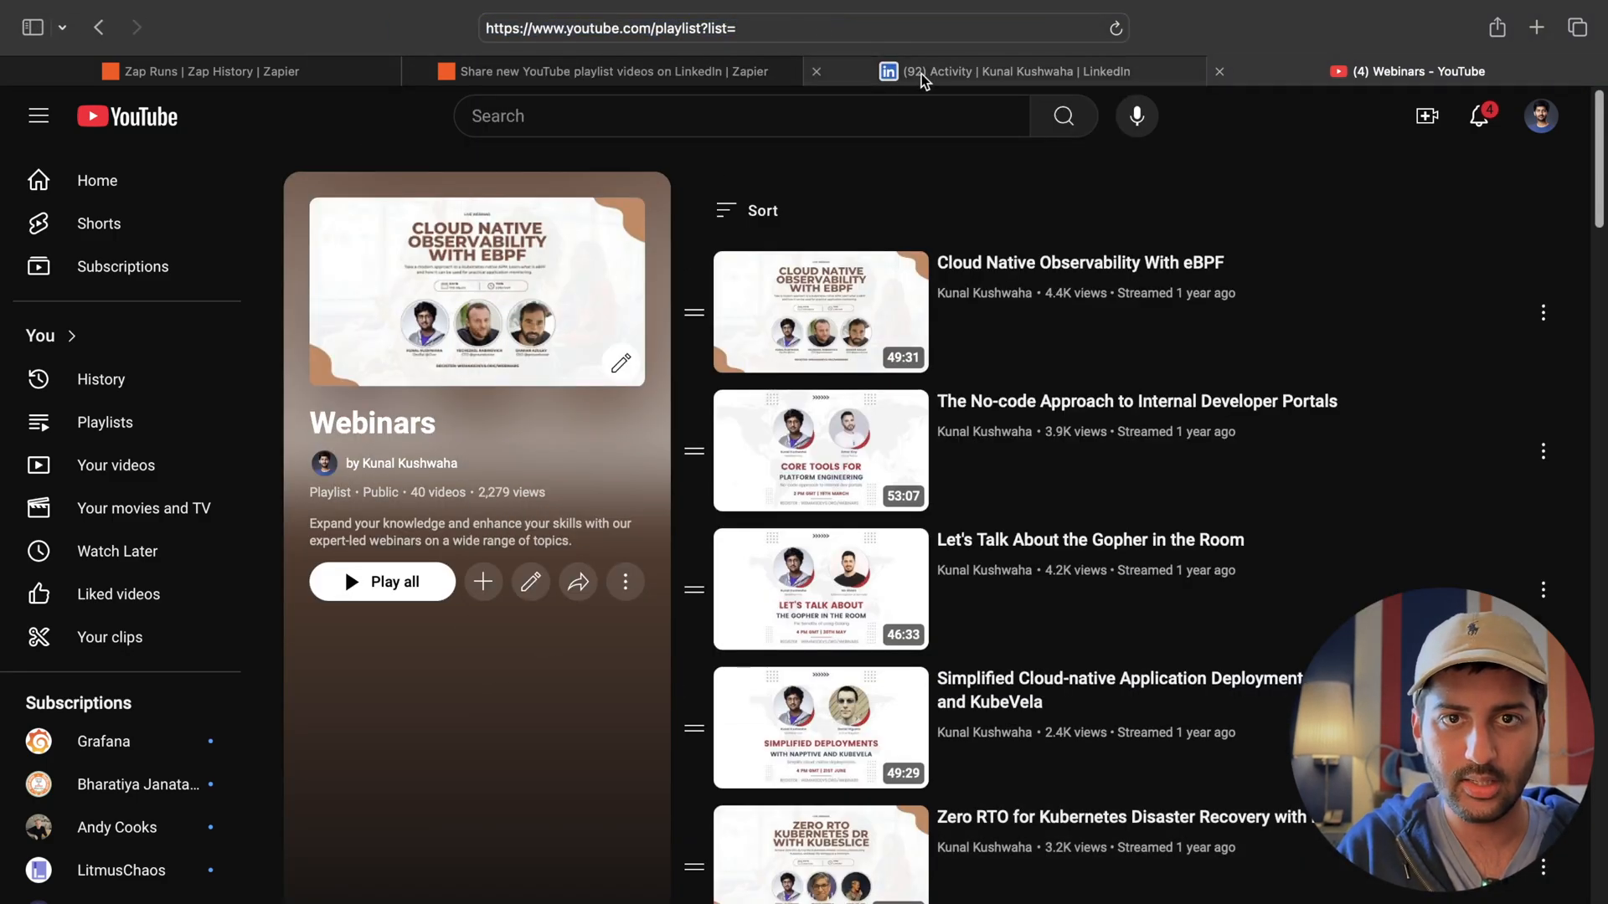
left_click(595, 70)
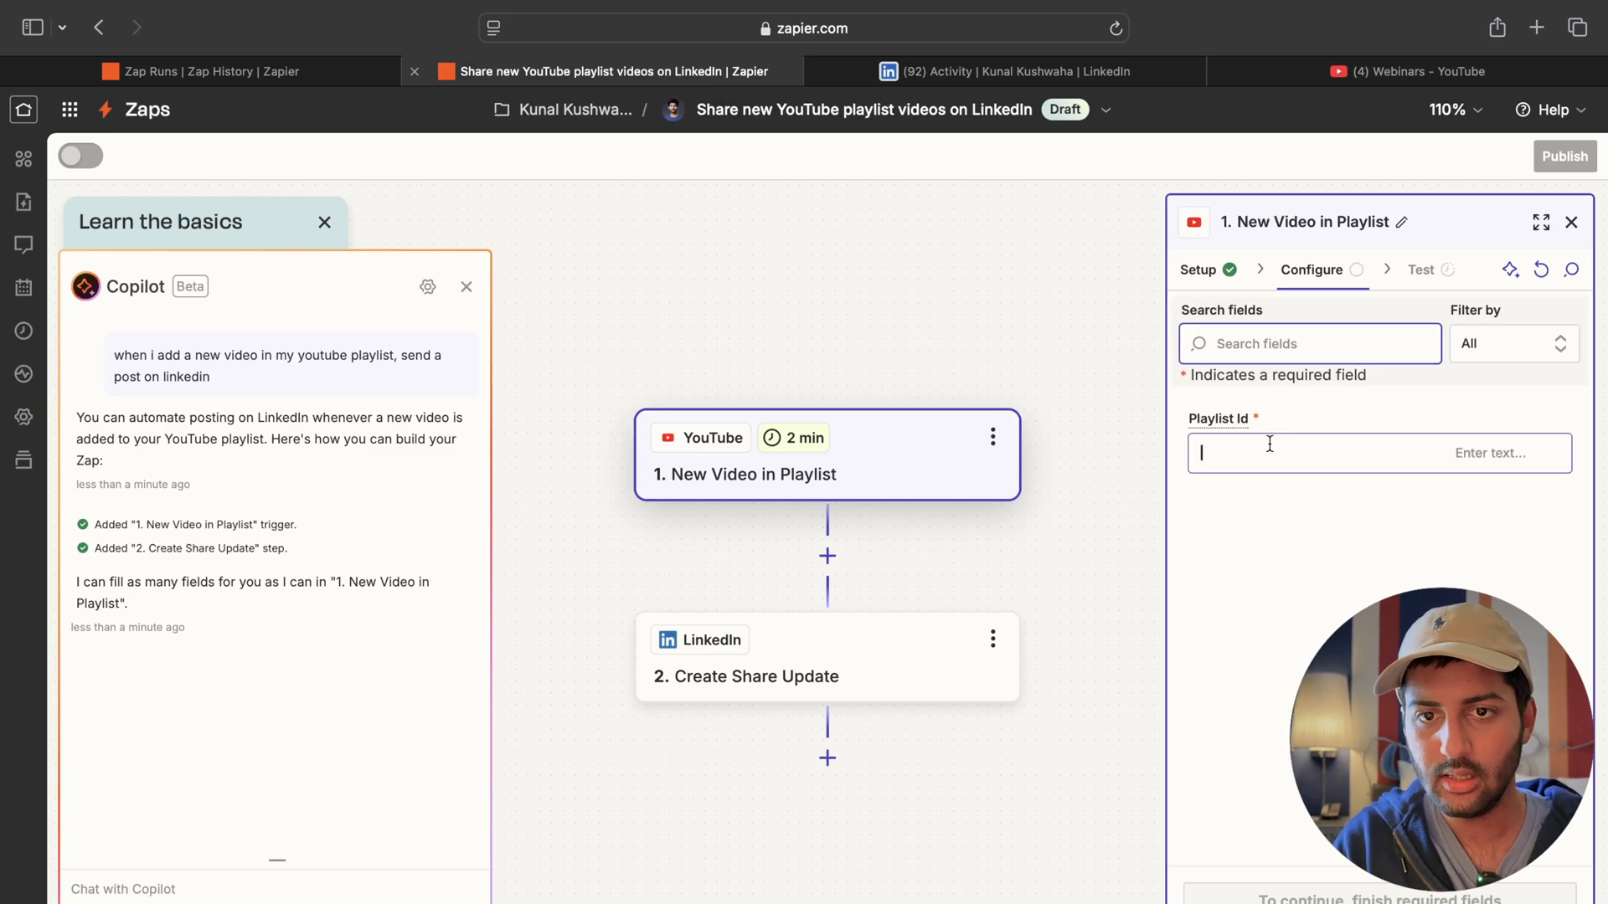
left_click(1422, 268)
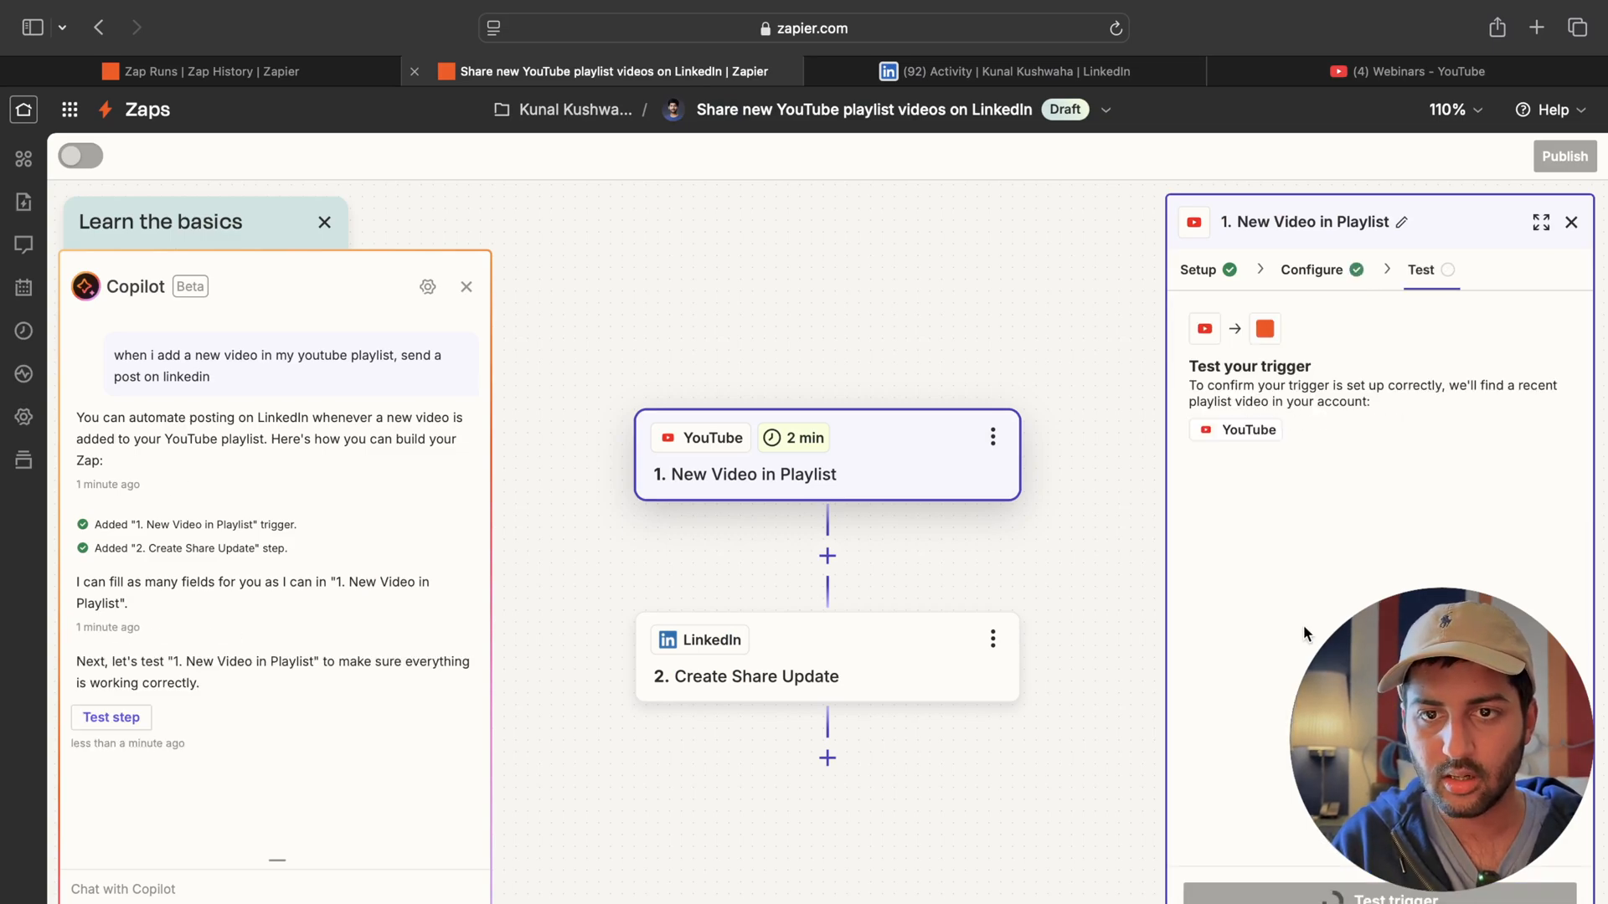
Step: Test the YouTube trigger successfully and close the Copilot chat
left_click(110, 717)
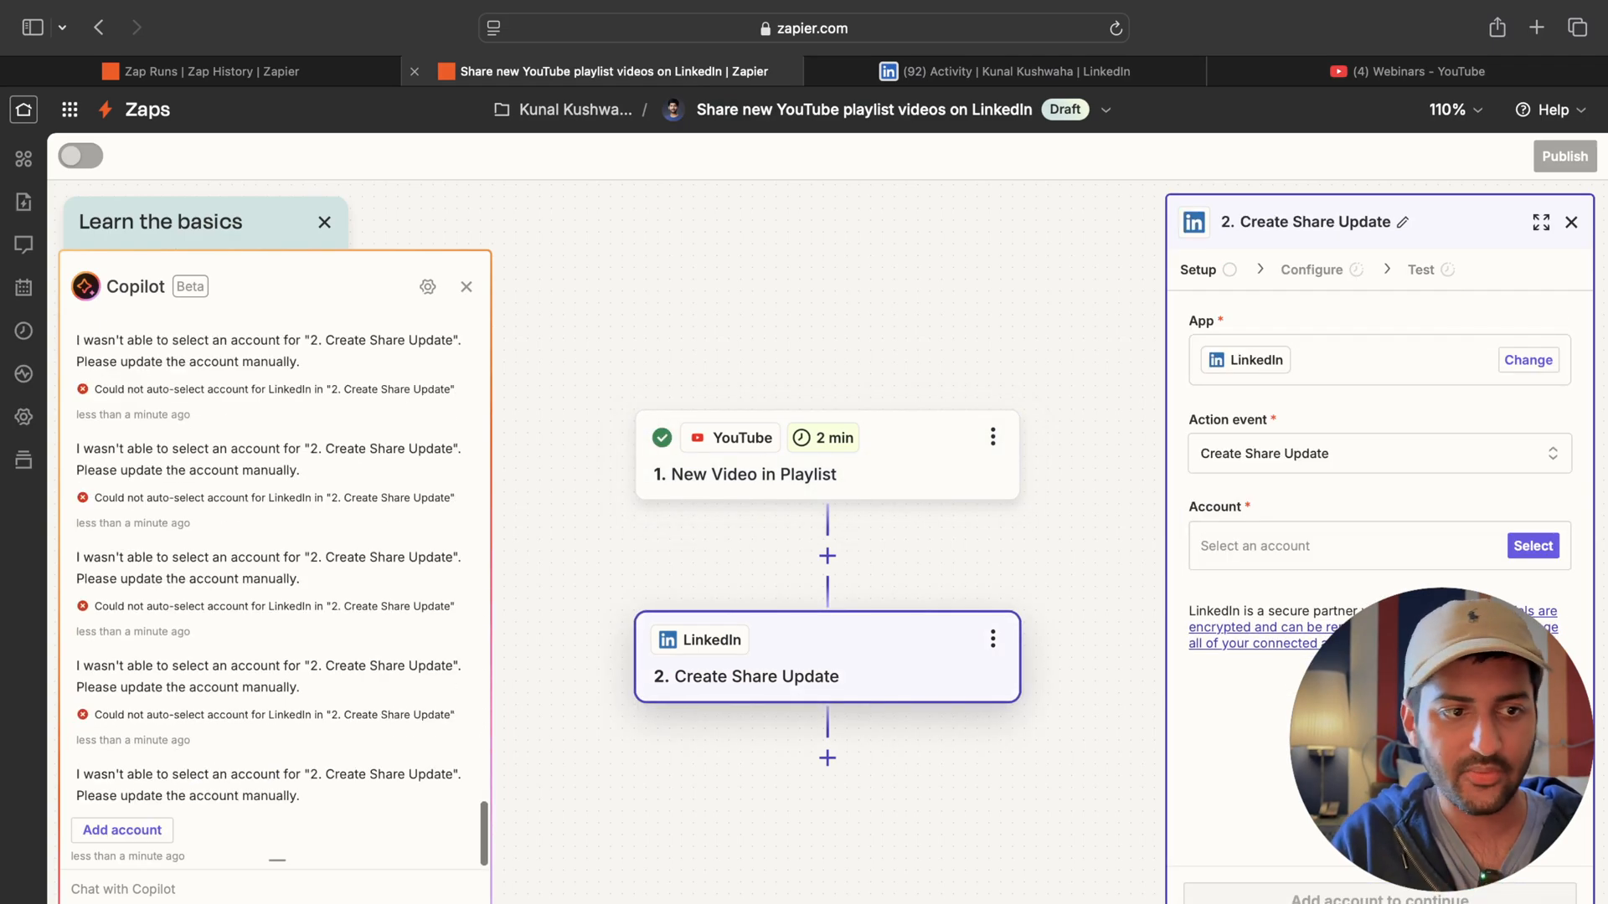
mouse_move(466, 286)
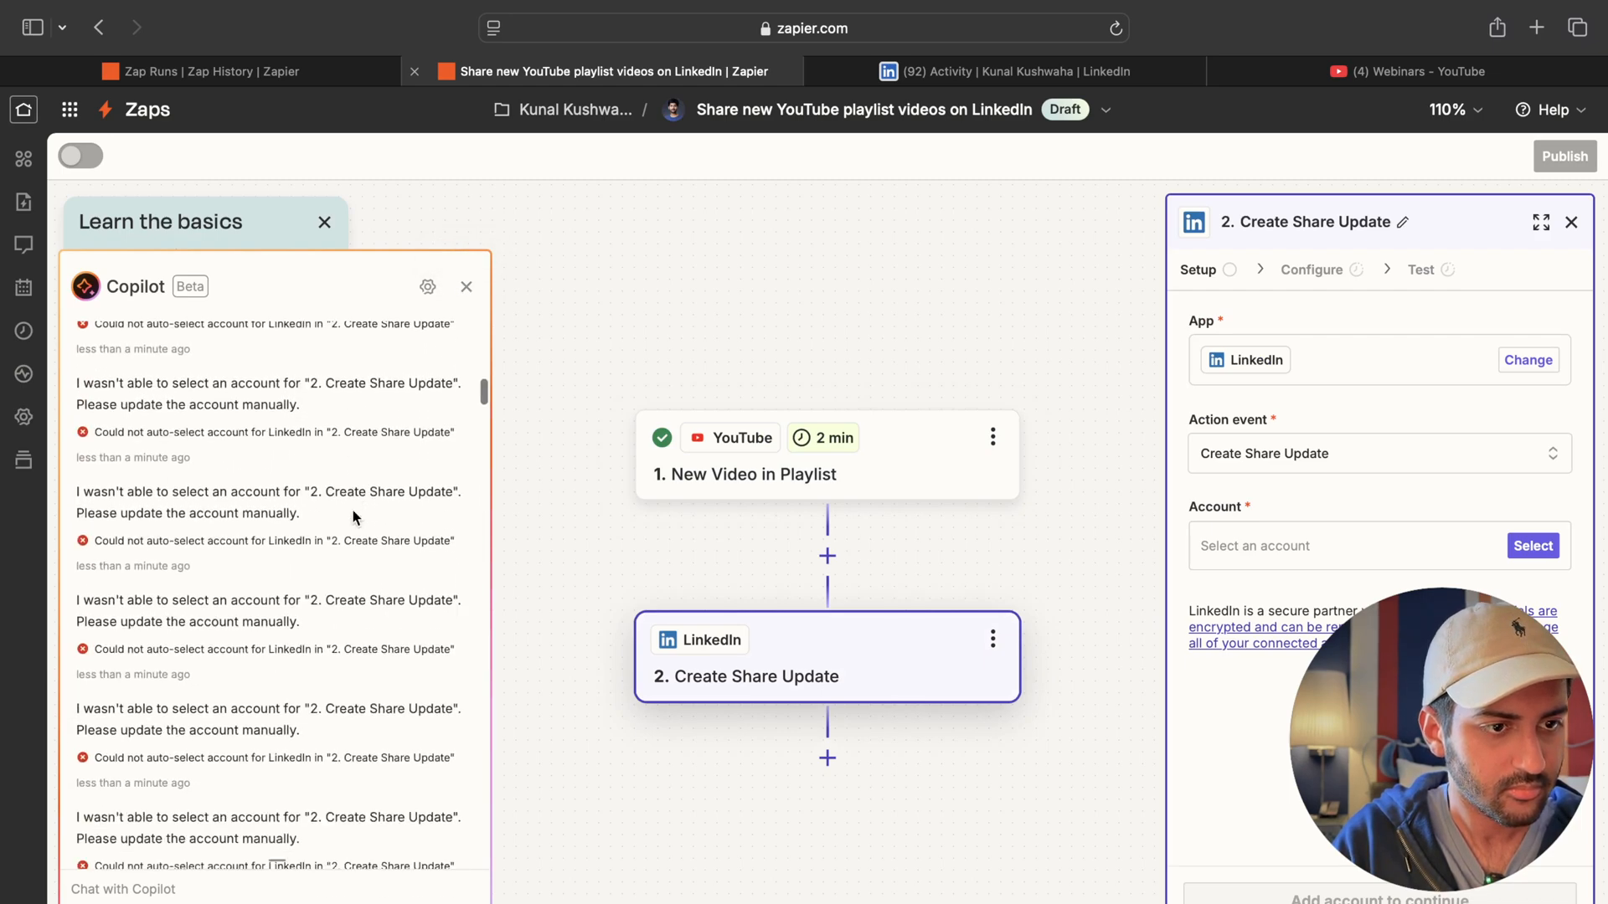
scroll("up", 3)
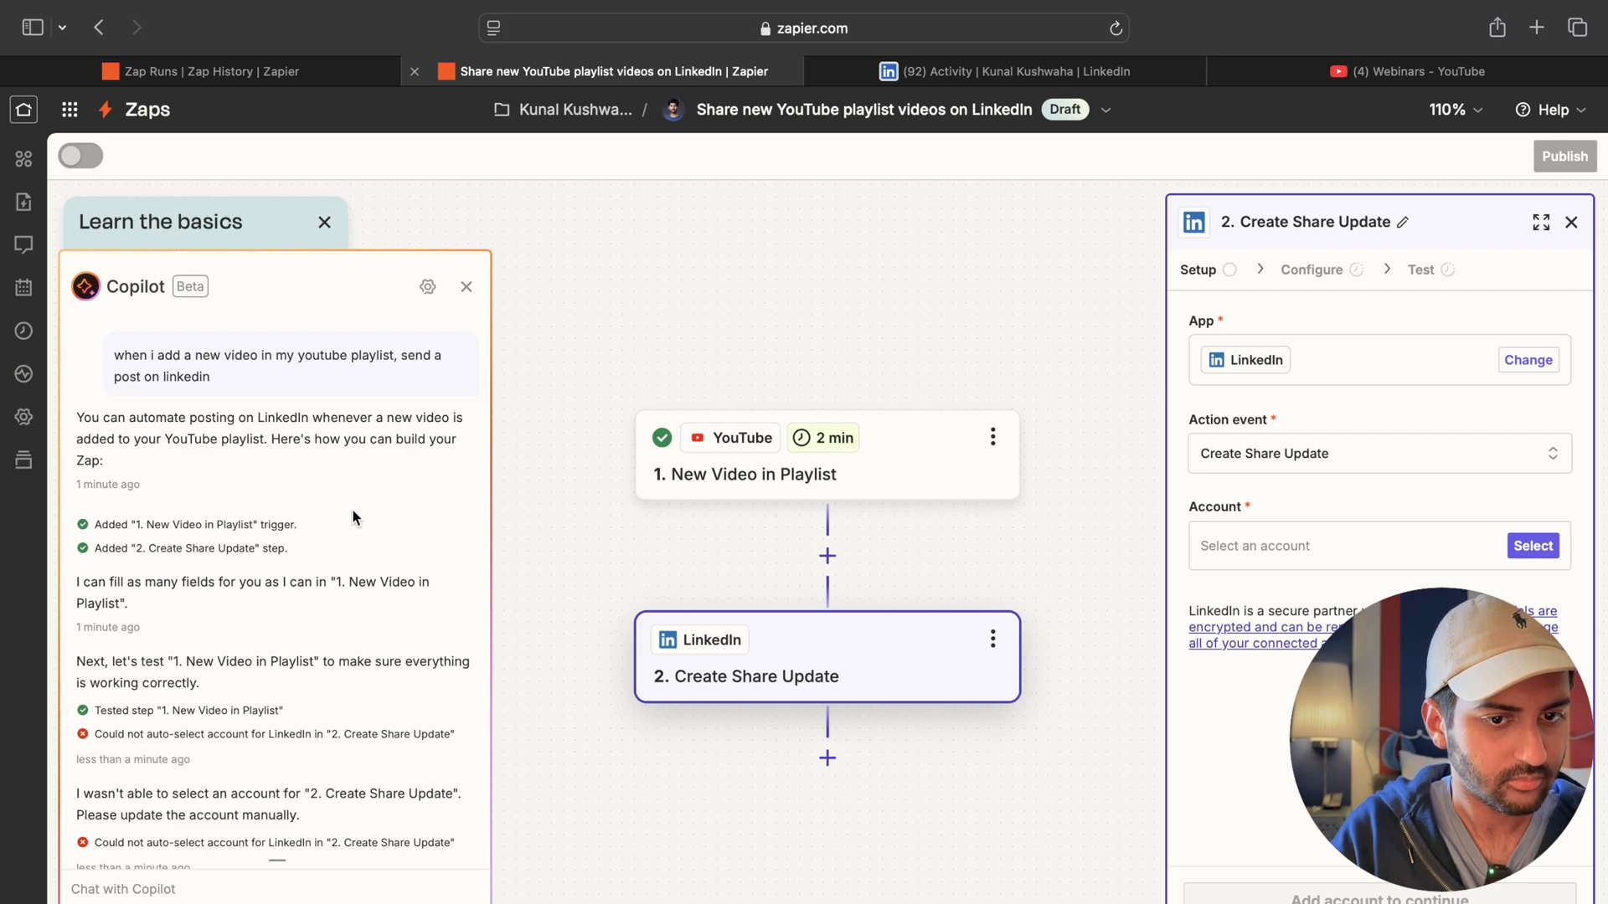
left_click(467, 286)
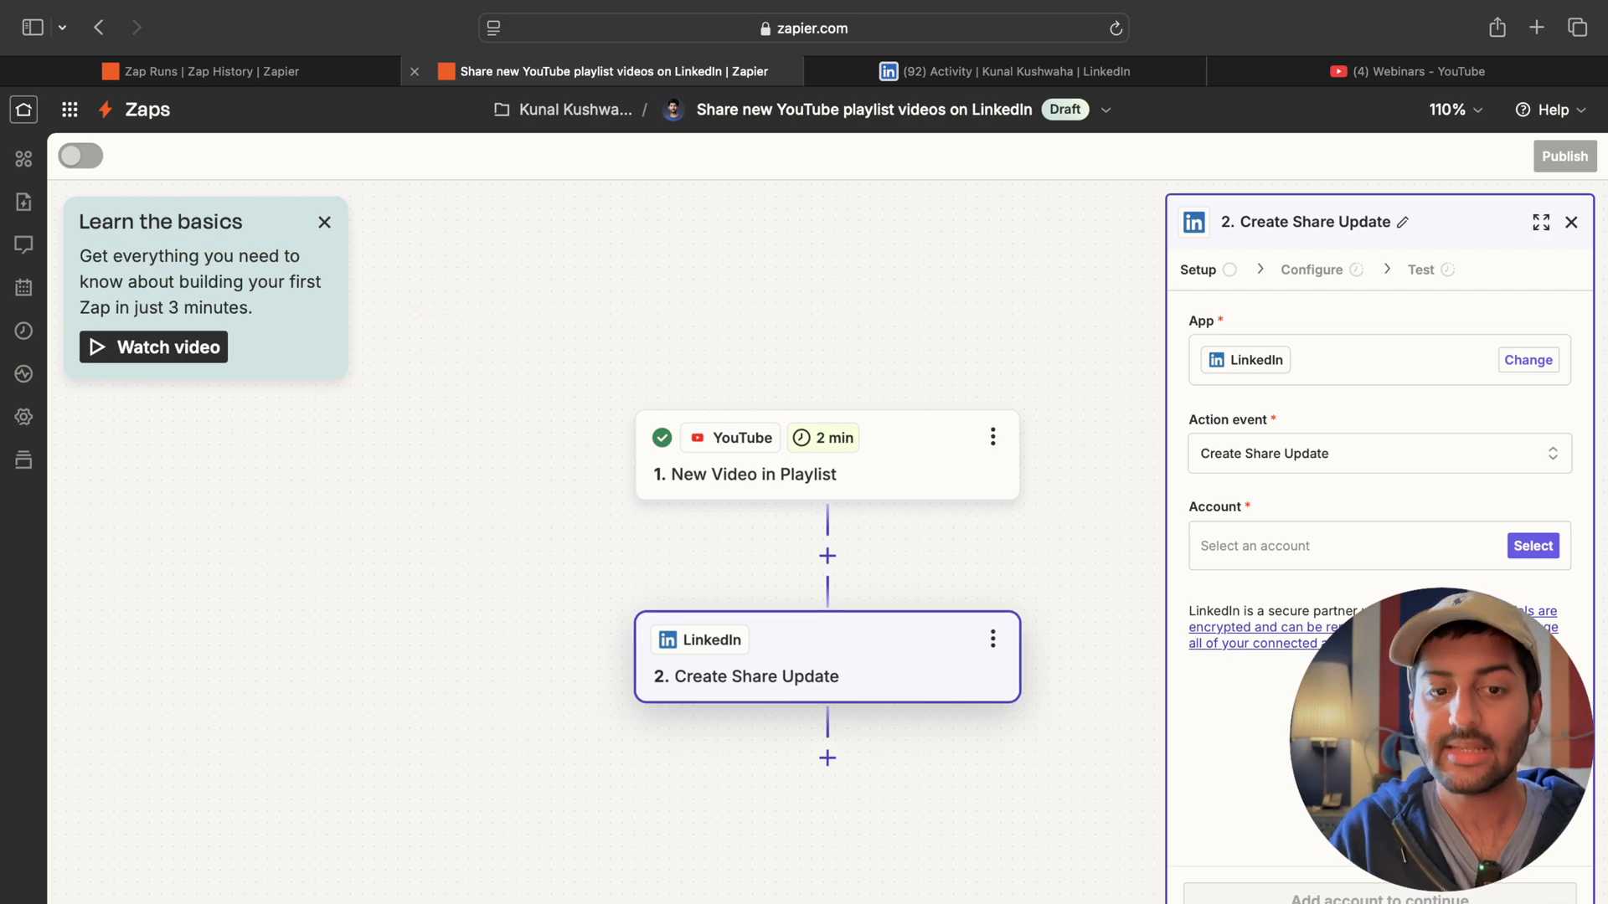
mouse_move(1408, 367)
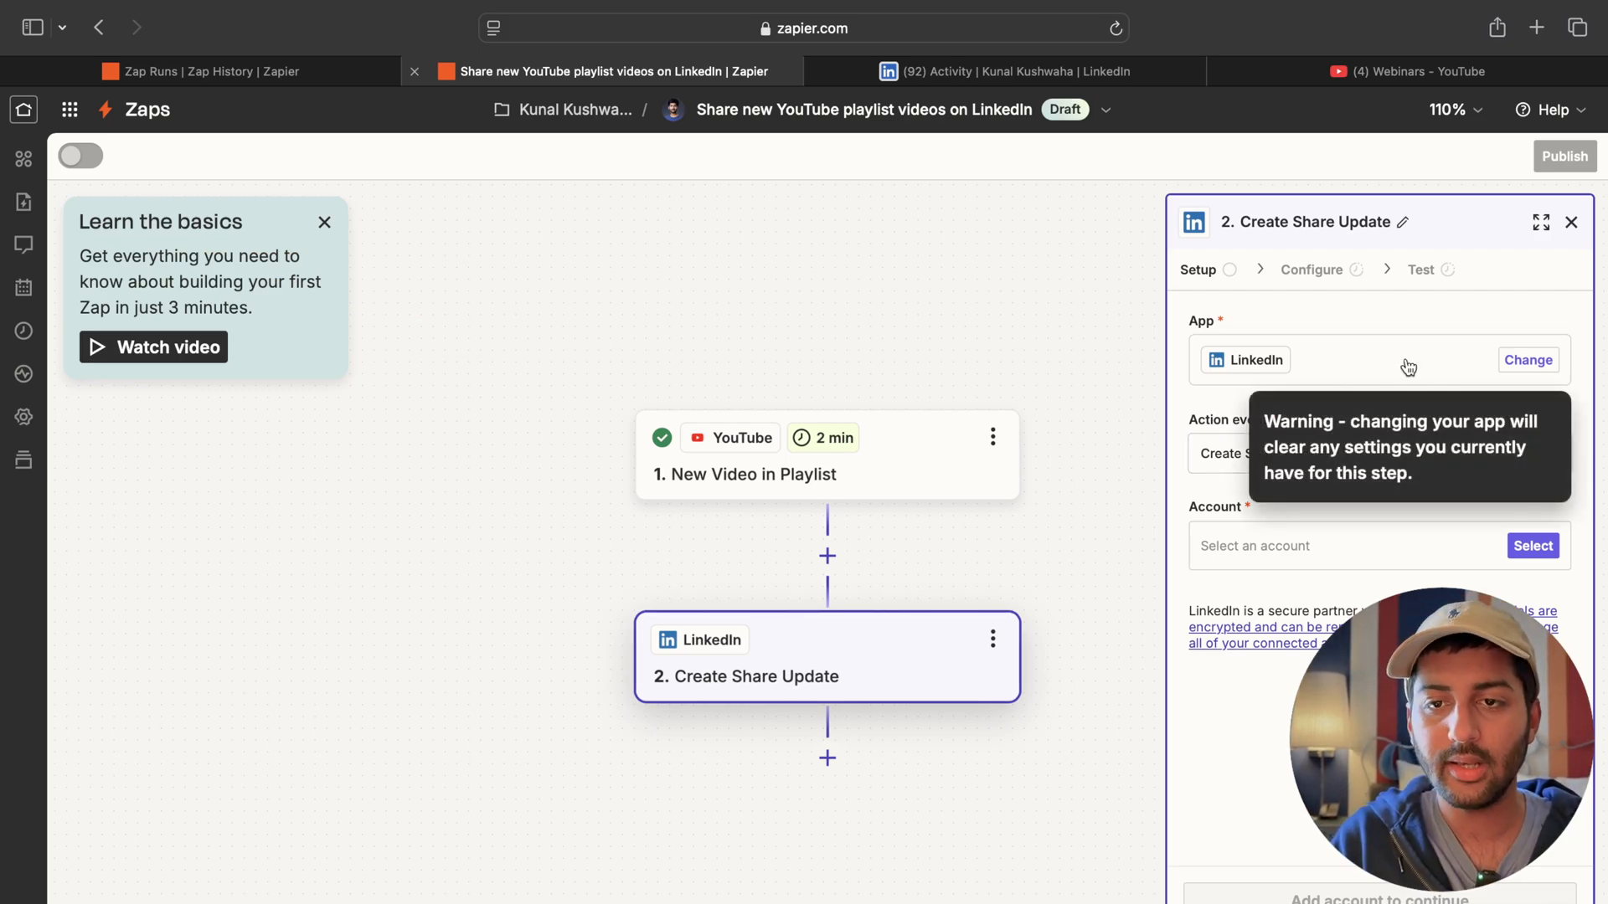
Step: Change the LinkedIn action to Create Company Update with the existing account and choose the WeMakeDevs page
left_click(1377, 454)
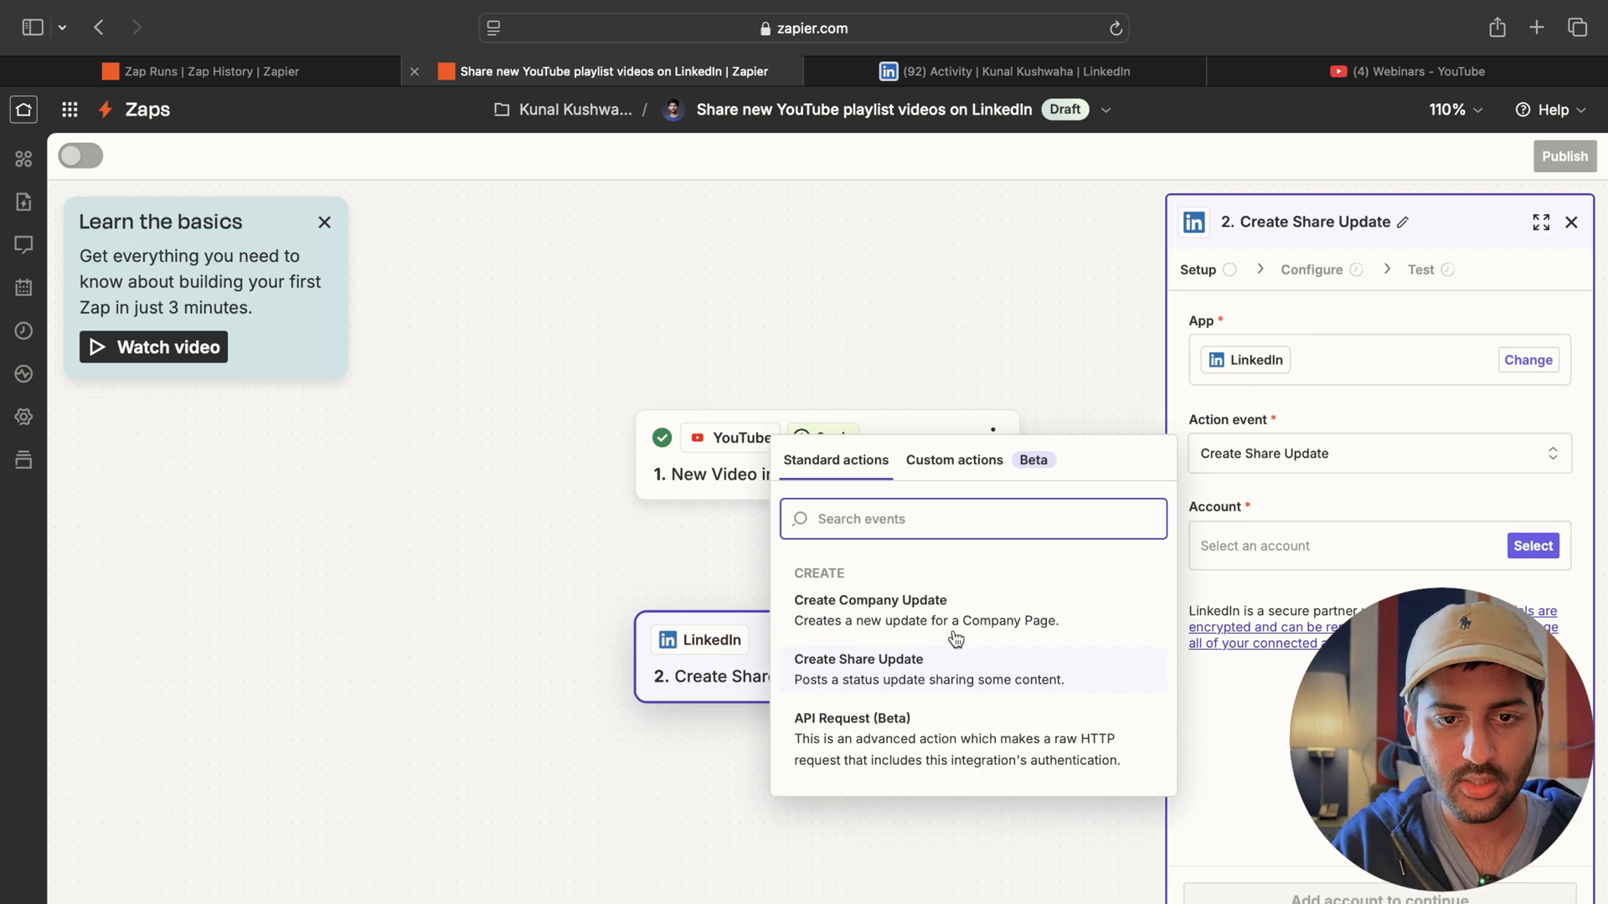
left_click(869, 601)
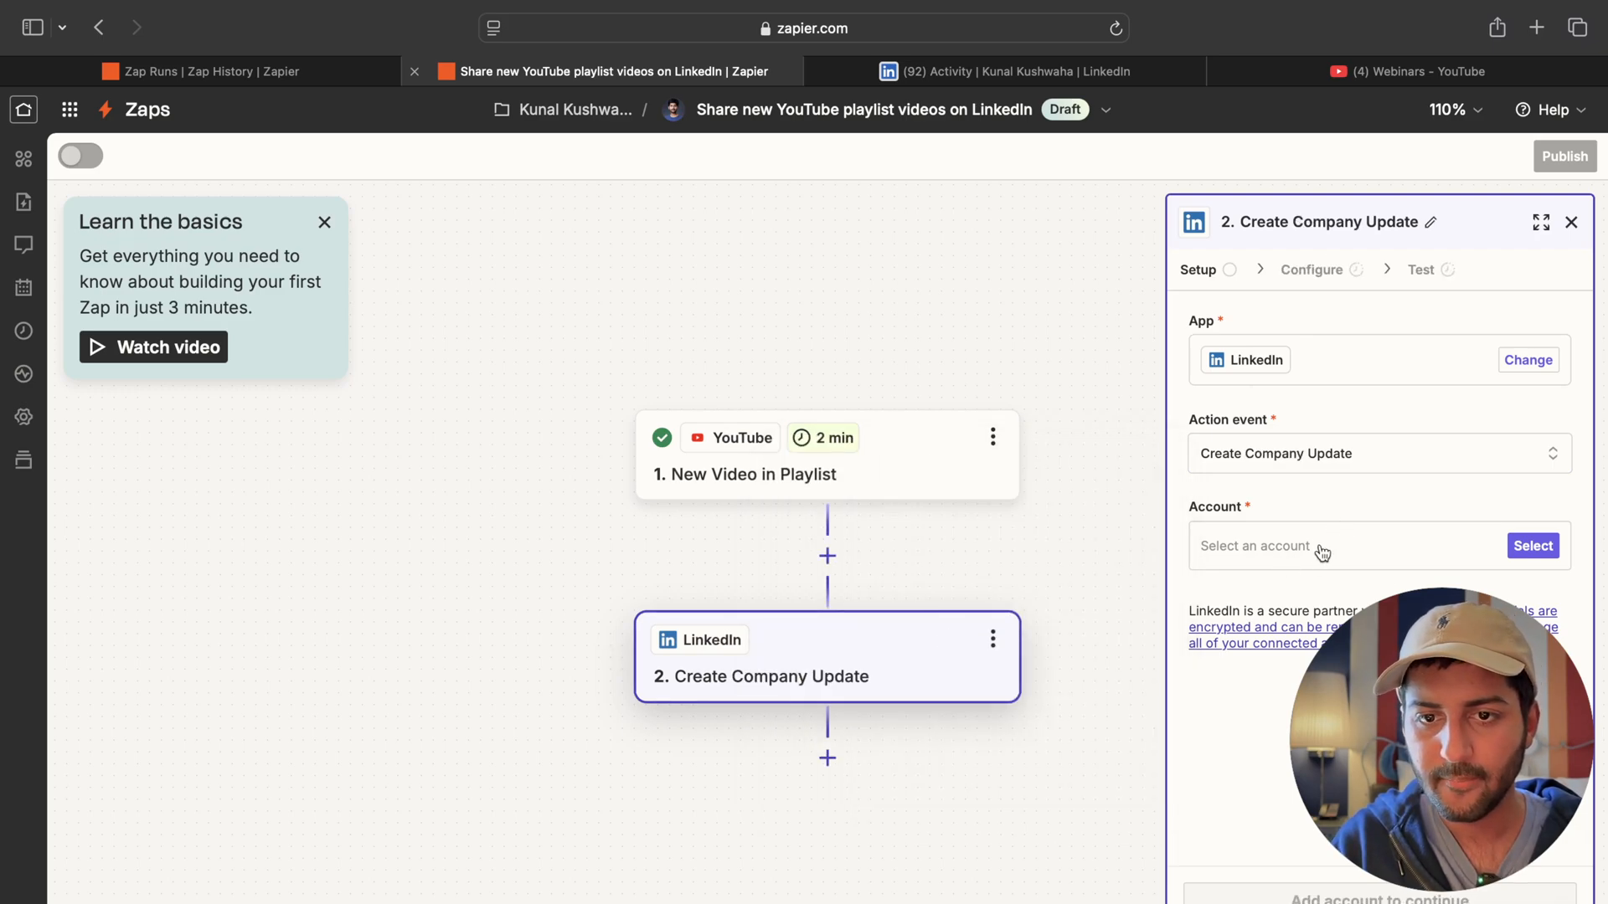
left_click(1533, 546)
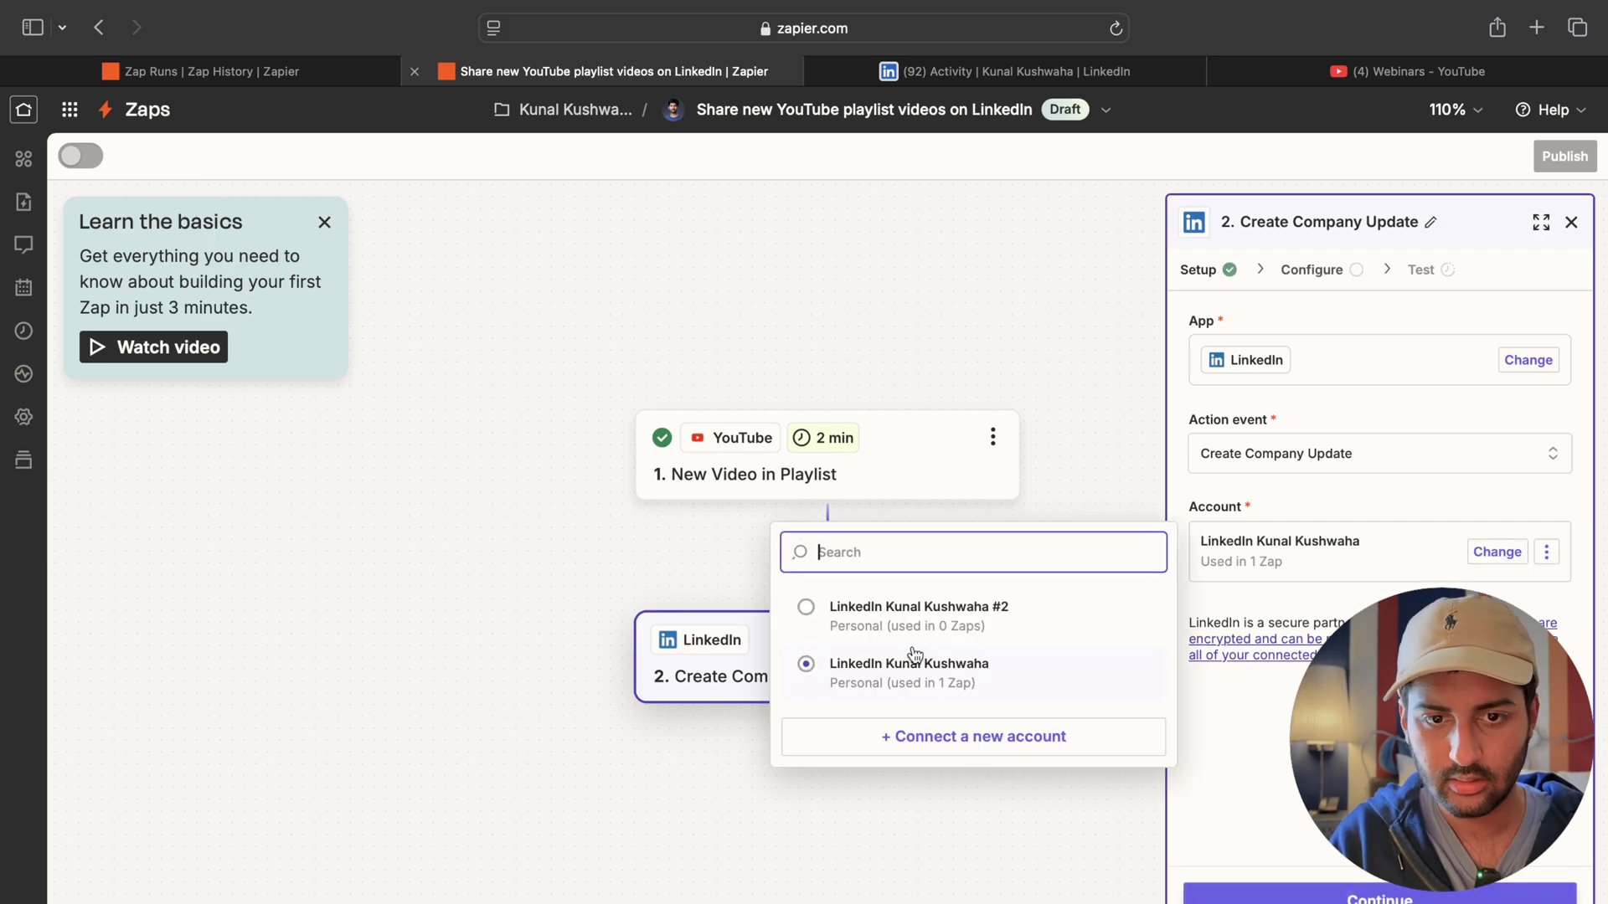
left_click(908, 664)
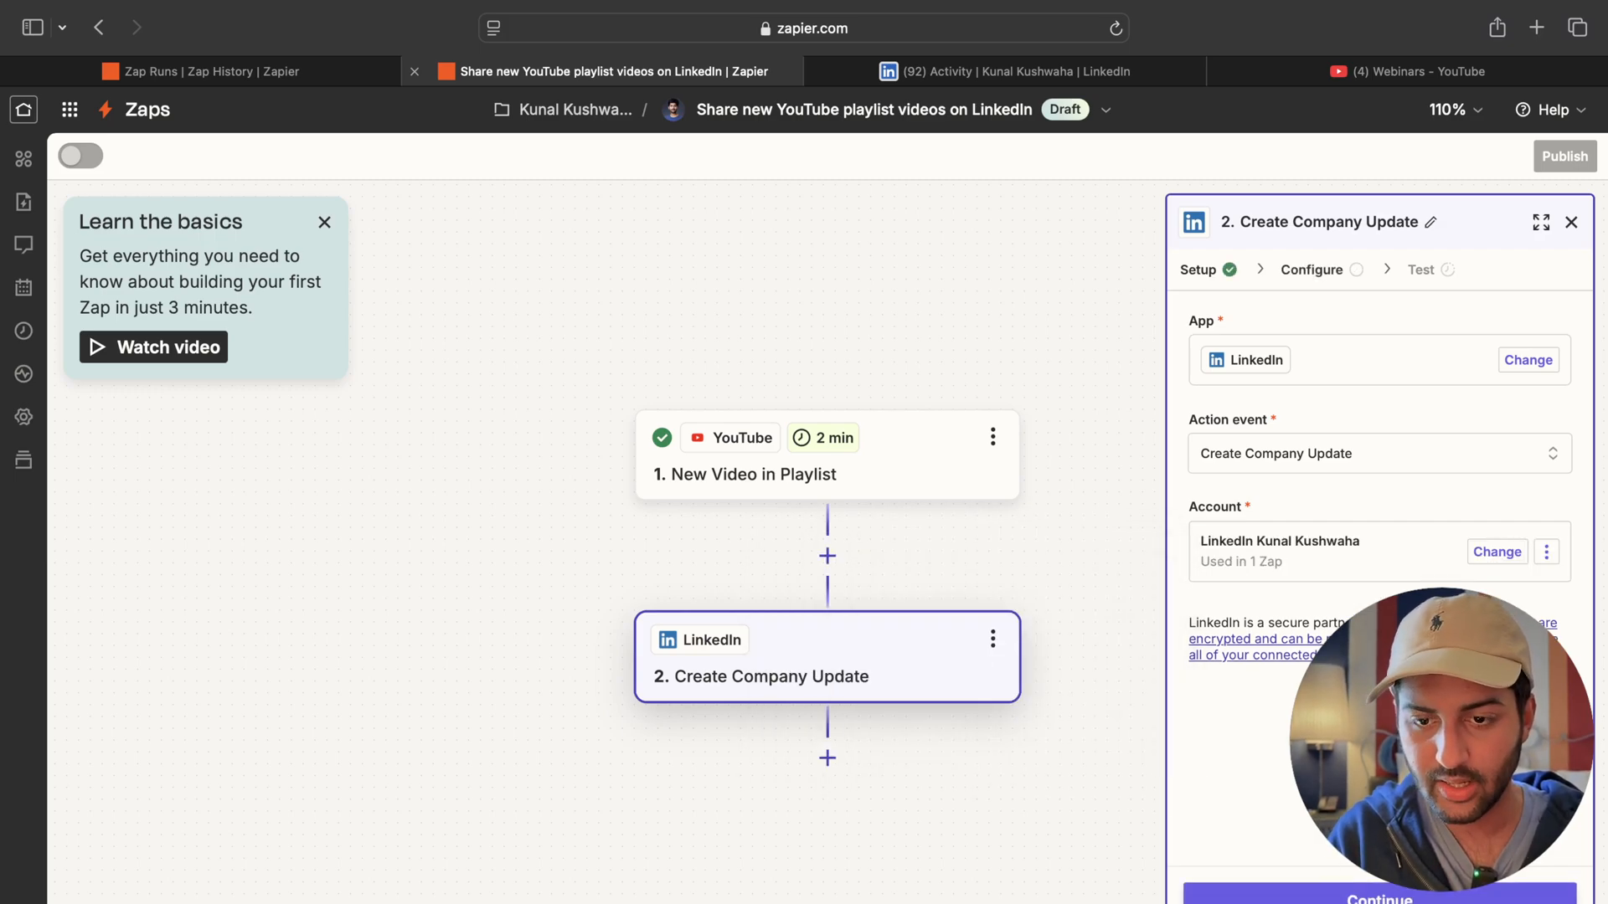
left_click(1364, 454)
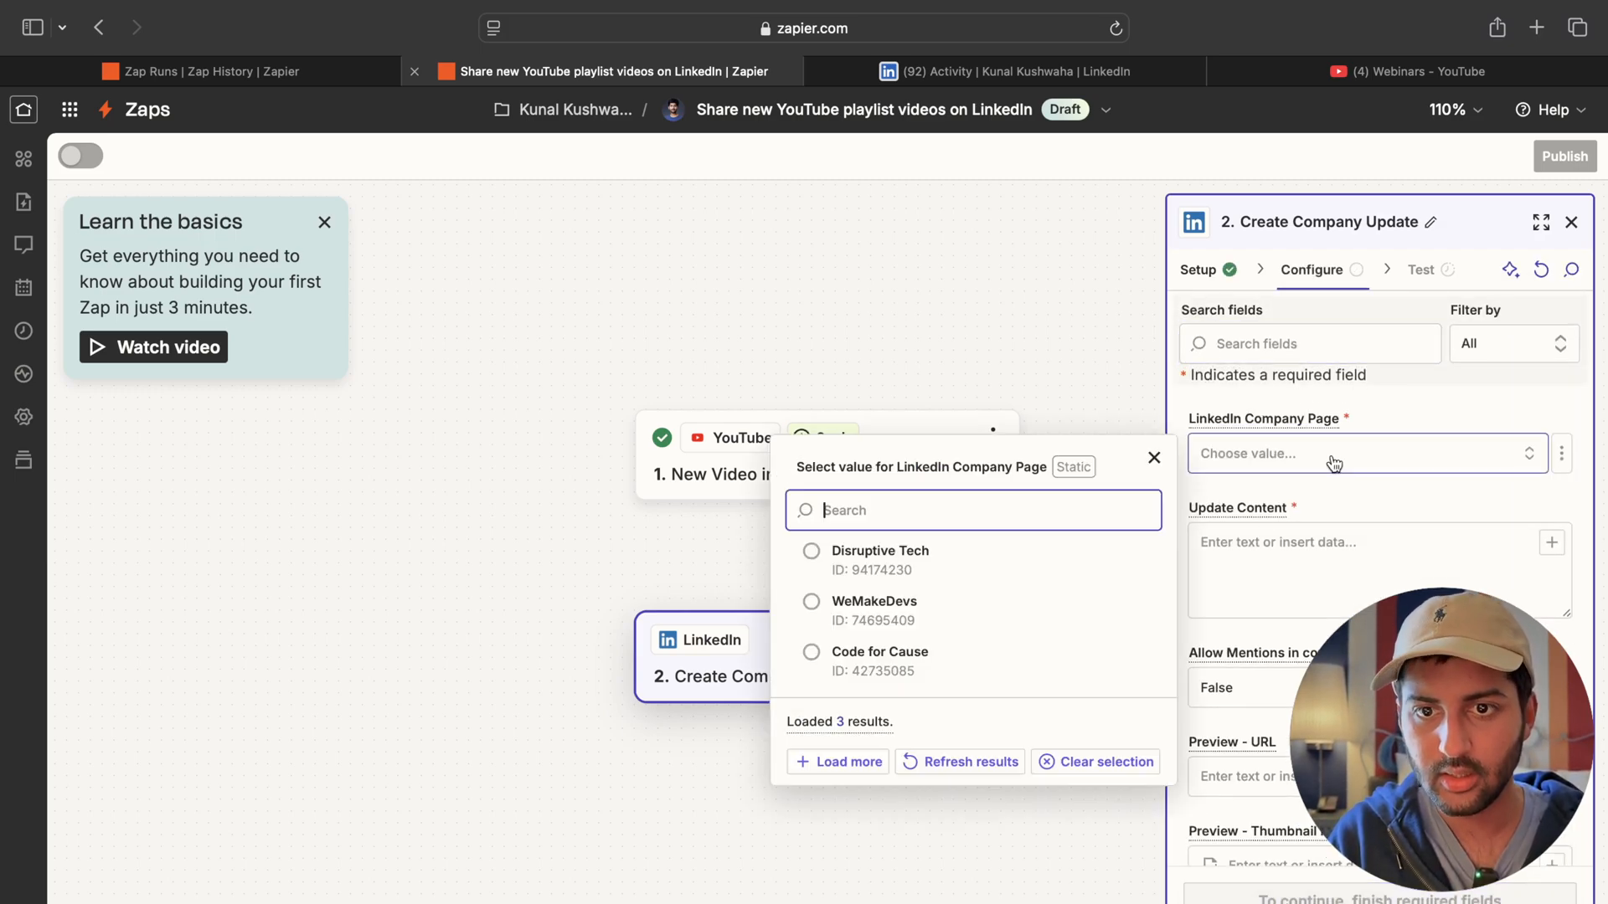
mouse_move(951, 608)
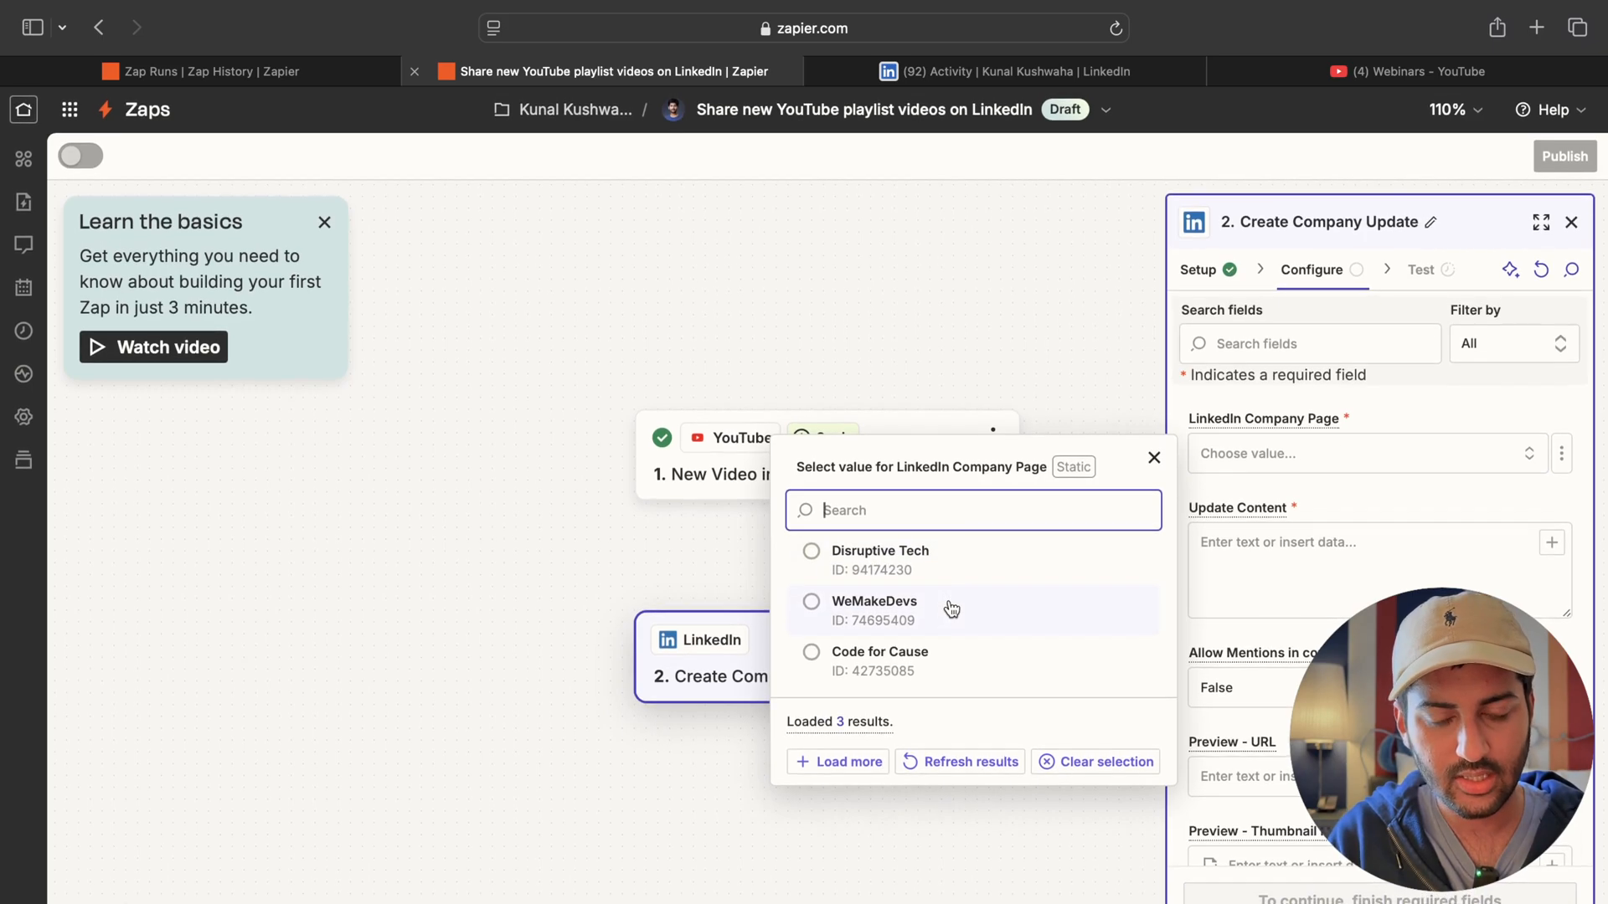
mouse_move(1003, 619)
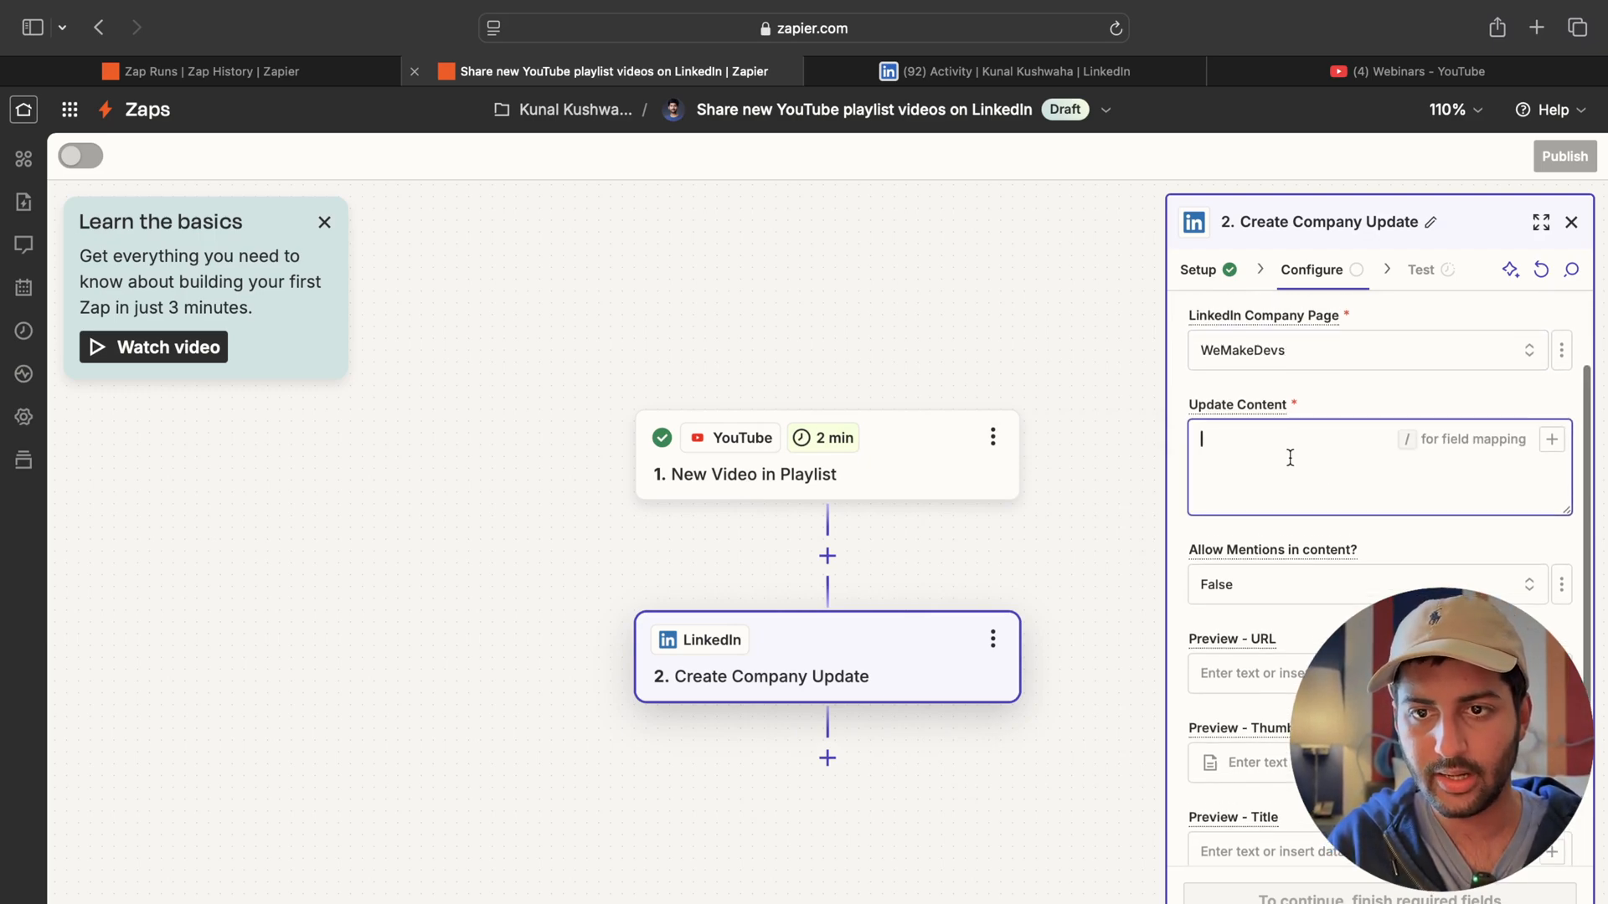
Step: Map the video's Description, Thumbnails High Url and Title into the update content, preview image and preview title
scroll("up", 3)
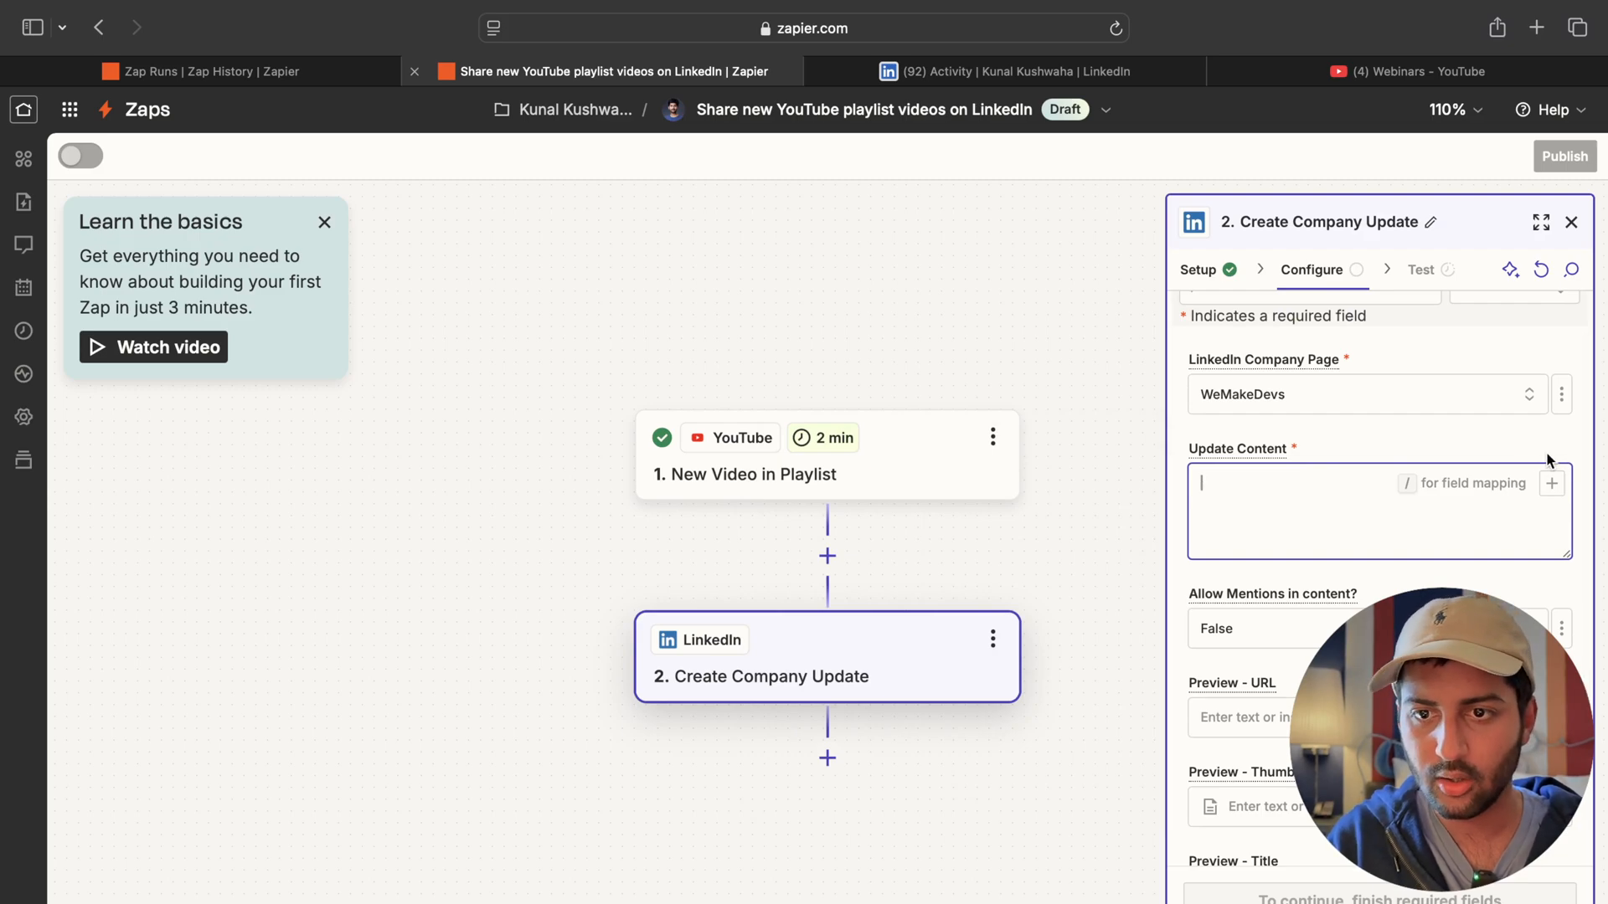
left_click(1551, 483)
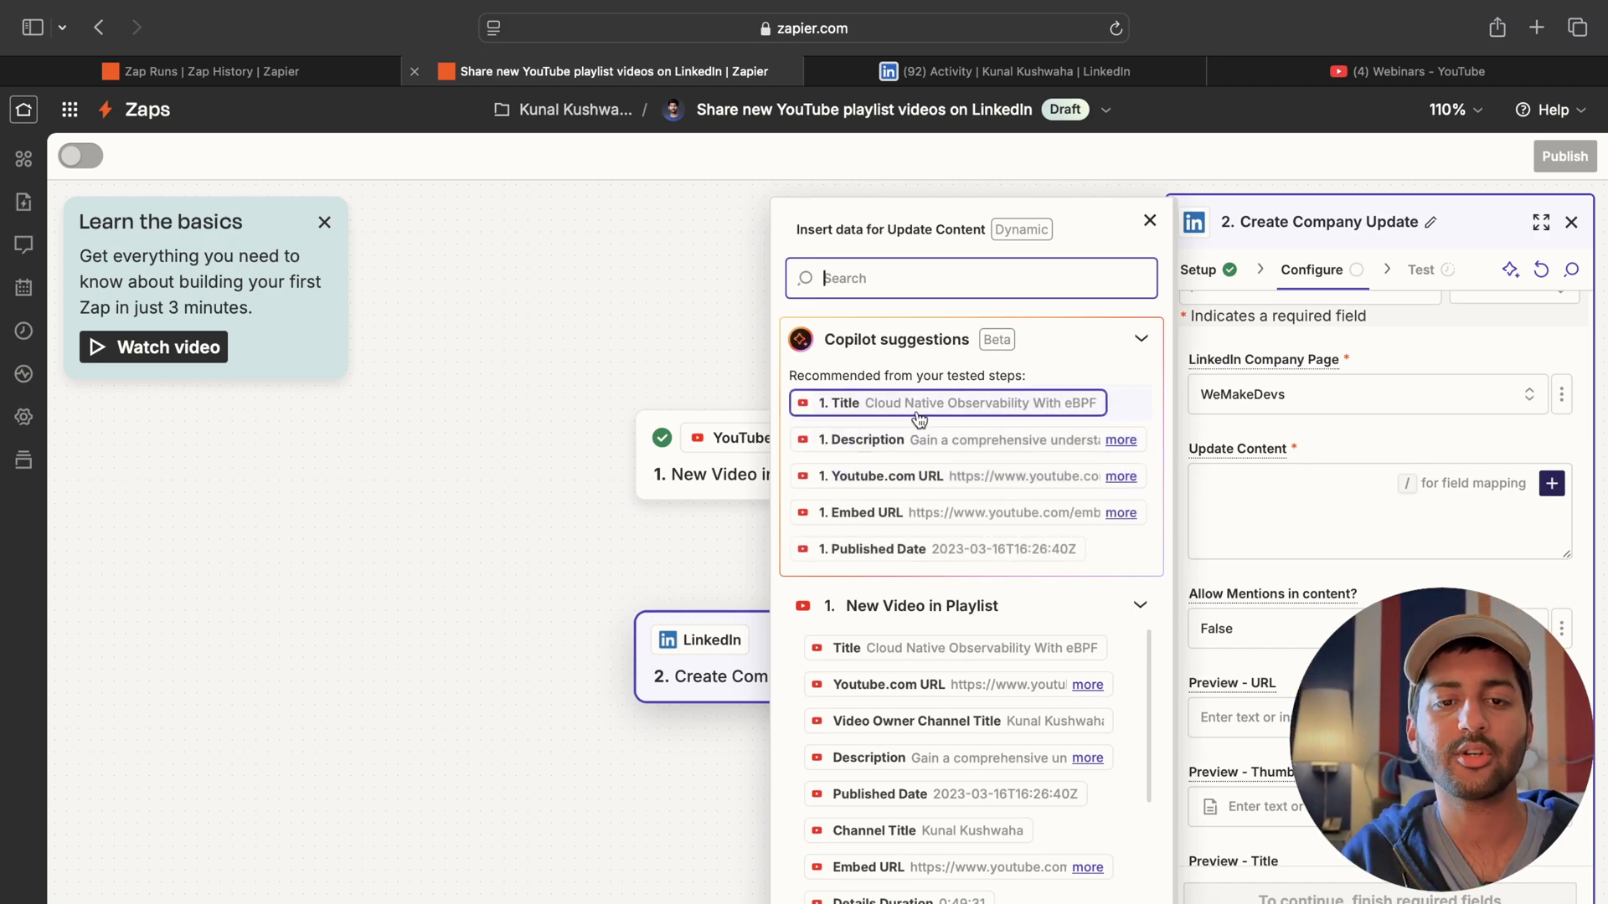
mouse_move(980, 439)
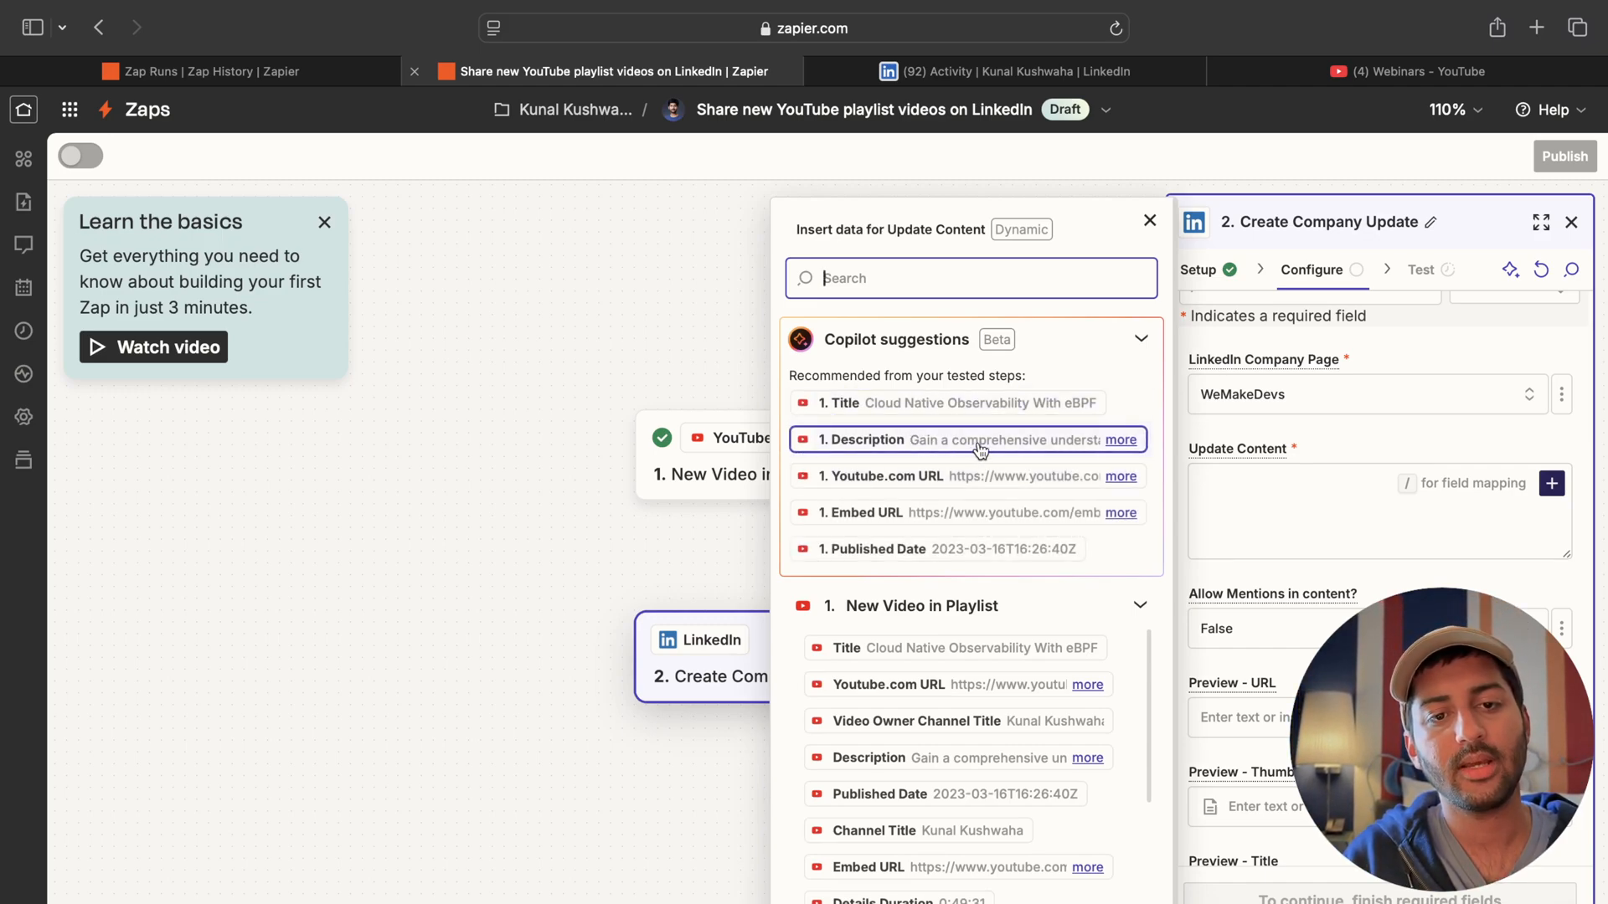
left_click(963, 440)
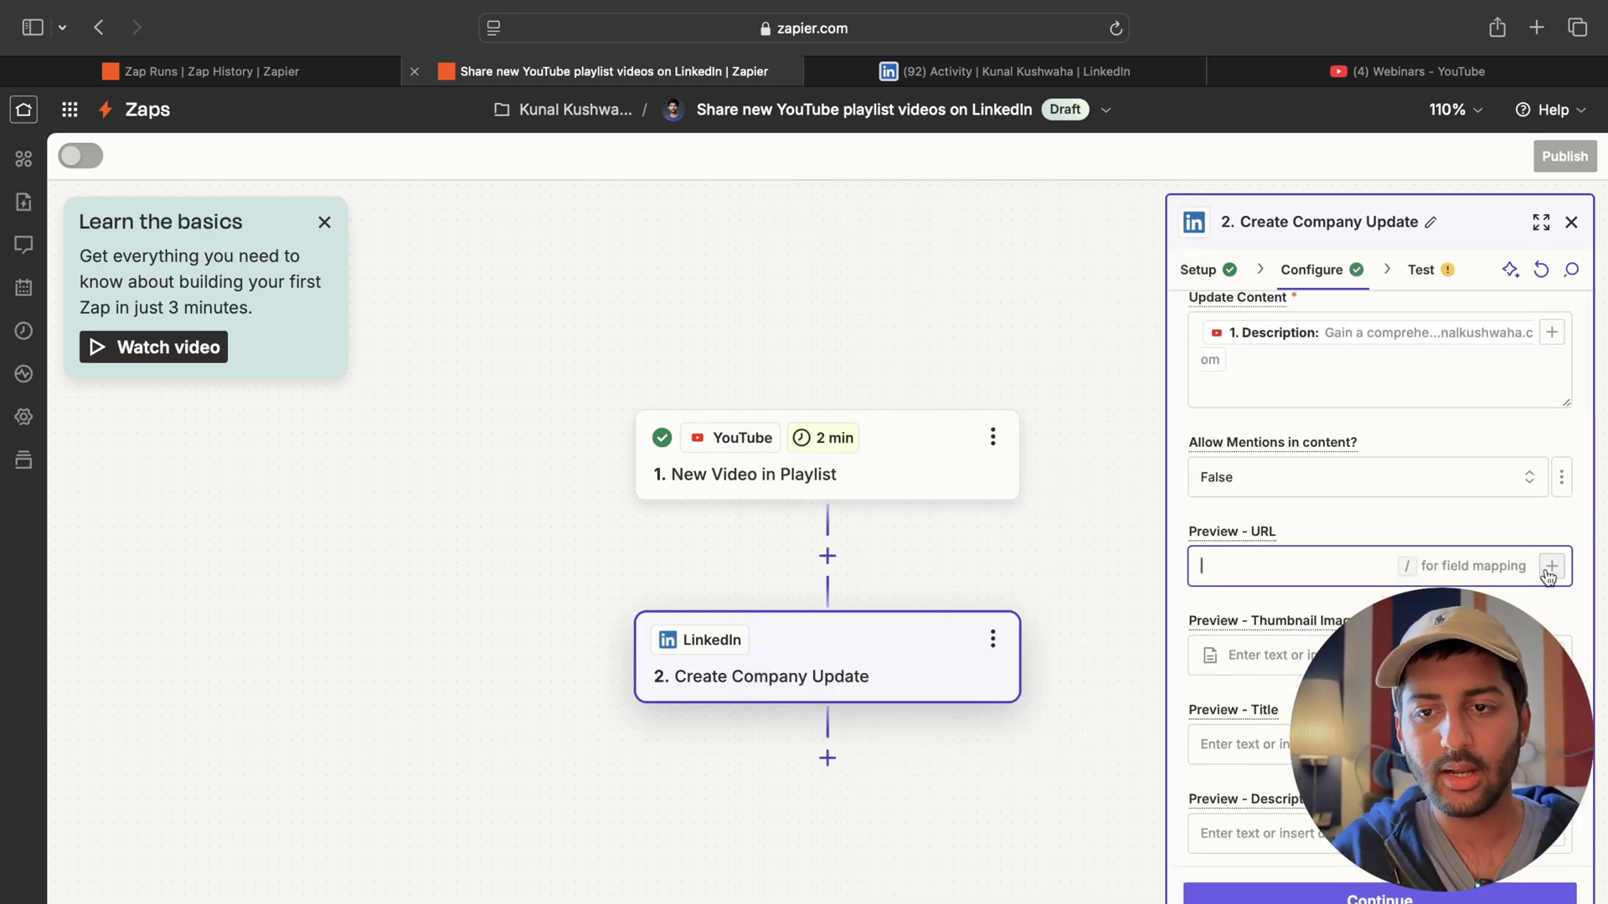
left_click(1551, 564)
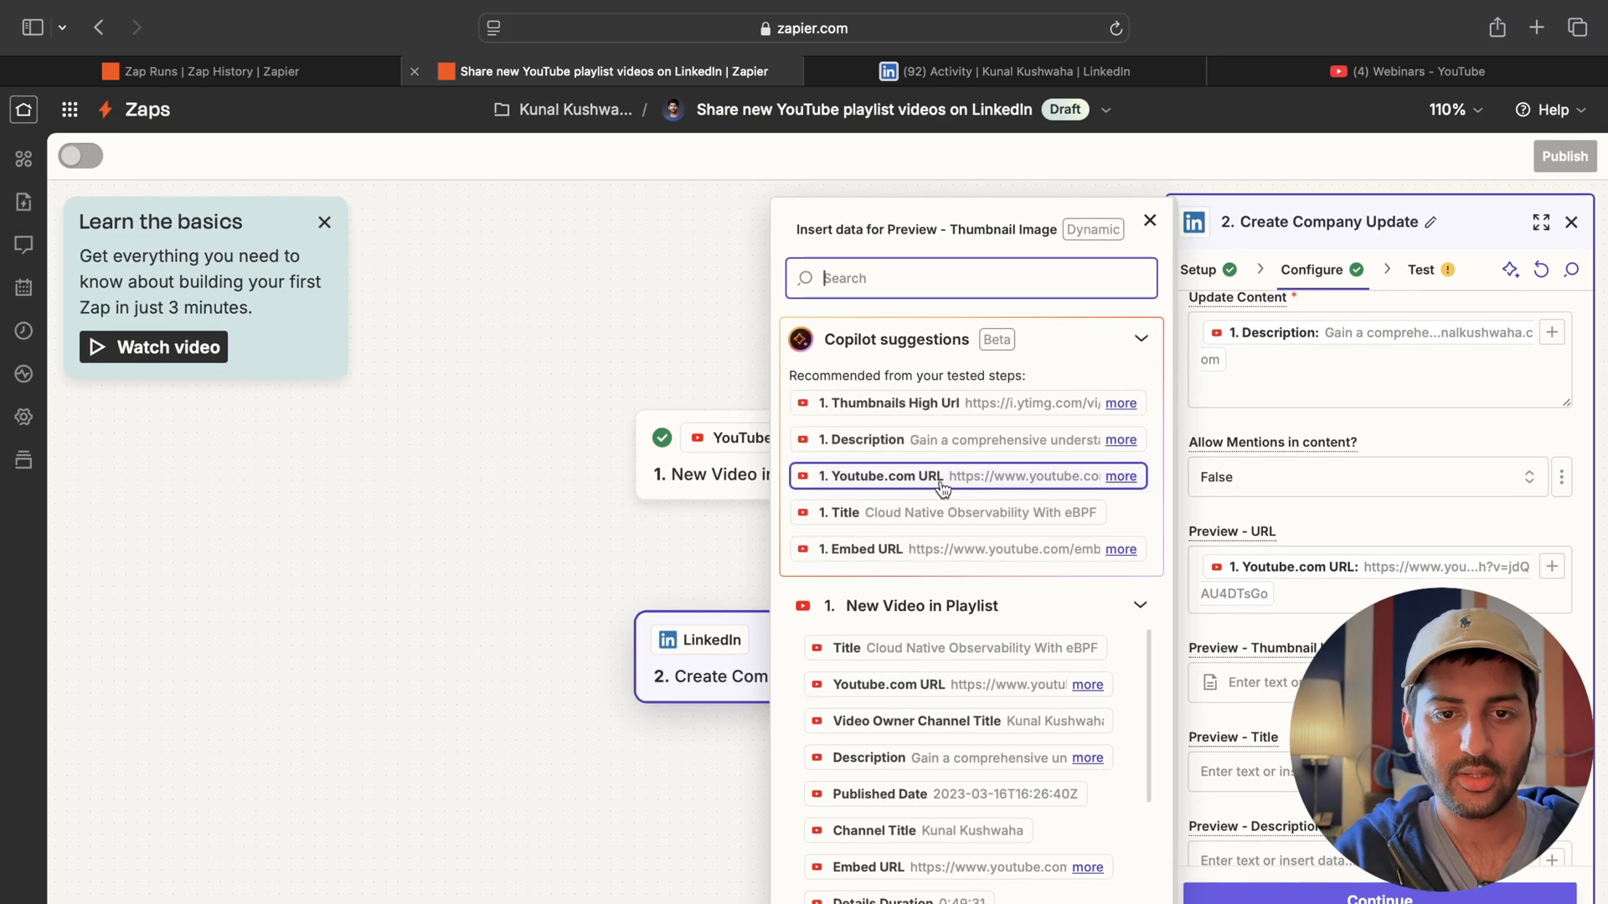
left_click(889, 402)
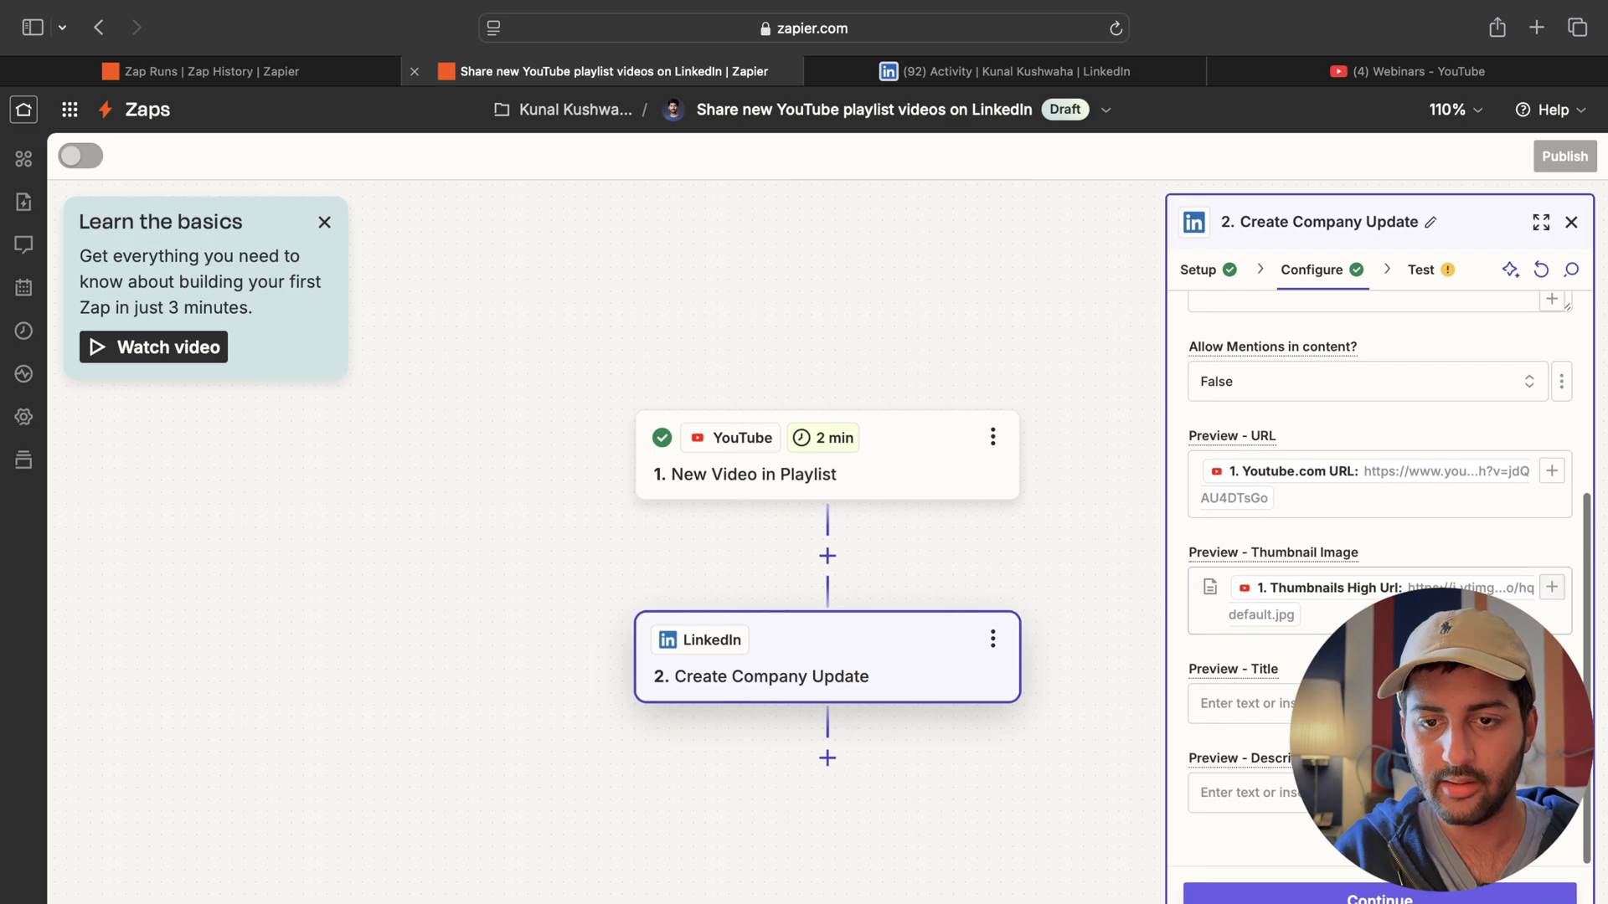
left_click(1242, 705)
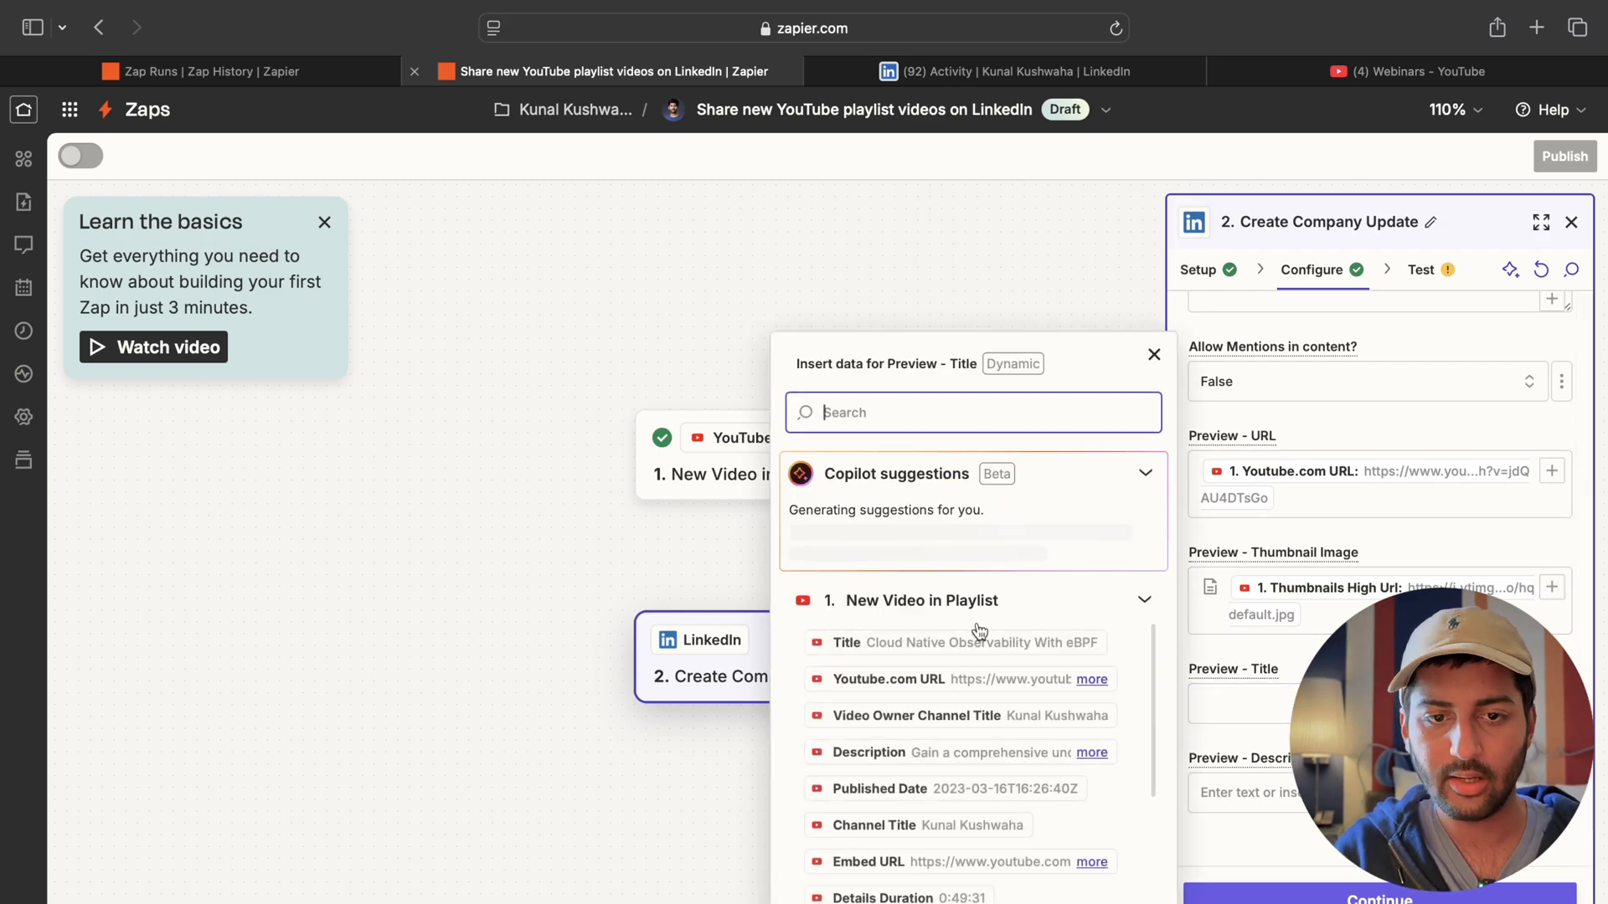
mouse_move(921, 543)
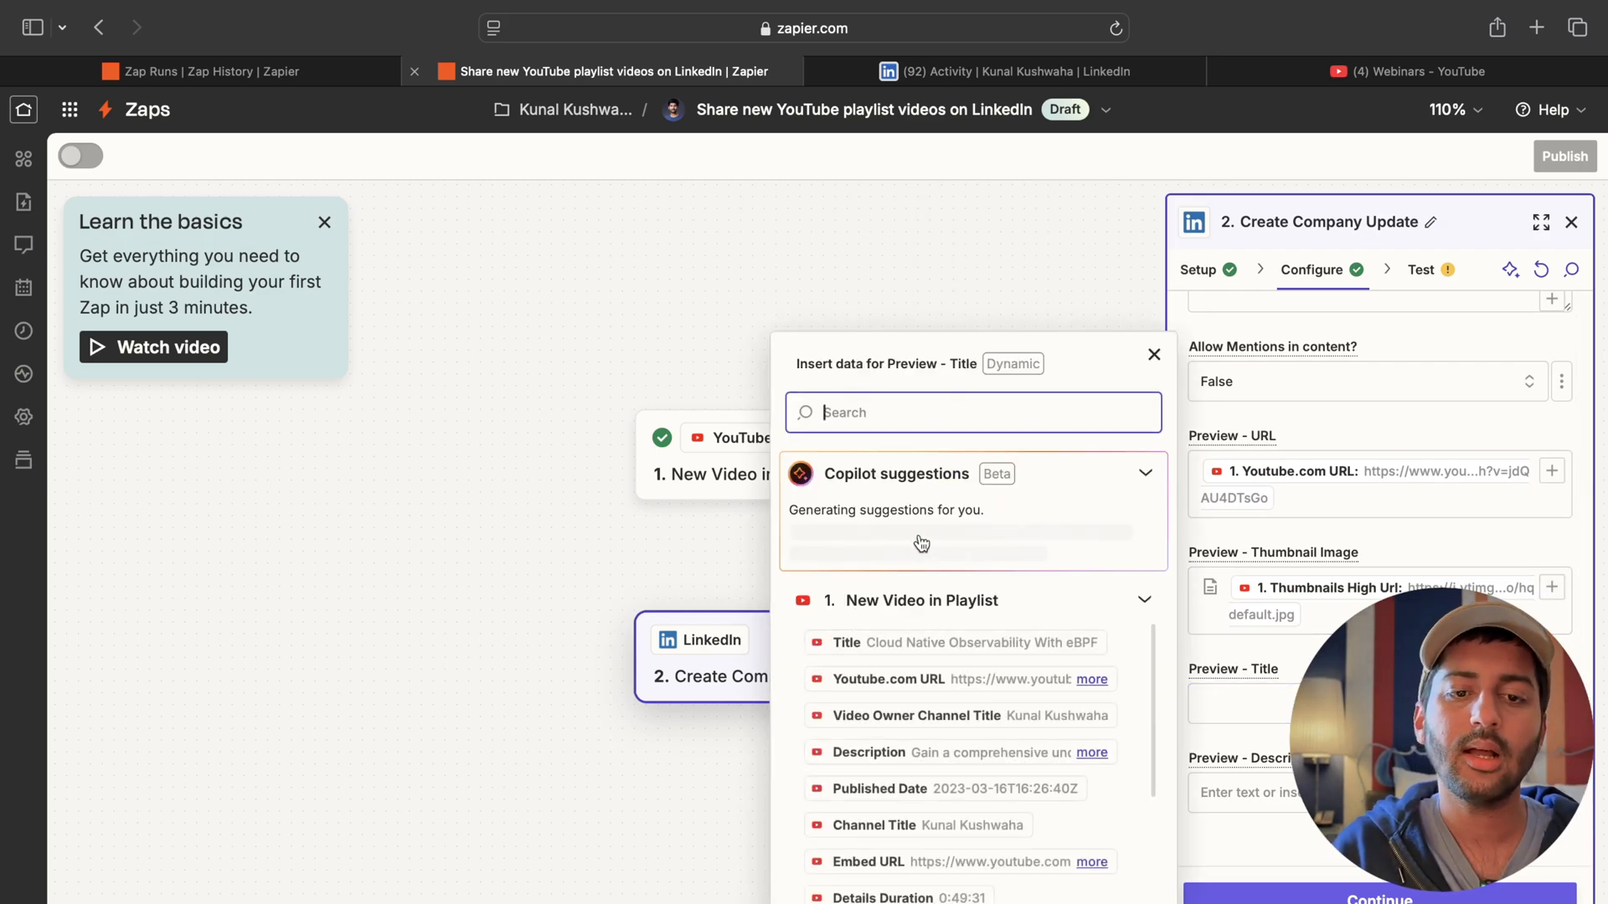
left_click(847, 643)
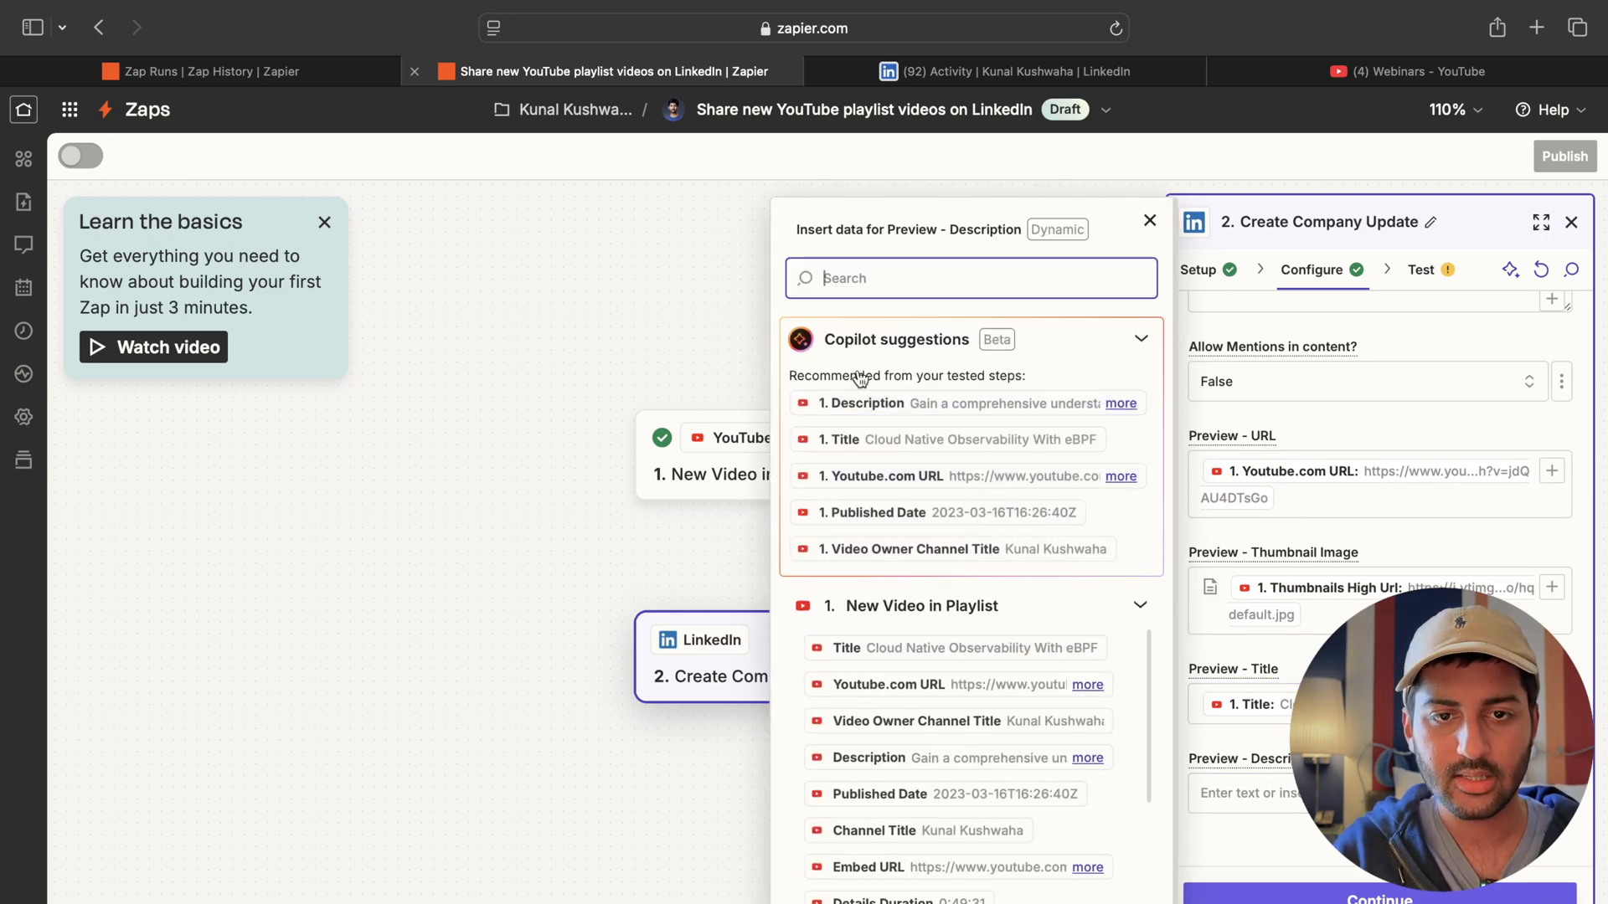
mouse_move(919, 404)
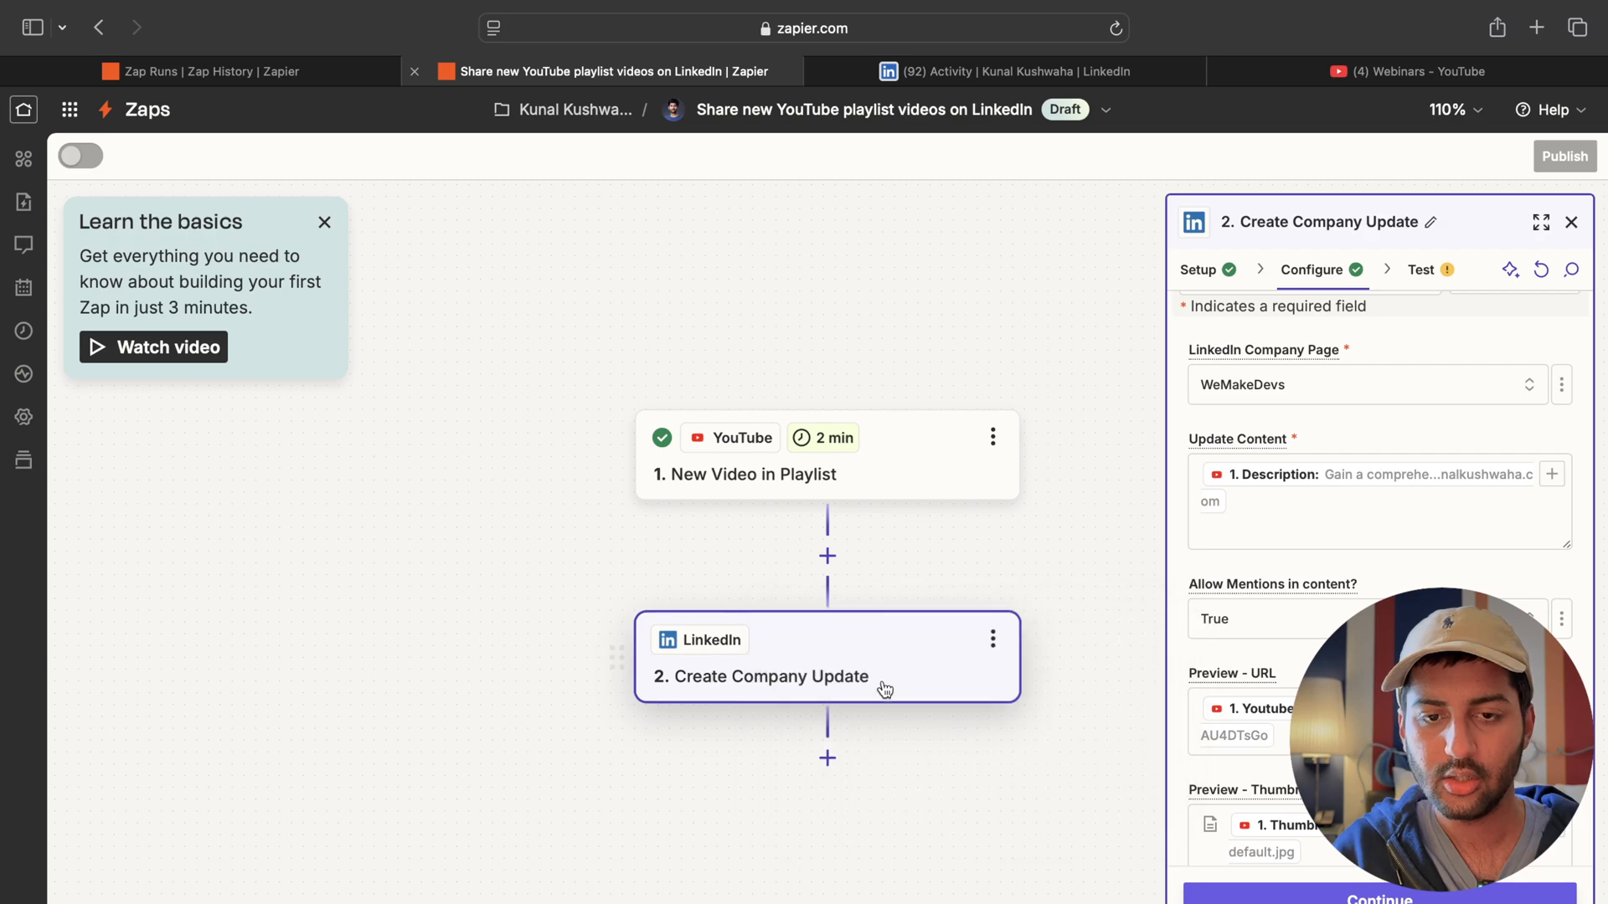
Step: Set Allow Mentions to True and complete the LinkedIn step's test so the Zap is ready to publish
scroll("up", 3)
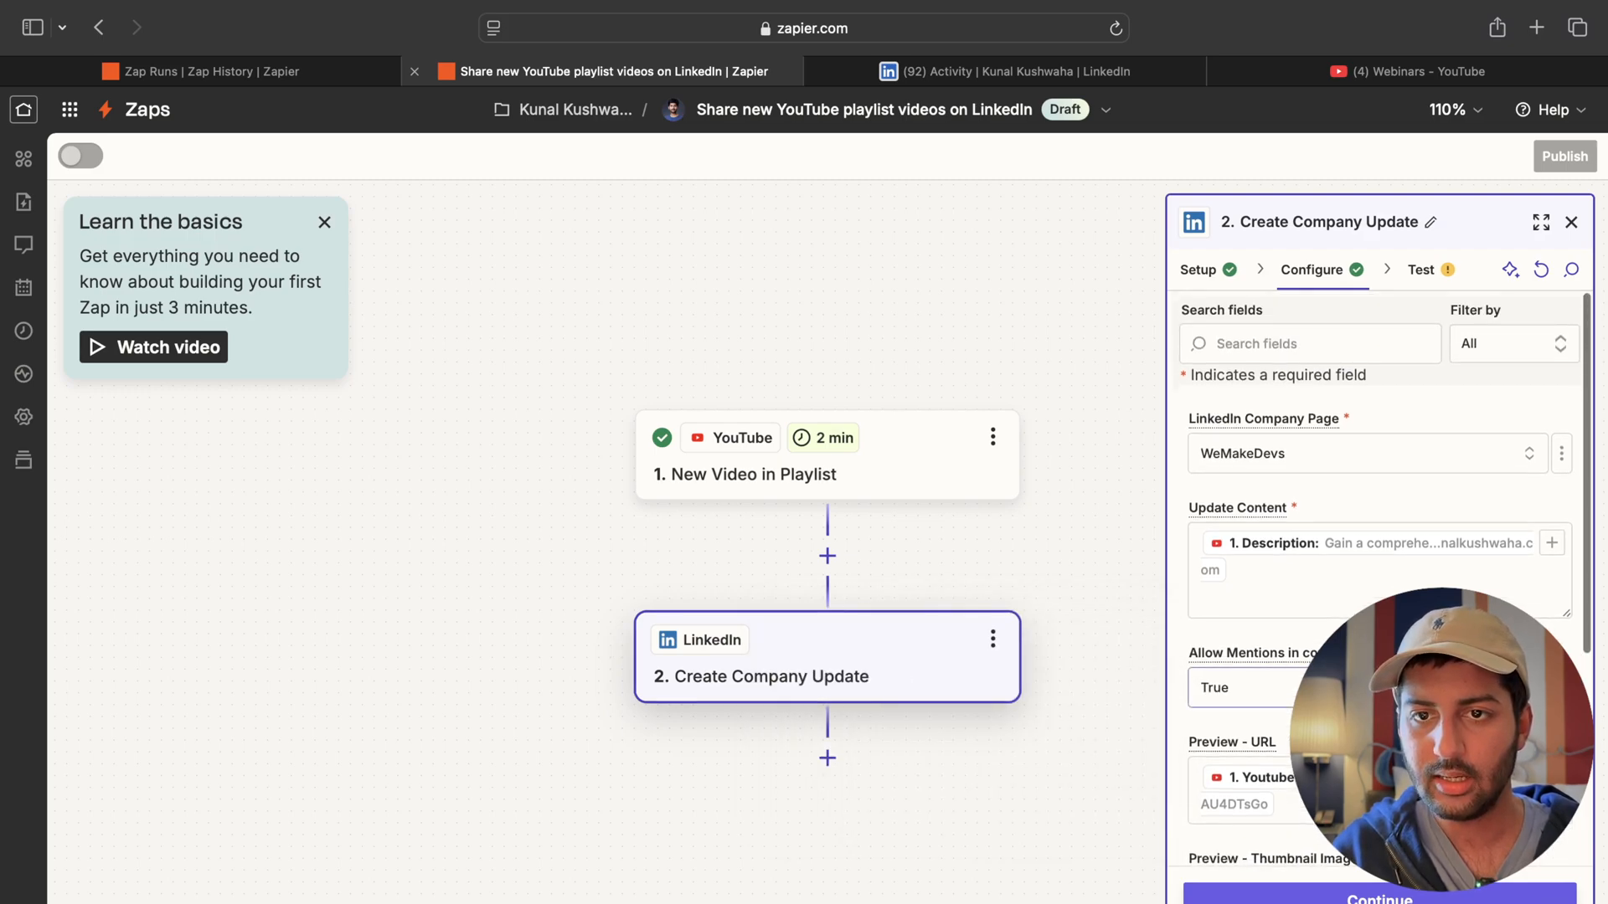
left_click(1422, 270)
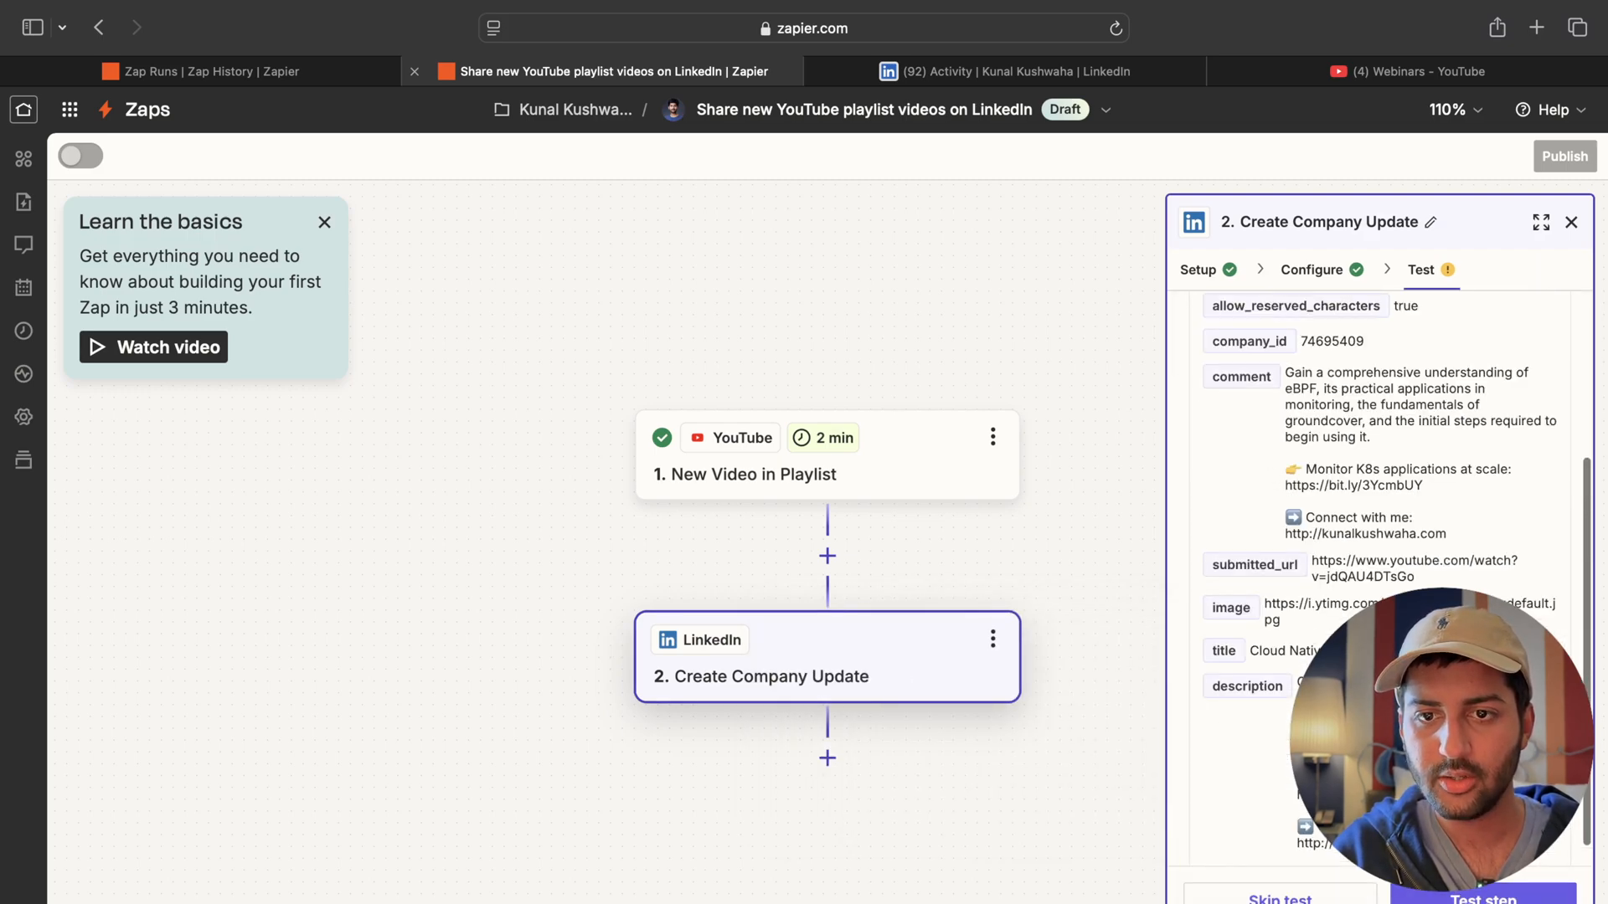
scroll("up", 3)
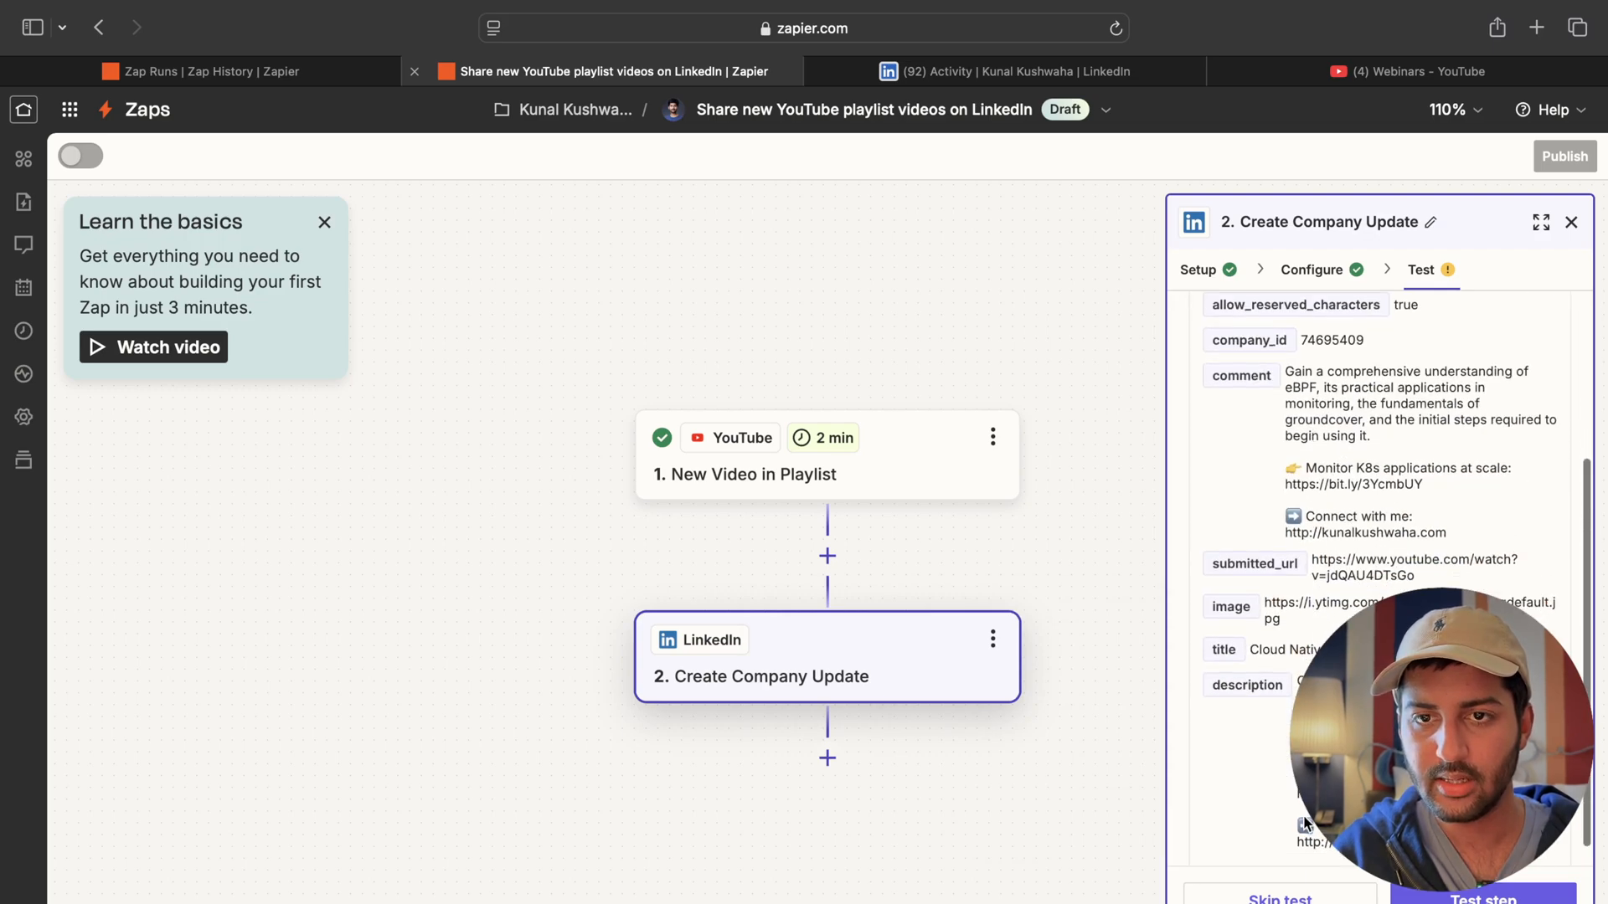
left_click(1310, 270)
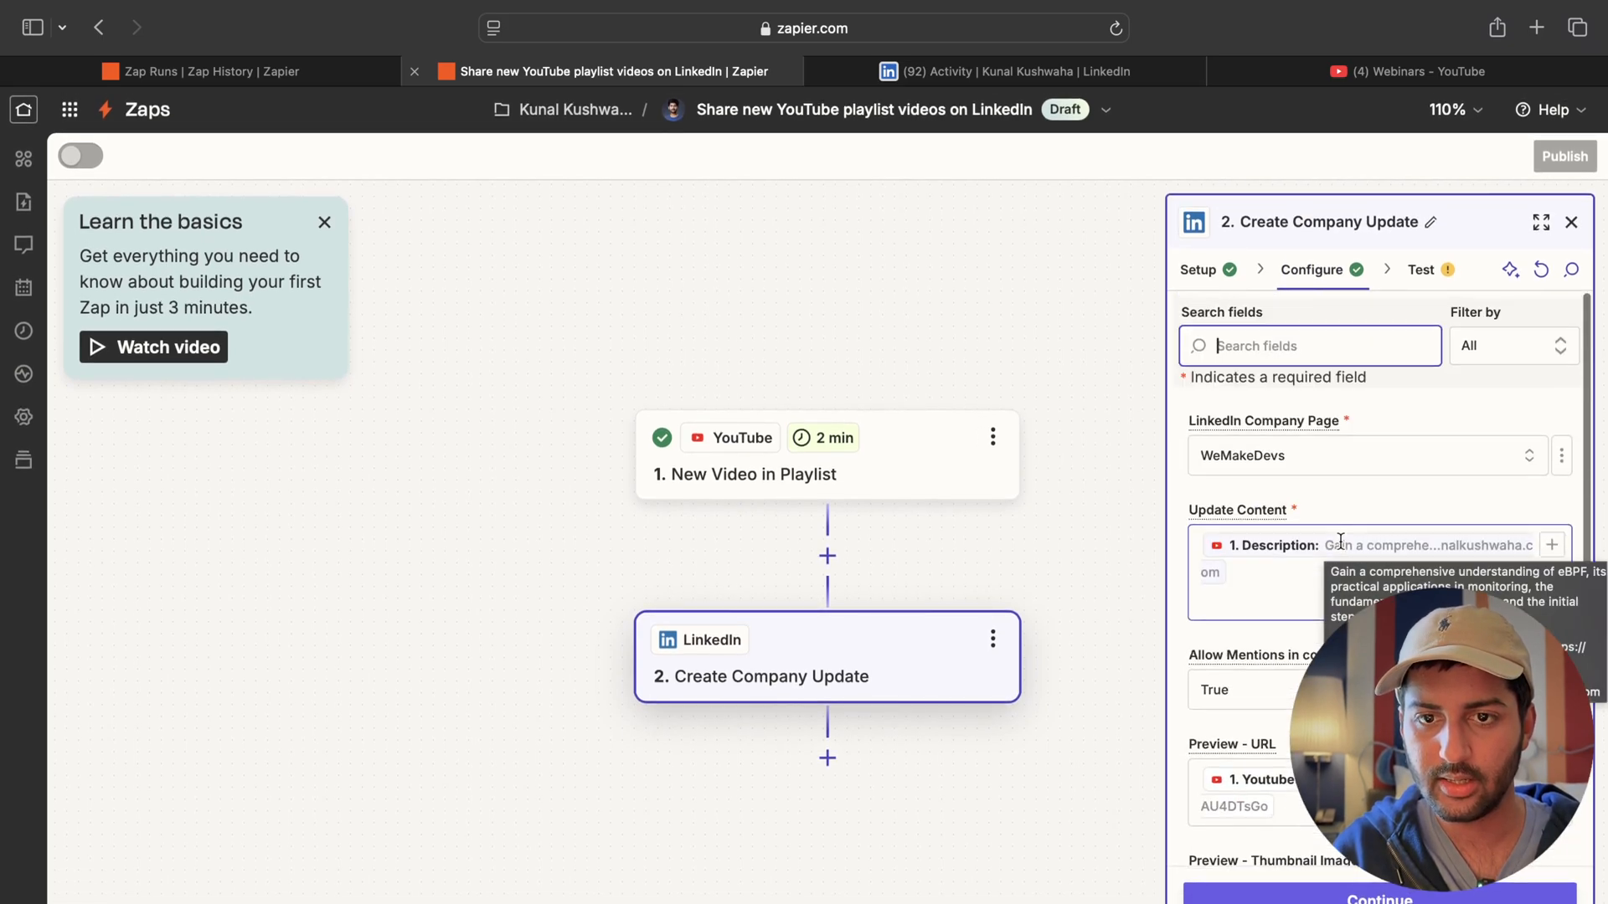
scroll("down", 3)
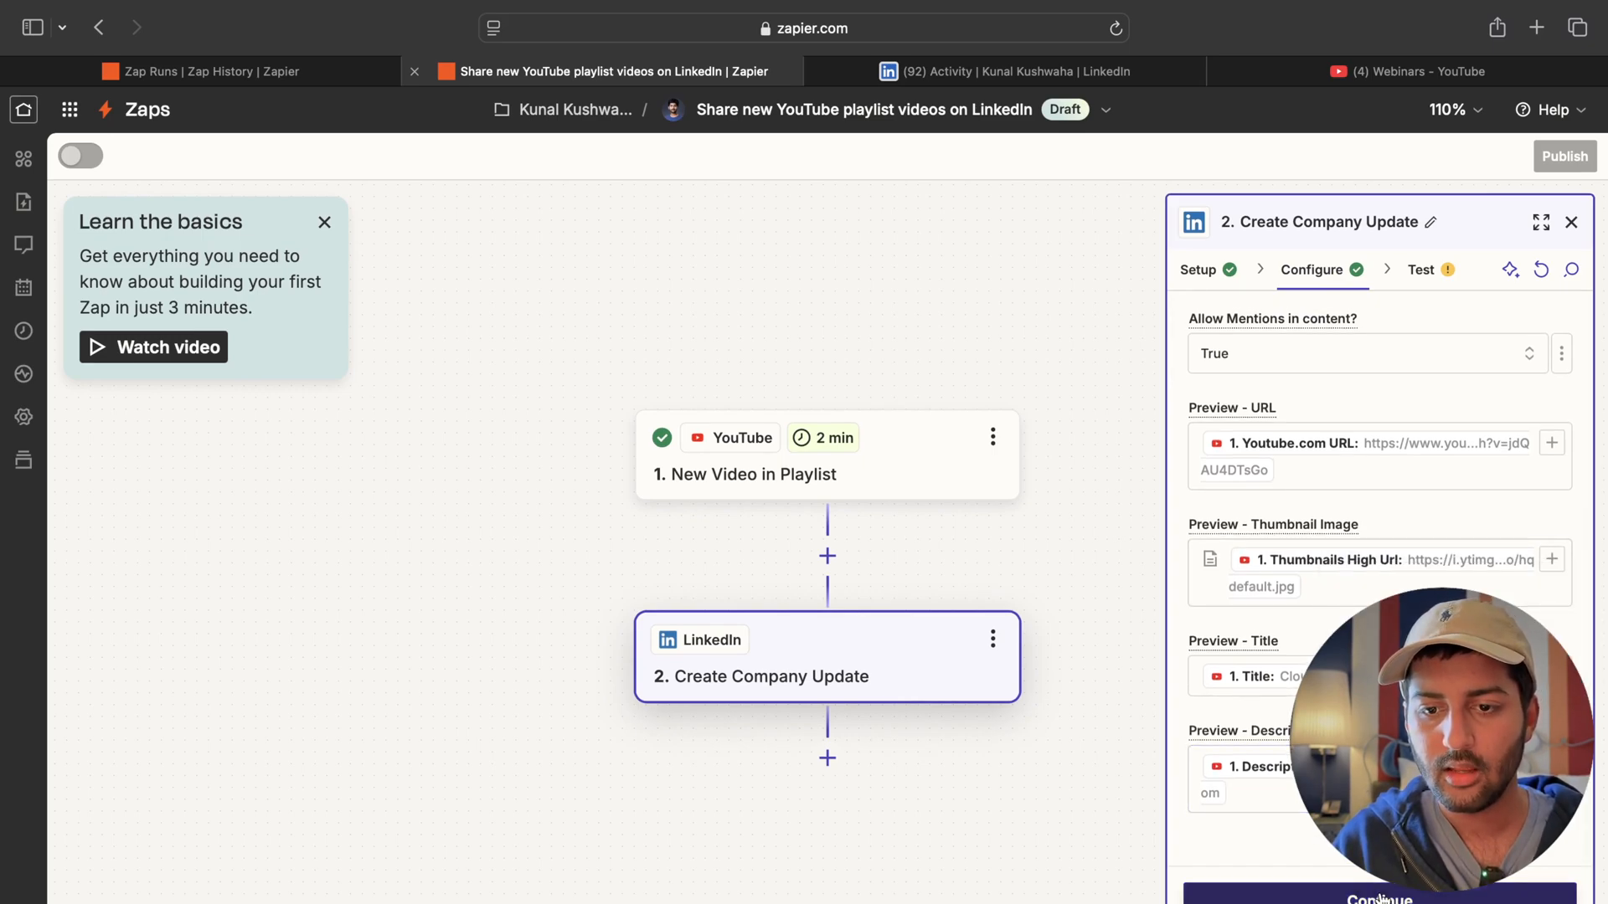
left_click(1421, 268)
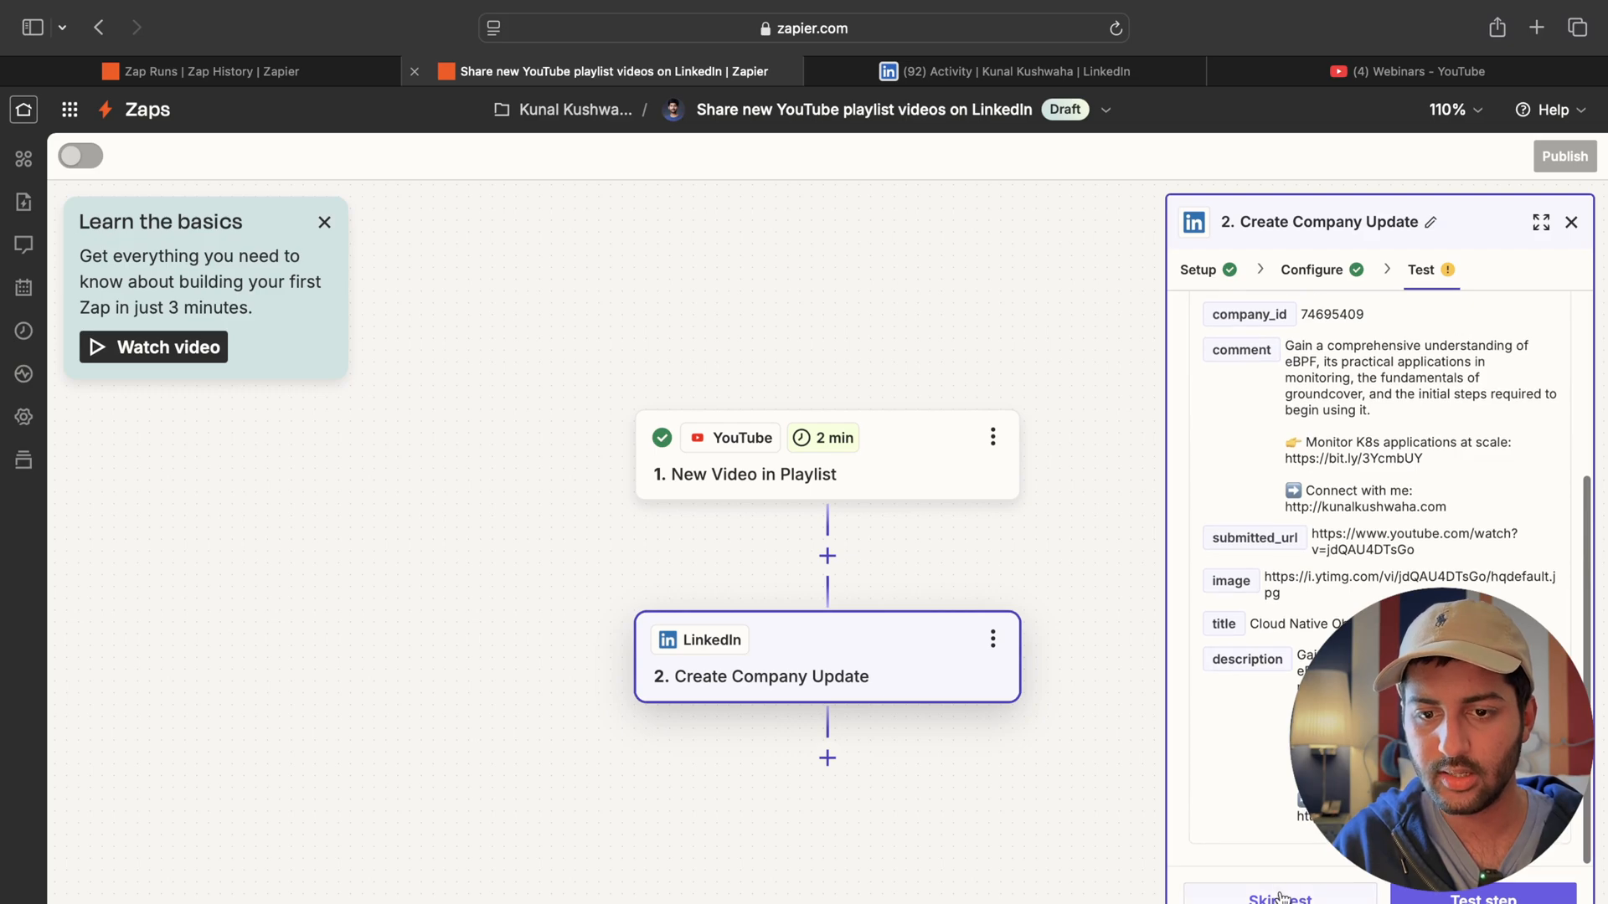
scroll("up", 3)
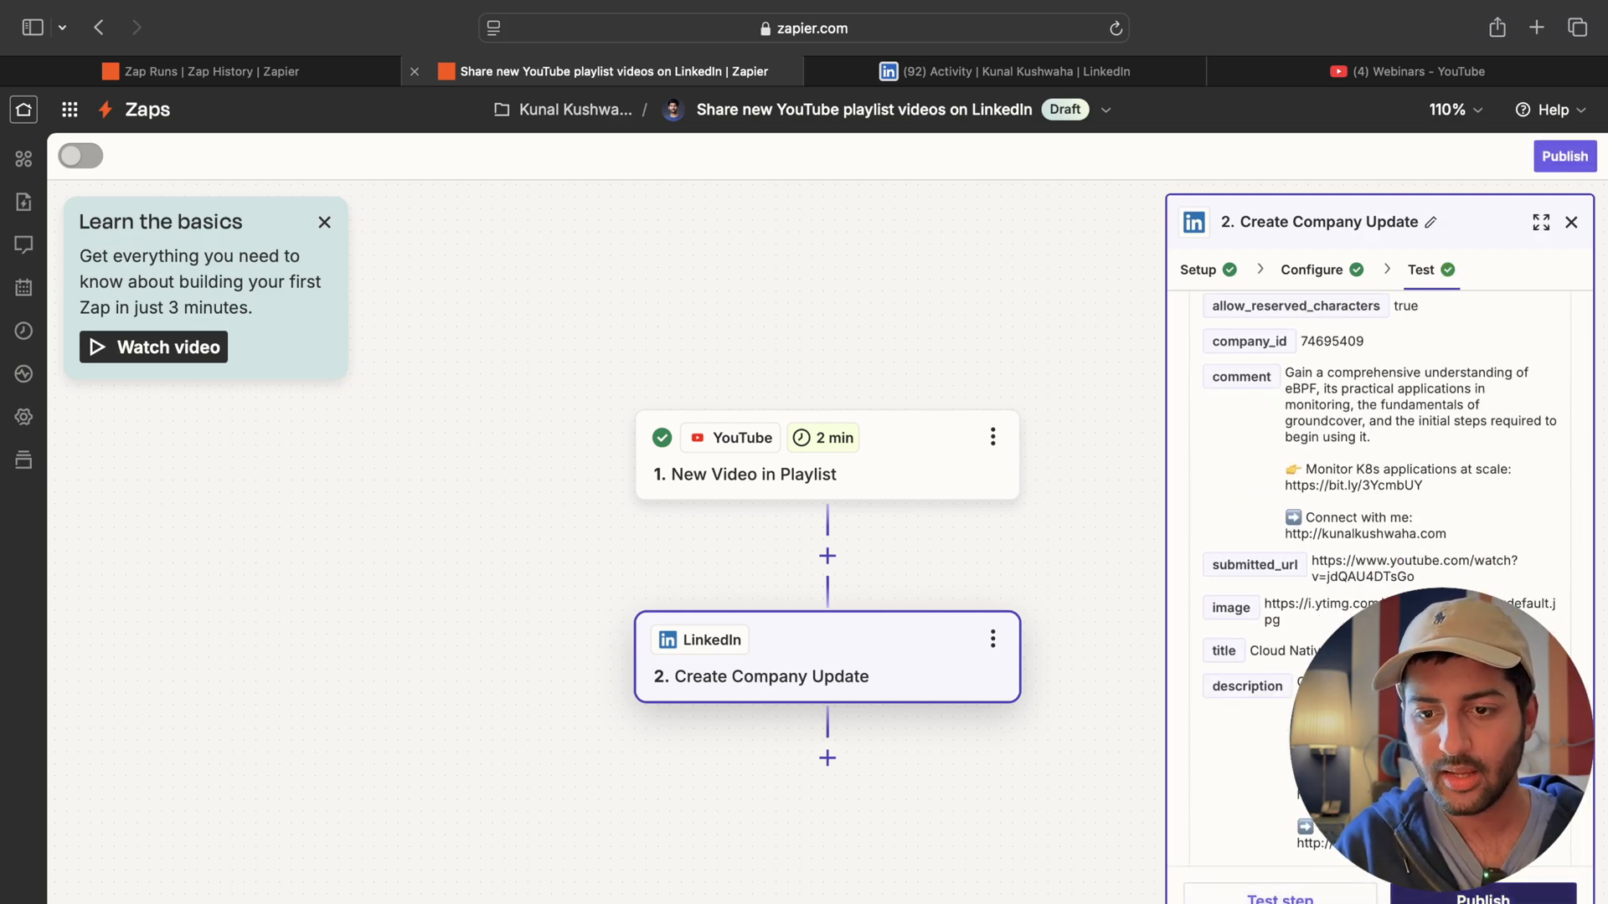
mouse_move(930, 611)
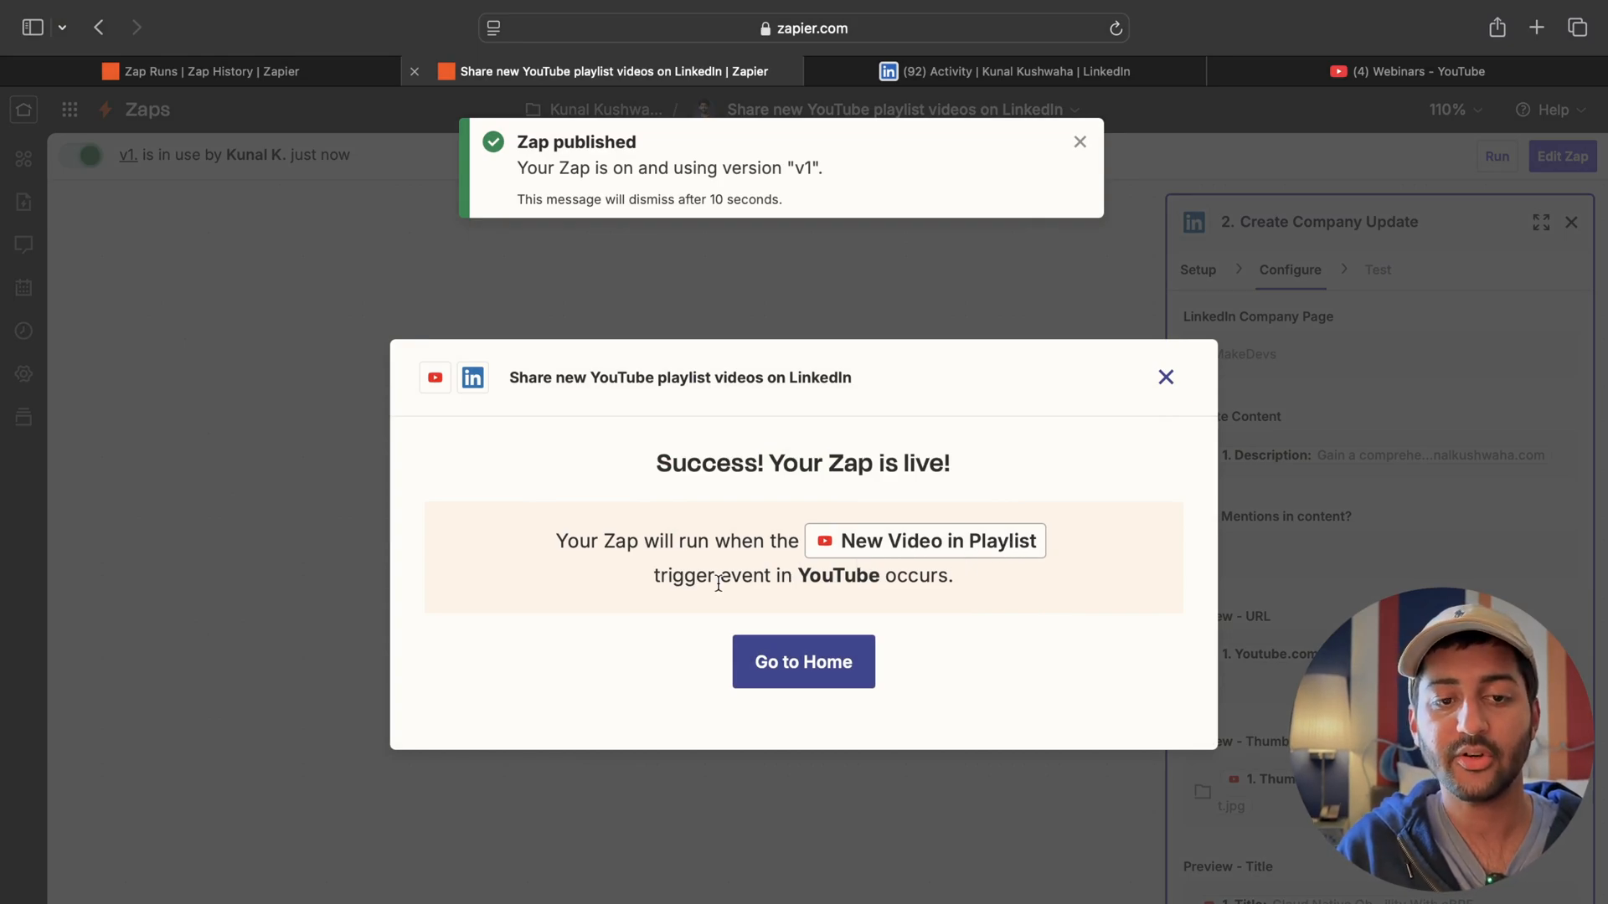
mouse_move(953, 600)
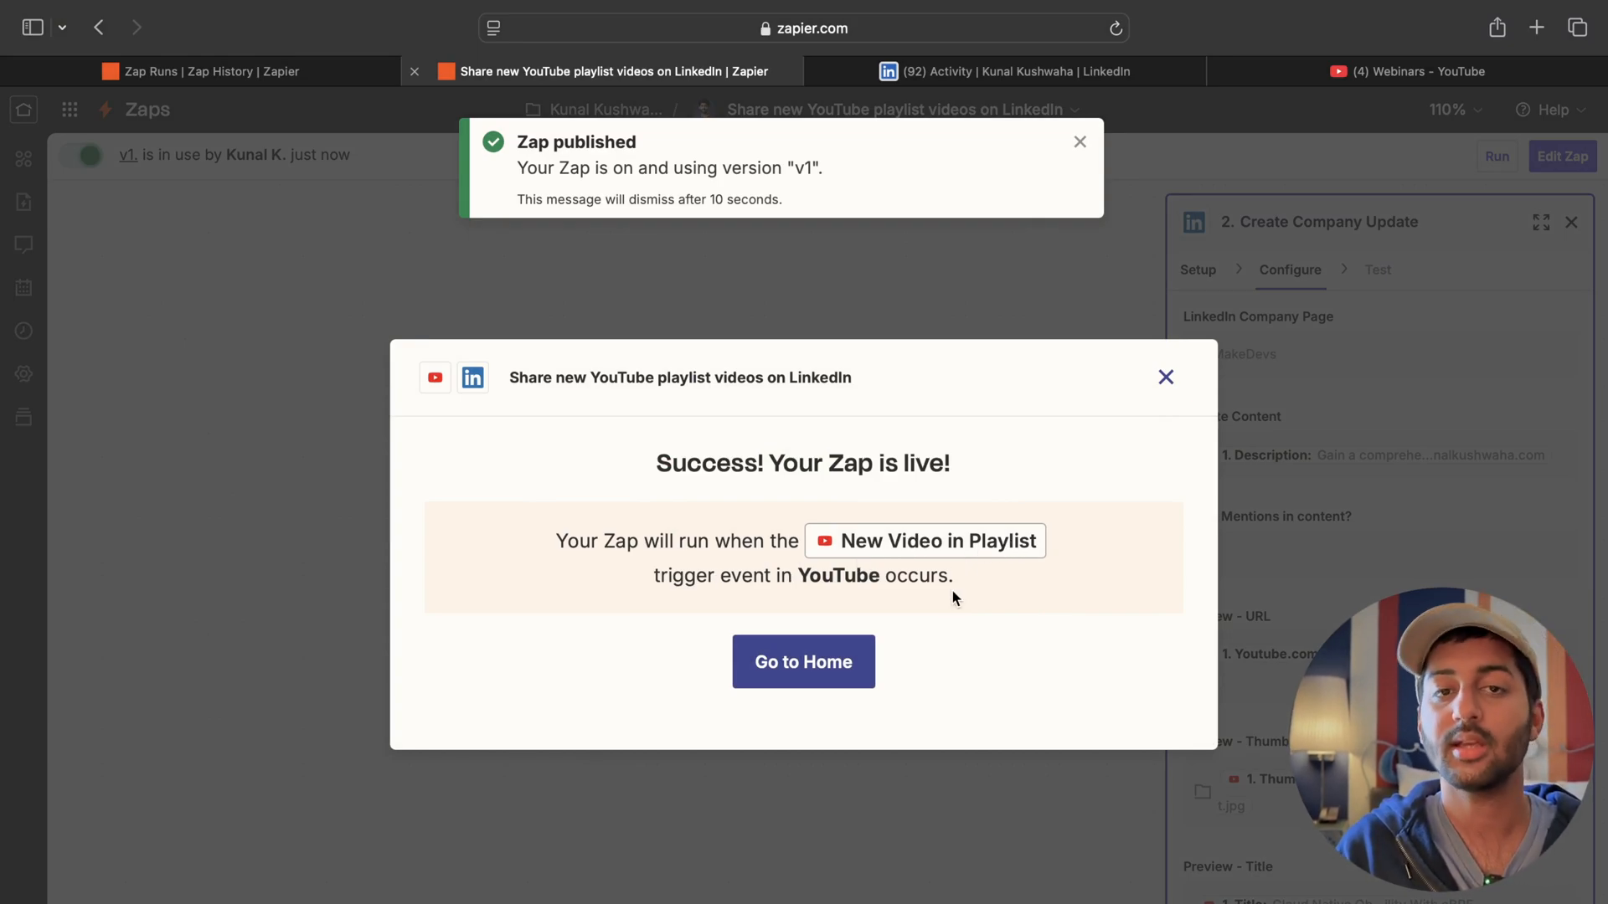
Step: Switch to the YouTube Webinars playlist after publishing the Zap
left_click(1410, 70)
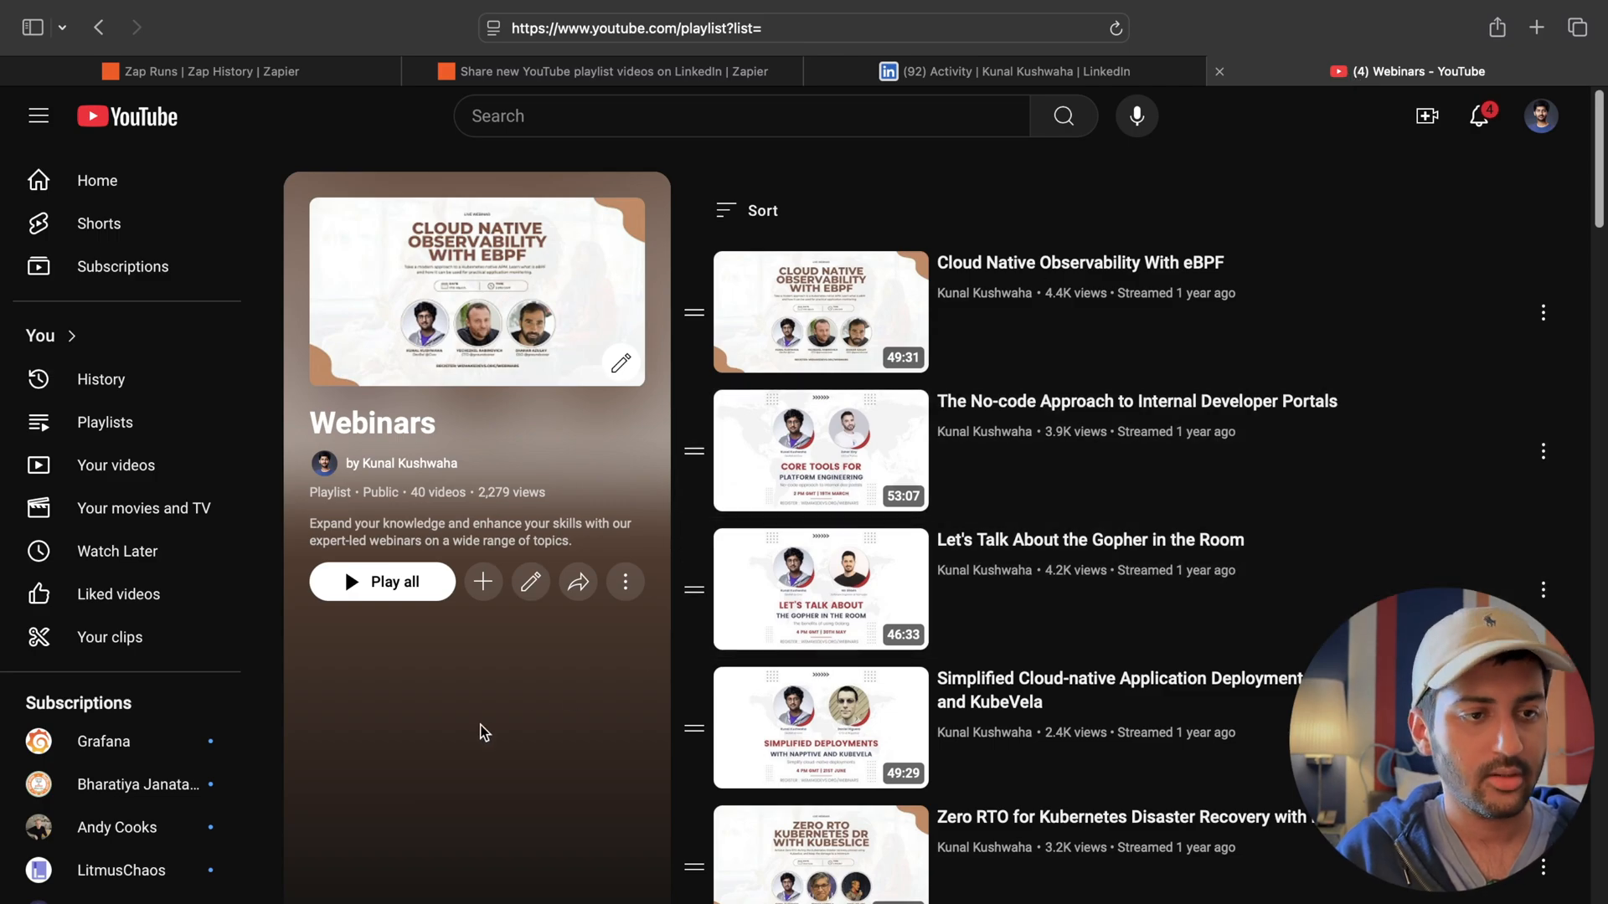
mouse_move(543, 819)
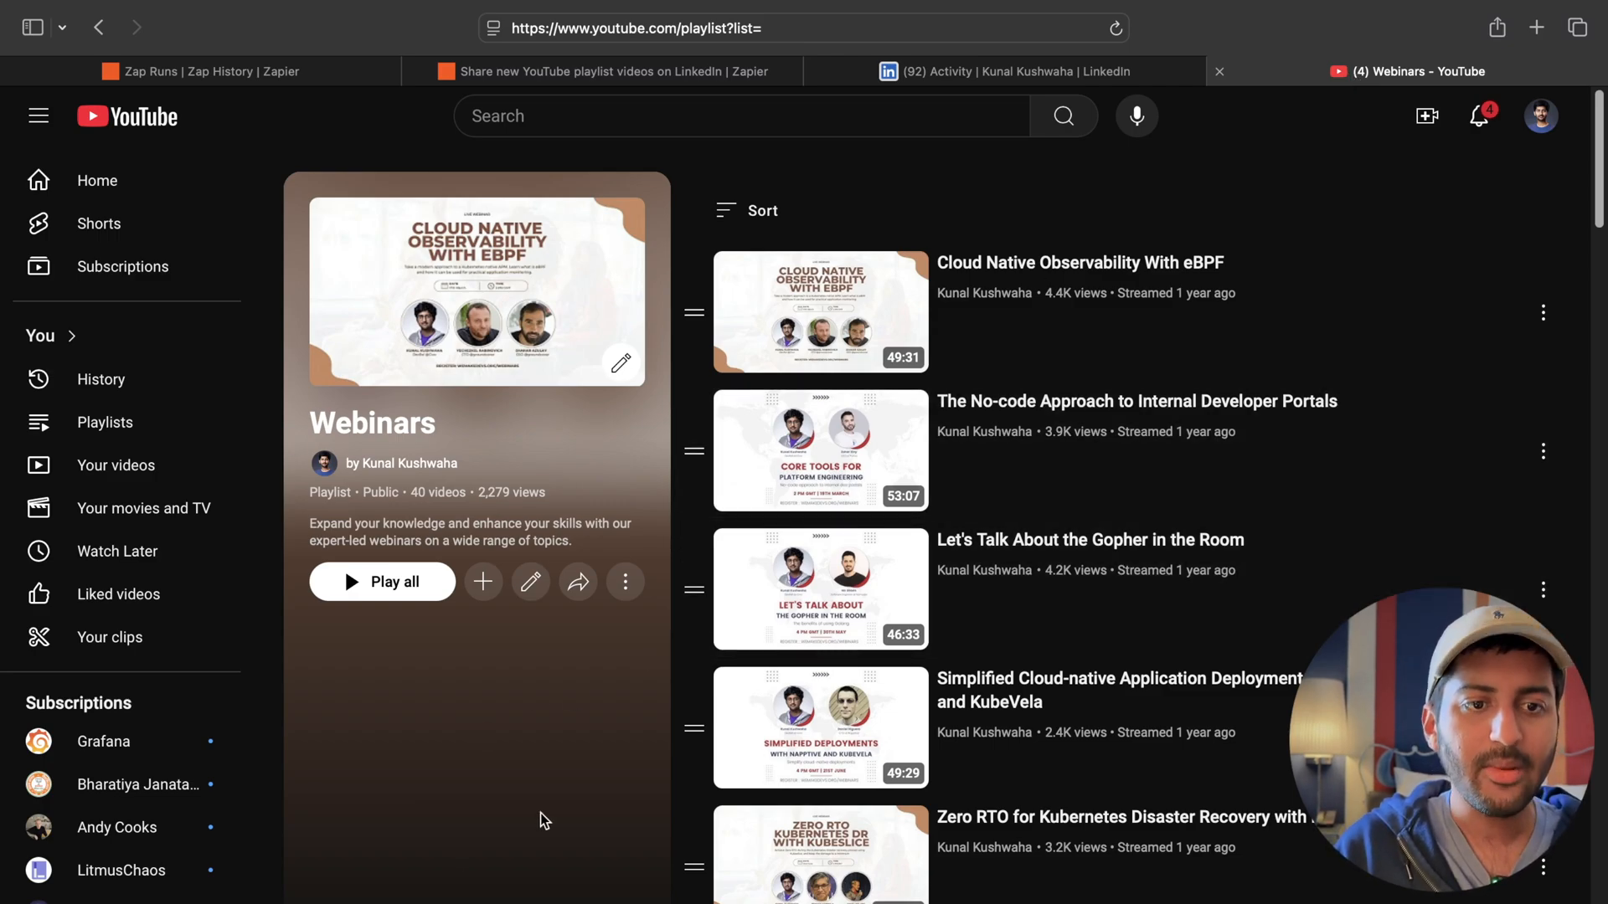
left_click(985, 72)
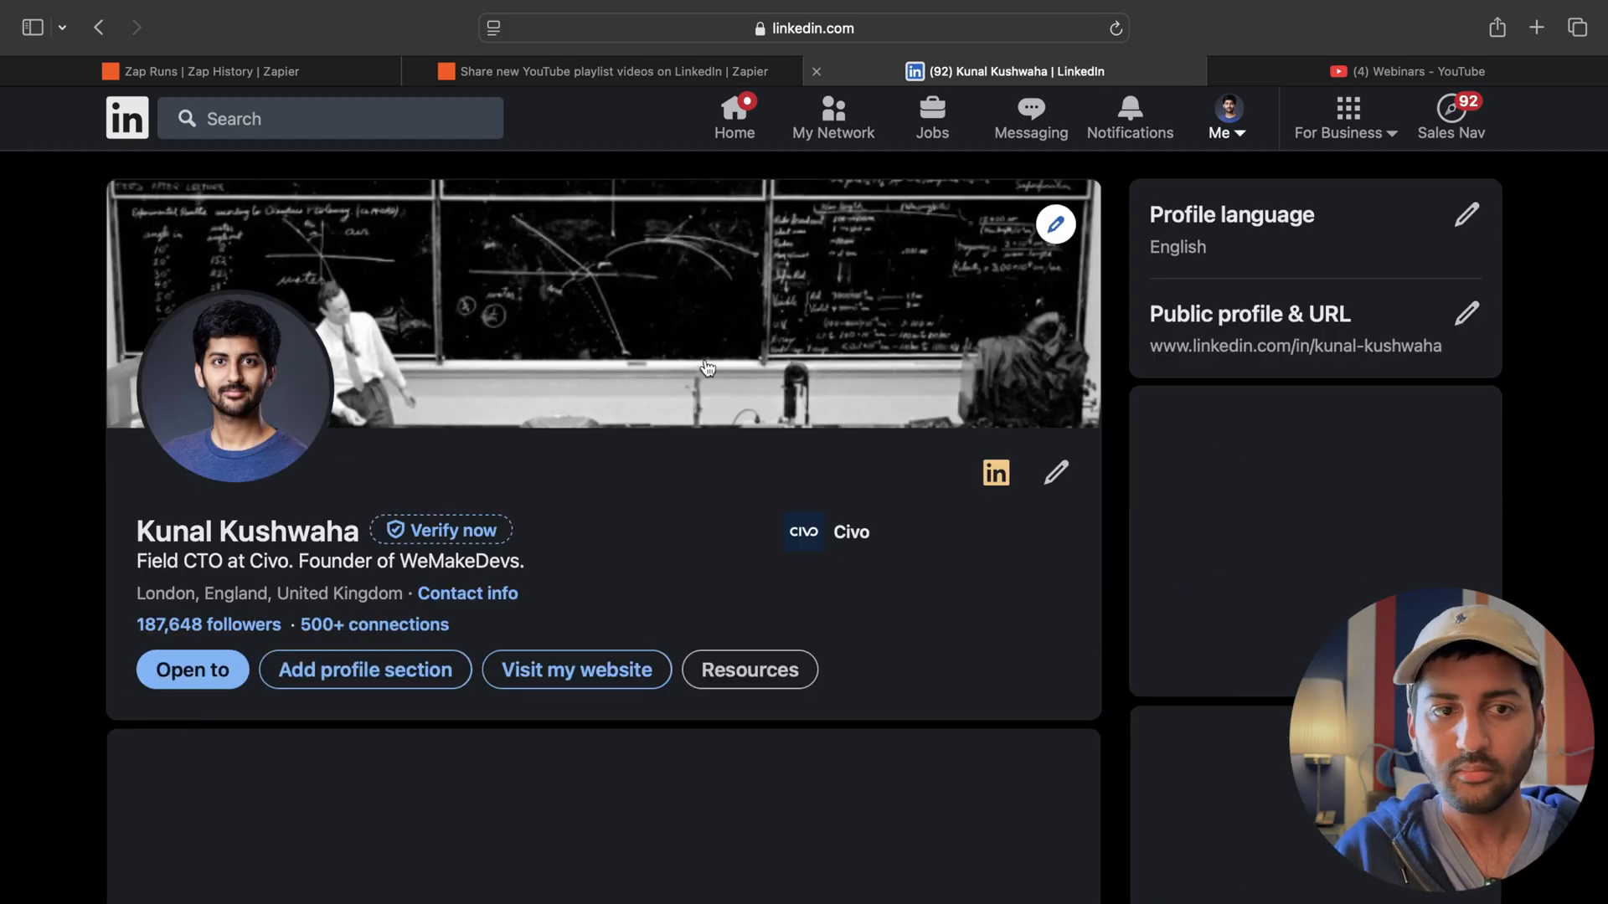
scroll("down", 3)
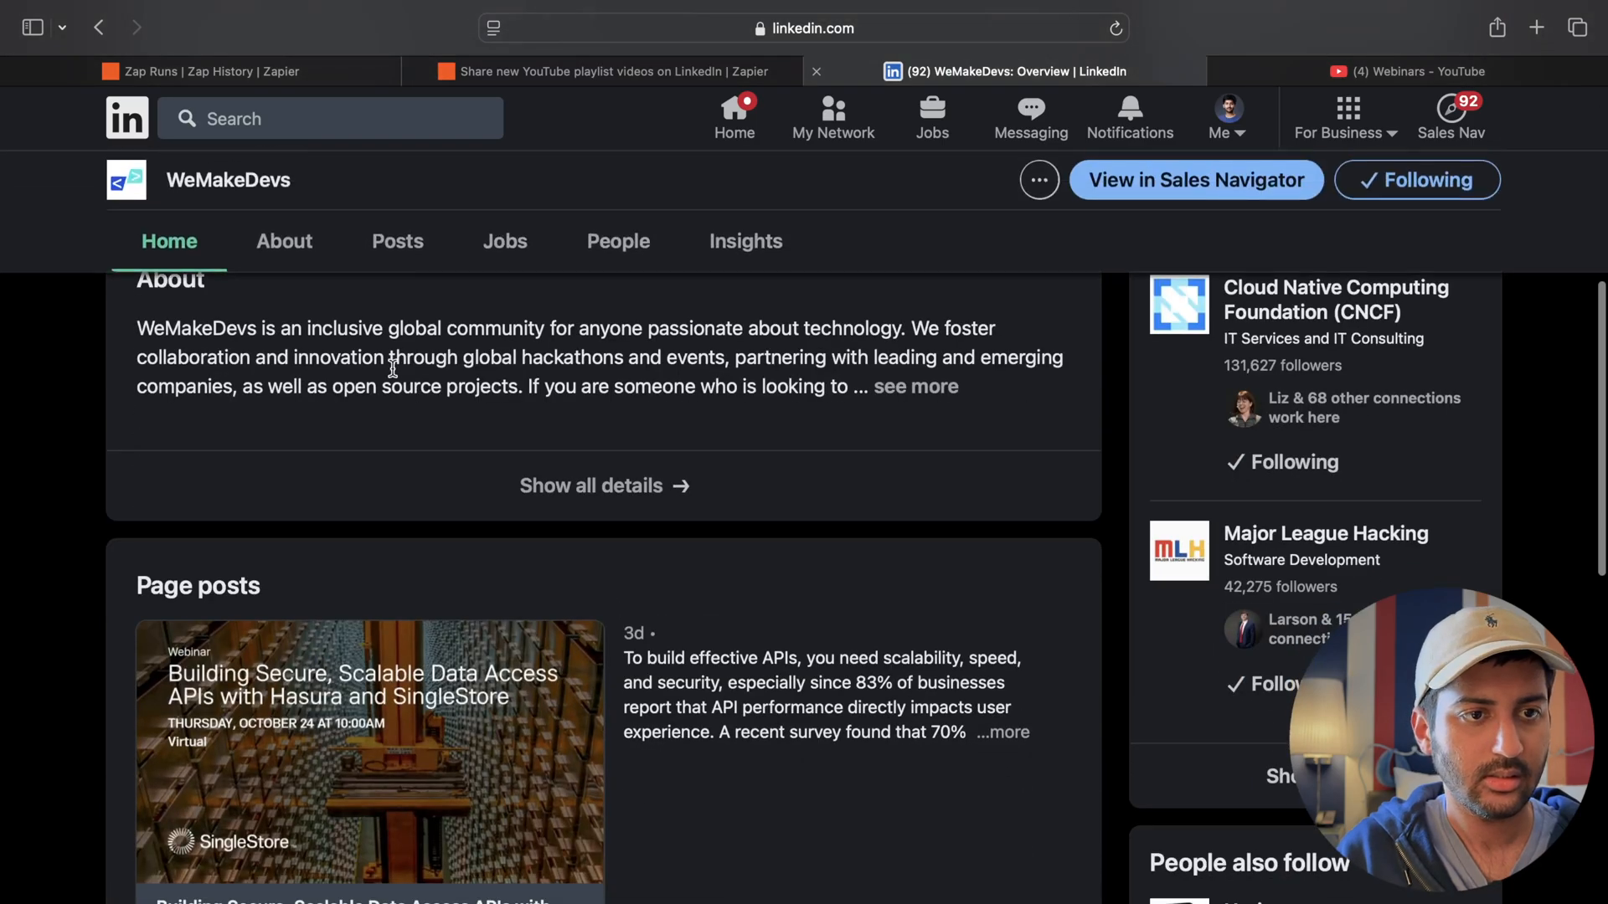
left_click(397, 241)
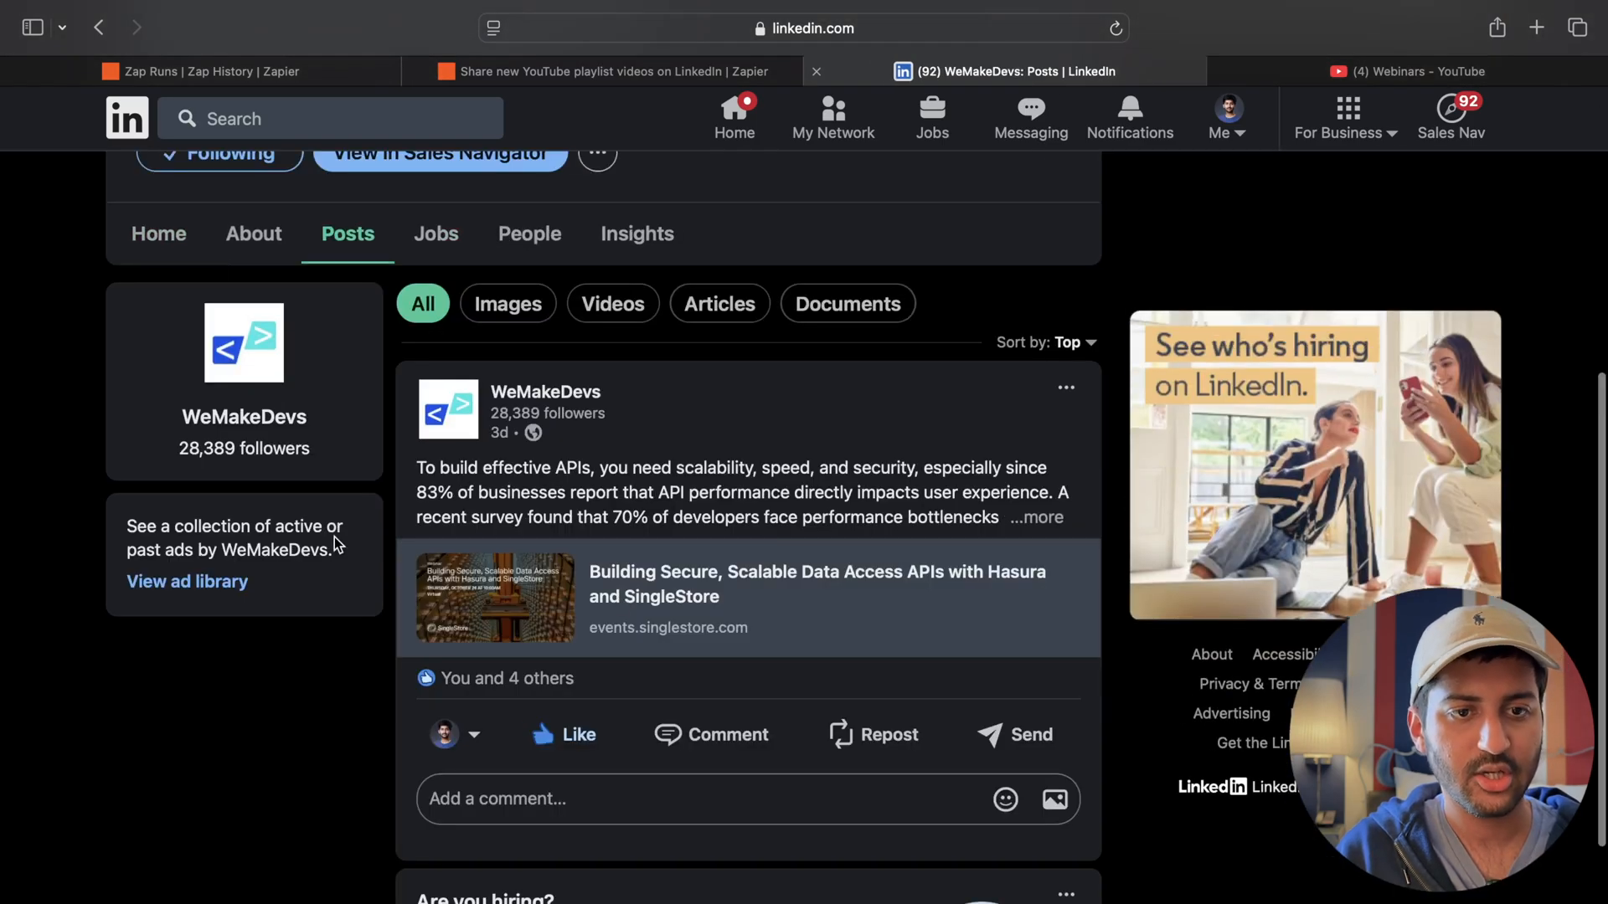
left_click(1408, 70)
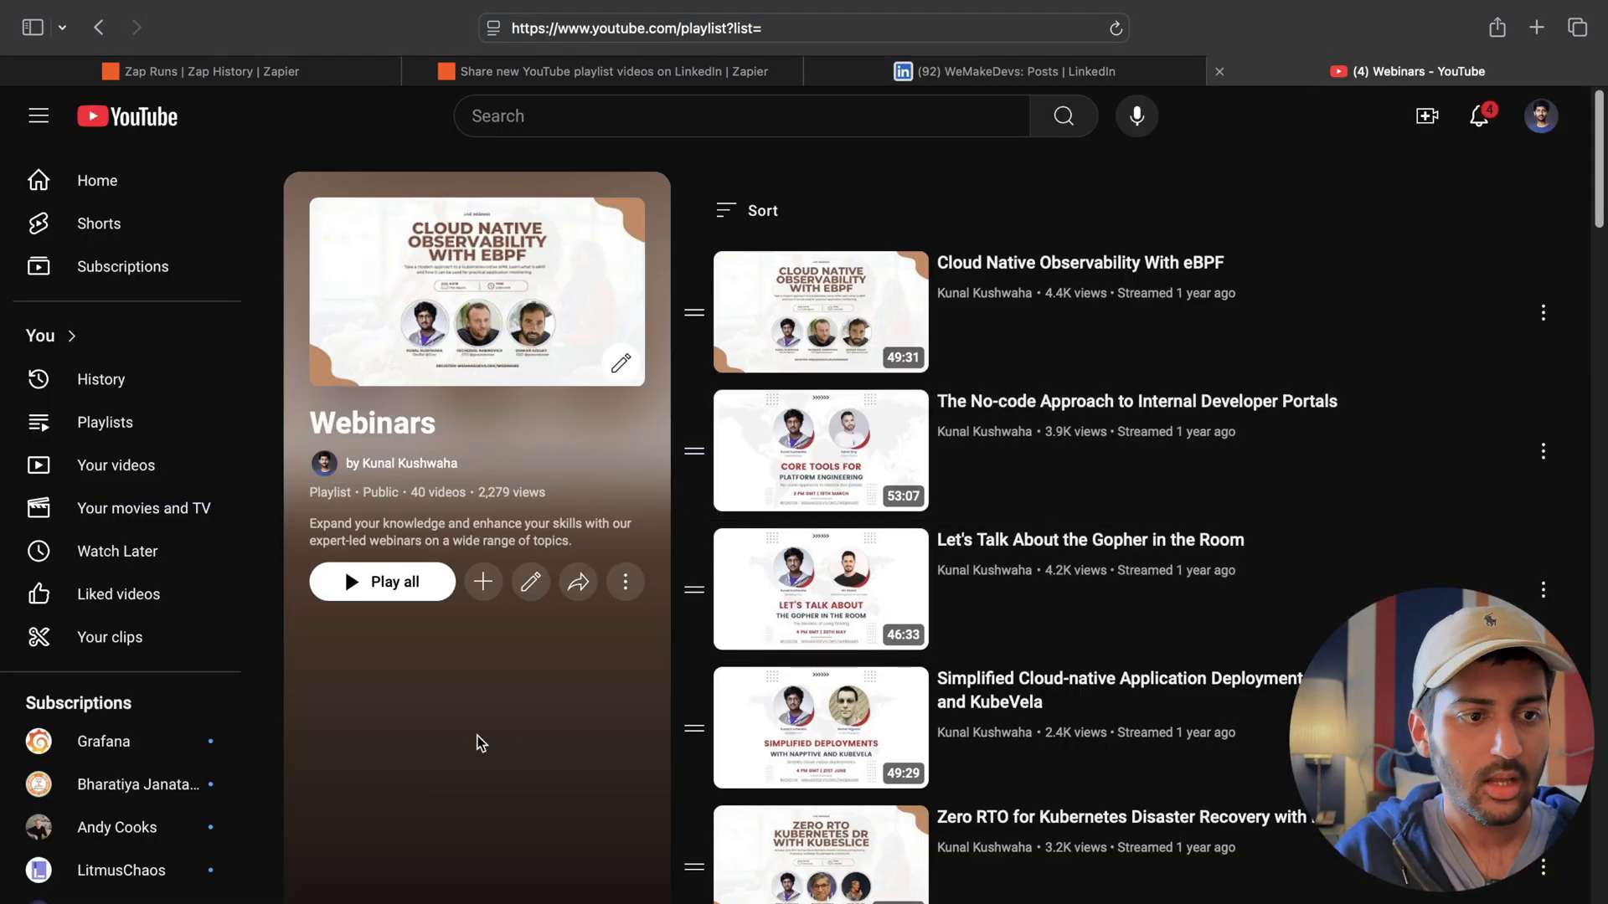
mouse_move(512, 737)
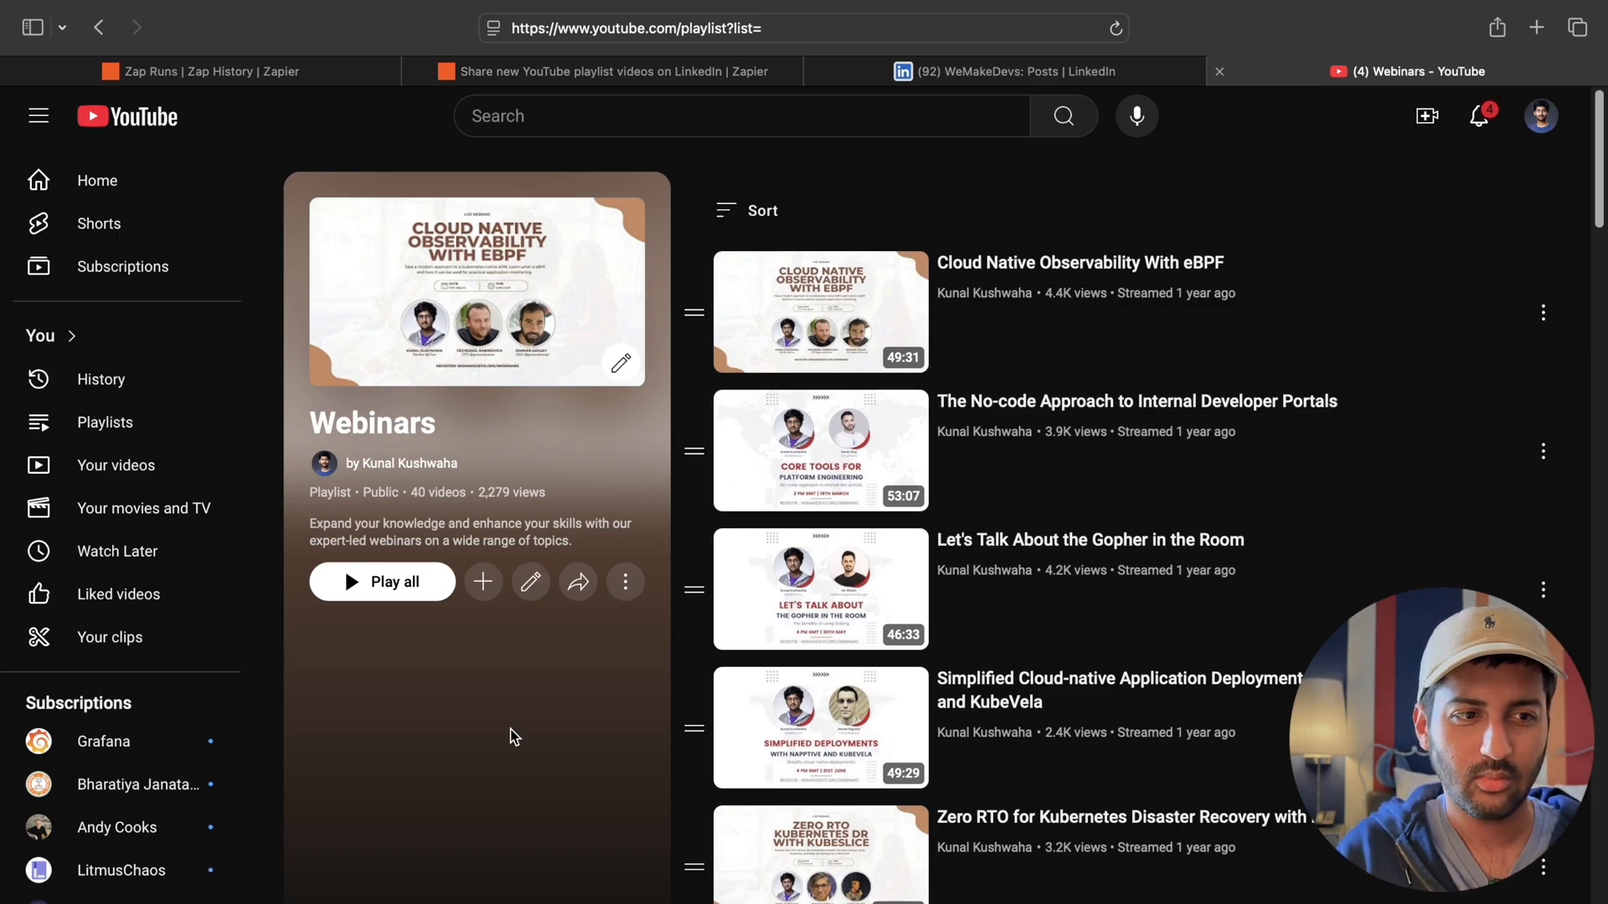
mouse_move(149, 181)
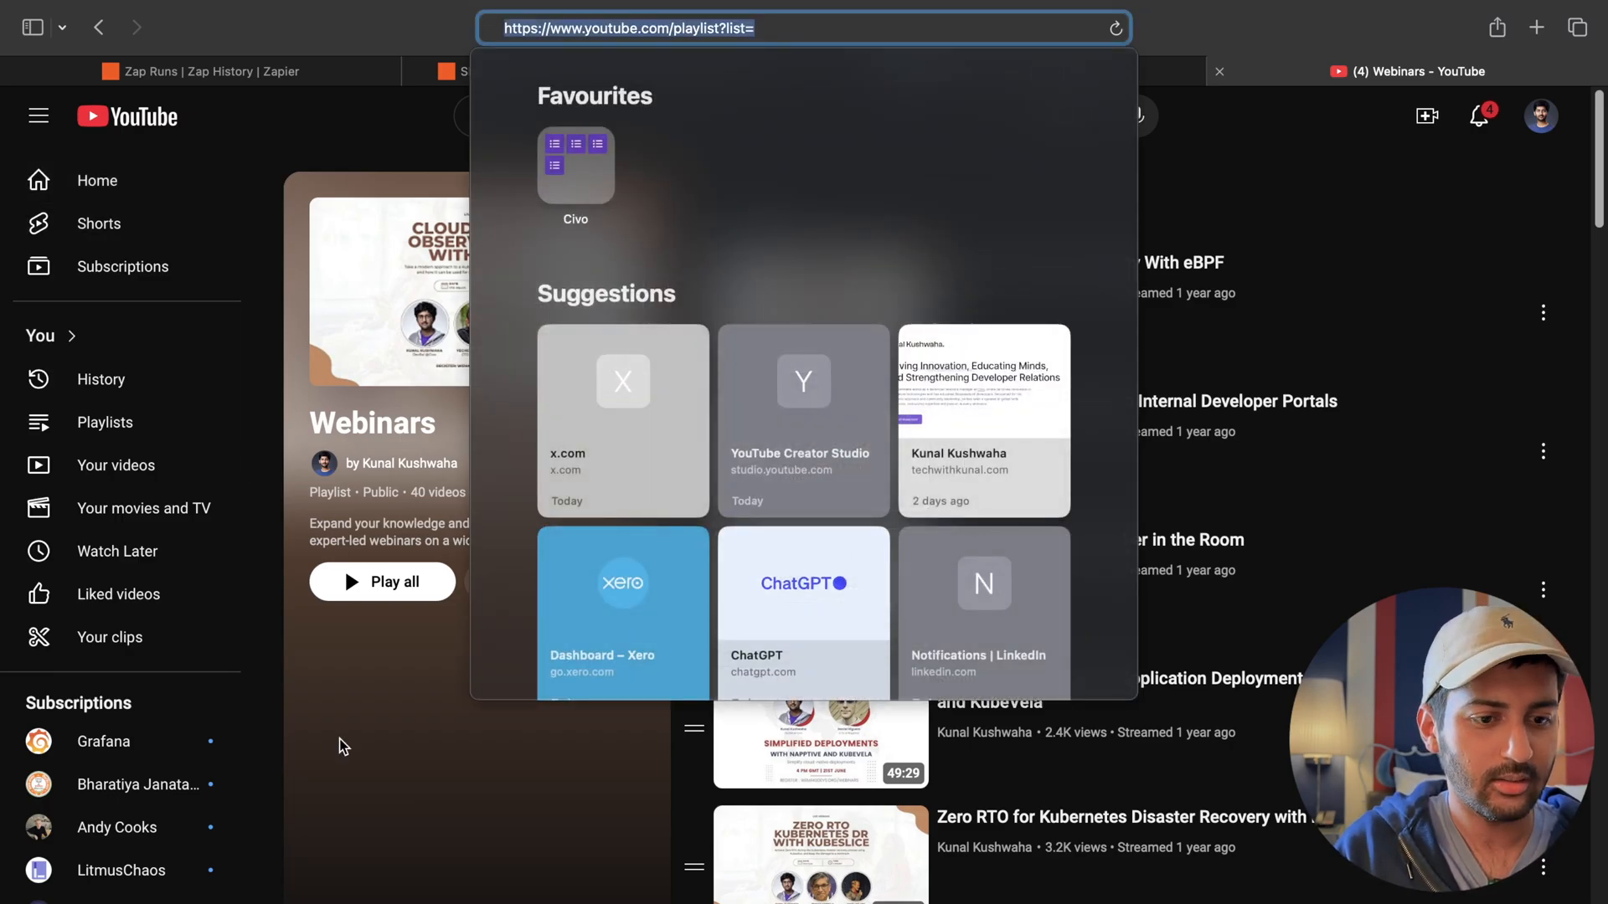
Step: Save Grafana's ObservabilityCON 2024 keynote to the Webinars playlist and check the Zap's run history
left_click(104, 742)
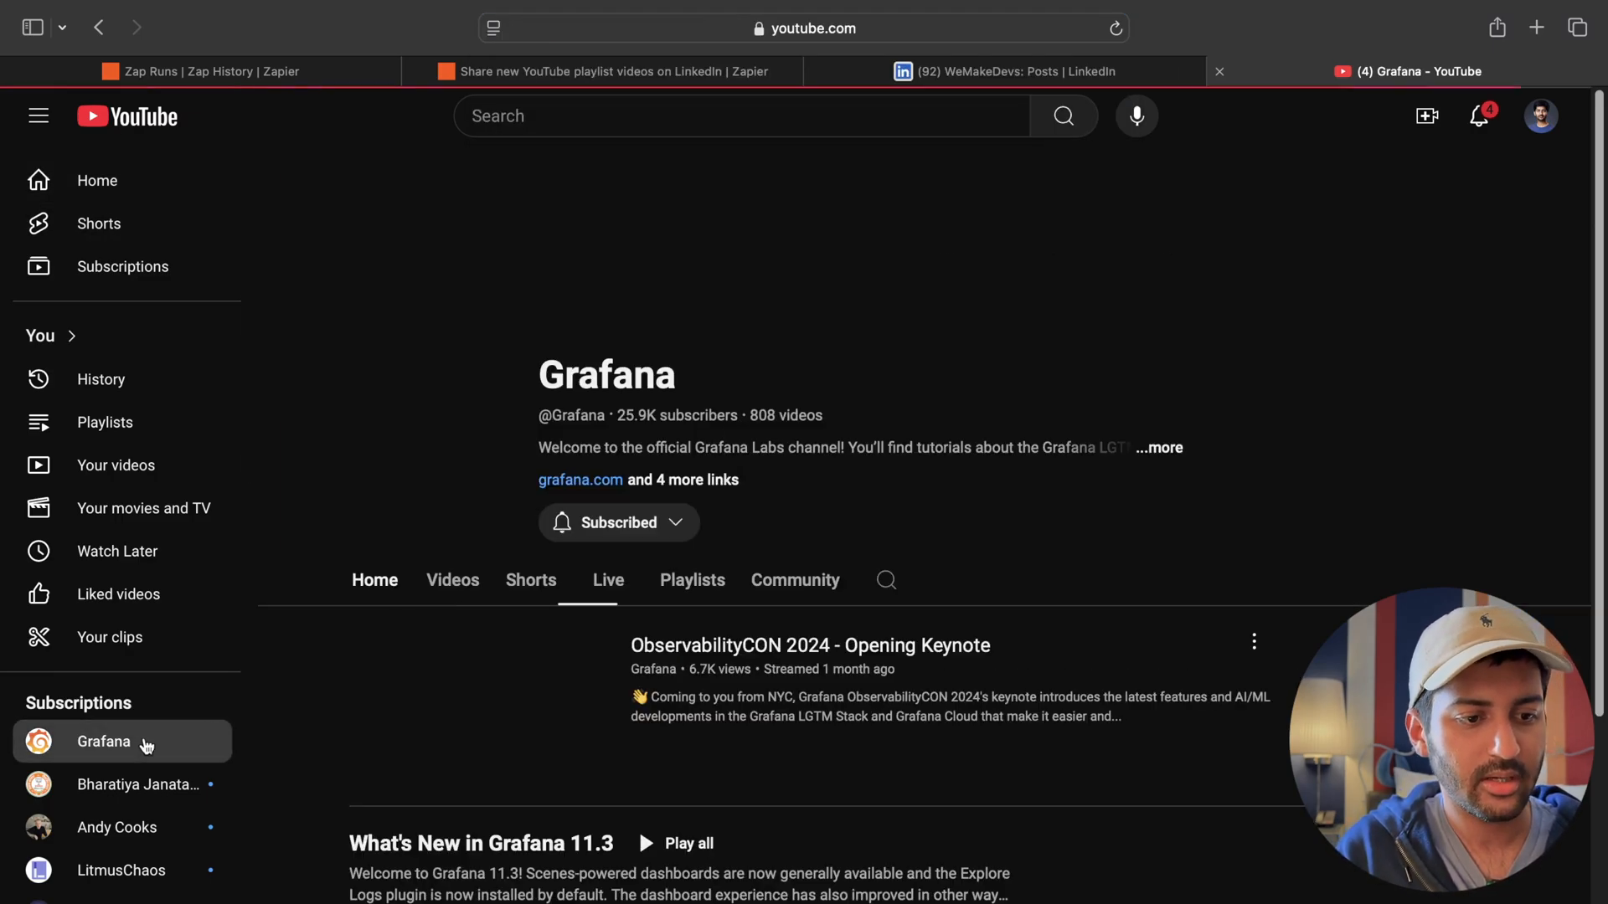
left_click(809, 645)
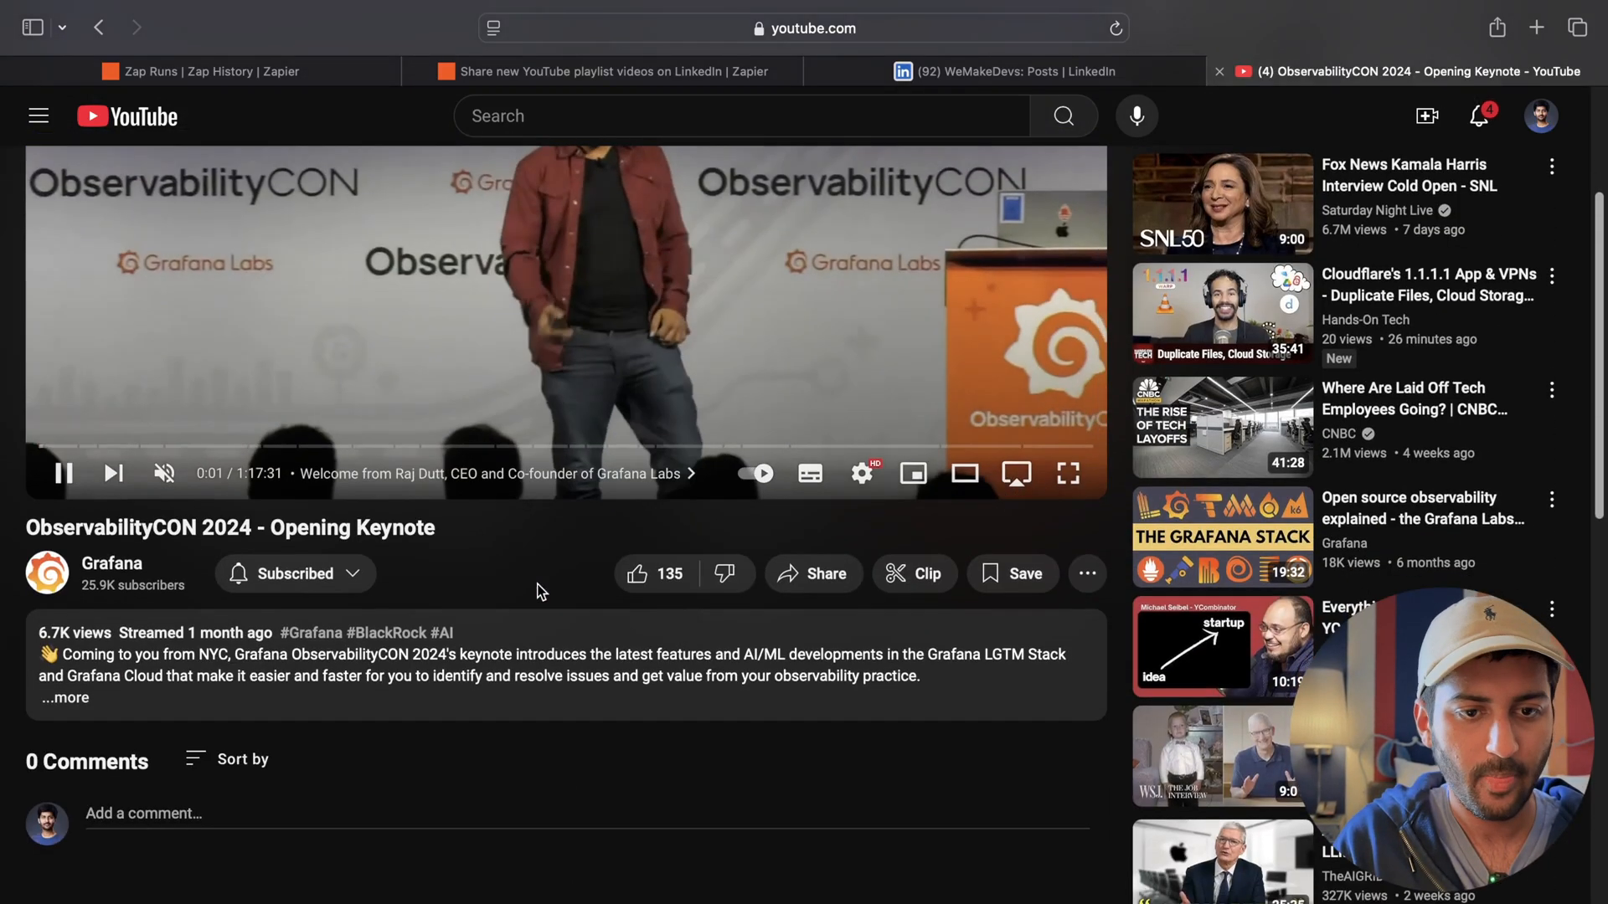
left_click(1011, 573)
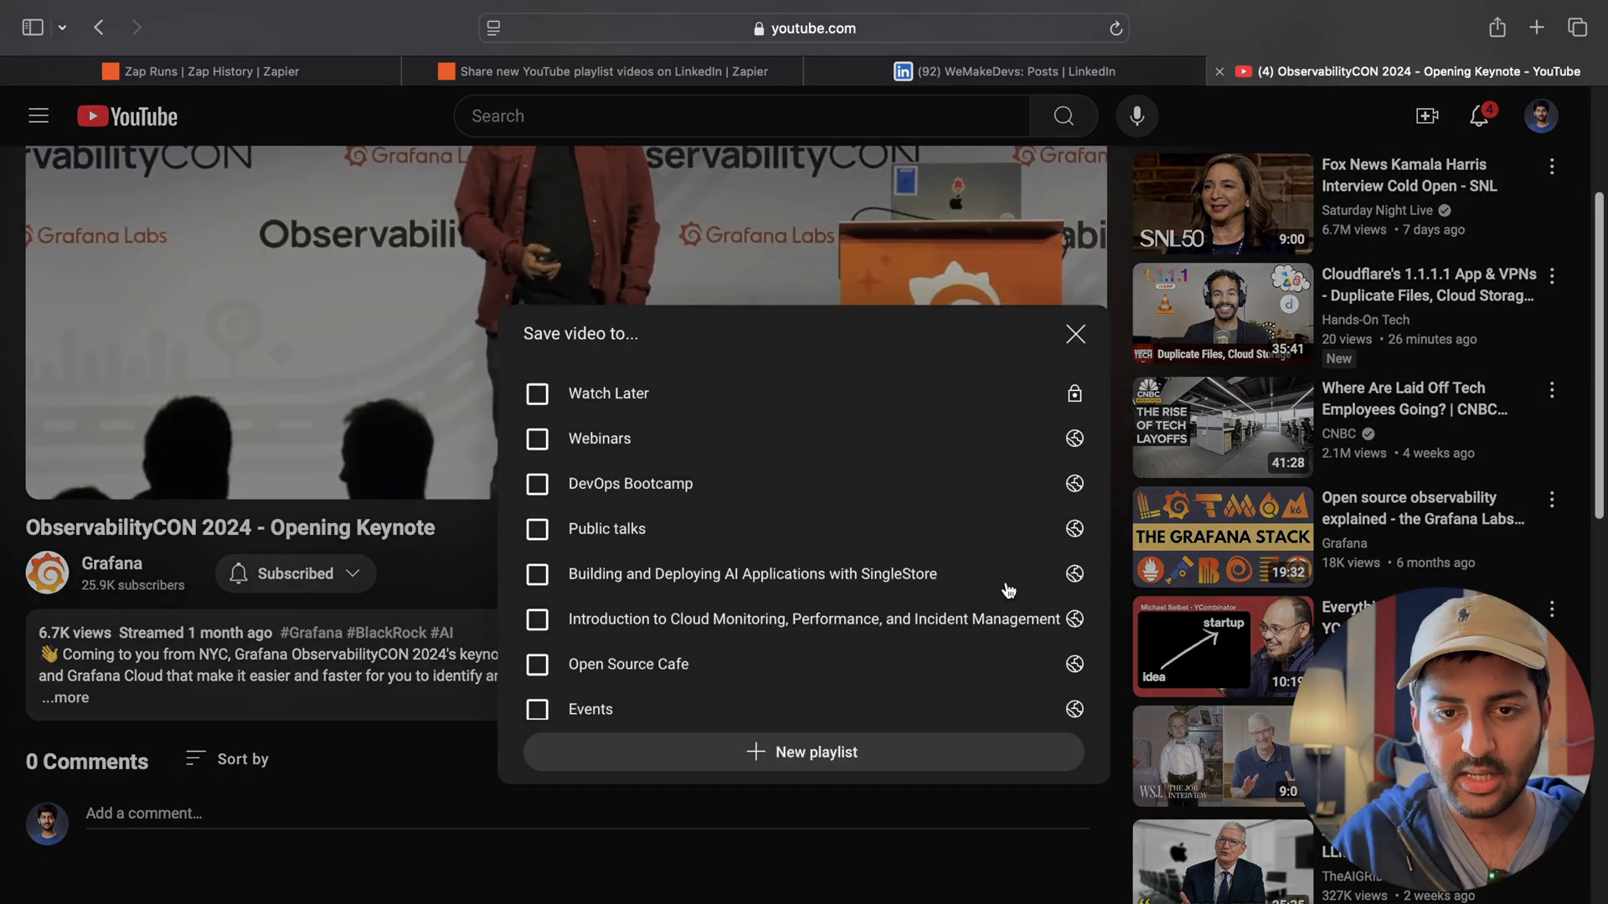
left_click(538, 439)
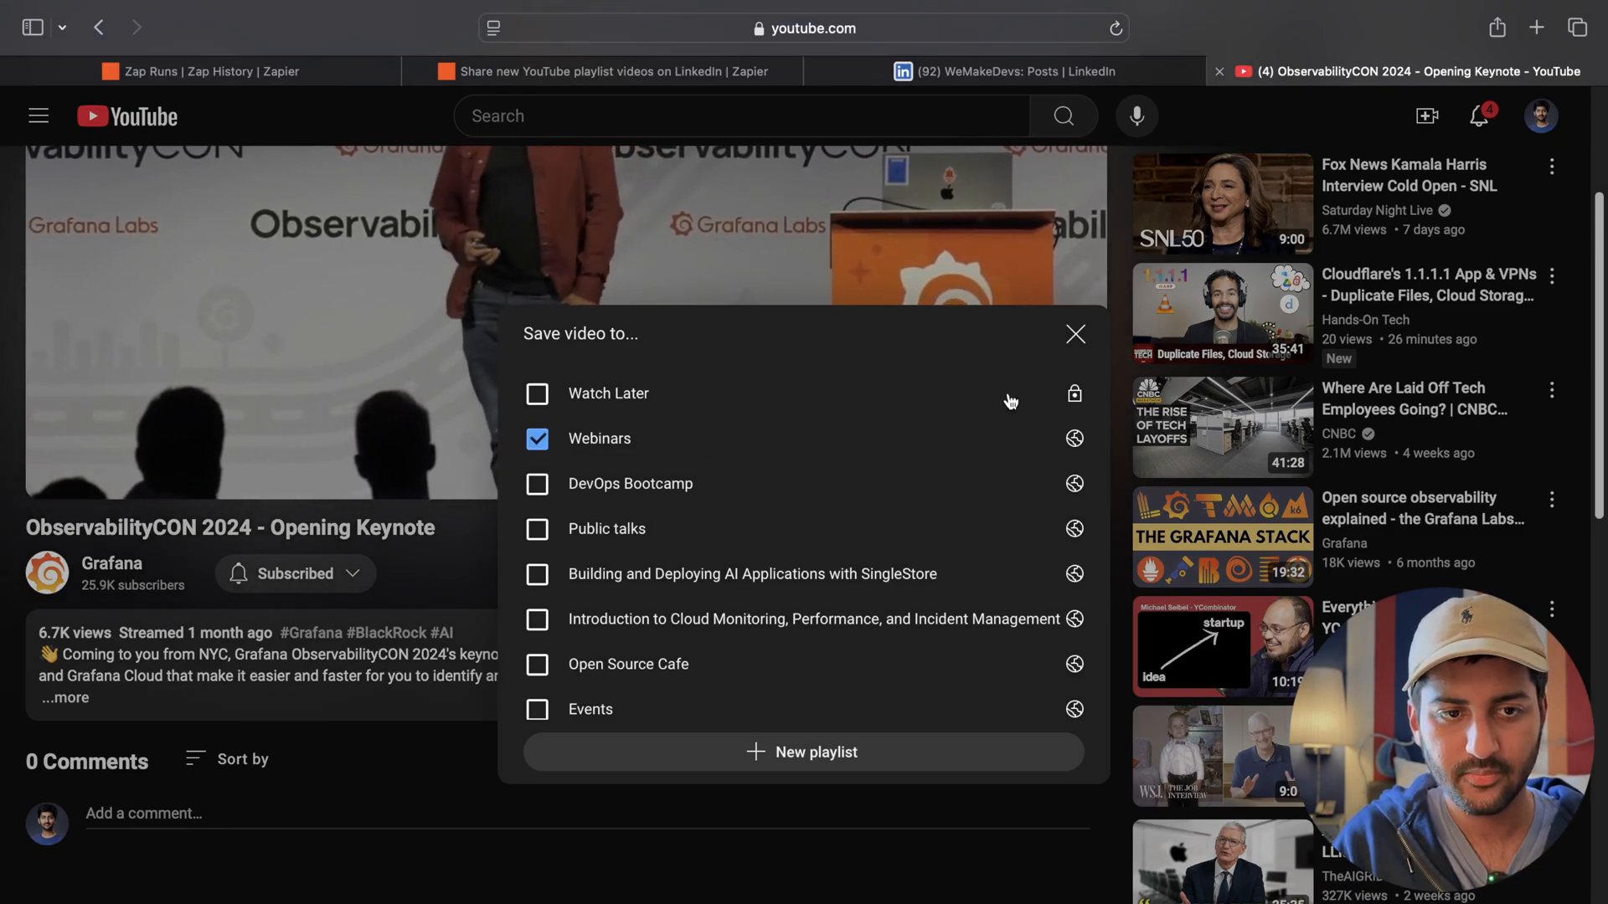
left_click(1075, 335)
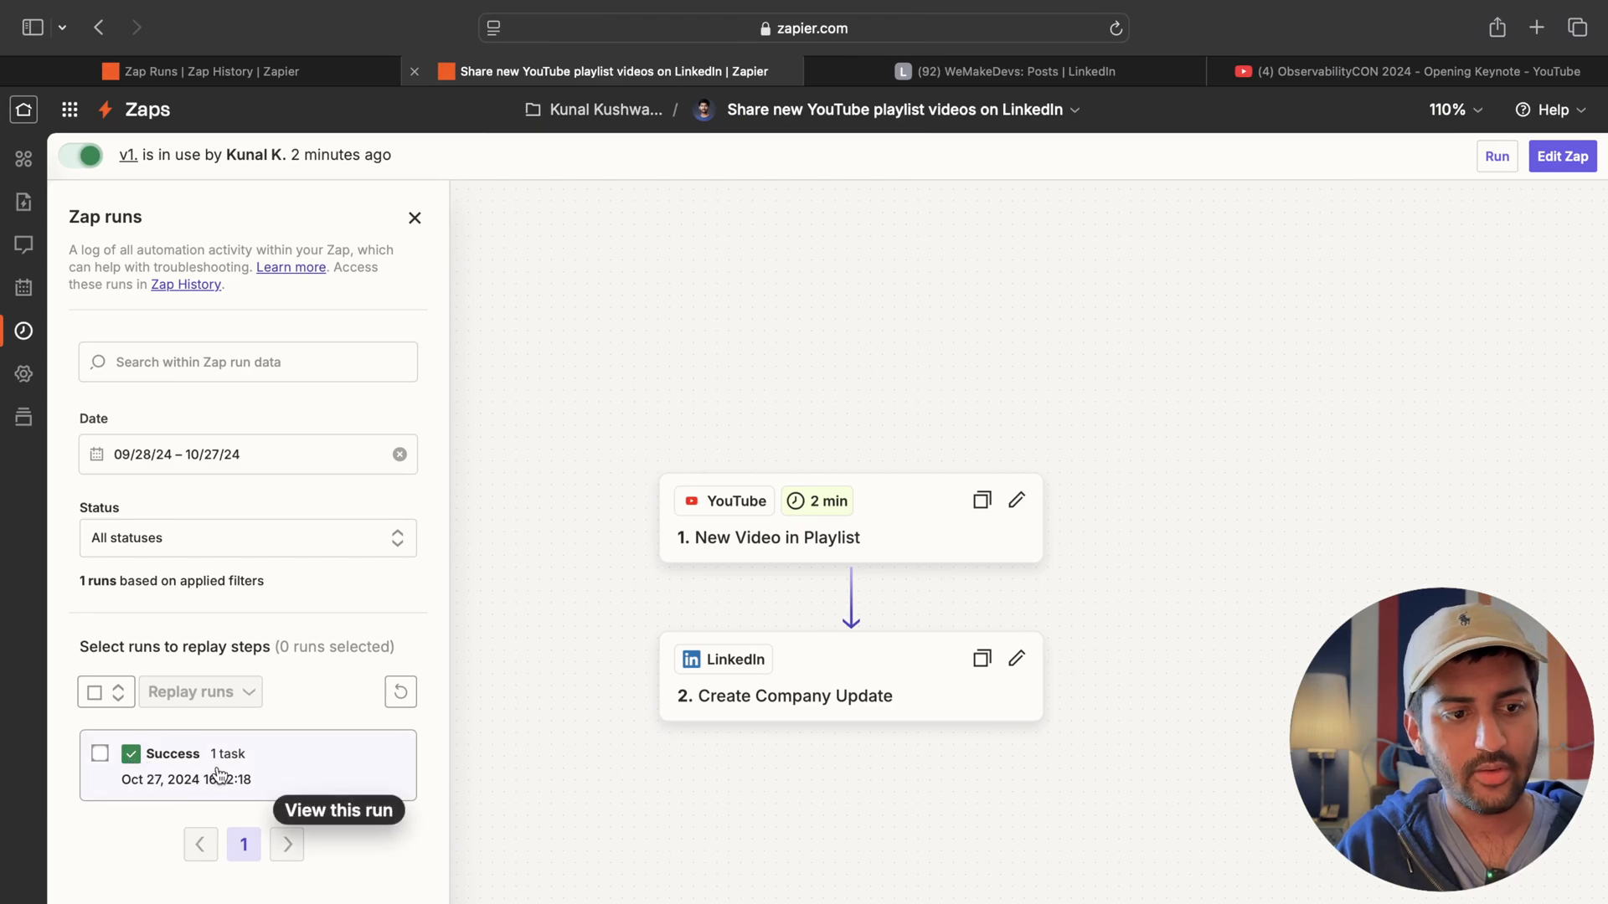
mouse_move(916, 277)
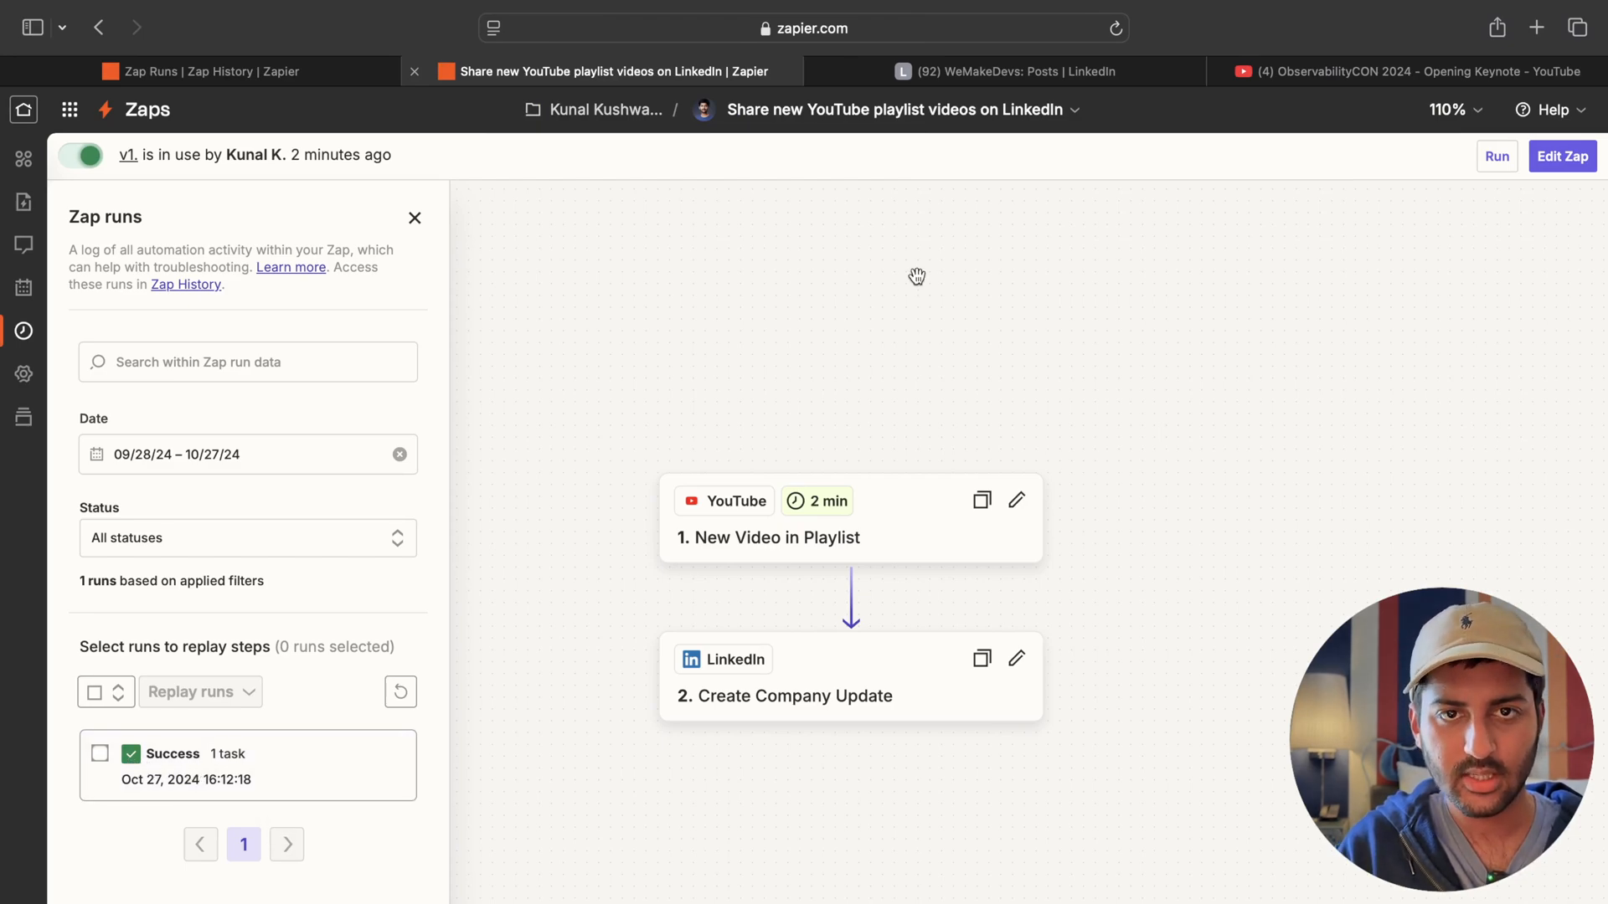
left_click(1010, 71)
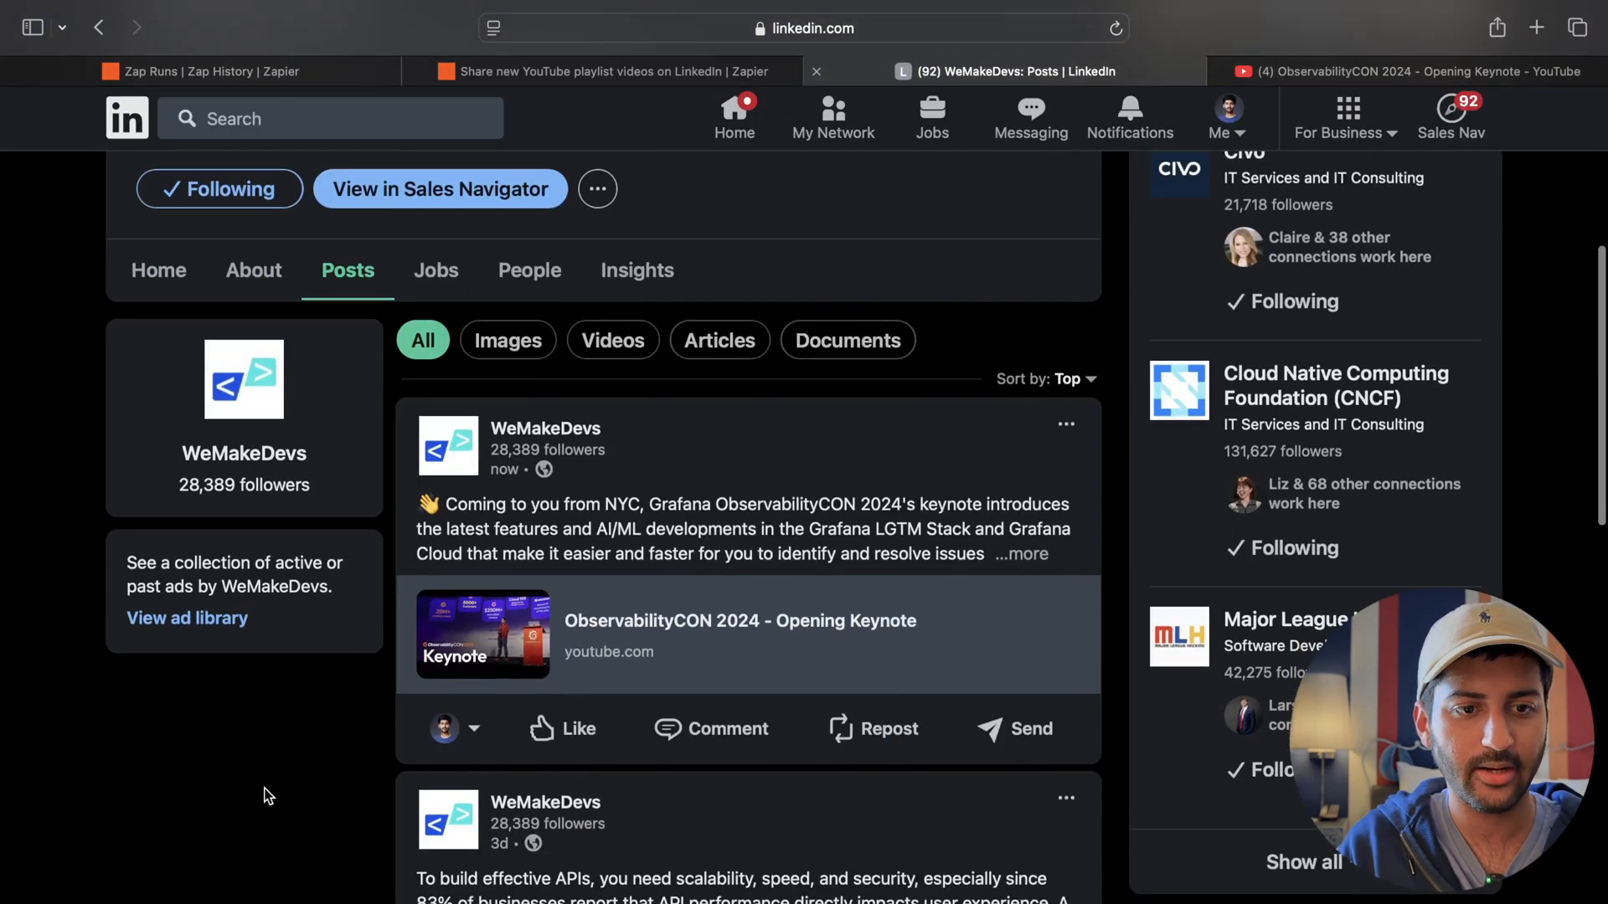
Step: Delete the auto-shared ObservabilityCON keynote post from the WeMakeDevs LinkedIn page
scroll("down", 3)
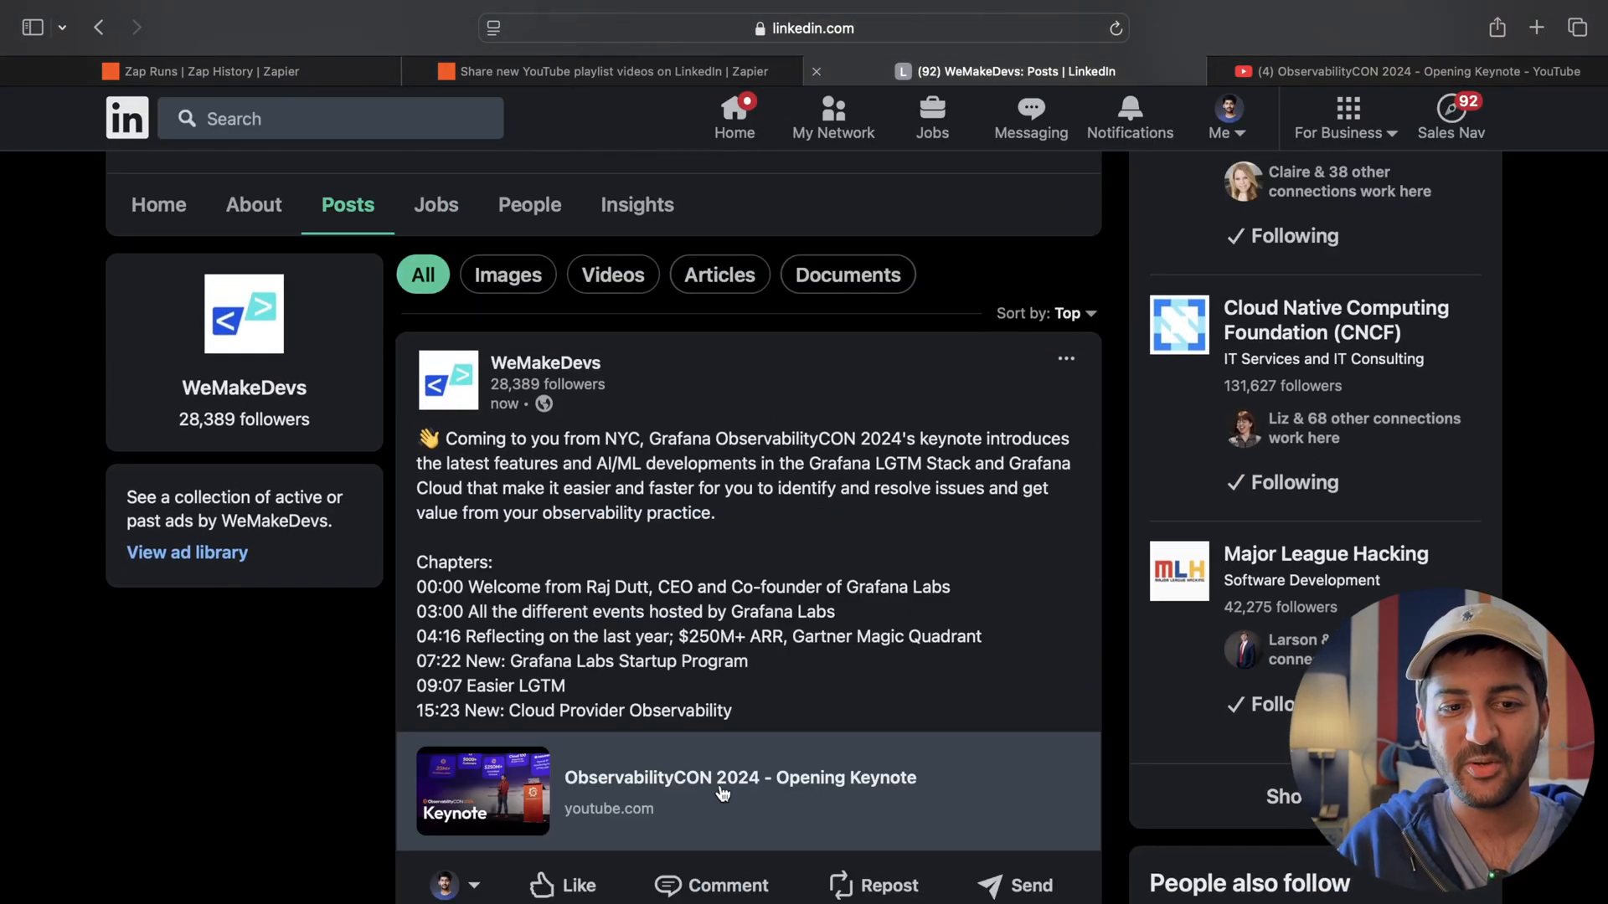
mouse_move(415, 442)
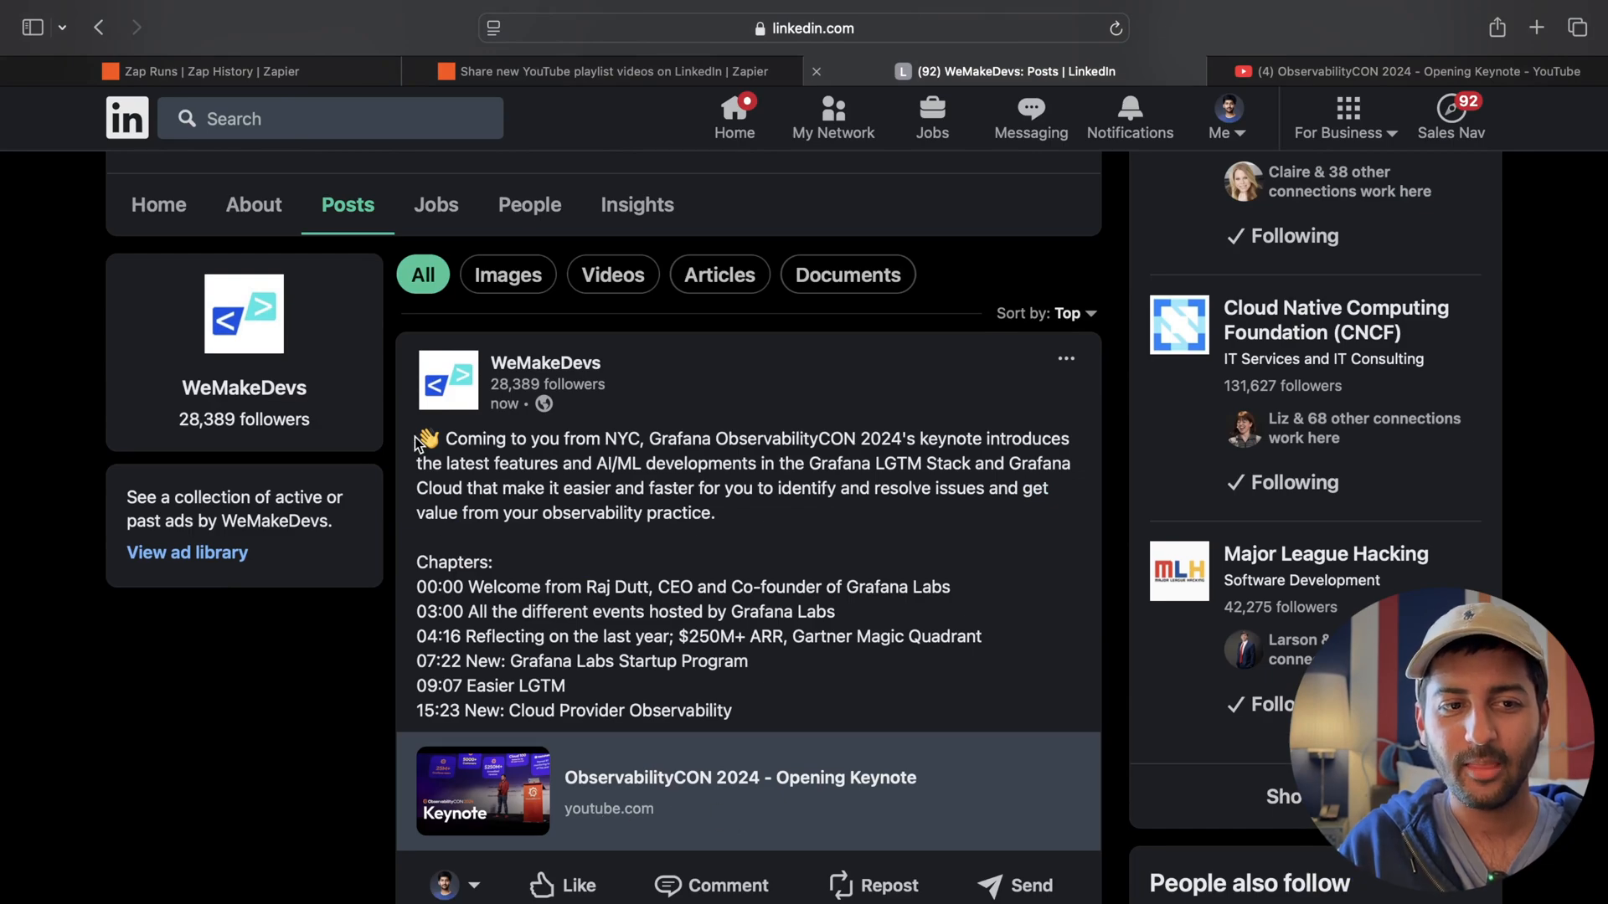
mouse_move(1065, 359)
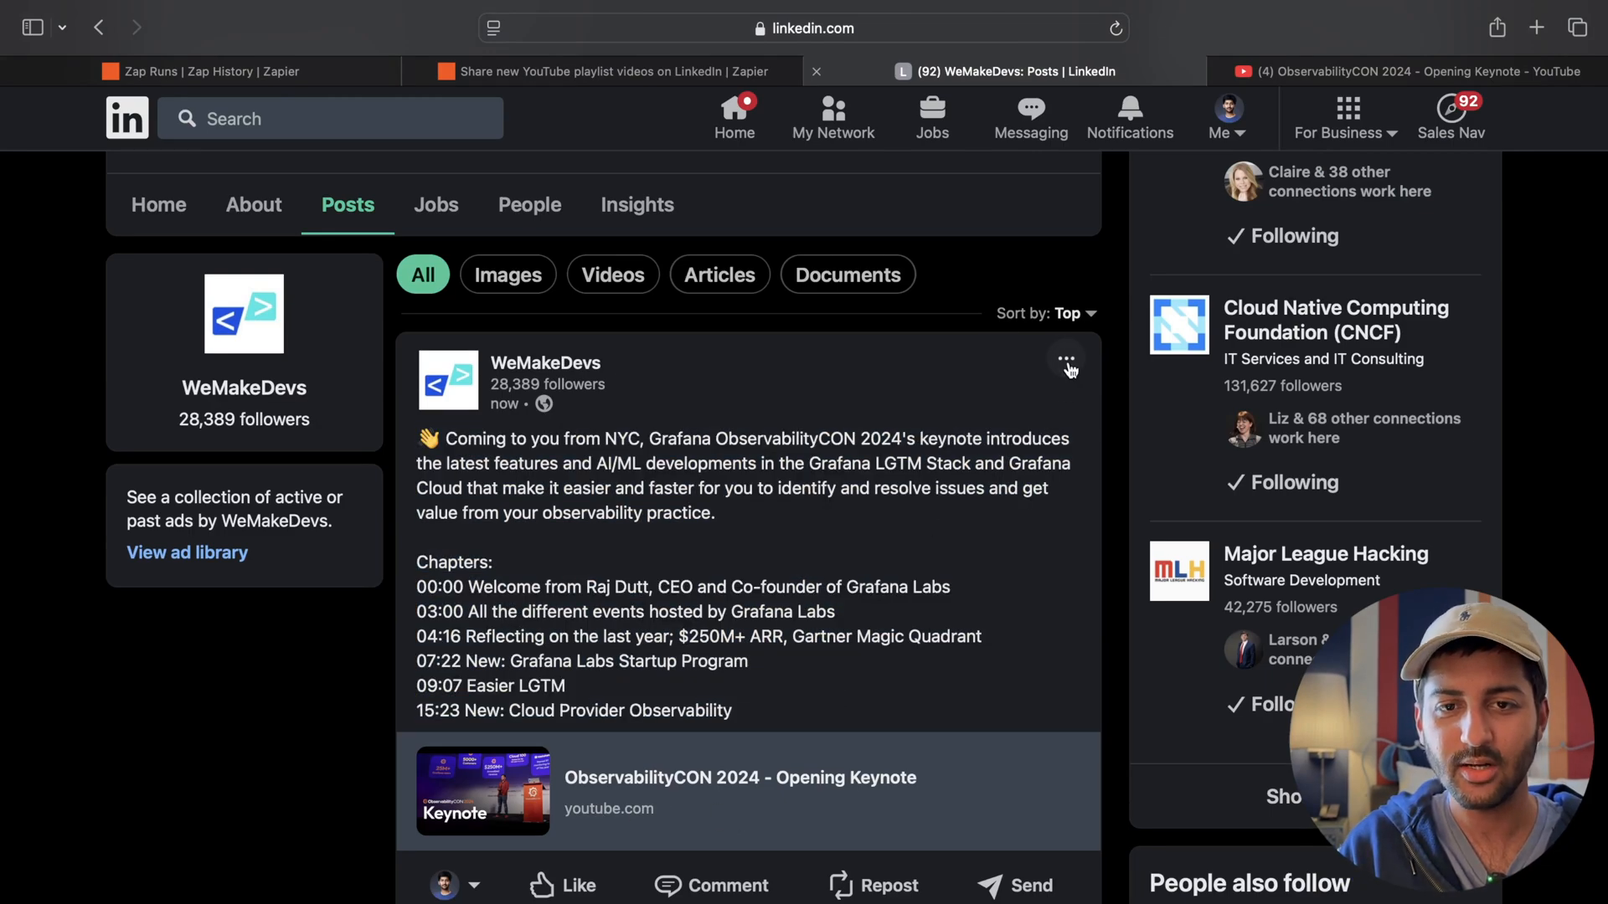
left_click(1066, 360)
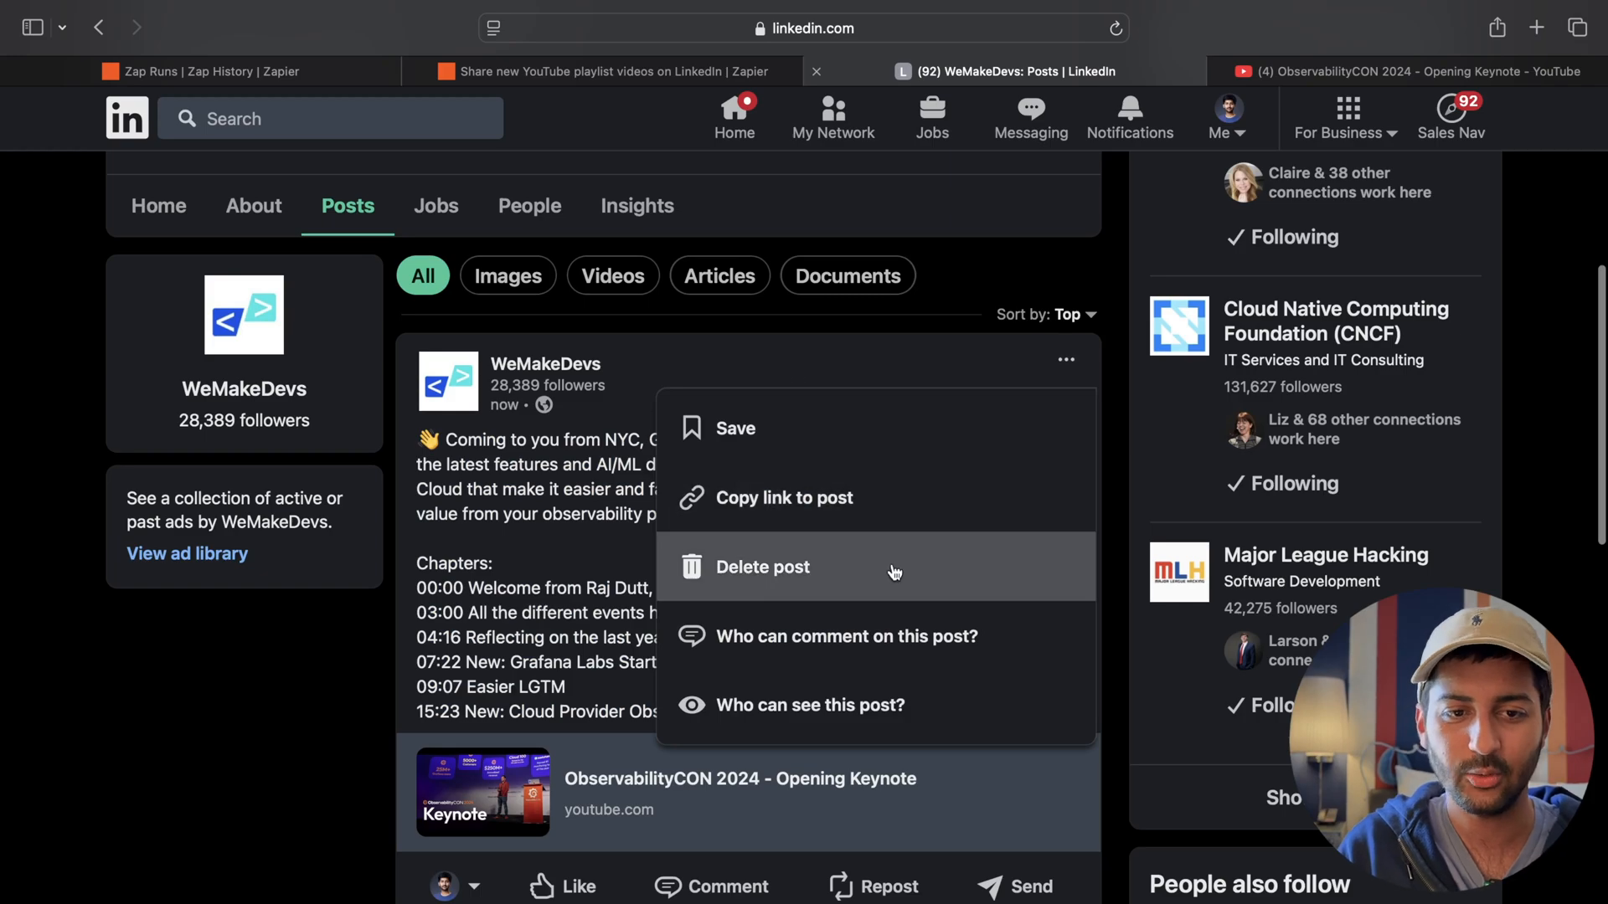
left_click(760, 568)
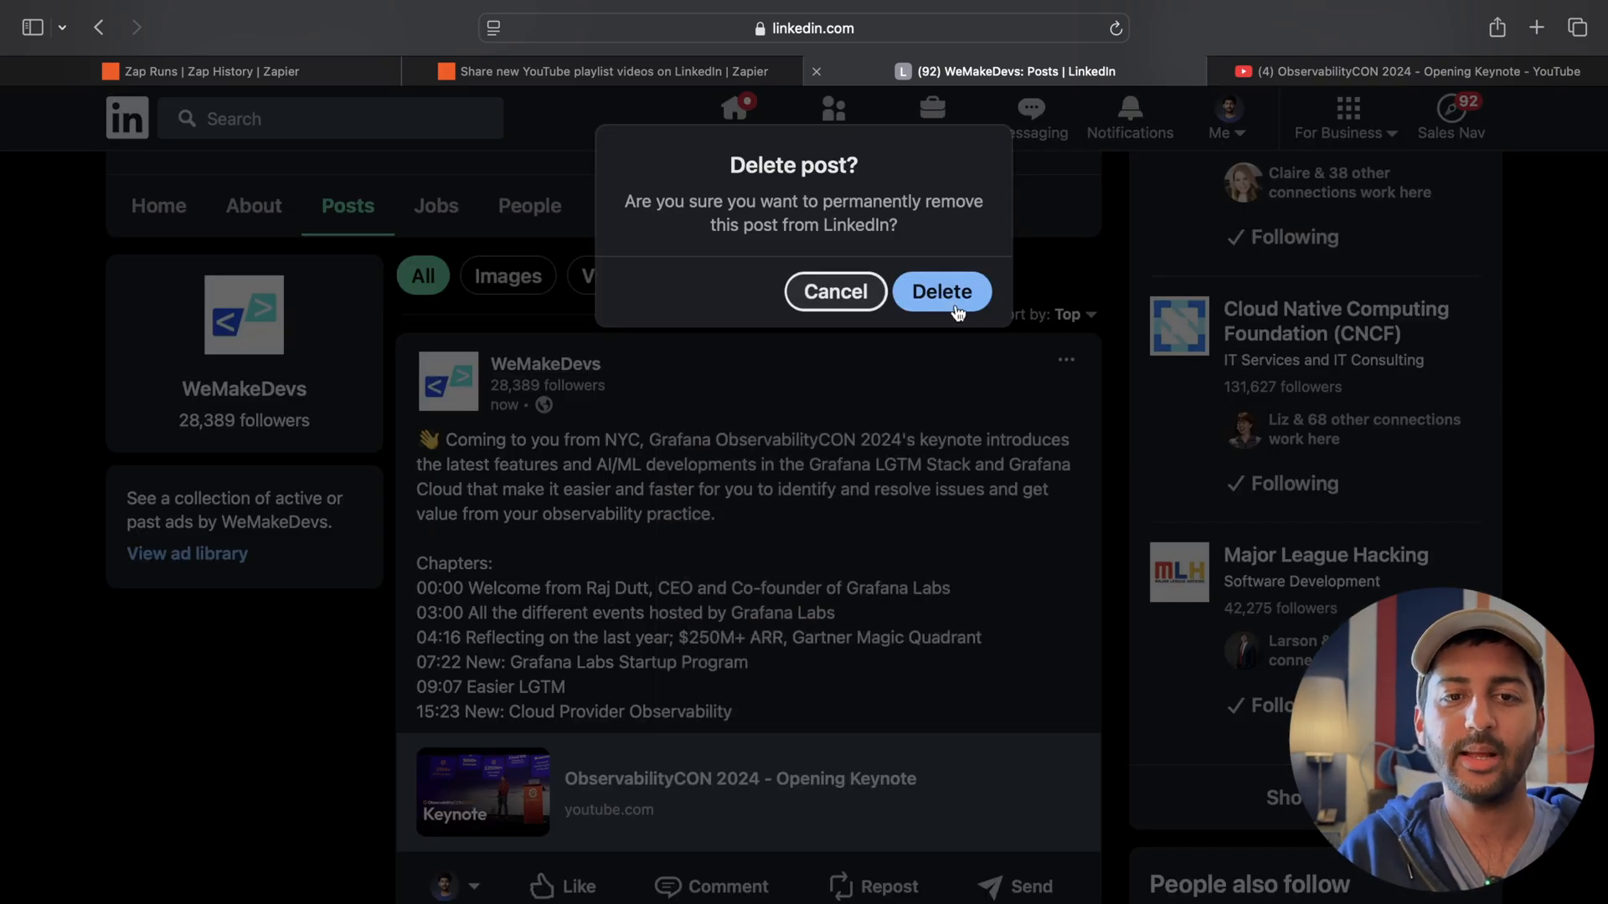
left_click(940, 292)
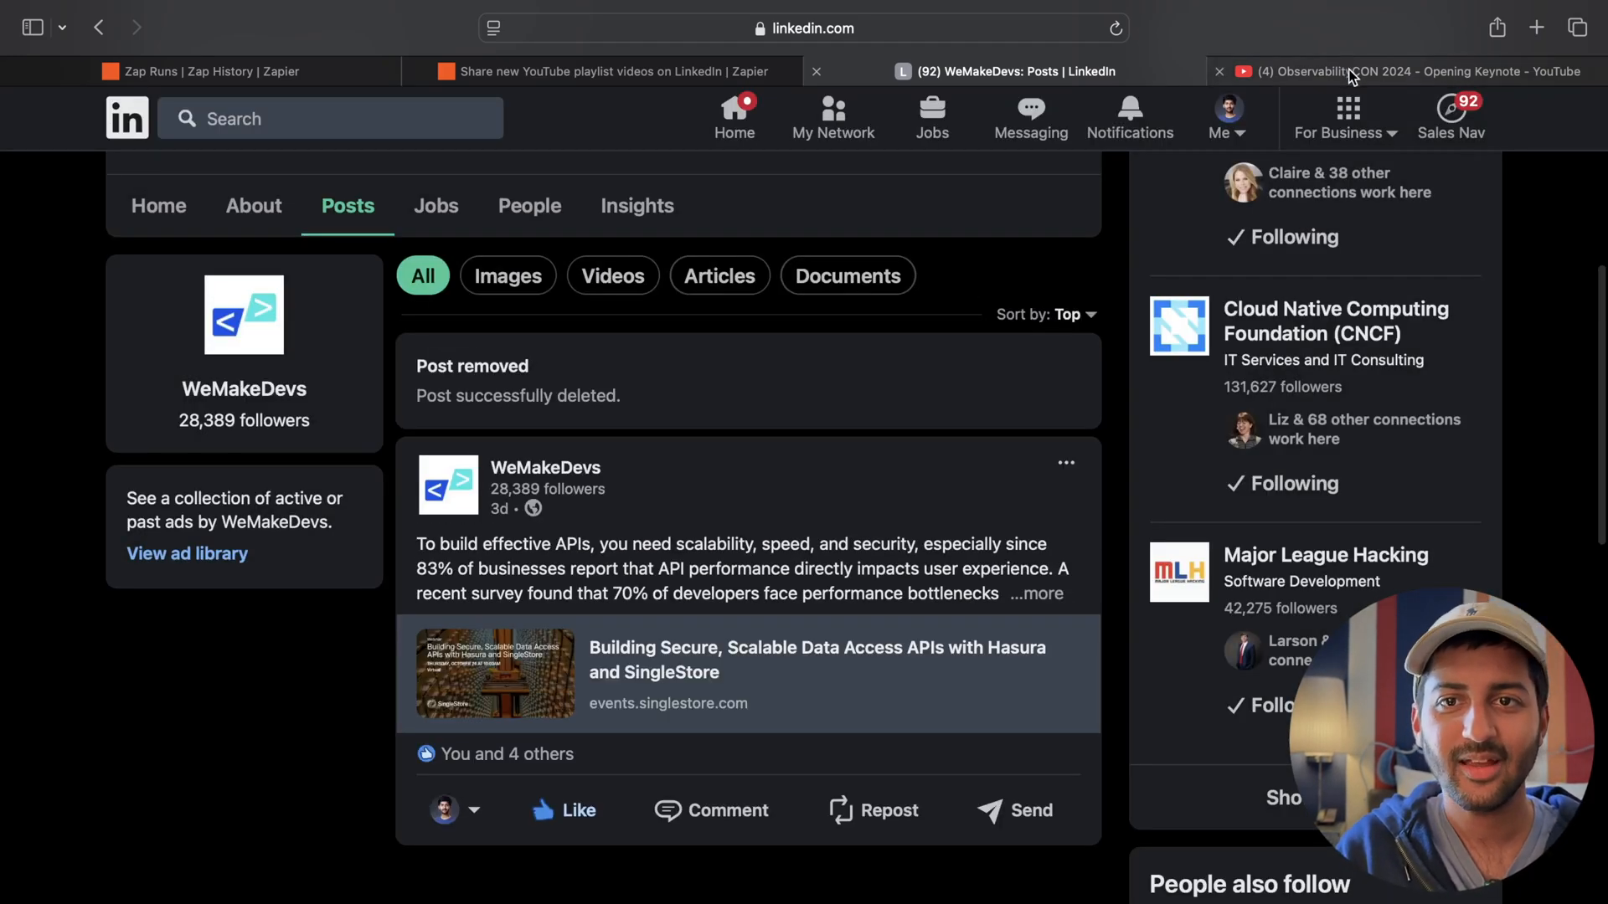
left_click(1395, 70)
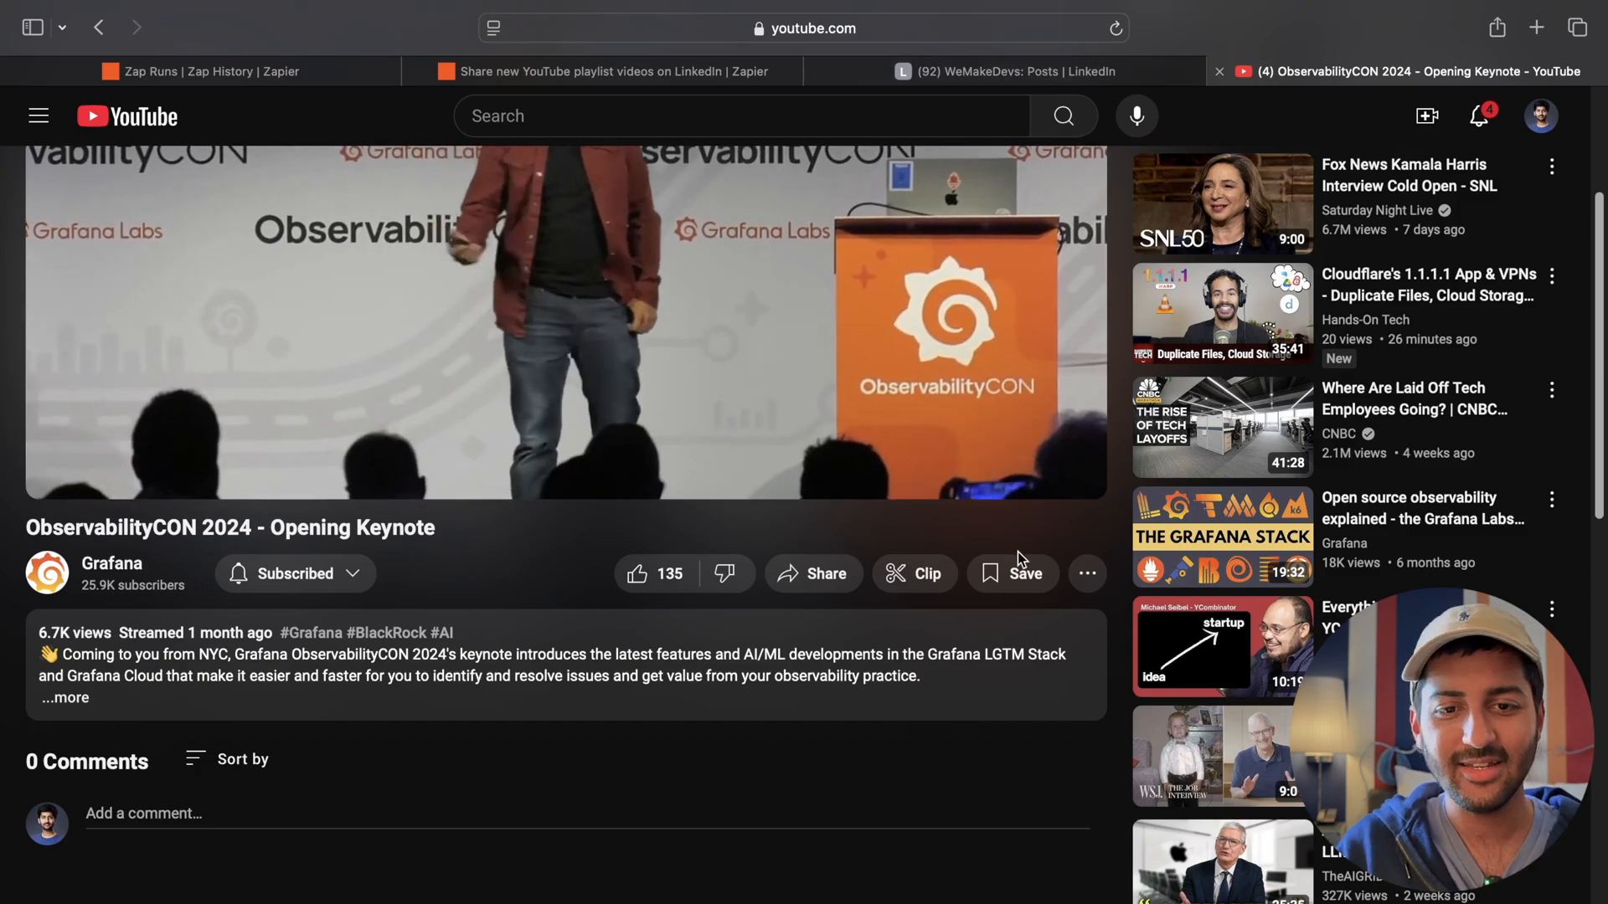
Step: Remove the keynote from the Webinars playlist and close its YouTube tab
left_click(1011, 573)
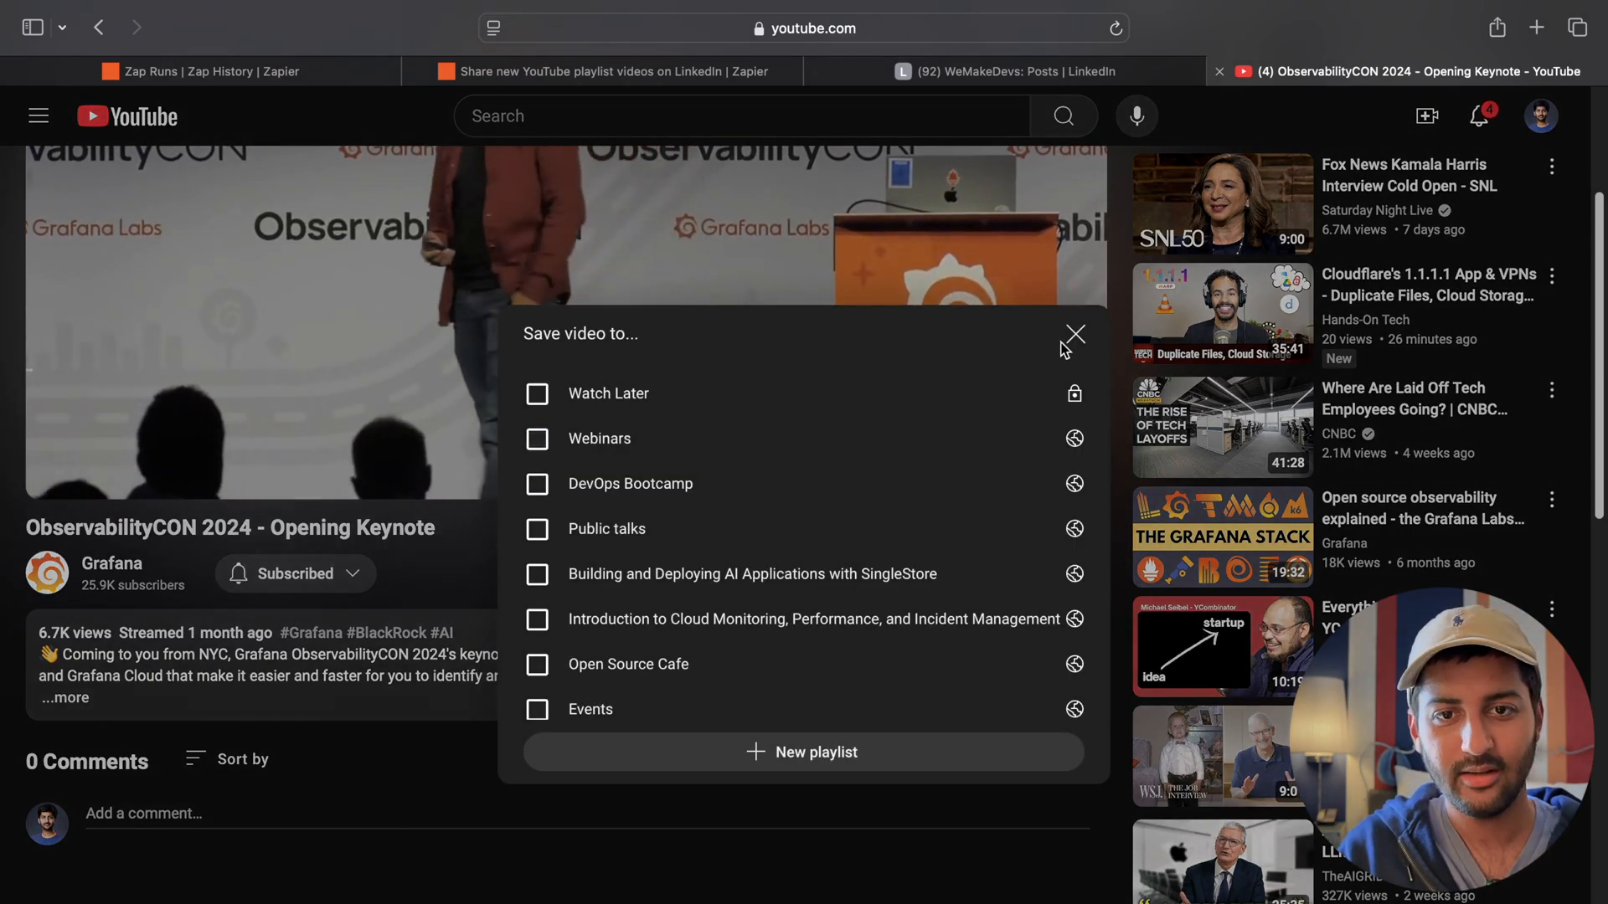
left_click(1075, 335)
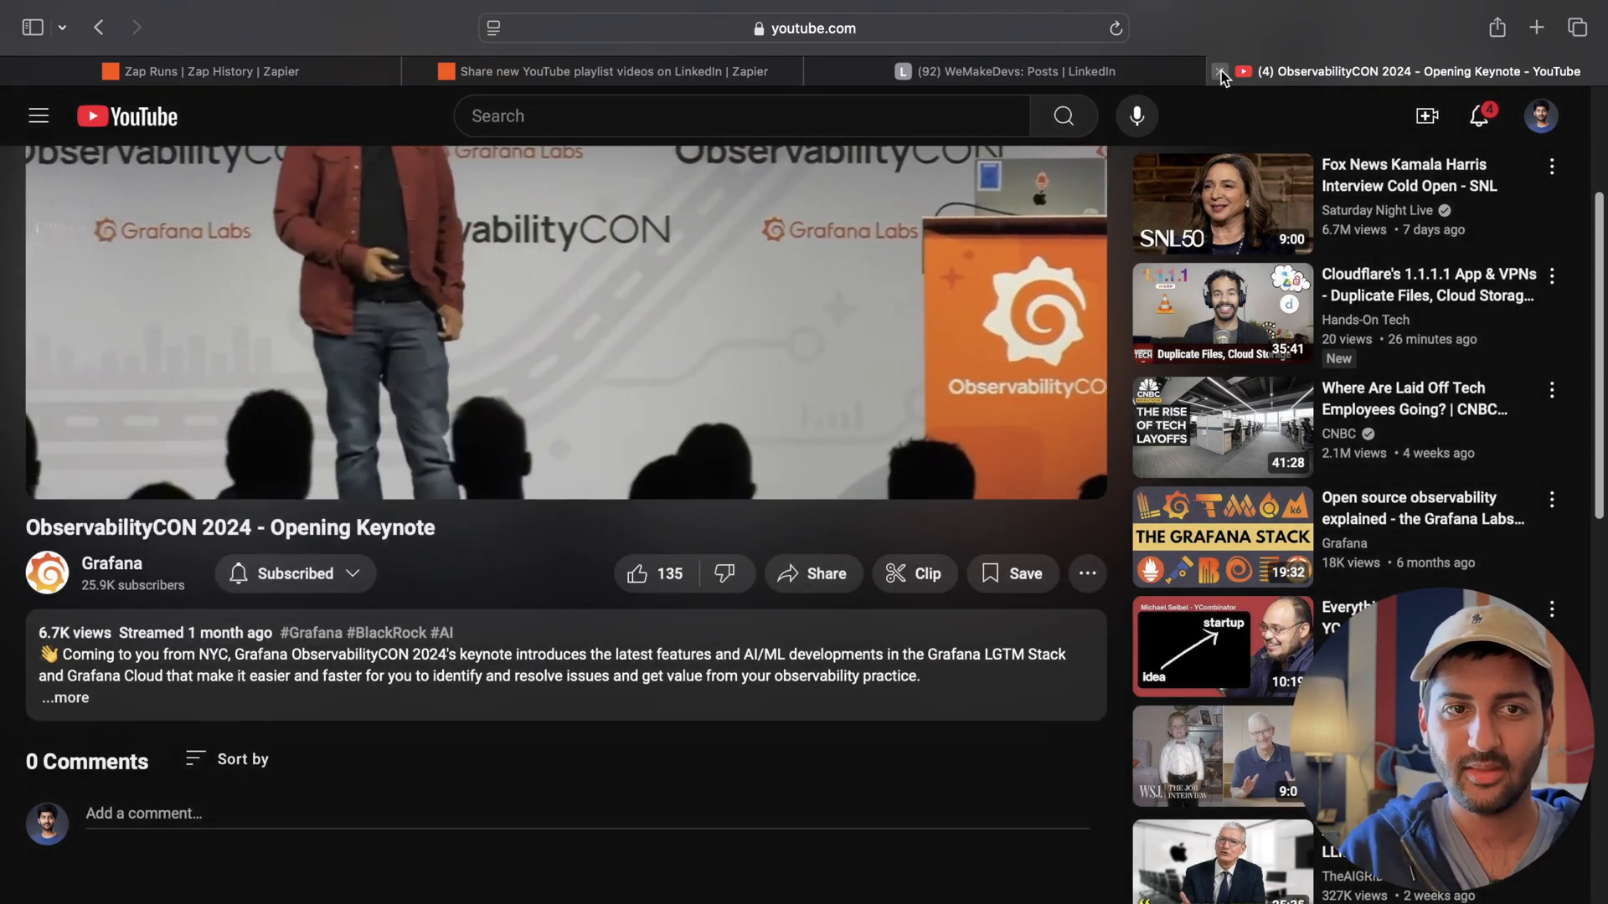
left_click(204, 71)
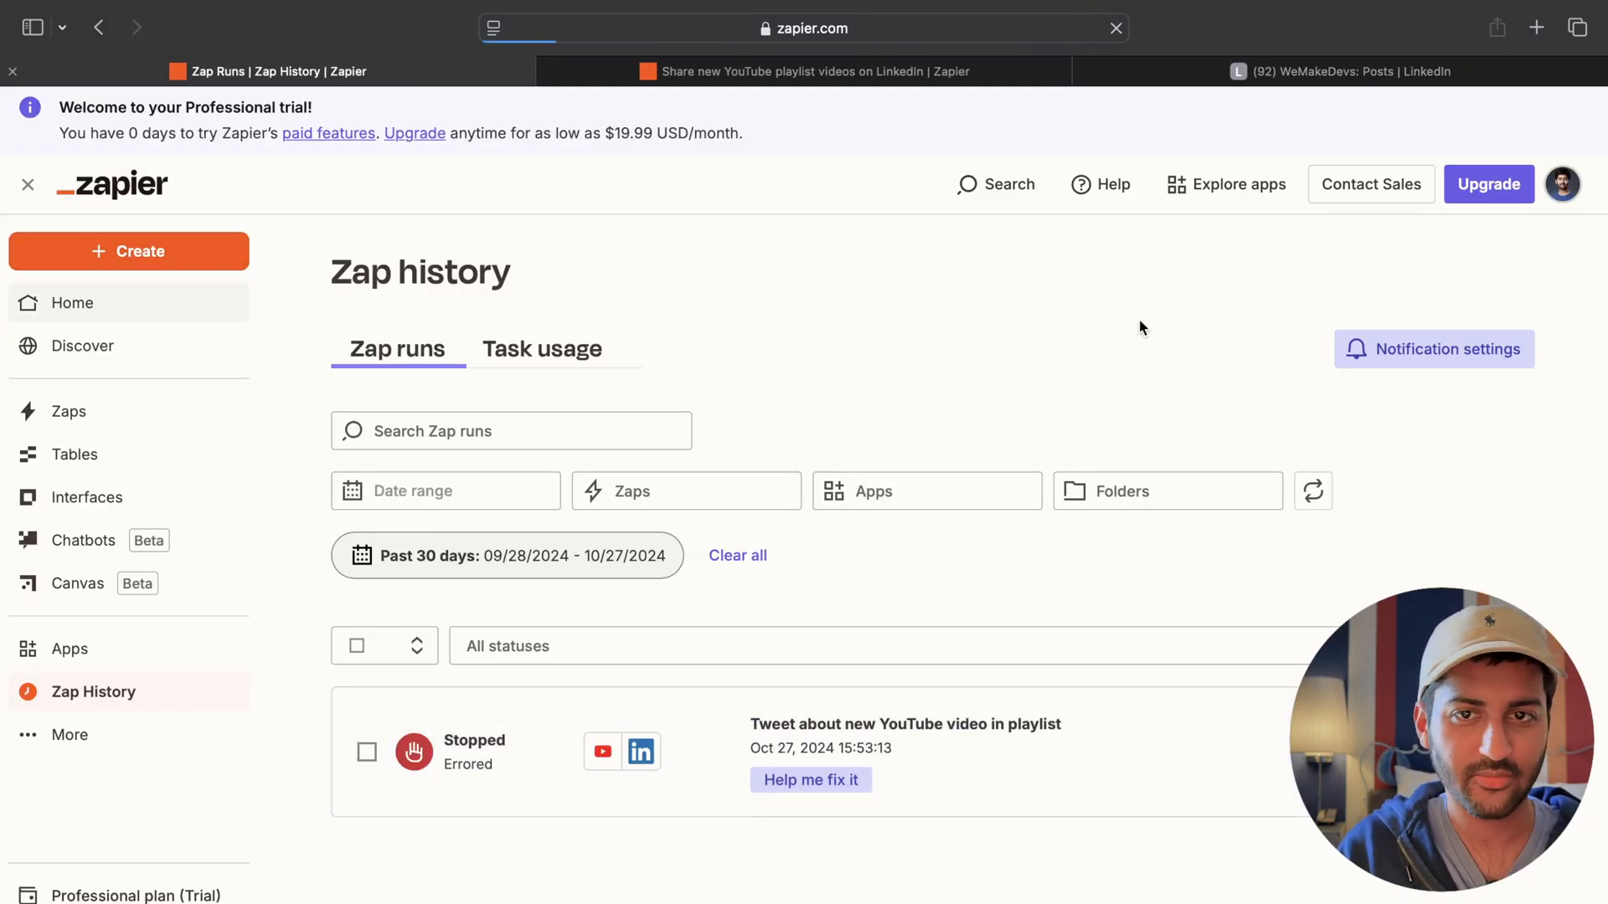
Step: Return to Zapier's home page and review the recently updated Zaps list
left_click(72, 303)
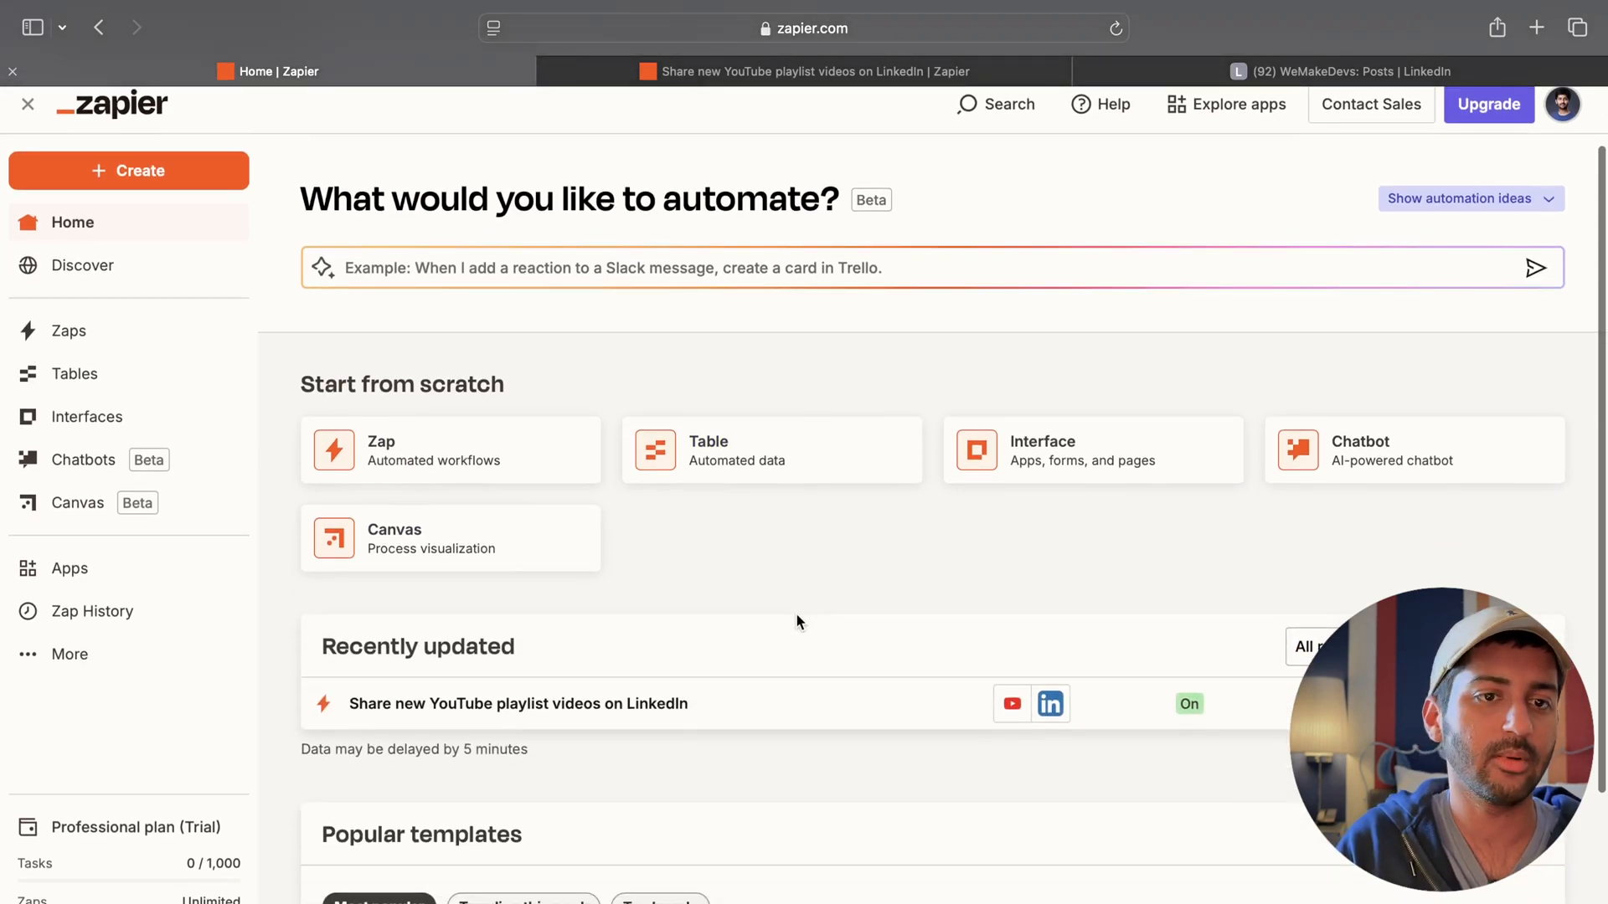
scroll("down", 3)
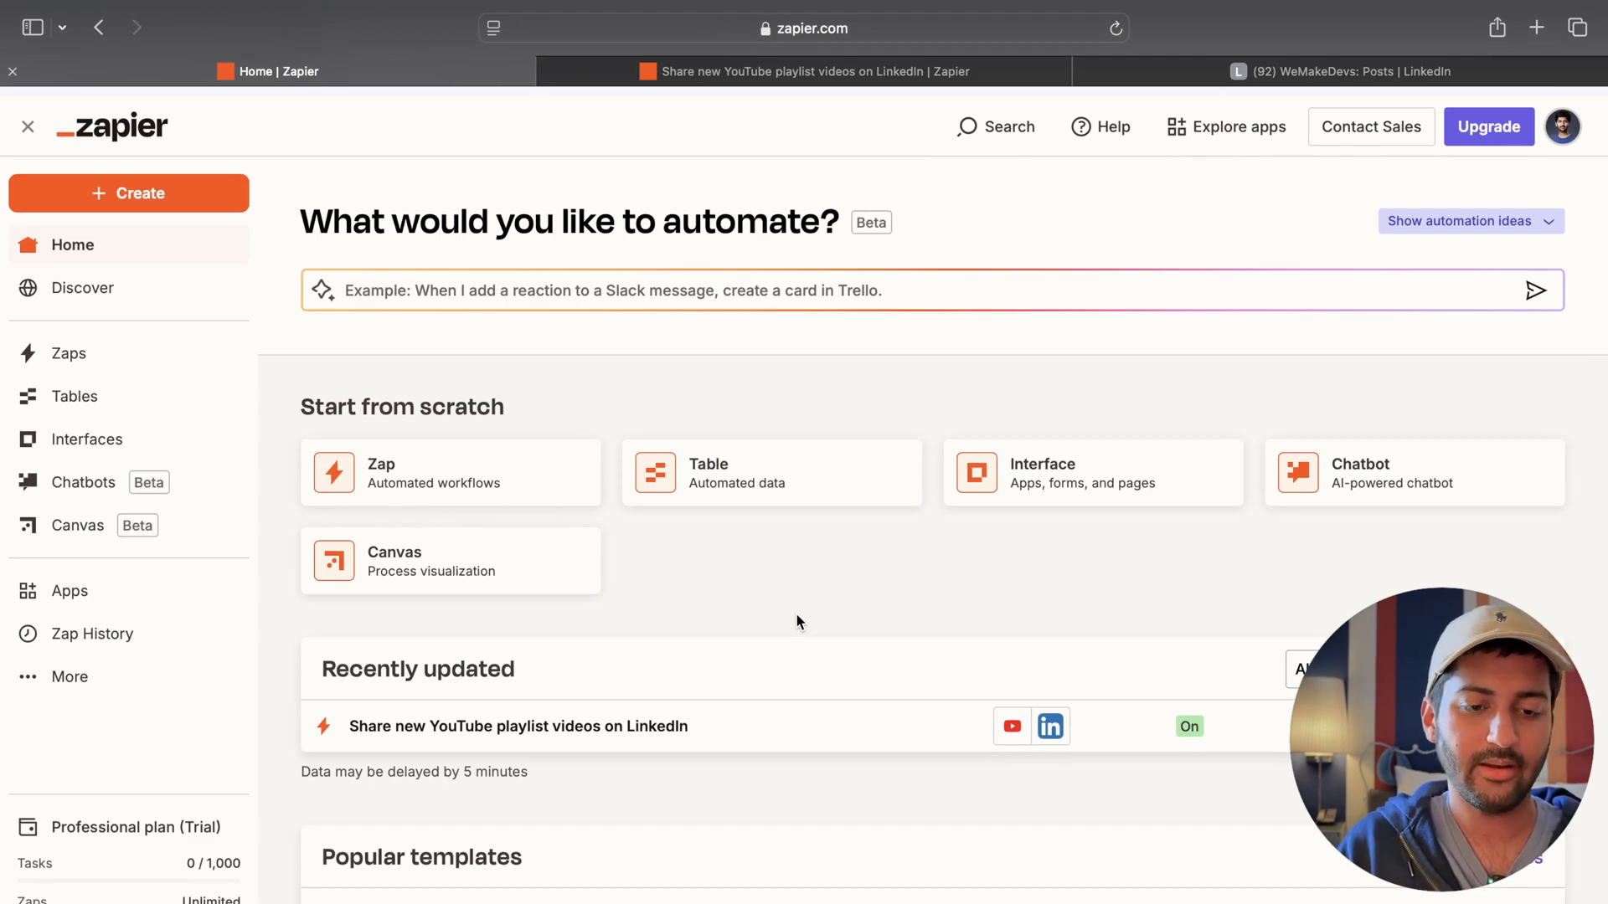
scroll("down", 3)
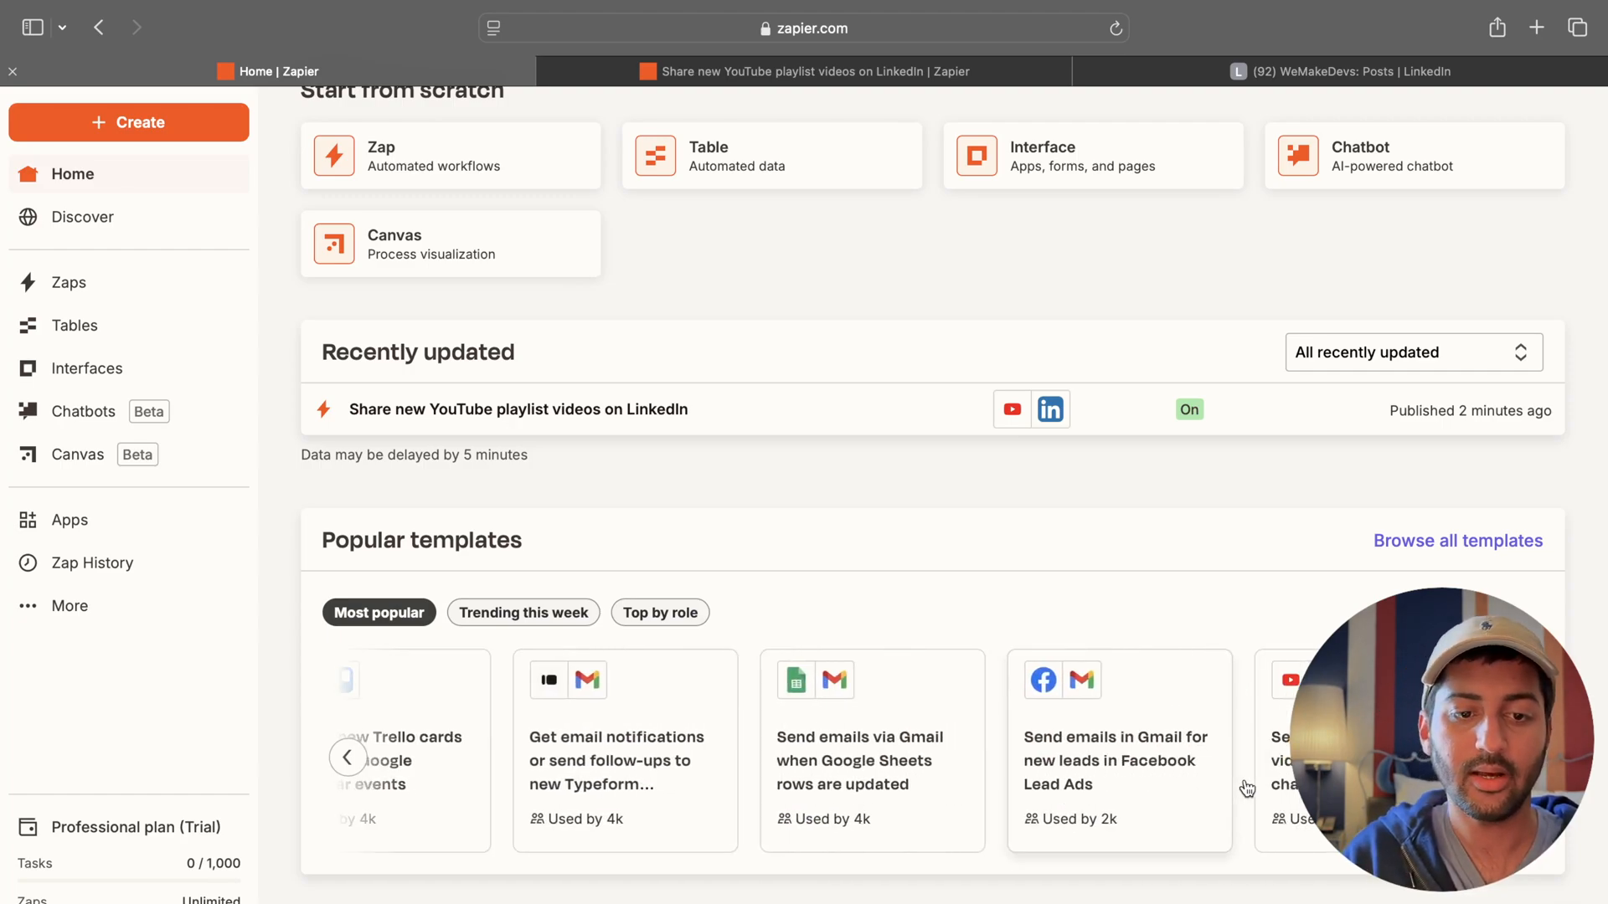
Step: Page through the Popular templates carousel on the home page
scroll("right", 3)
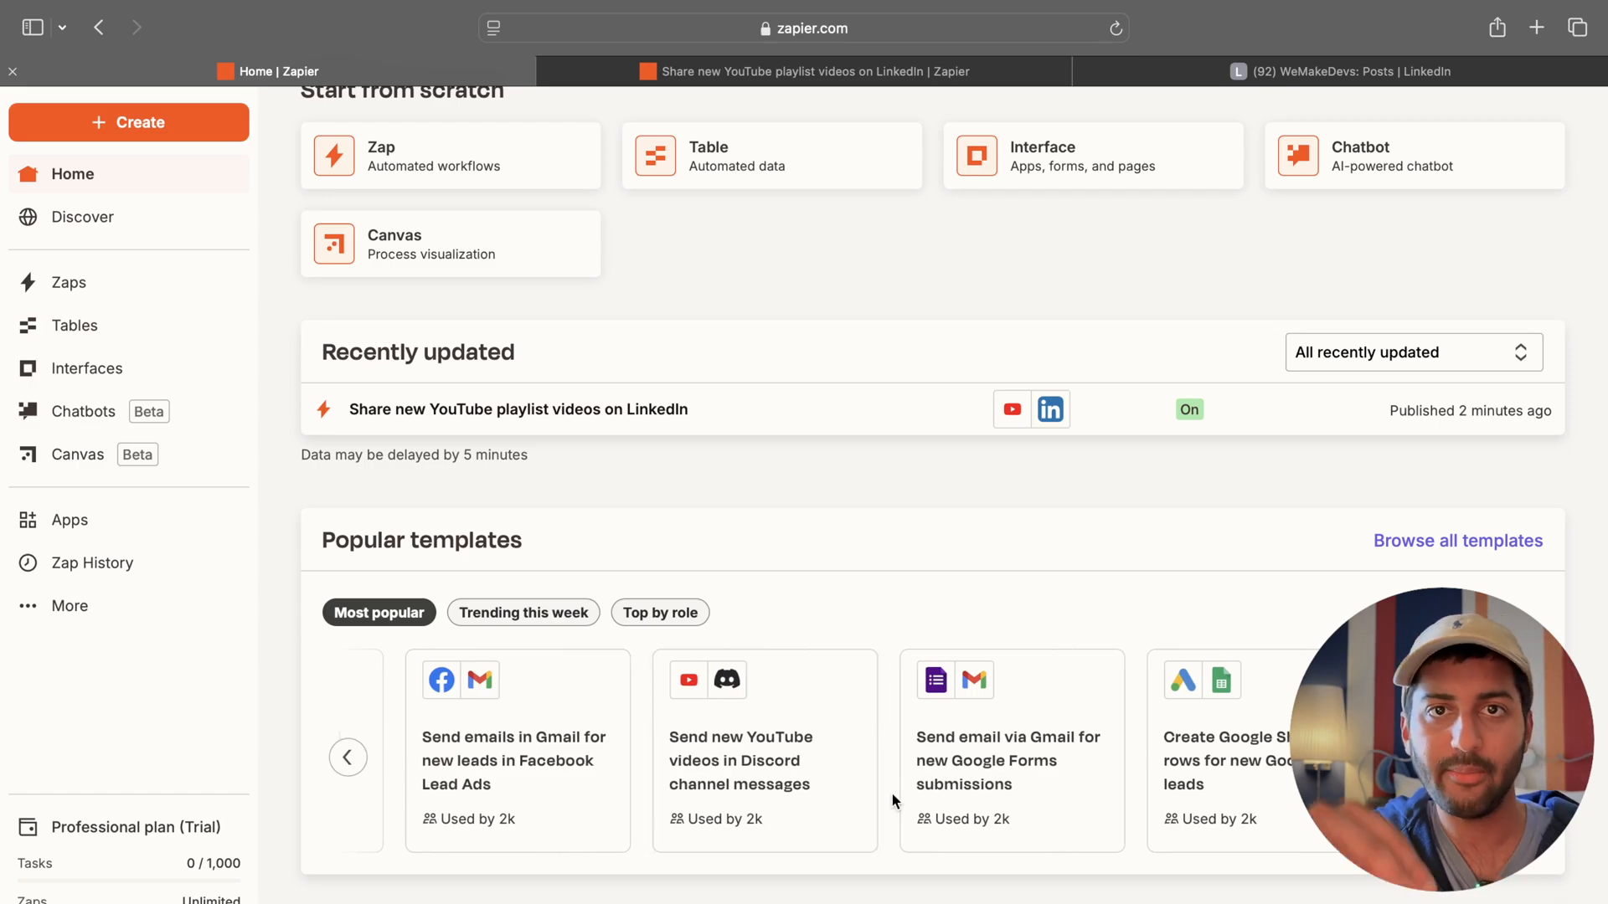
mouse_move(777, 774)
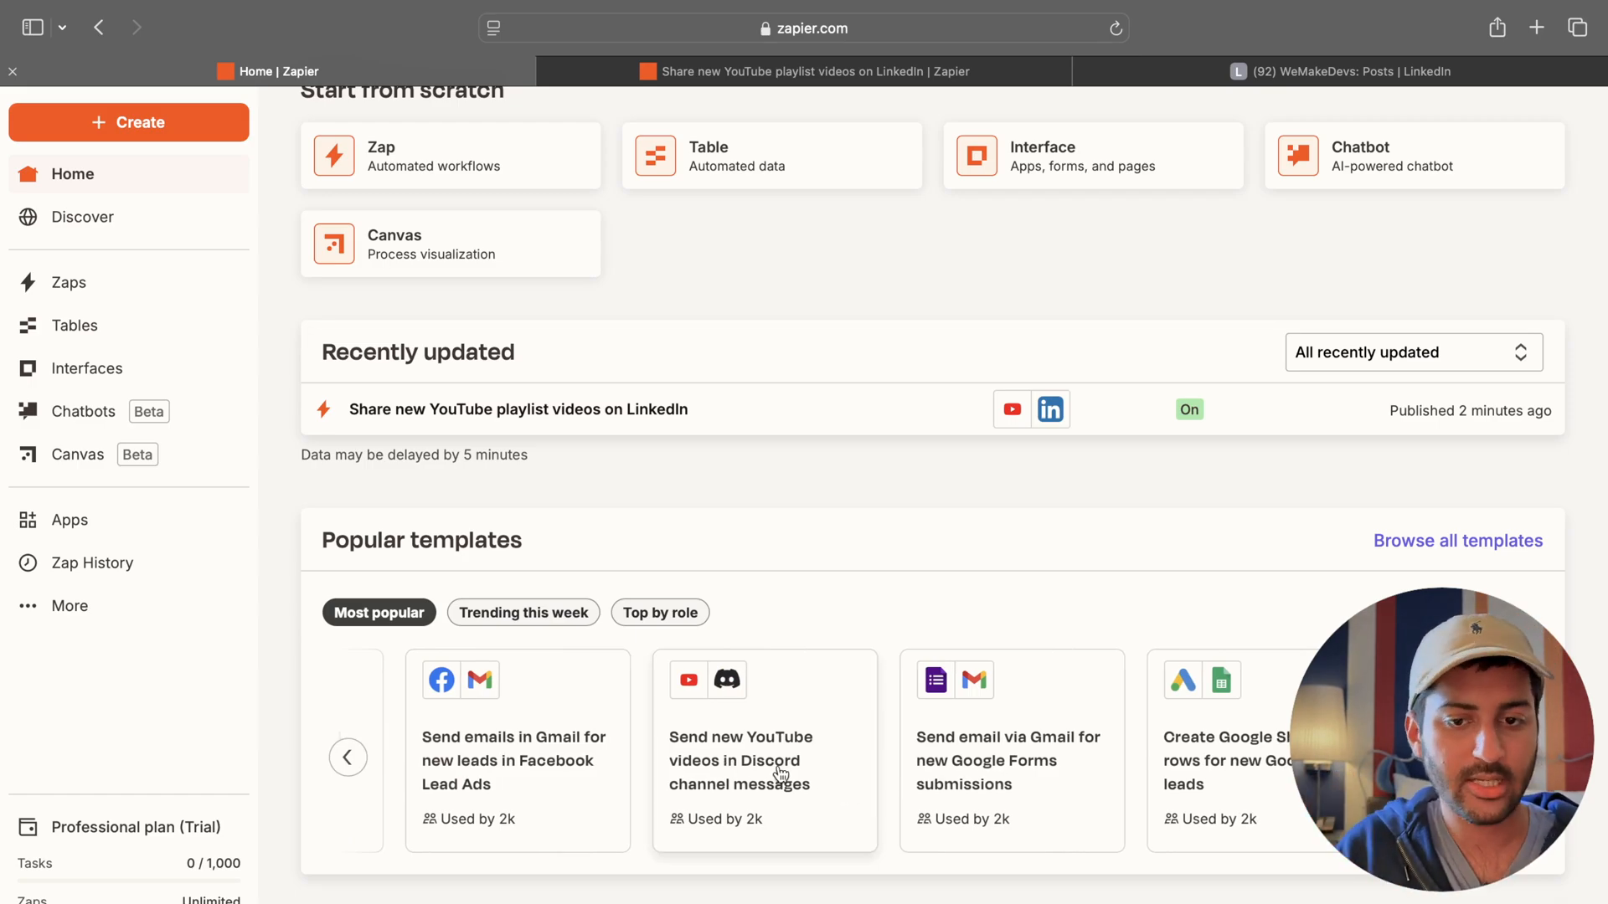
left_click(349, 757)
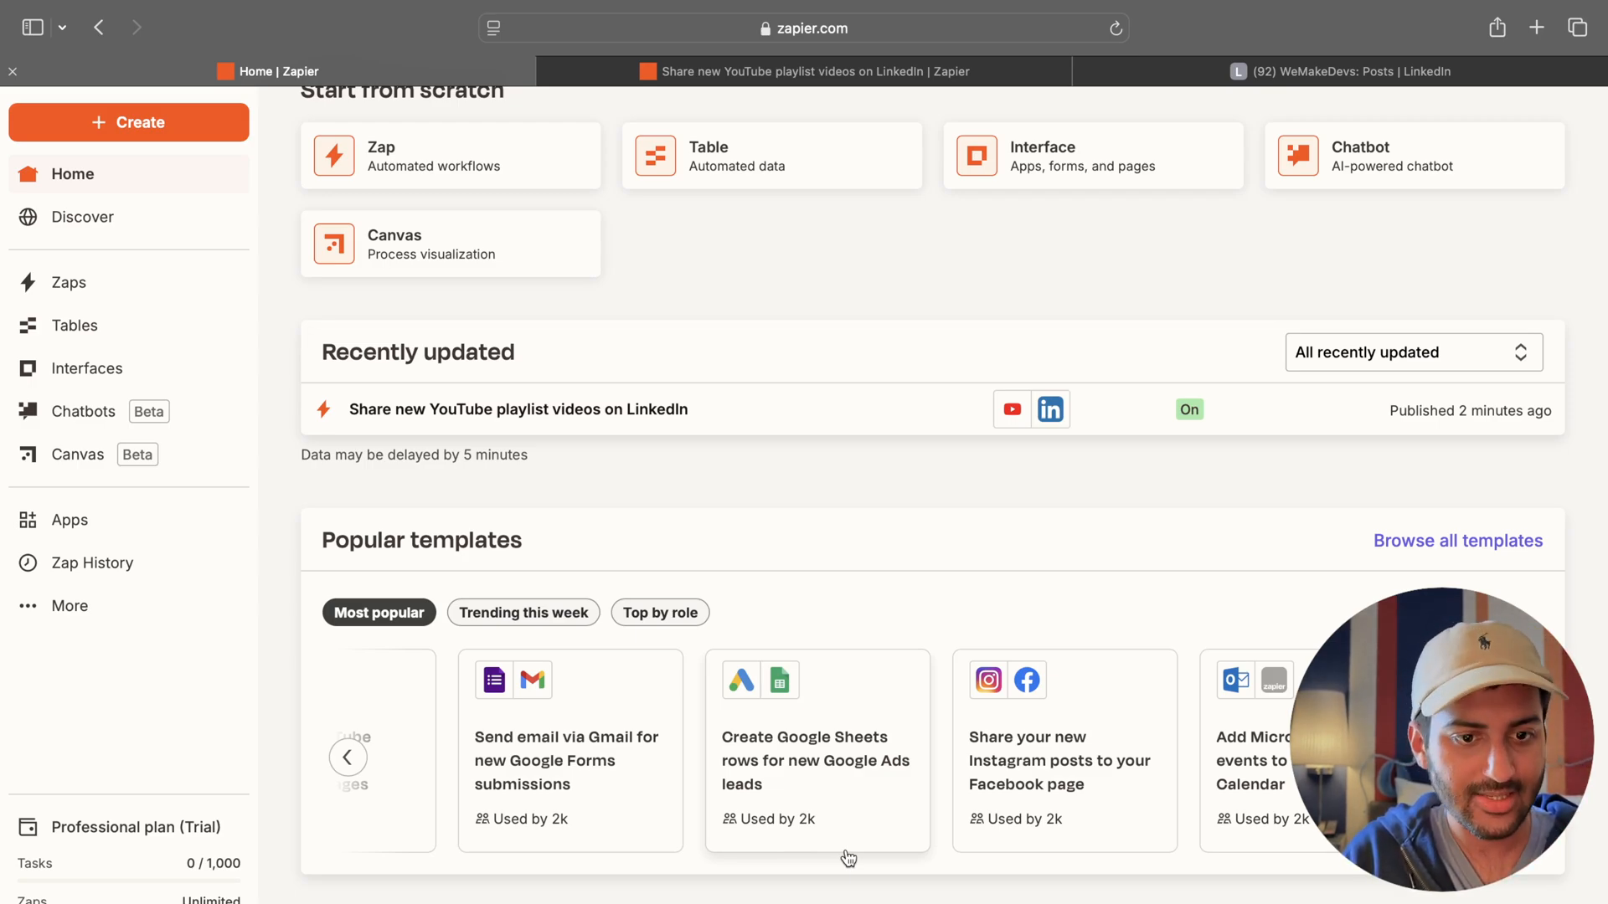
left_click(346, 757)
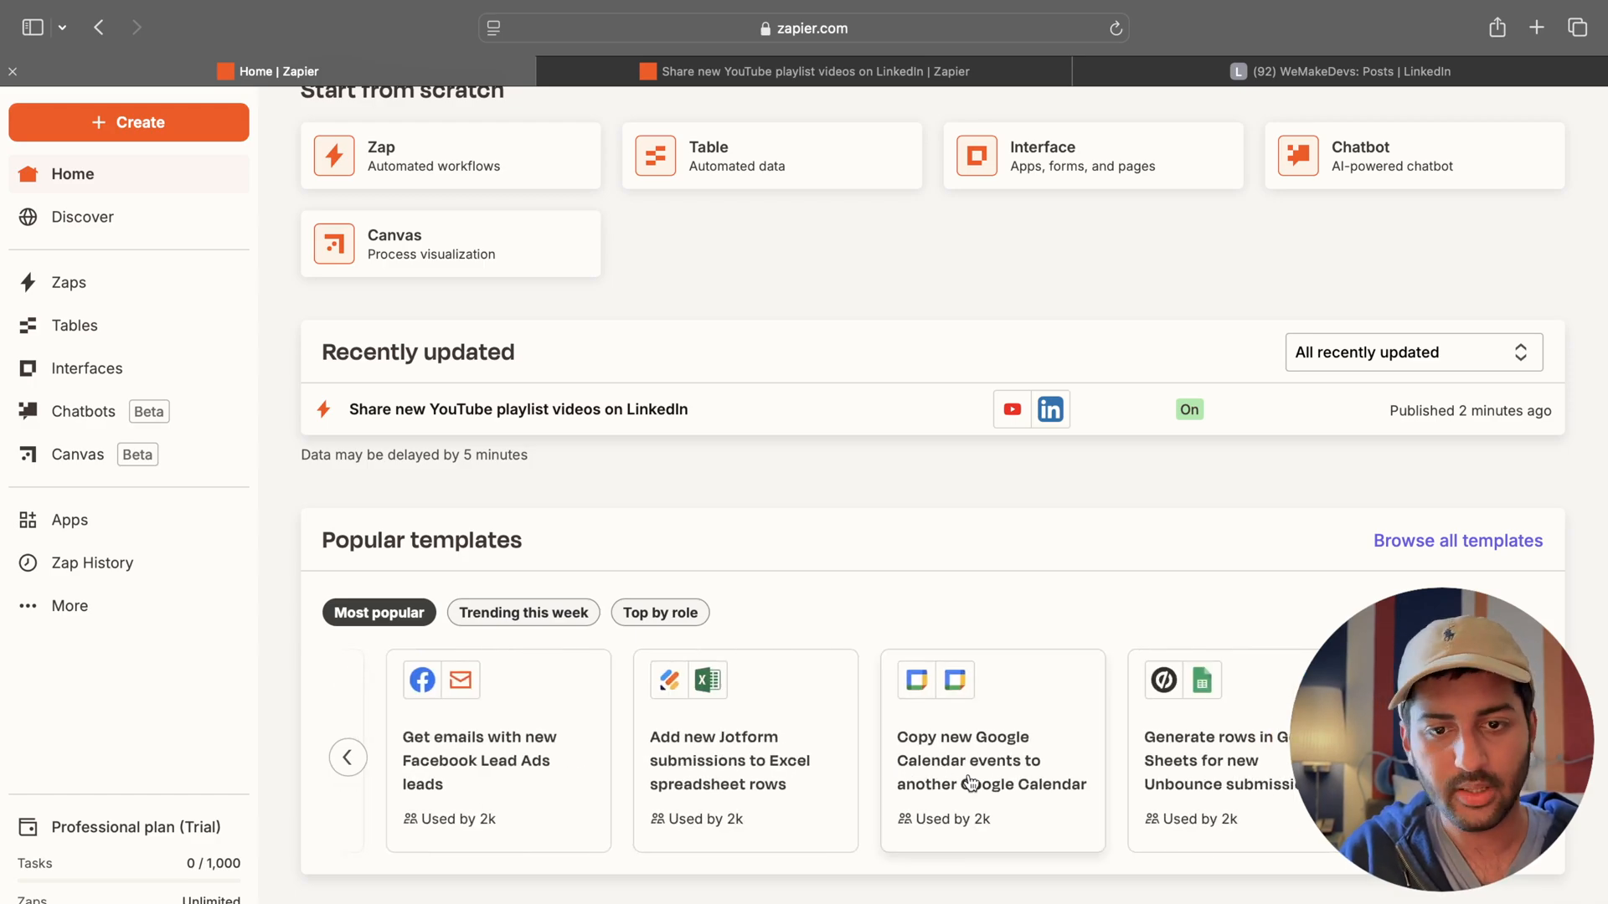
left_click(347, 755)
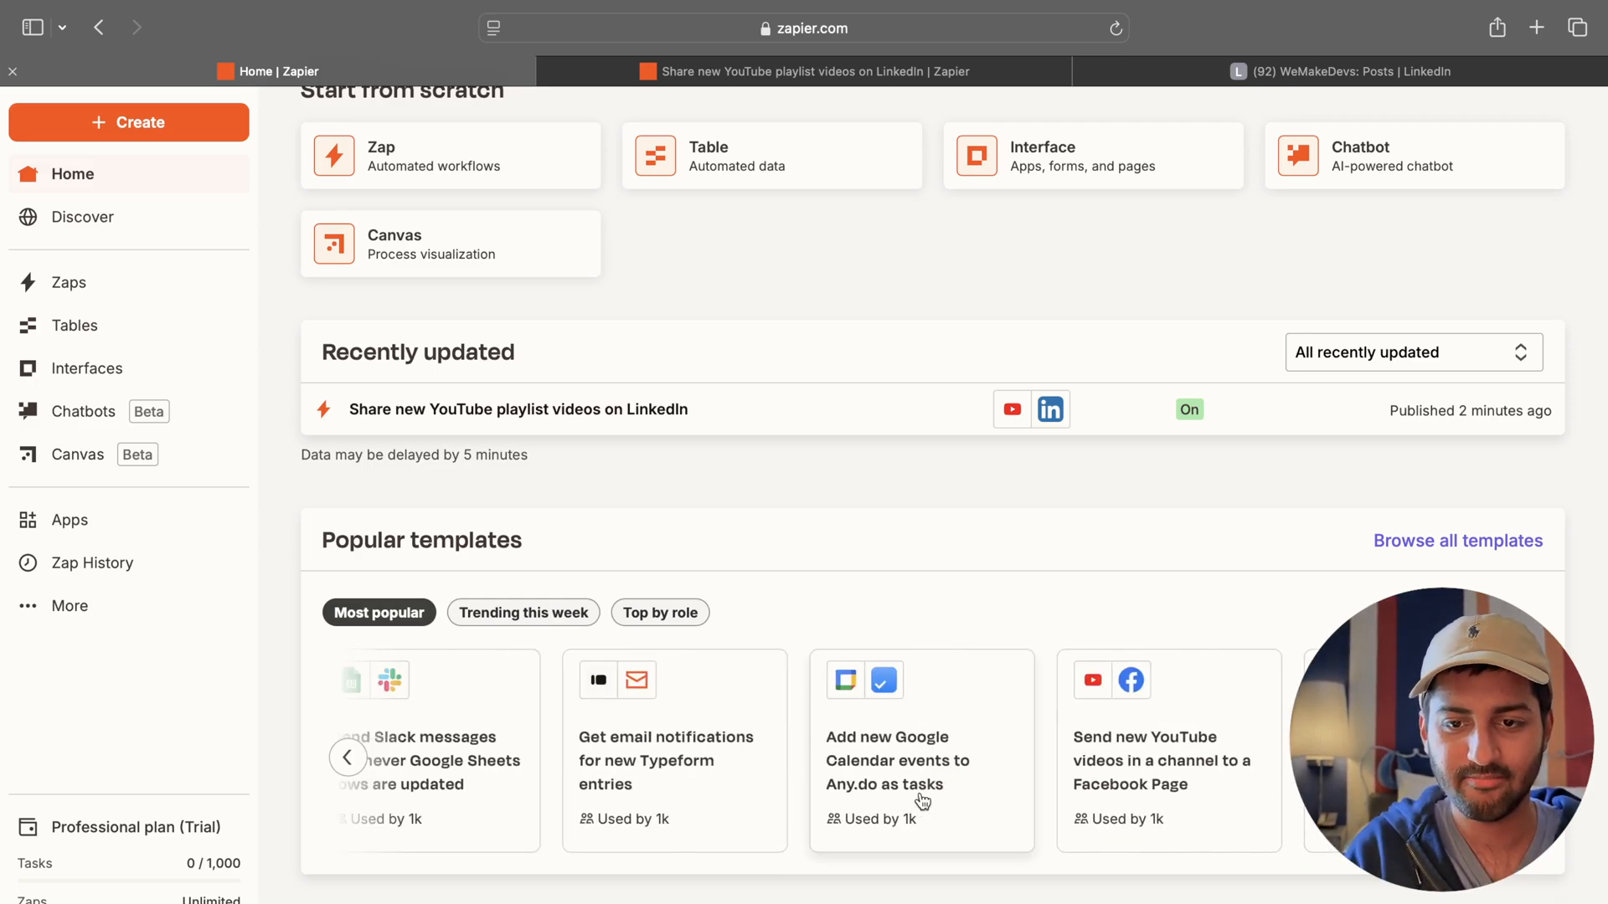
Step: Start a new Zap from scratch
scroll("up", 3)
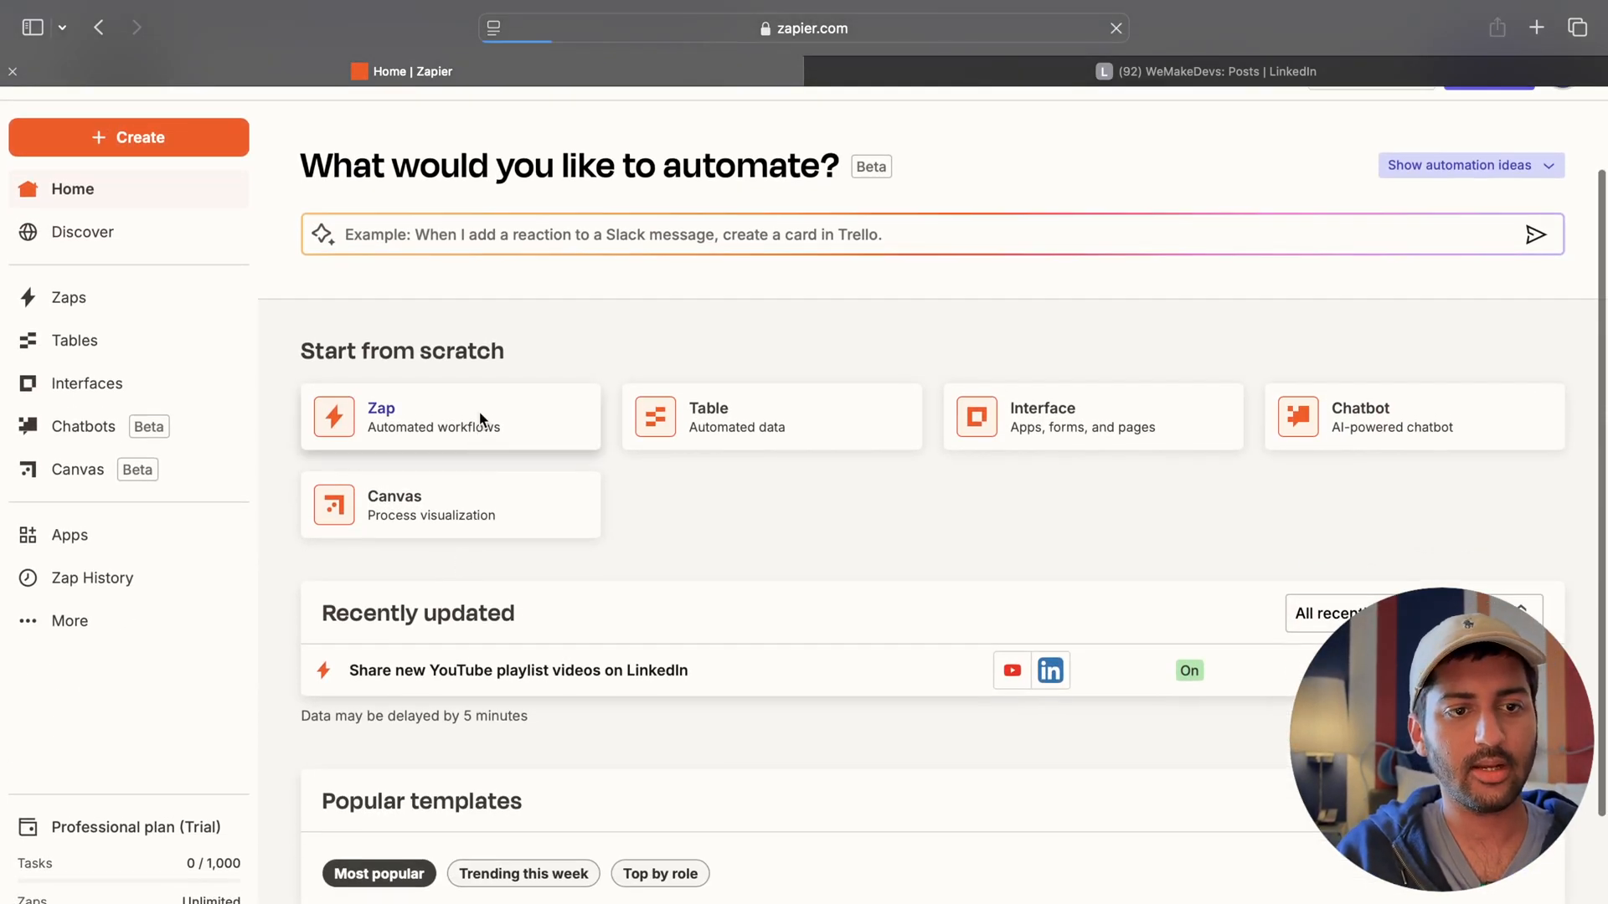
left_click(449, 417)
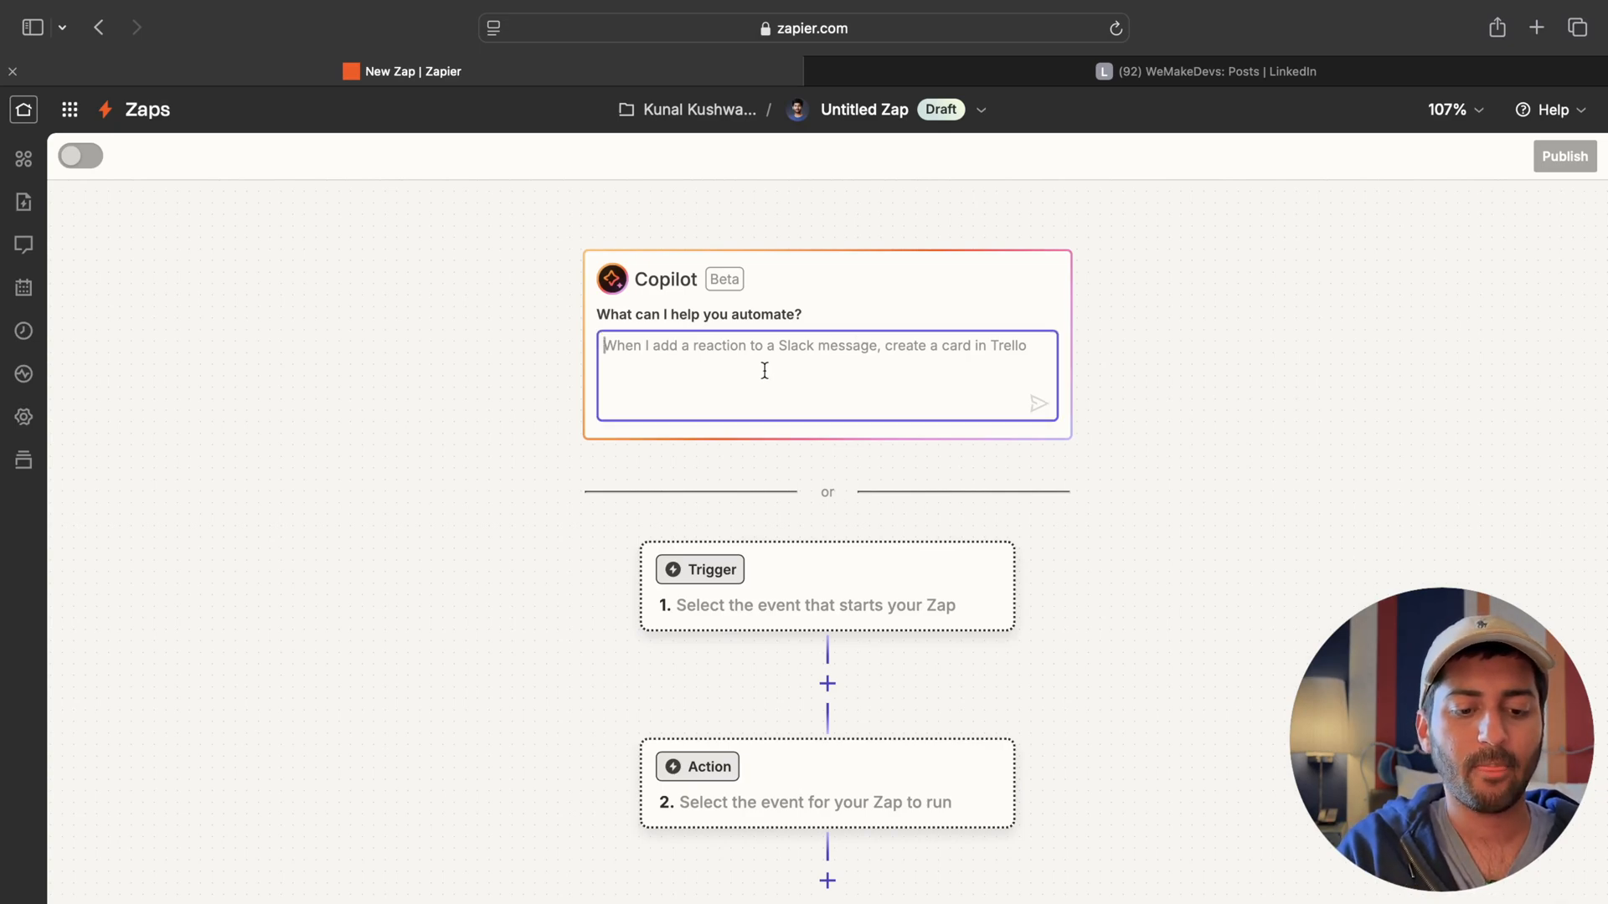
Step: Ask Copilot to take Google Forms submissions, add them to Google Sheets, then email the submission
type("take")
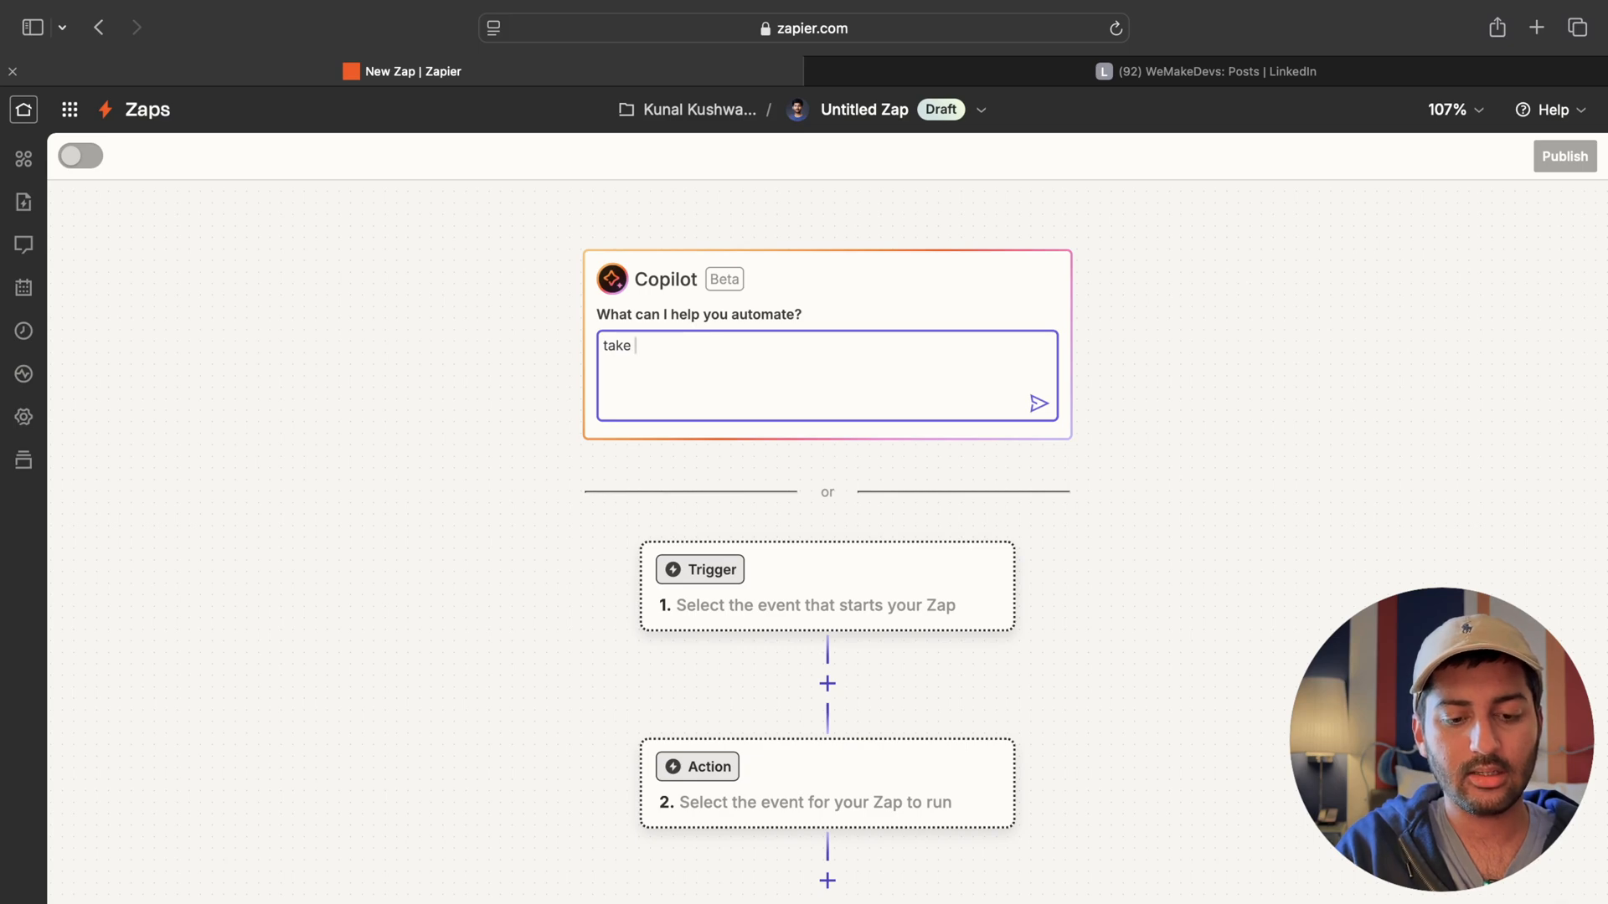
type("submission via")
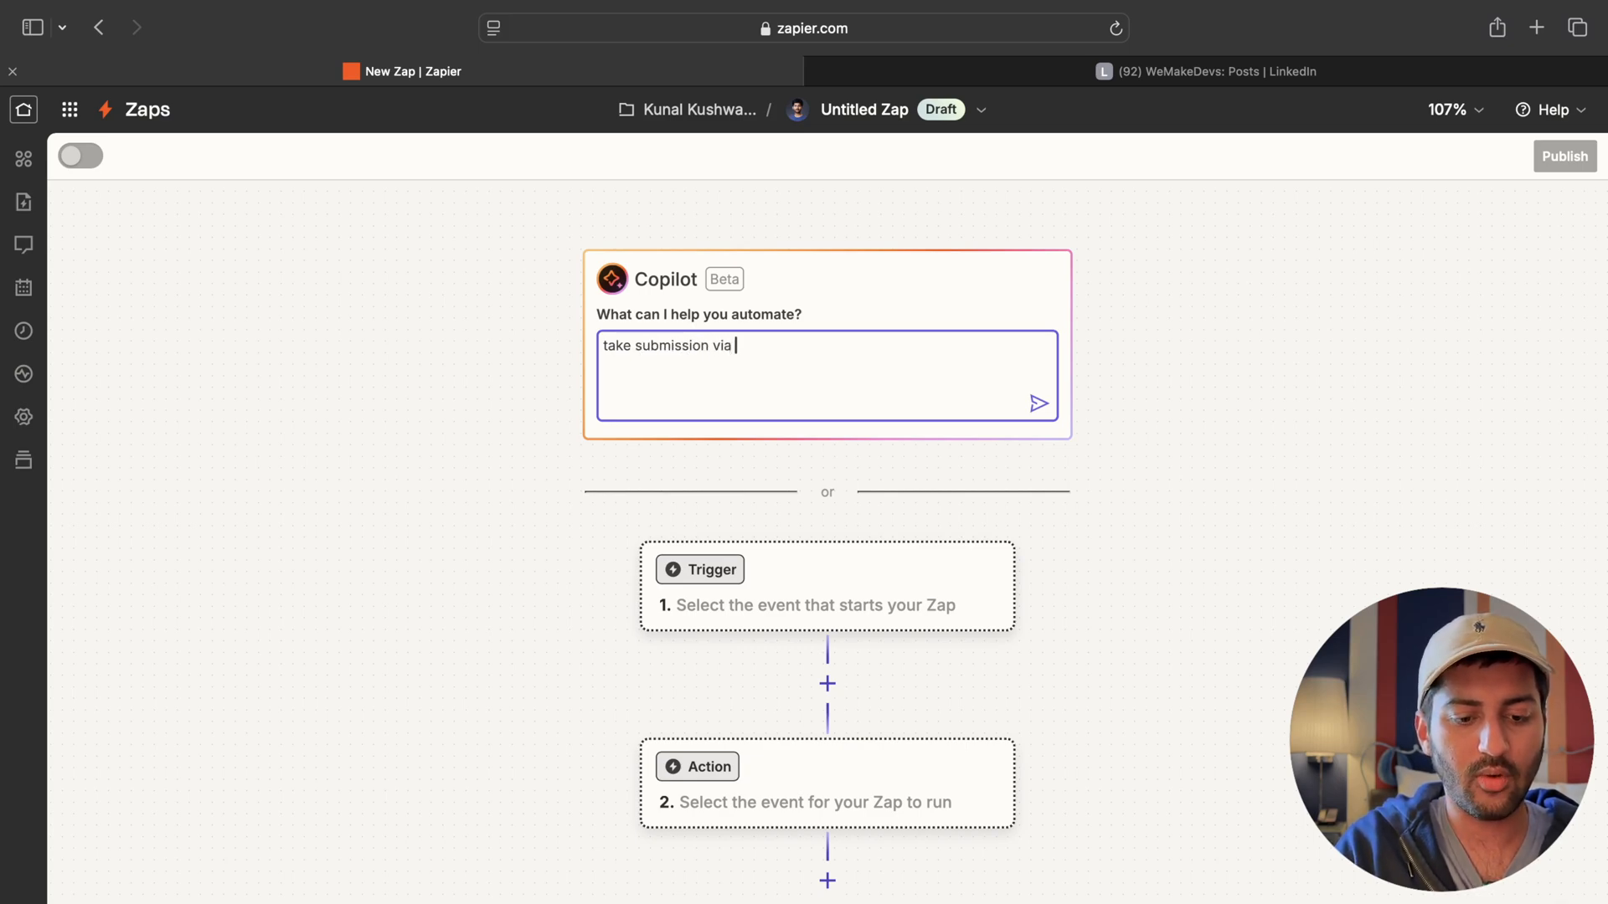
type("google forms")
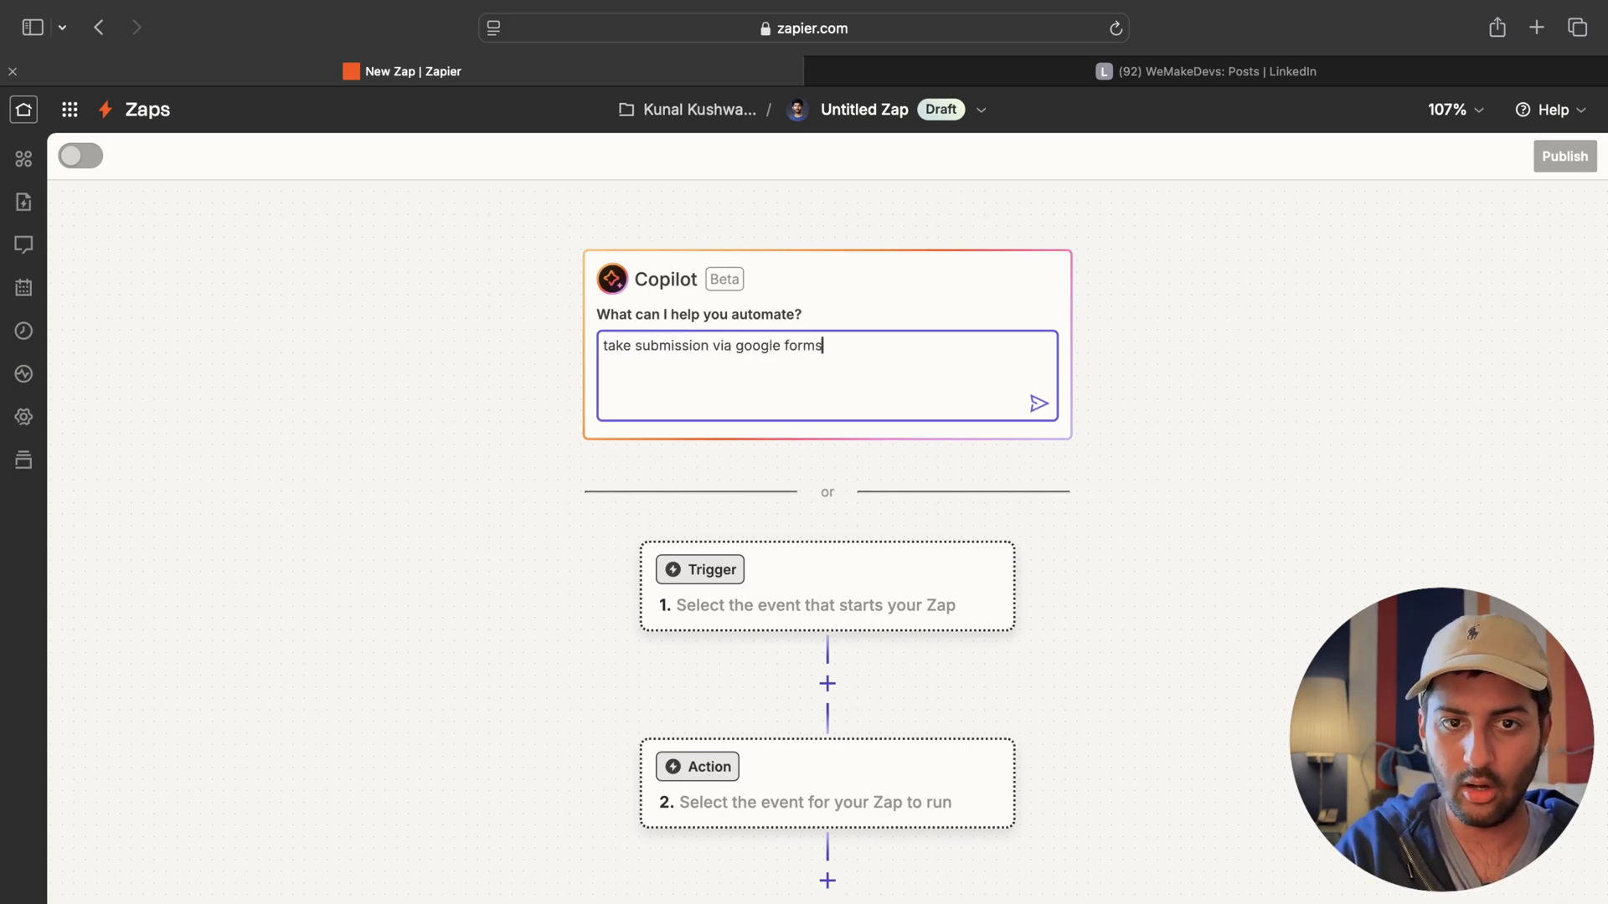
type(", add the submission")
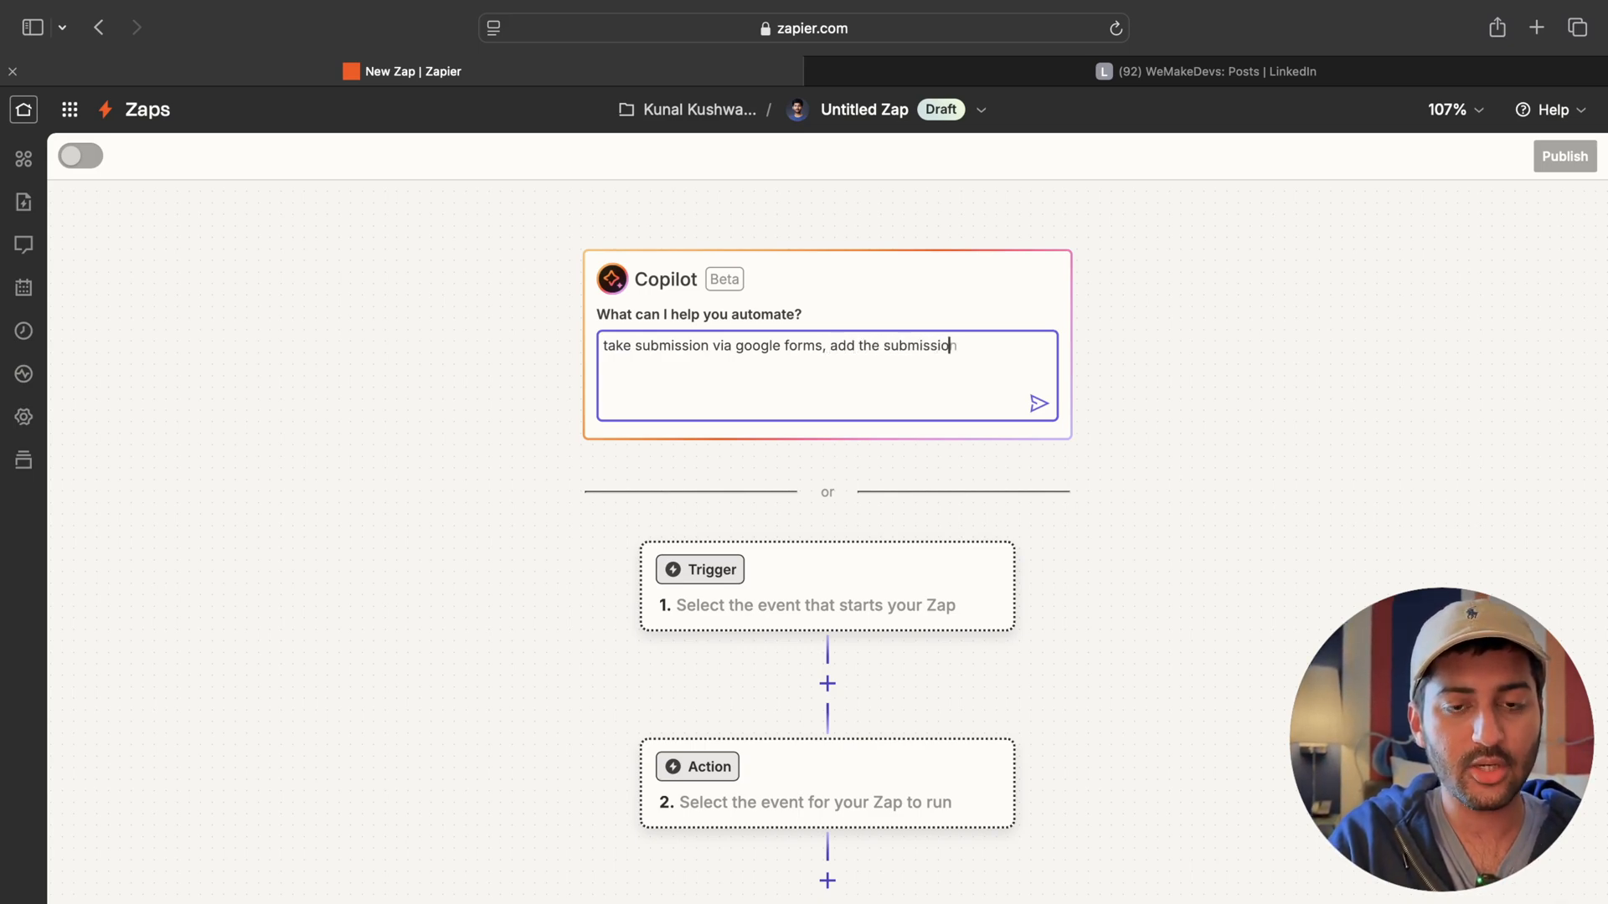
type("s into google")
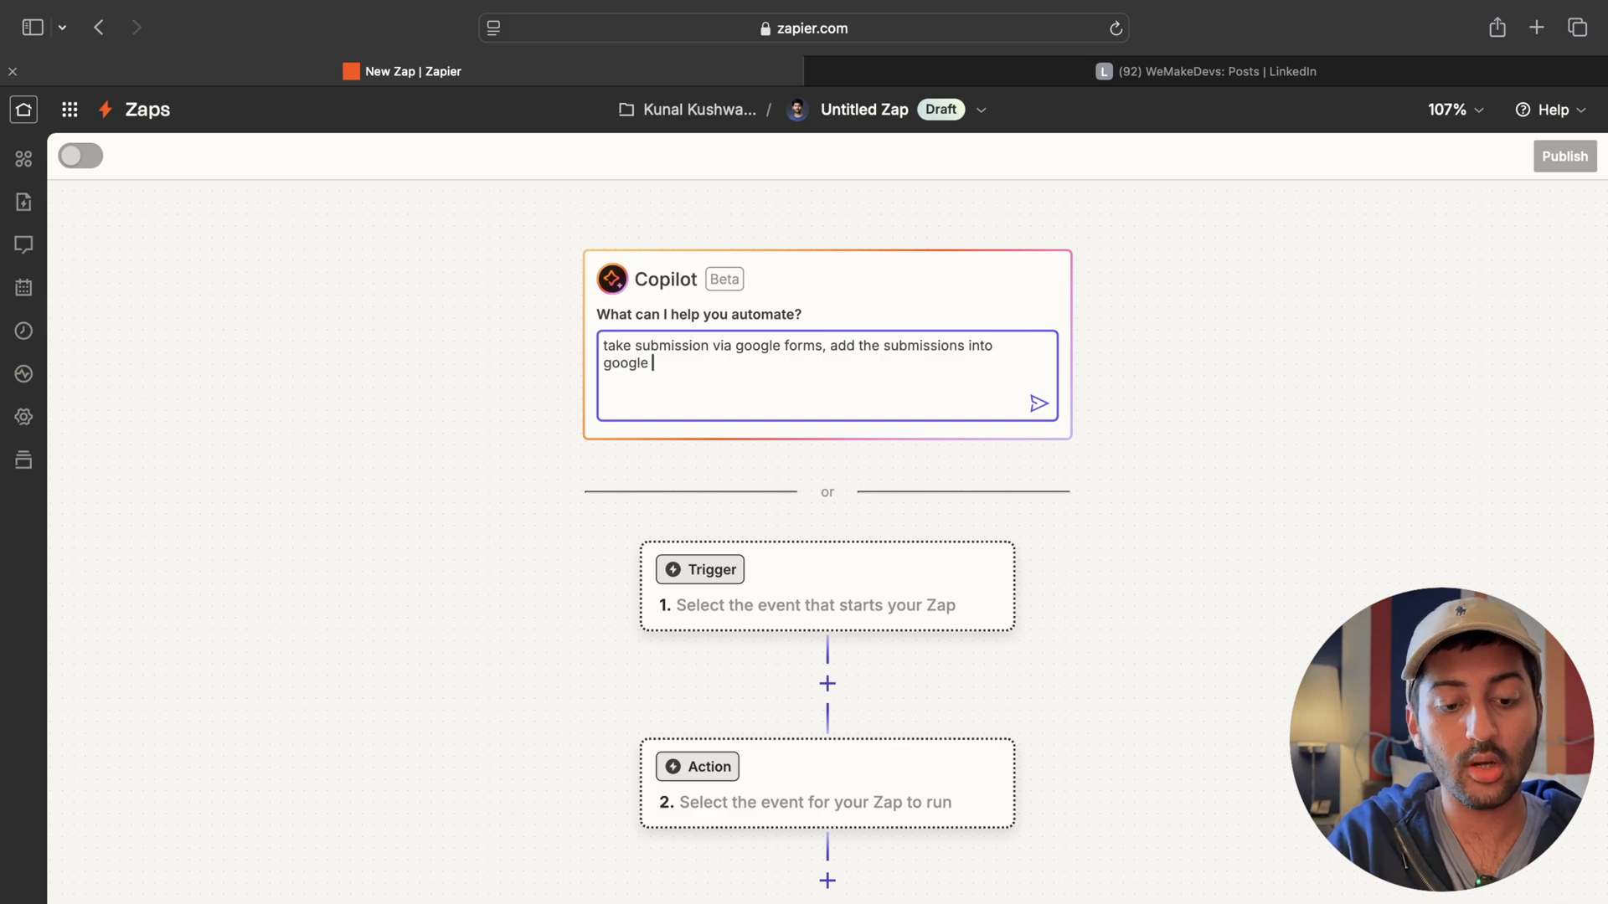
type("sheets")
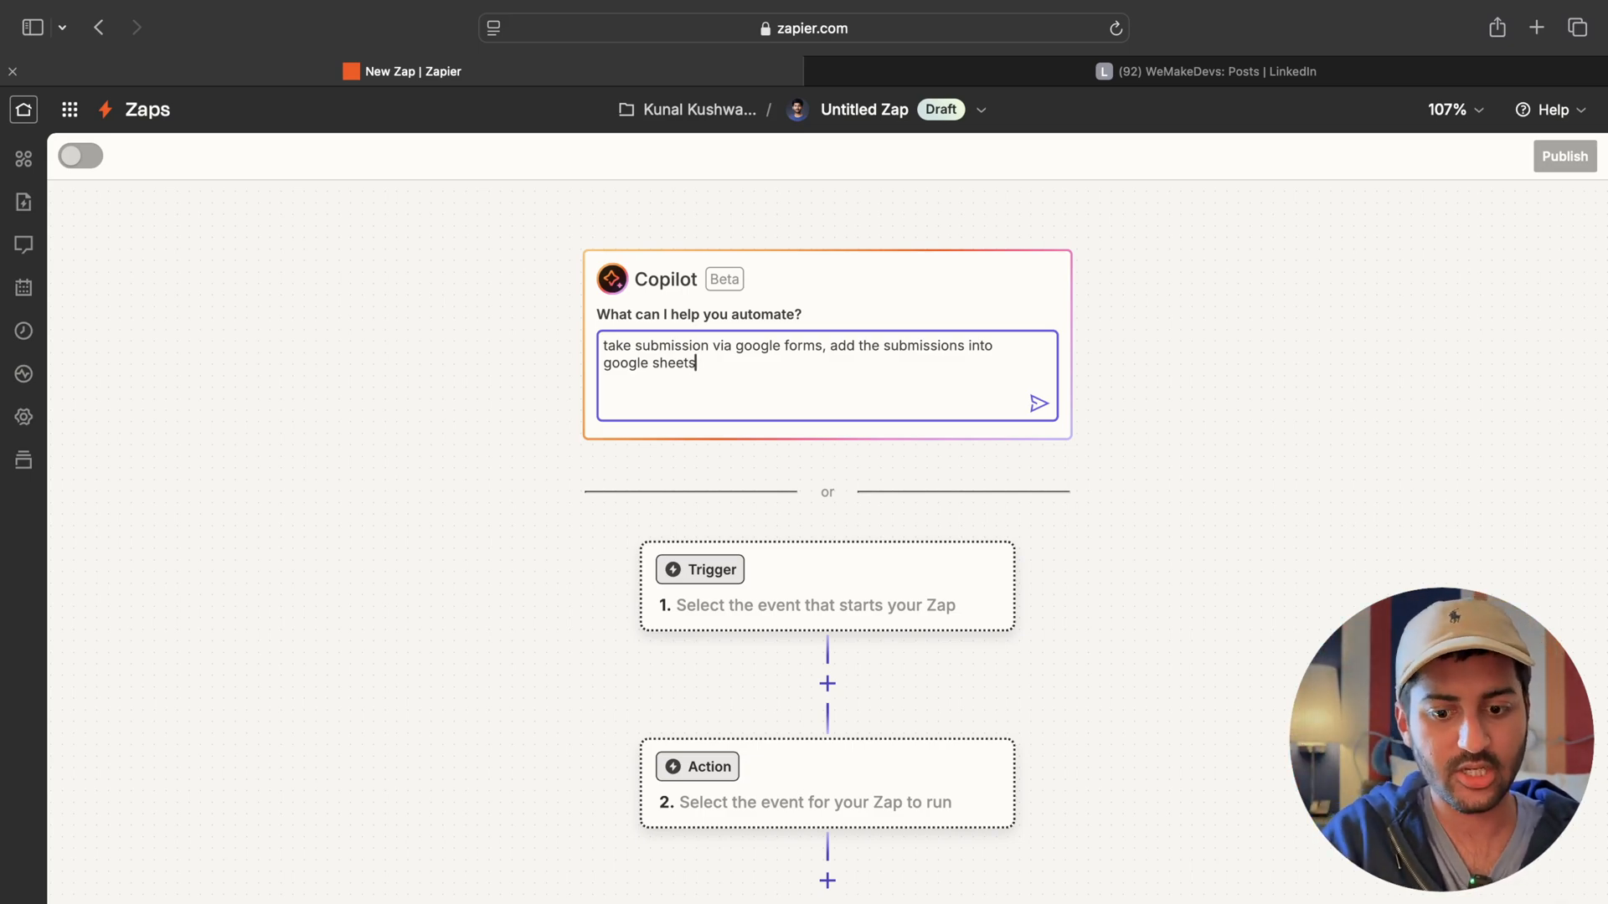
type(", and then ema")
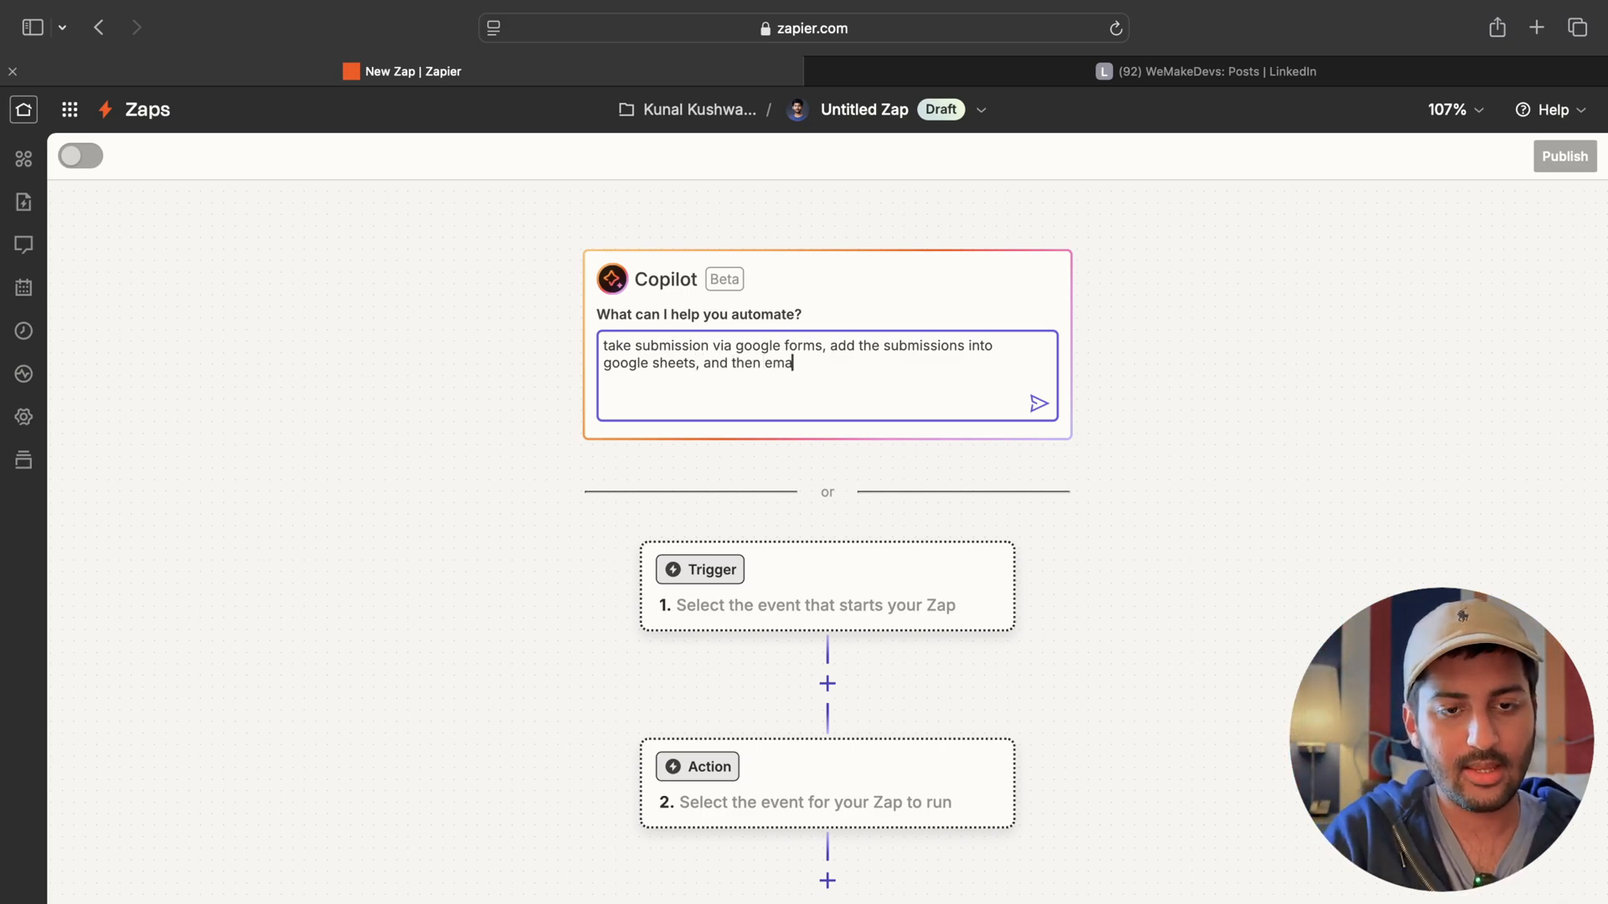
type("il the submission")
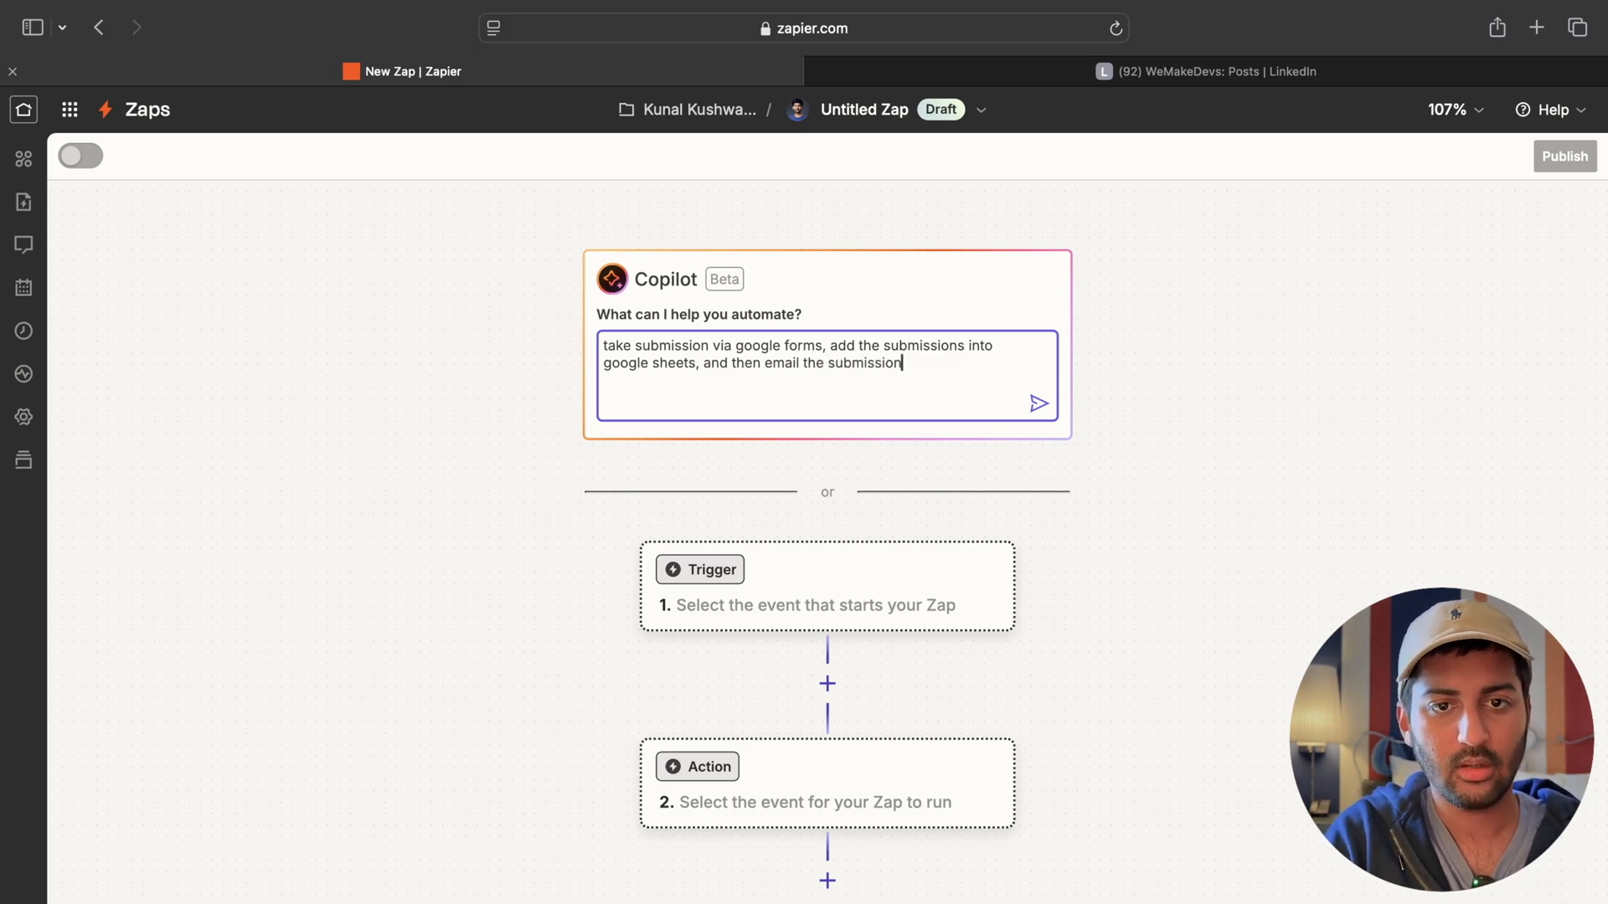
left_click(1039, 404)
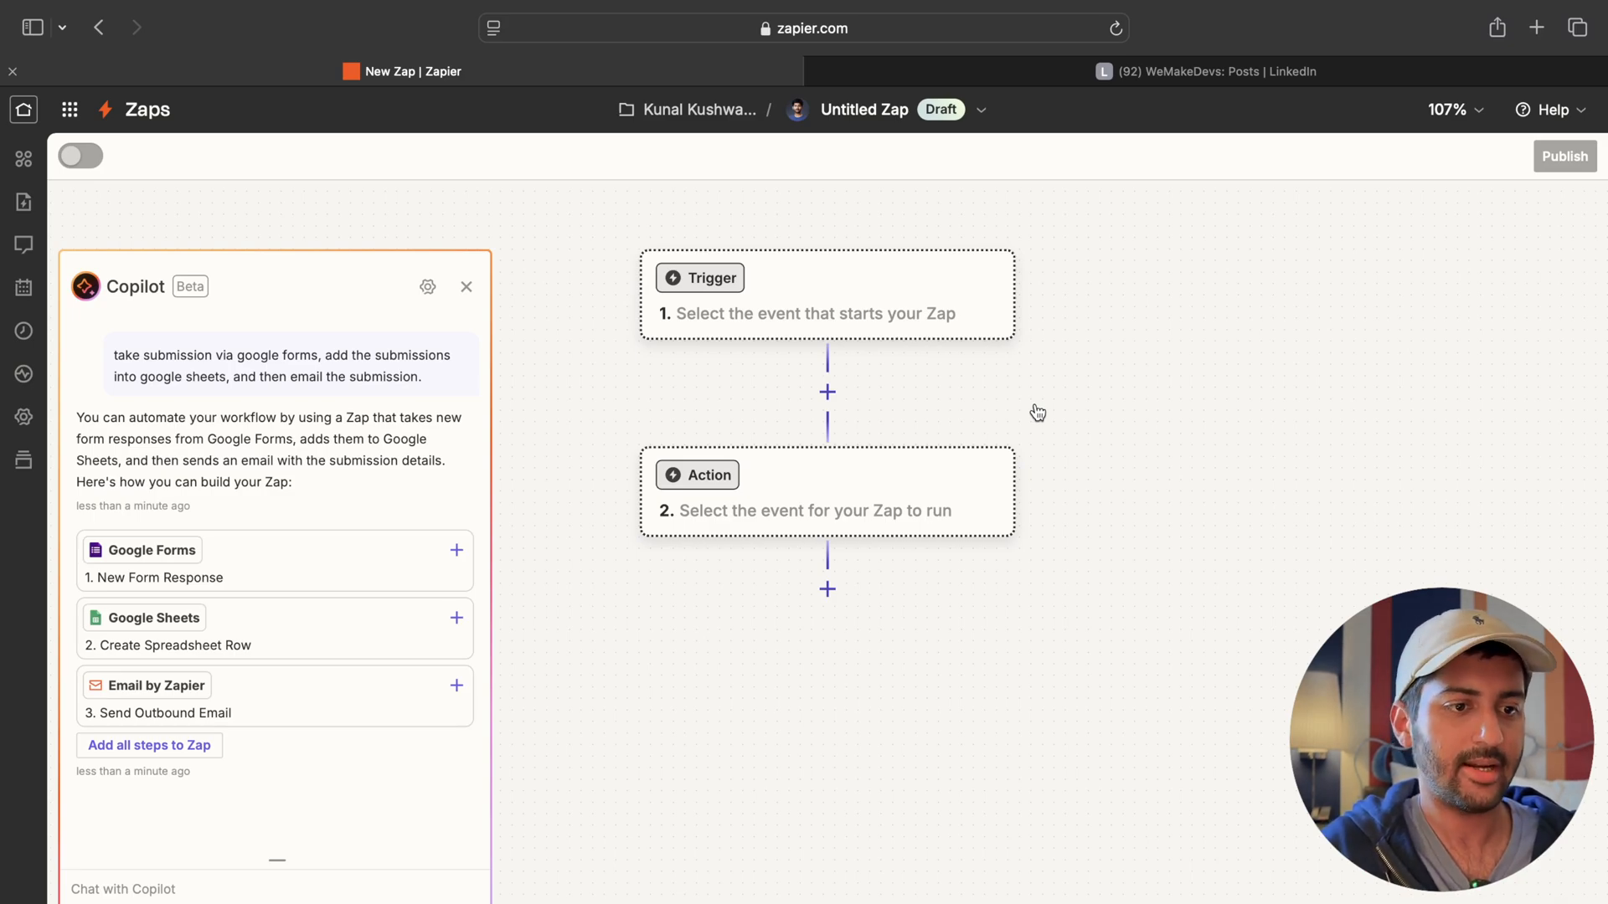
mouse_move(147, 746)
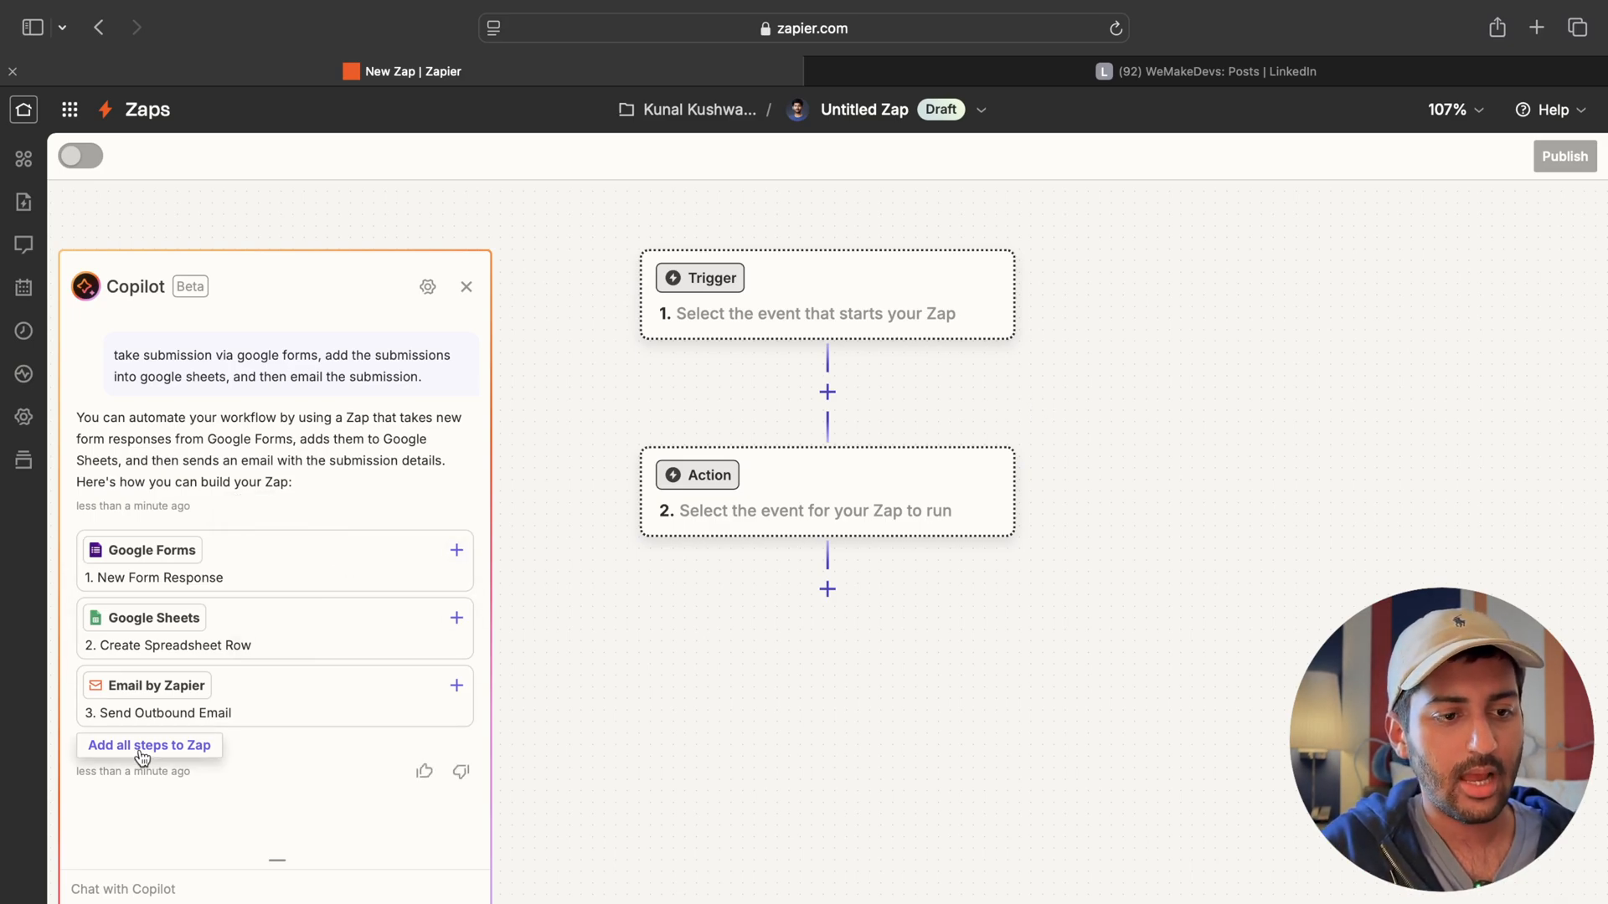
Step: Add all three Copilot-suggested steps to the Zap
left_click(149, 746)
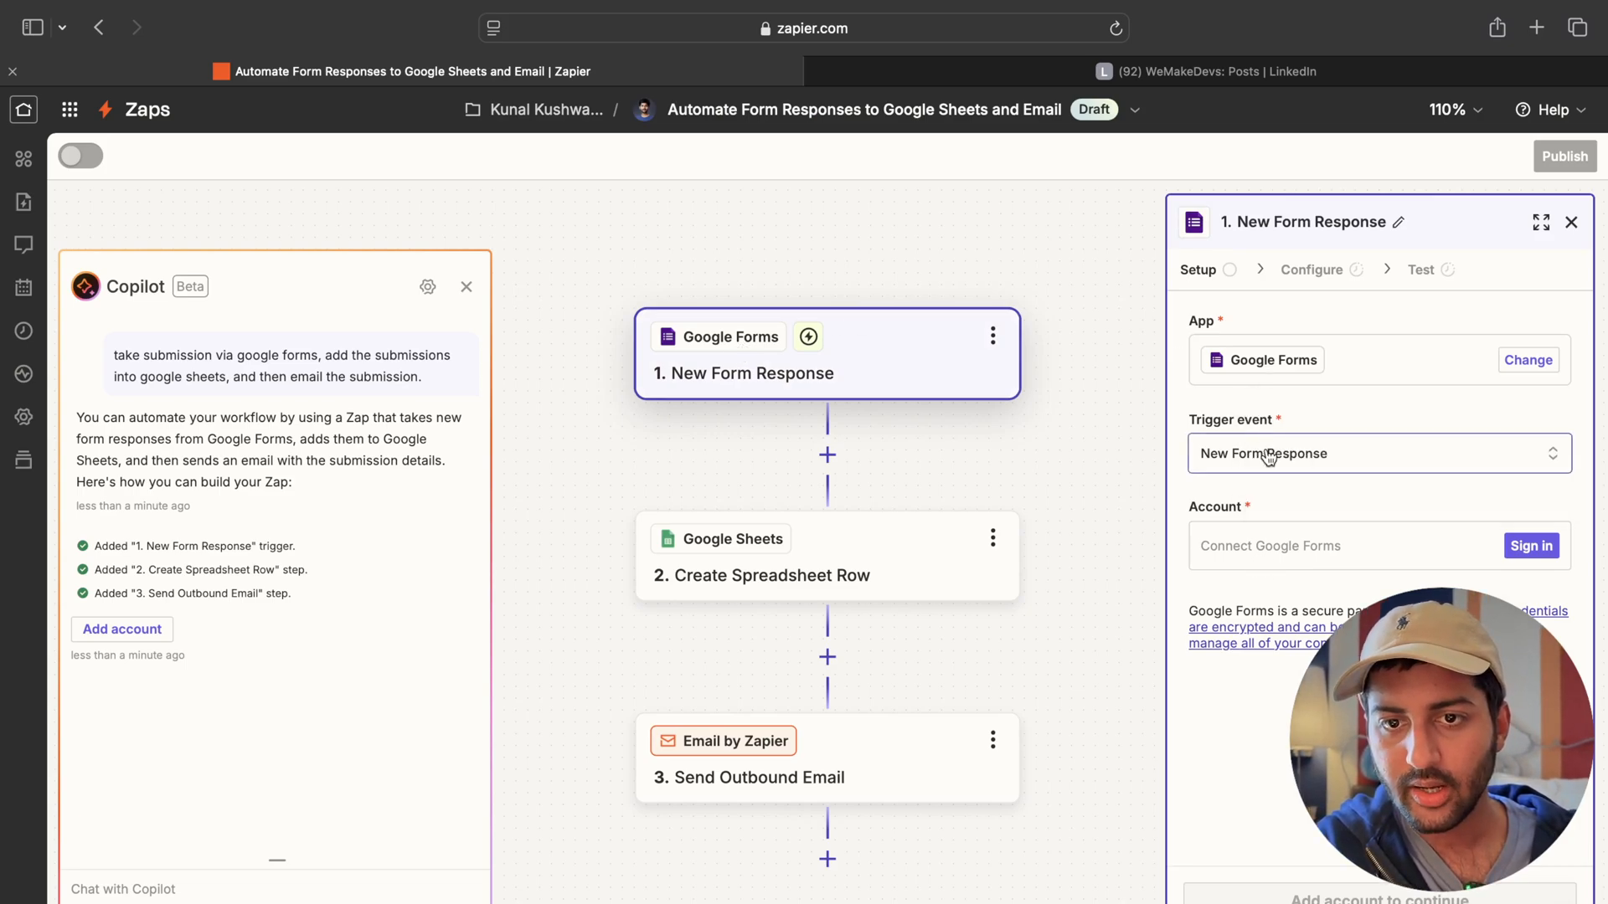
left_click(1373, 454)
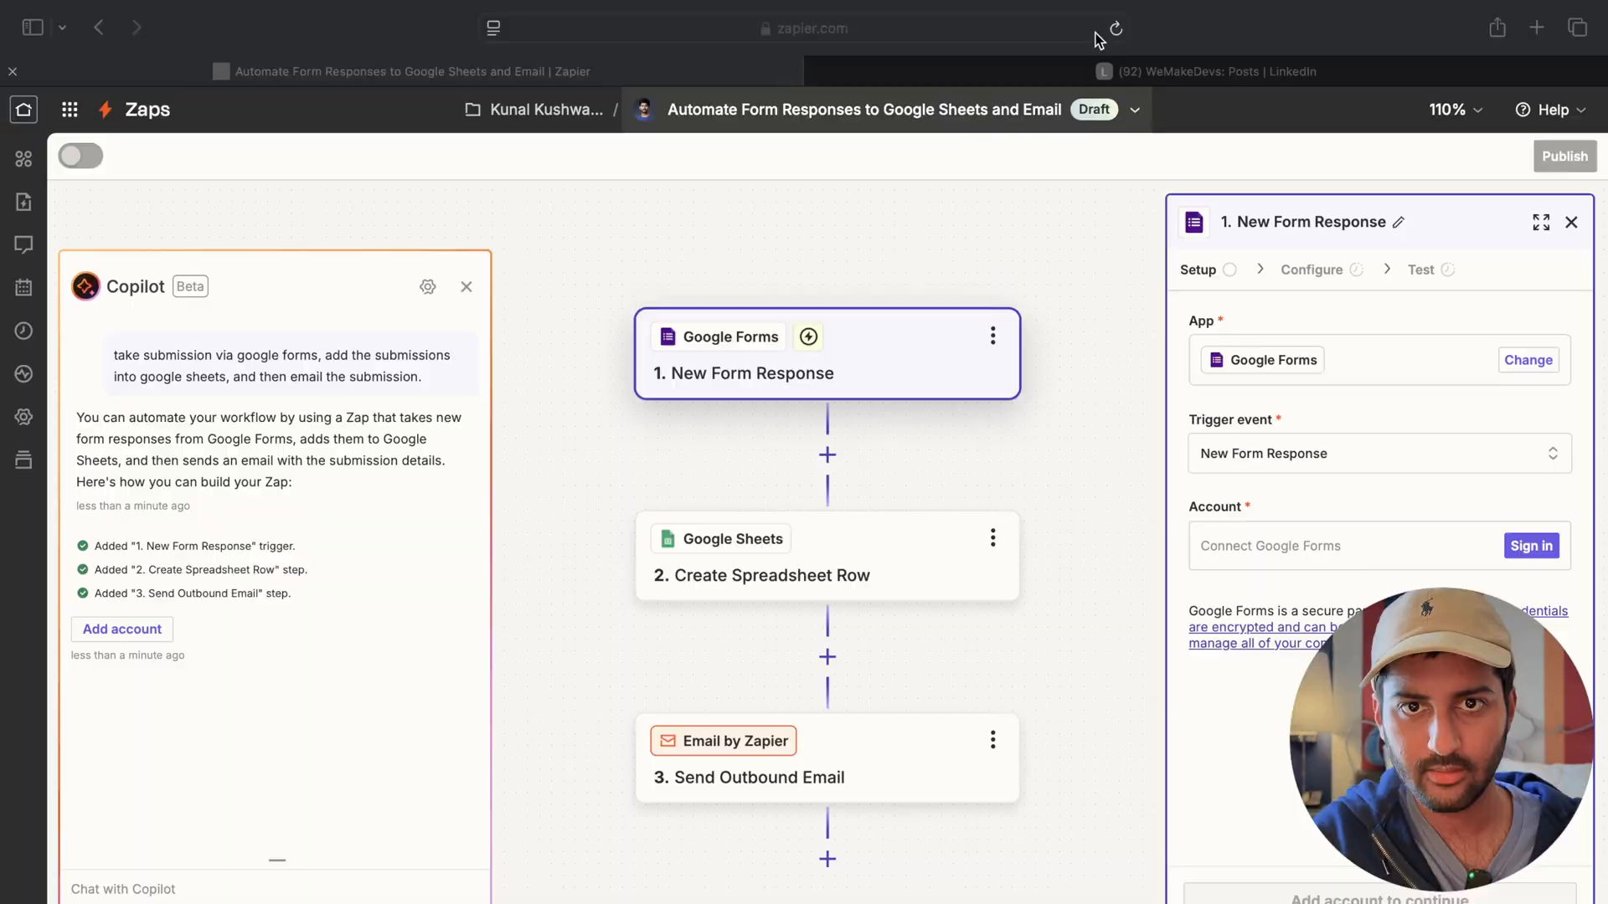
Step: Connect a Google account to the Google Forms trigger and proceed to Configure
left_click(1529, 545)
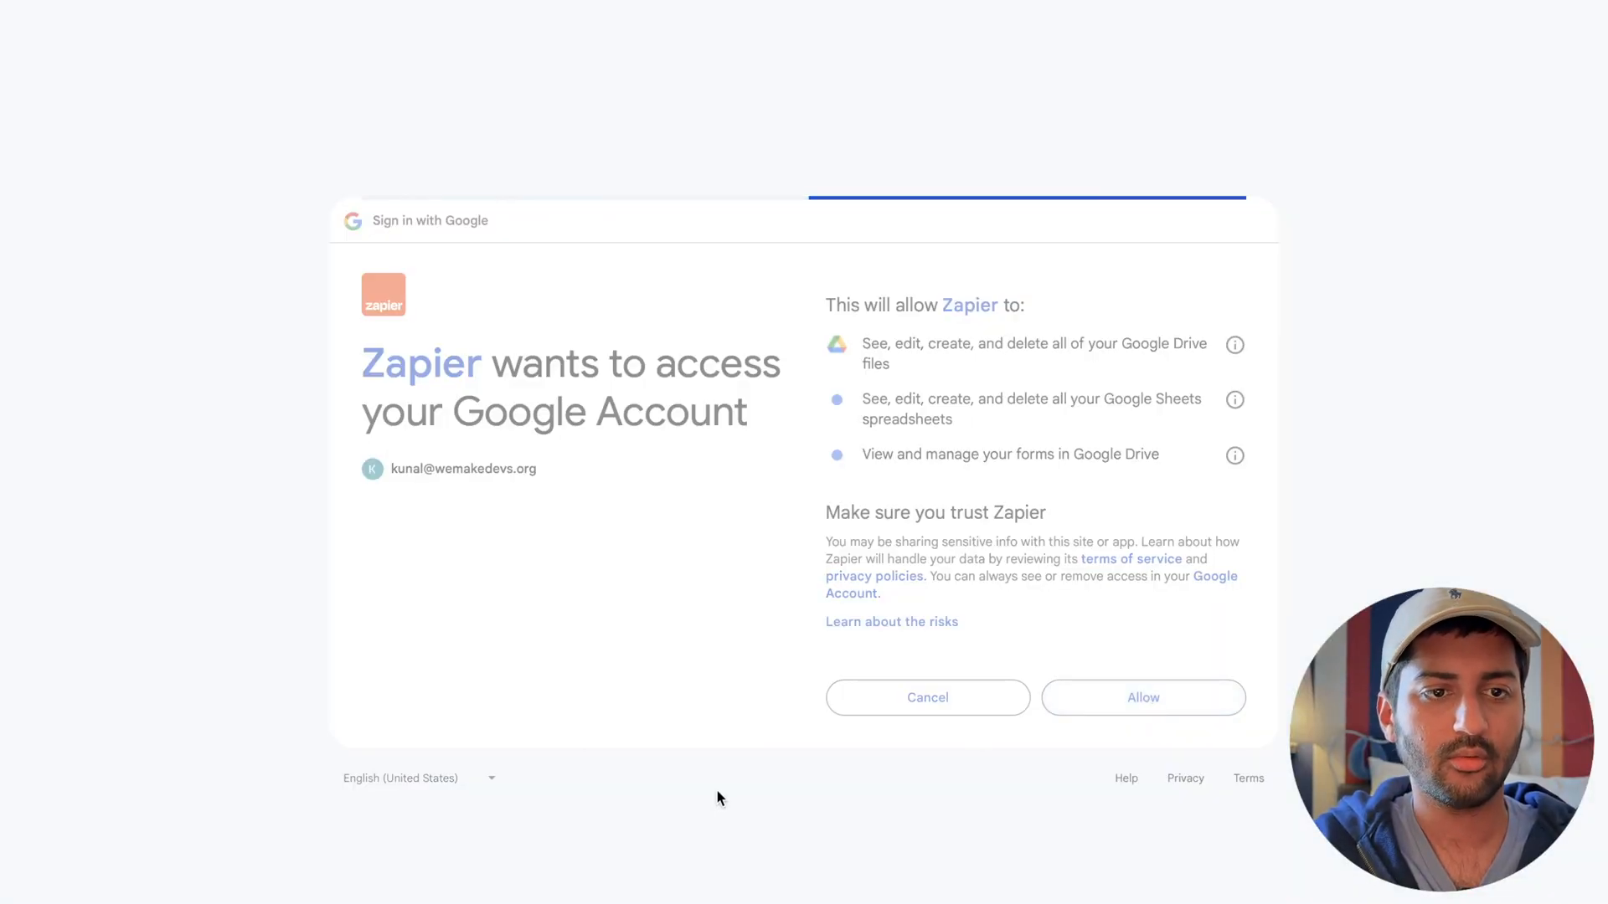
left_click(1142, 697)
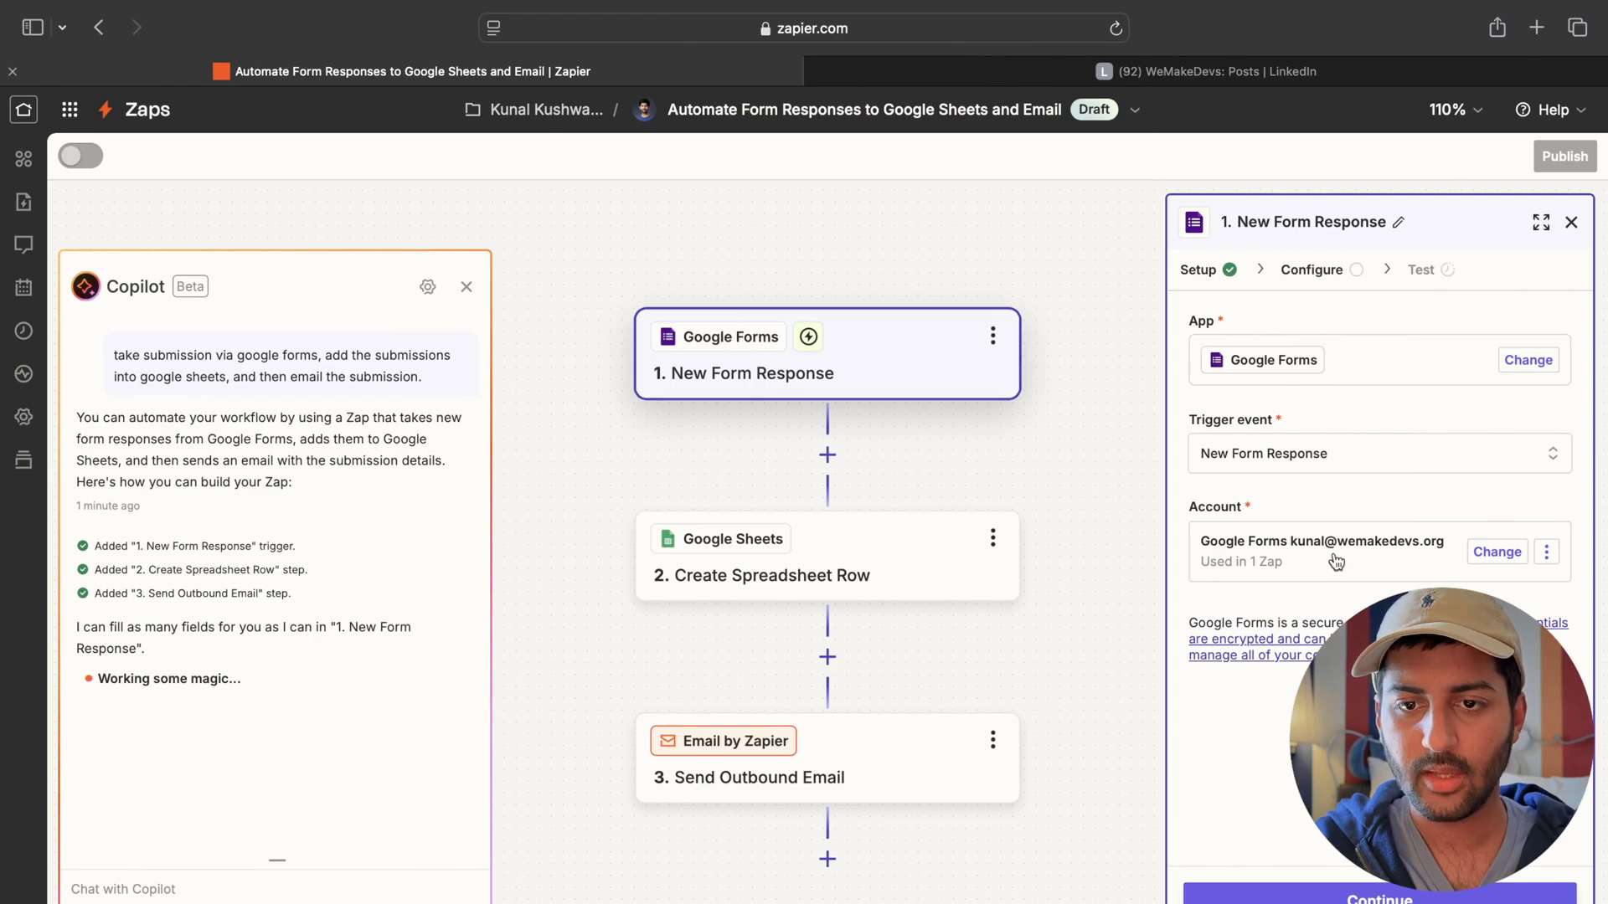
left_click(1310, 270)
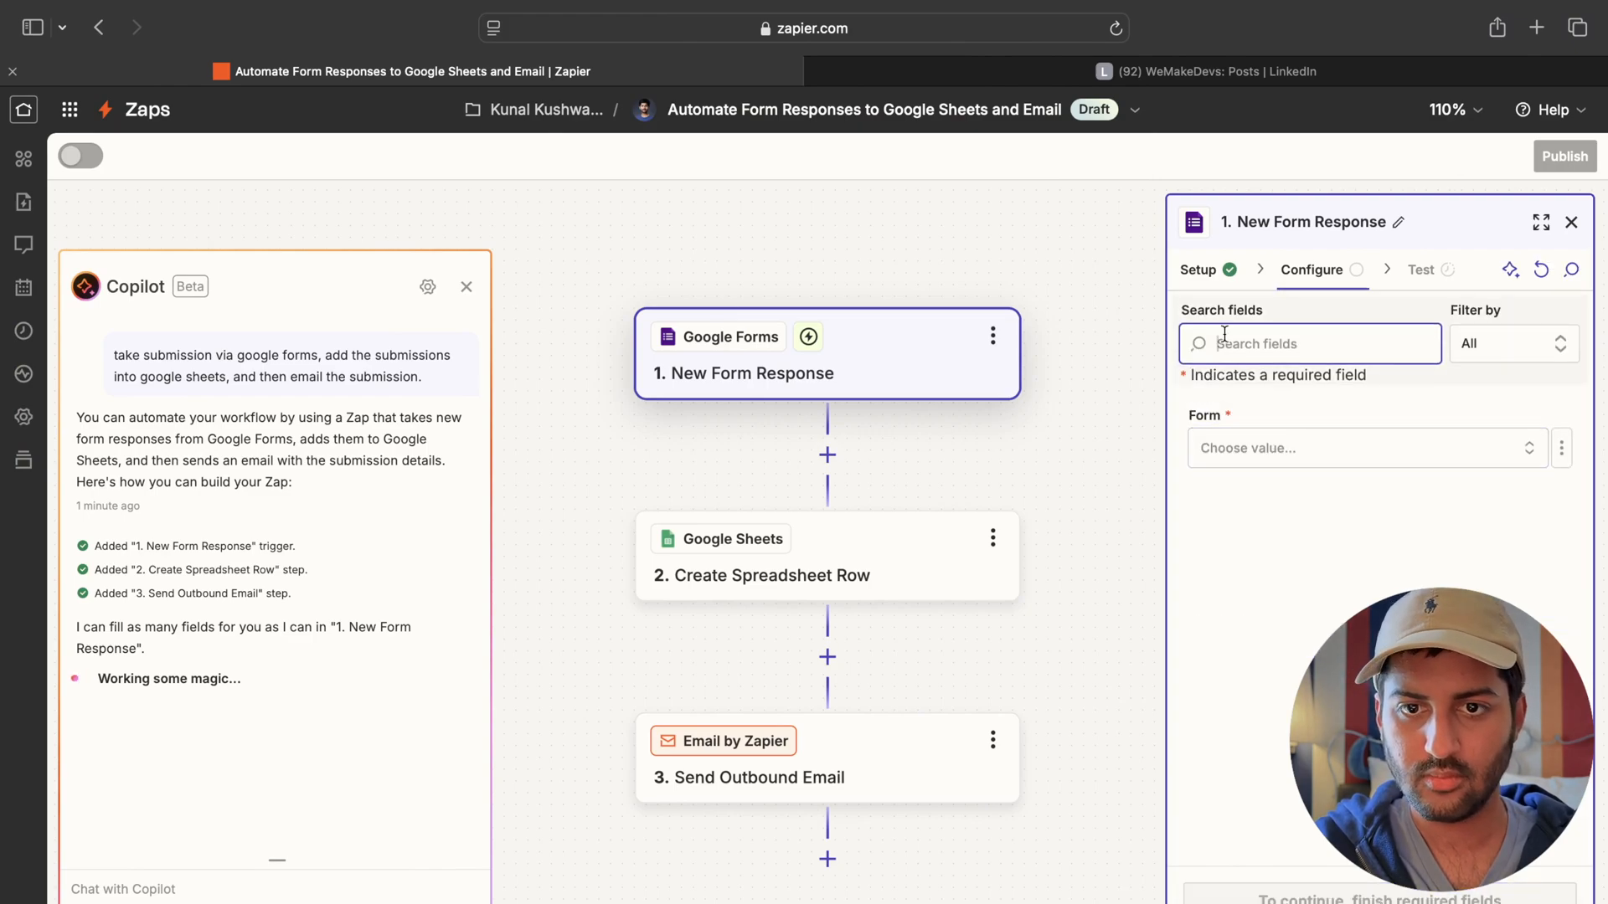
left_click(1365, 449)
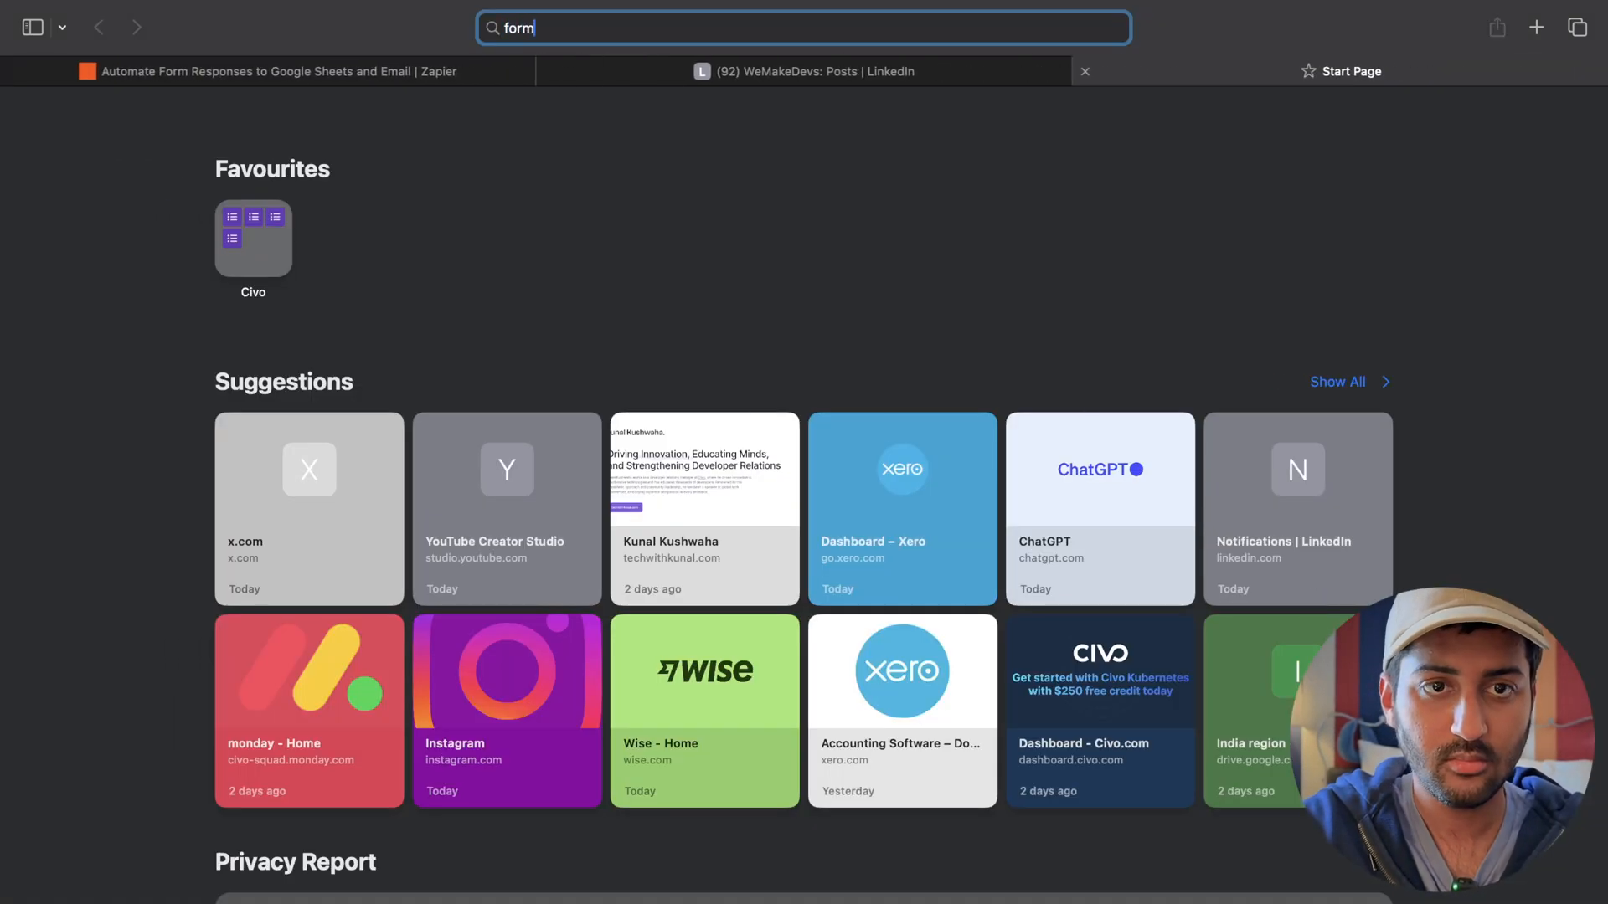
Step: Create a blank Google Form titled Course registration with Name and Email questions
key("Return")
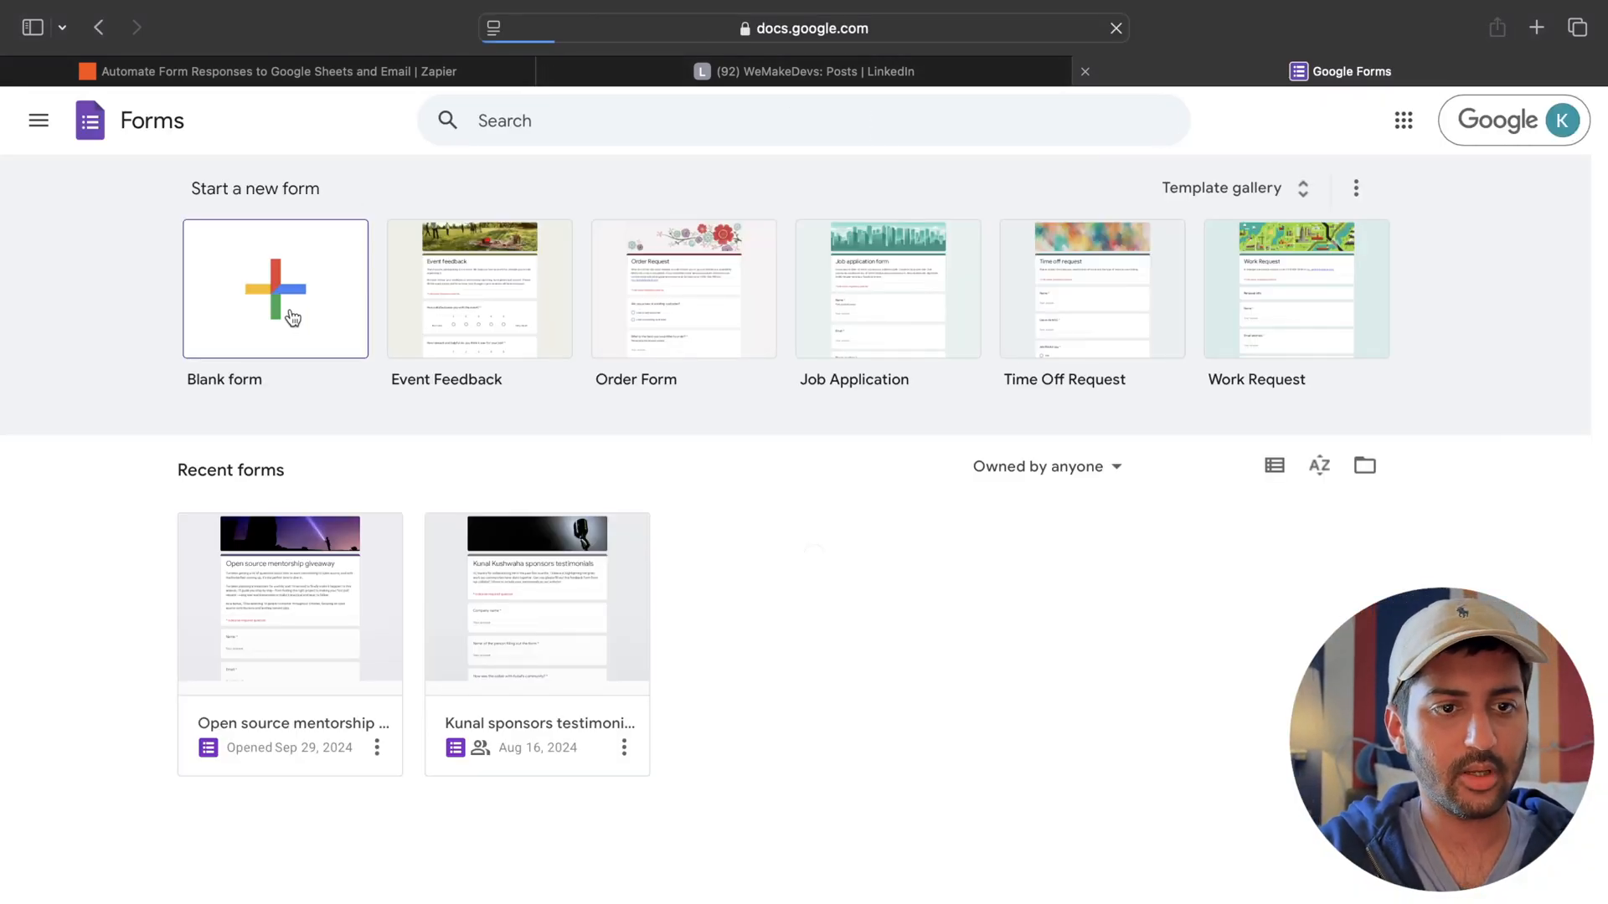
left_click(275, 290)
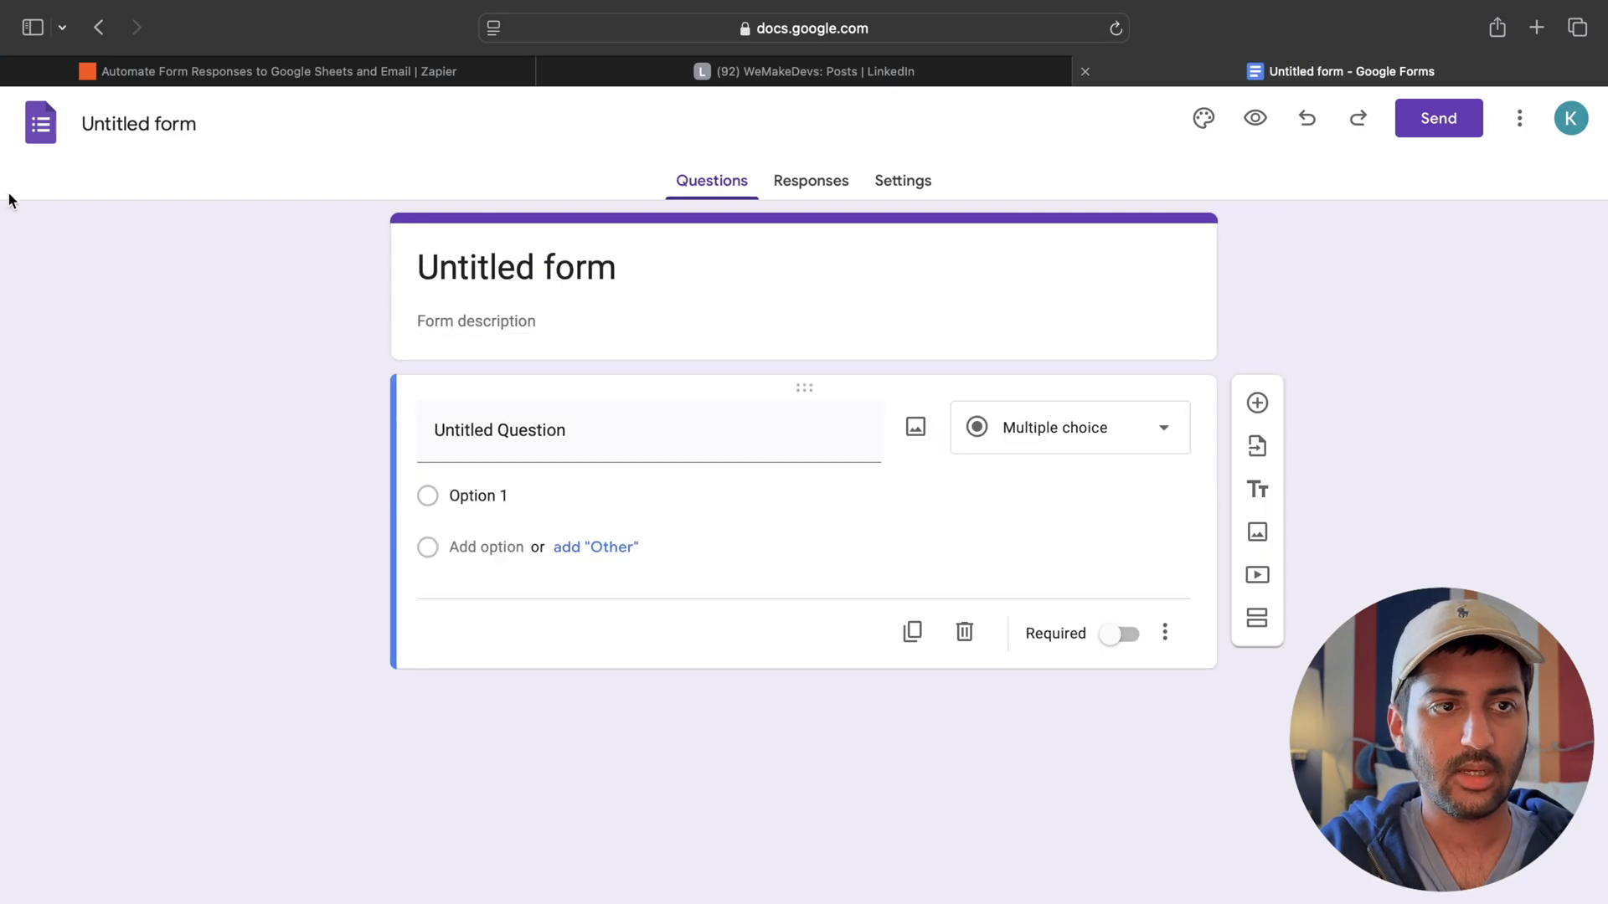
left_click(139, 122)
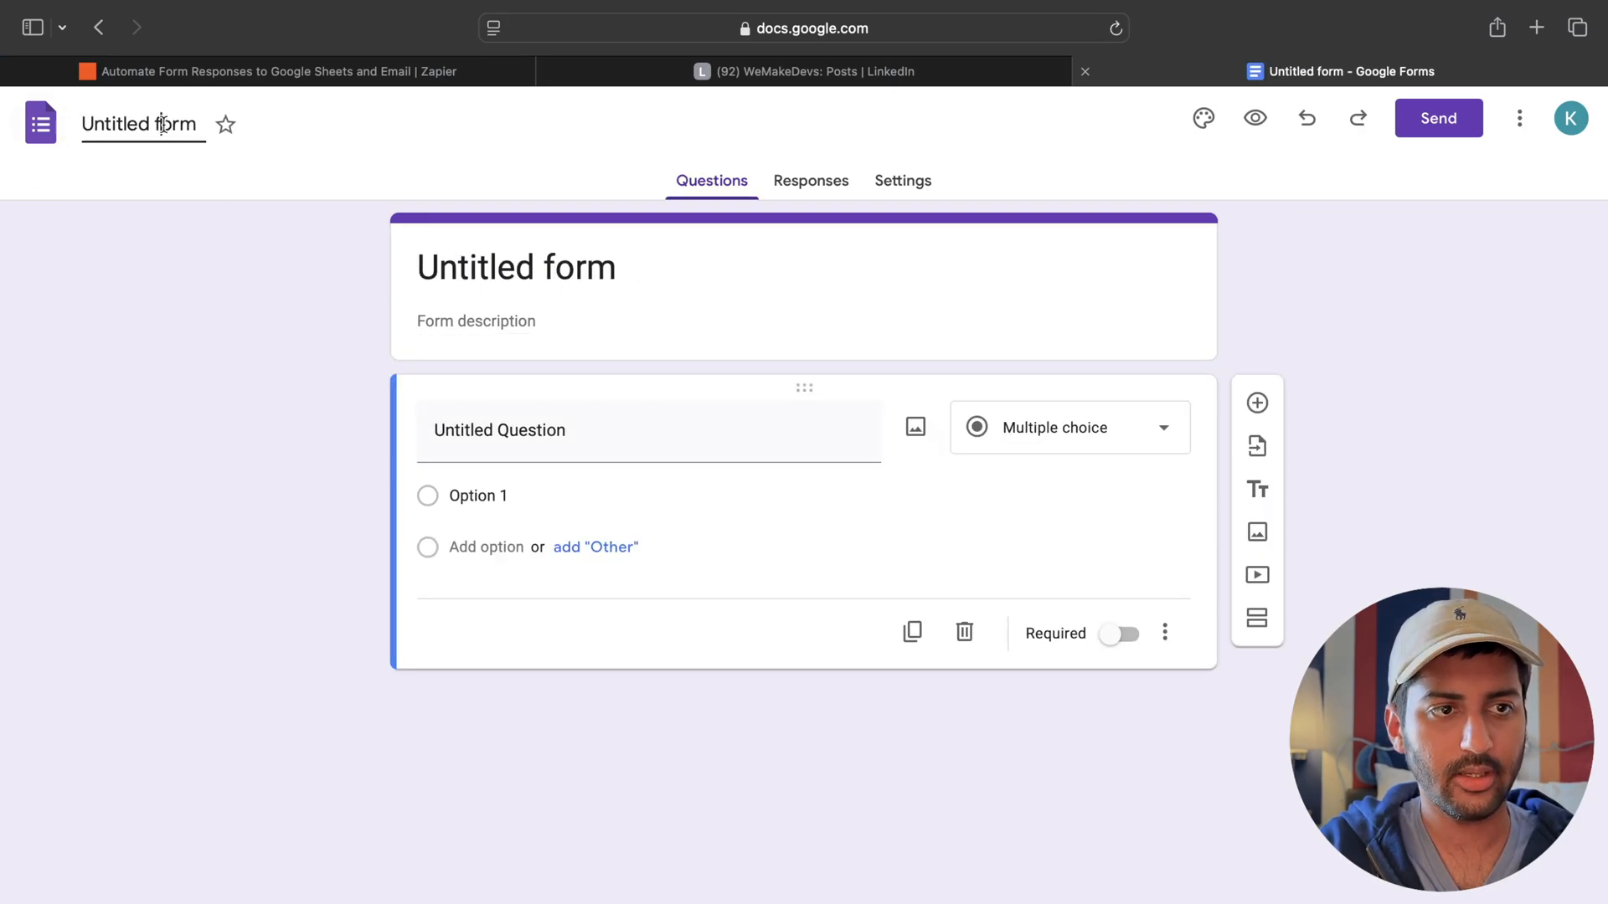
type("Course regist")
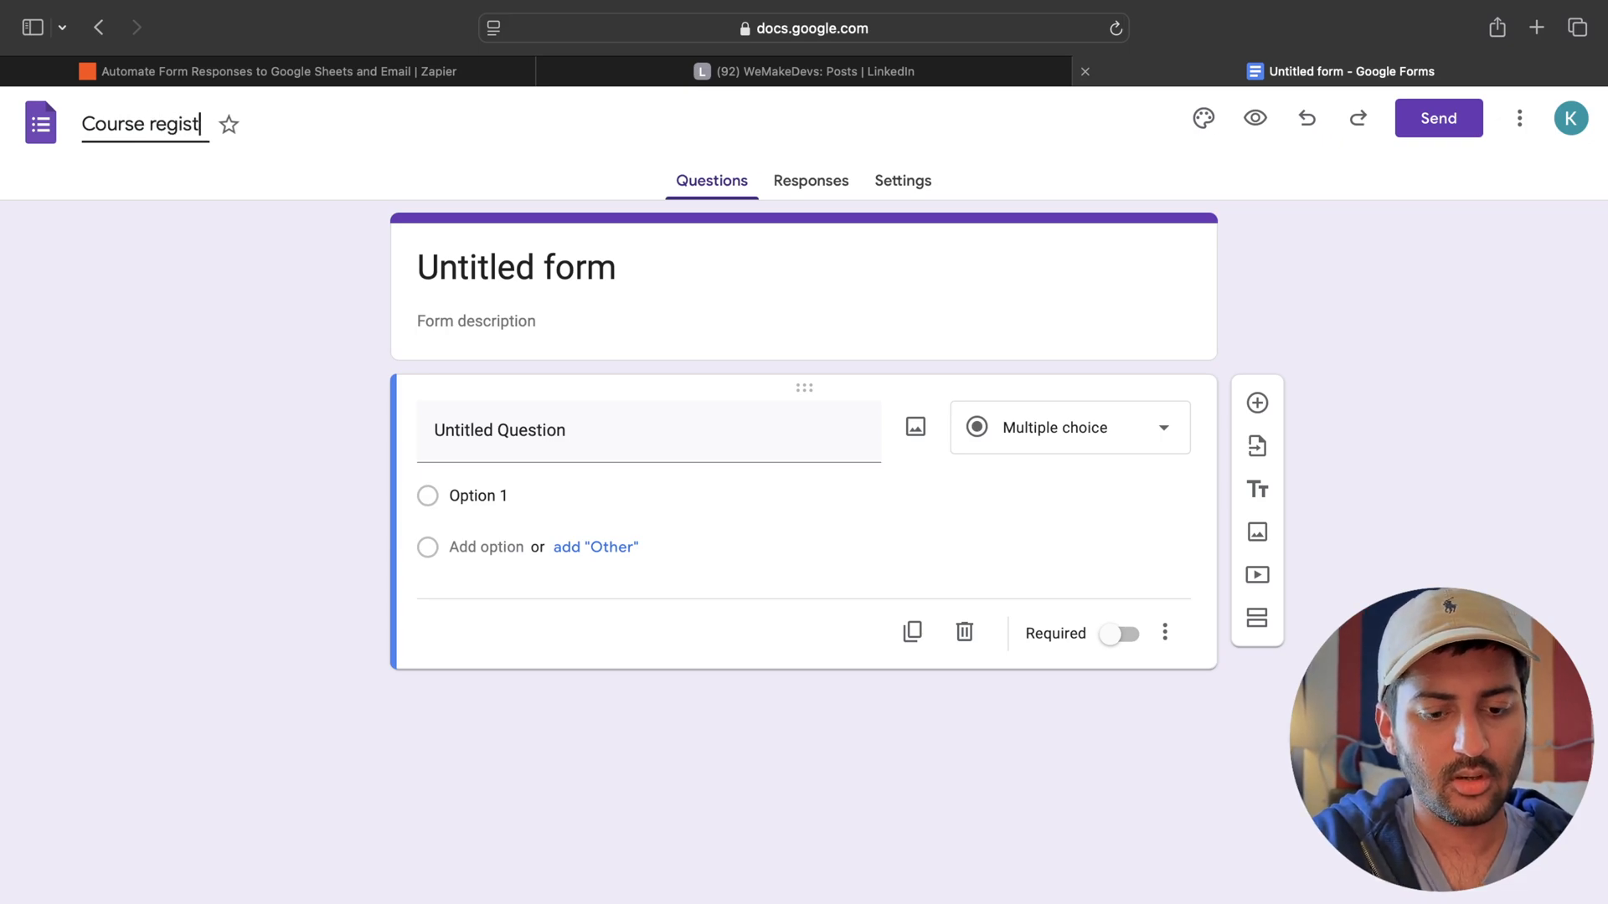
type("ration")
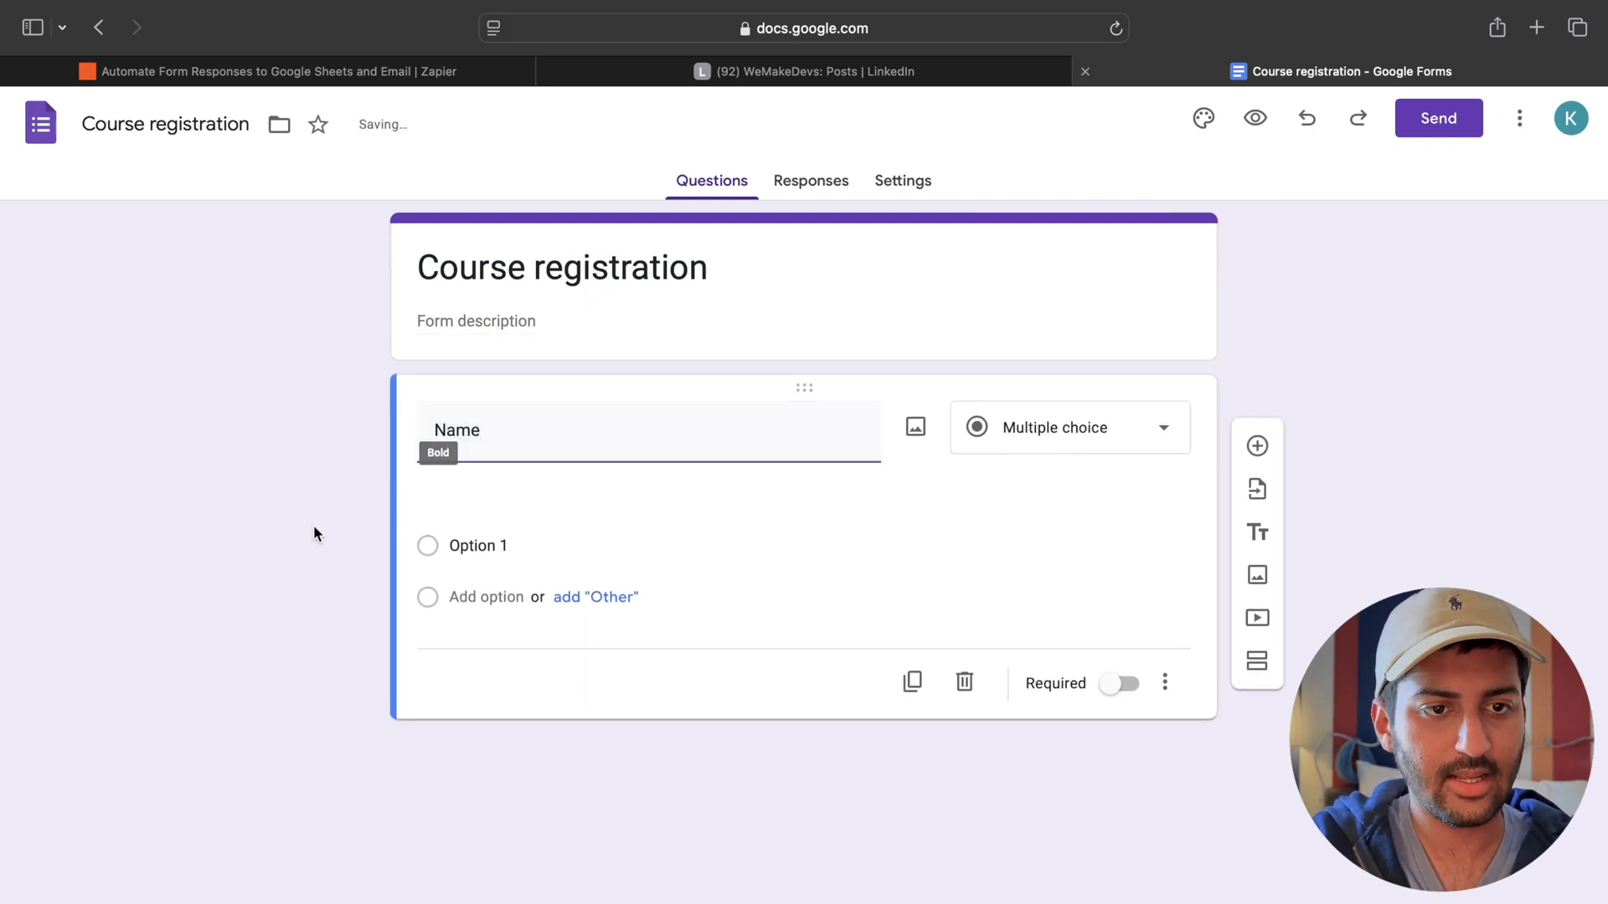
type("Email")
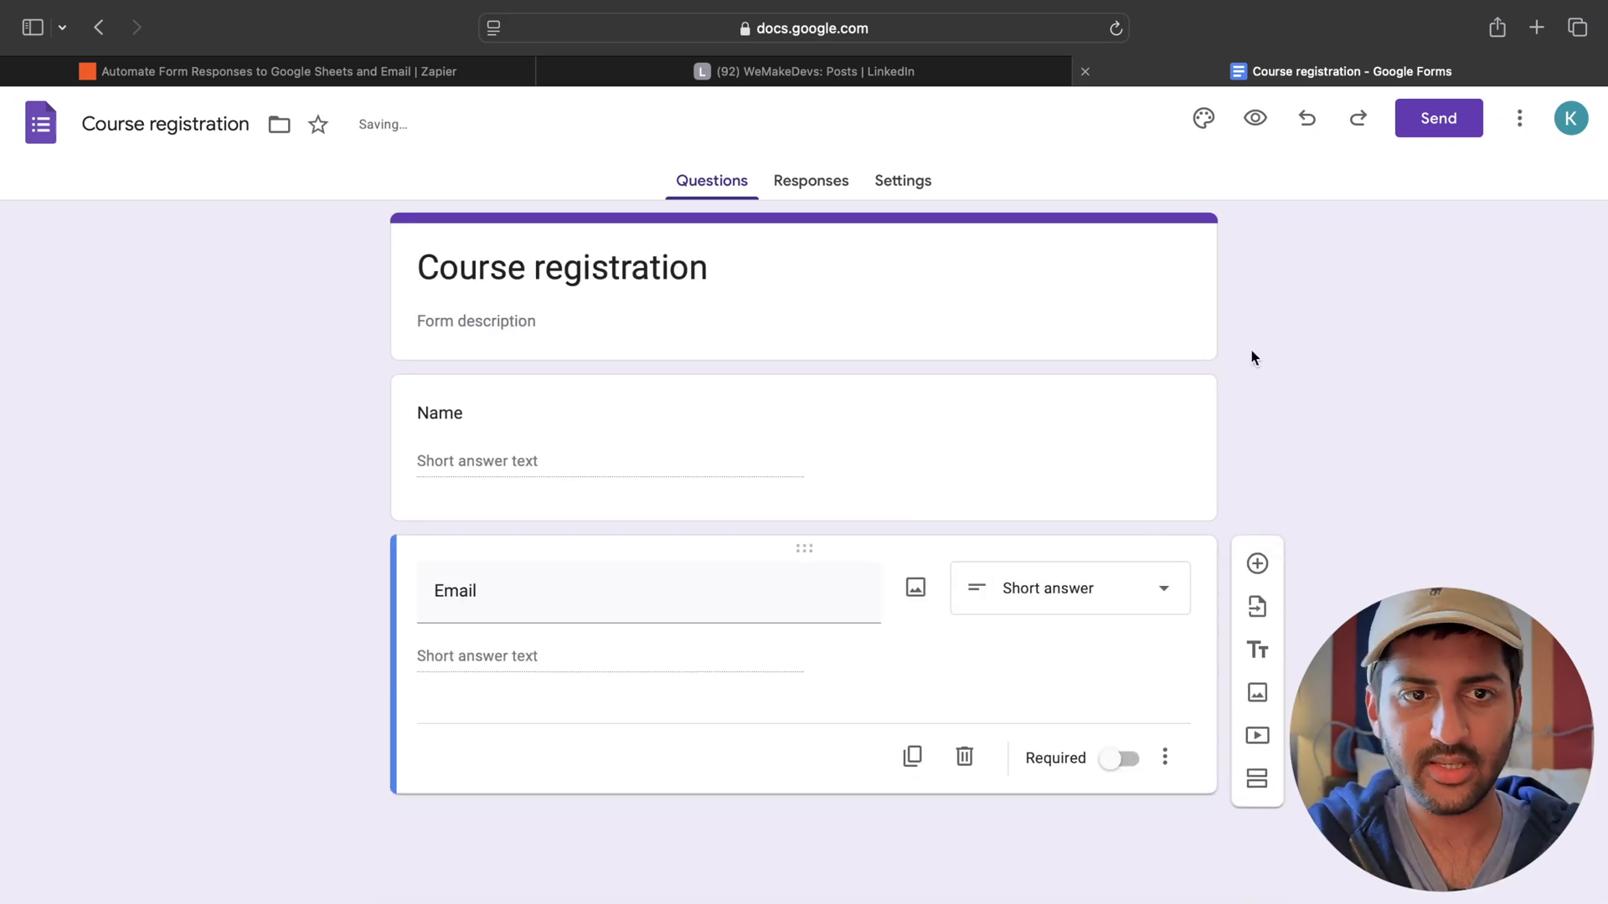
Step: Describe the form as 'Register for our upcoming courses'
left_click(476, 322)
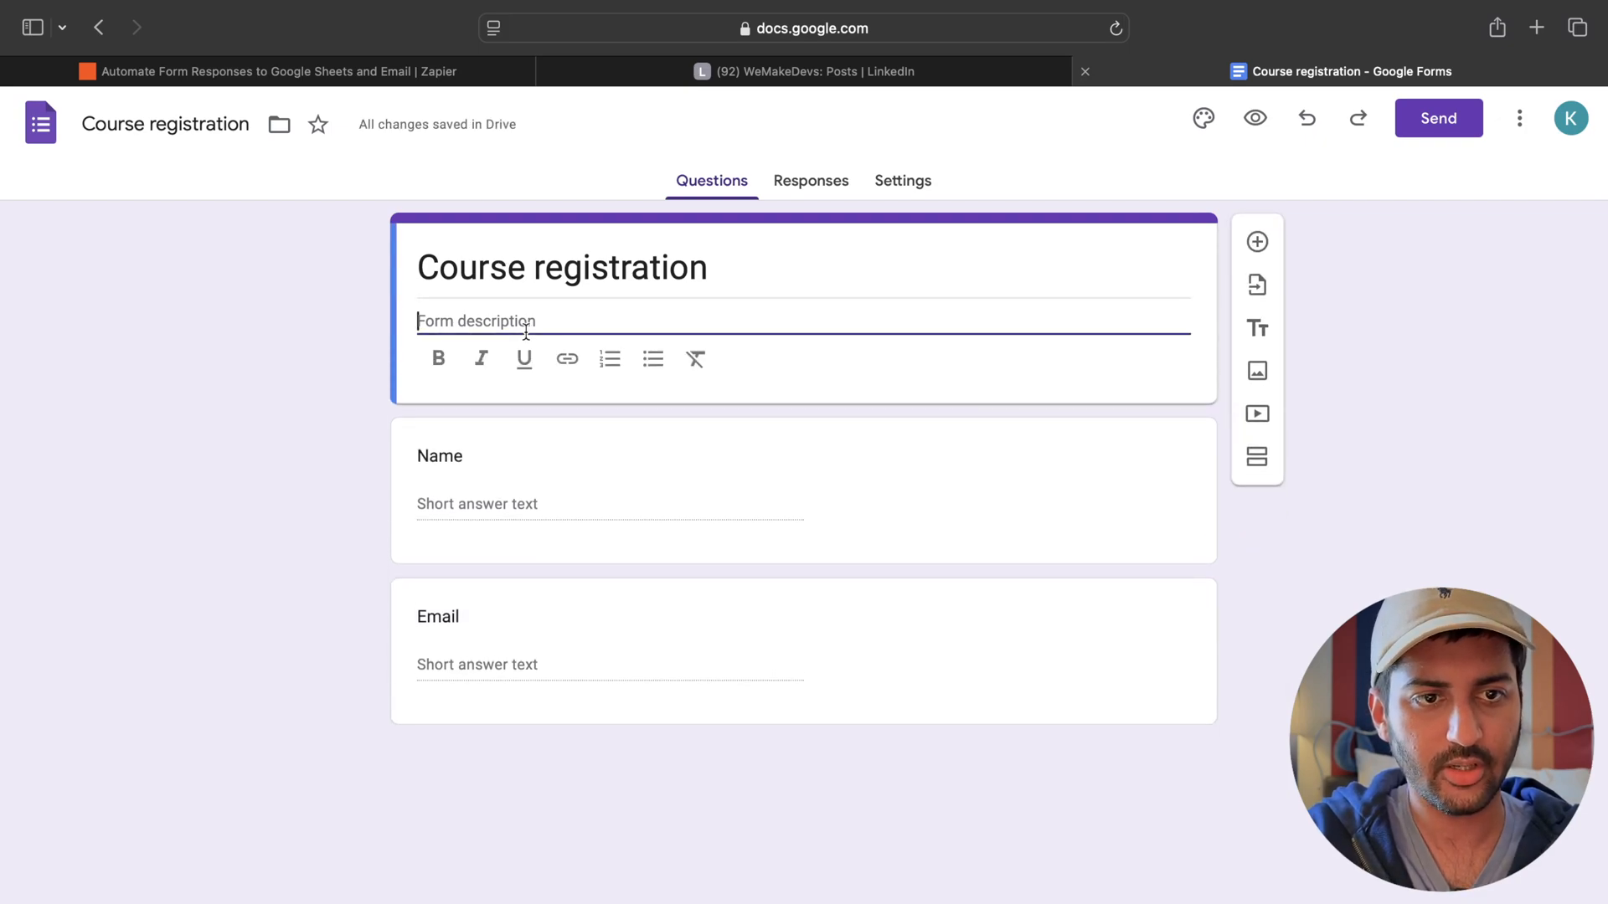
type("Re")
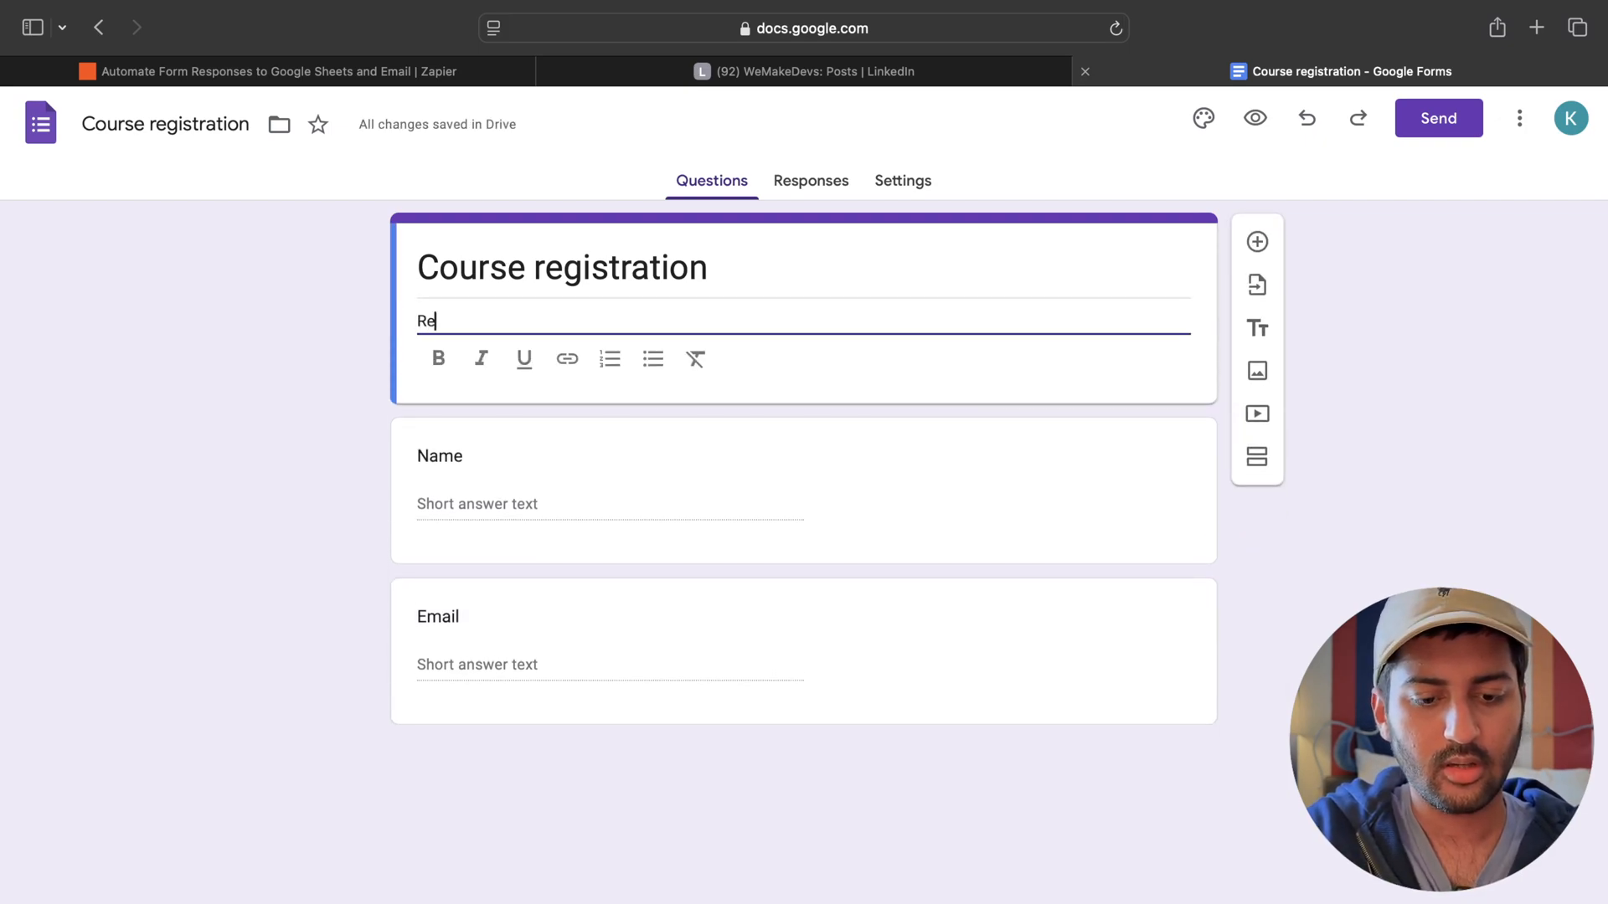
type("gister for our")
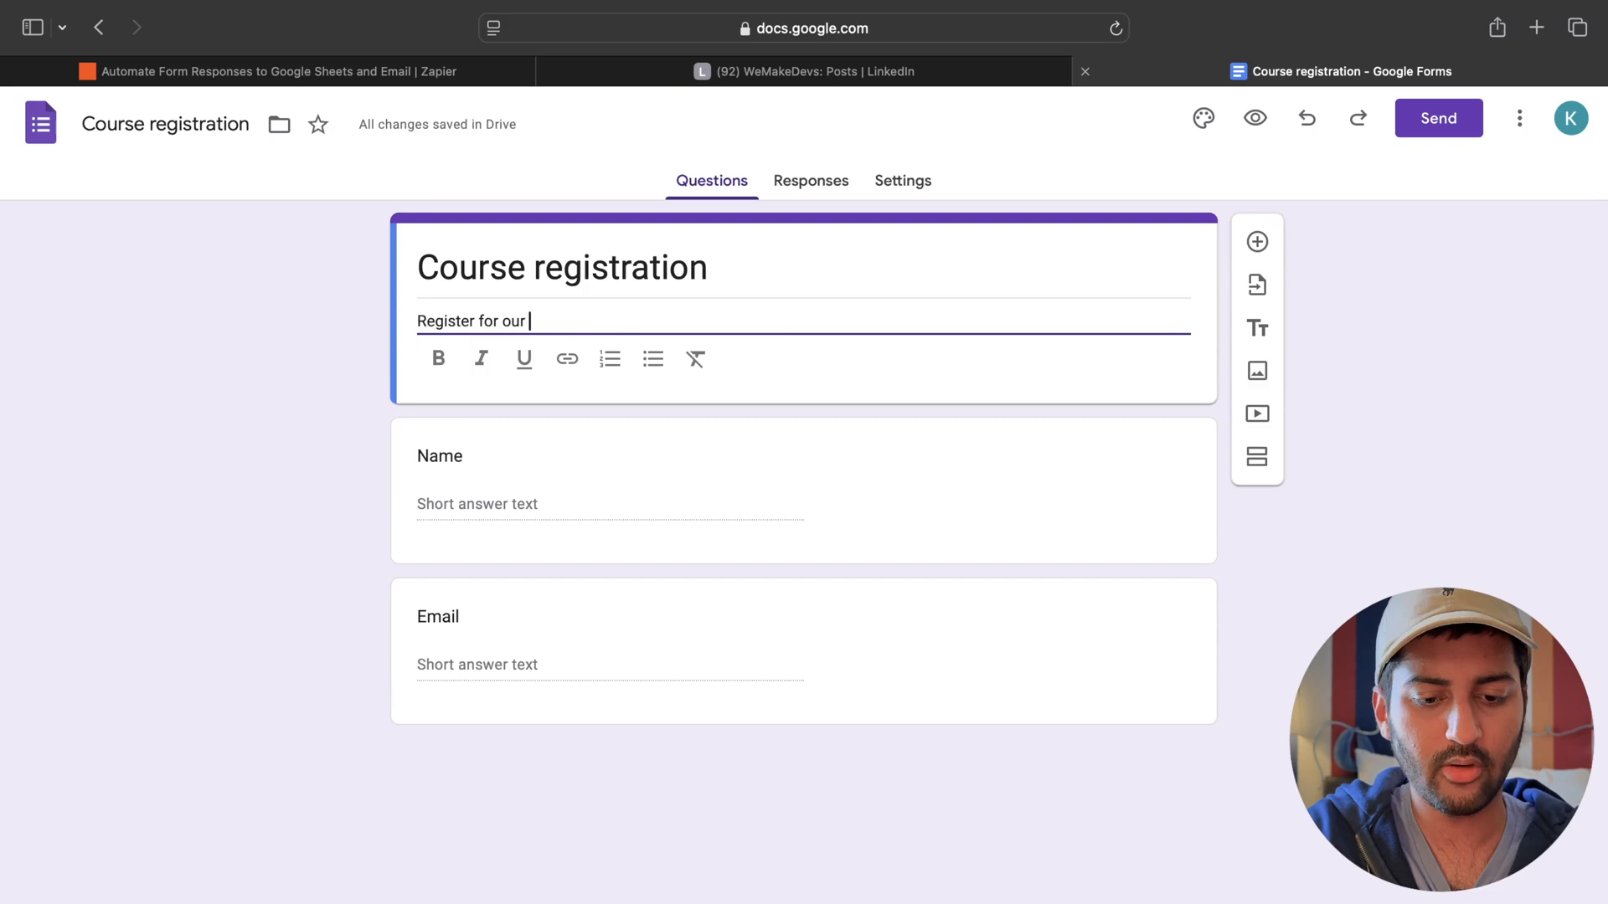
type("upcoming courses")
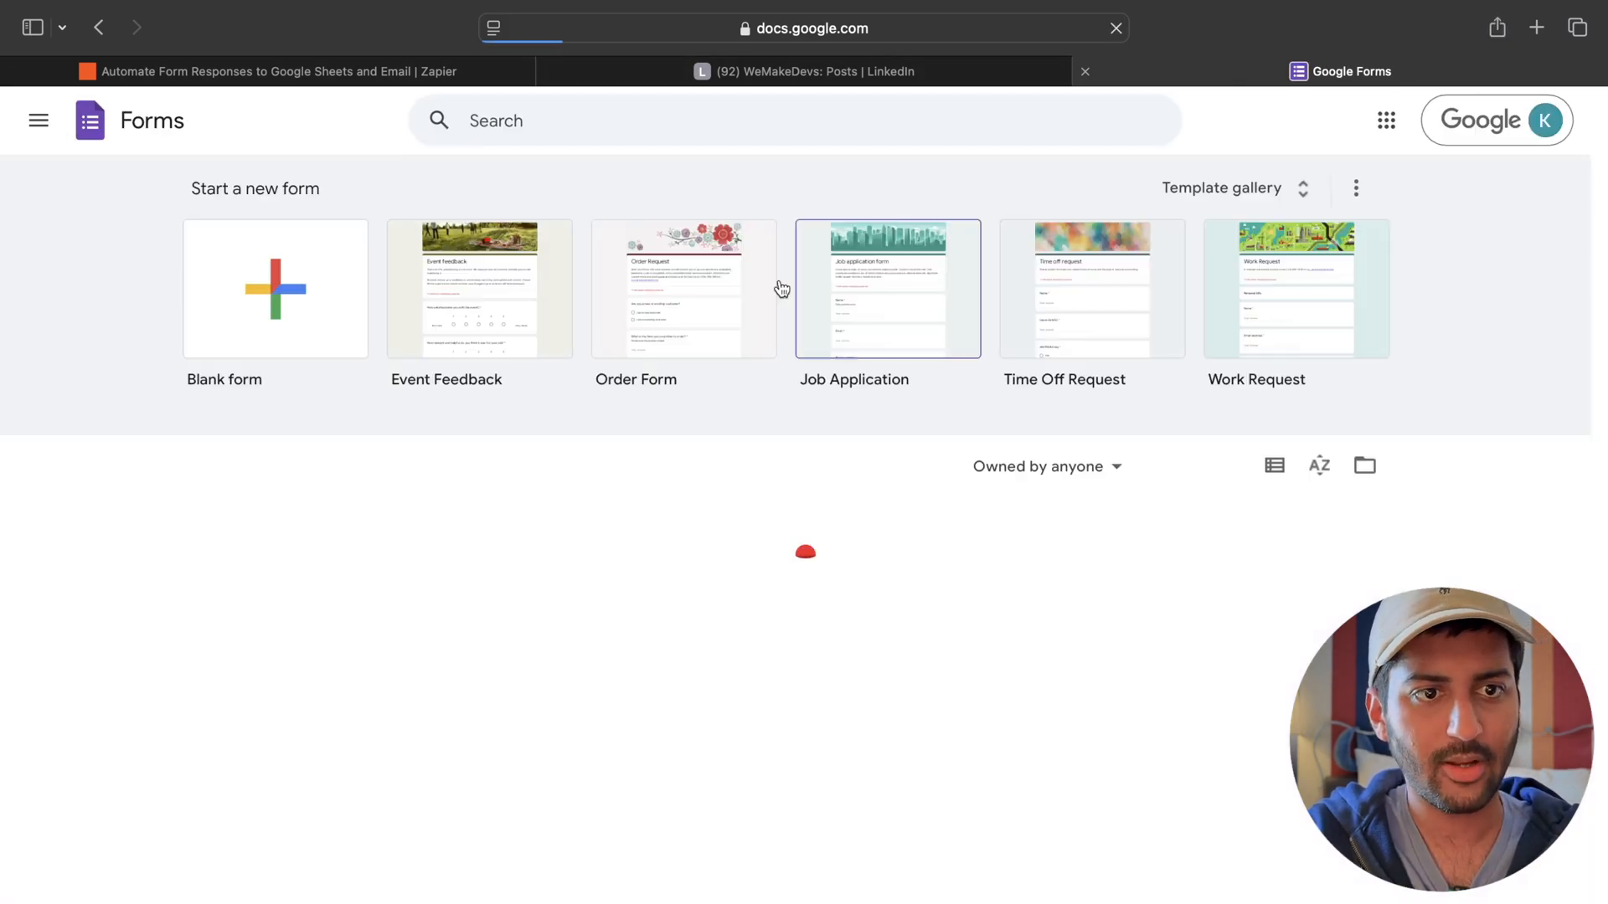
left_click(806, 71)
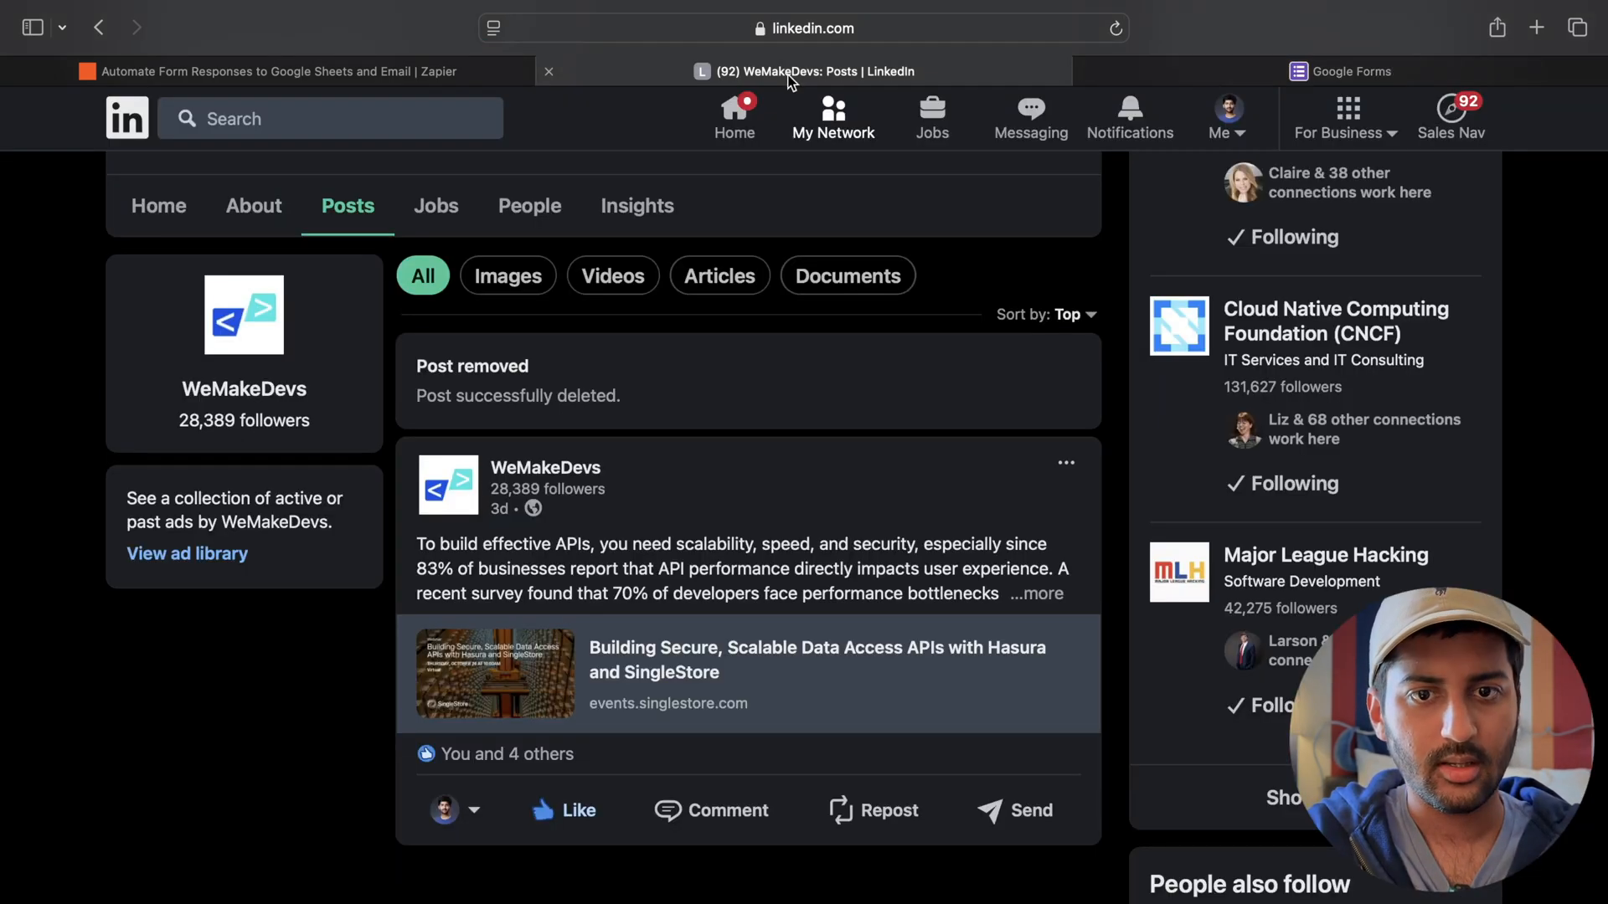
Step: Set the trigger to the Course registration form and test it for recent responses
left_click(268, 71)
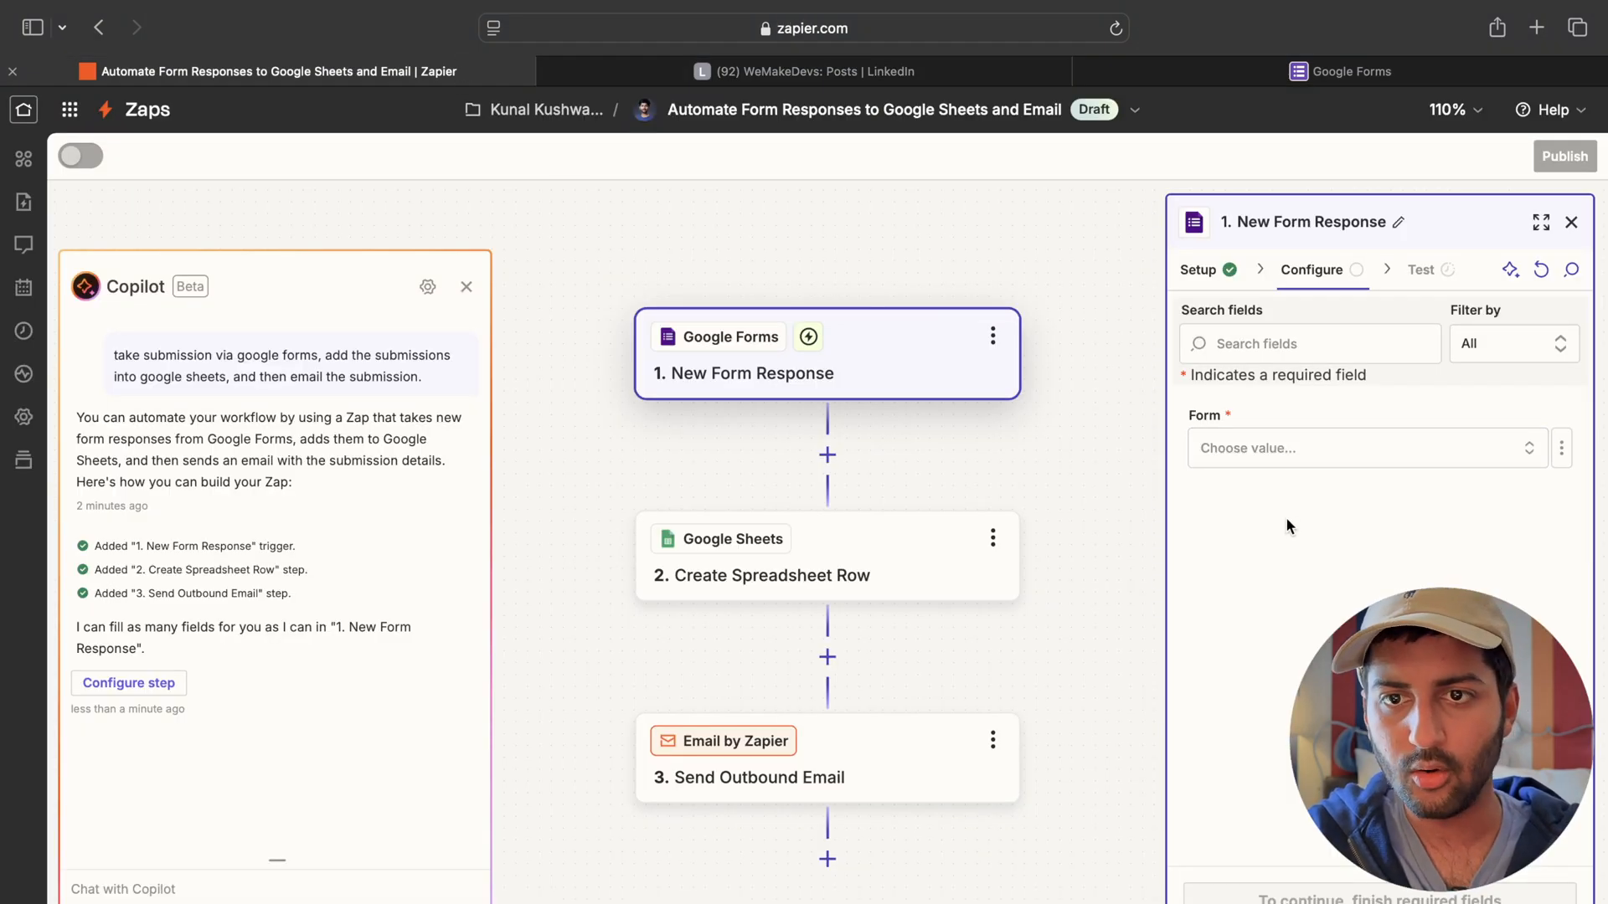
left_click(1358, 448)
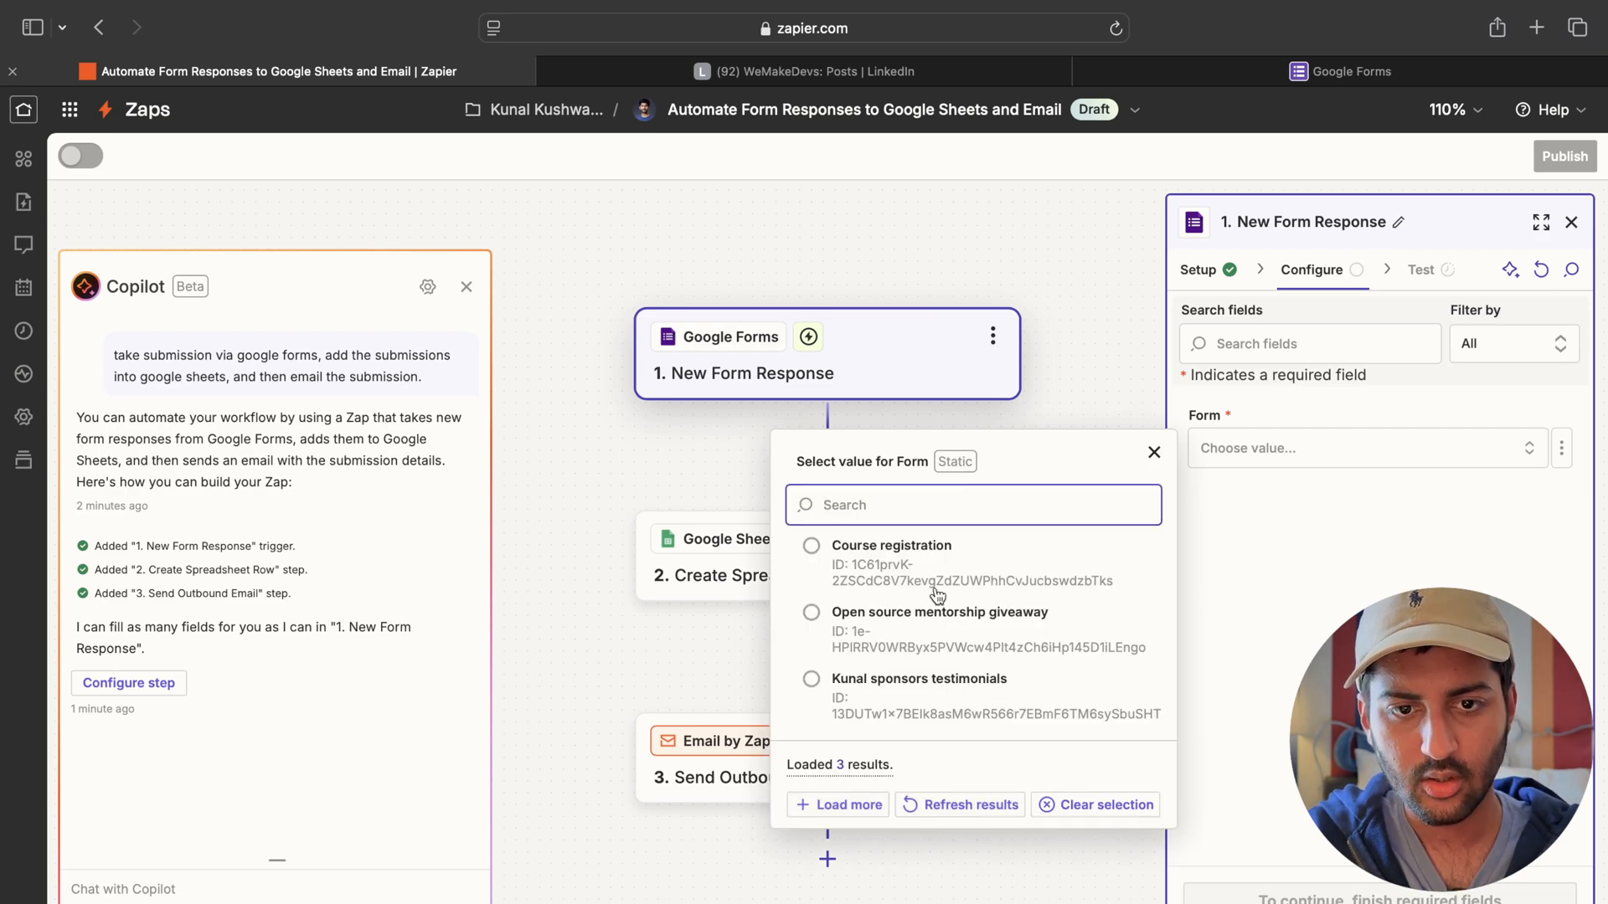
left_click(892, 544)
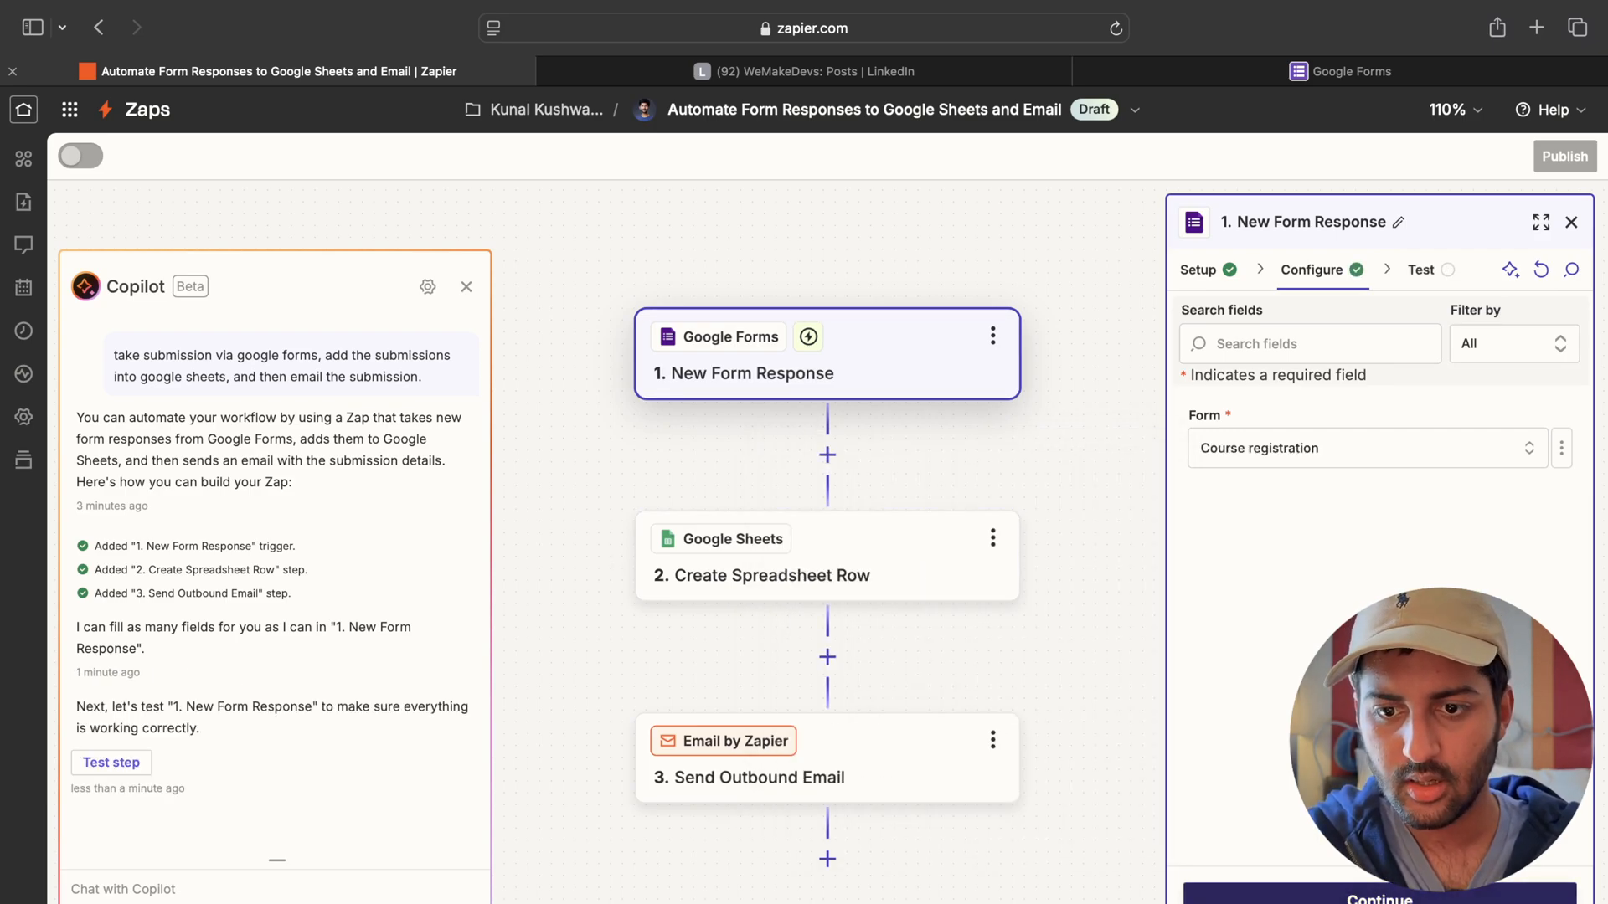
left_click(1421, 270)
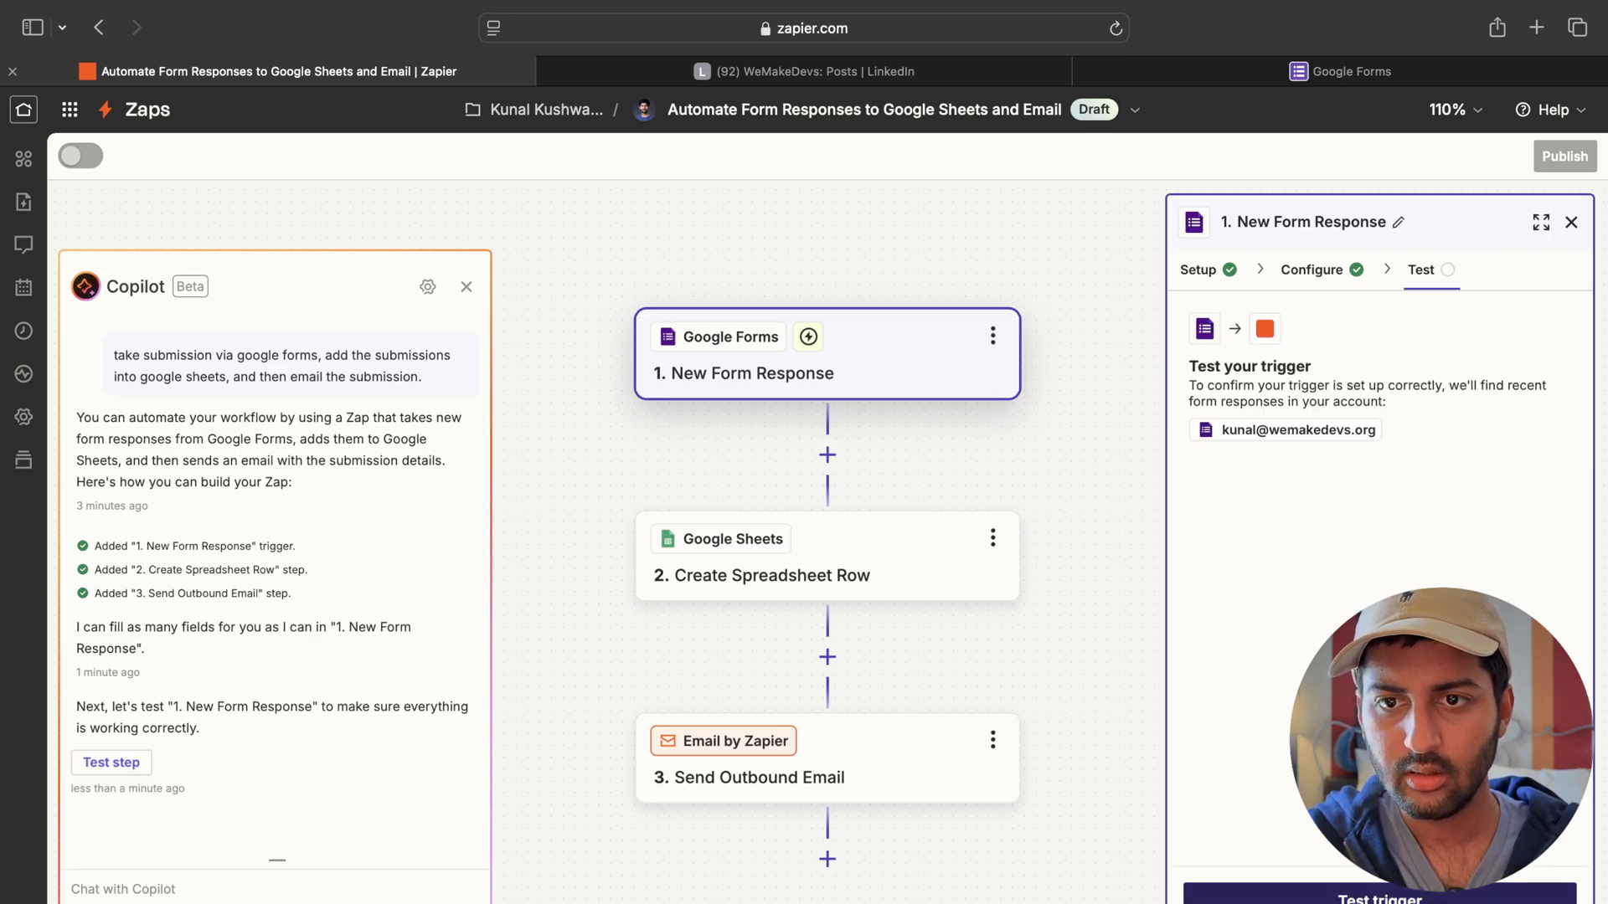
left_click(111, 763)
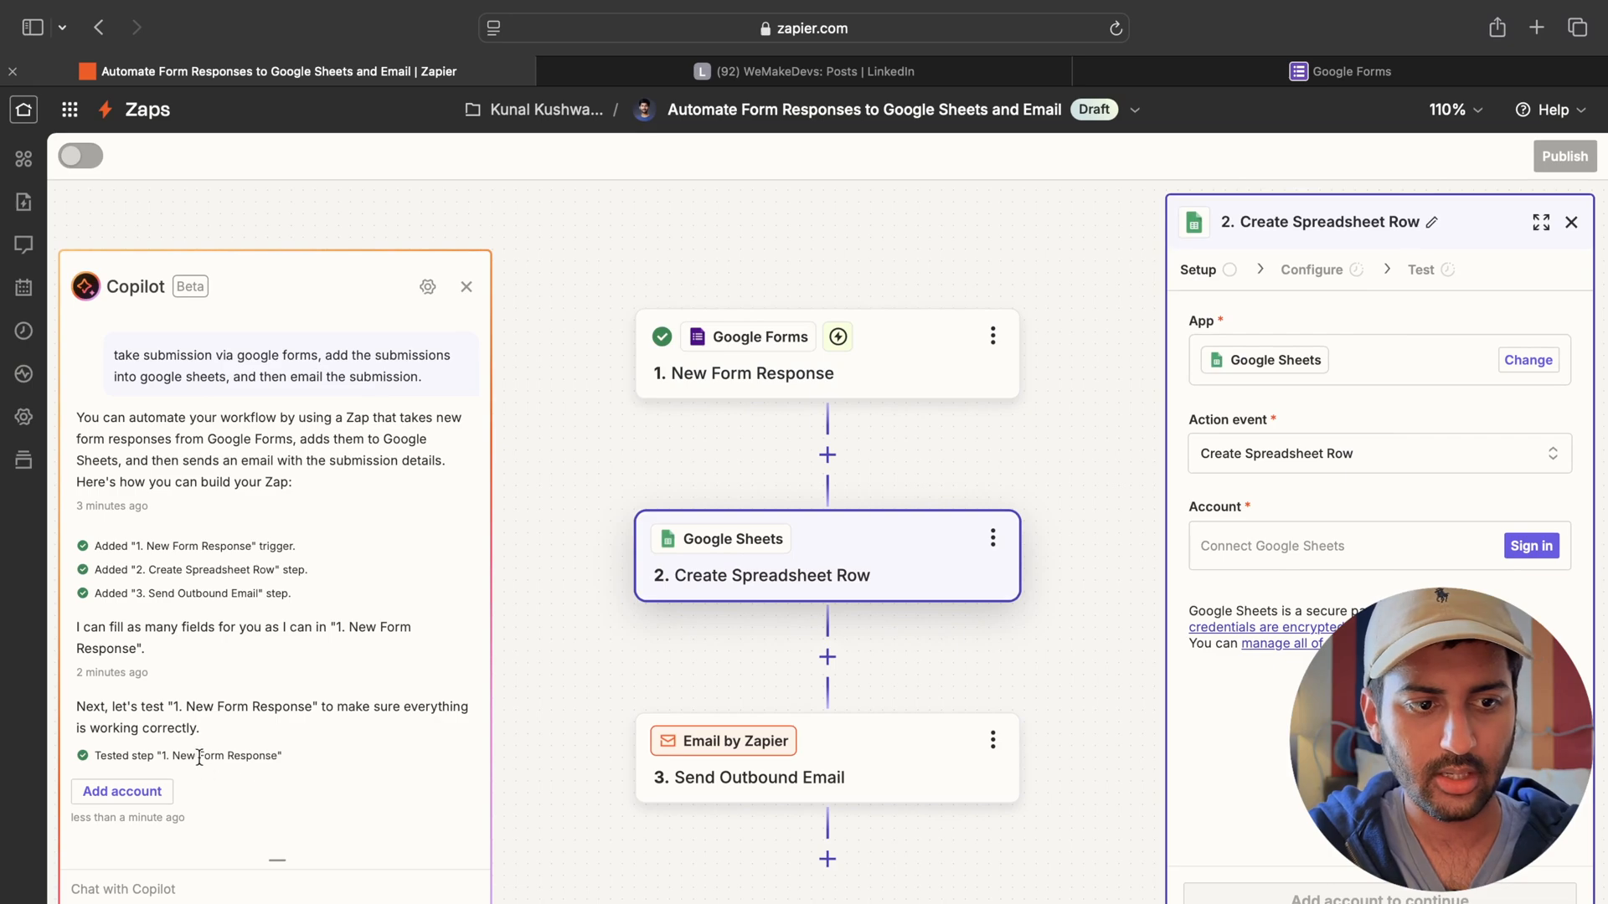
mouse_move(643, 582)
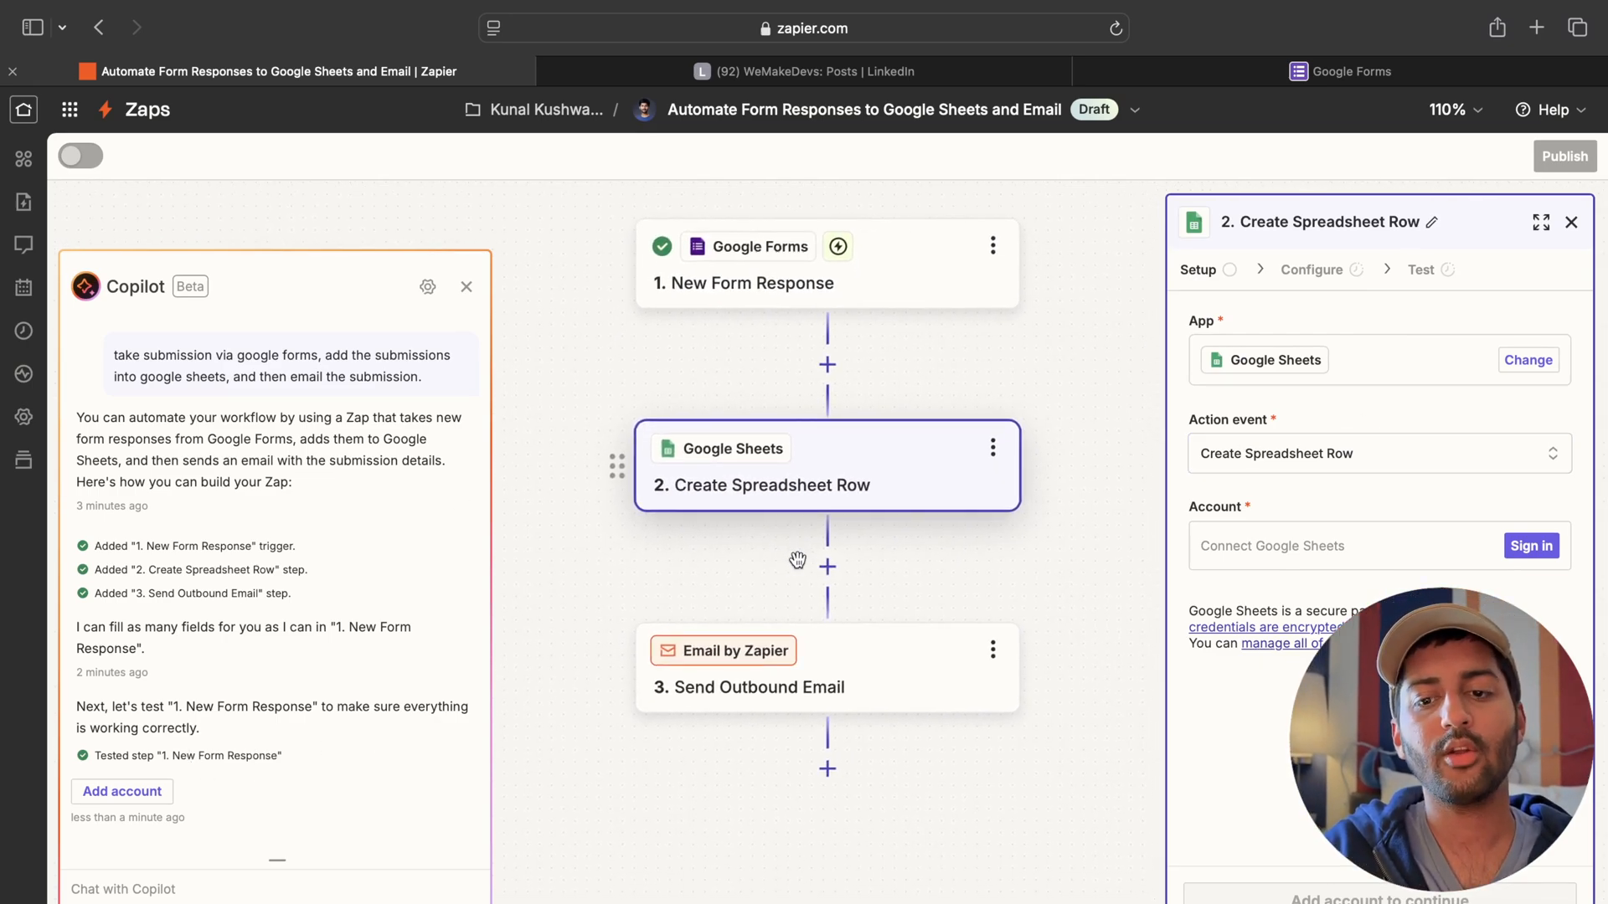
mouse_move(757, 270)
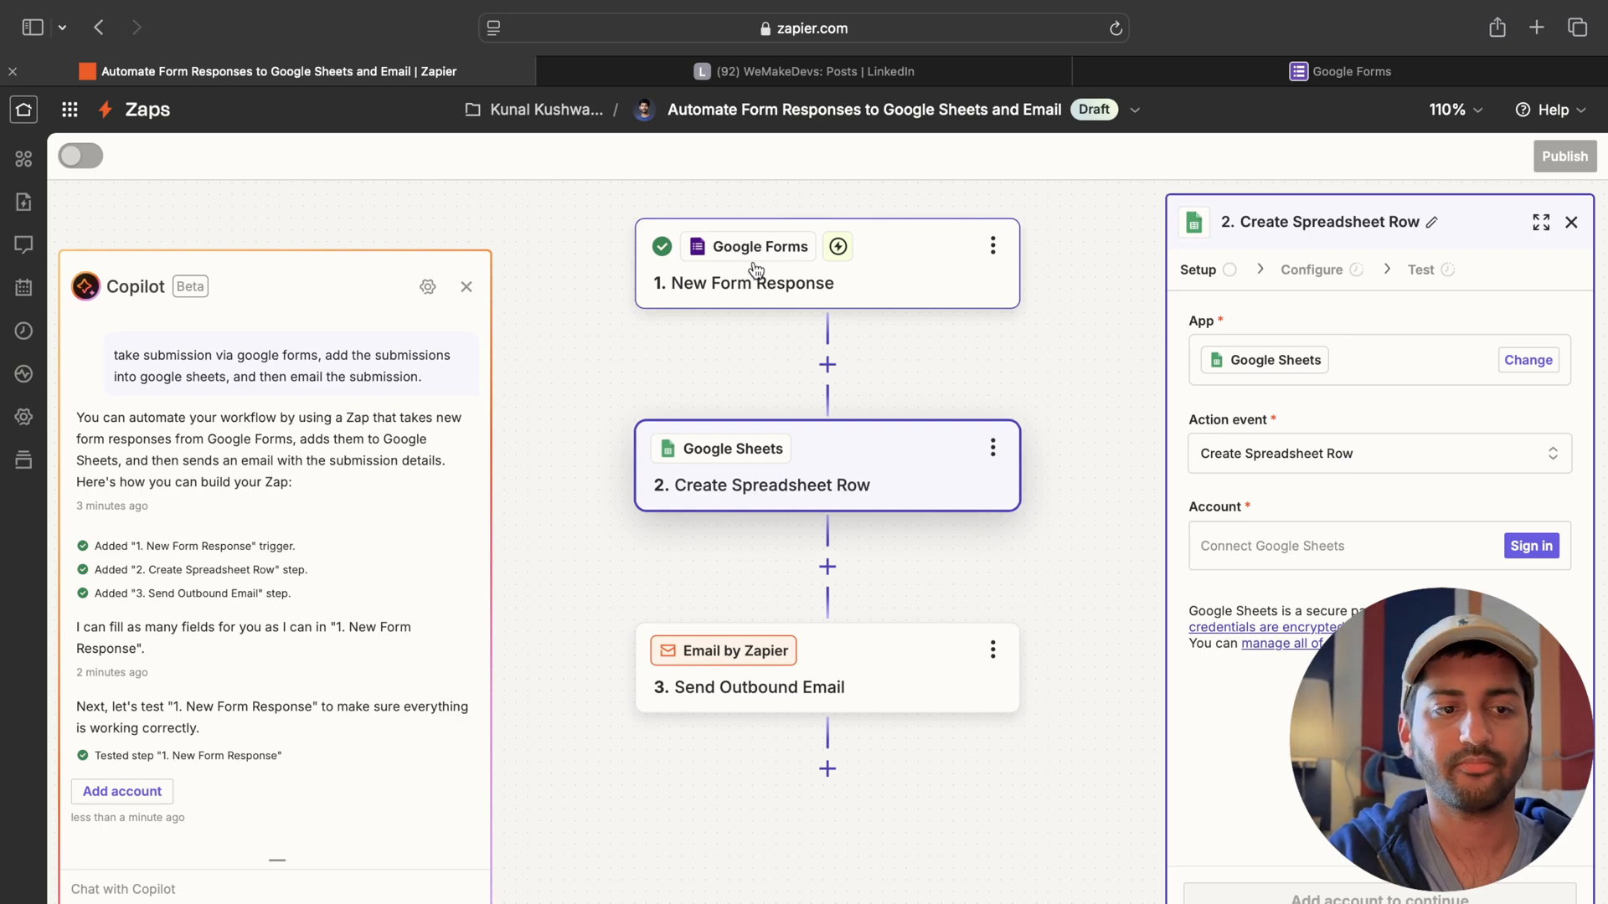
mouse_move(1253, 724)
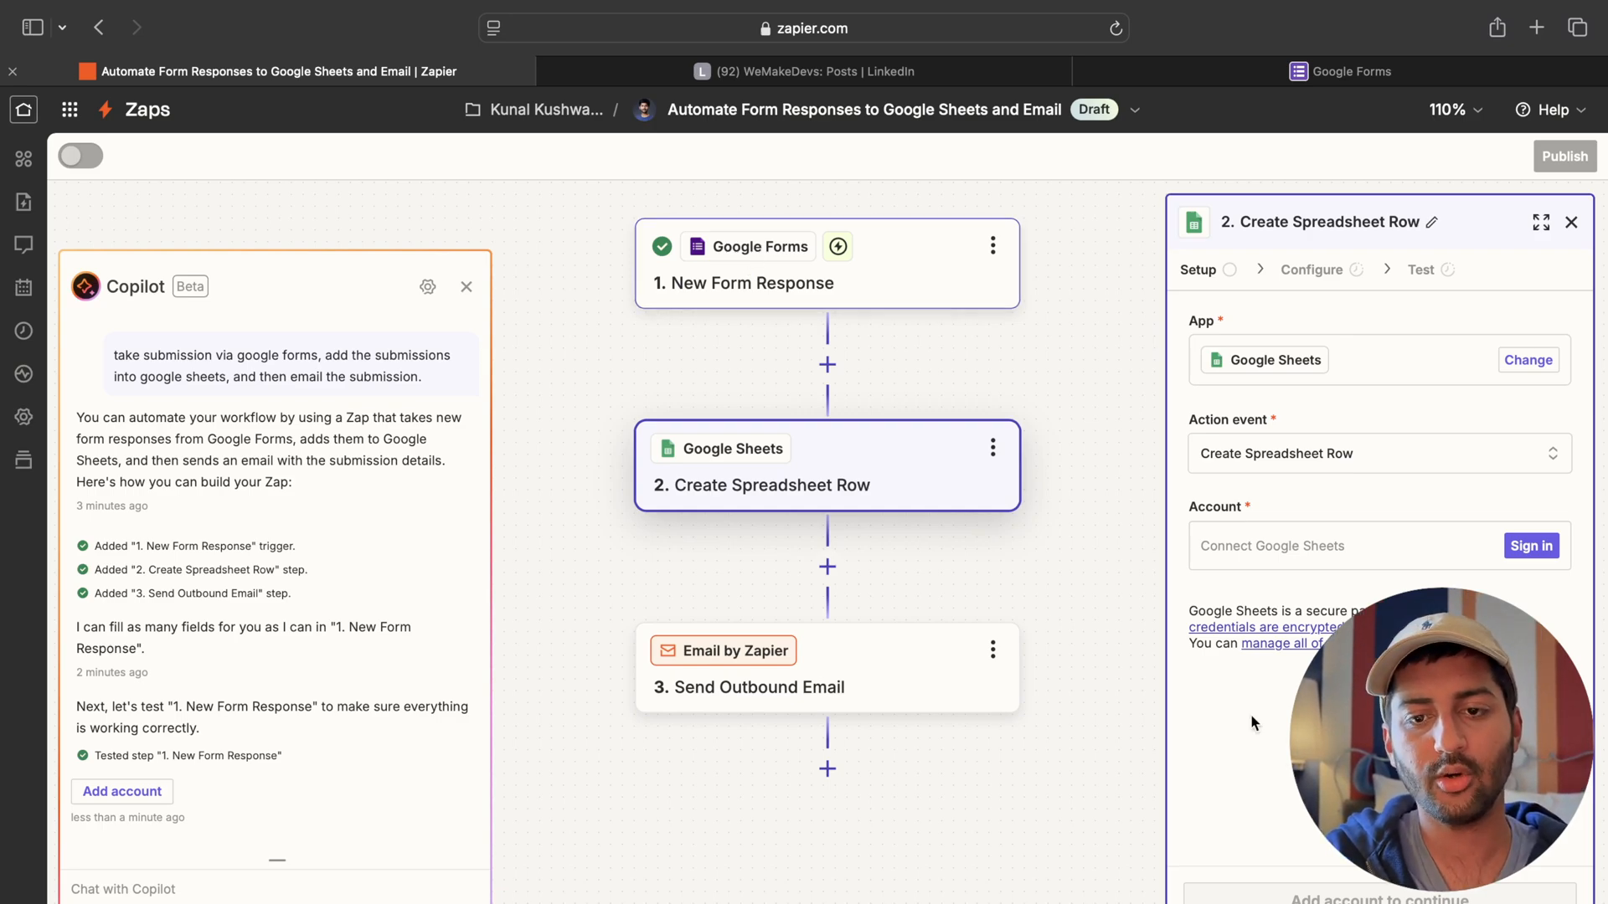
mouse_move(1295, 377)
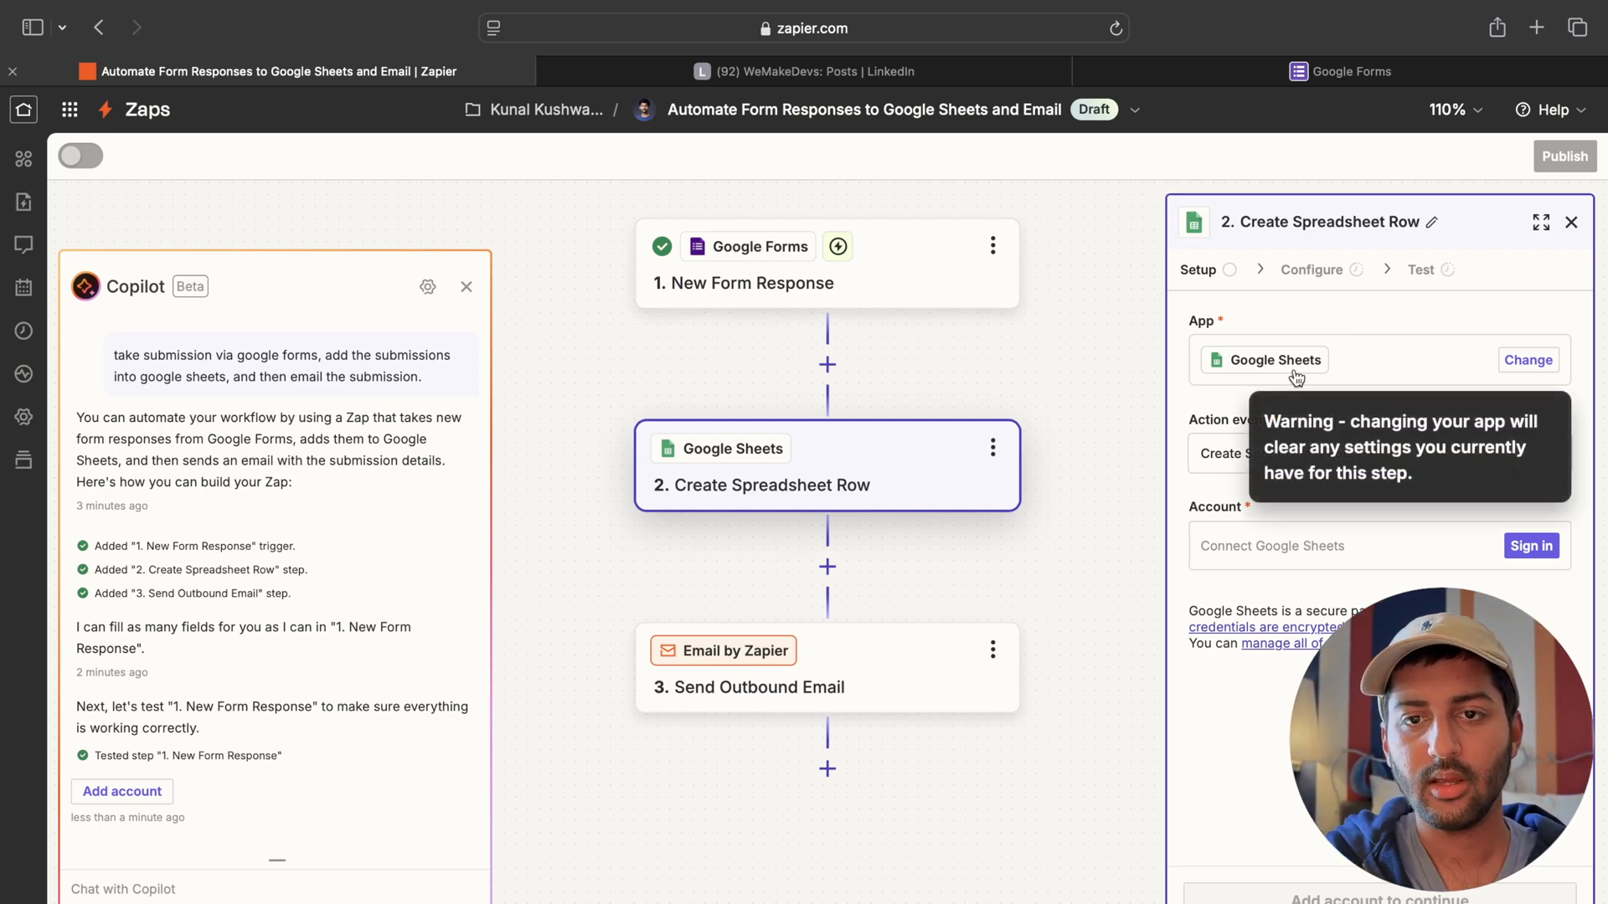
Step: Connect a Google account to the Create Spreadsheet Row step
left_click(1376, 454)
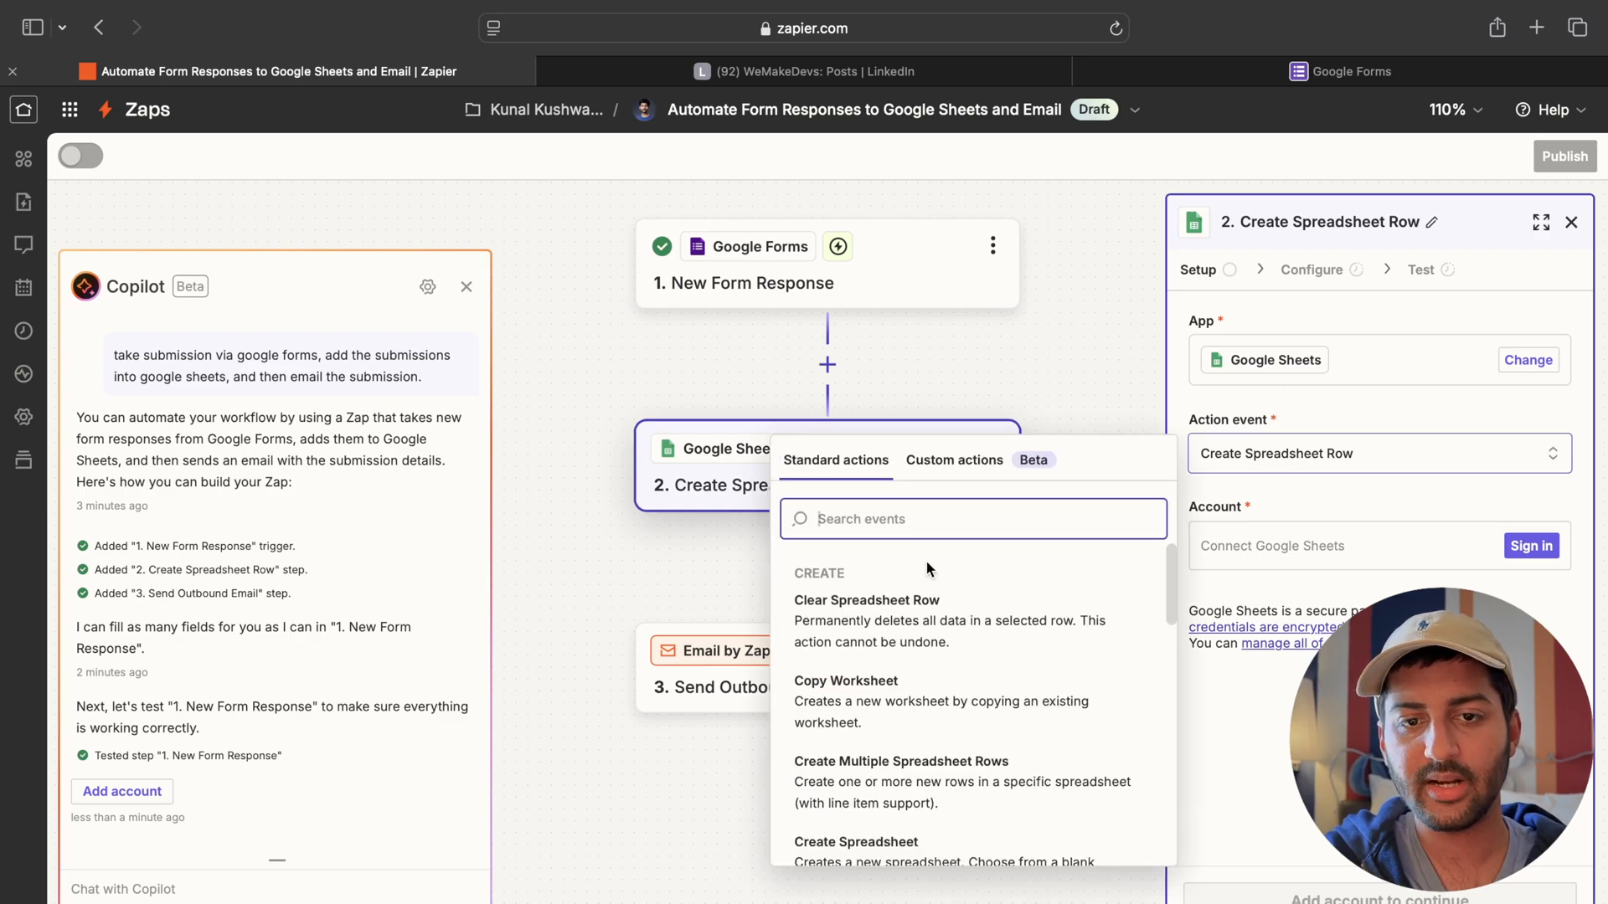
left_click(1529, 544)
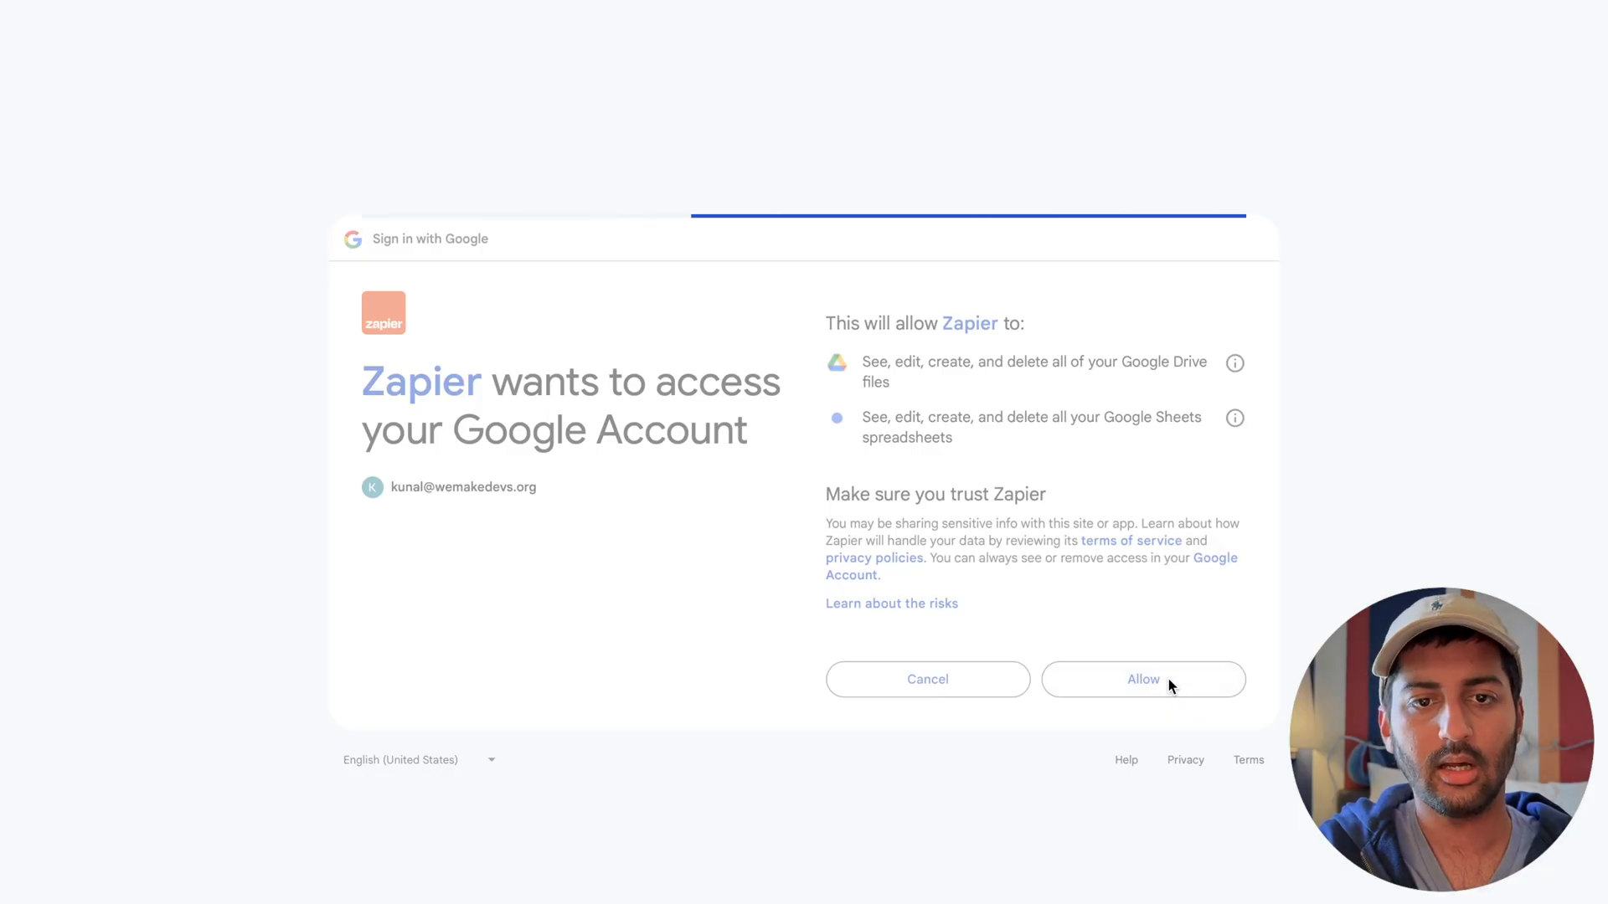
left_click(1143, 678)
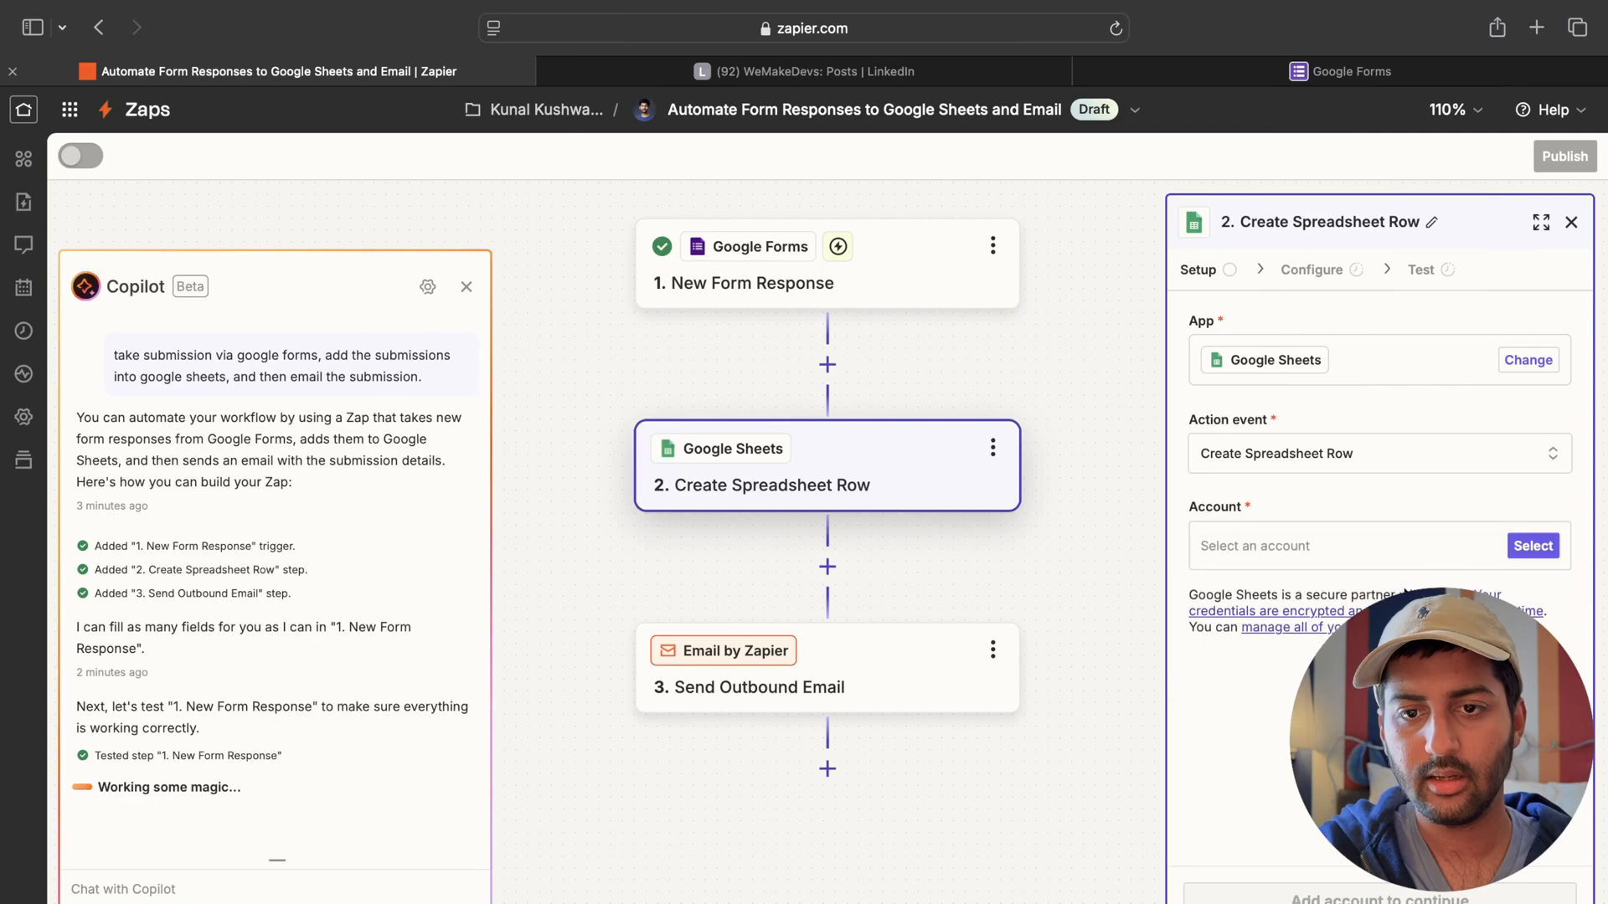
left_click(1533, 544)
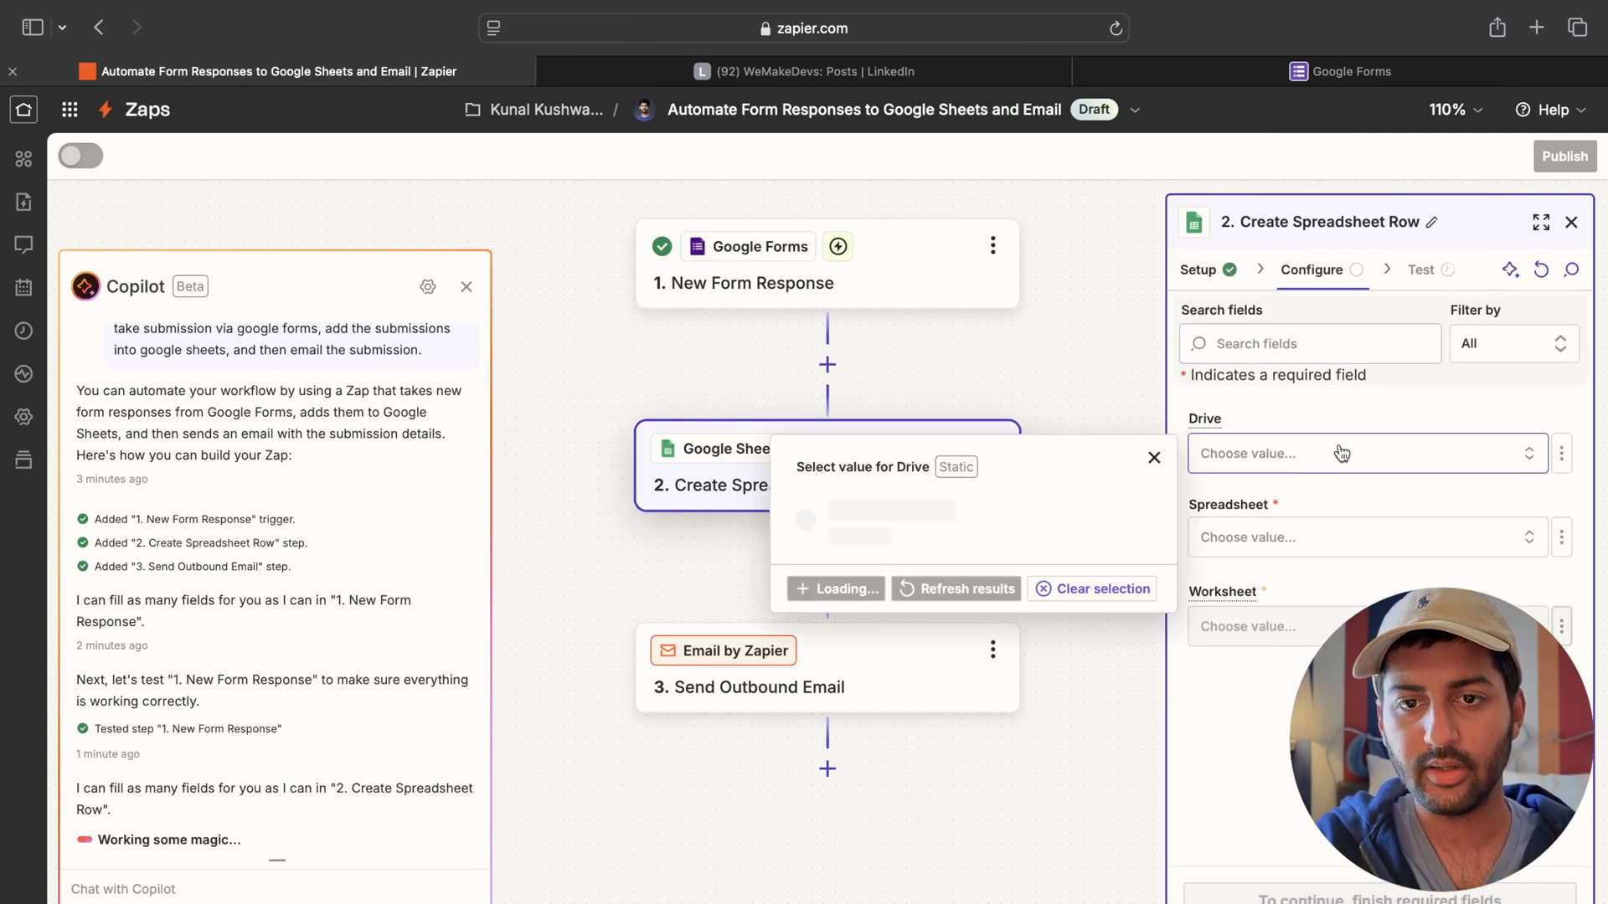
Step: Choose My Google Drive as the drive and head off to make a new spreadsheet
left_click(1153, 457)
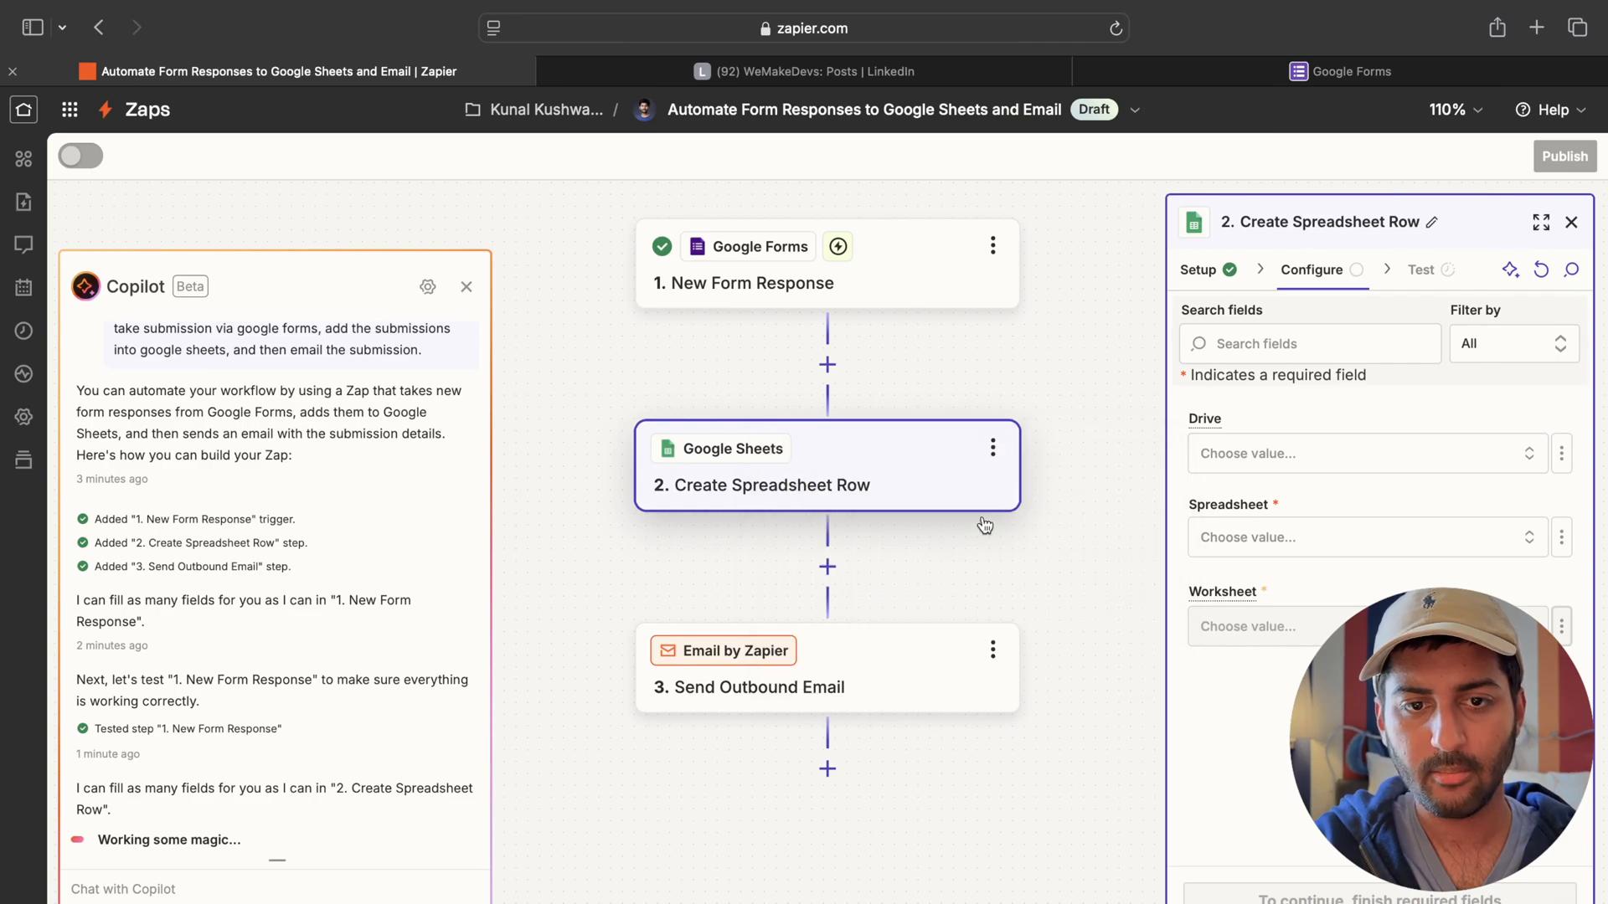
left_click(1358, 538)
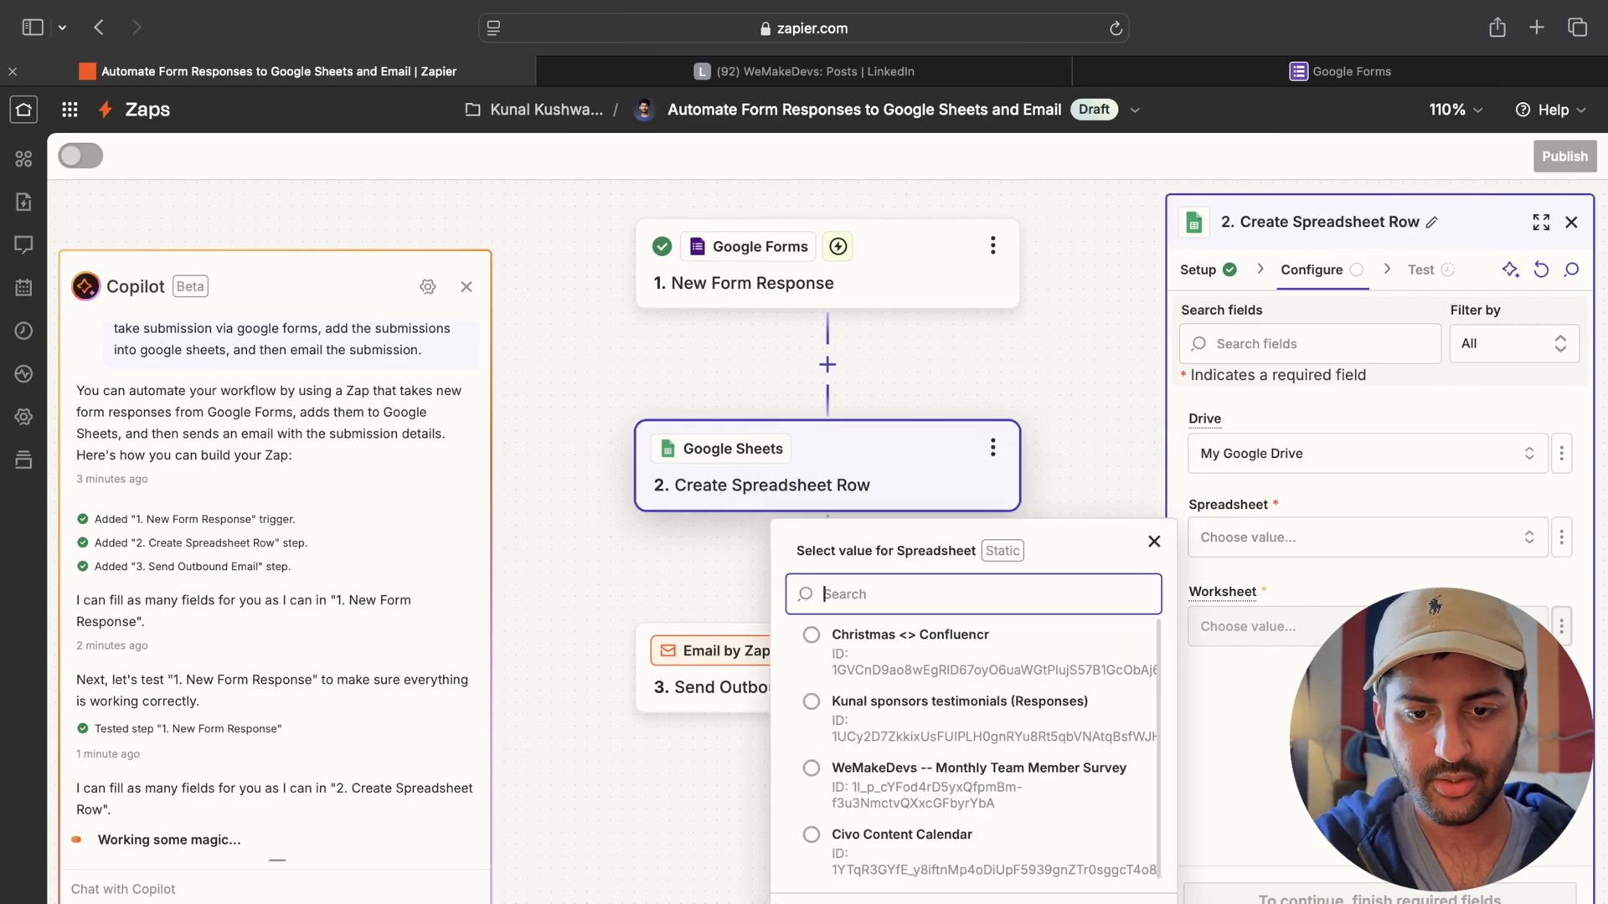
left_click(1152, 541)
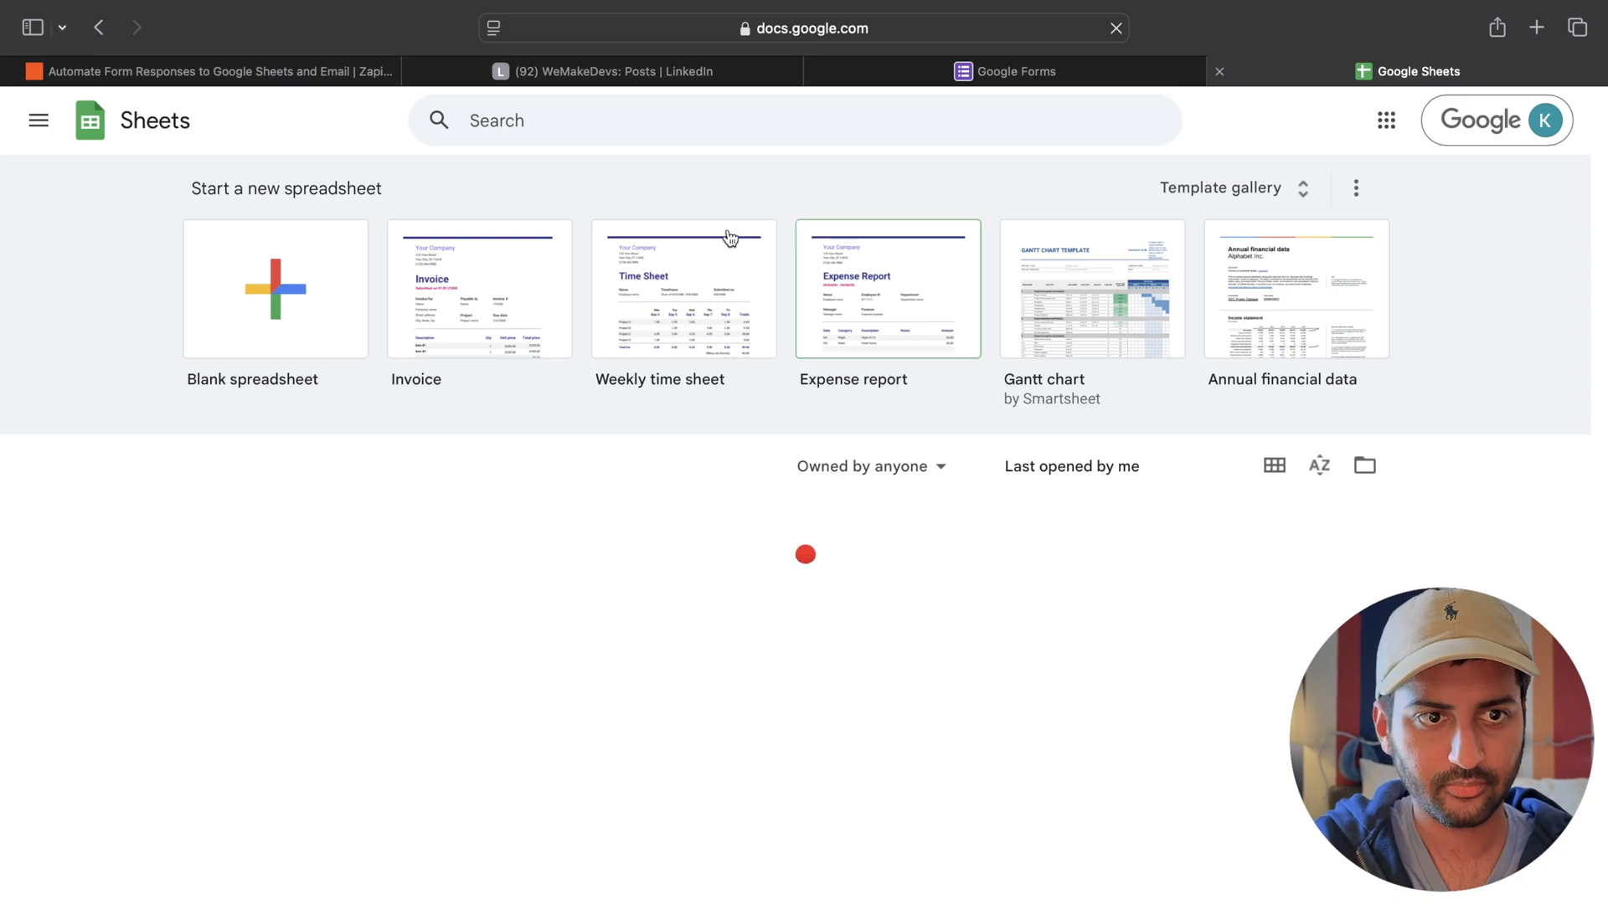
Step: Create a blank Google Sheets spreadsheet named Course registration
left_click(274, 290)
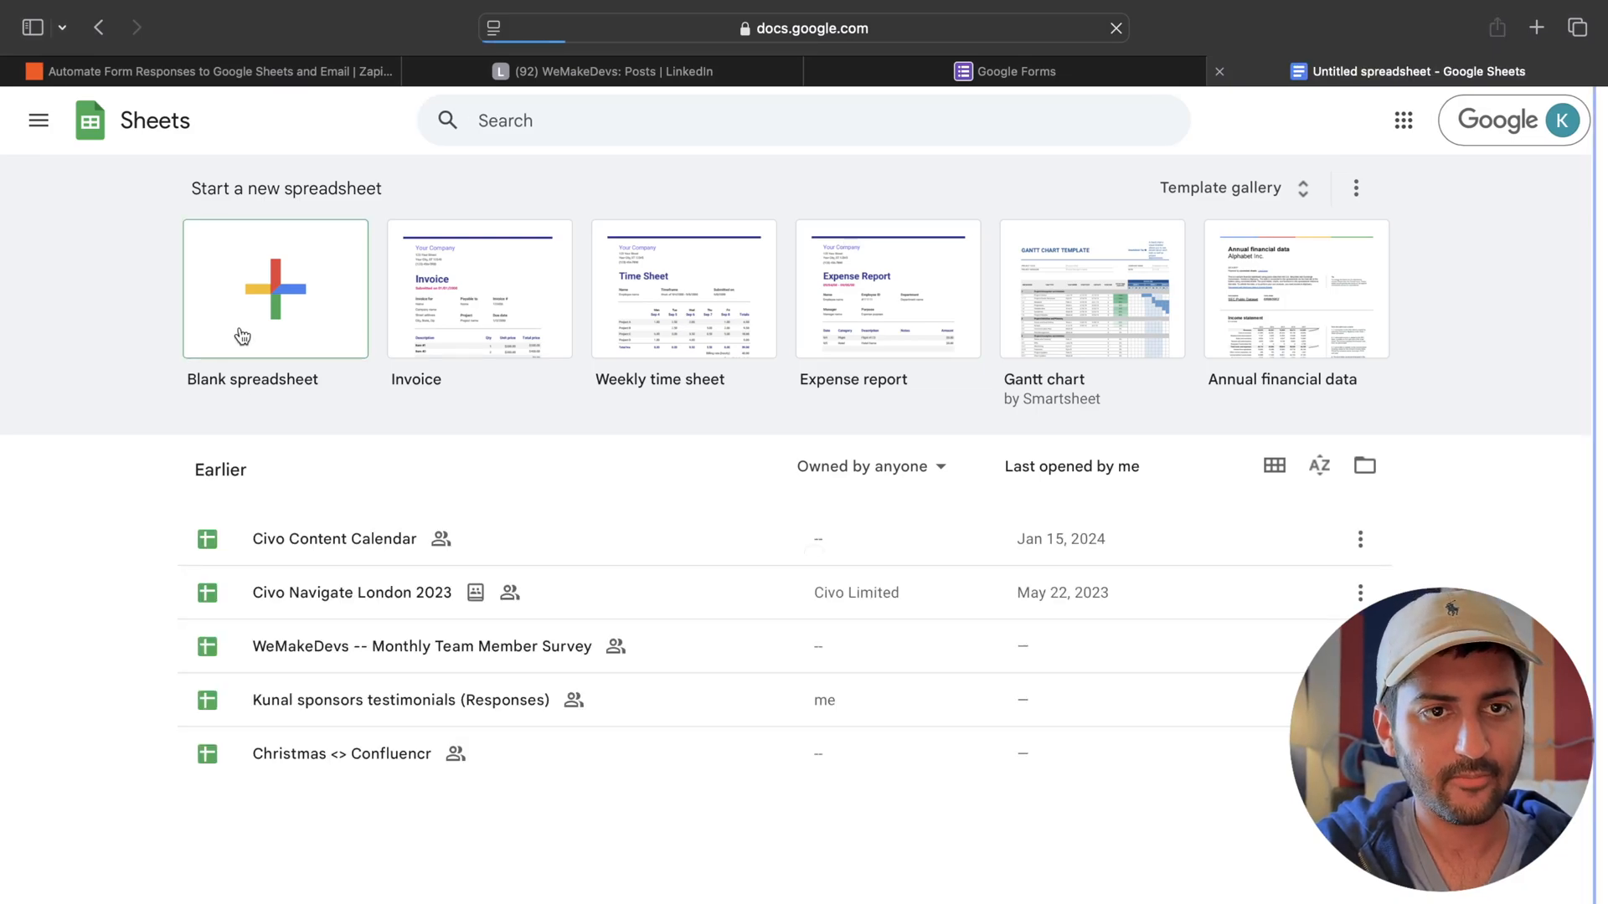
left_click(275, 290)
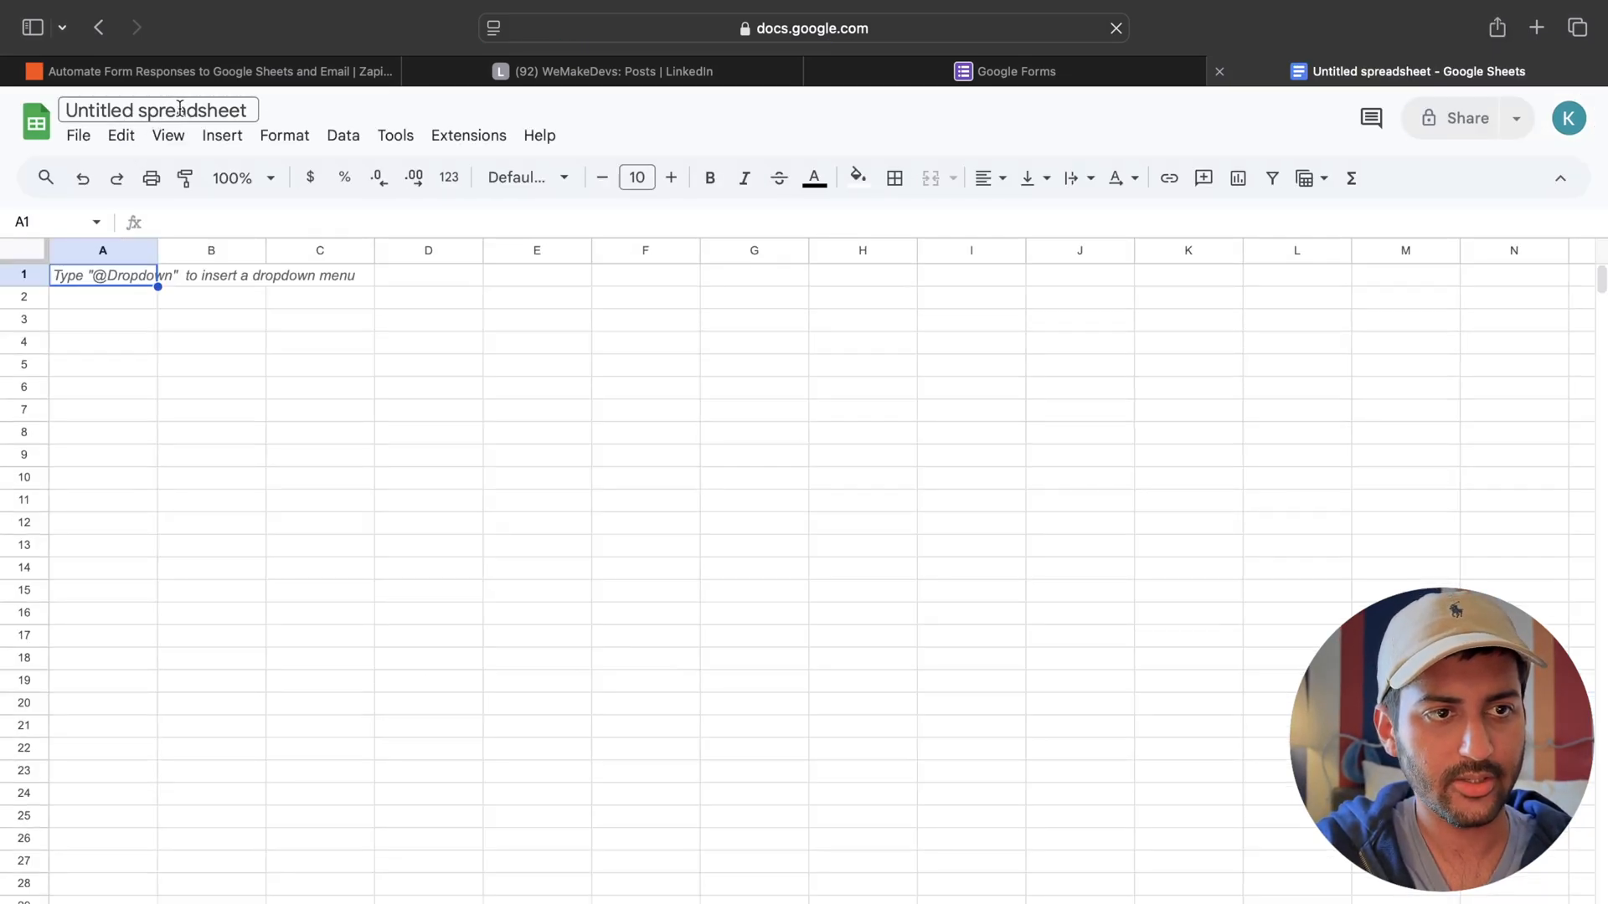
left_click(895, 178)
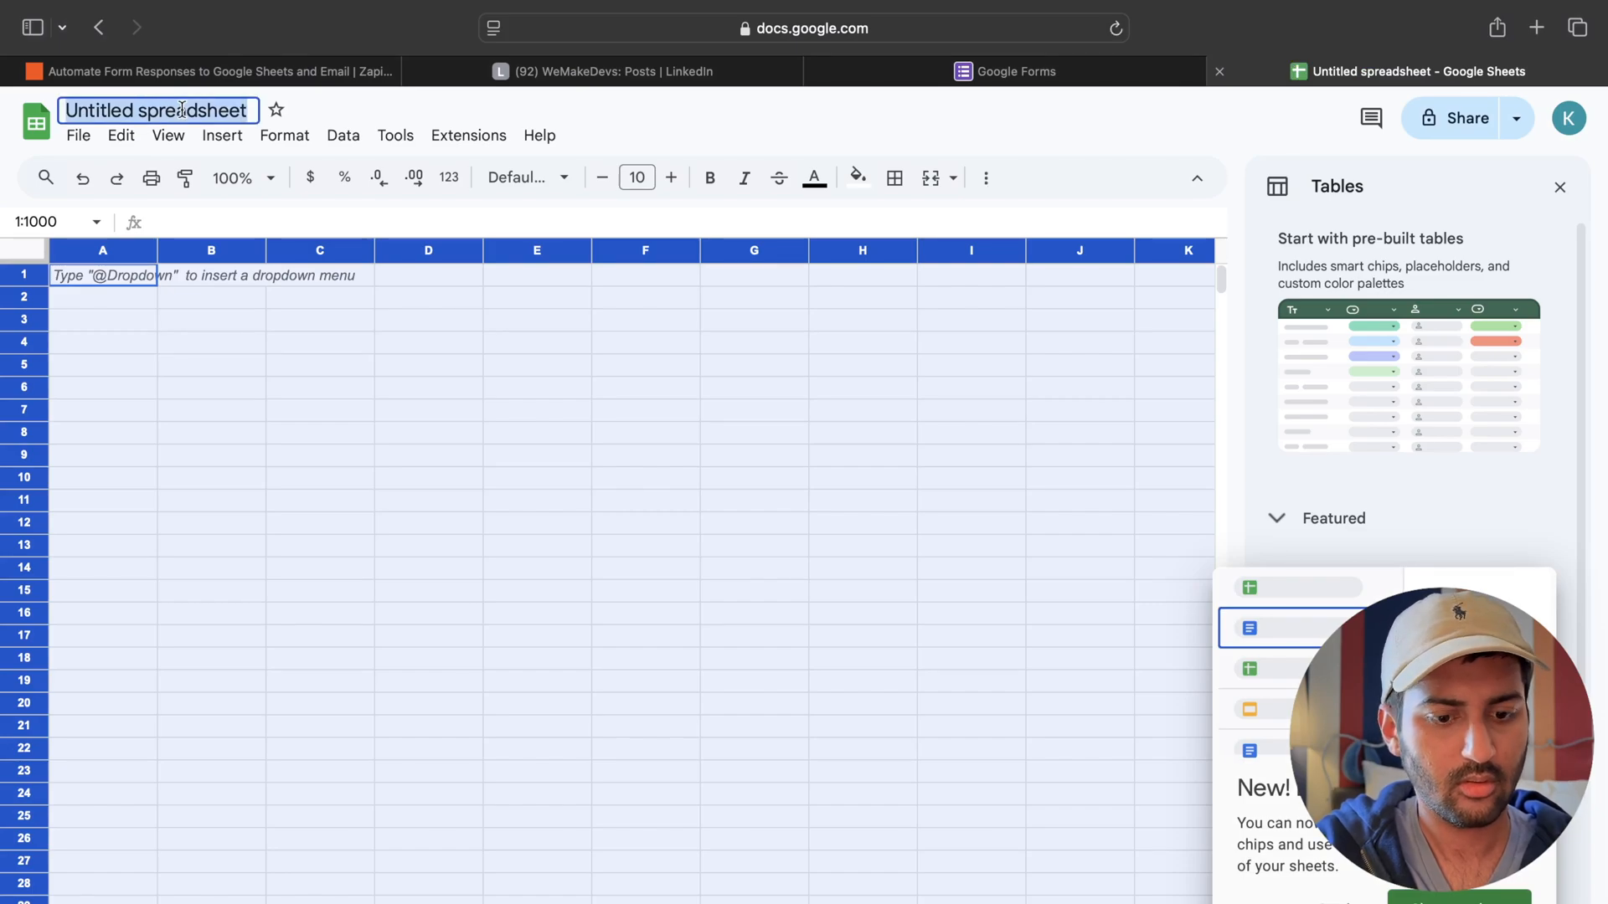
type("Course regis")
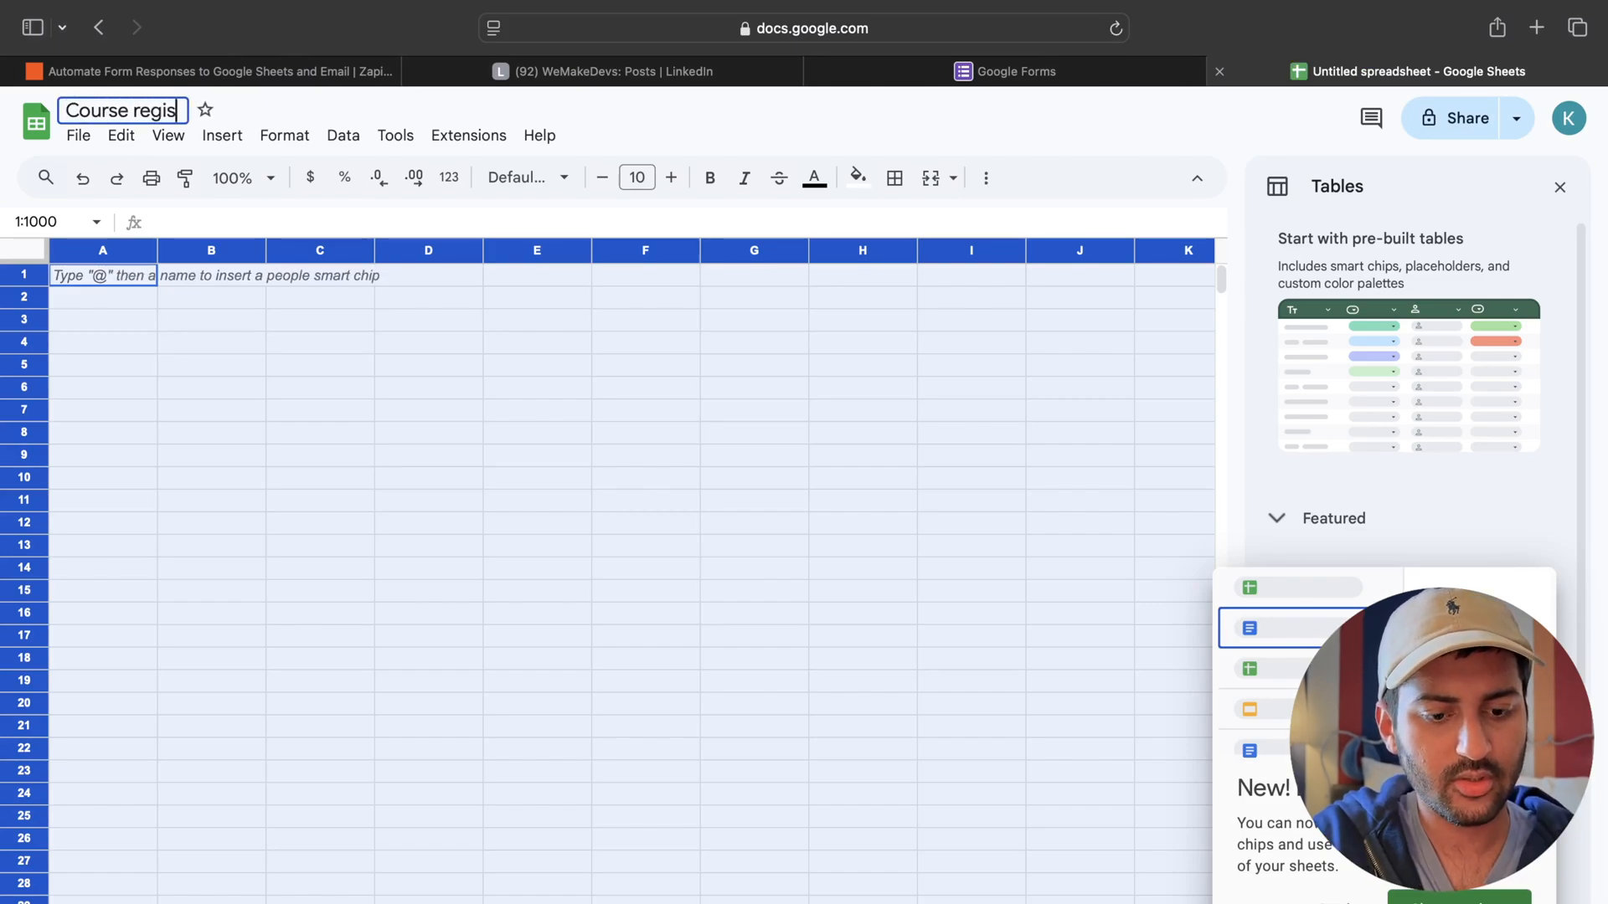
left_click(536, 432)
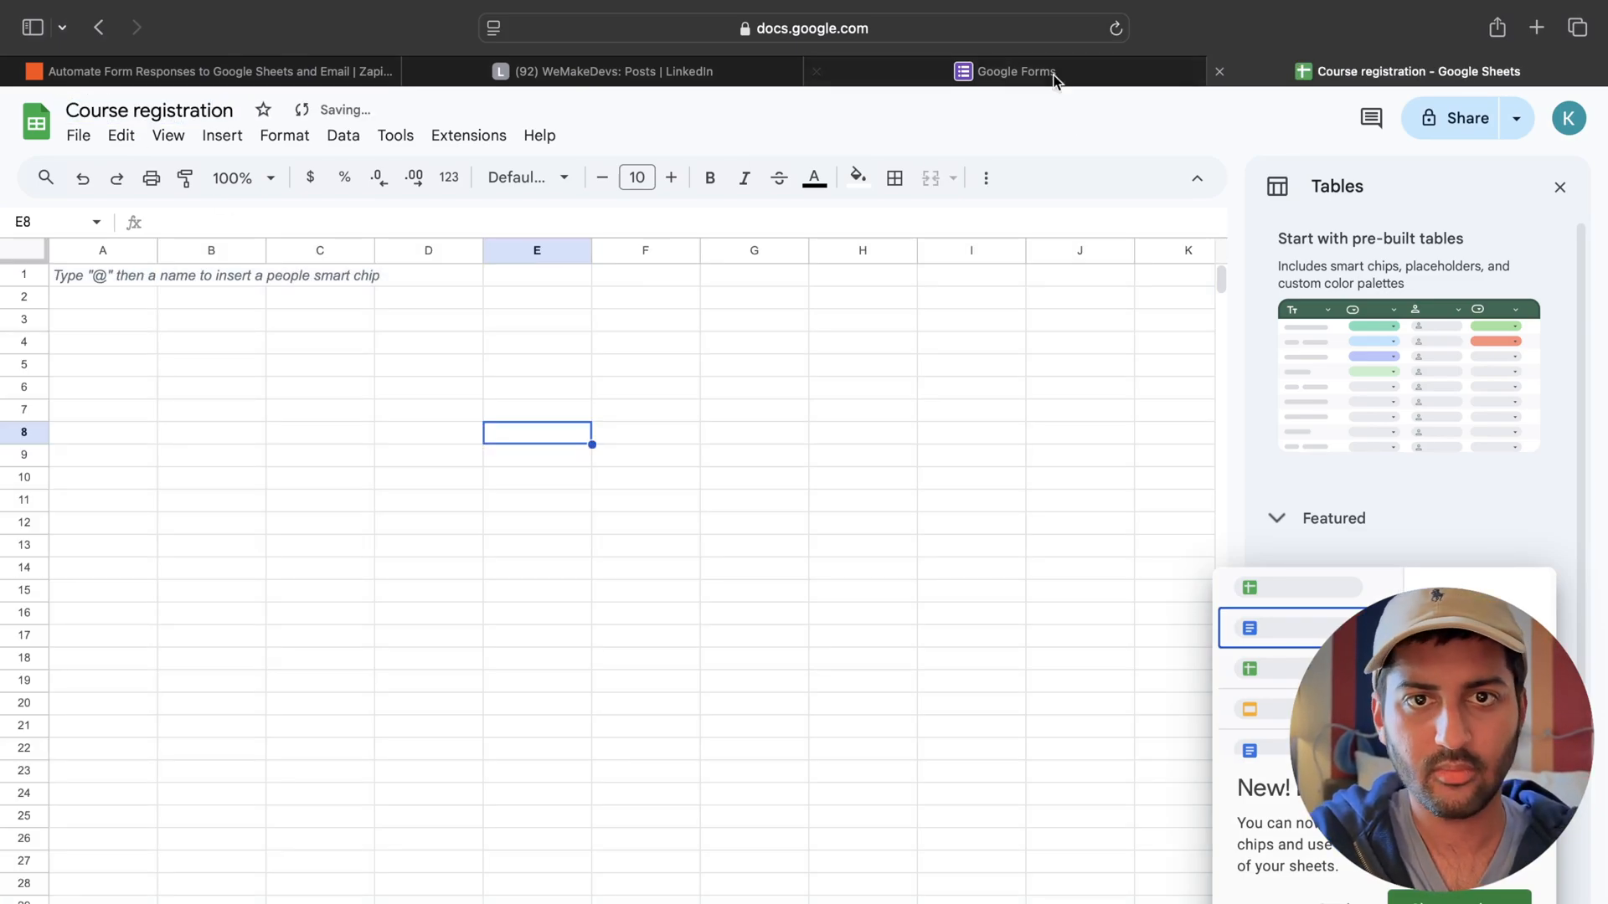
left_click(603, 70)
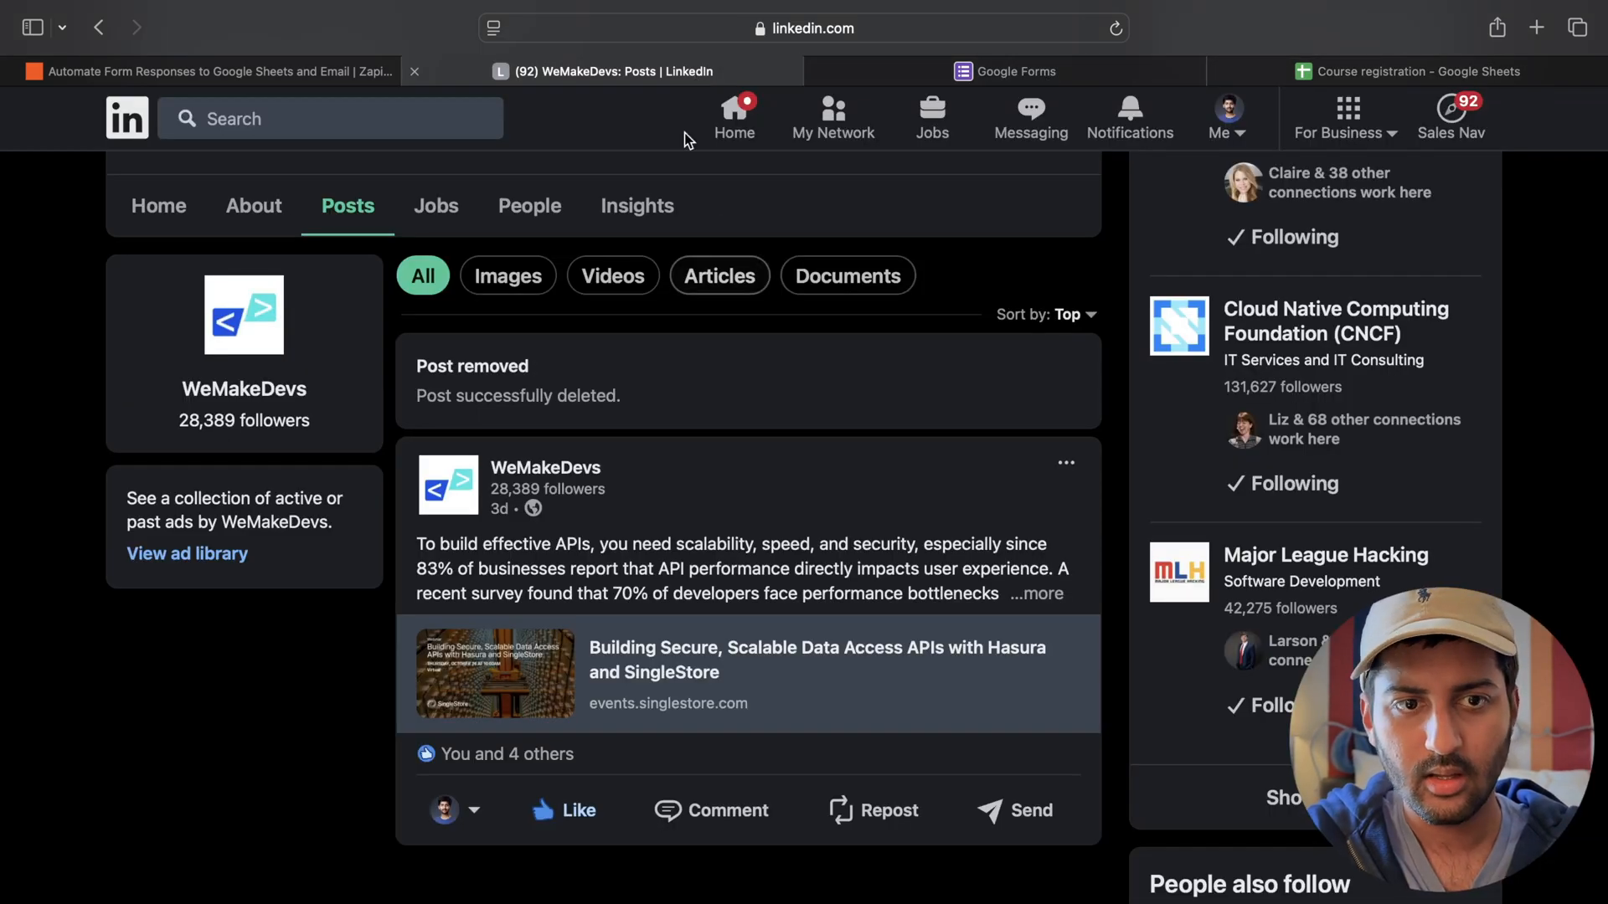
Step: Select the Course registration spreadsheet with Sheet1 in the Sheets step
left_click(211, 70)
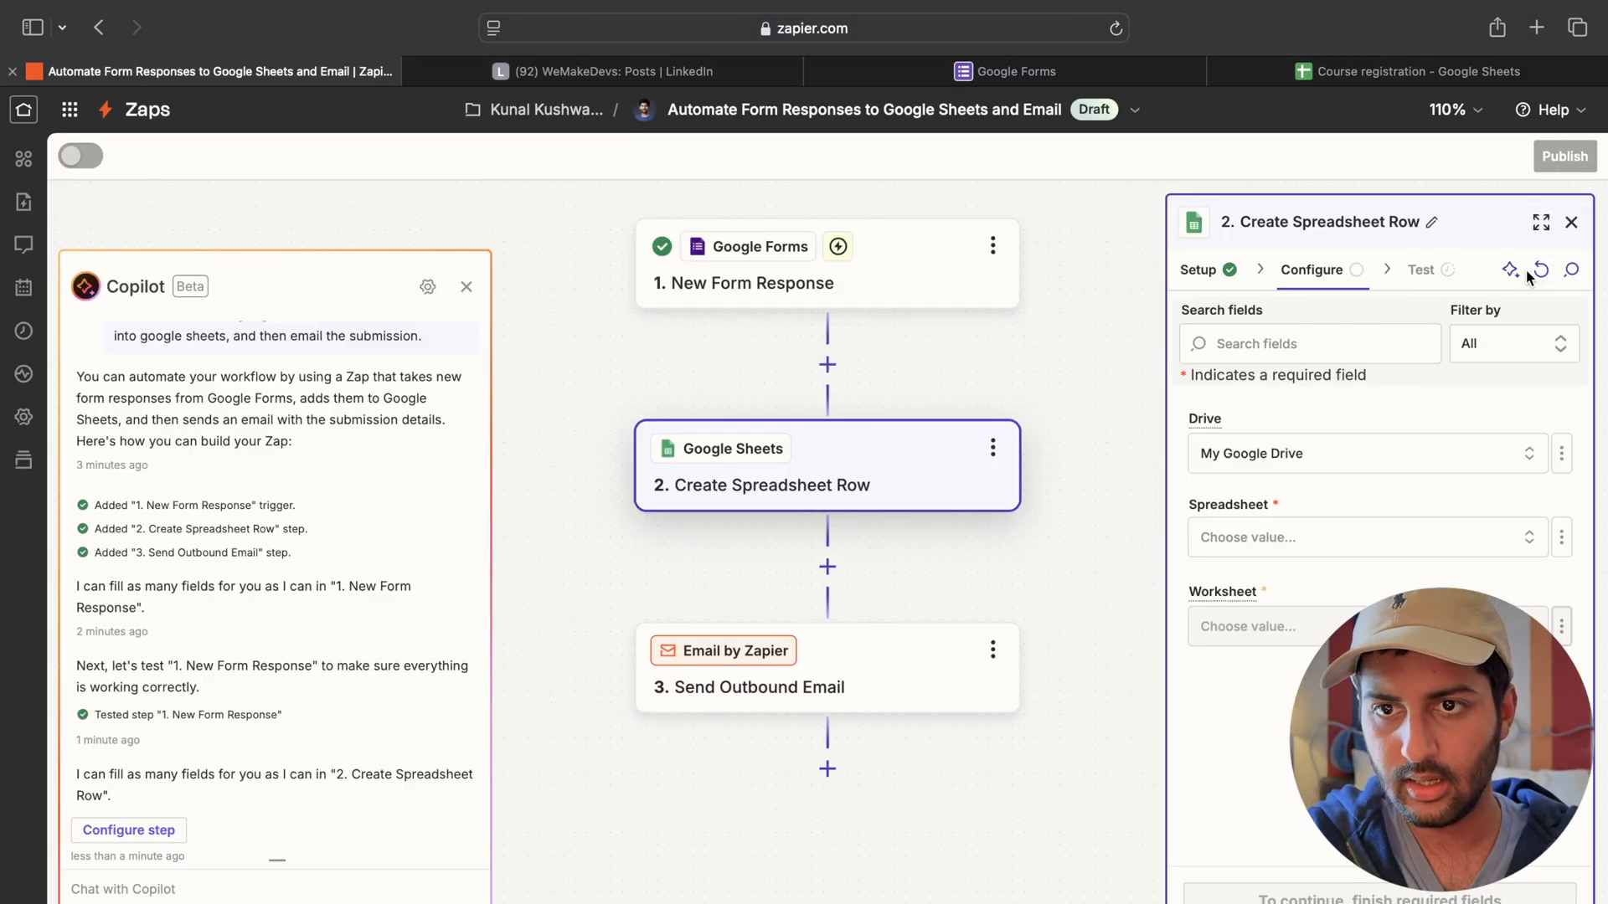
left_click(1364, 537)
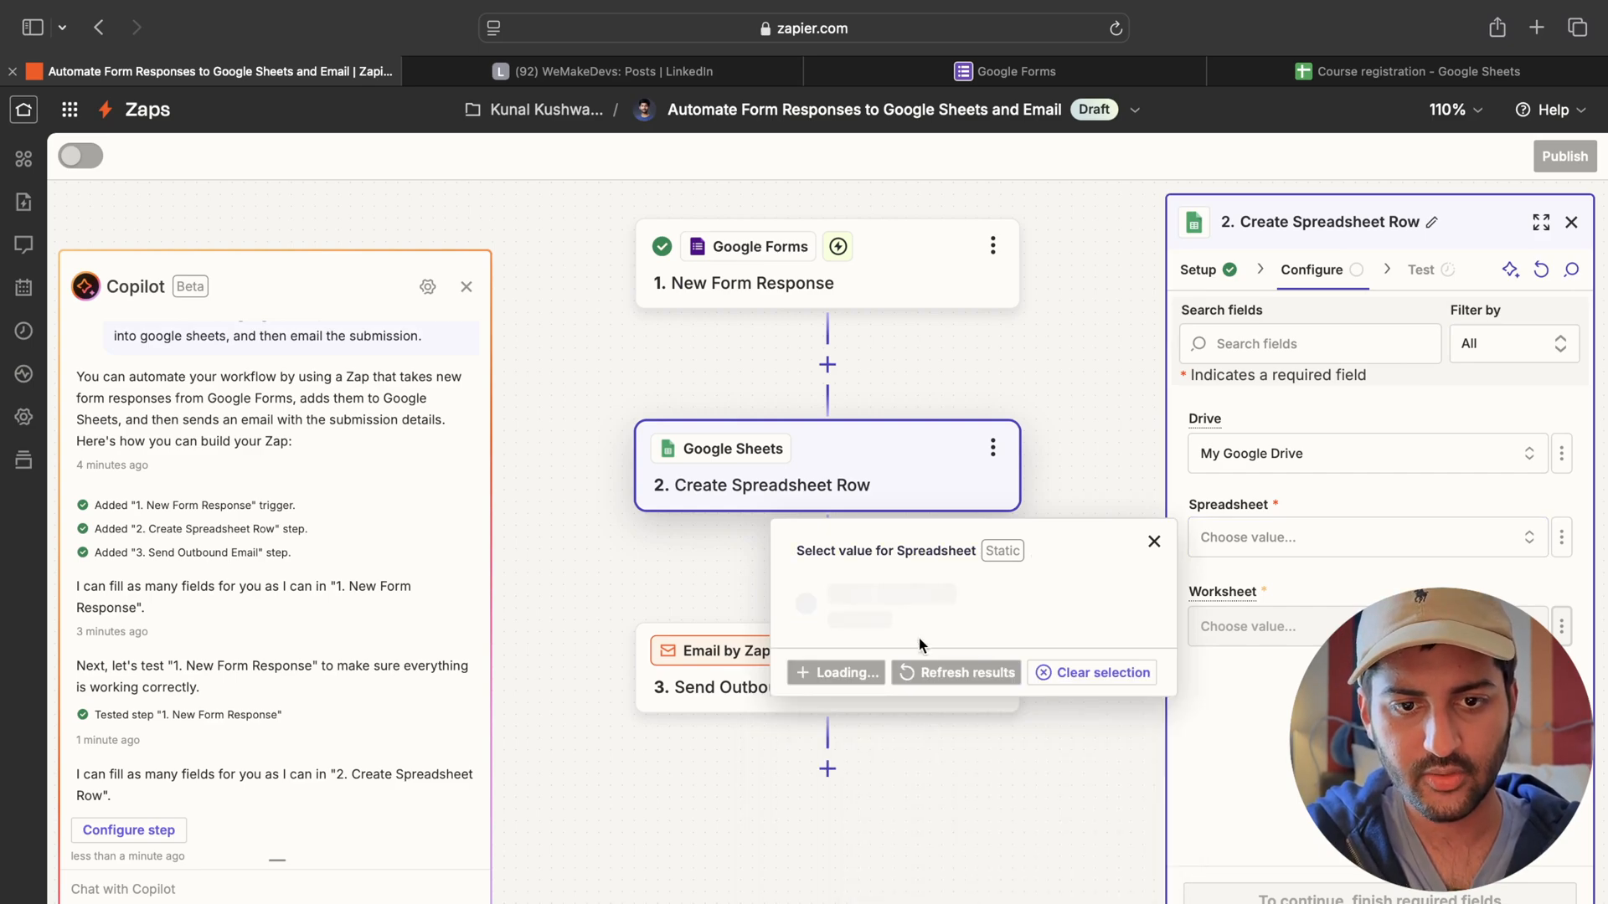
left_click(887, 593)
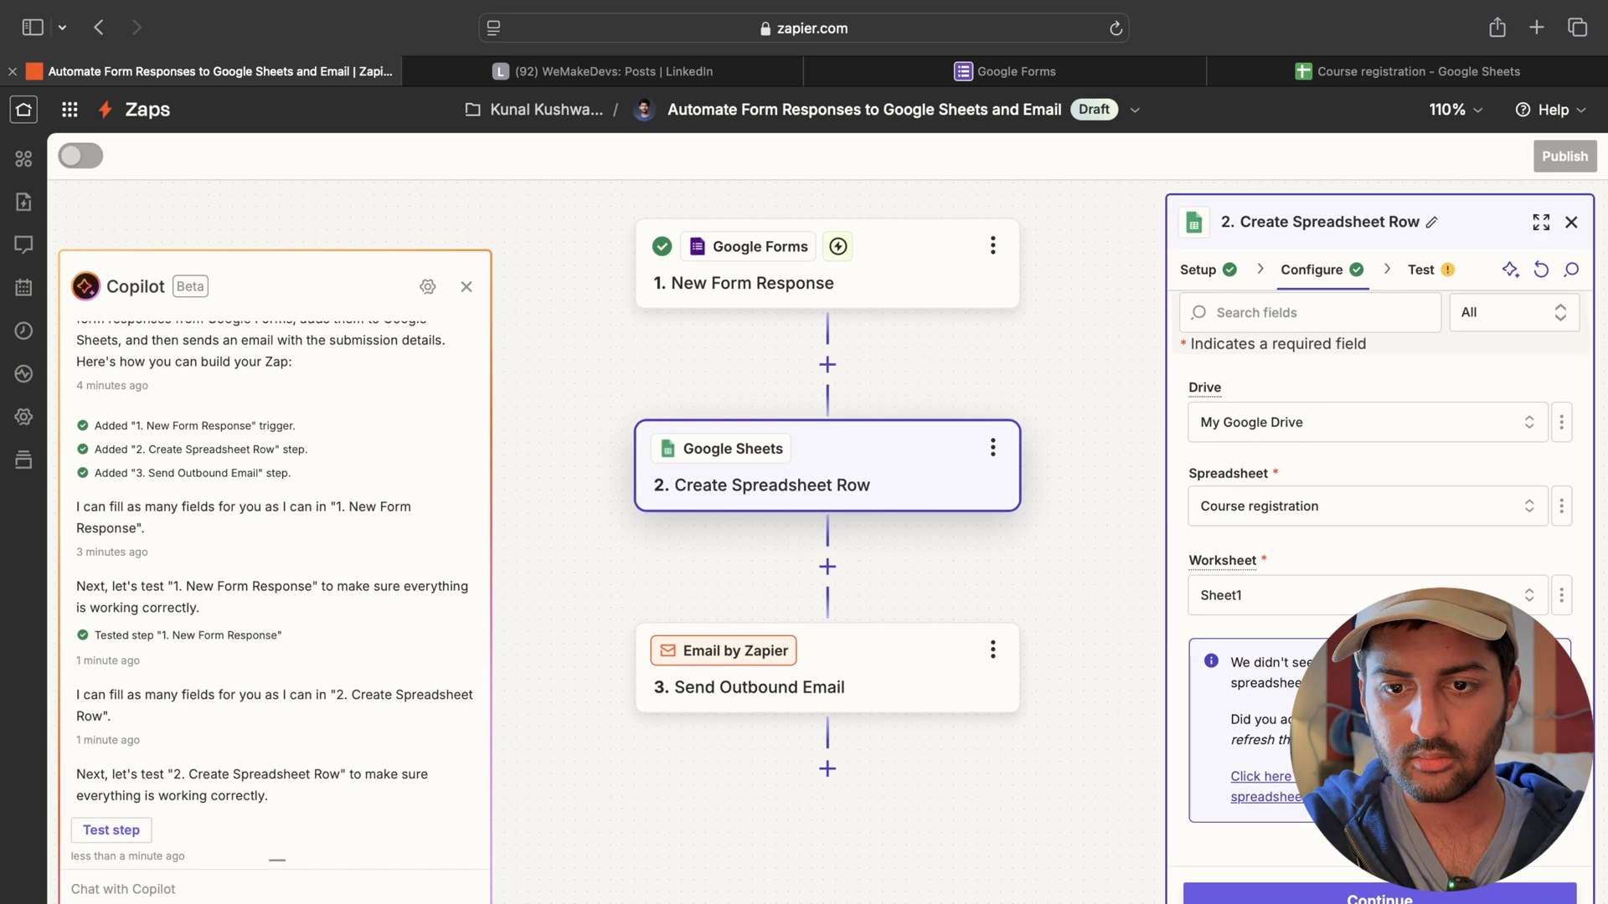
Step: Read Zapier's help article about spreadsheet header rows
left_click(1536, 29)
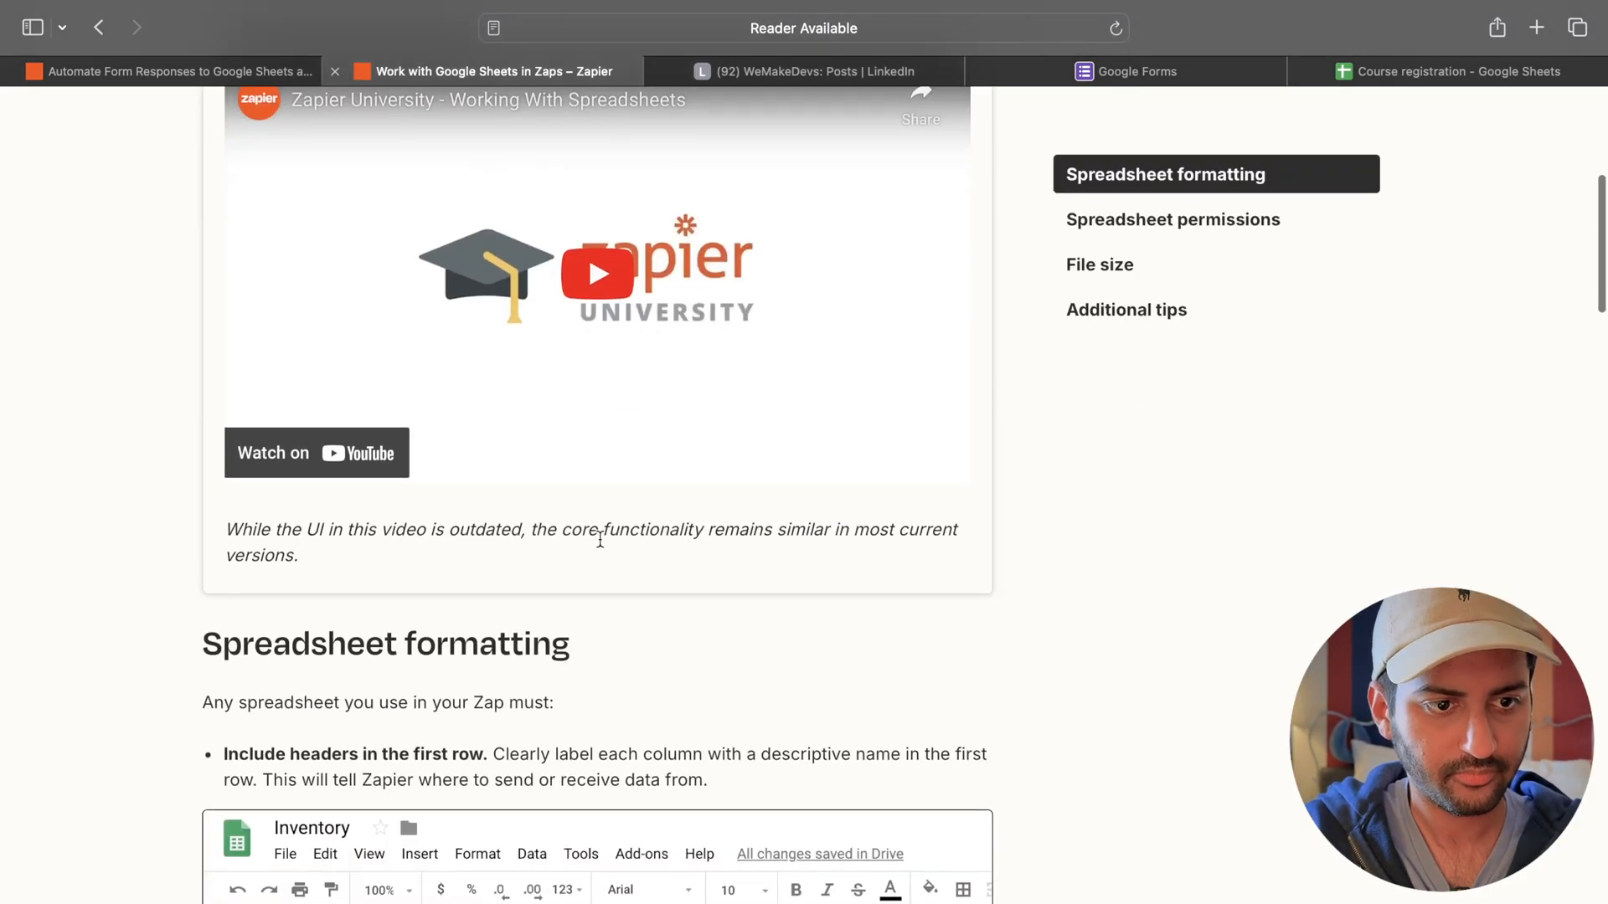
scroll("down", 3)
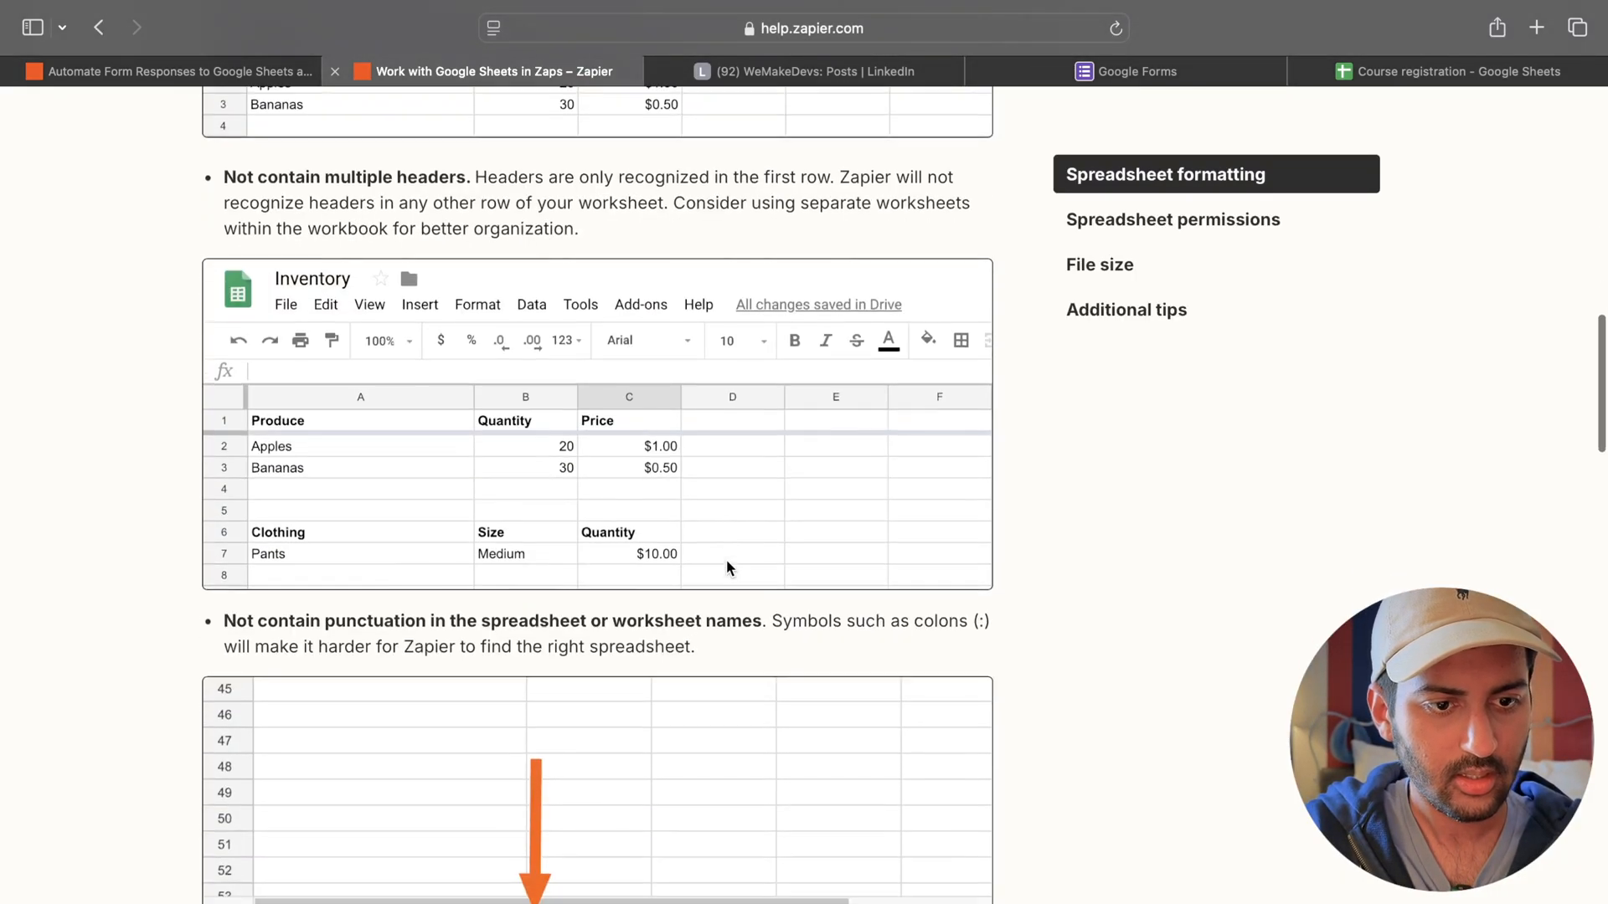
scroll("down", 3)
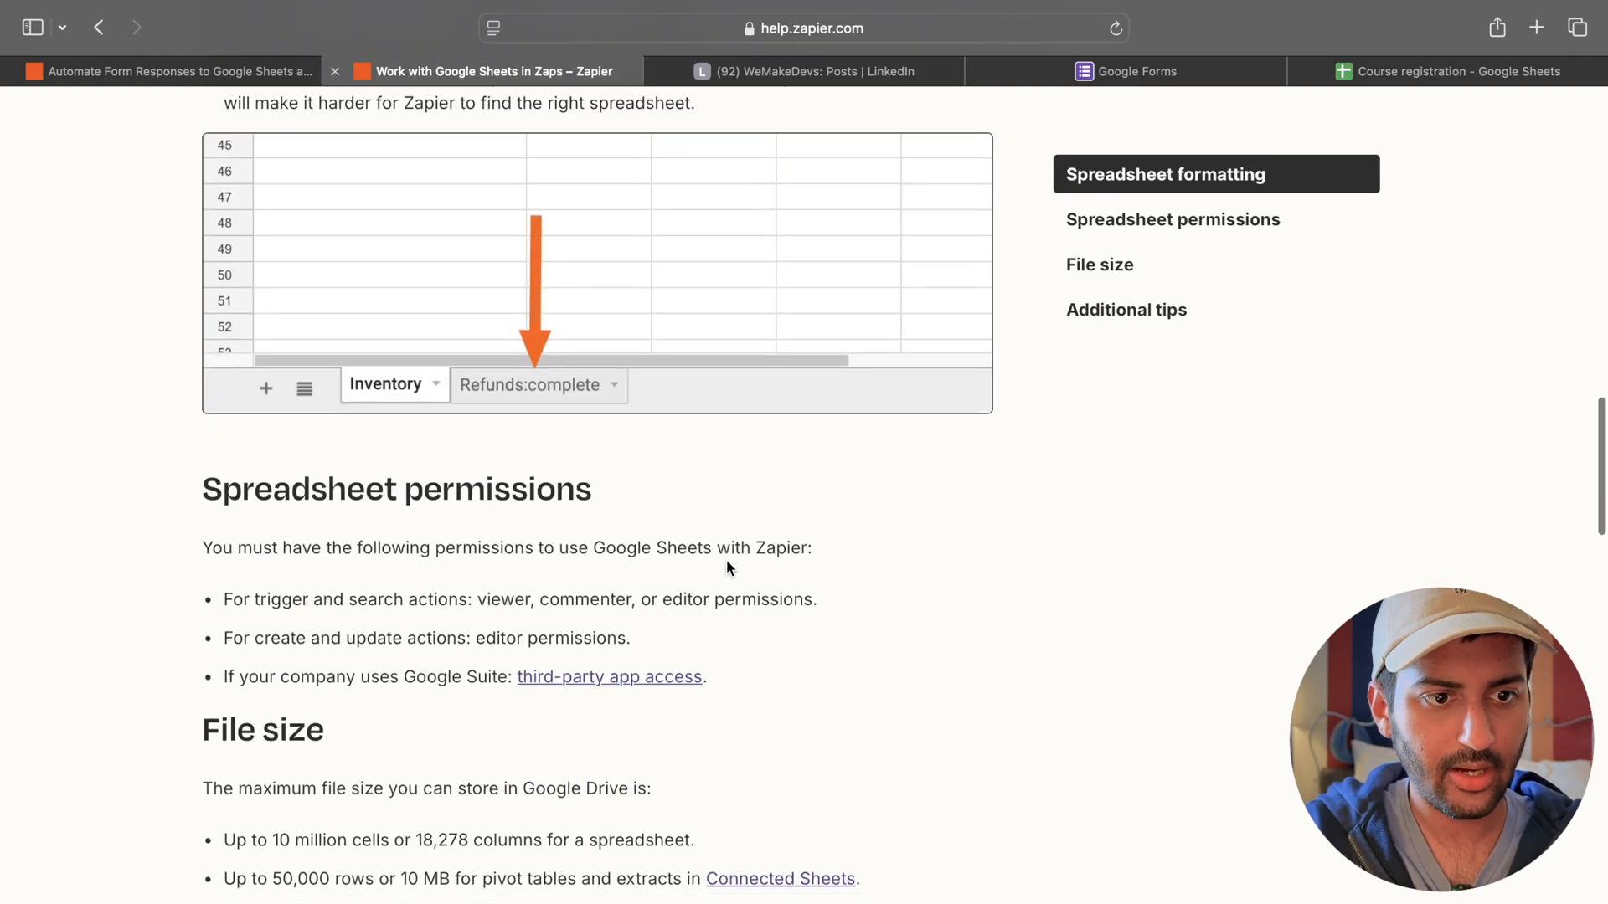
left_click(174, 70)
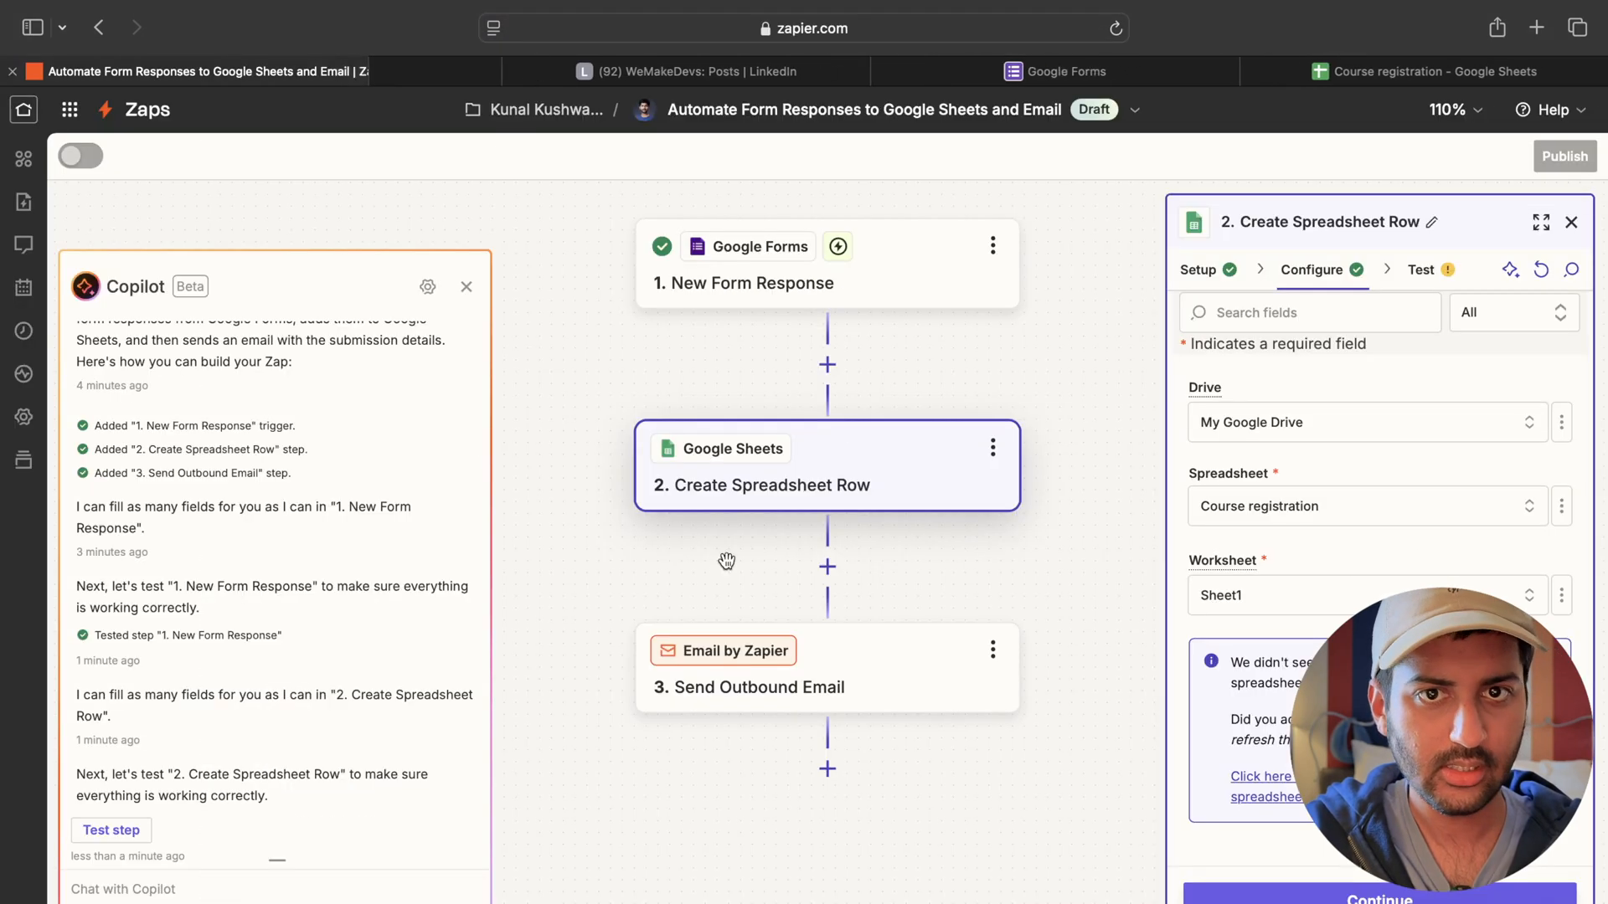
Step: Add Name and Email column headers to the Course registration sheet and return to Zapier
left_click(1016, 70)
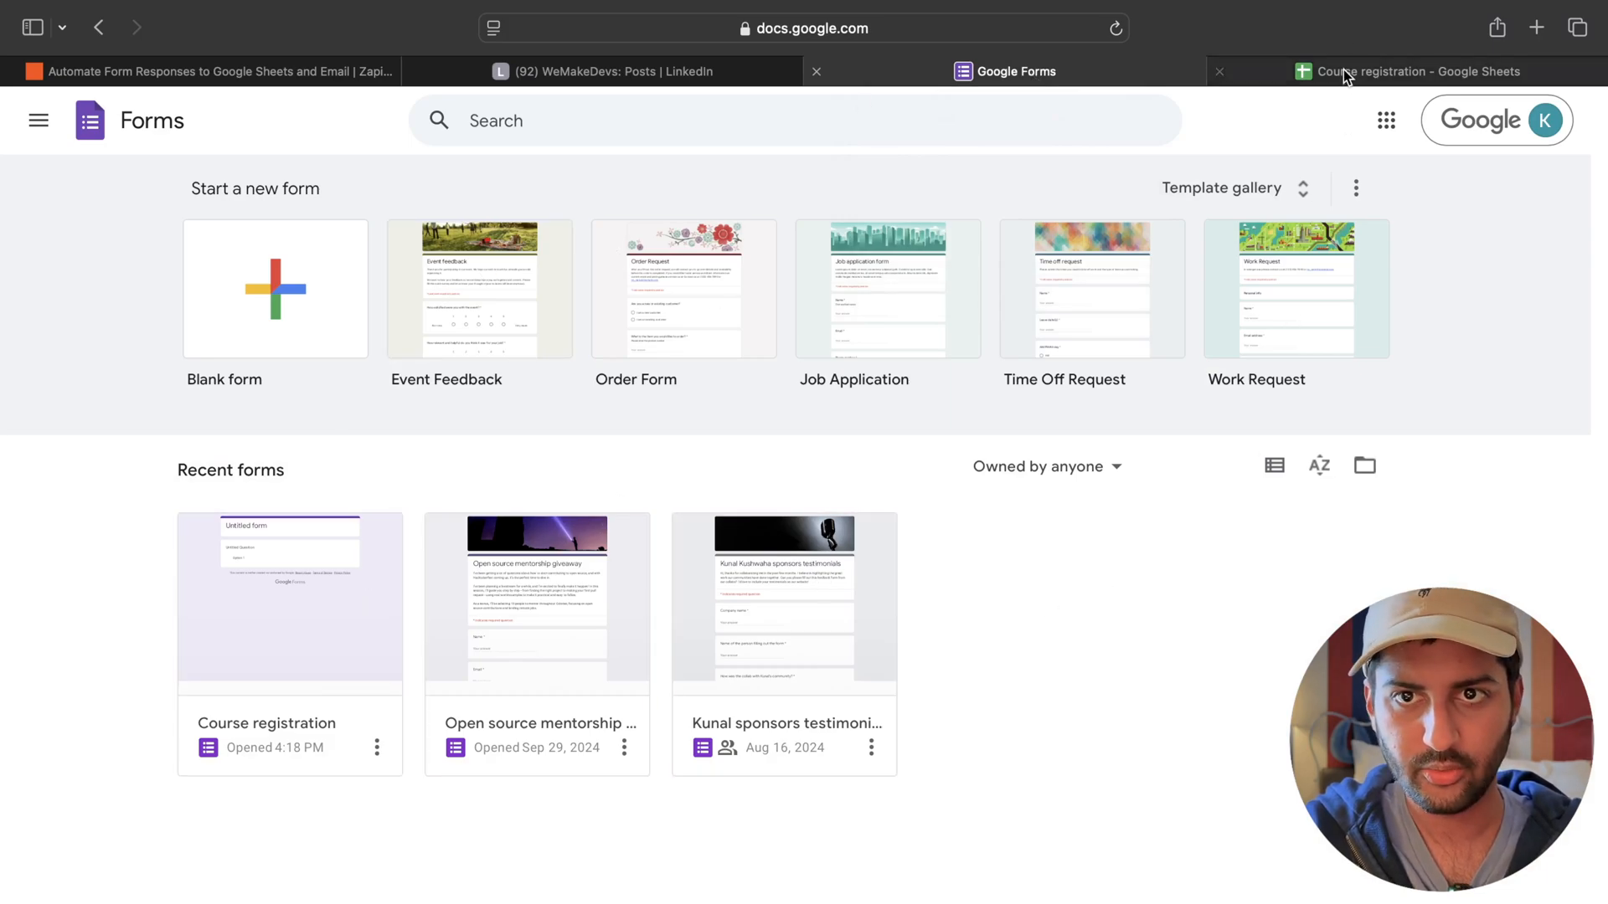
left_click(1419, 70)
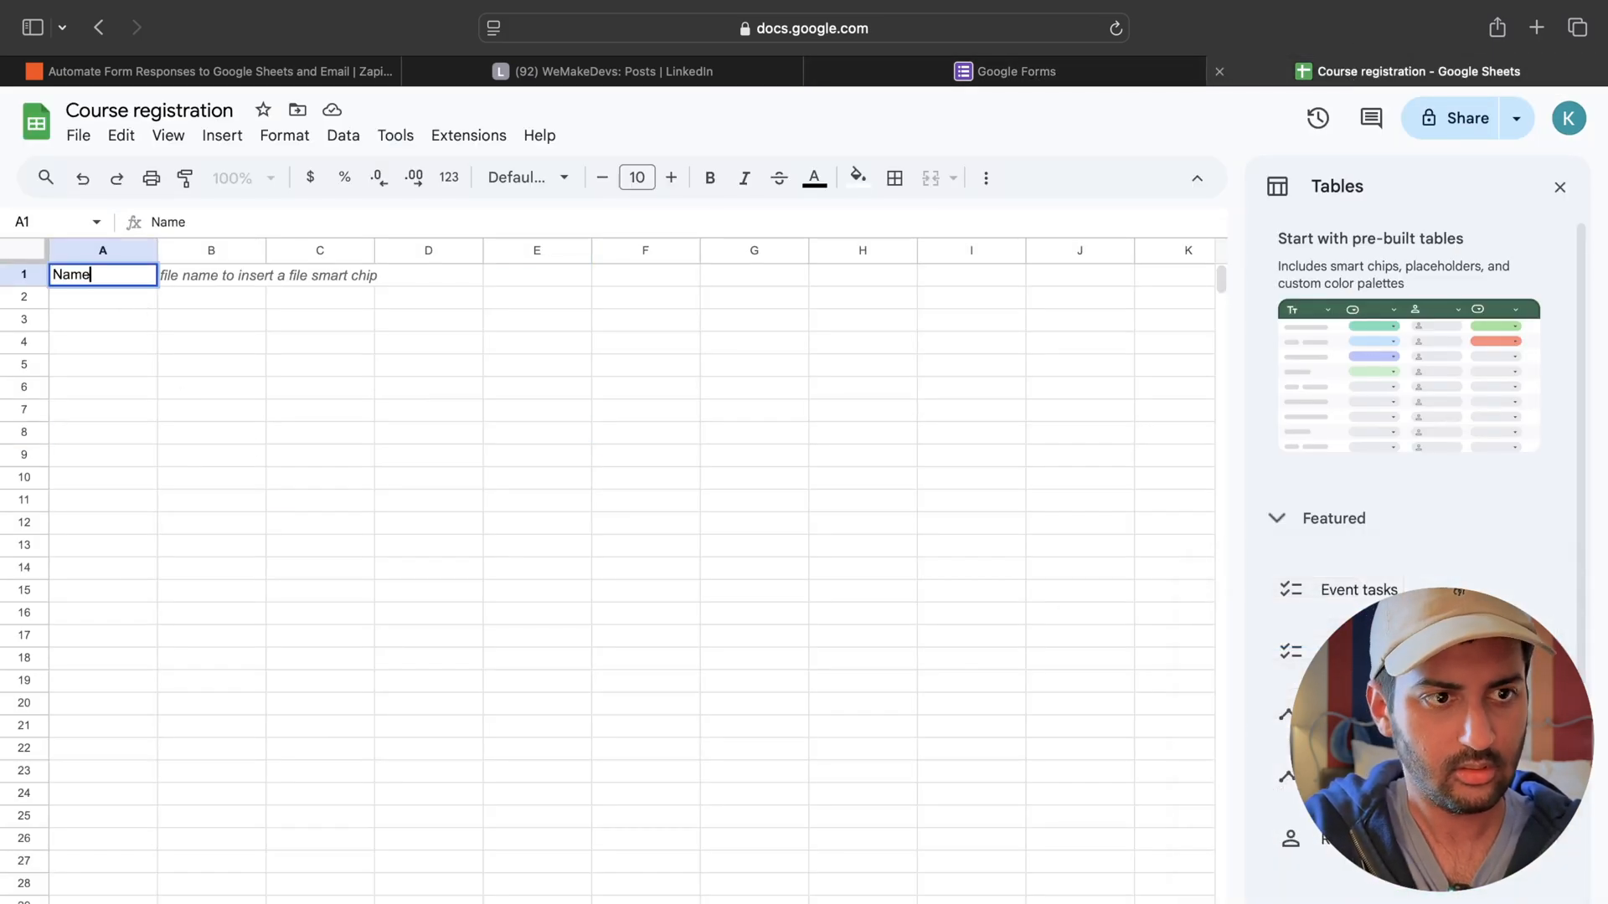
left_click(318, 387)
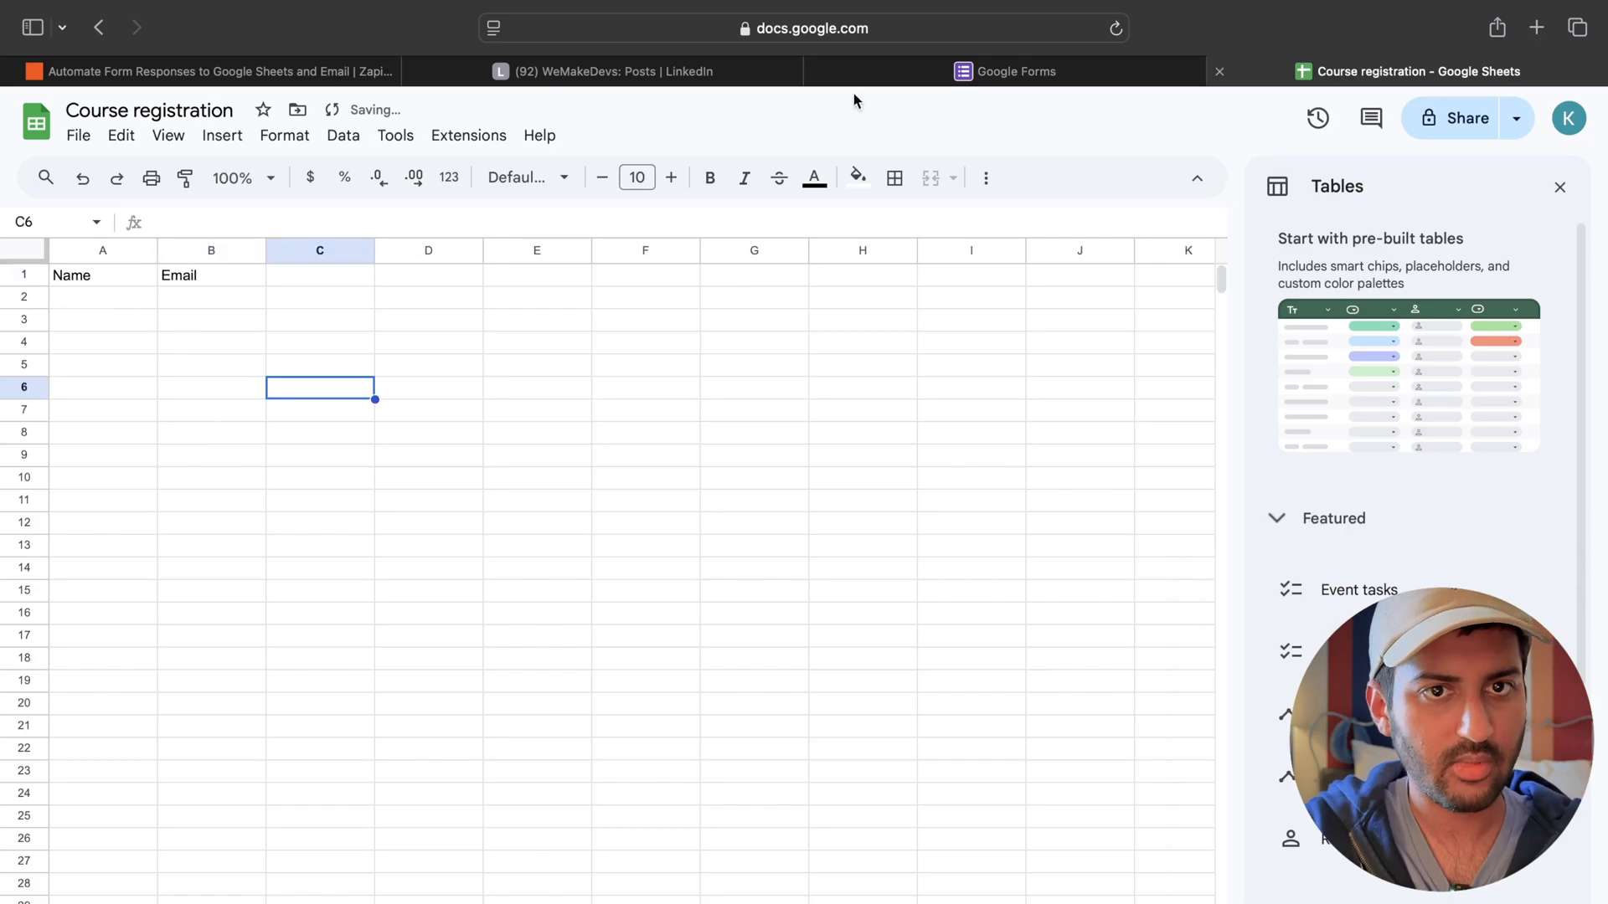
left_click(1005, 71)
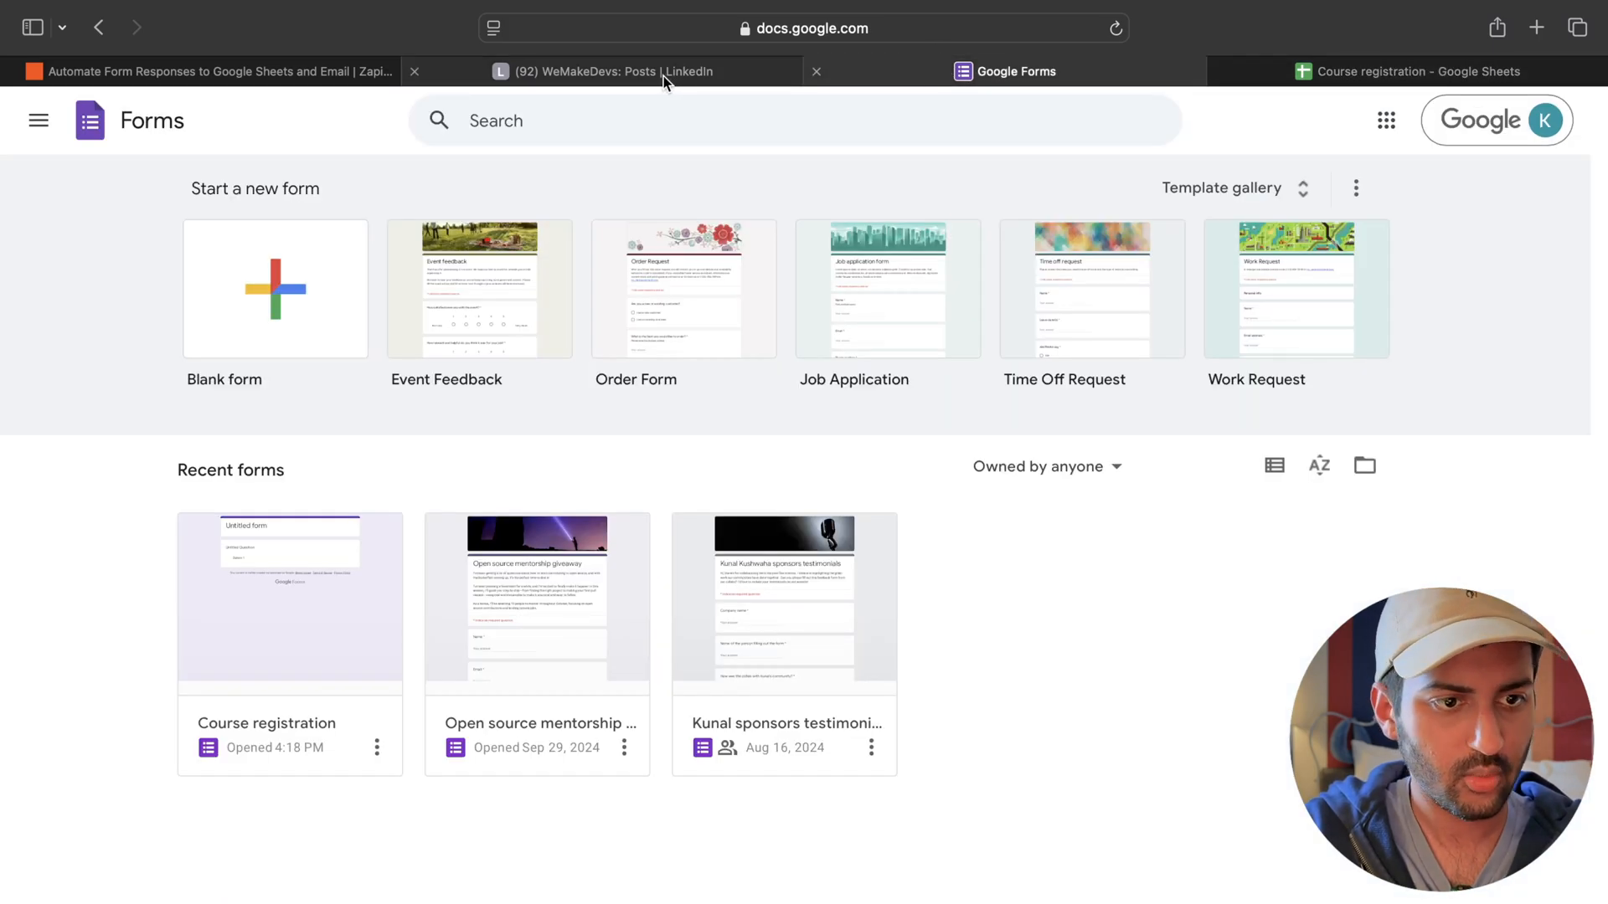
left_click(204, 70)
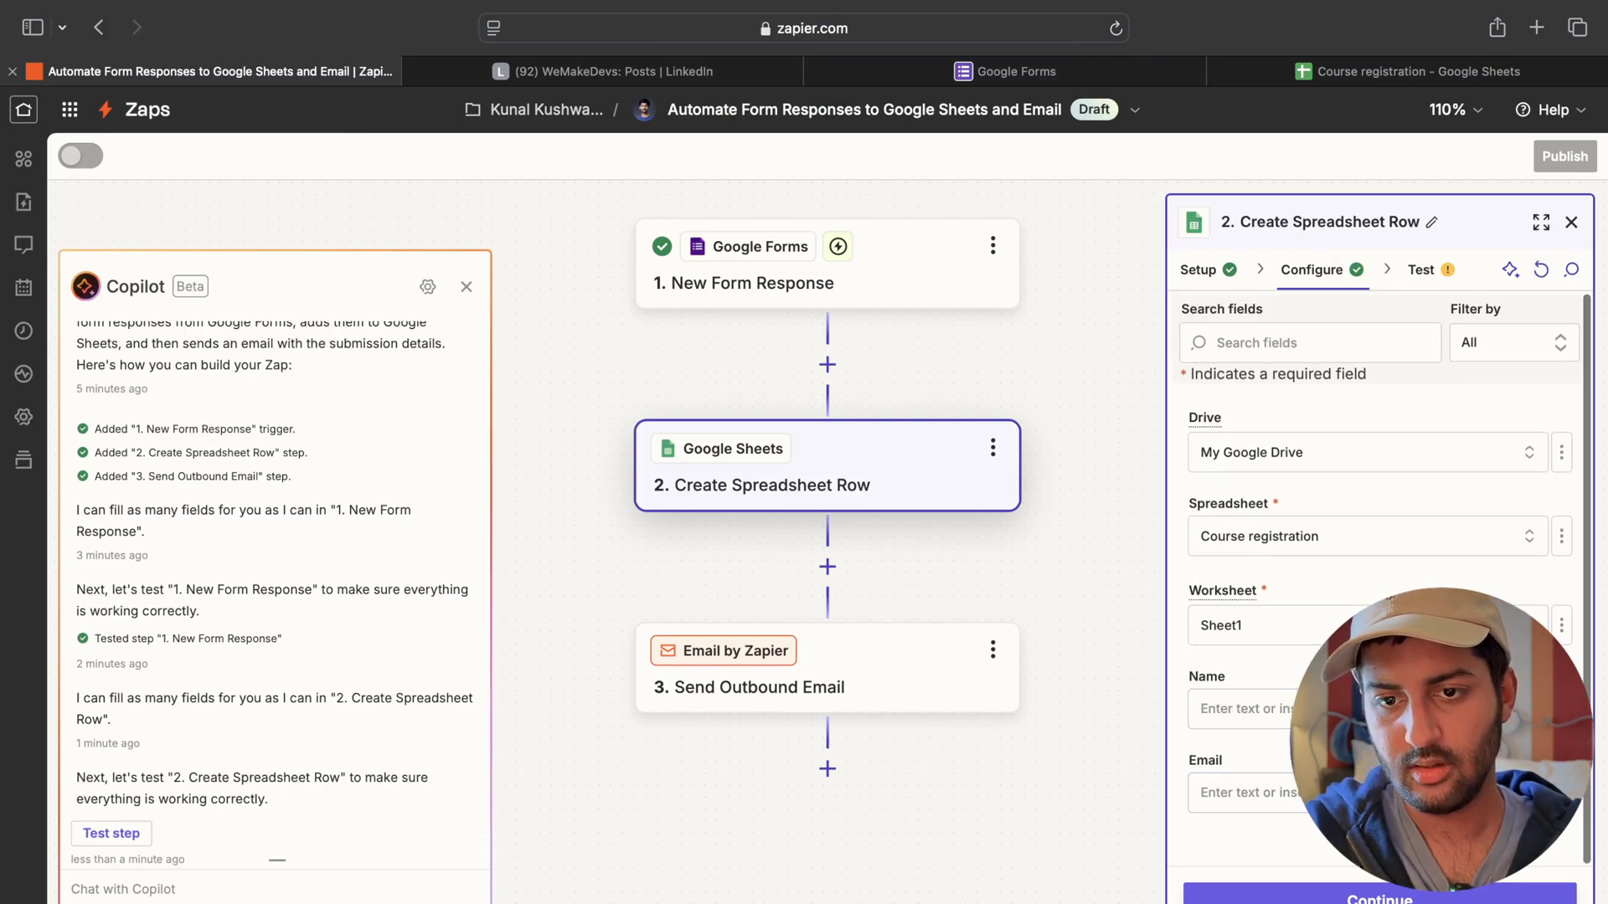
Step: Map the form's Name and Email answers into the Name and Email columns, then continue
left_click(1242, 709)
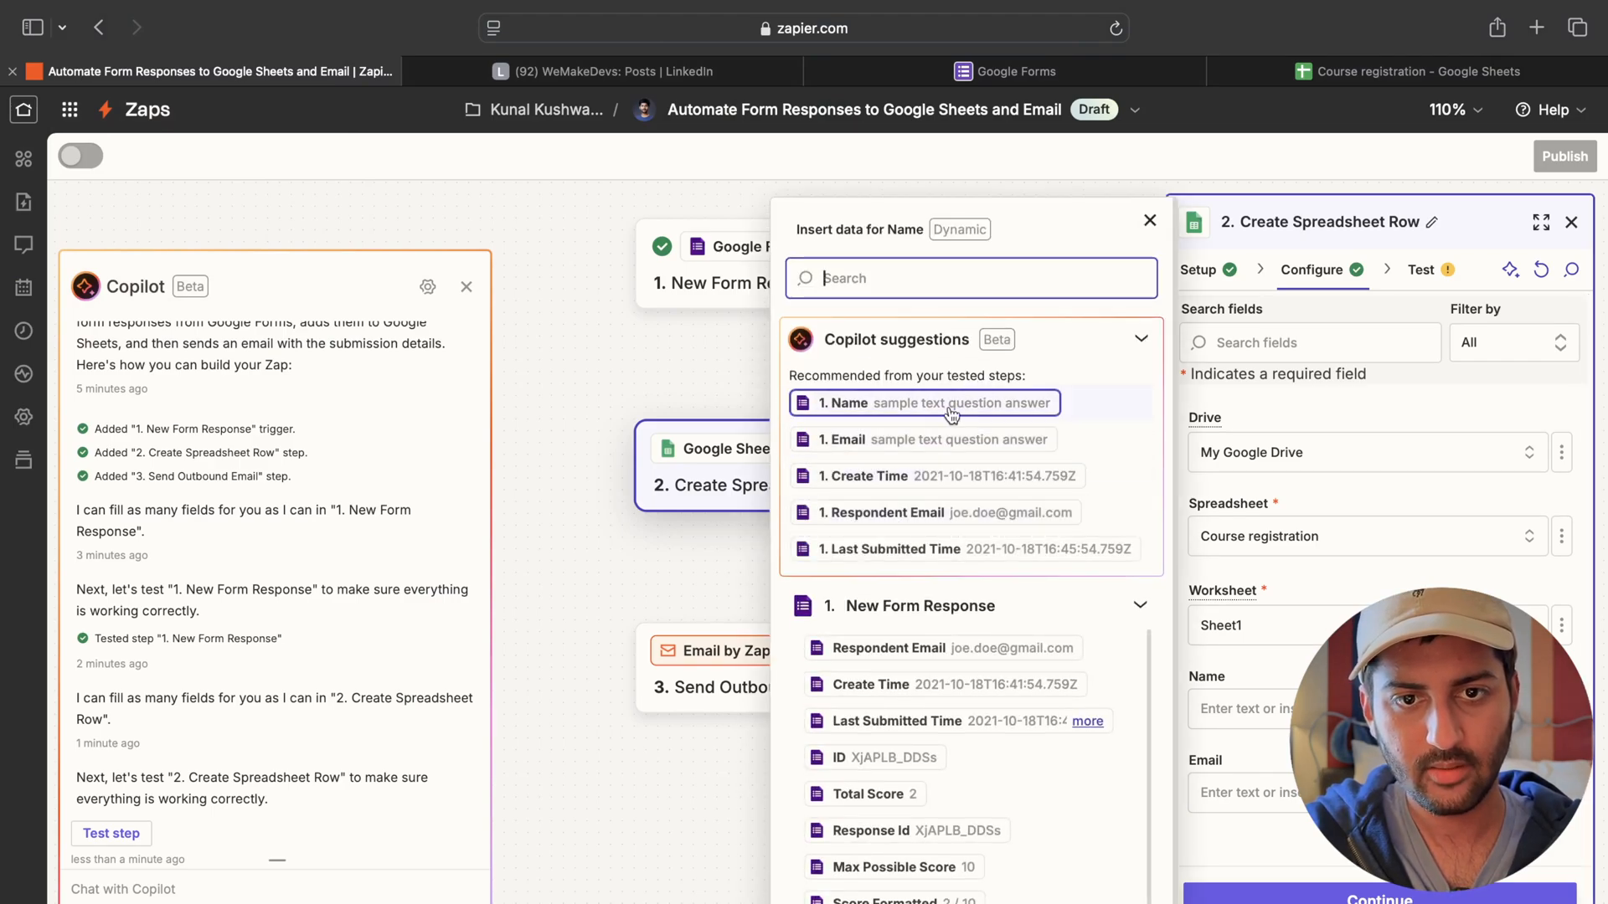
left_click(924, 402)
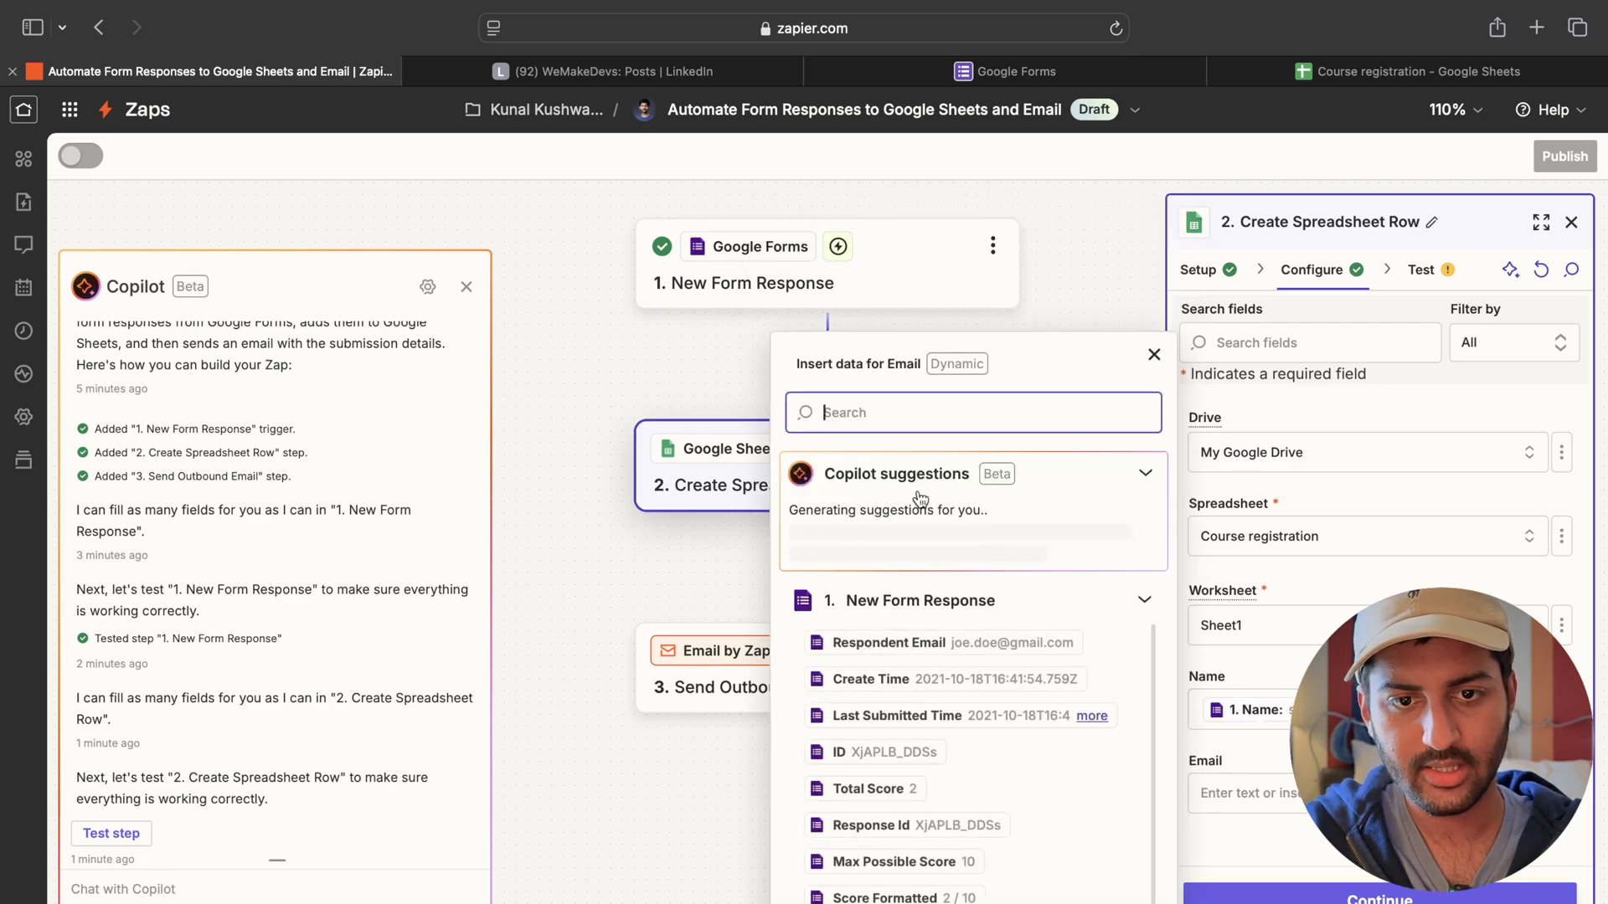
left_click(921, 439)
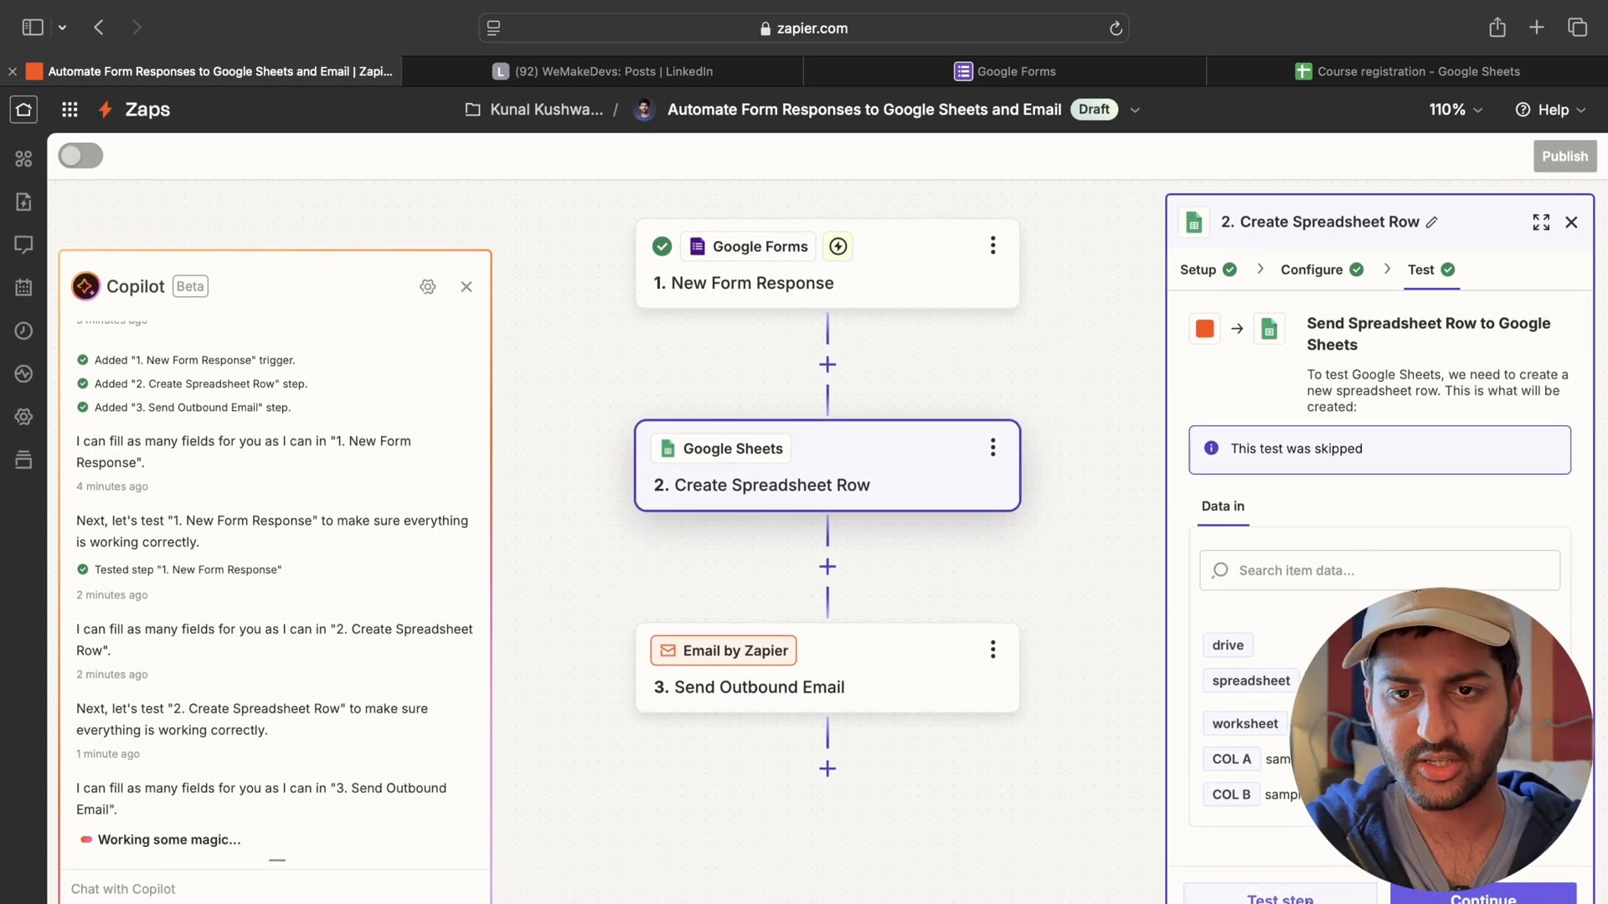
left_click(1278, 900)
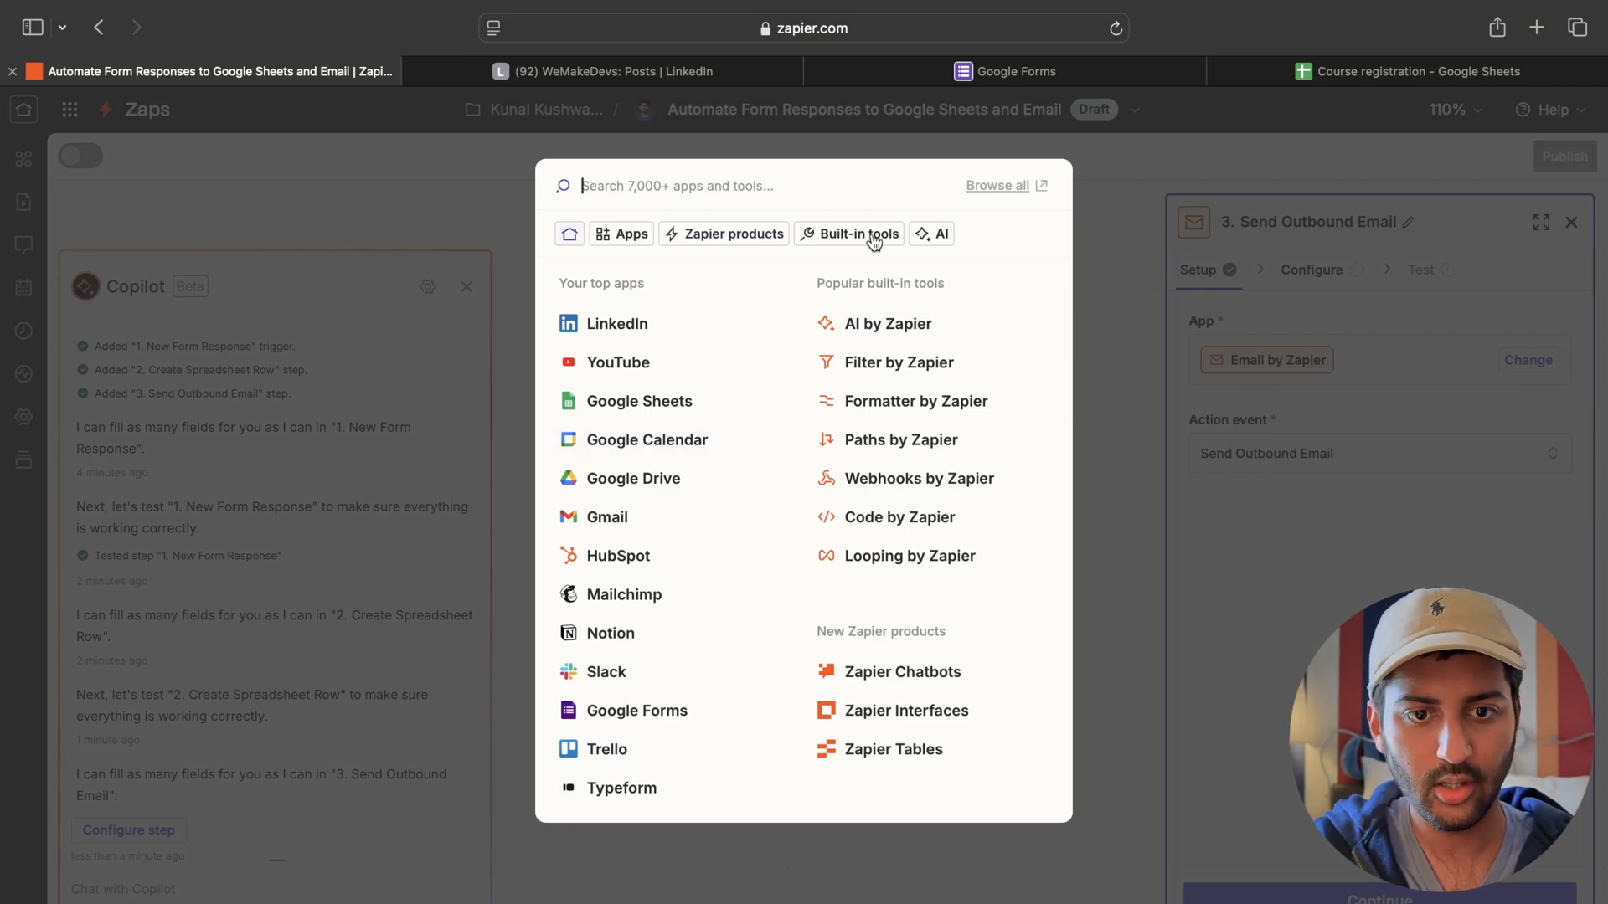
Step: Address the Send Outbound Email step to the form's Respondent Email
type("gmal")
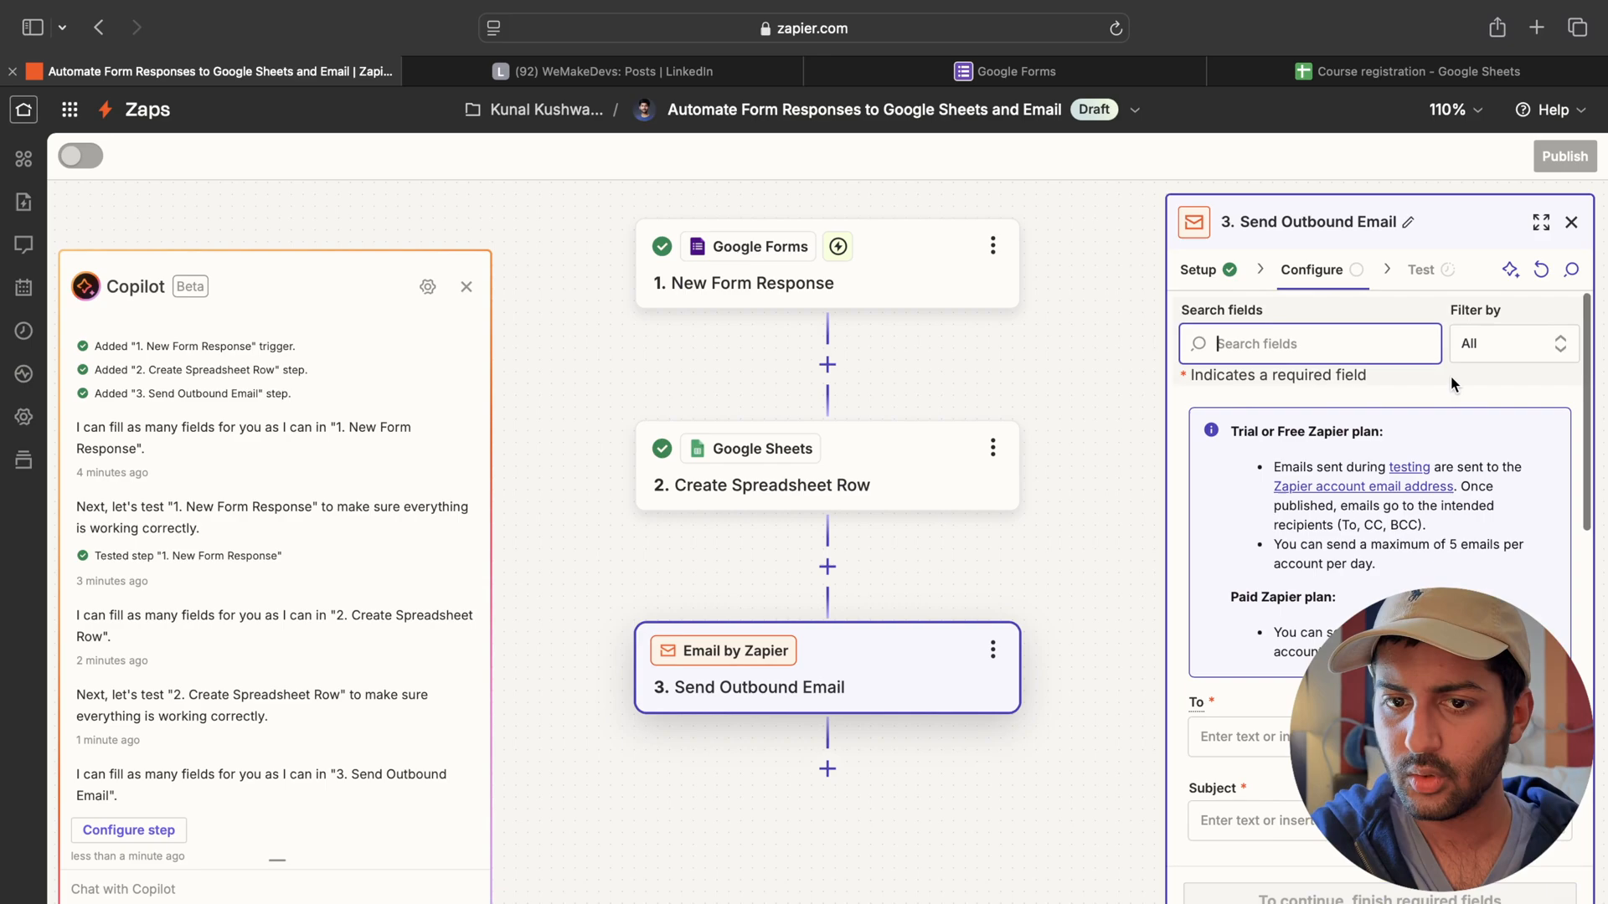
scroll("down", 3)
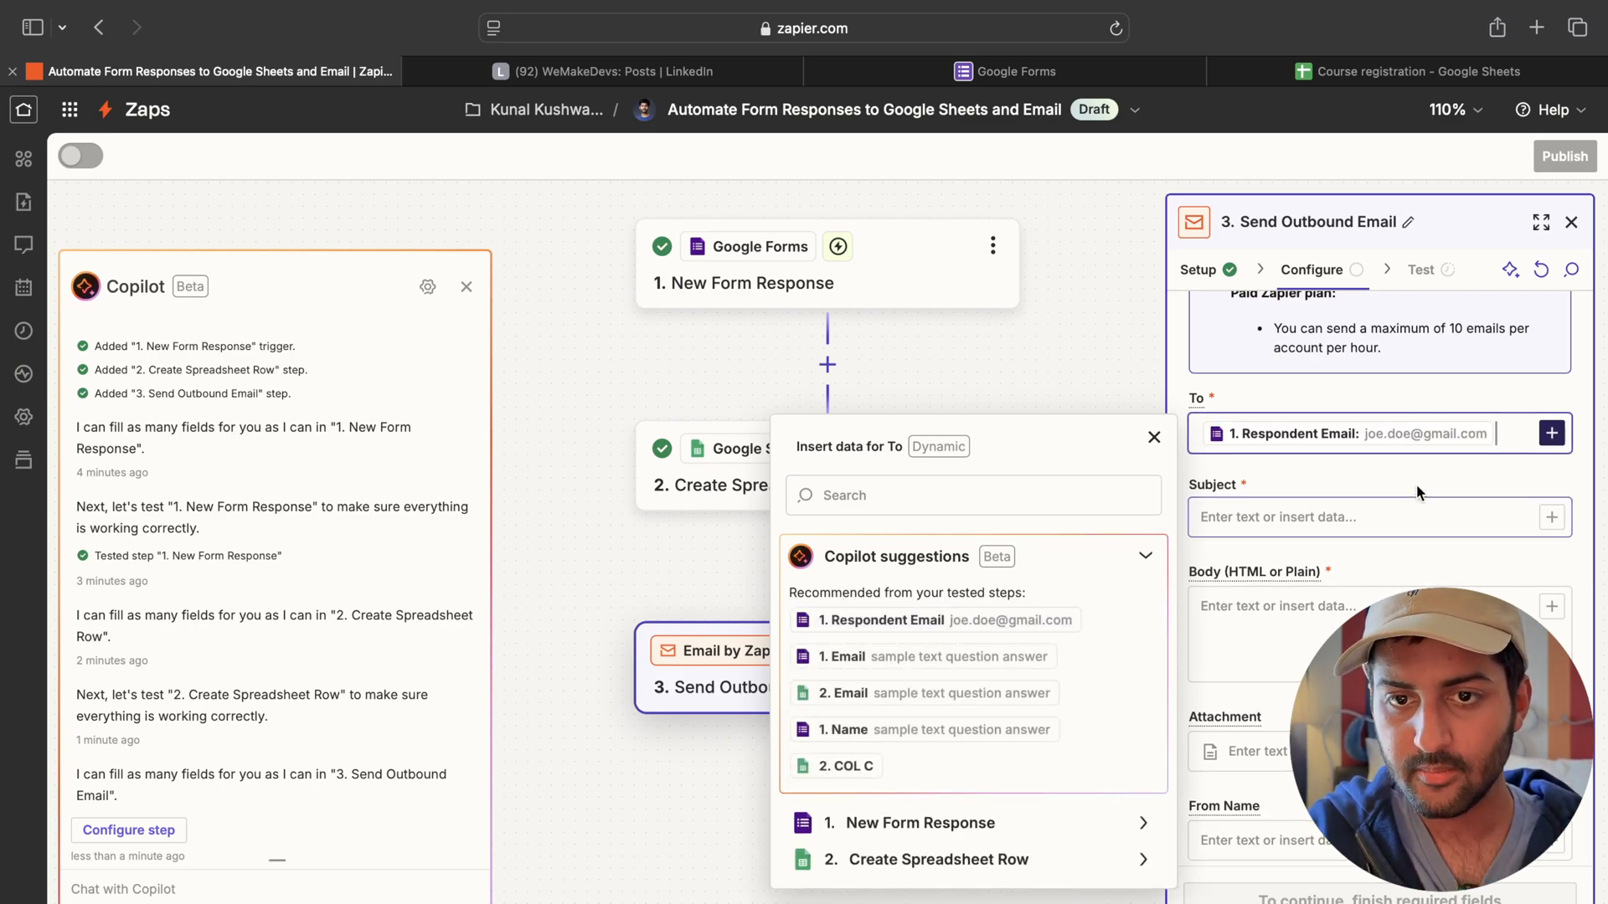
Step: Write the subject 'Thanks for registering for the cour...'
left_click(1333, 517)
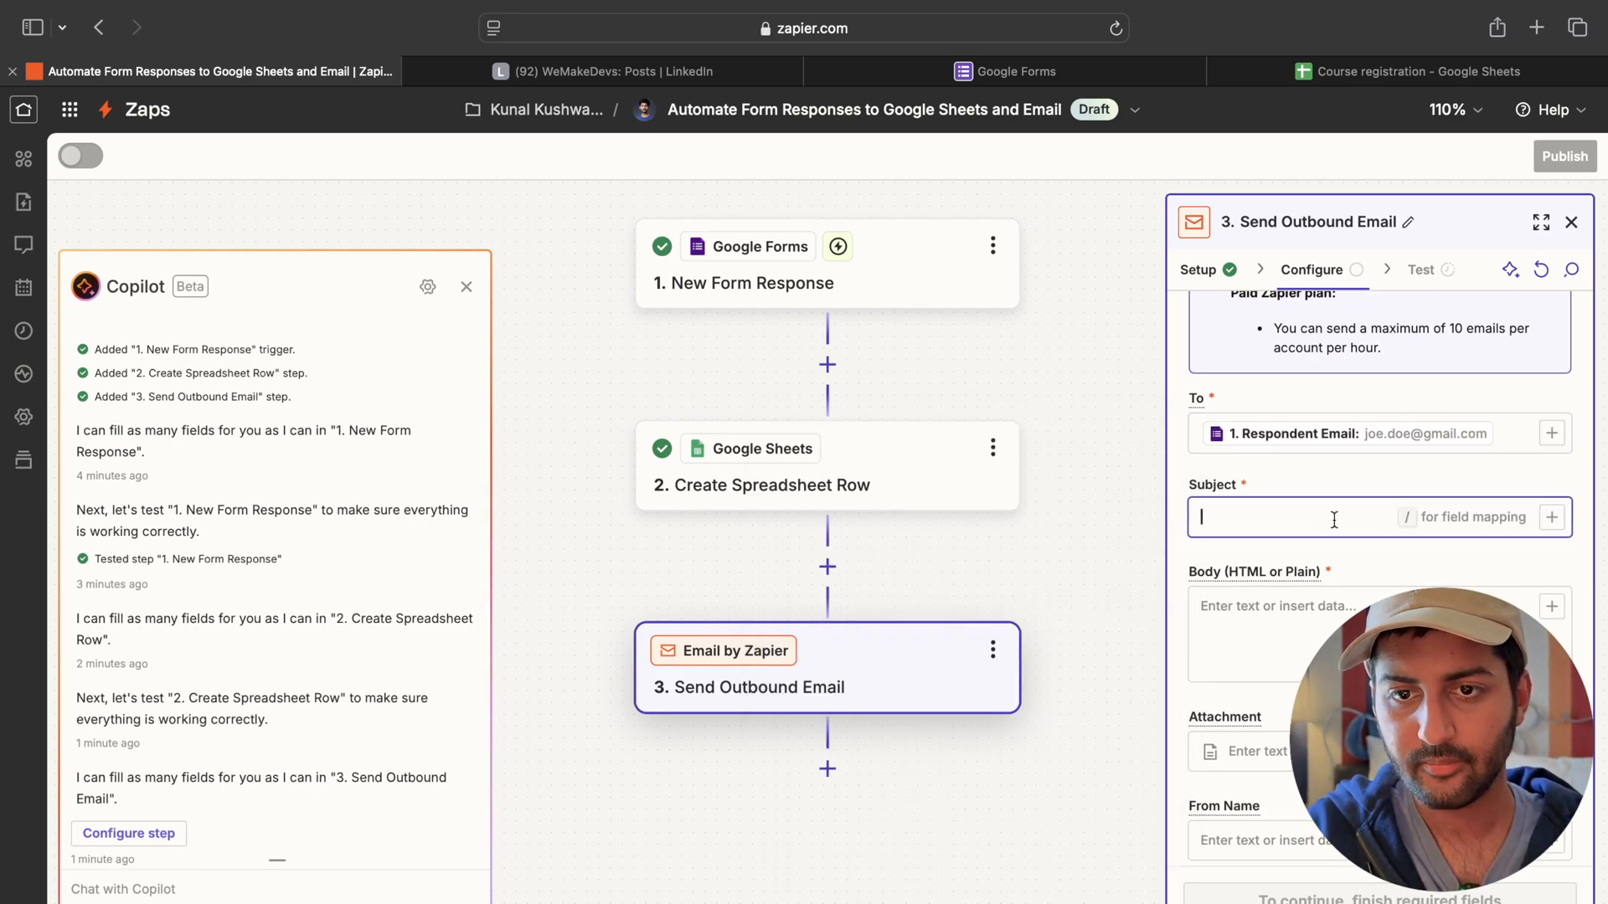
type("Thanks for")
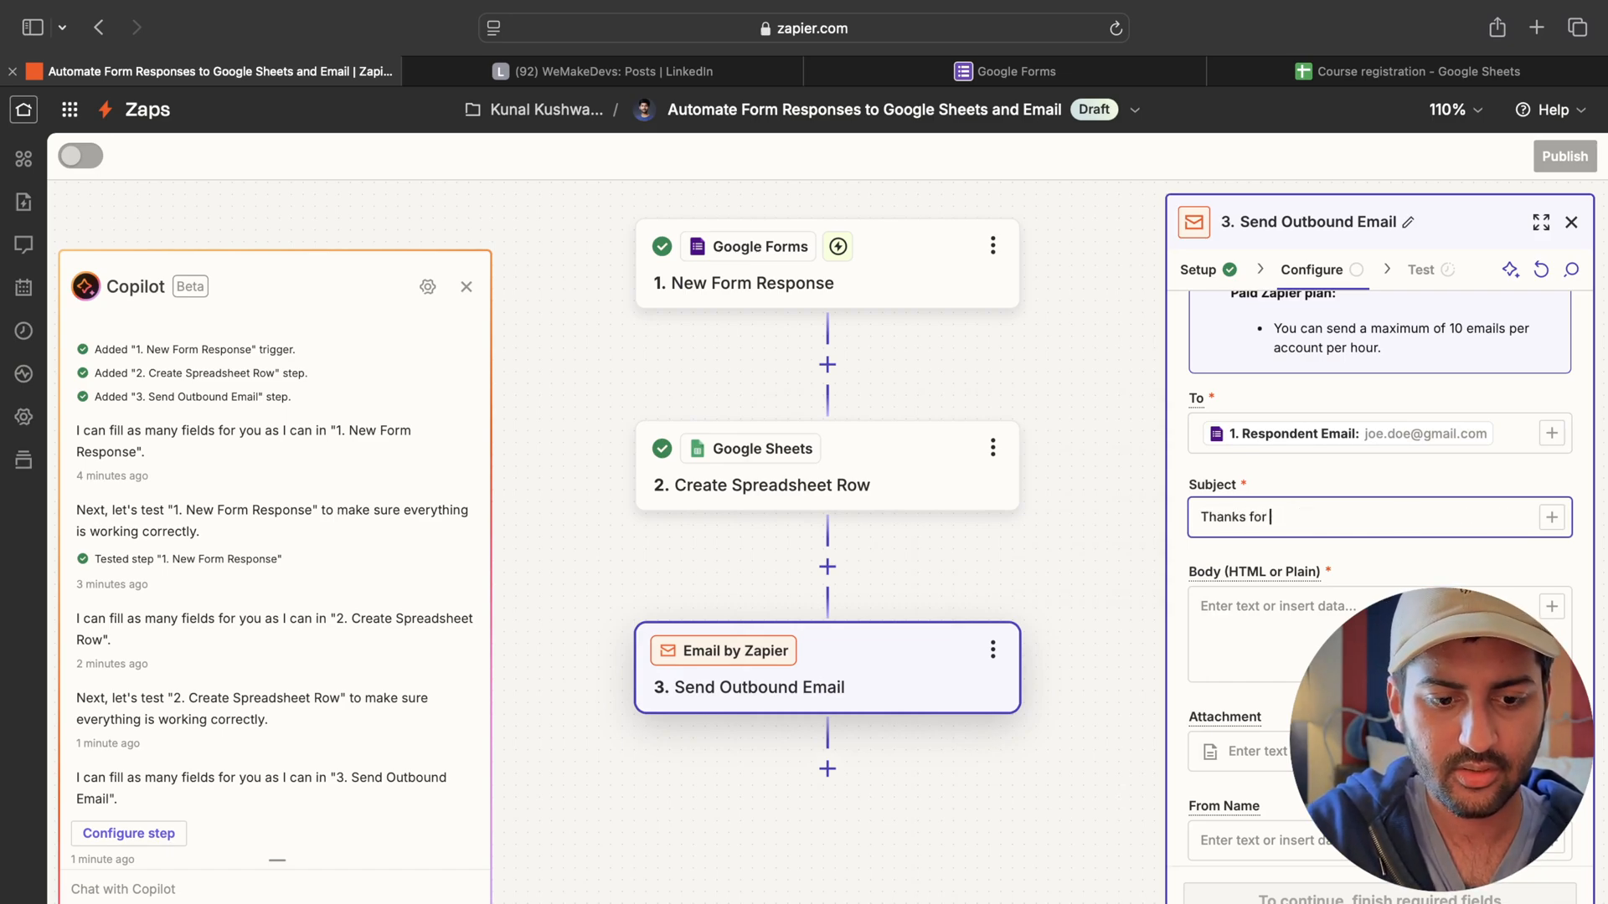
type("registering to")
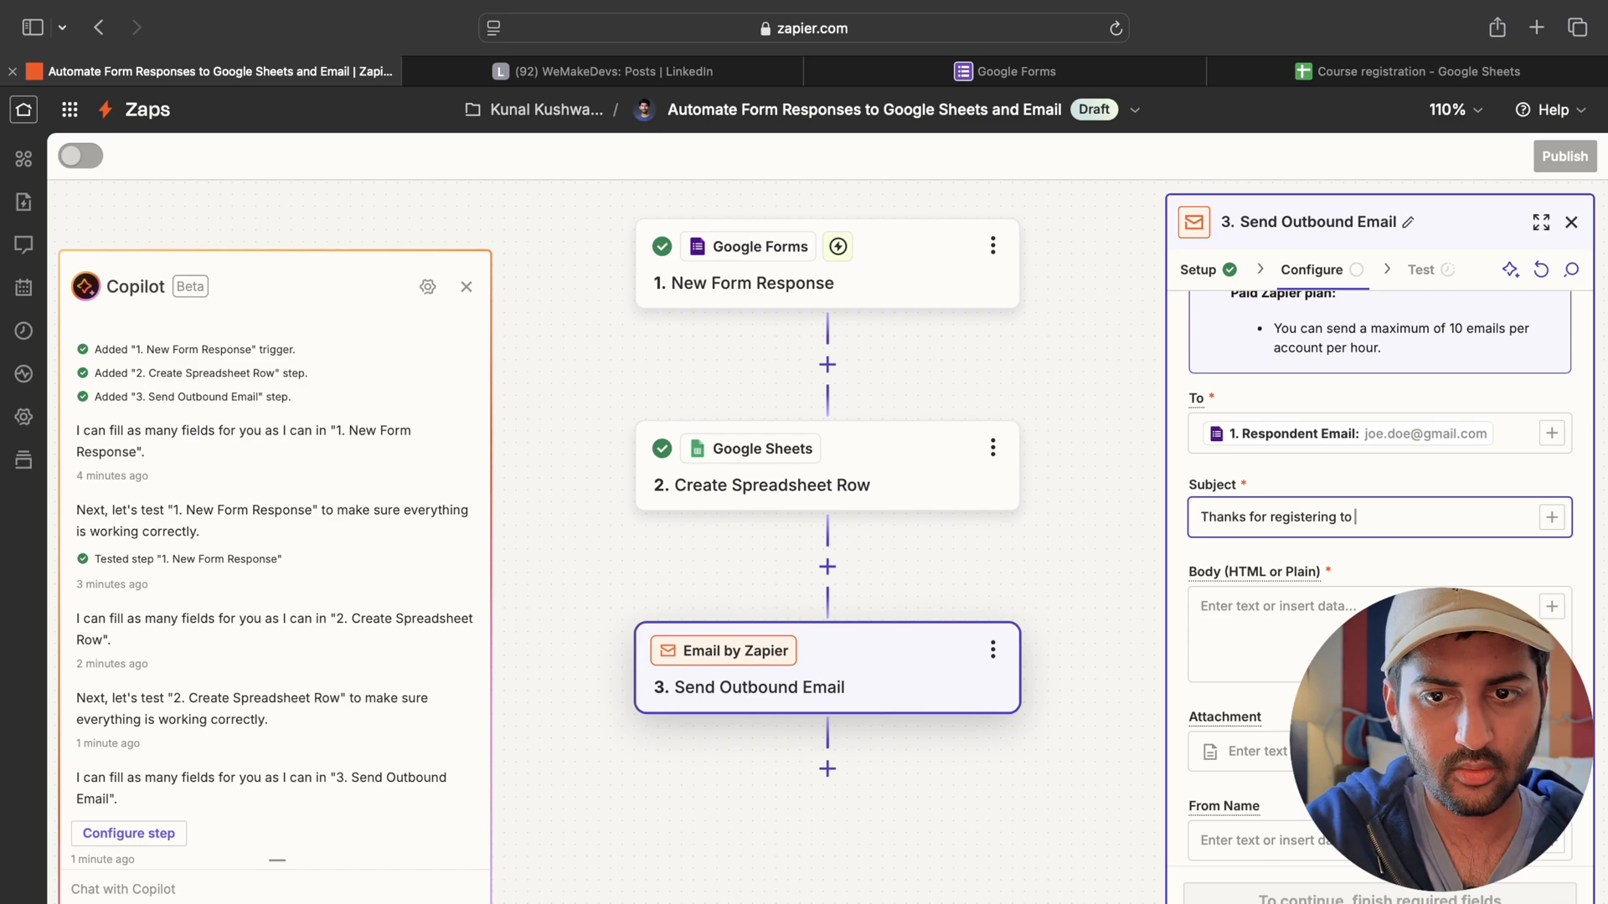
type("for the courses!")
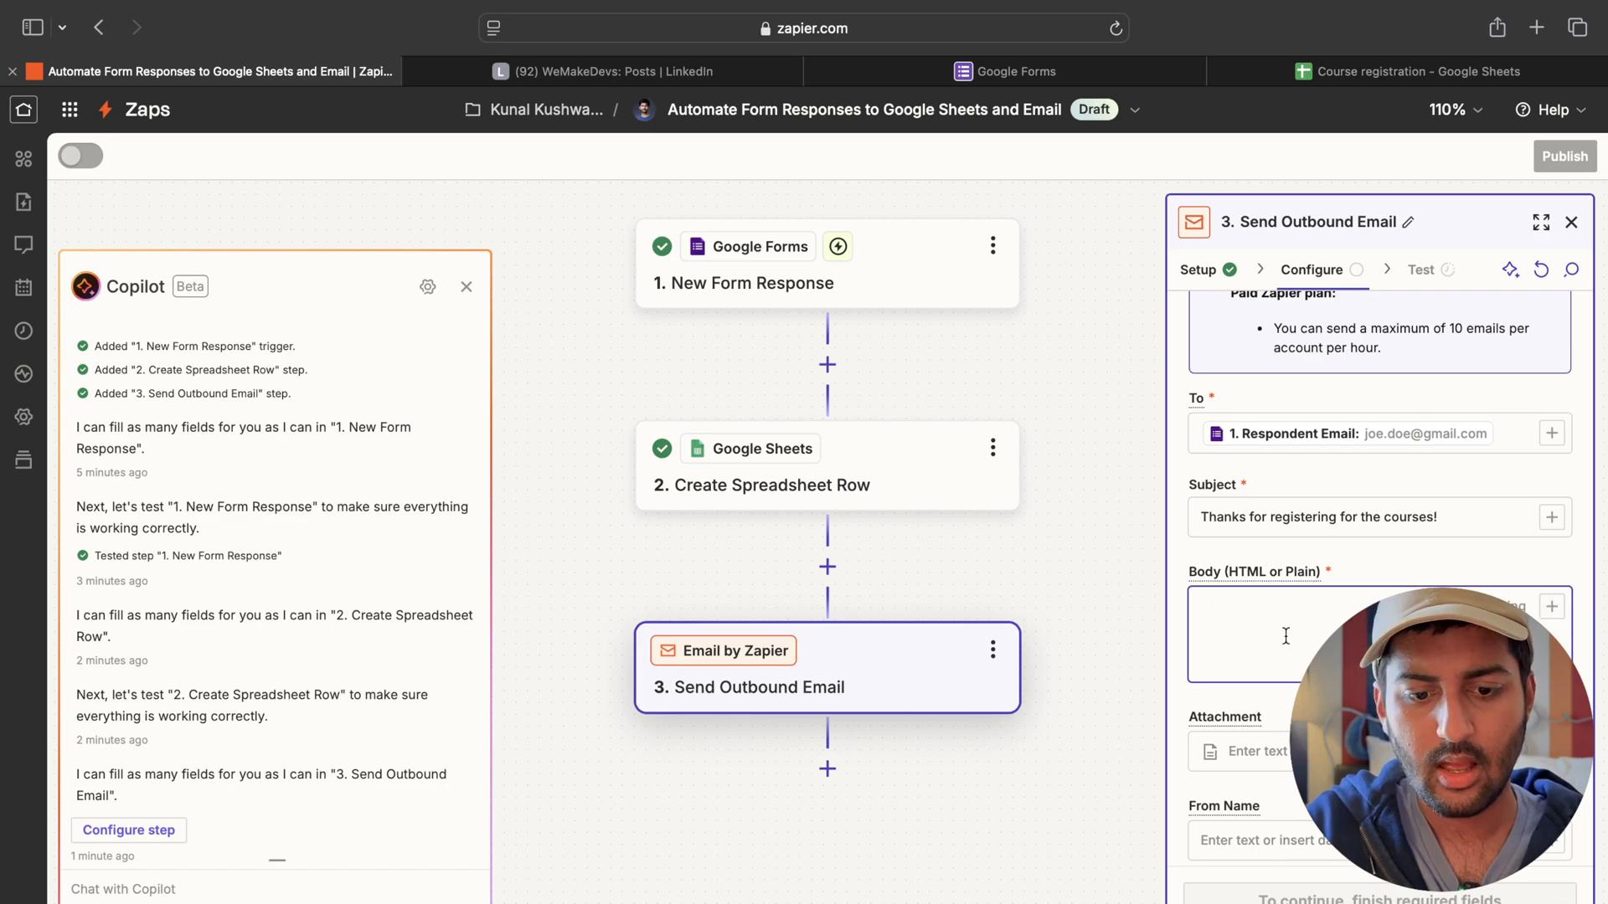
Step: Write the body 'We're very excited...' below the name greeting and dismiss the data popup
left_click(1551, 606)
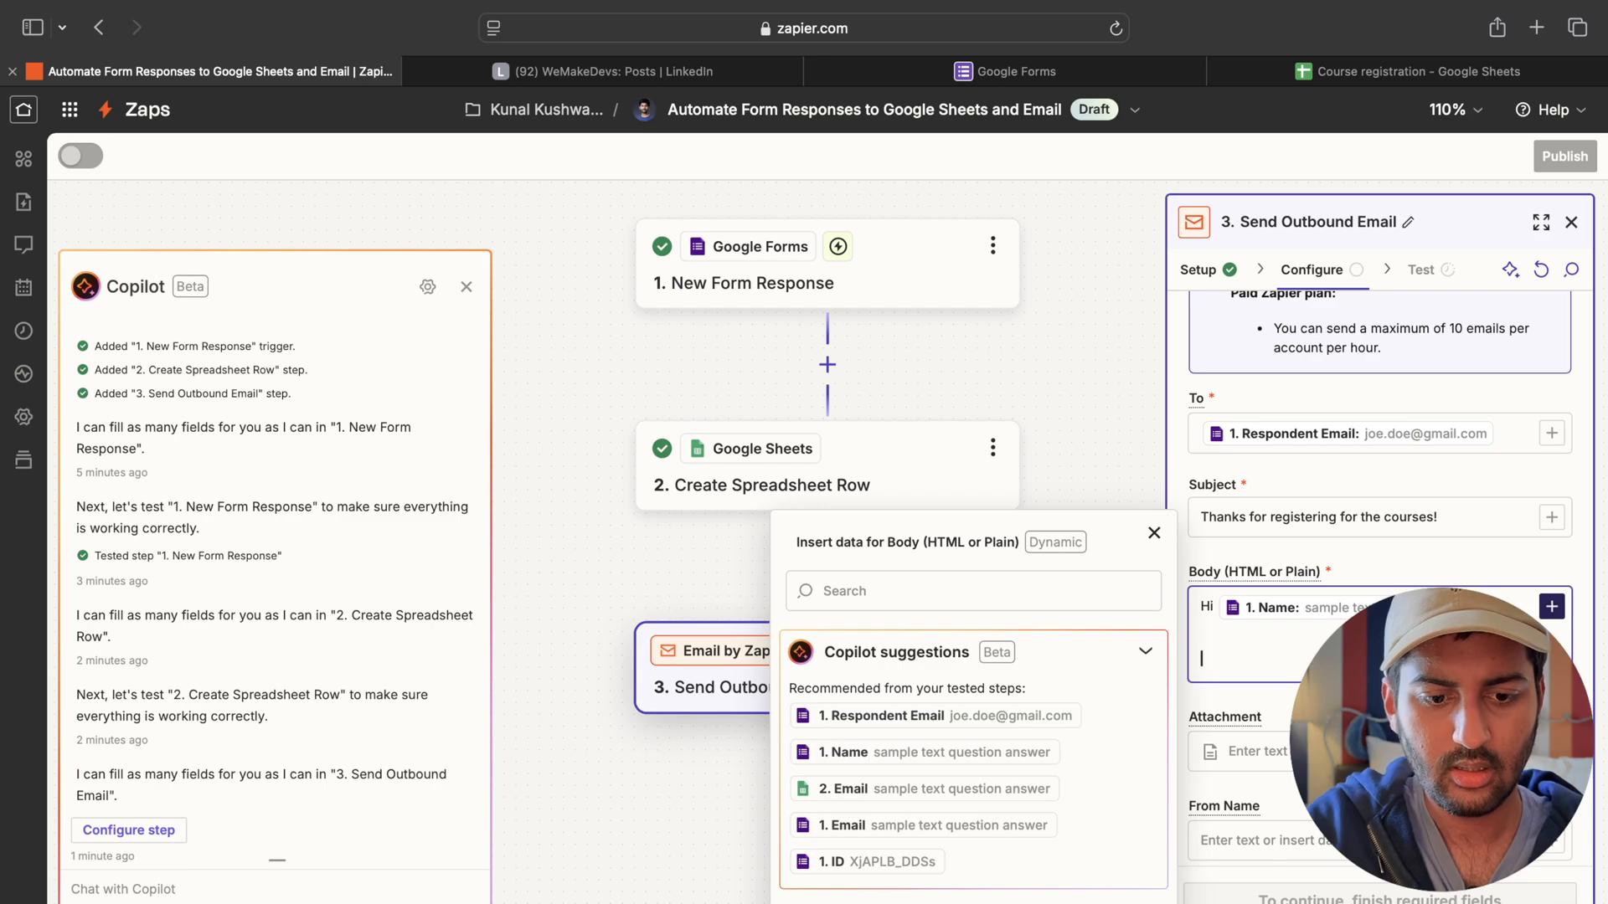
type("We're v")
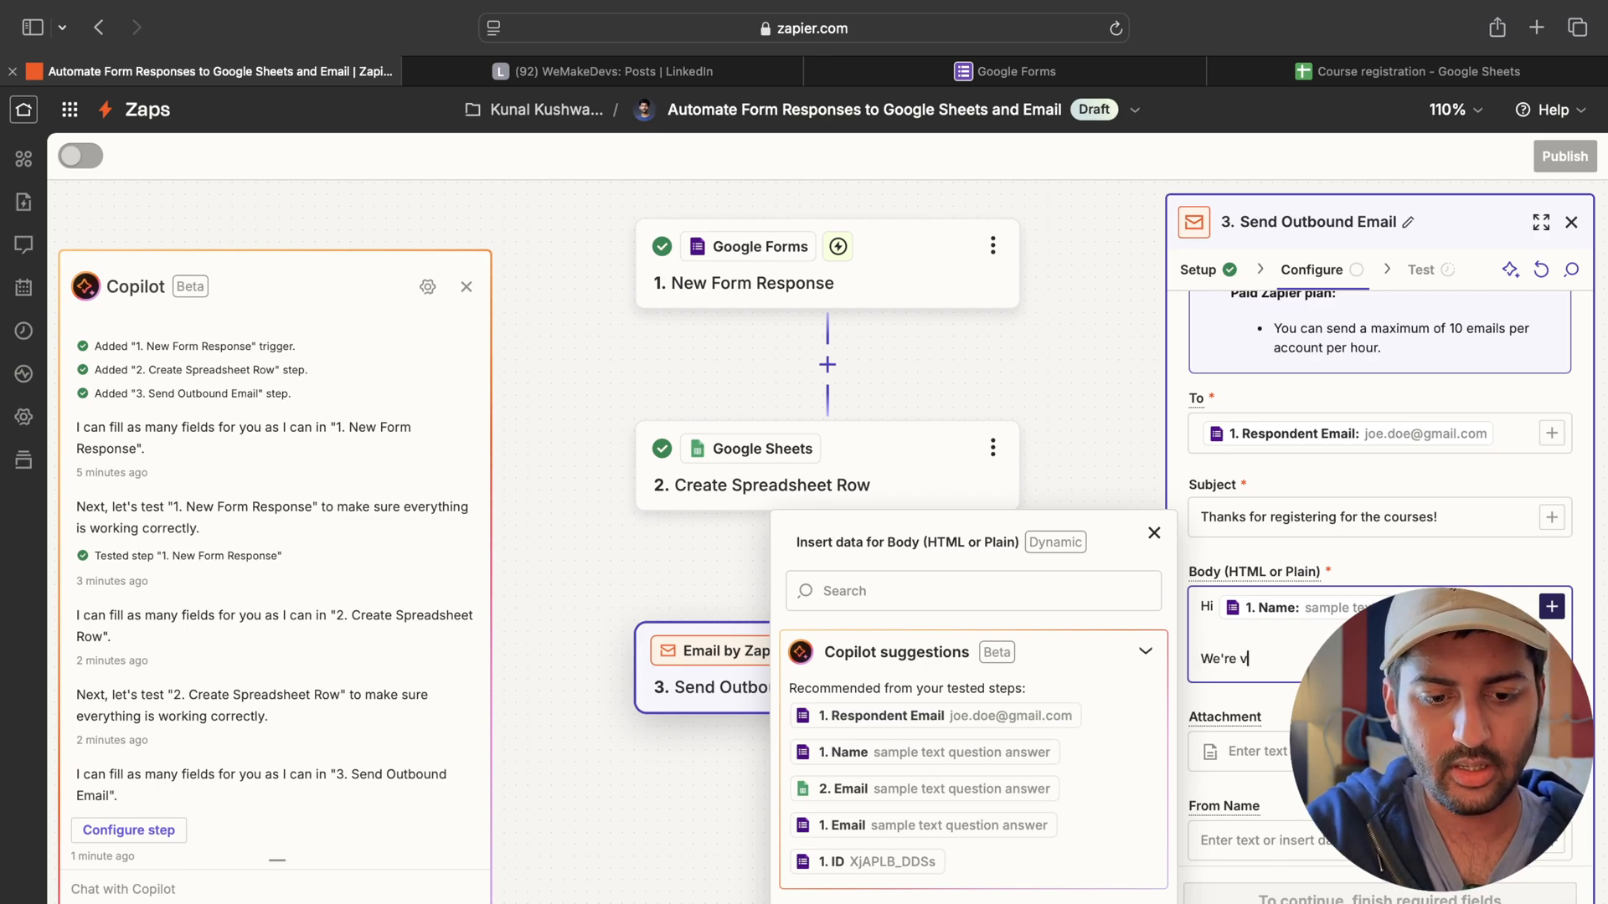
type("ery excited")
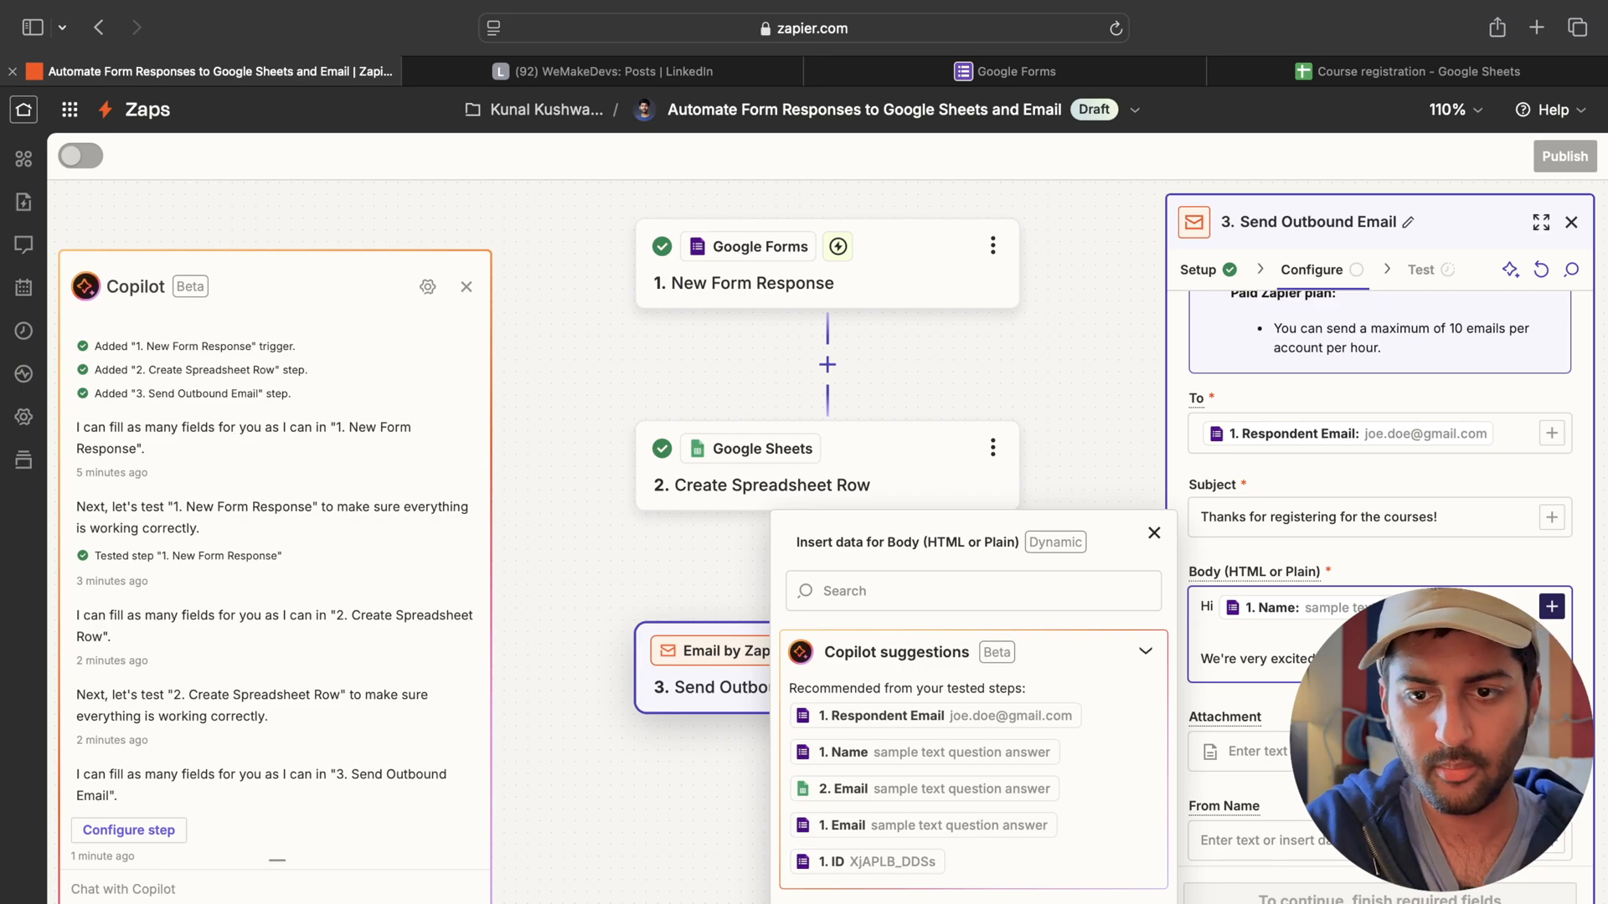
left_click(1154, 532)
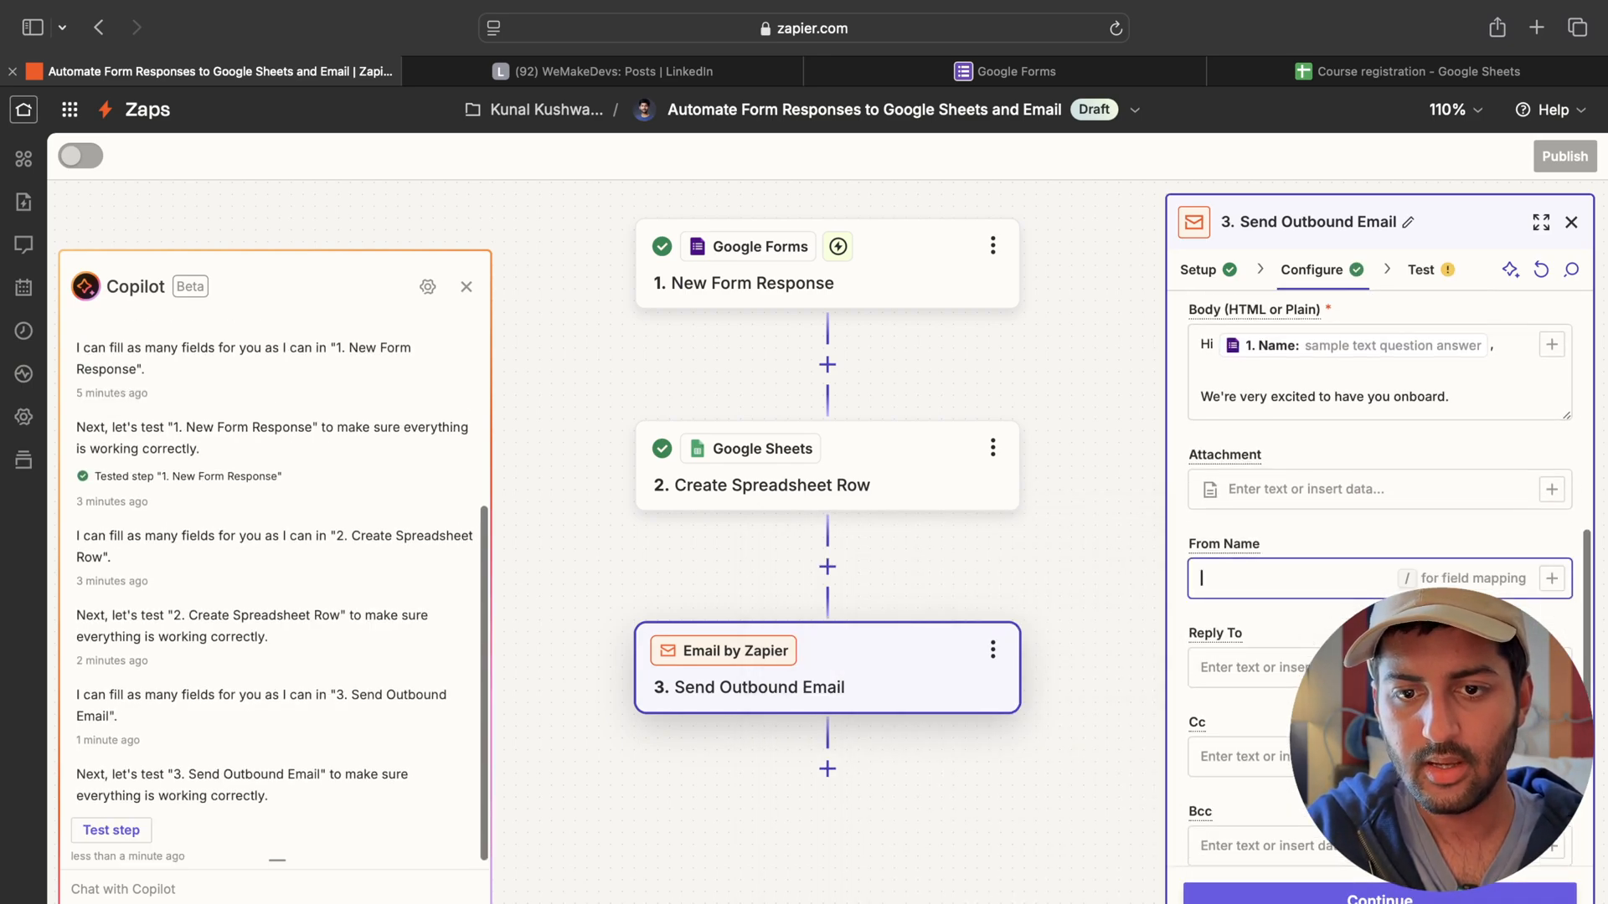
Step: Test the email step successfully and publish the Zap as v1
scroll("down", 3)
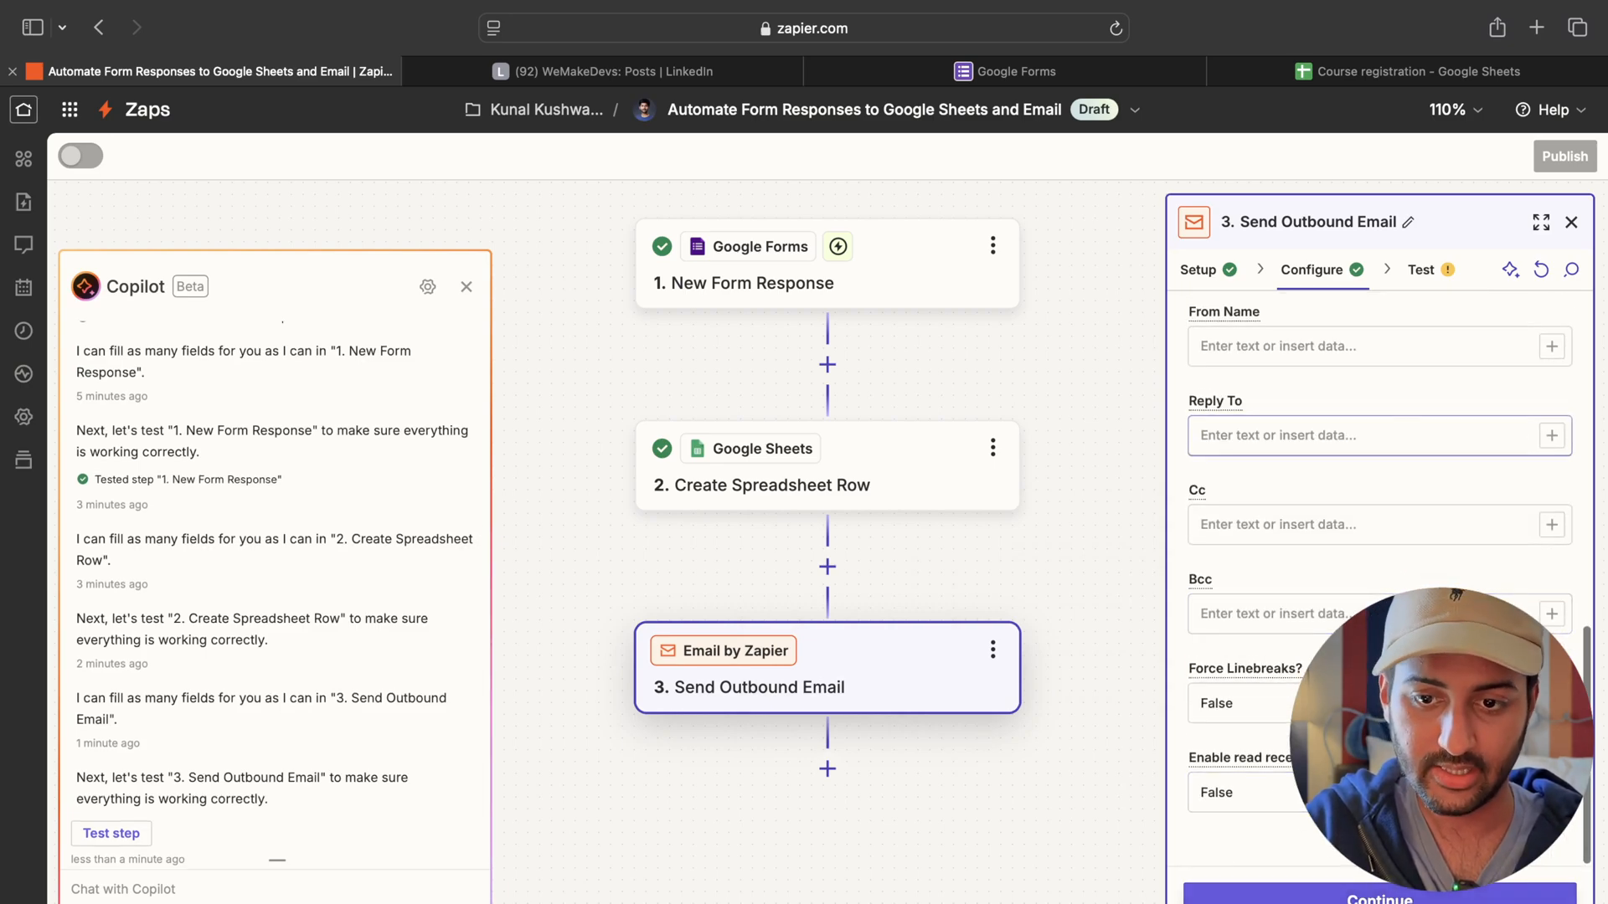
left_click(1422, 269)
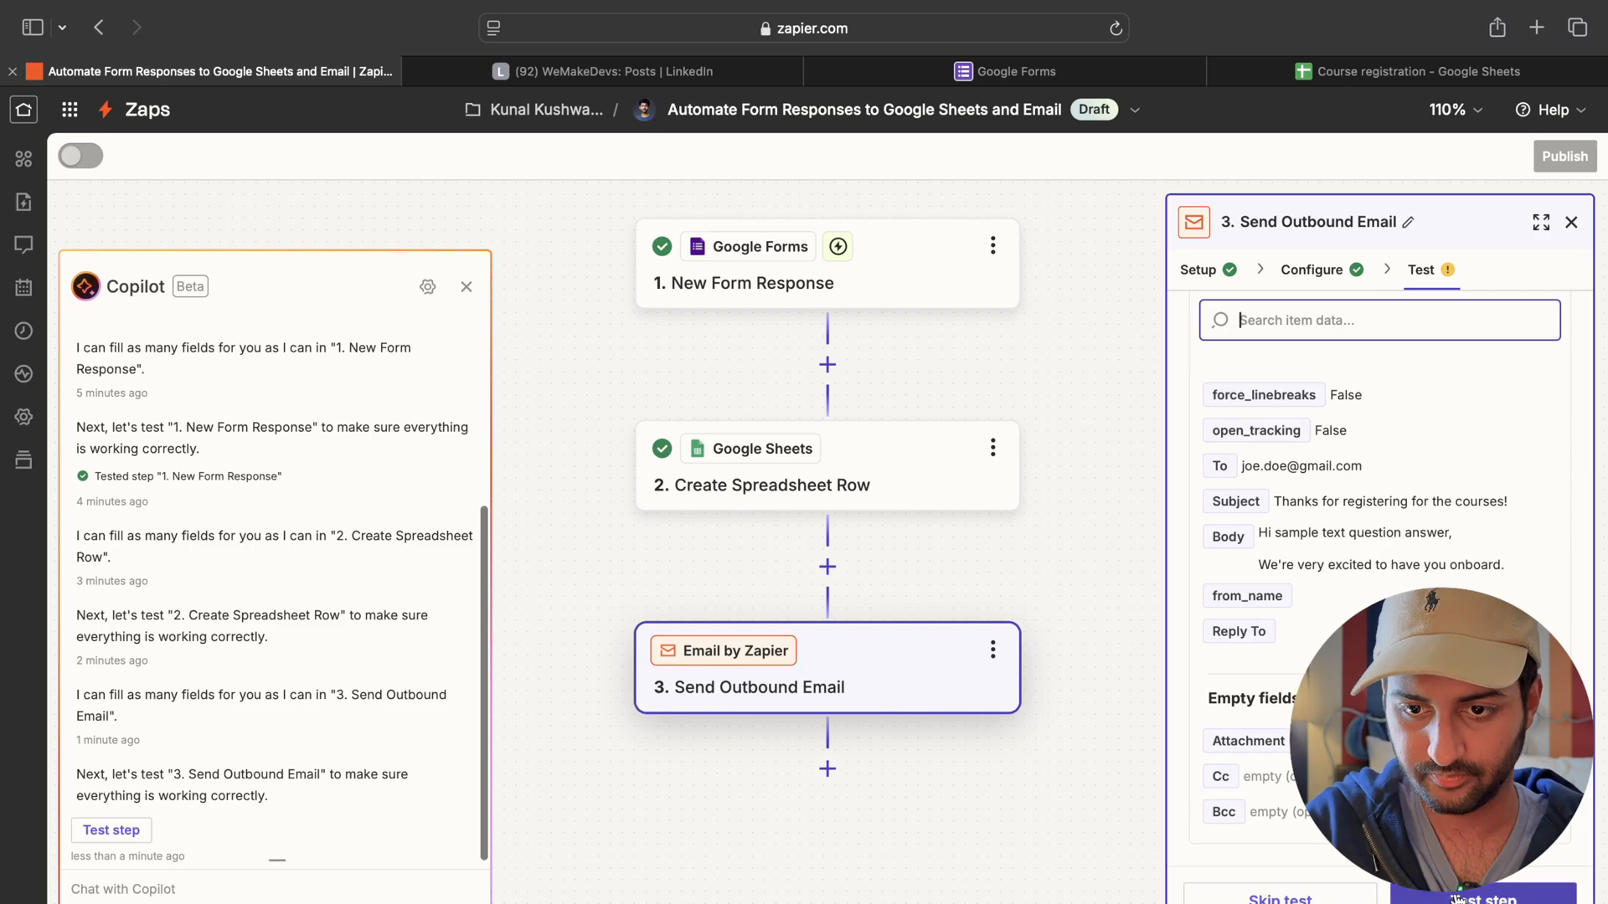
left_click(1480, 898)
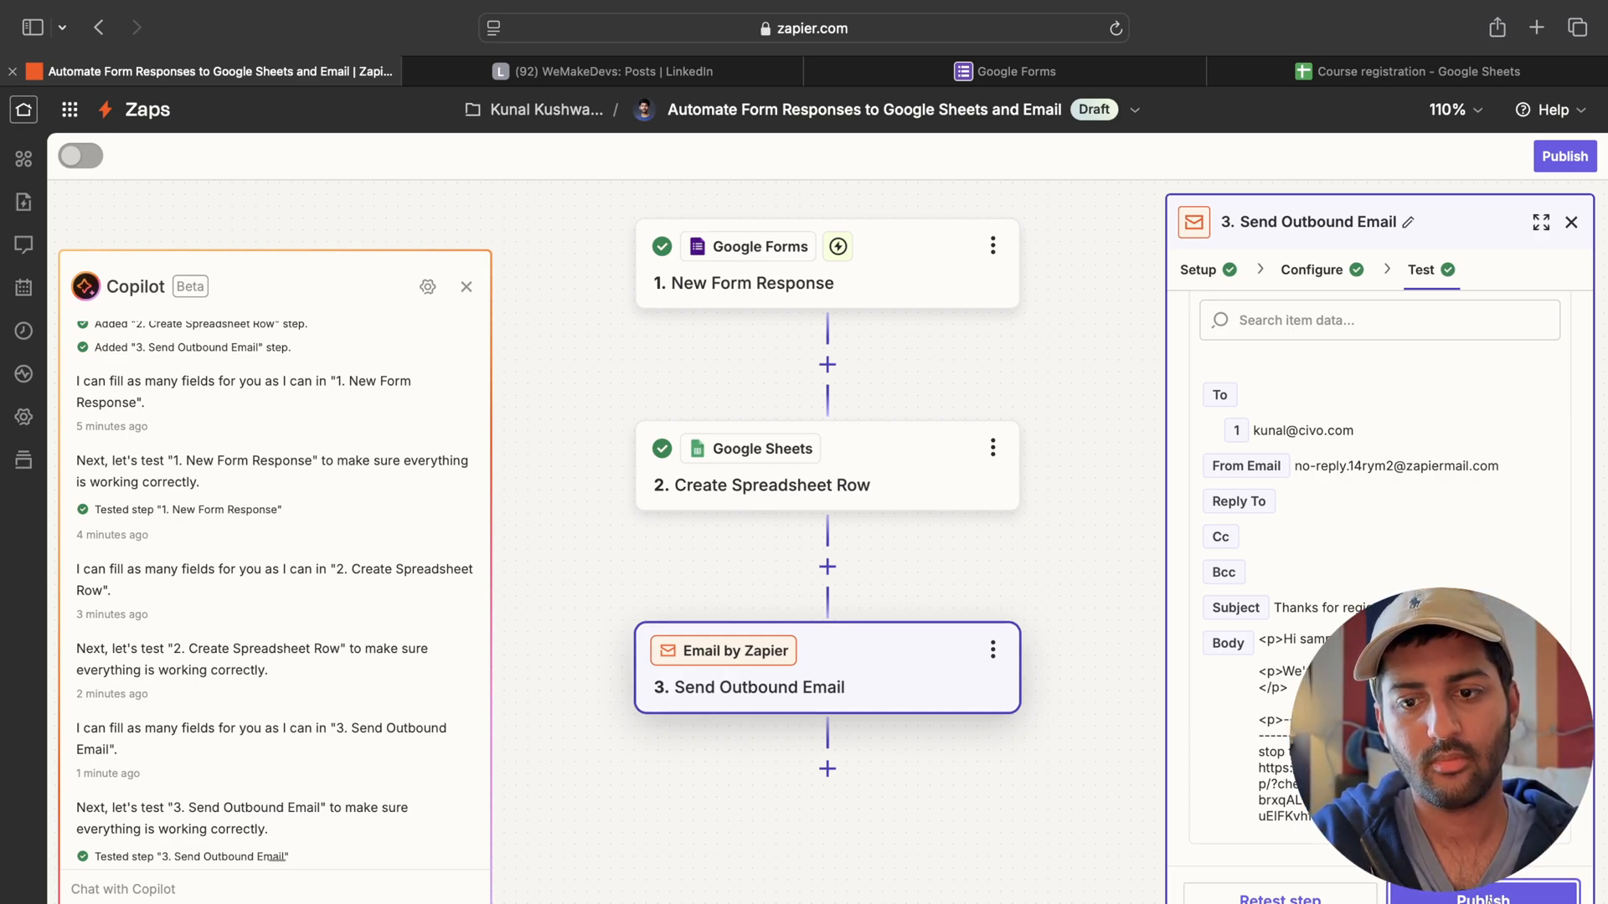
left_click(1563, 156)
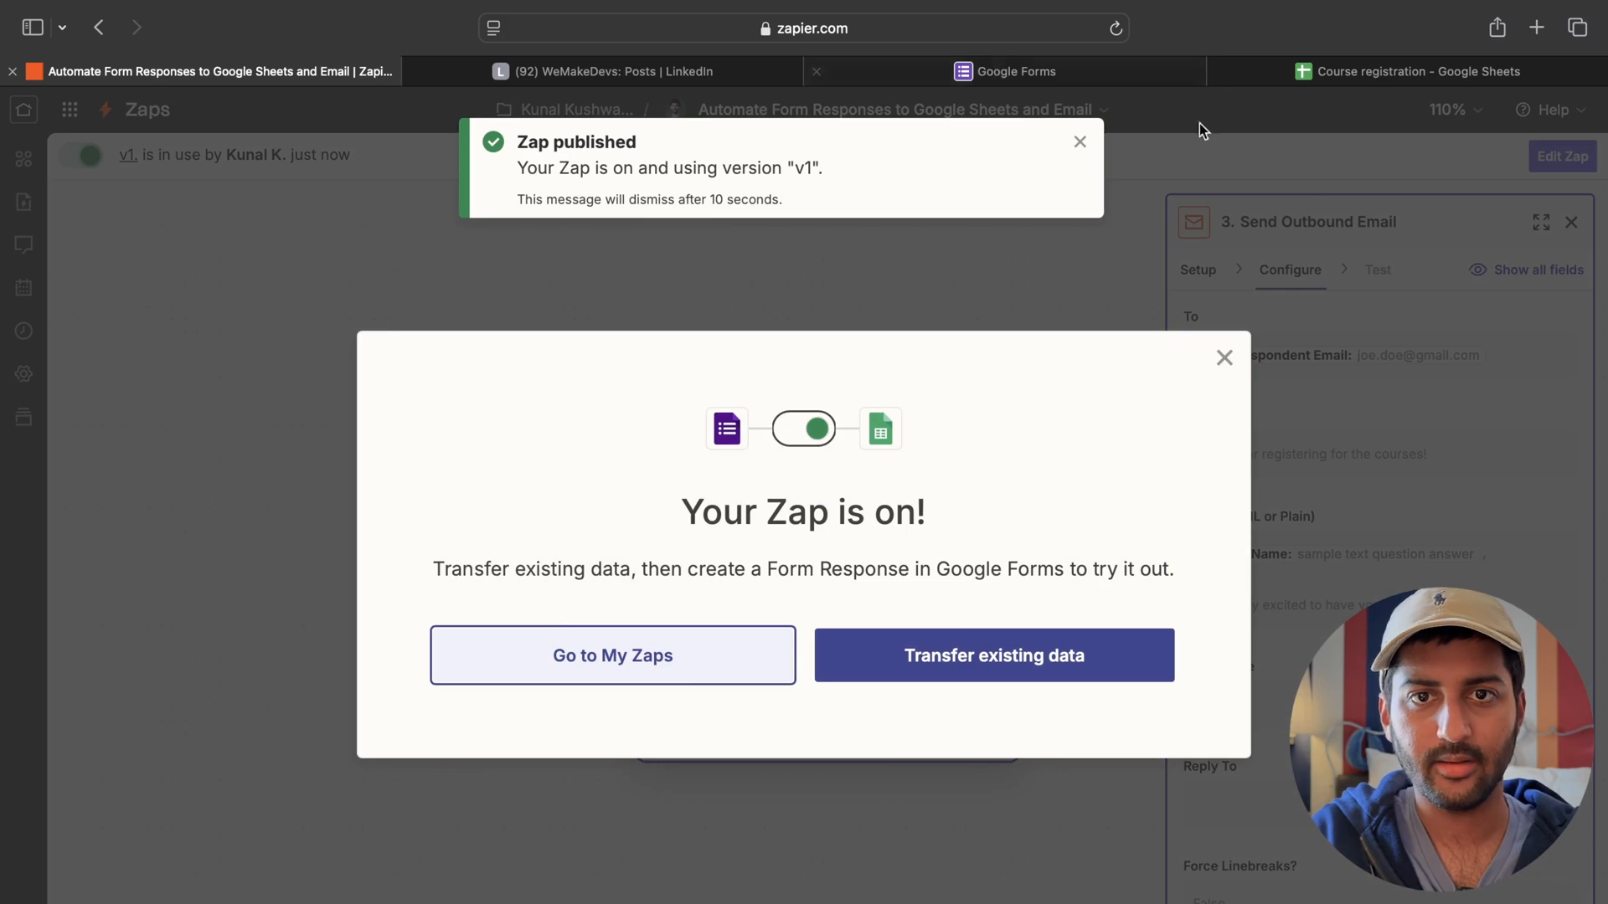
Step: Open the live Course registration form from Google Forms' Send link
left_click(1005, 71)
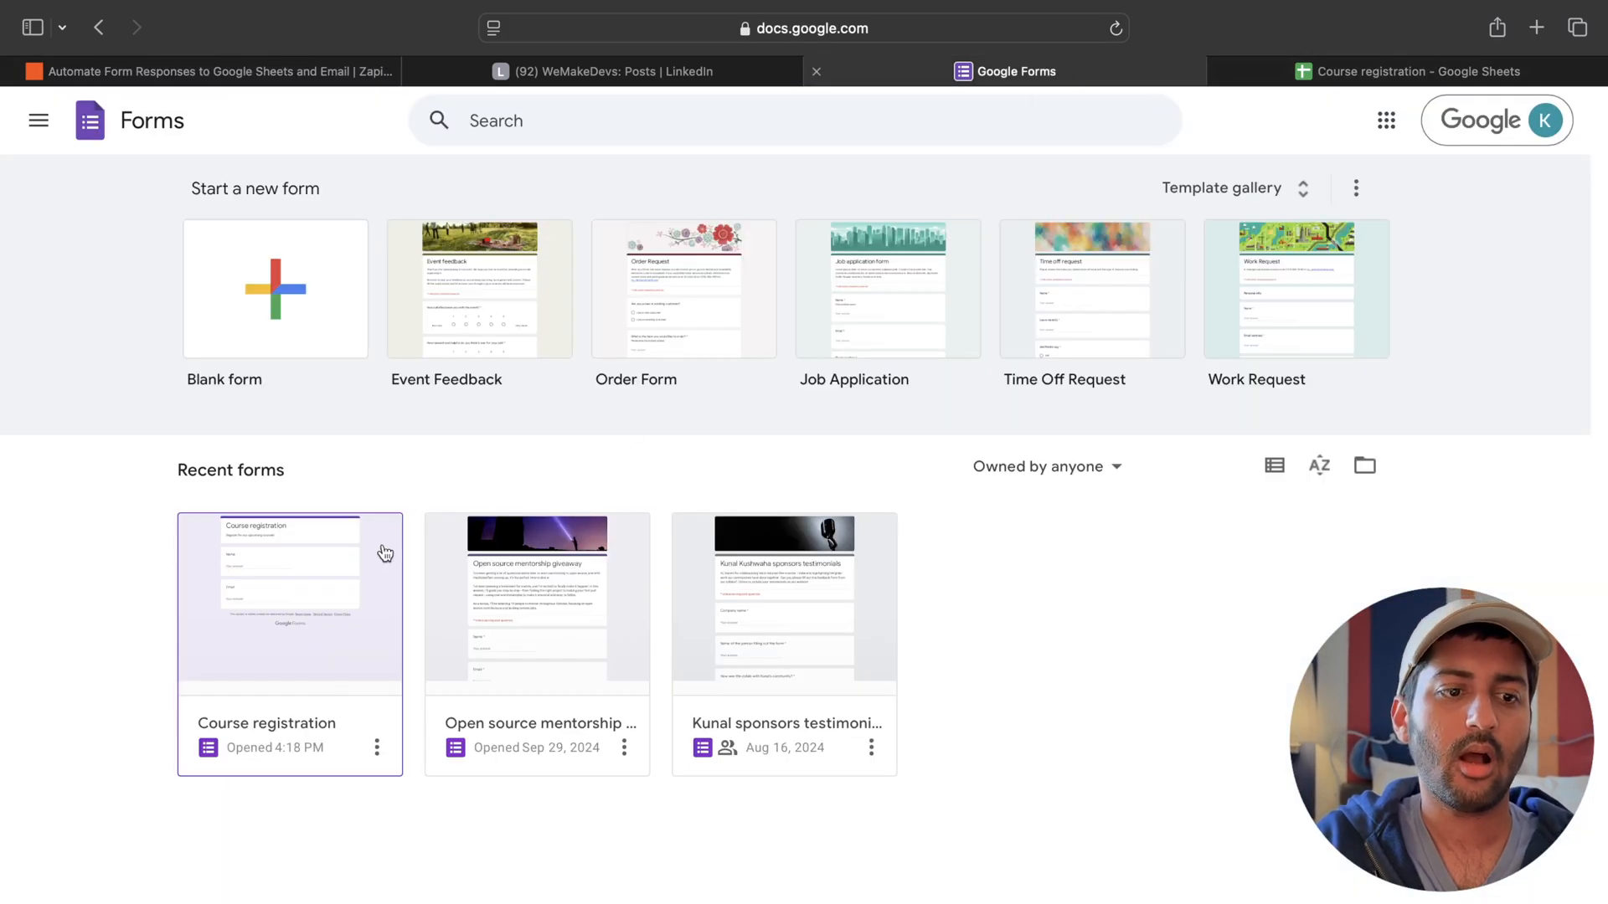
left_click(289, 601)
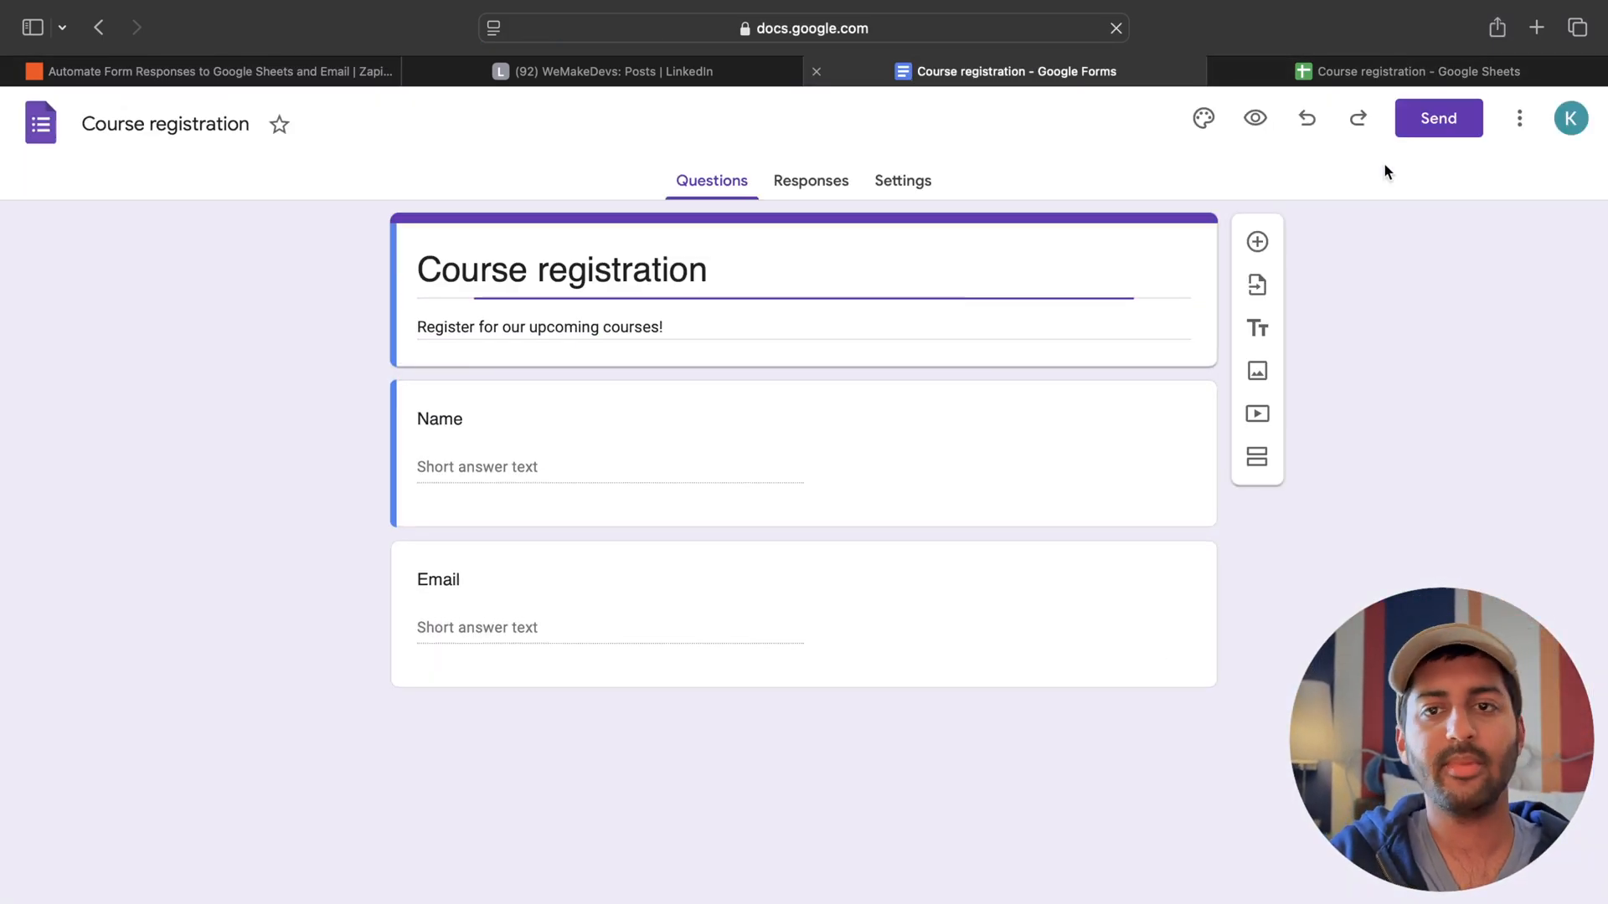
left_click(1437, 117)
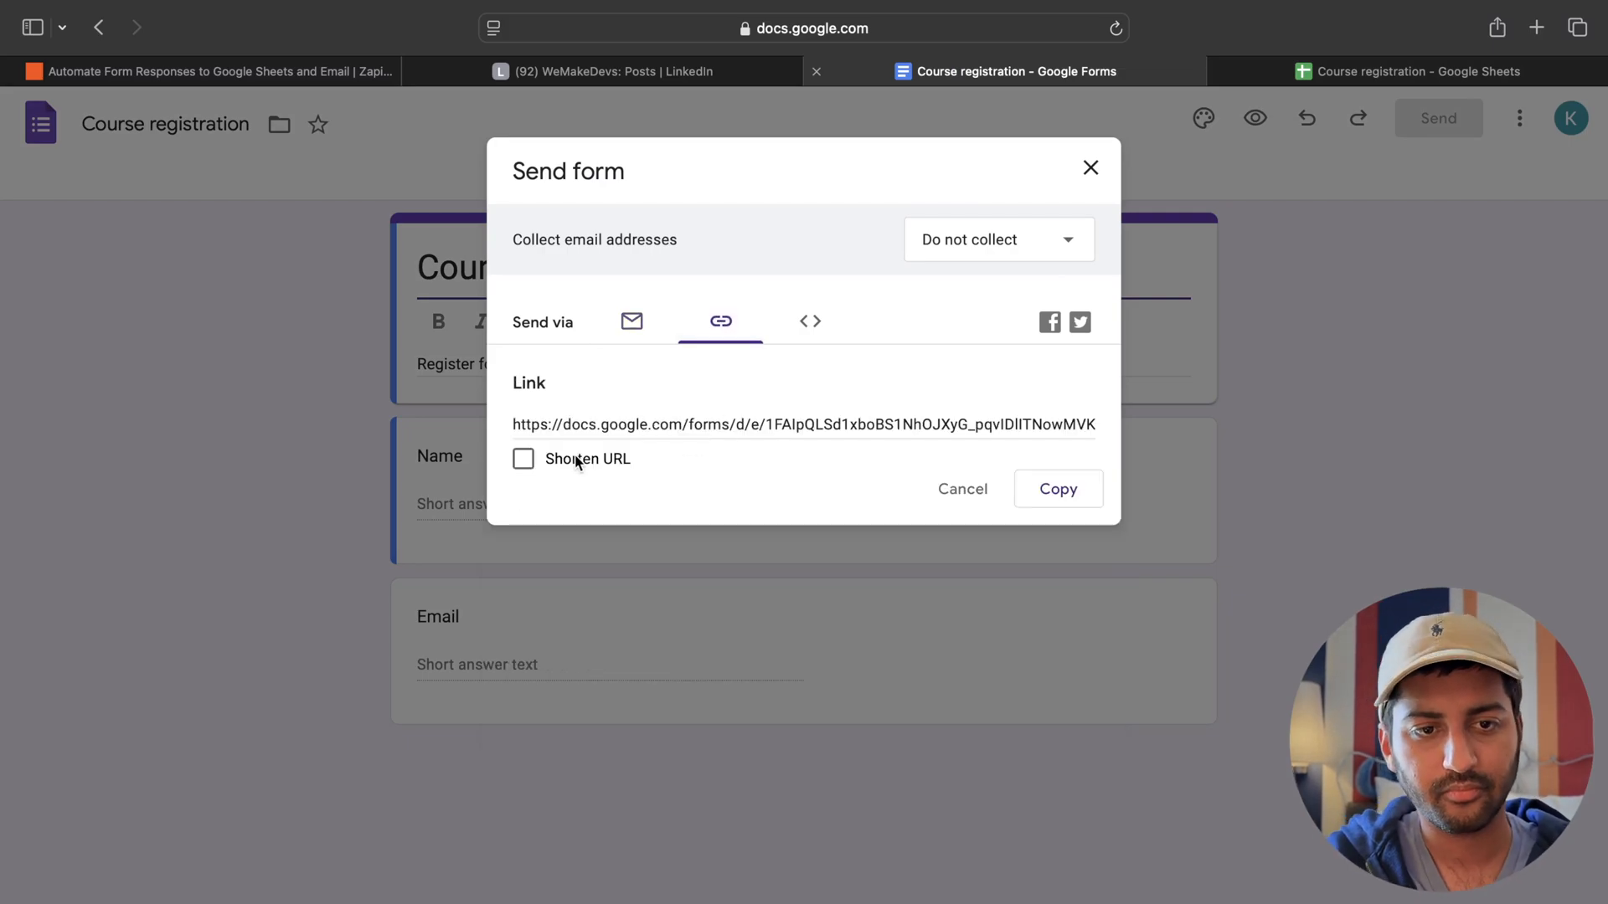
left_click(523, 459)
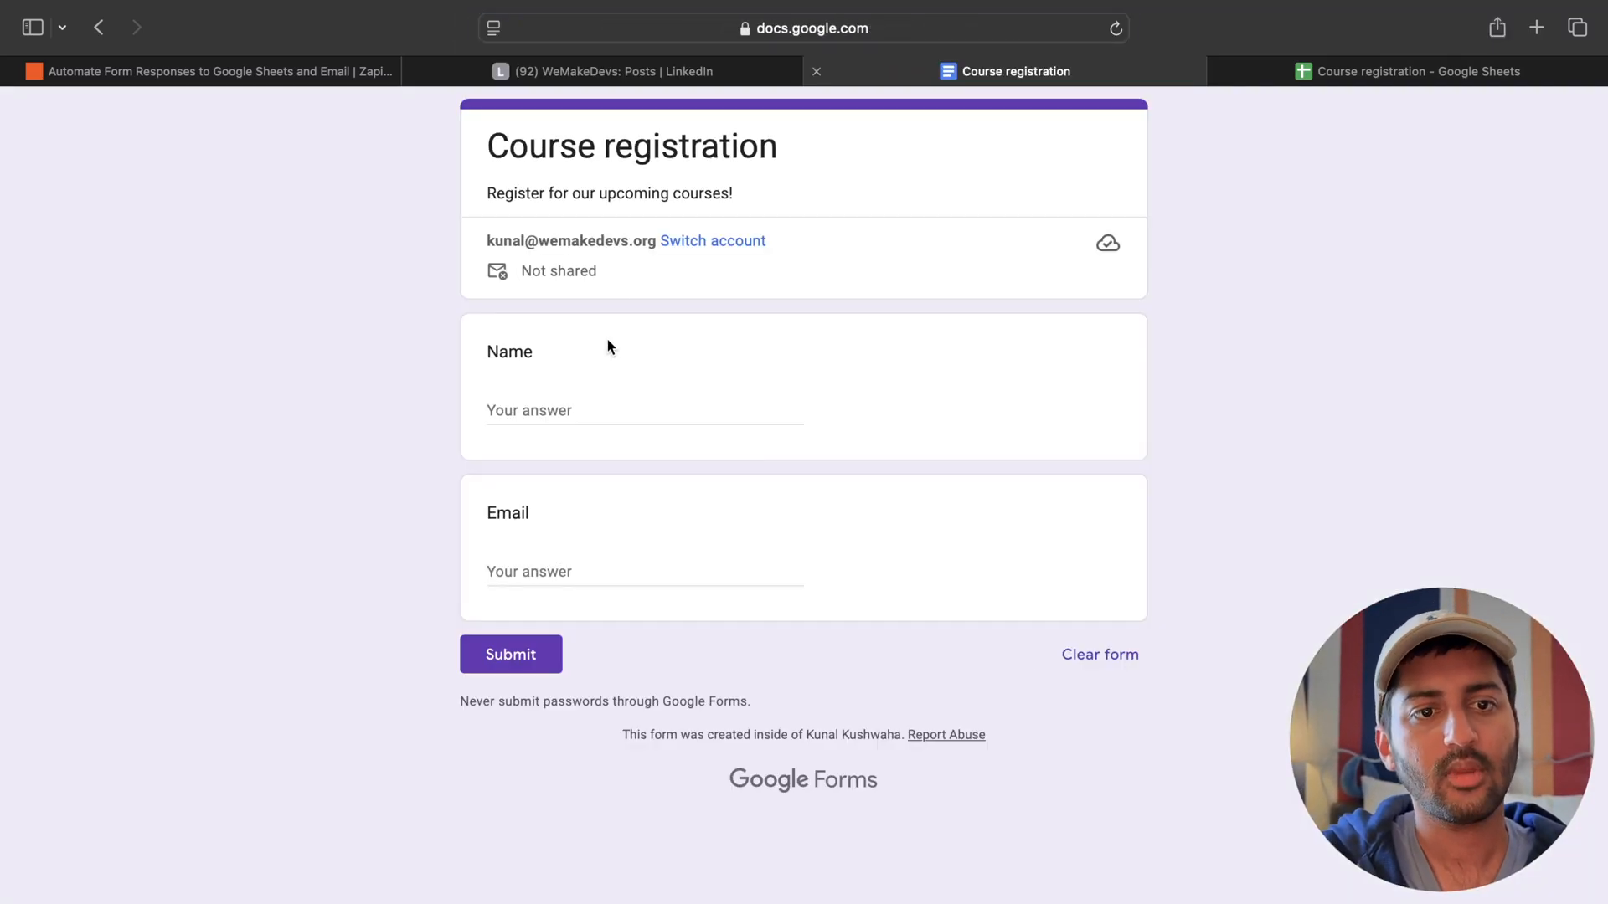
left_click(614, 410)
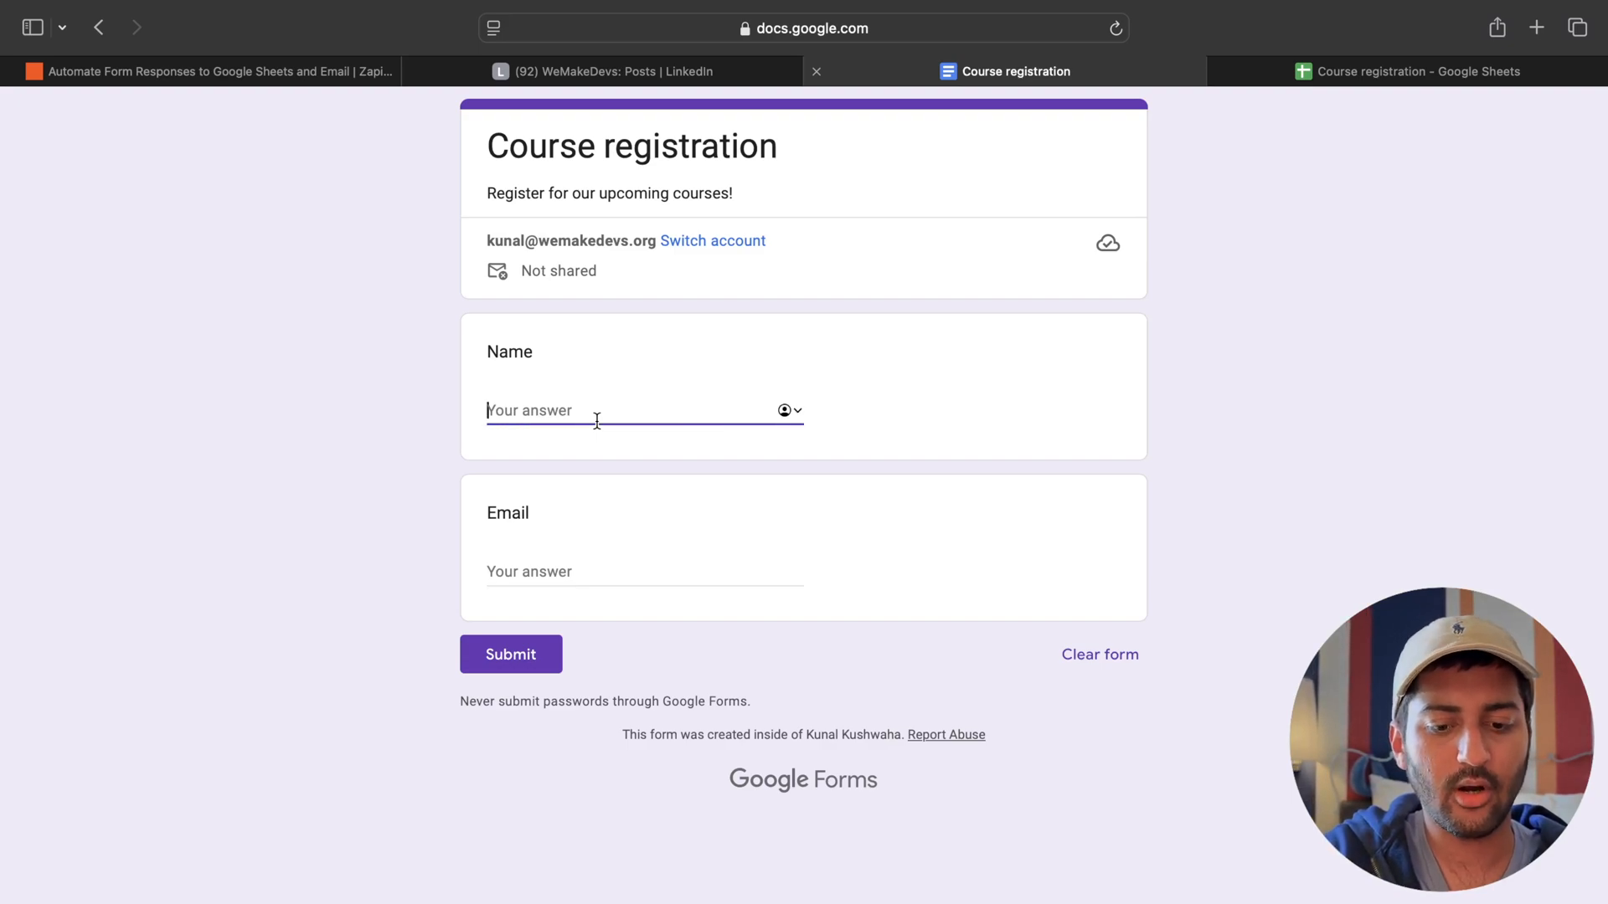
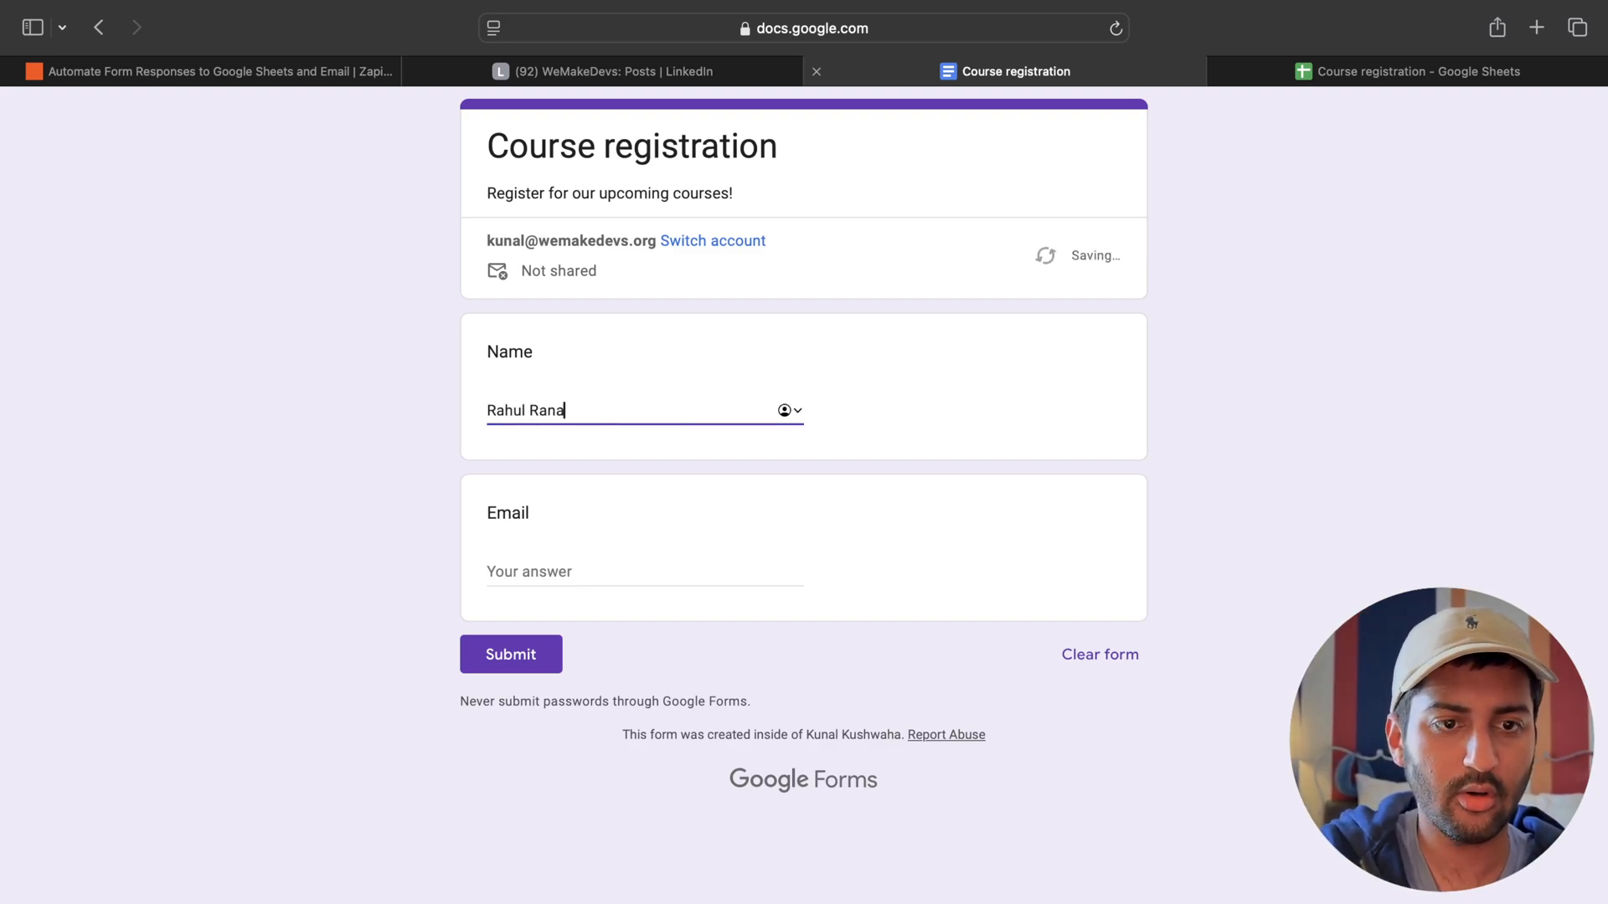
left_click(643, 572)
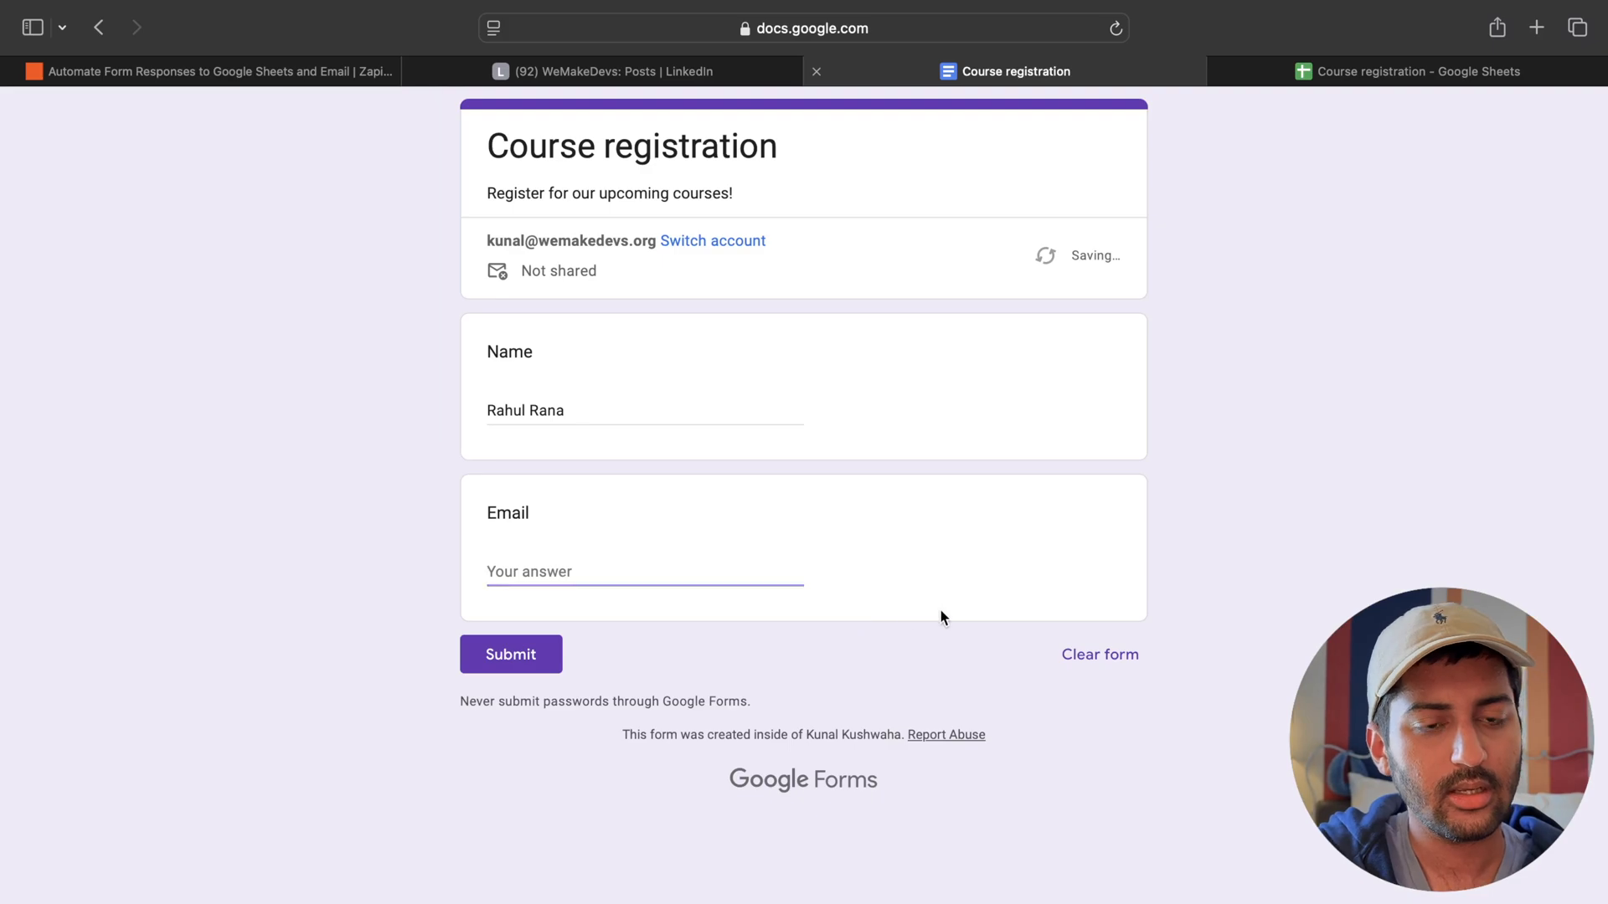
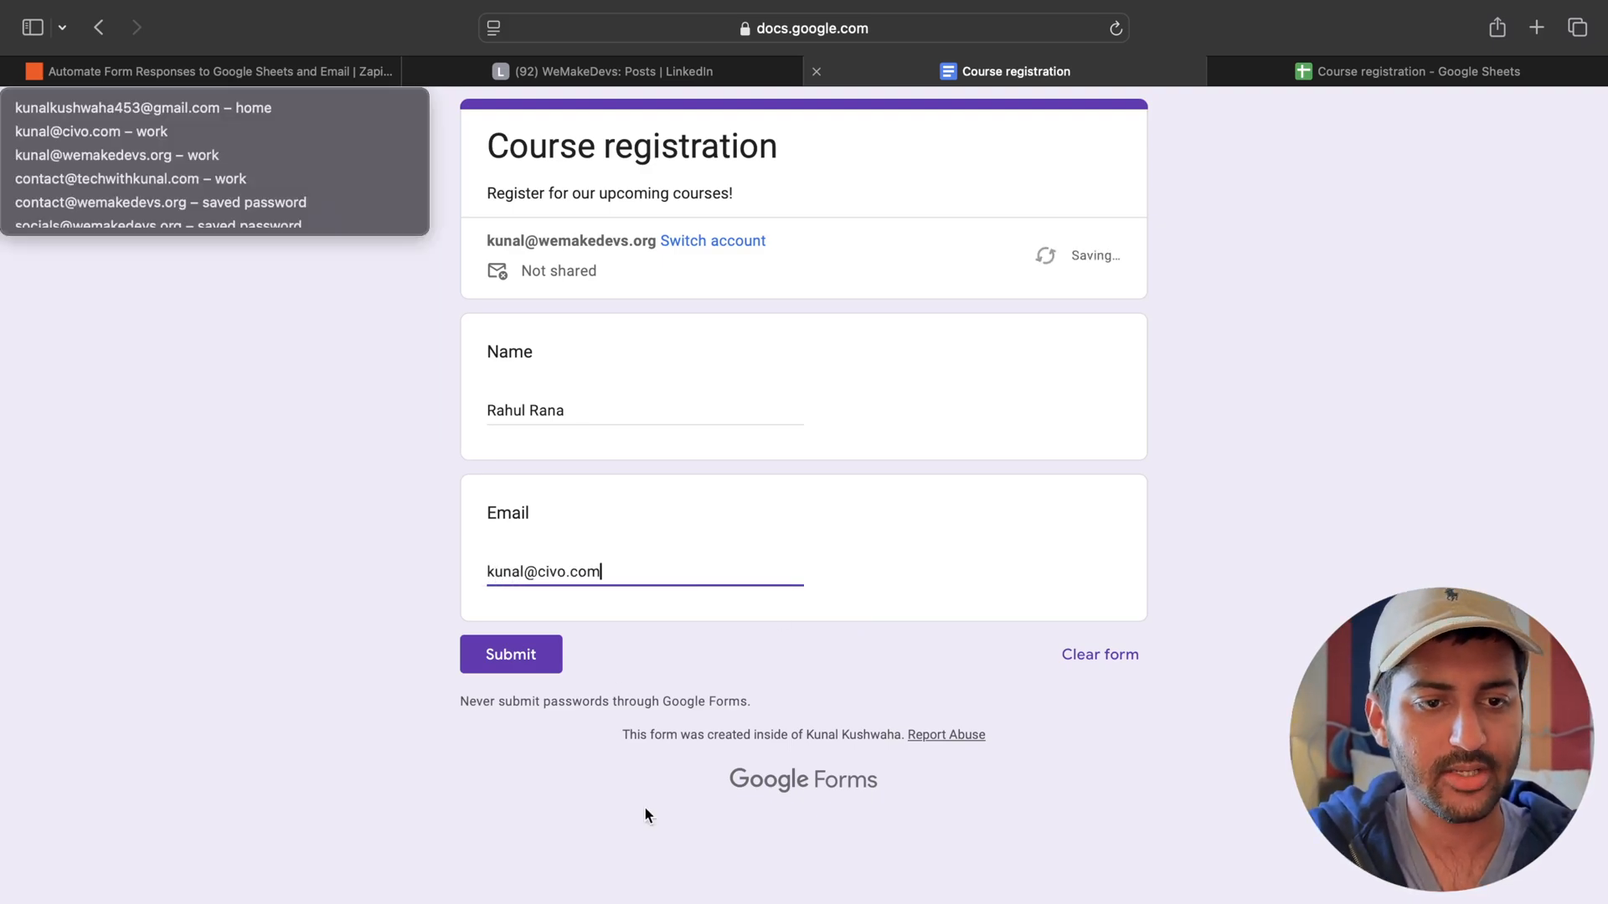
left_click(509, 655)
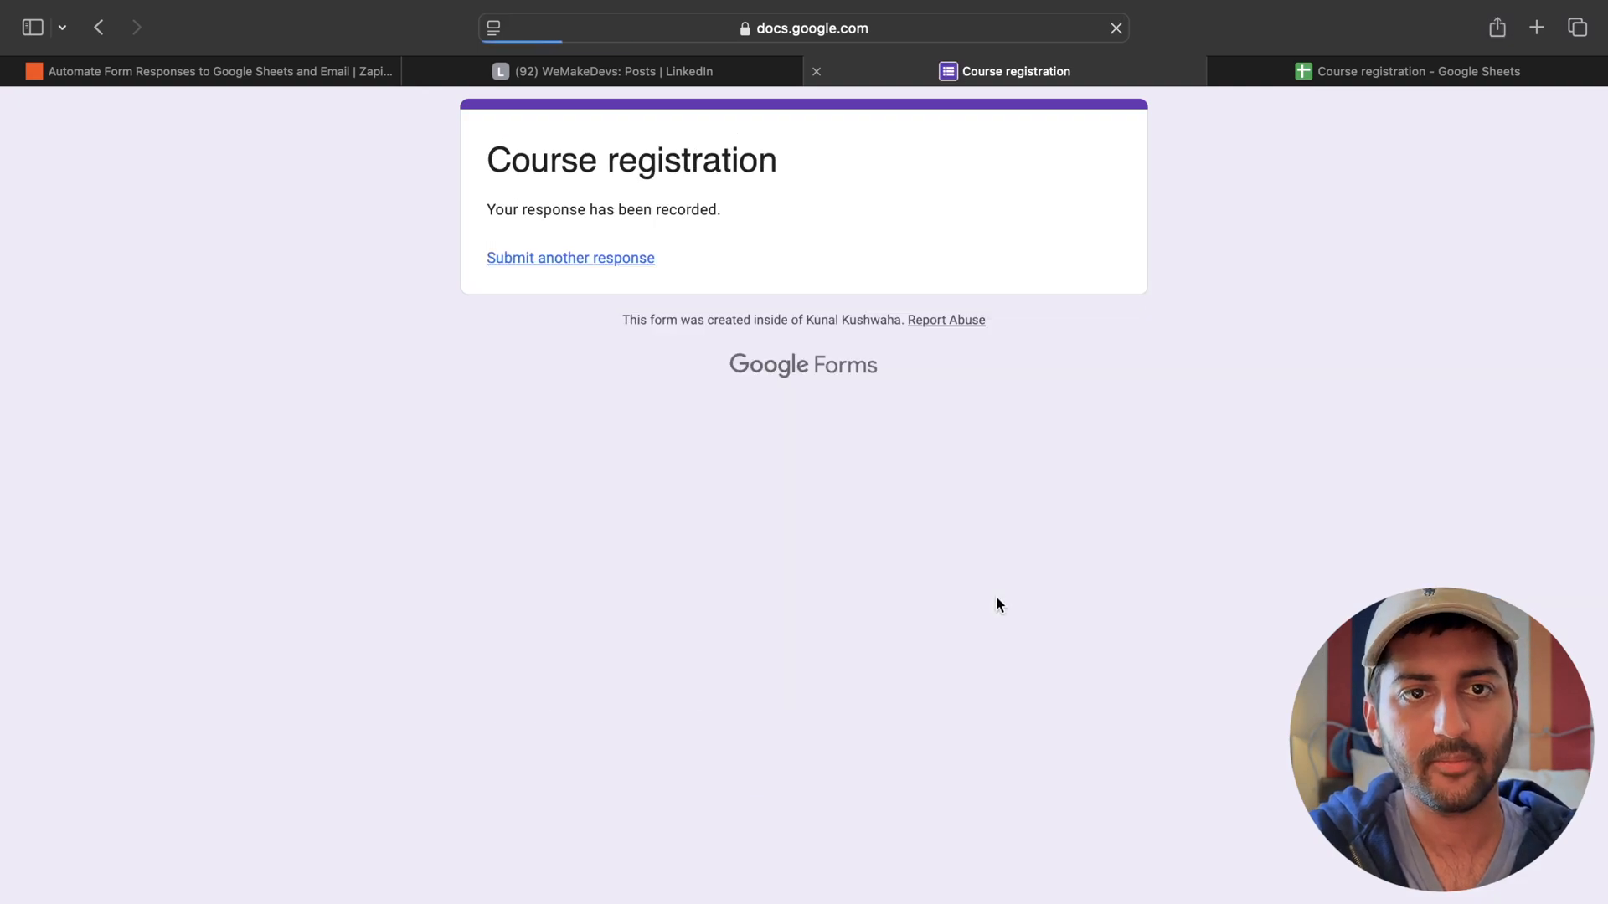
Step: Check the new registrant row in the Course registration sheet, then return to Zap runs
left_click(1412, 71)
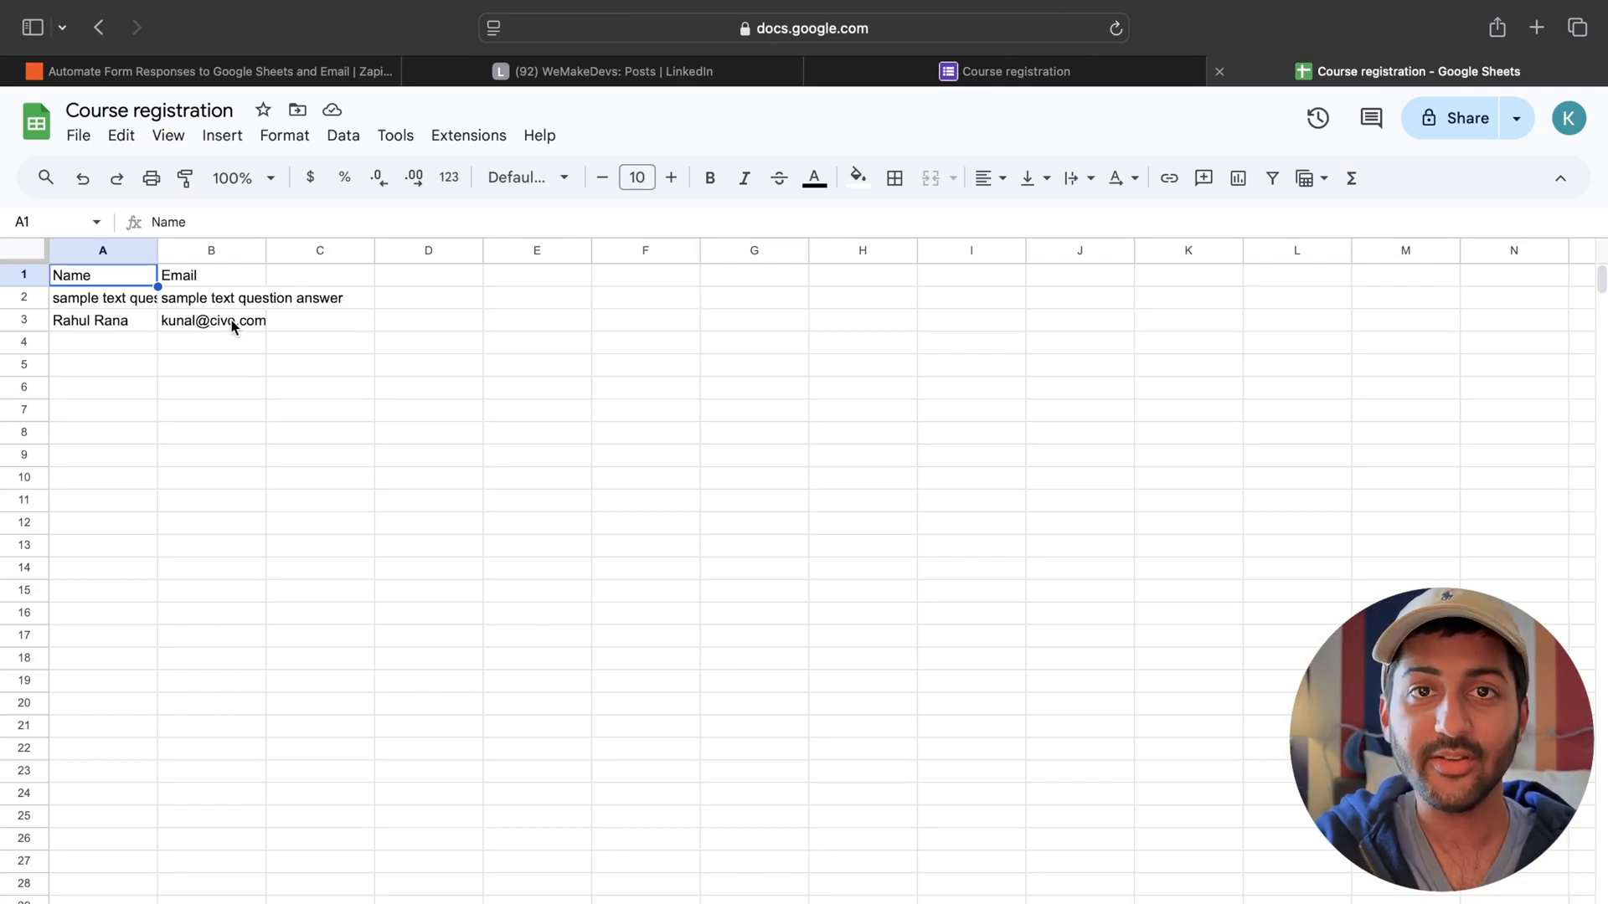
left_click(211, 70)
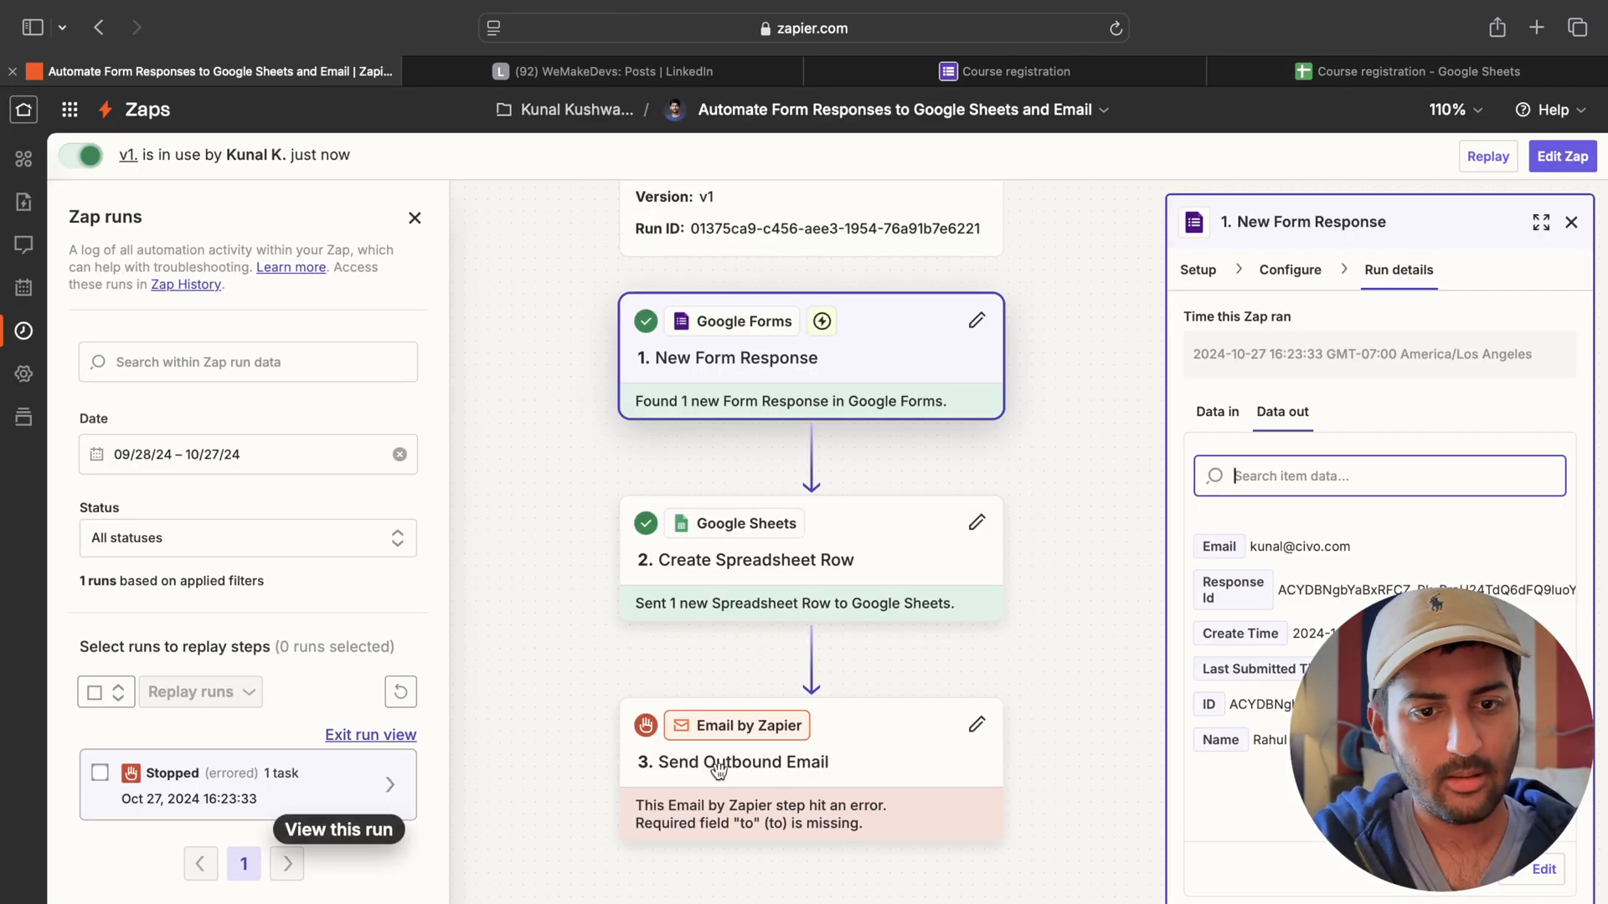
Step: Inspect the errored email step's missing-recipient explanation and open an editable draft
left_click(739, 744)
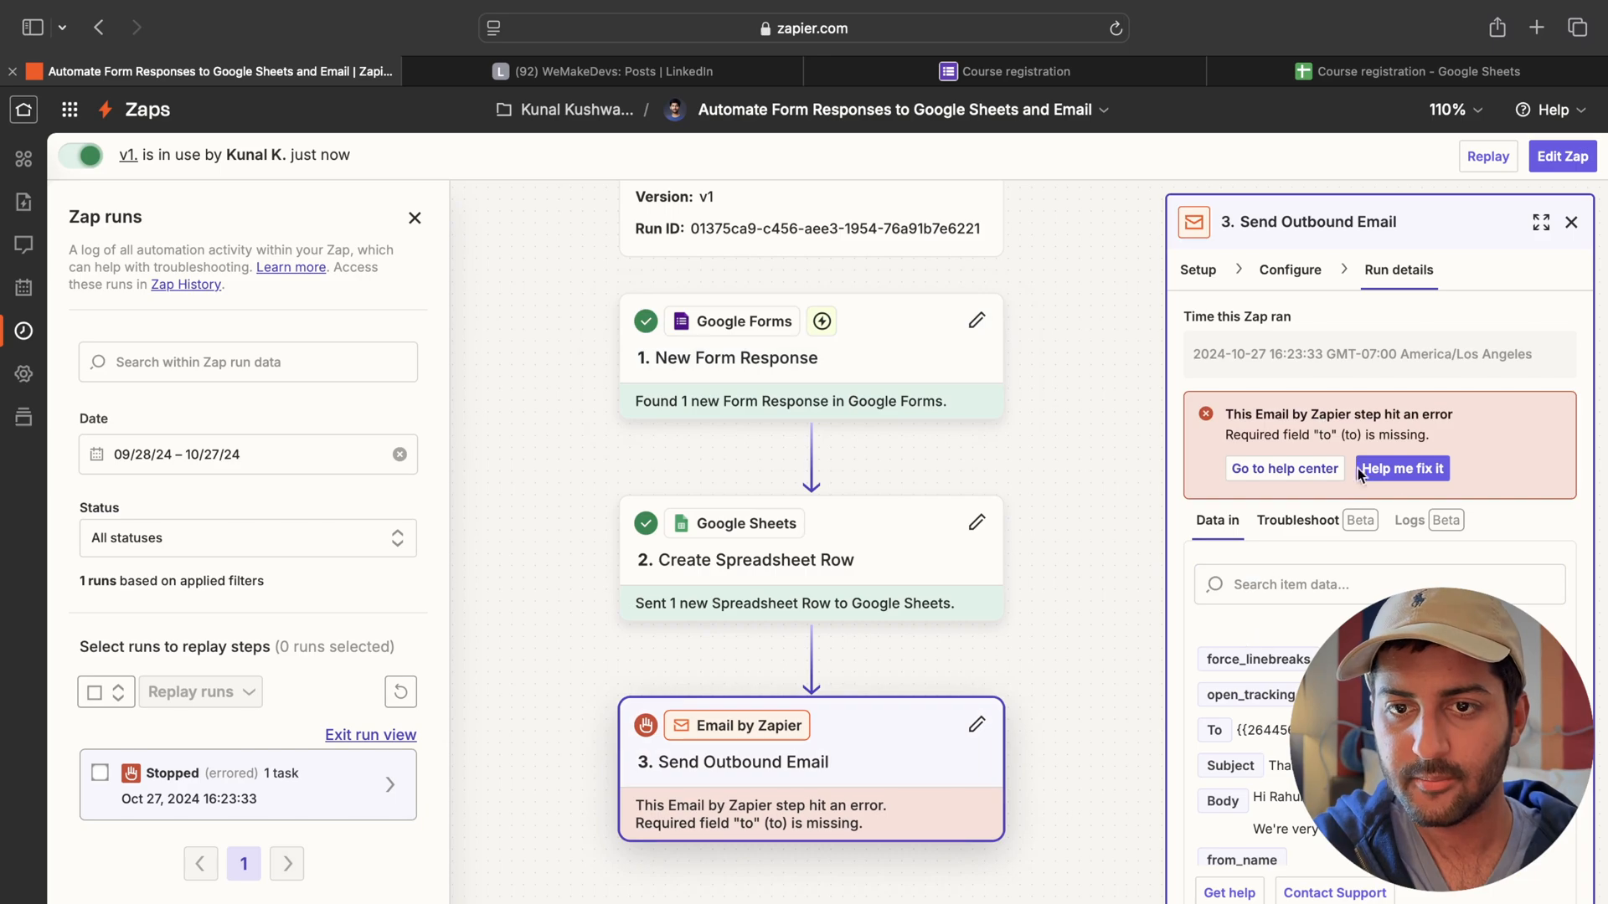
left_click(1402, 469)
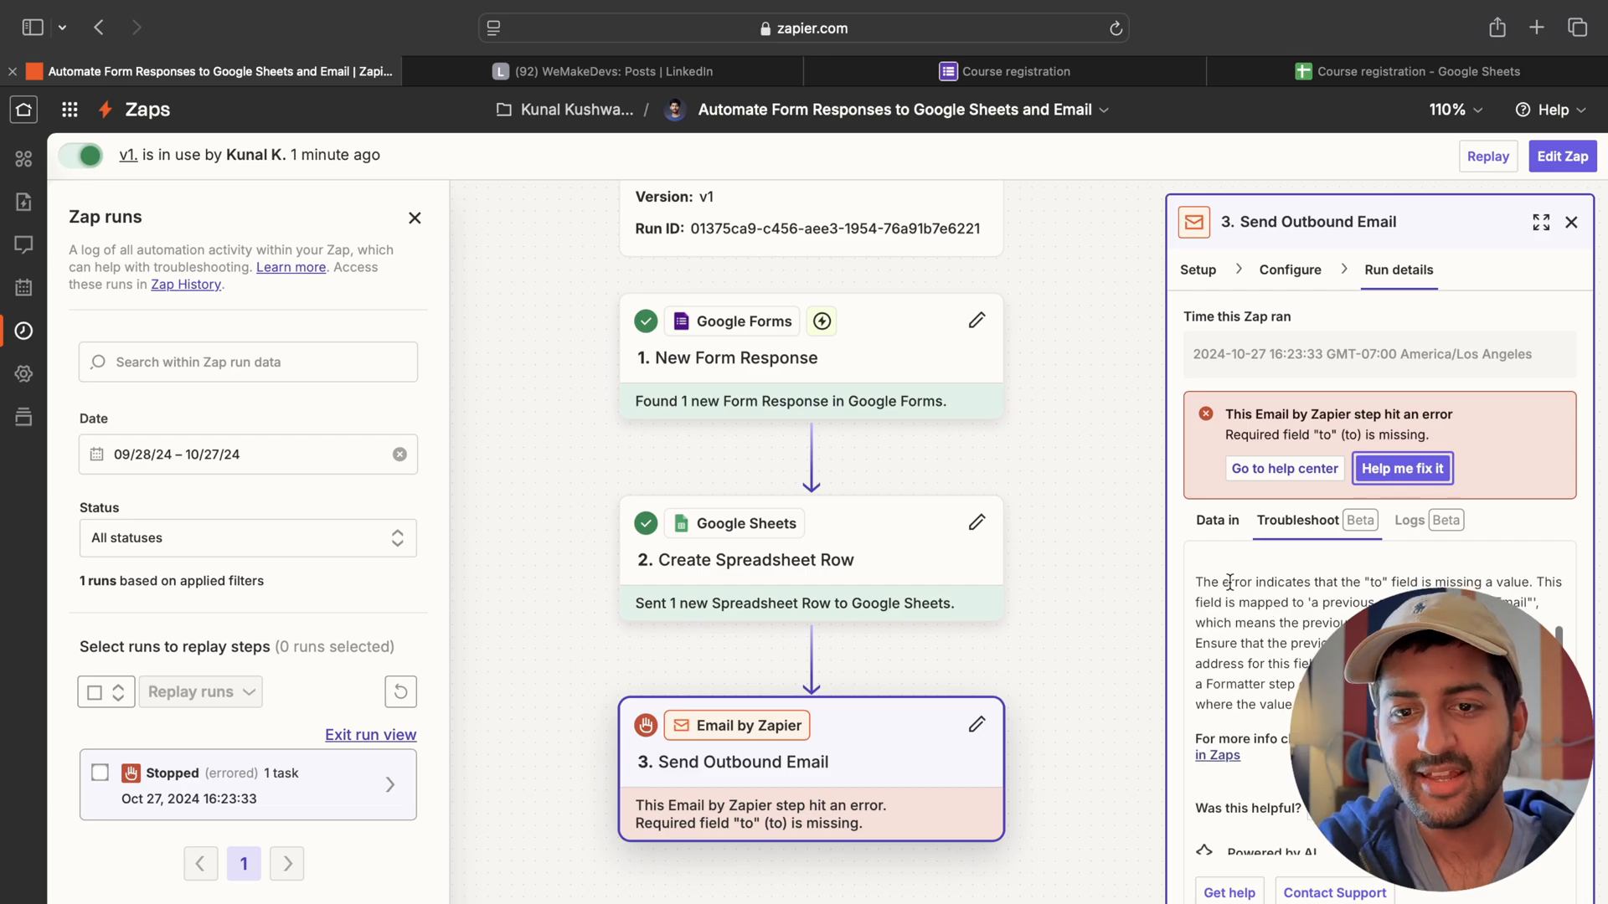
mouse_move(1528, 600)
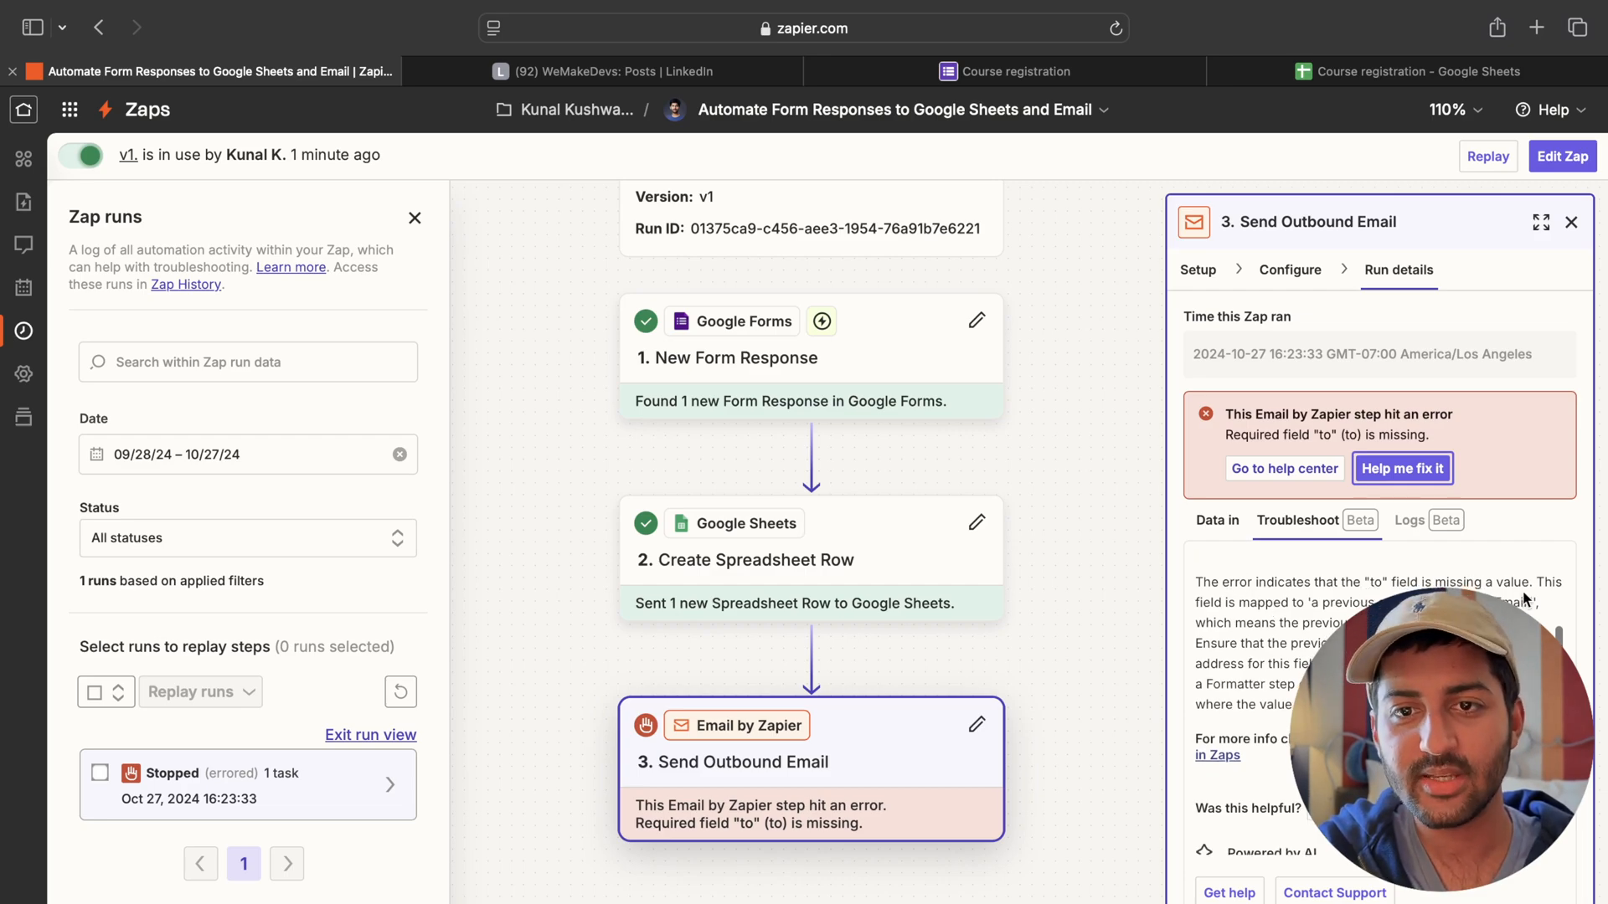
left_click(1561, 155)
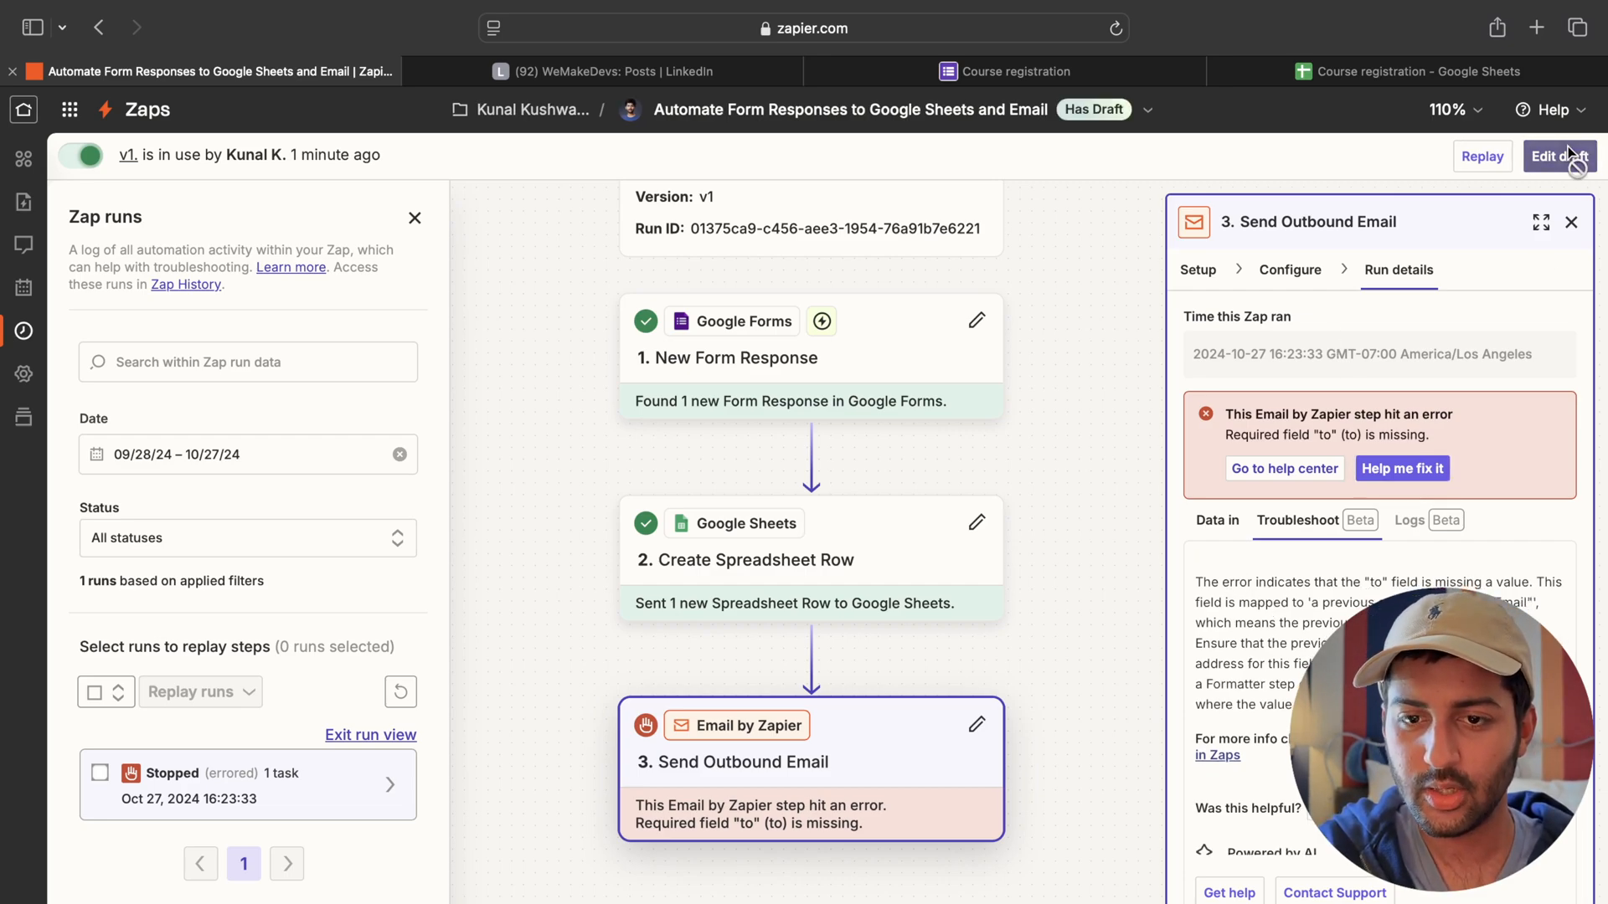
left_click(1556, 156)
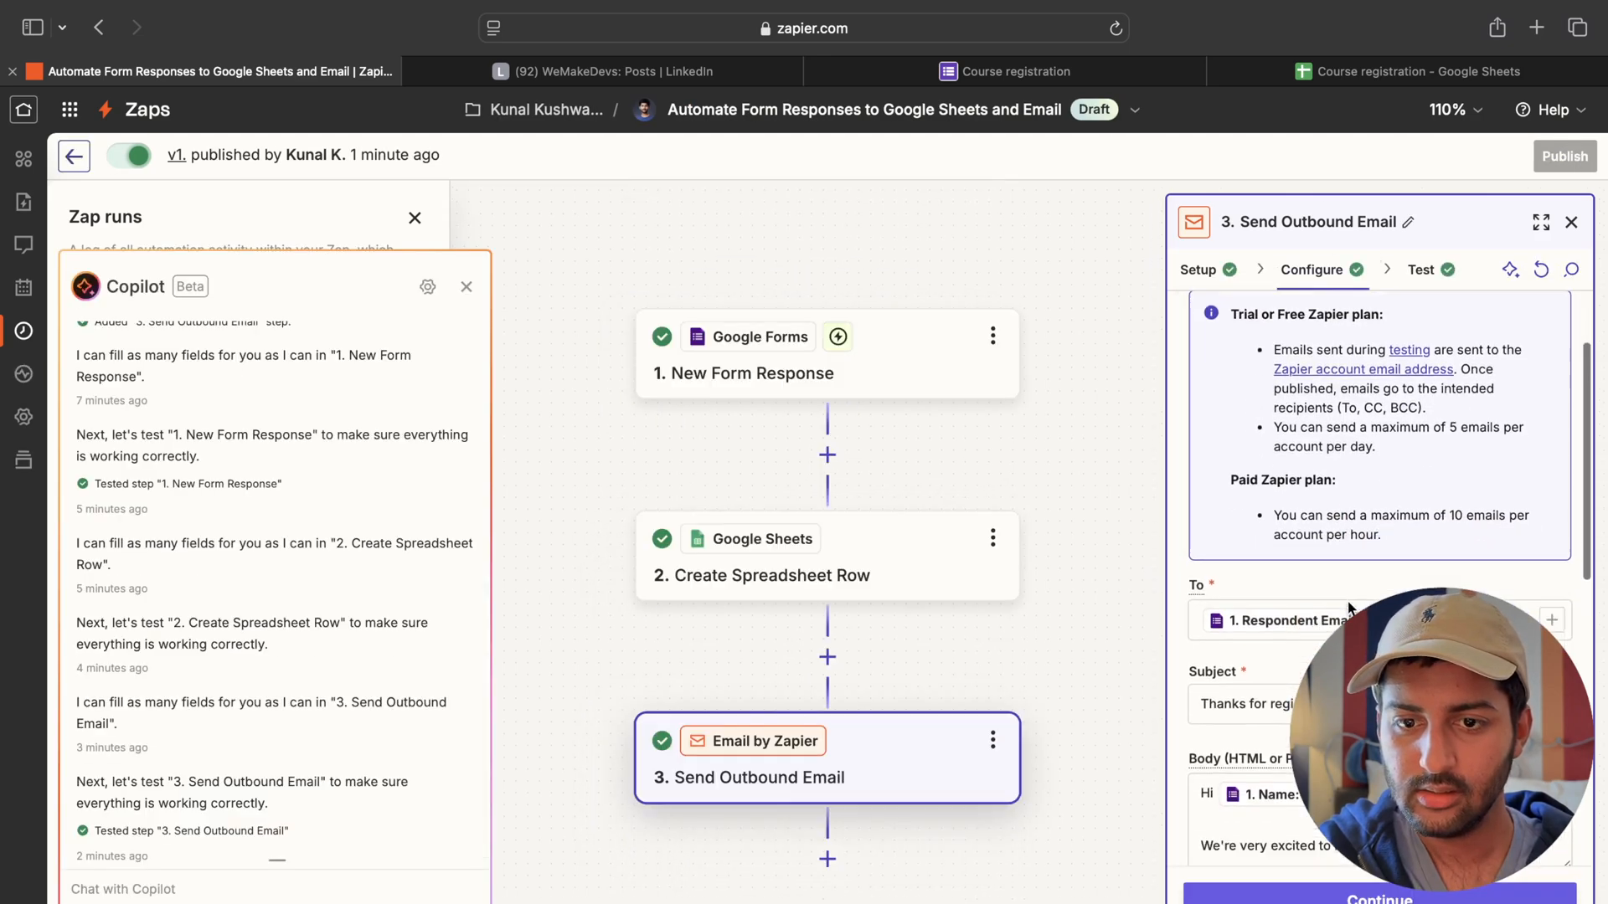
Step: Replace the To field's respondent email with the form's Email answer and retest the step
scroll("down", 3)
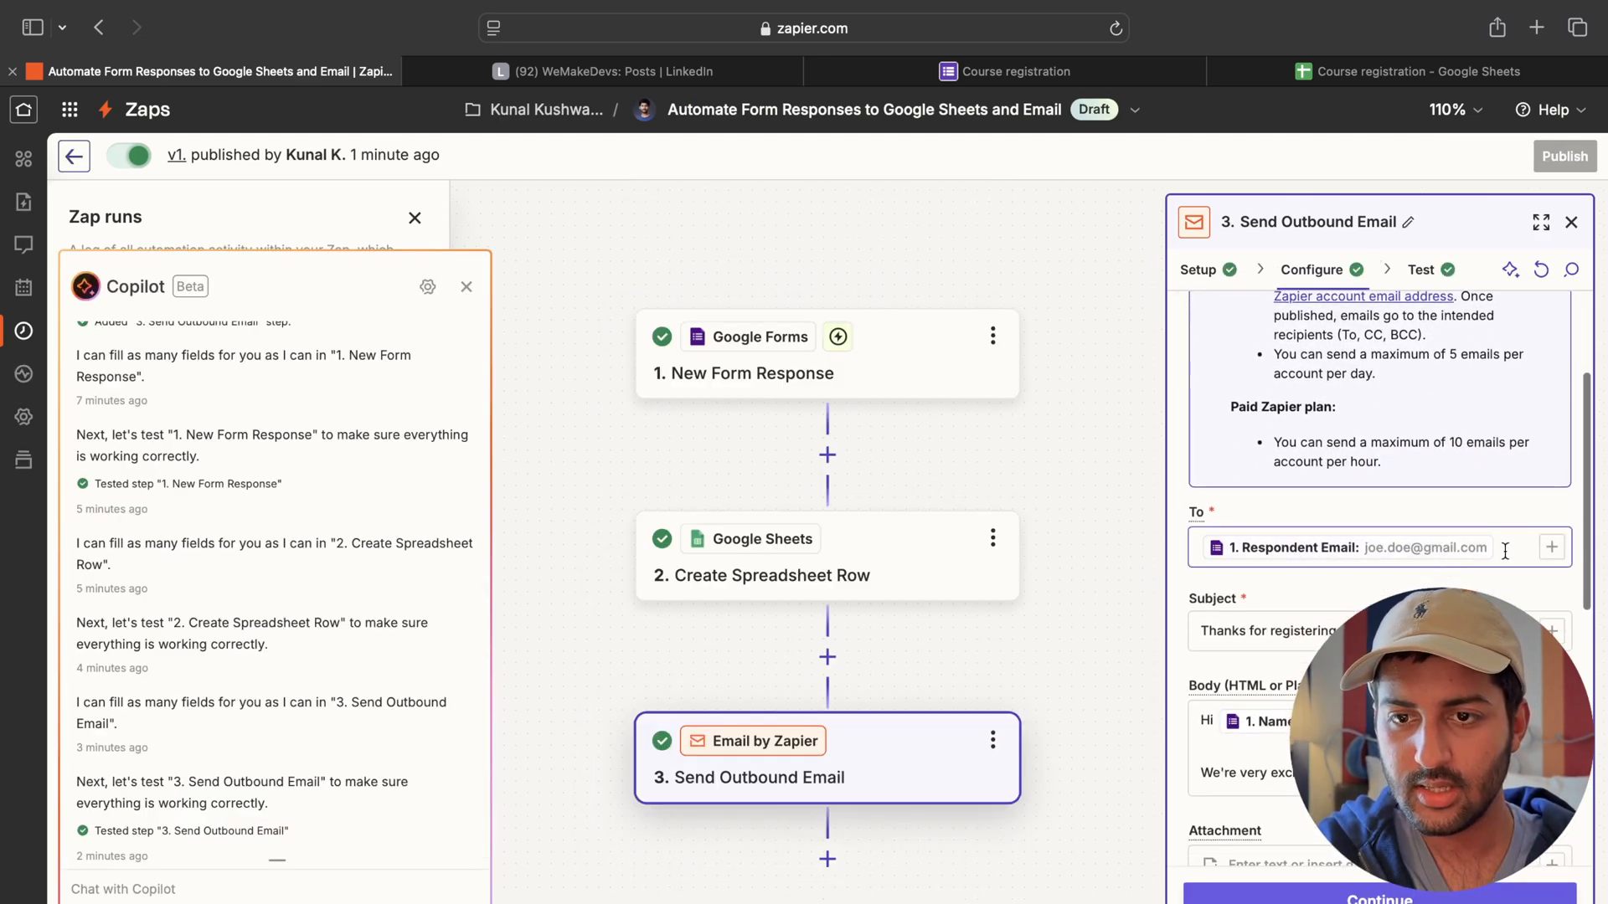
left_click(1374, 548)
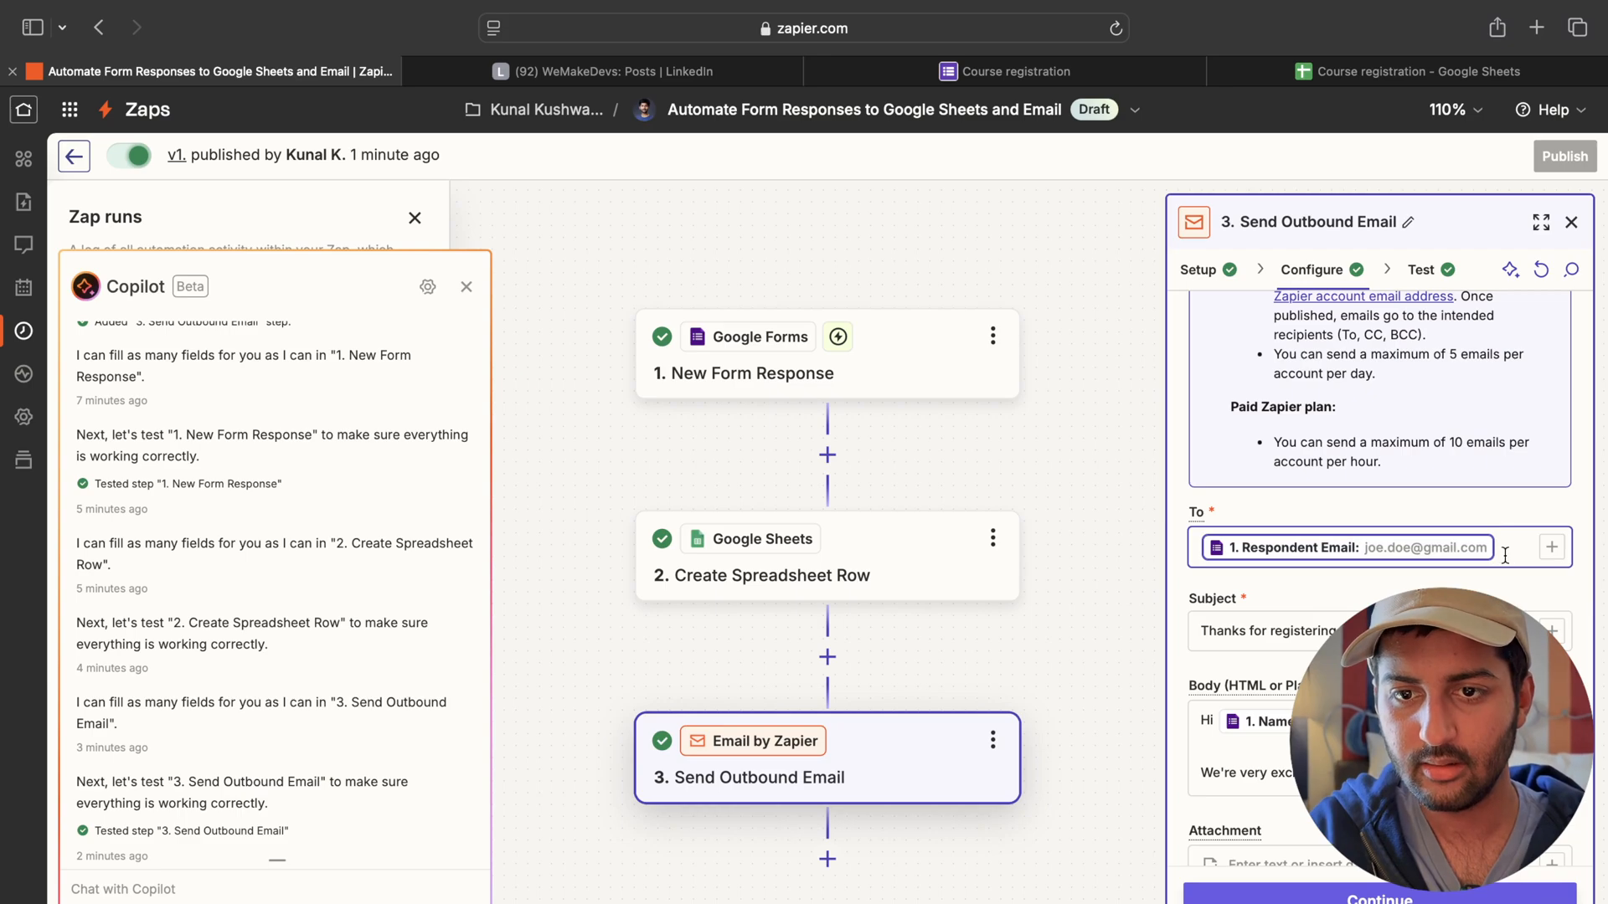
left_click(1354, 546)
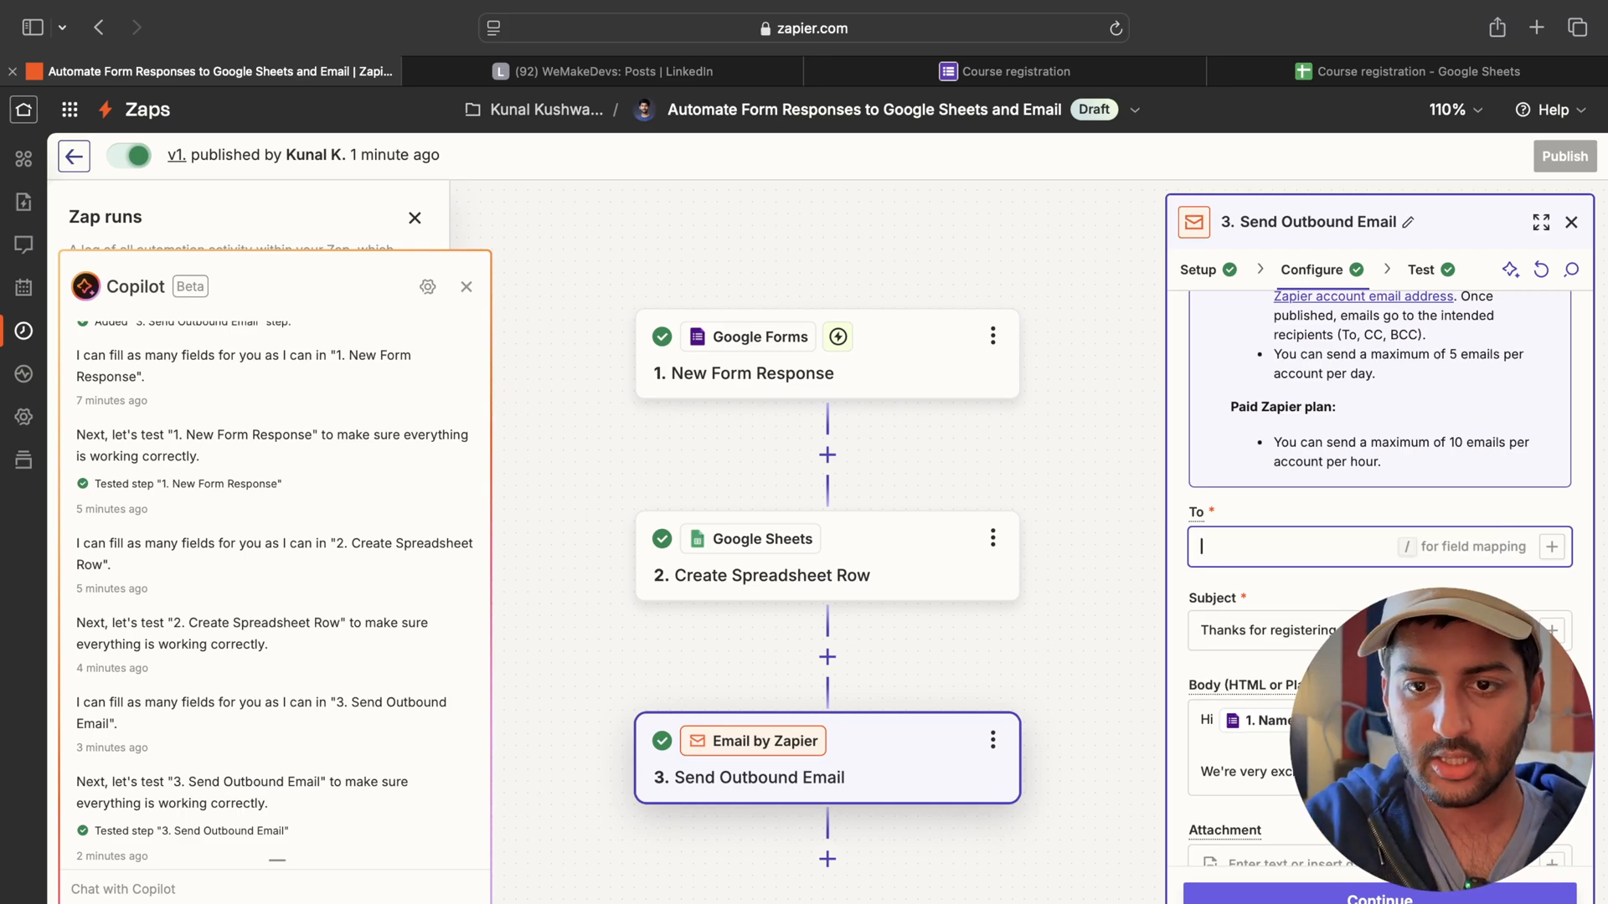
left_click(1551, 546)
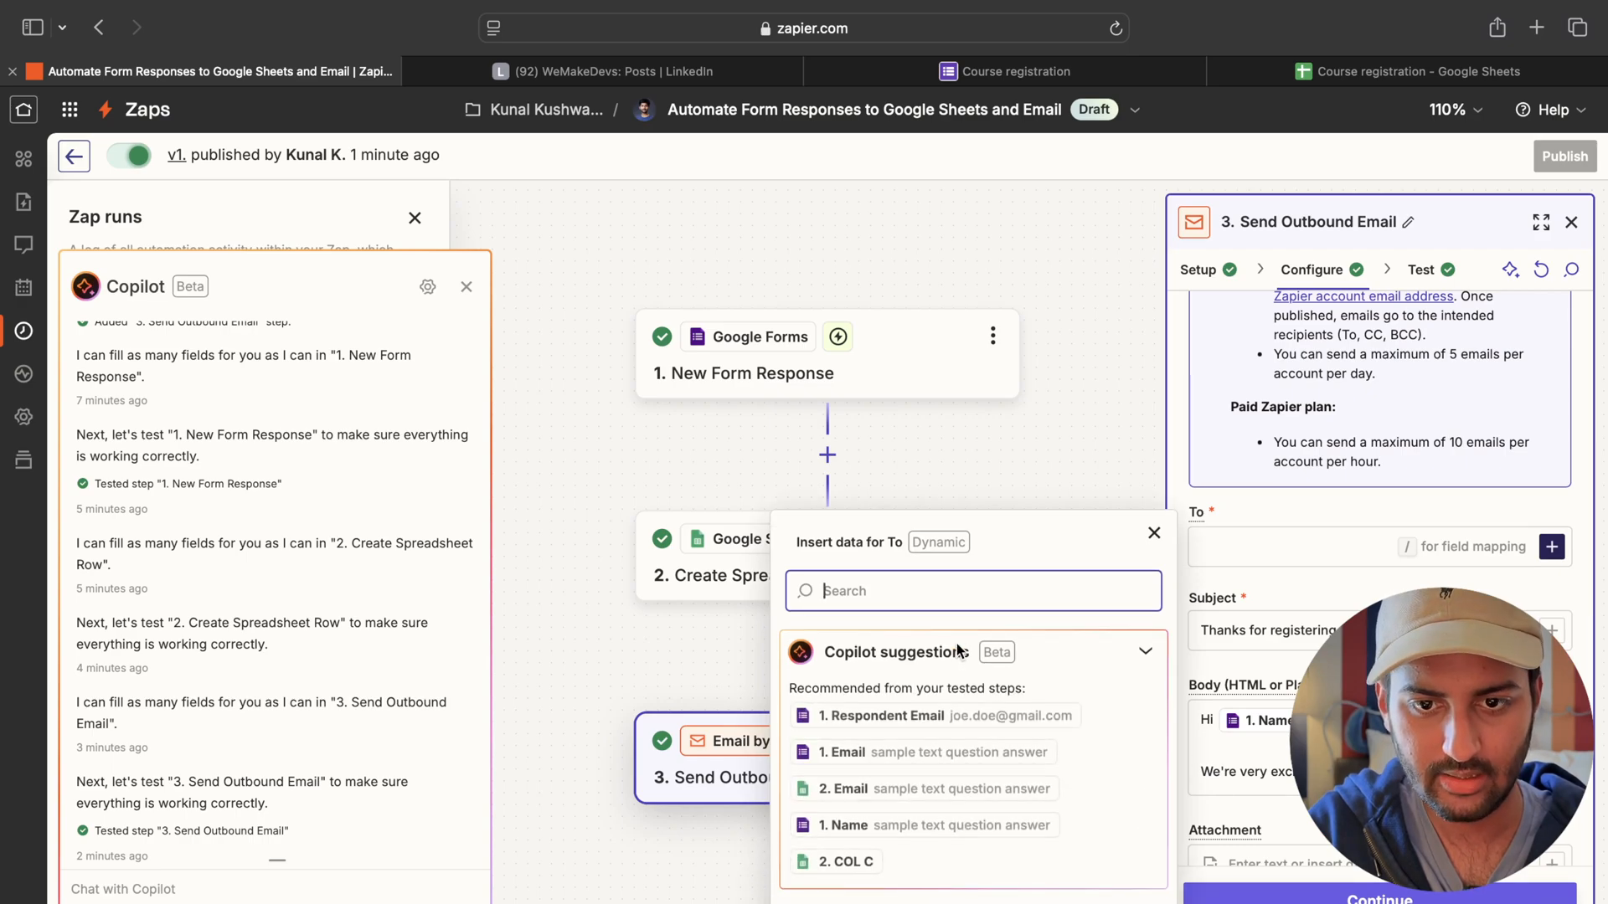
left_click(923, 752)
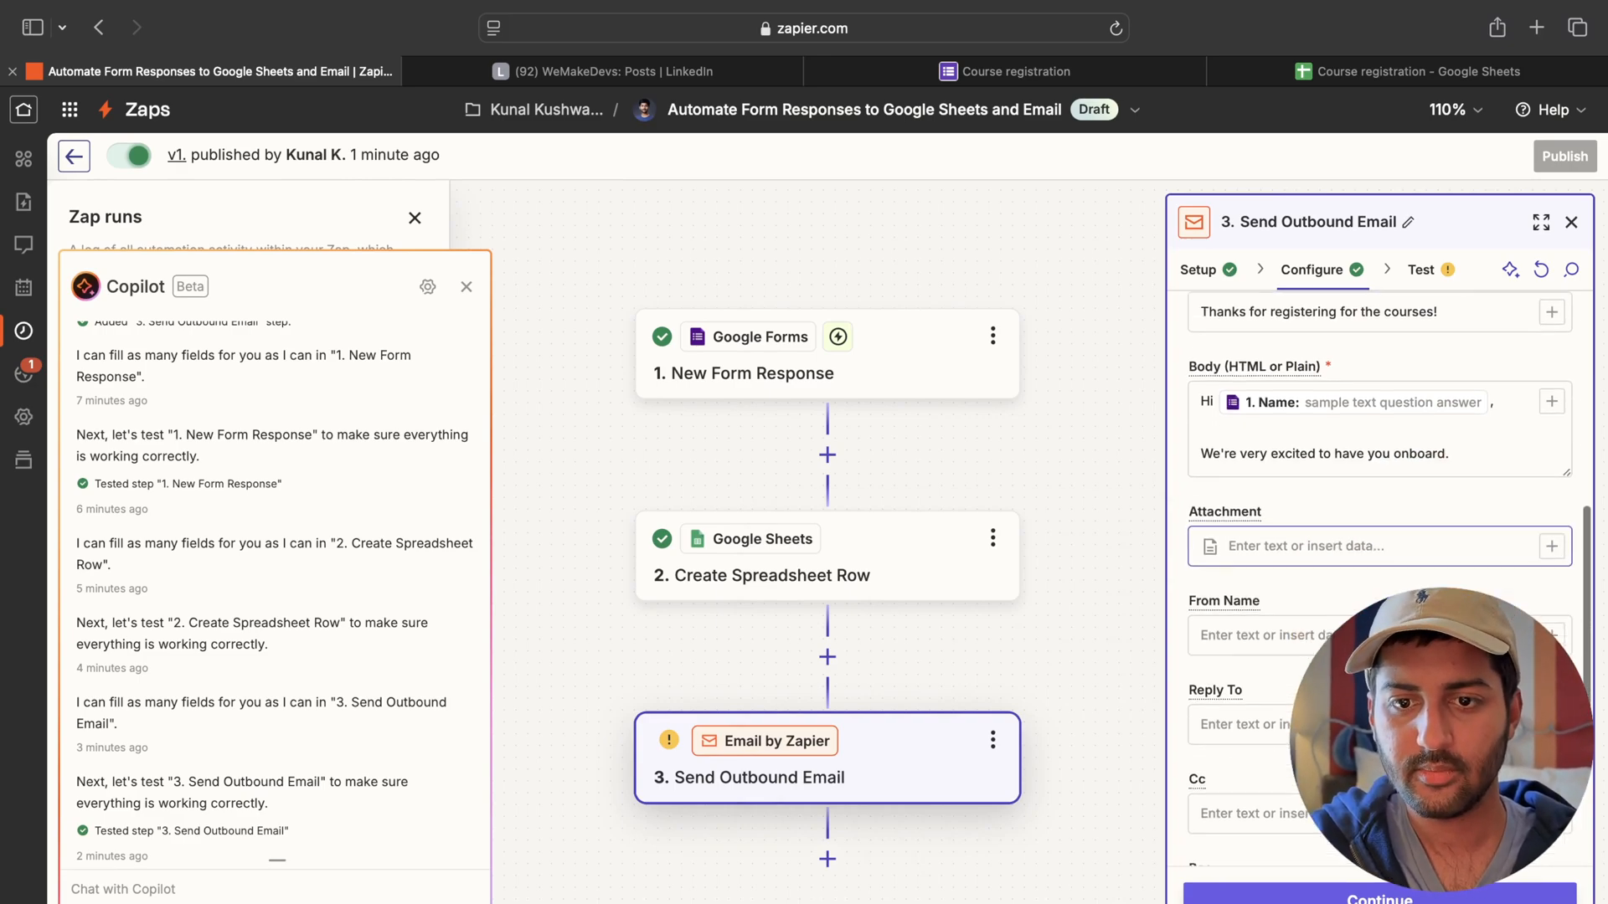
left_click(1421, 270)
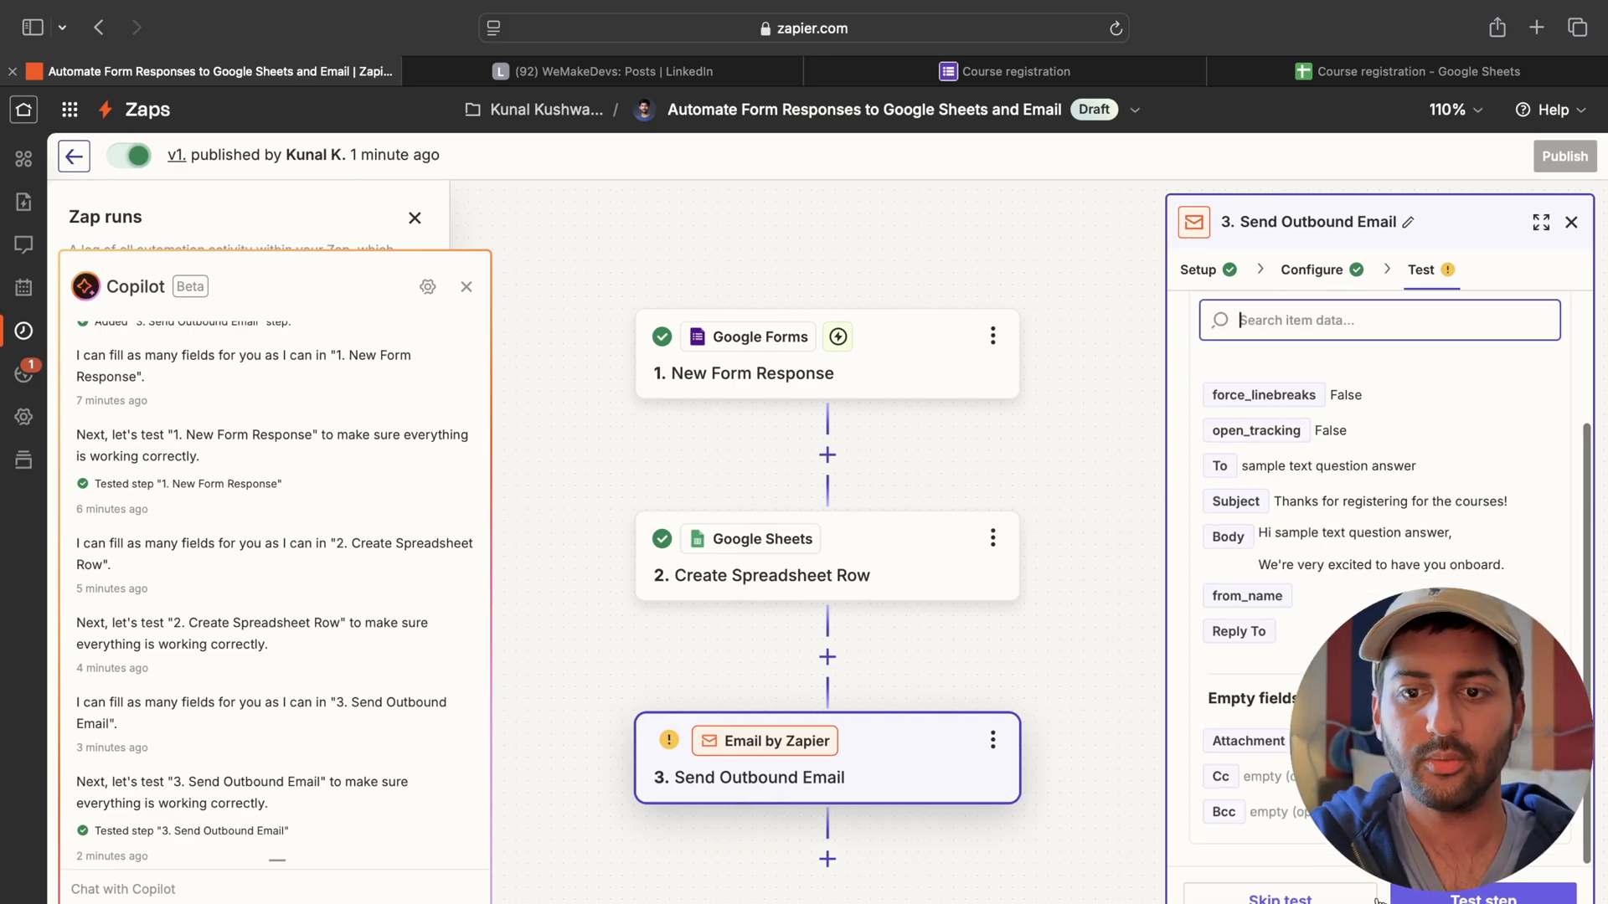
left_click(1480, 898)
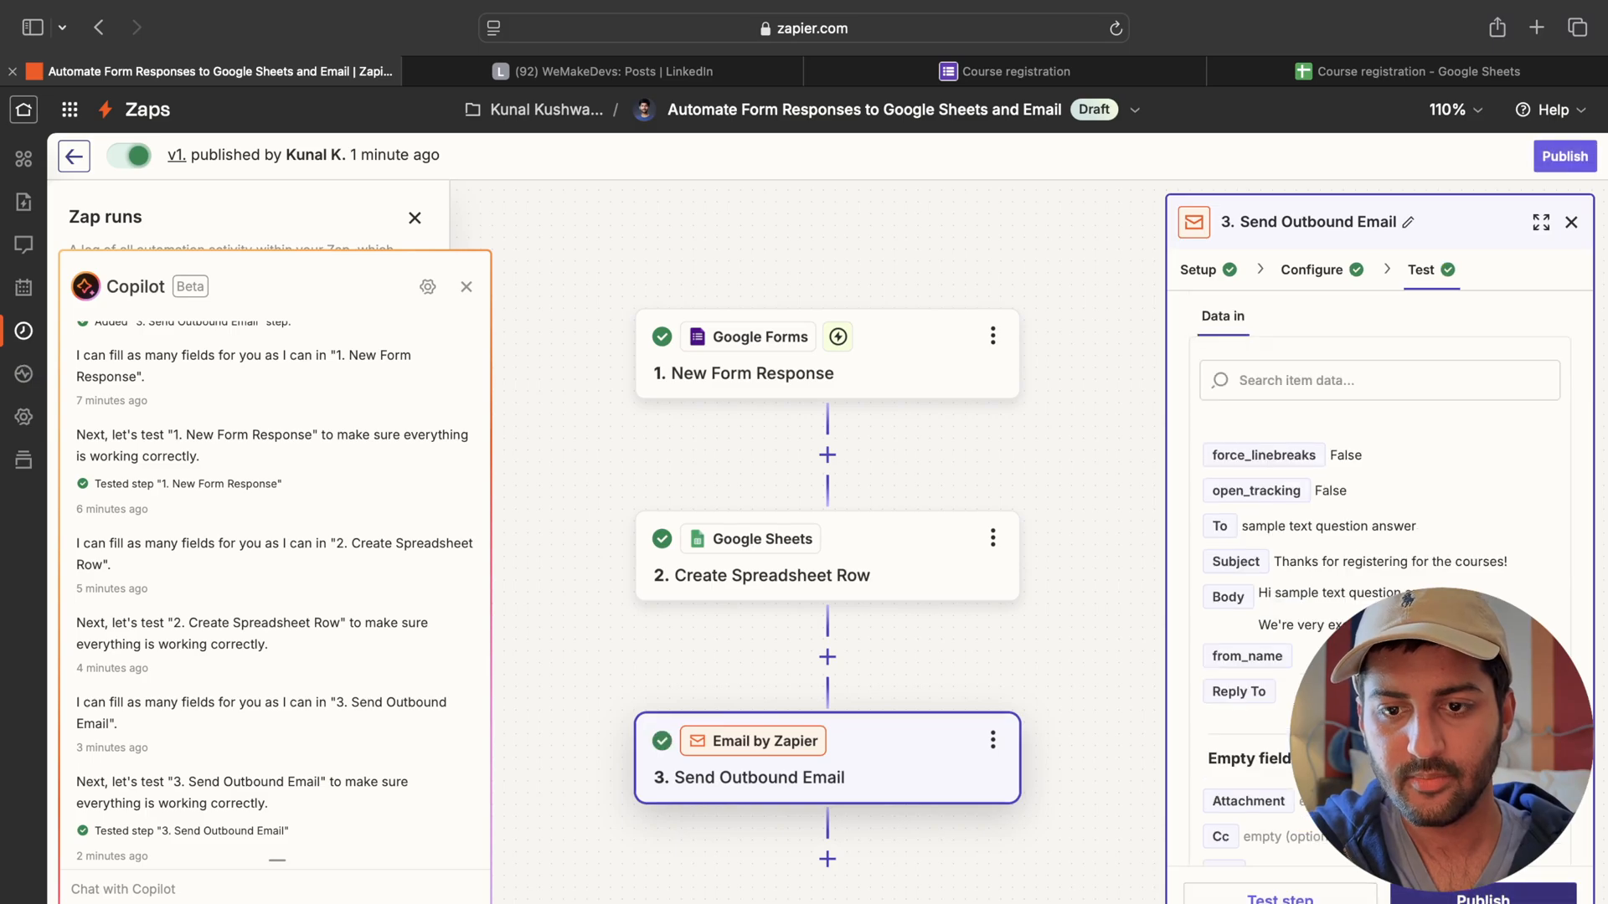
Step: Publish the fixed Zap as a new version v2
left_click(1564, 156)
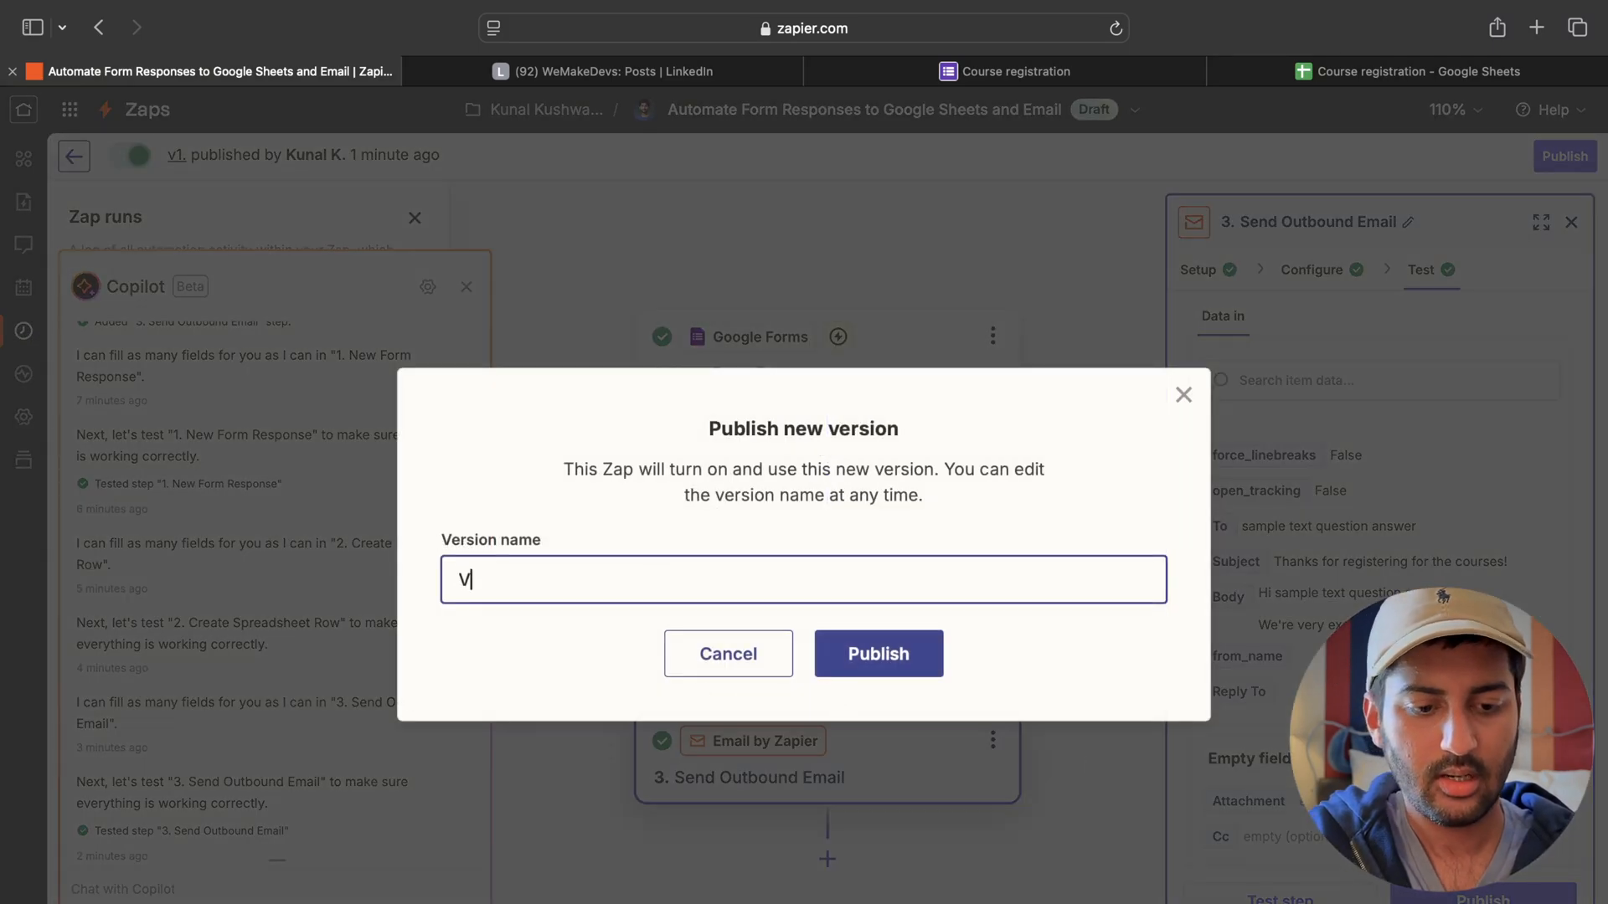
left_click(876, 654)
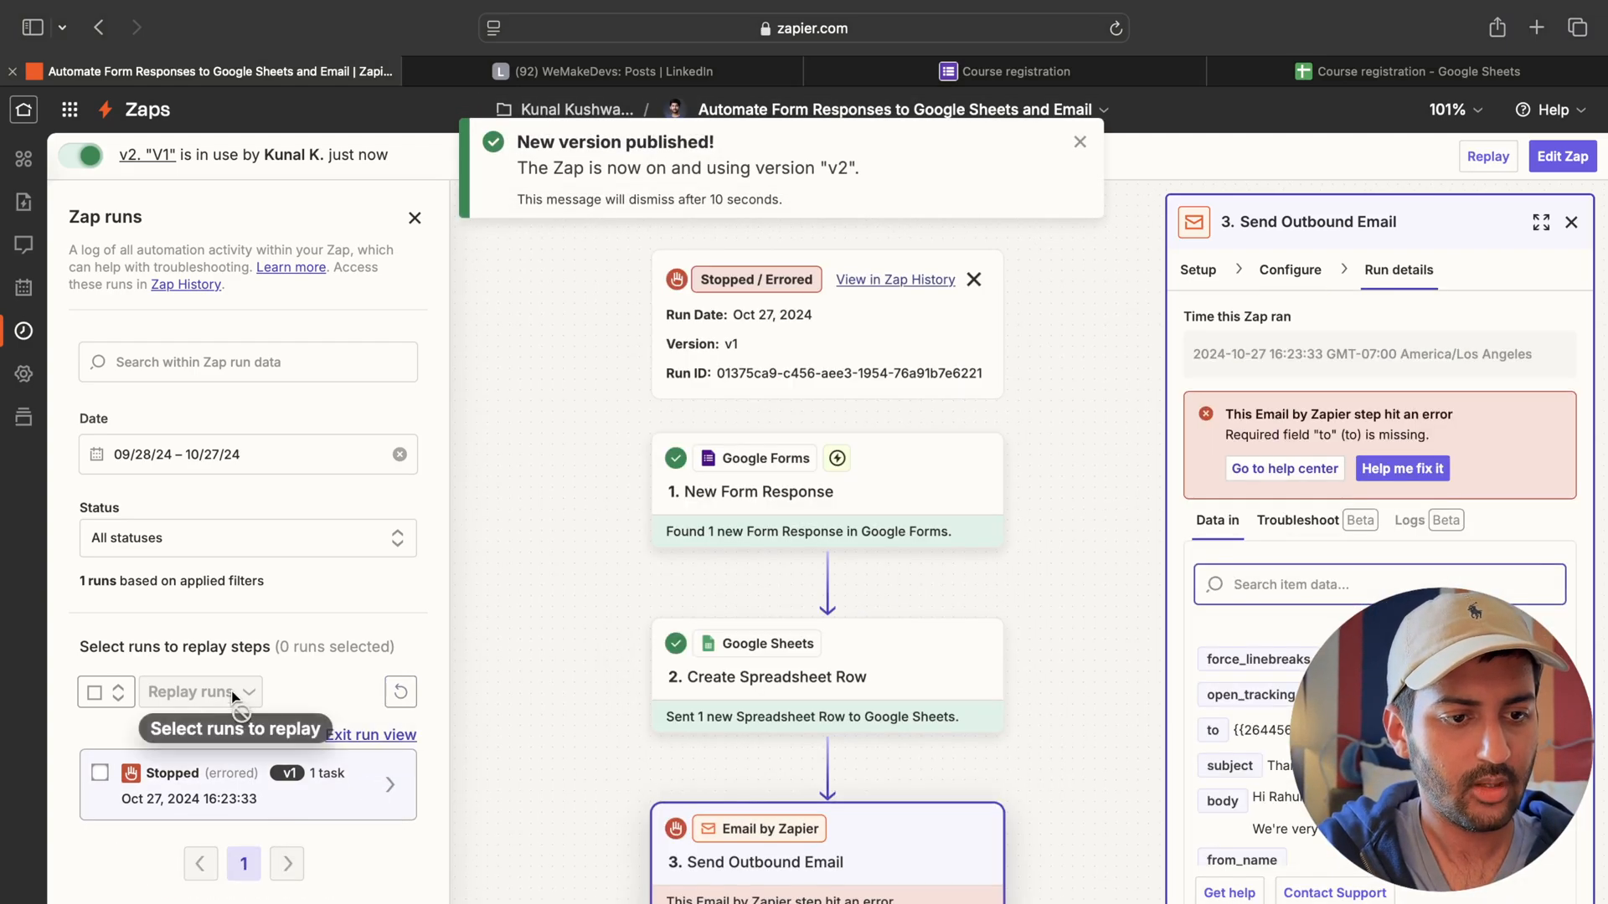
Step: Replay only the errored steps of the failed run until it shows Success
left_click(98, 772)
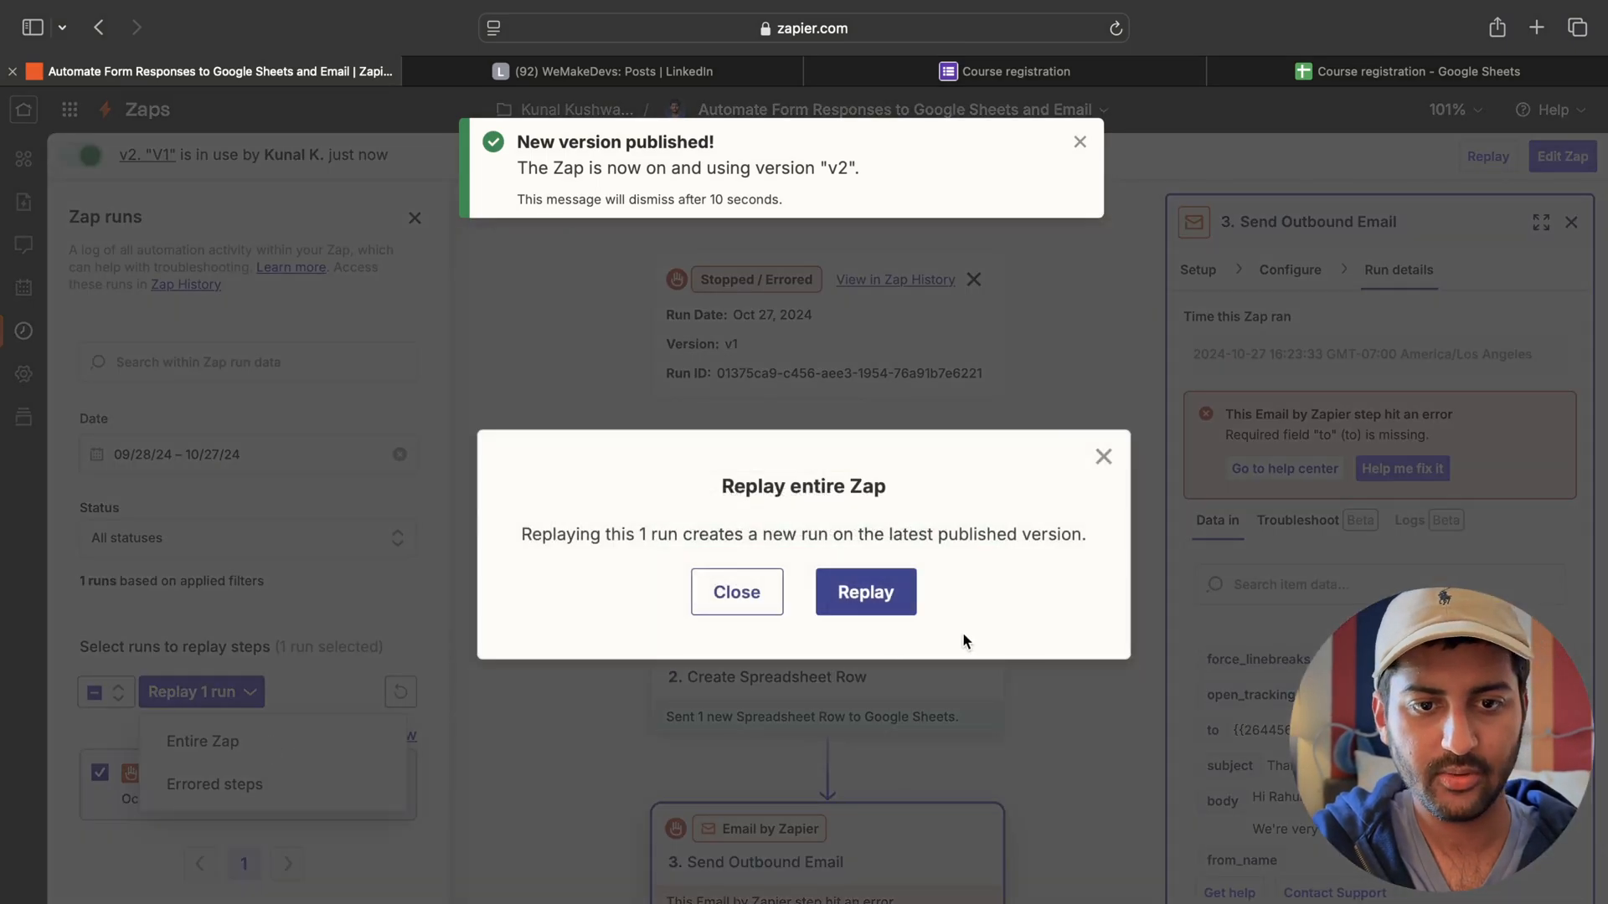
left_click(735, 591)
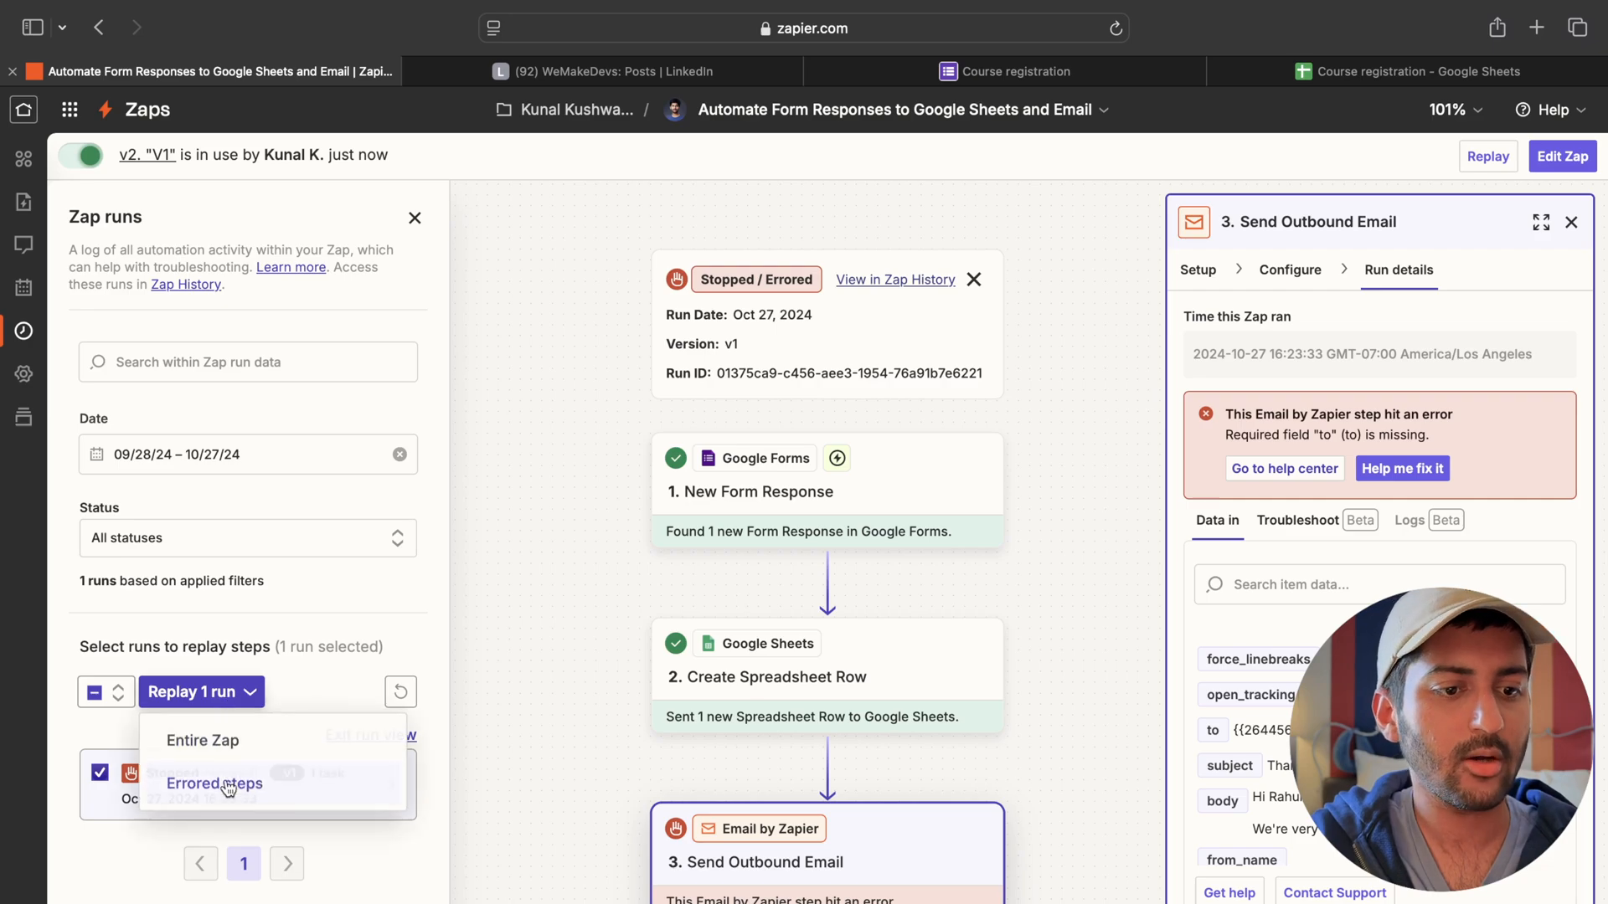
left_click(213, 784)
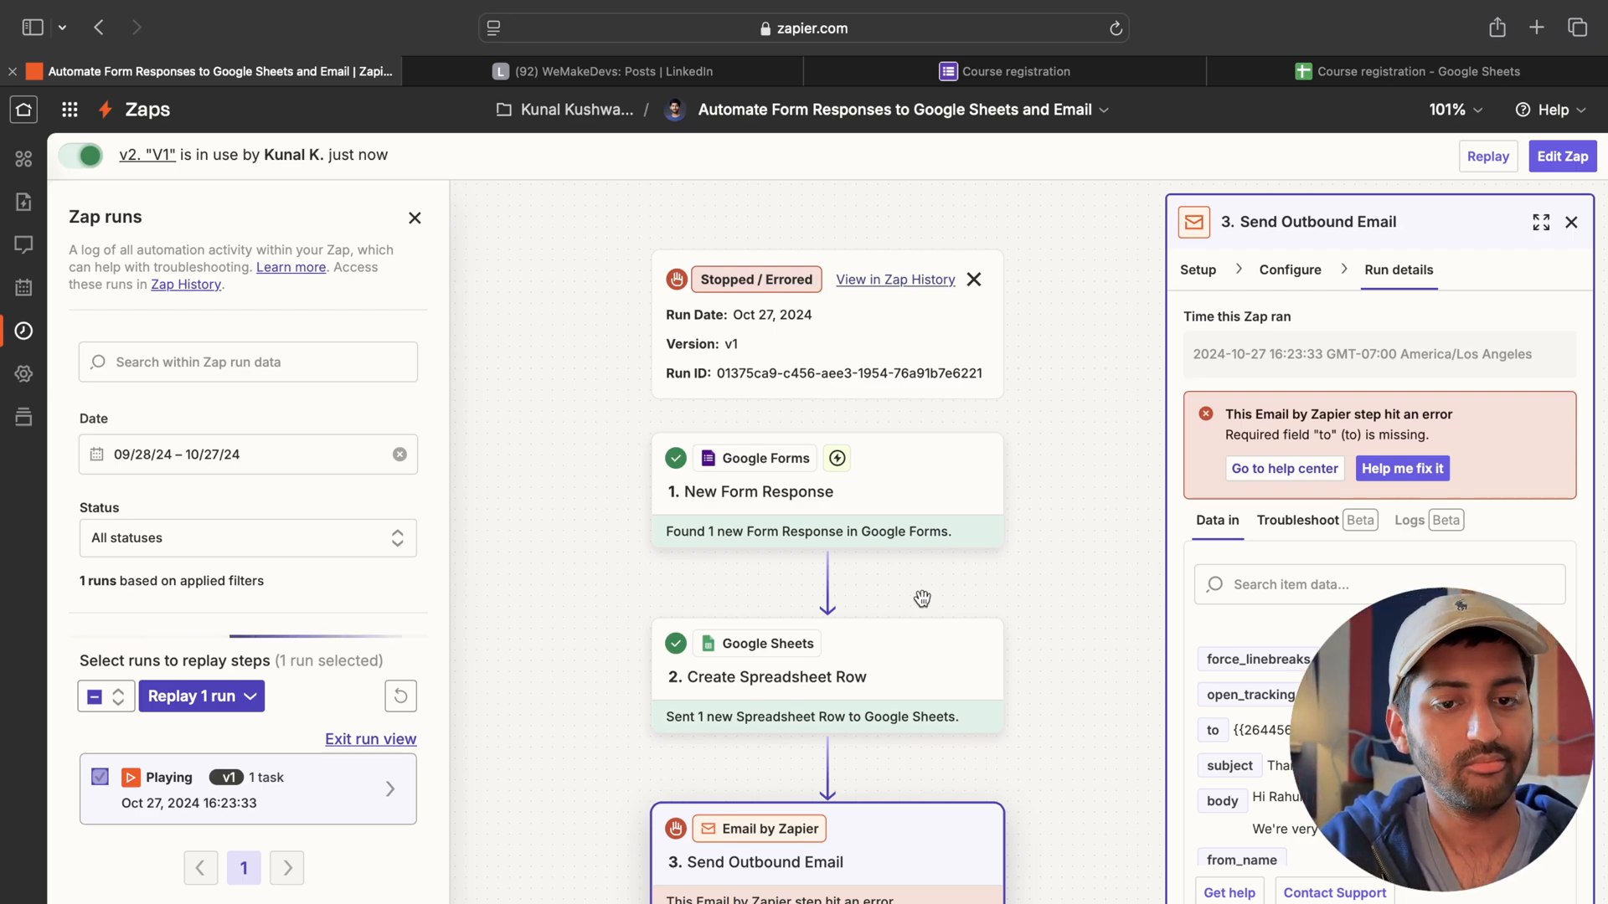
left_click(191, 697)
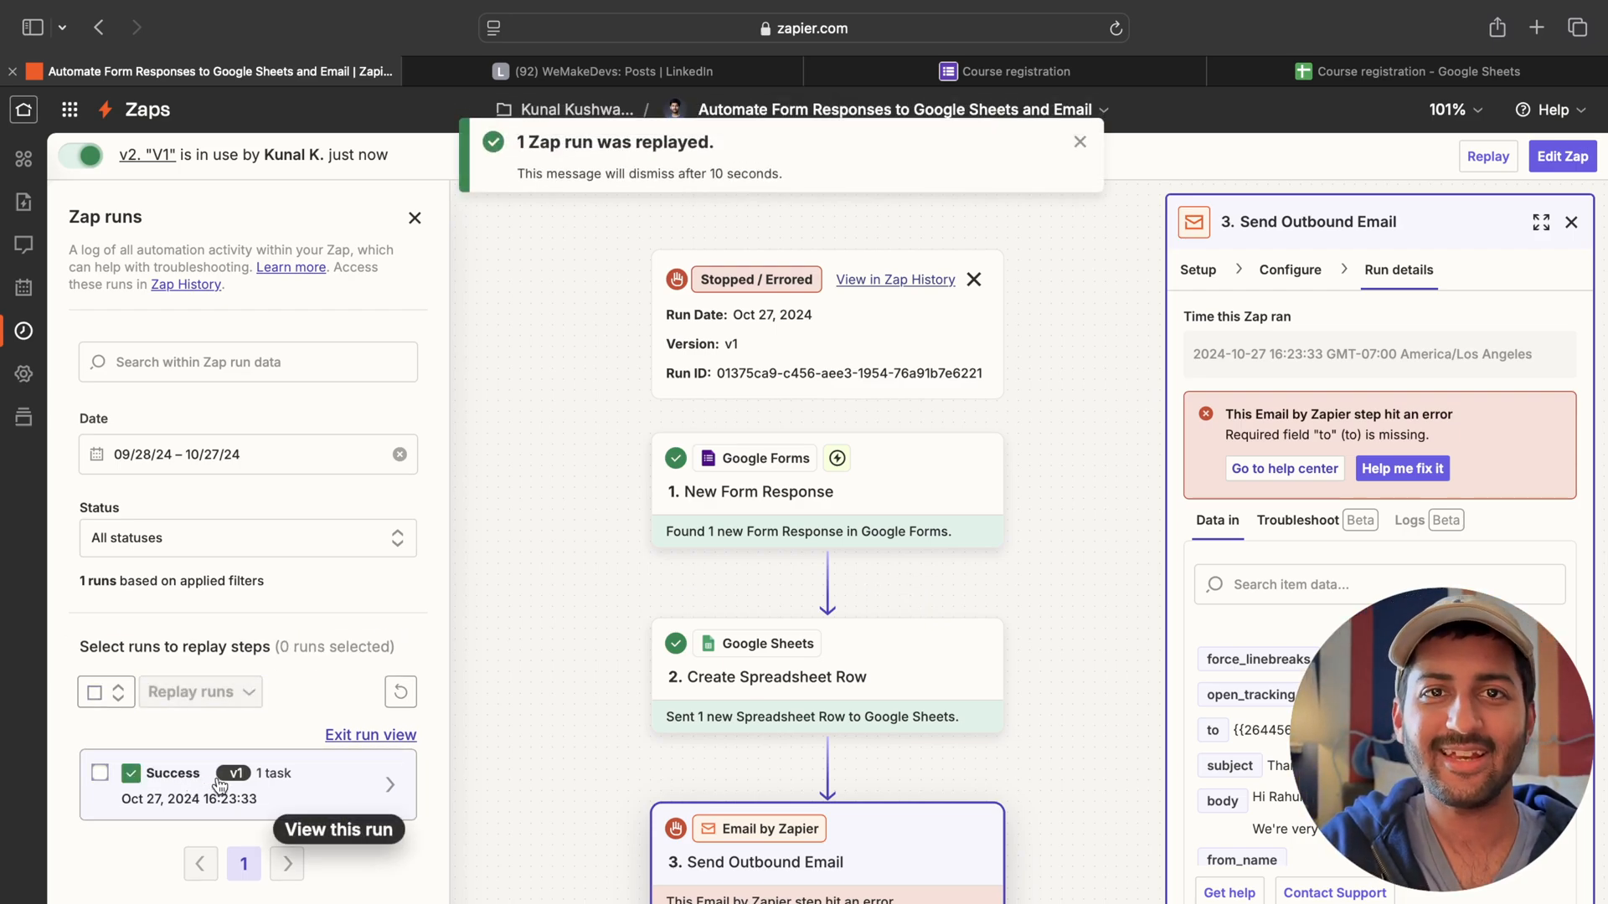
mouse_move(1052, 82)
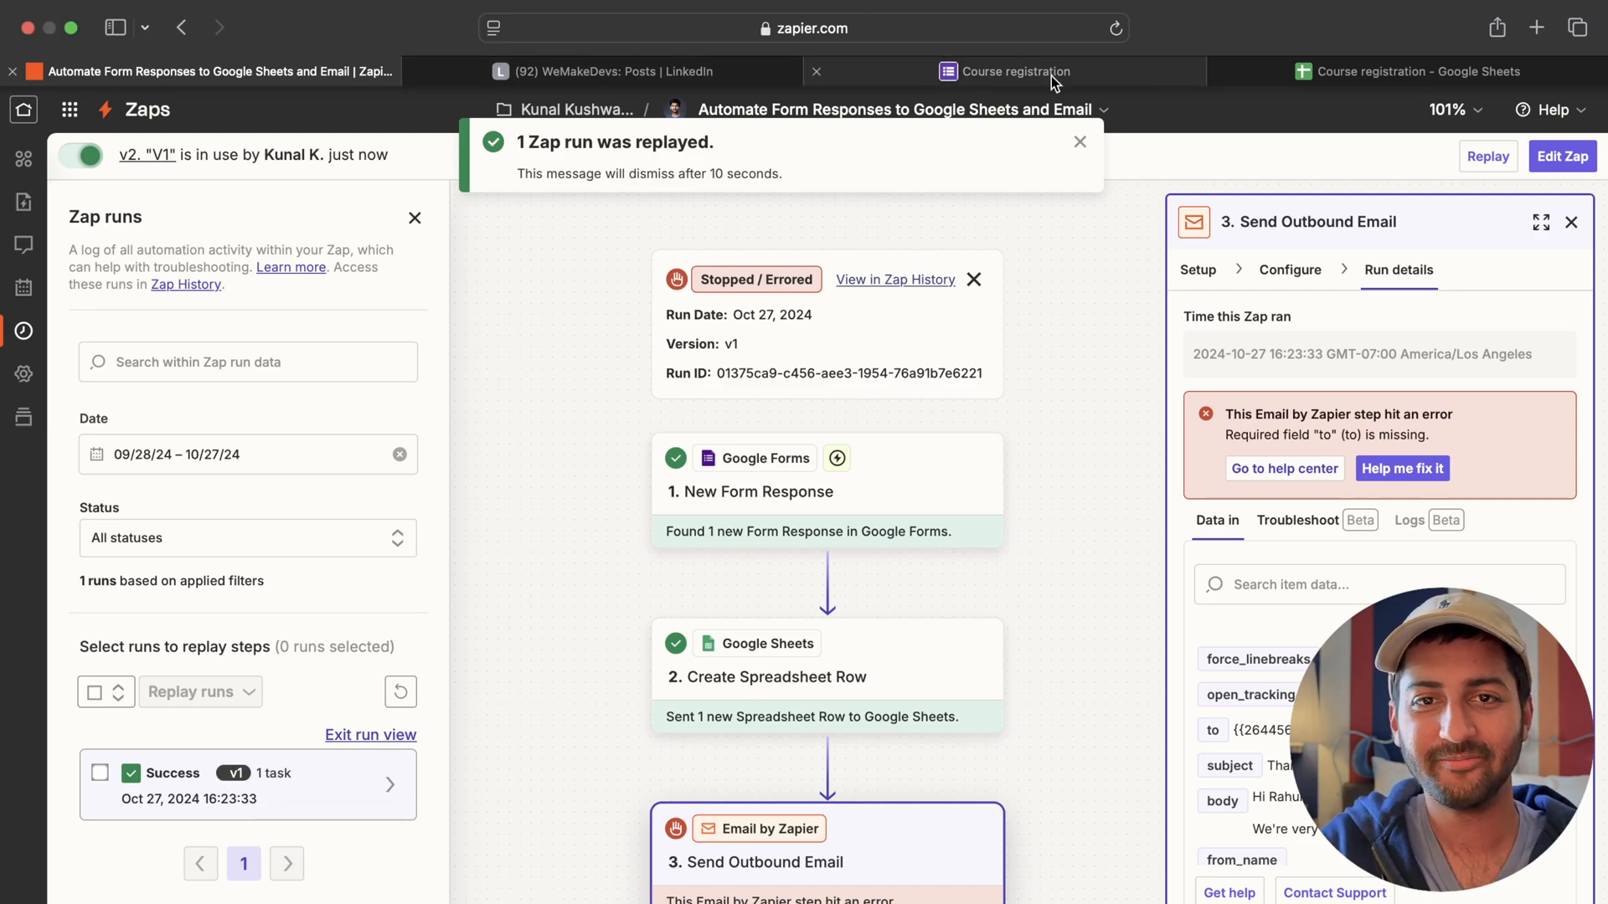
Step: Check the sheet and form tabs, view the Zapier thank-you email in Apple Mail, return to the form
left_click(1419, 70)
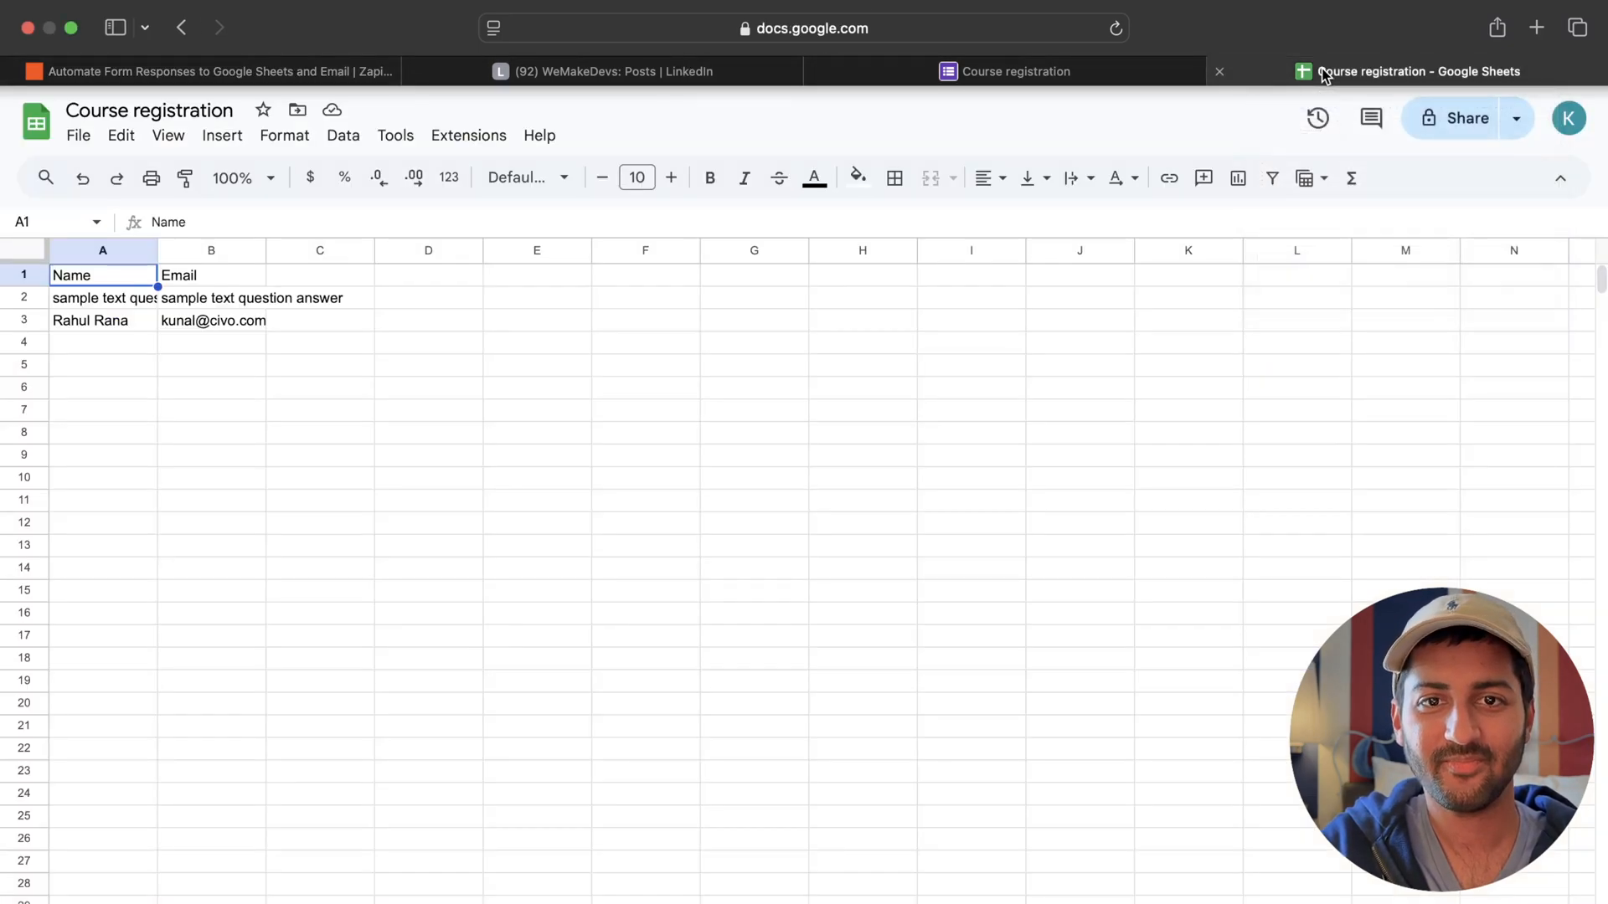
left_click(1016, 70)
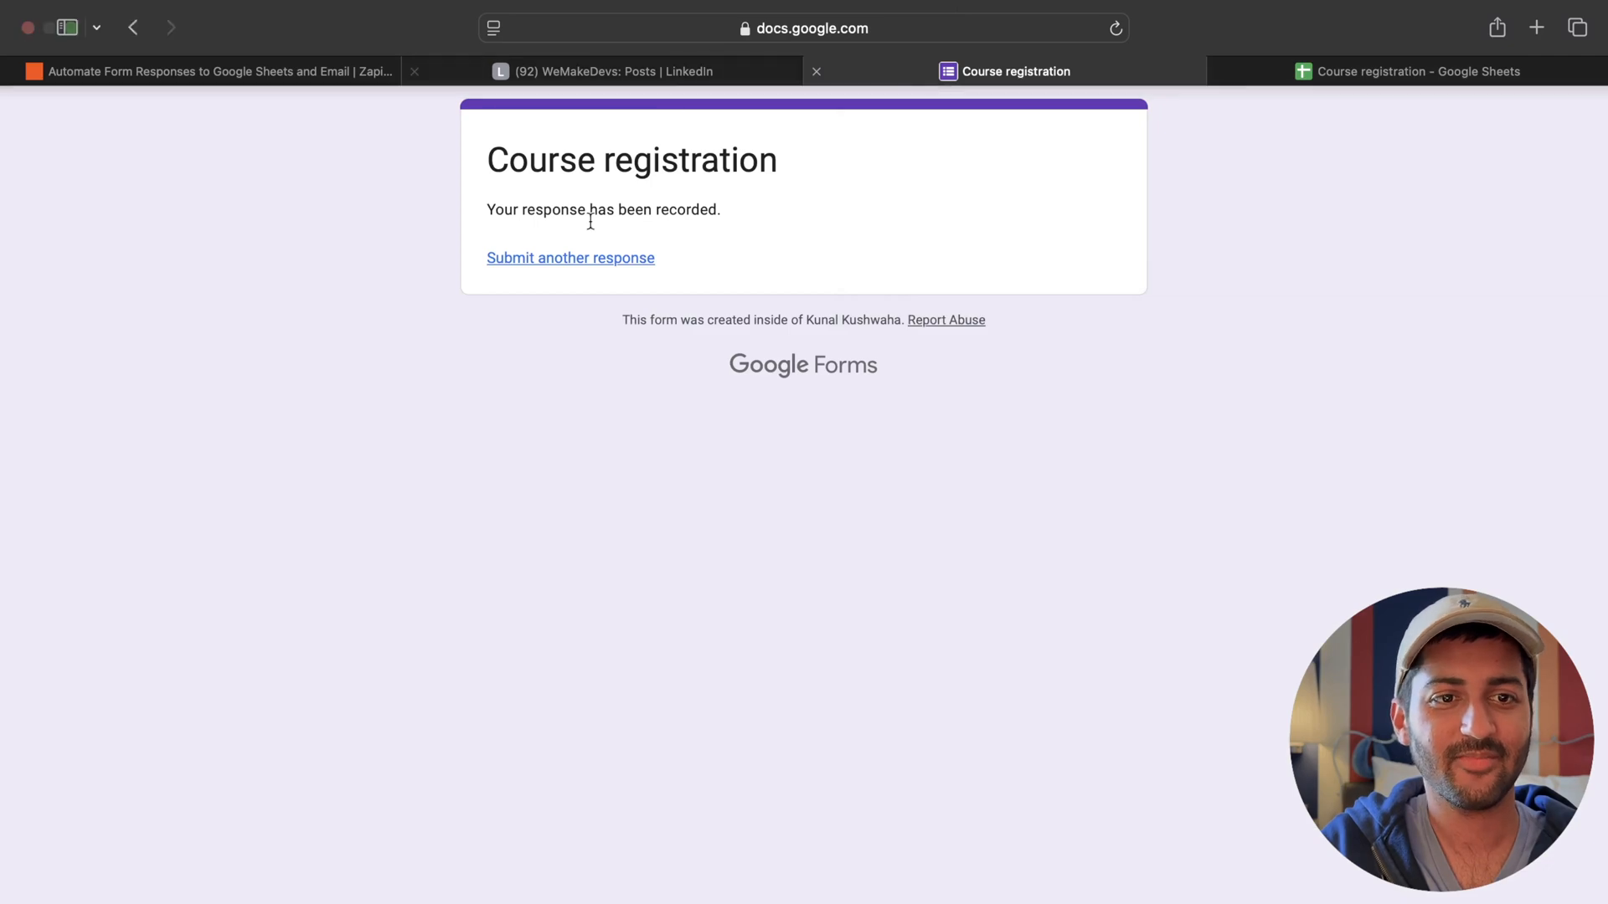
left_click(570, 258)
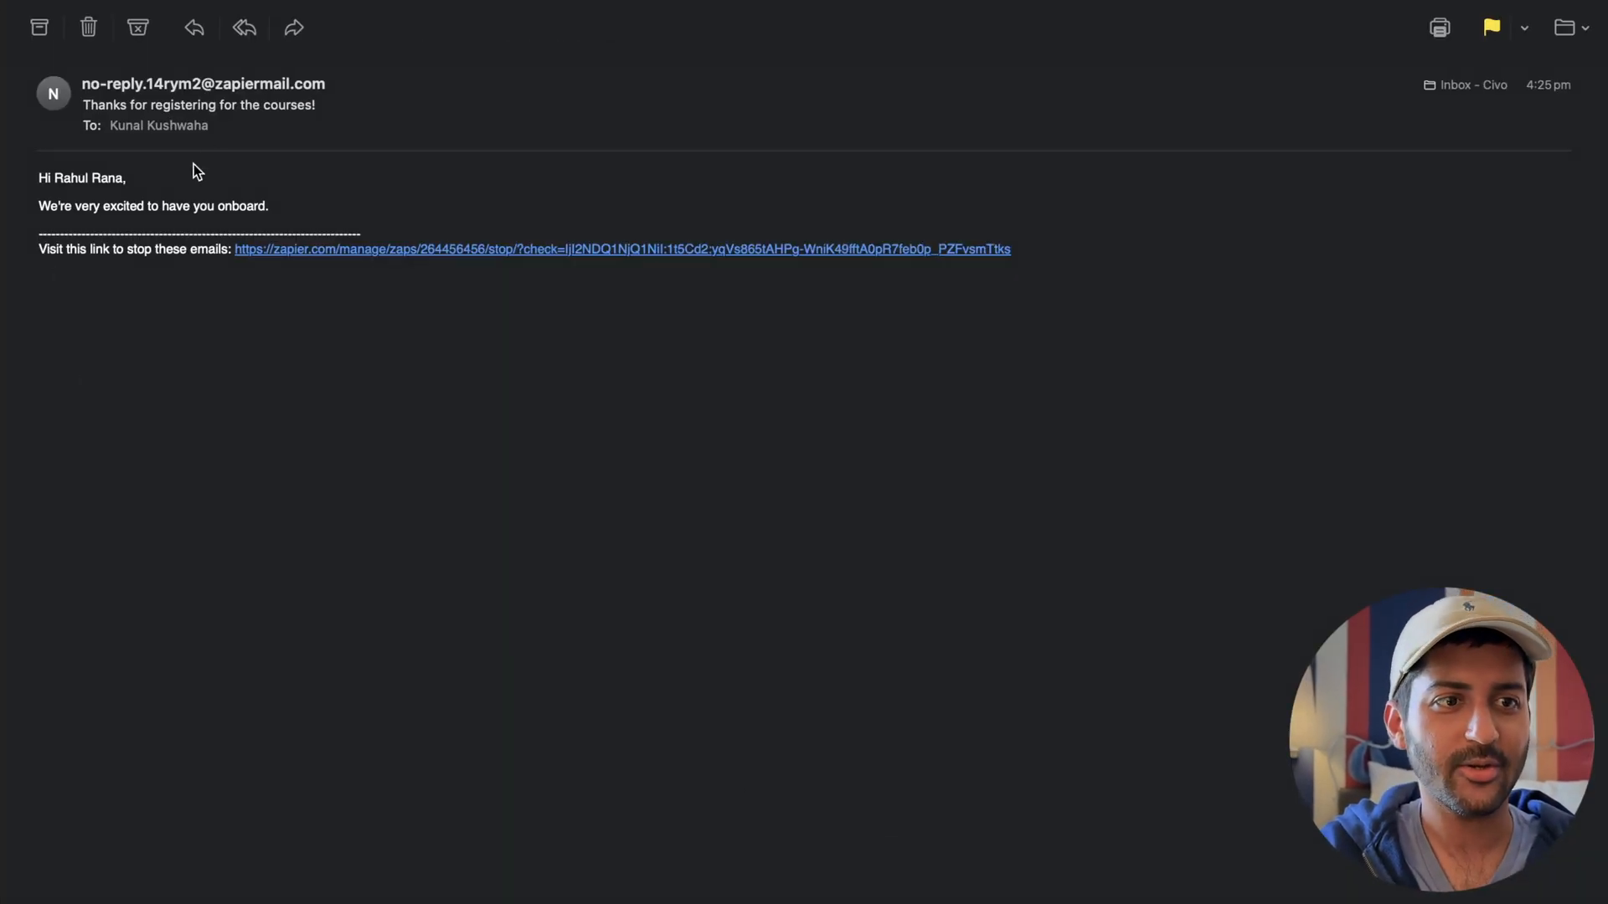
mouse_move(20, 178)
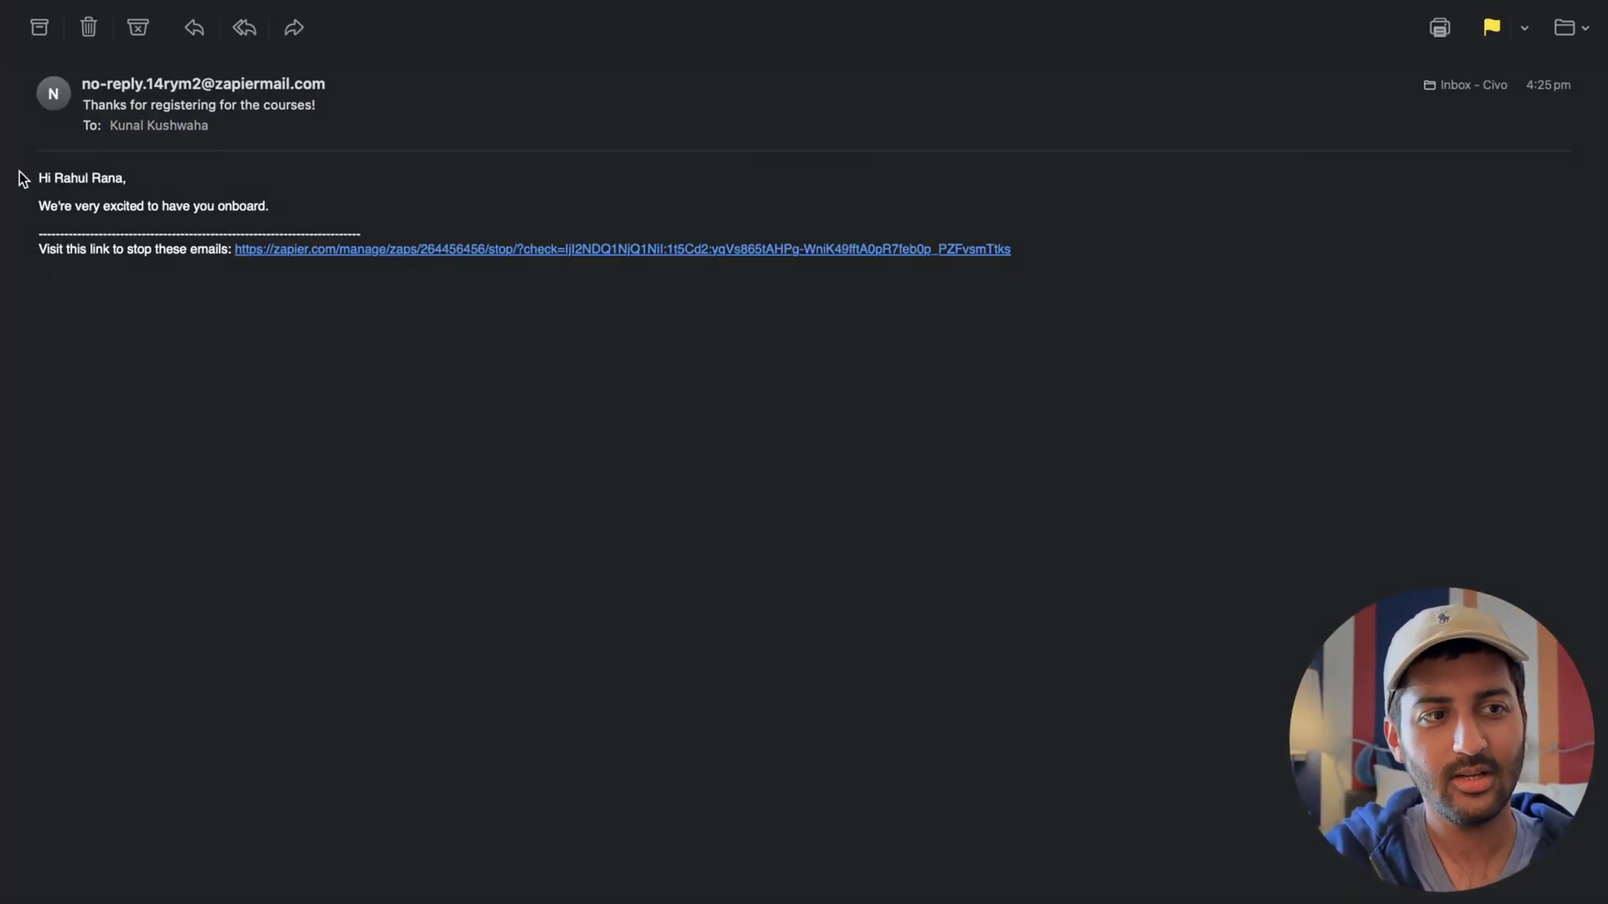
mouse_move(1213, 298)
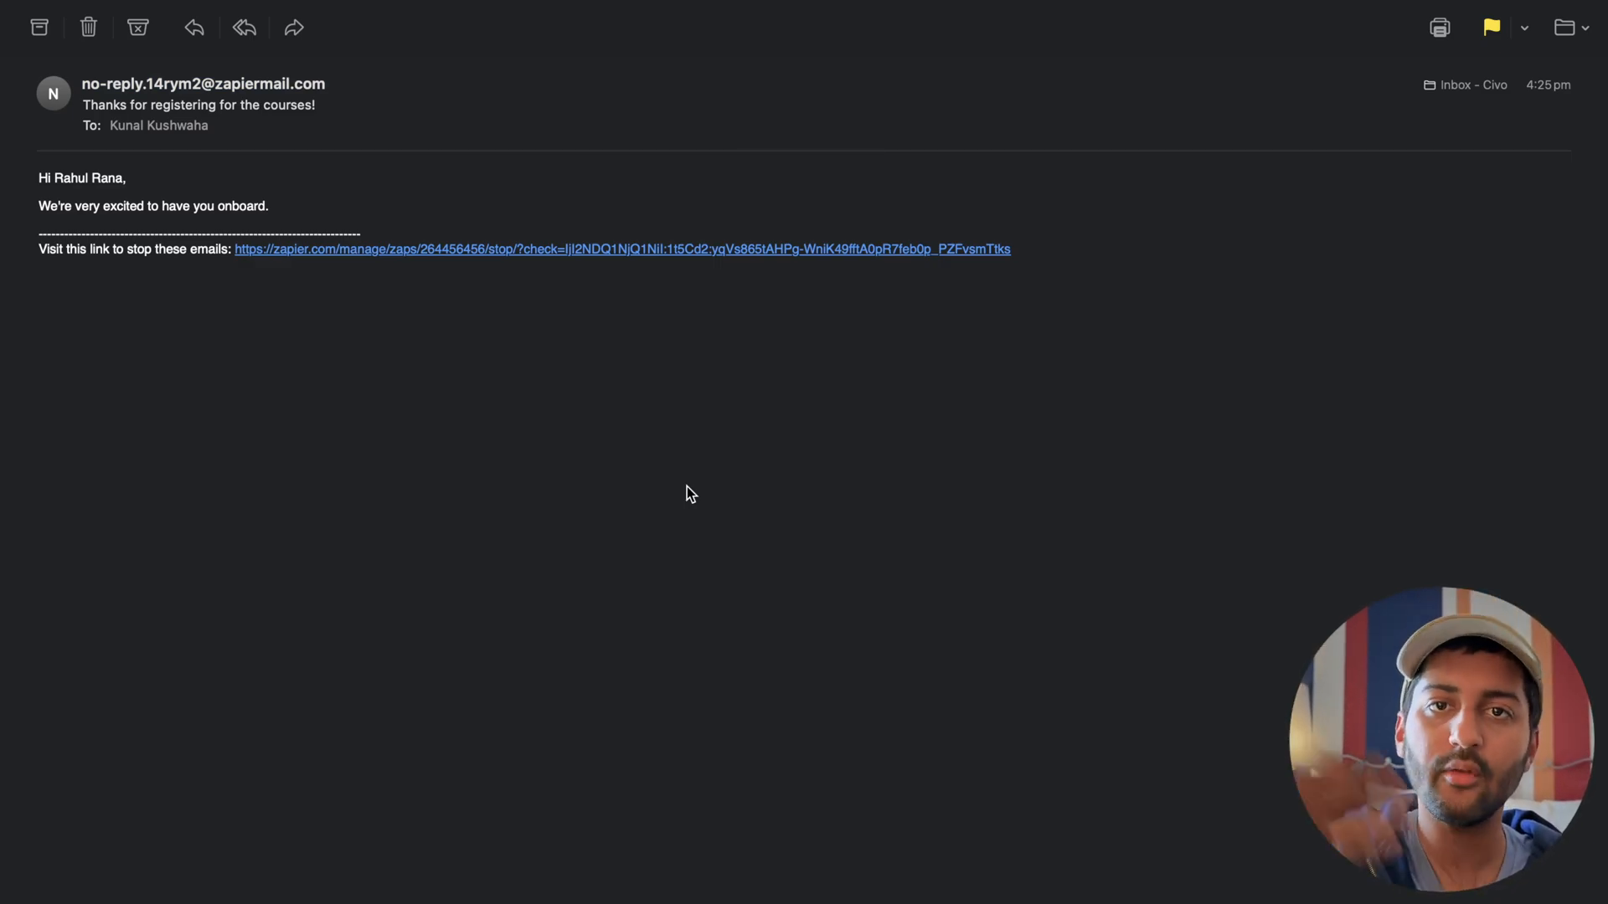
left_click(1015, 70)
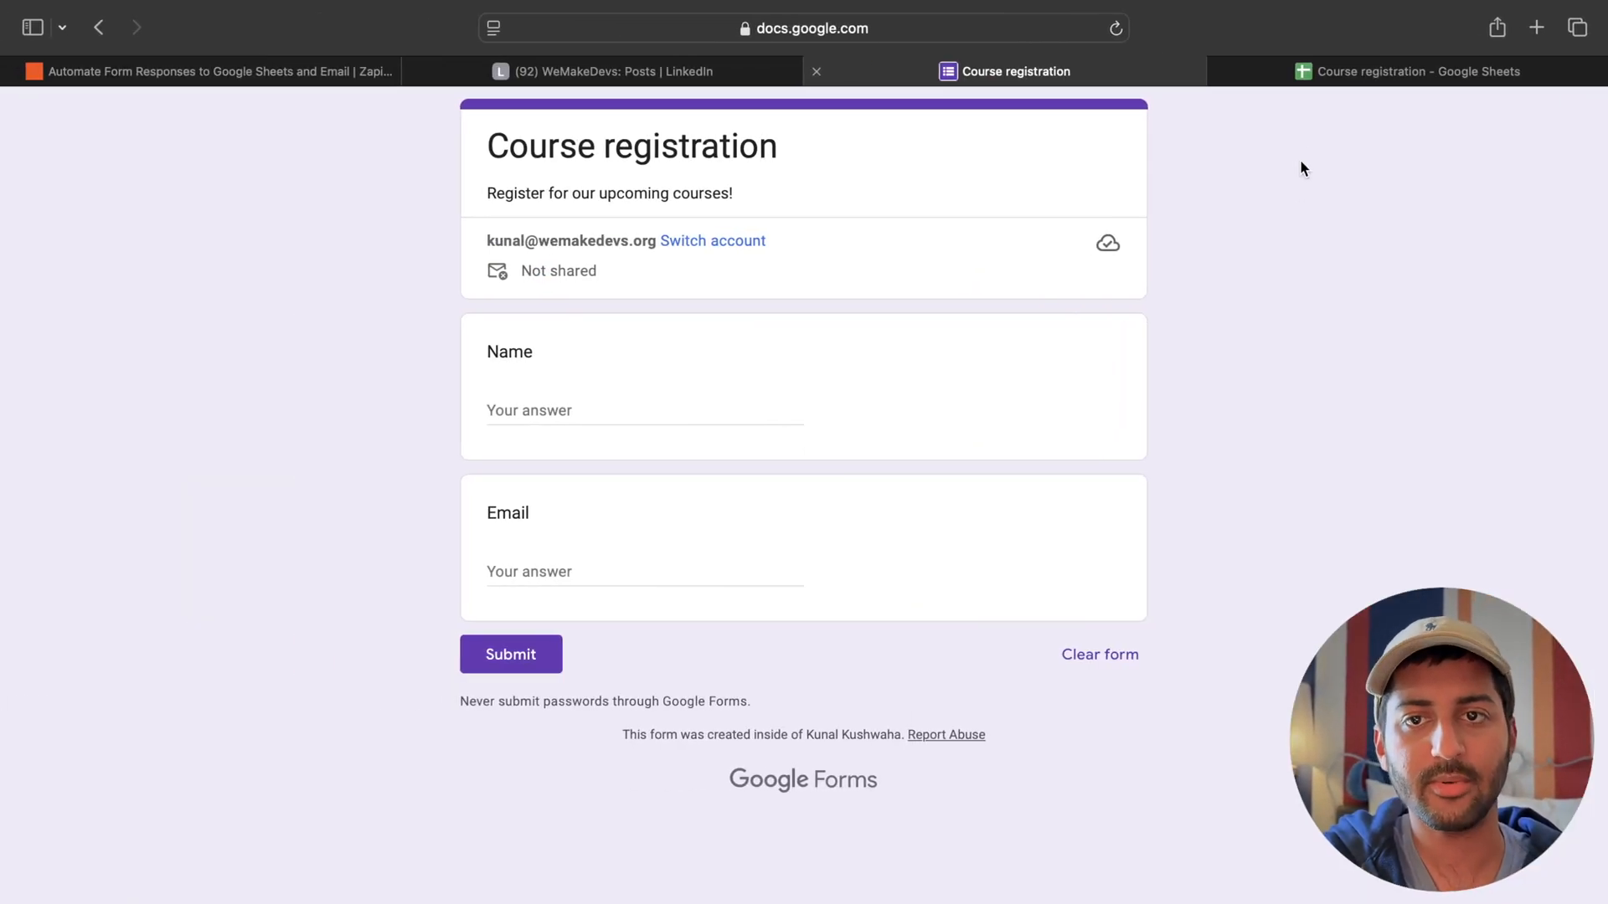
Step: Return via the LinkedIn tab to Zapier's home dashboard listing the Zap as On
left_click(603, 70)
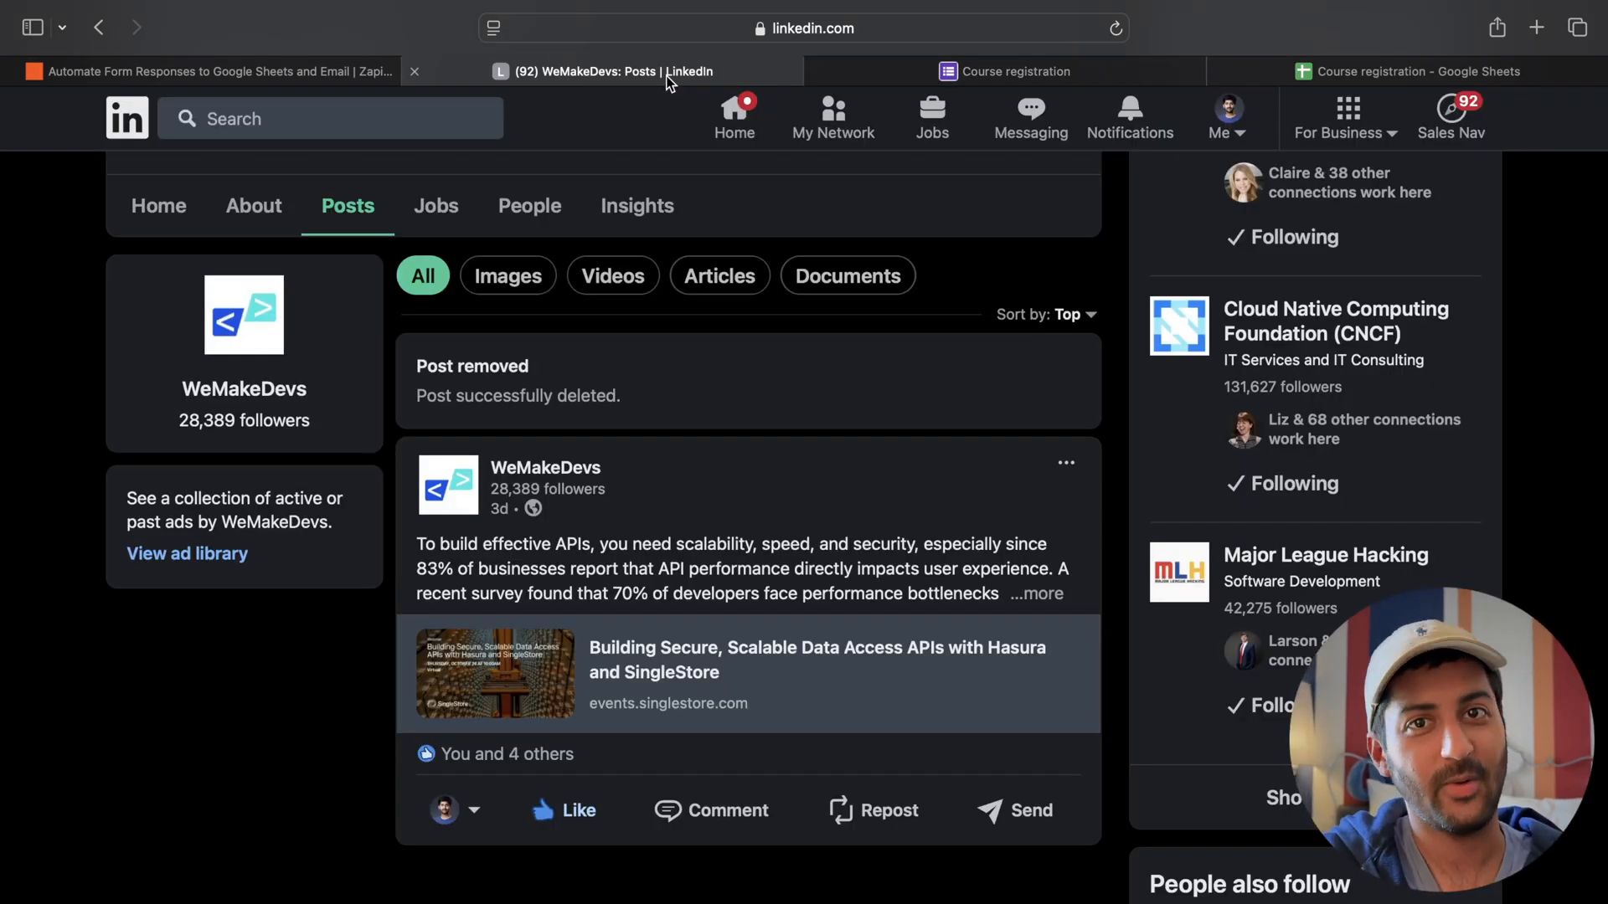
left_click(213, 70)
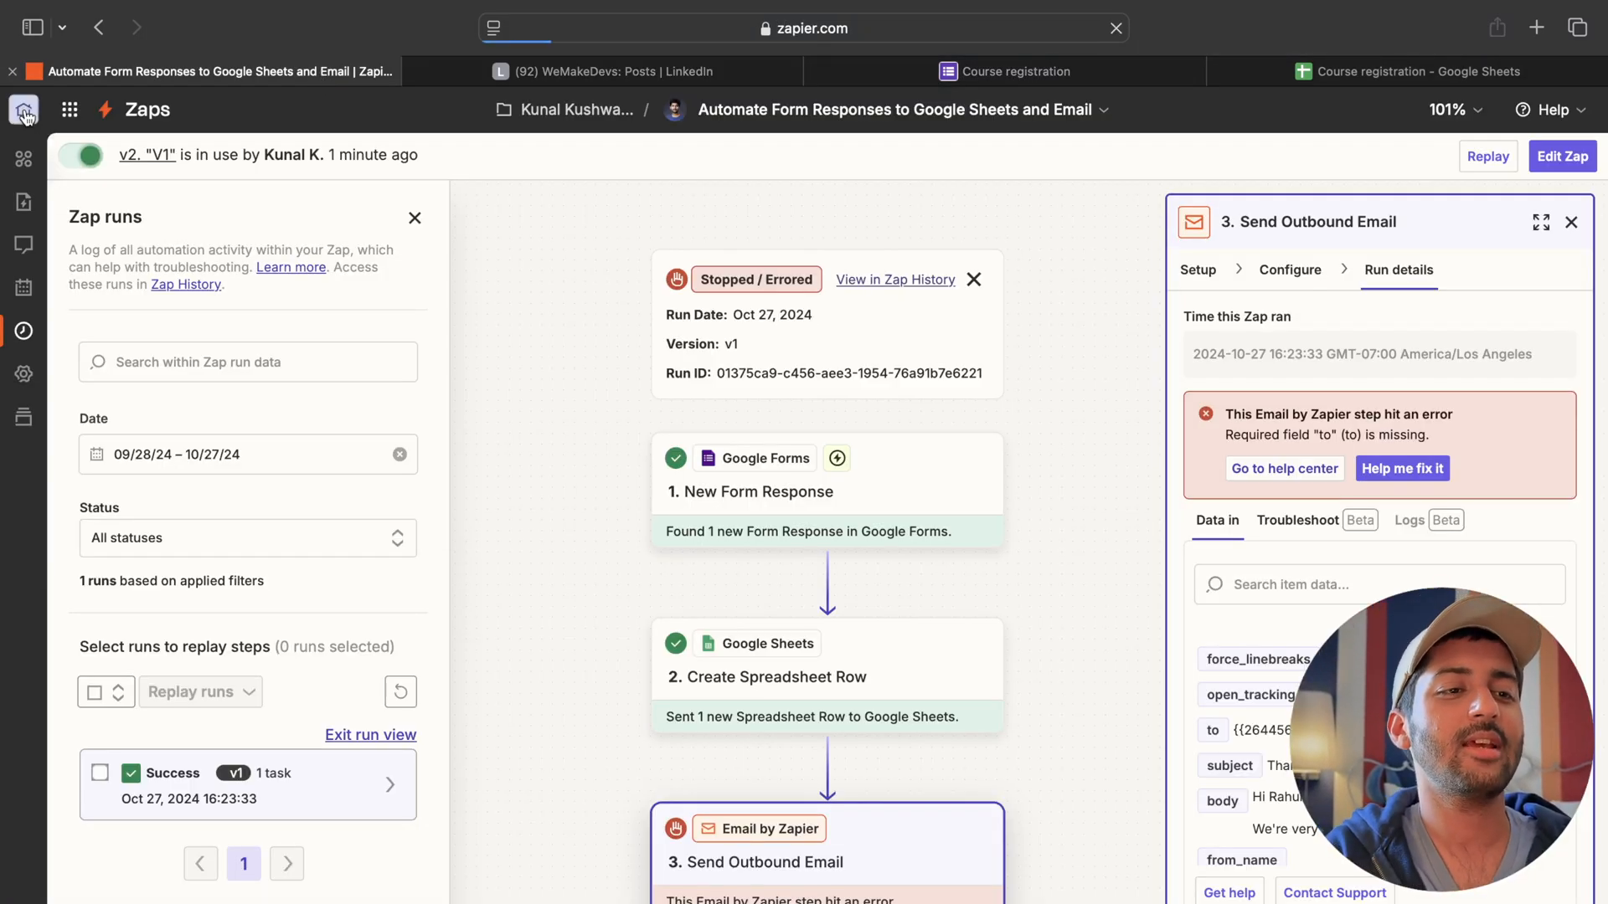
left_click(22, 111)
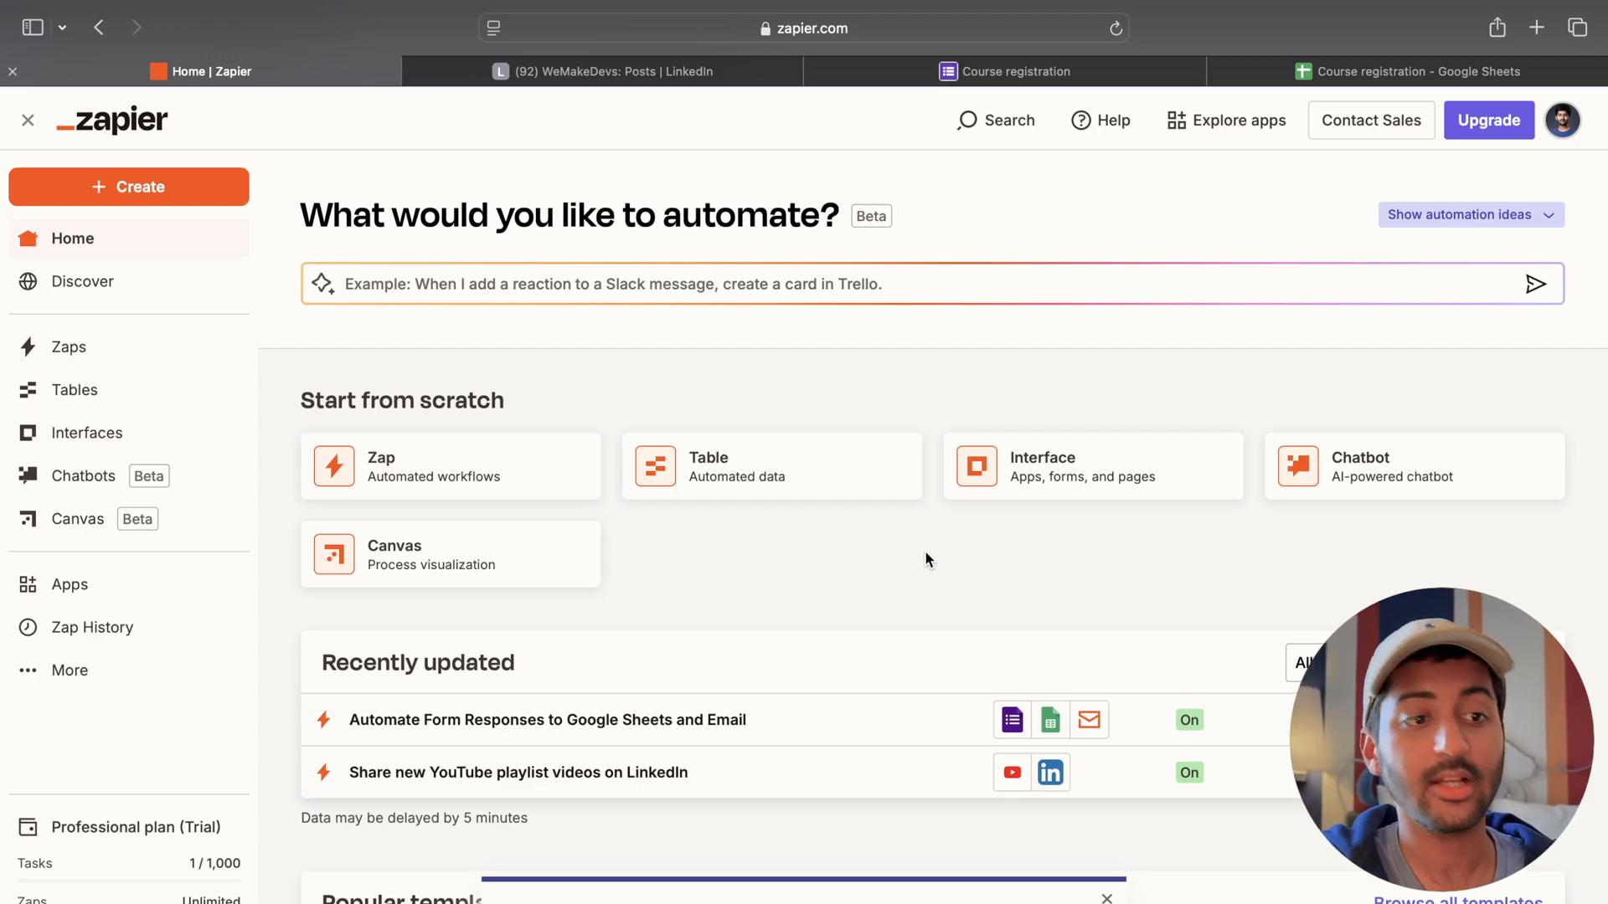
mouse_move(85, 432)
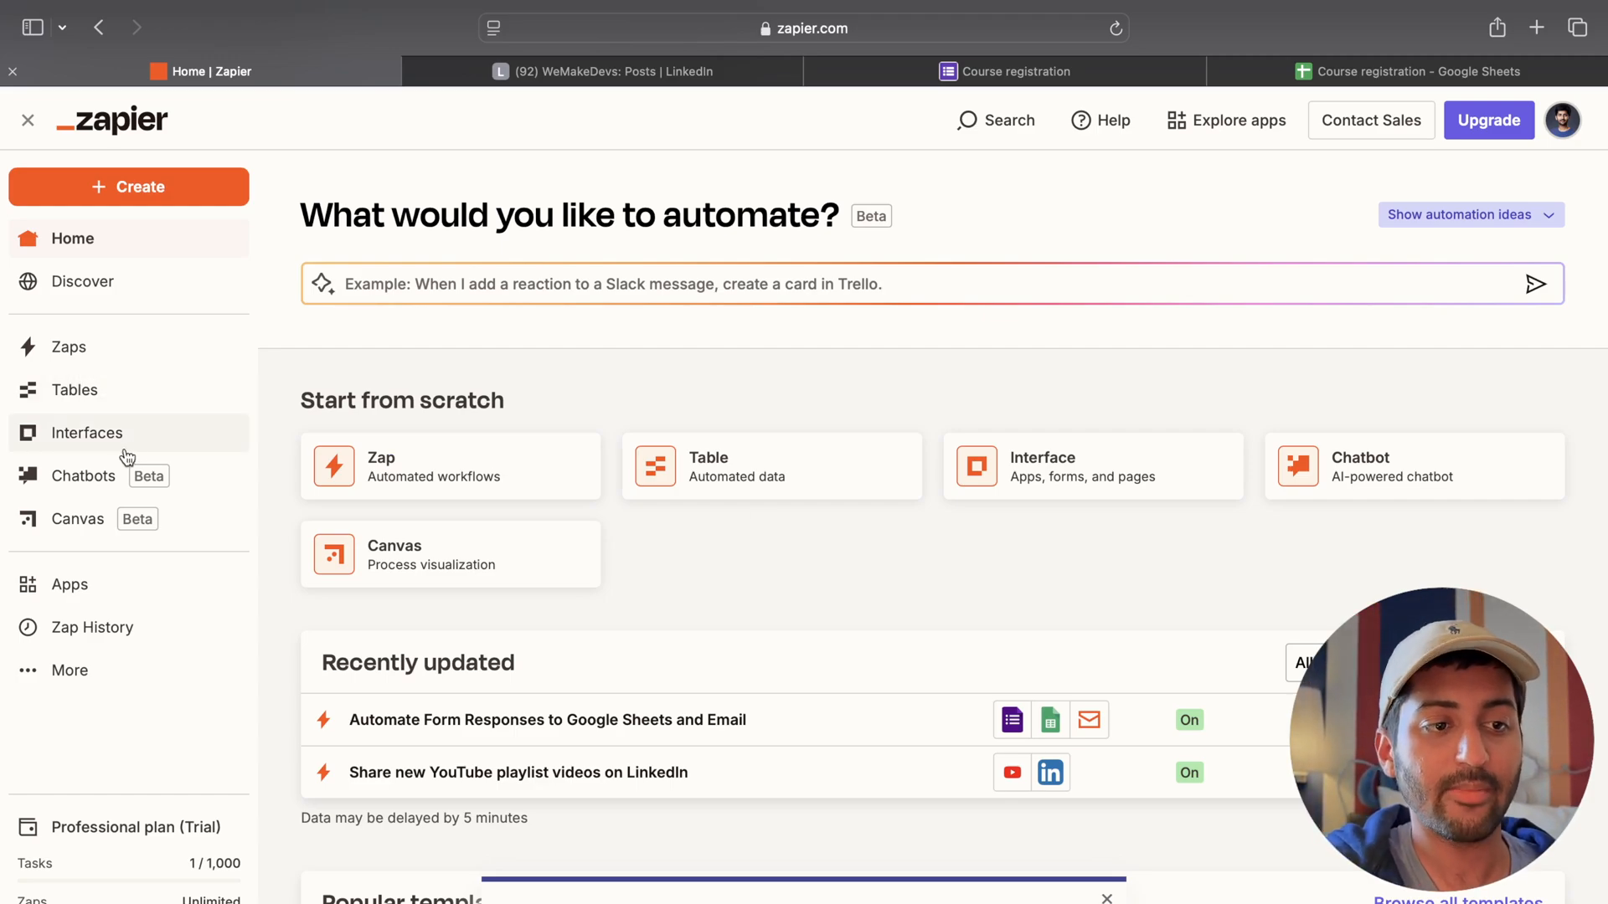
mouse_move(115, 532)
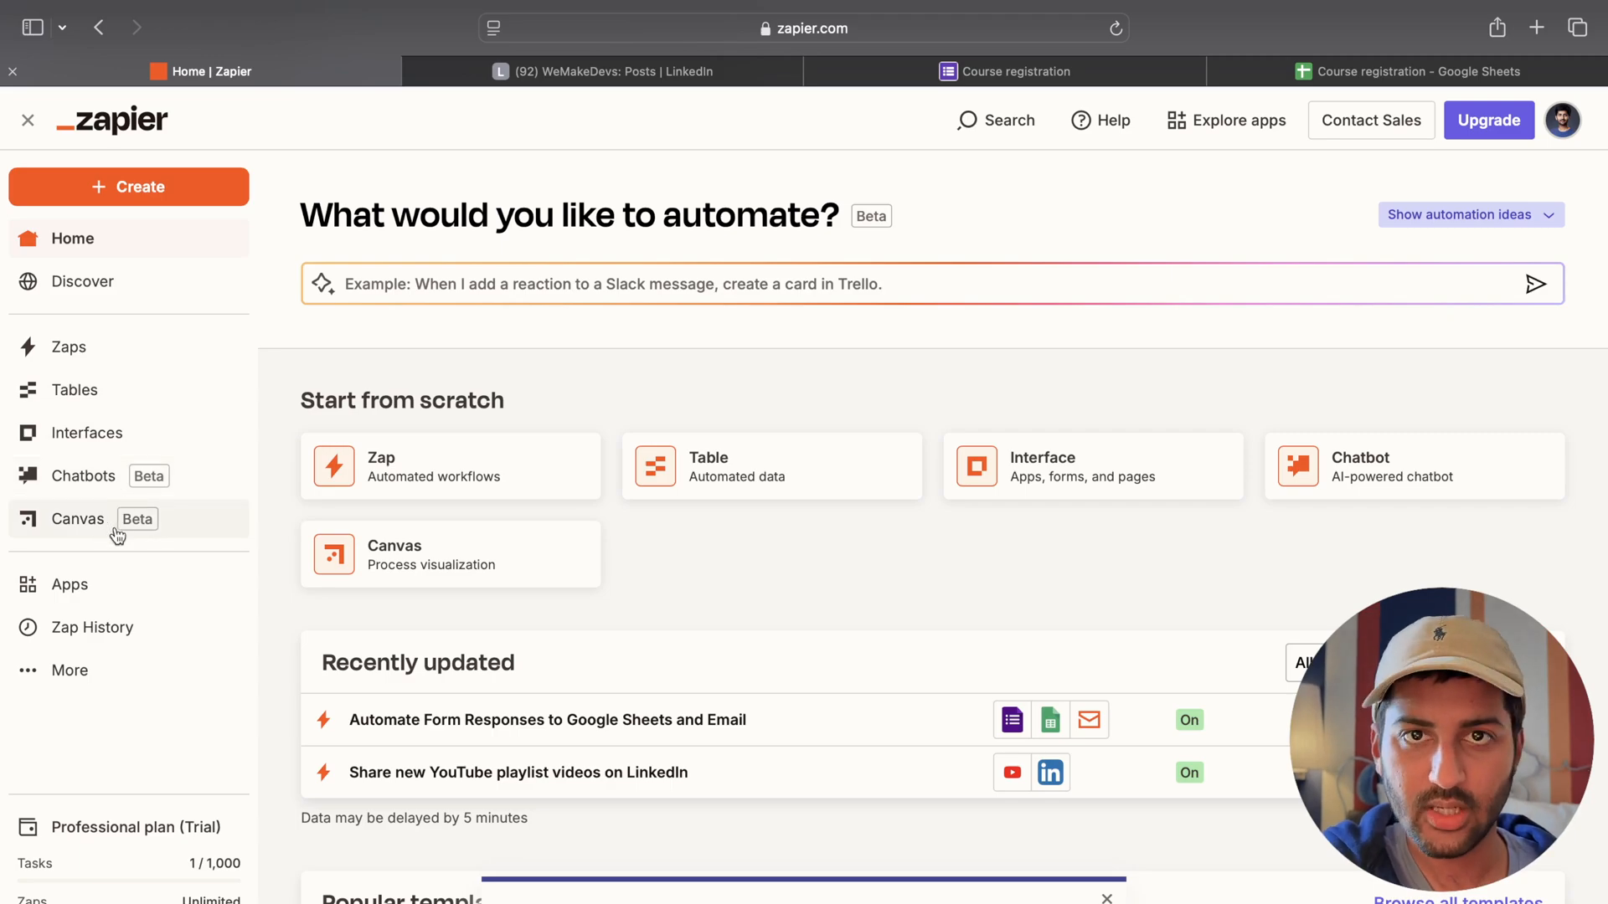
mouse_move(111, 585)
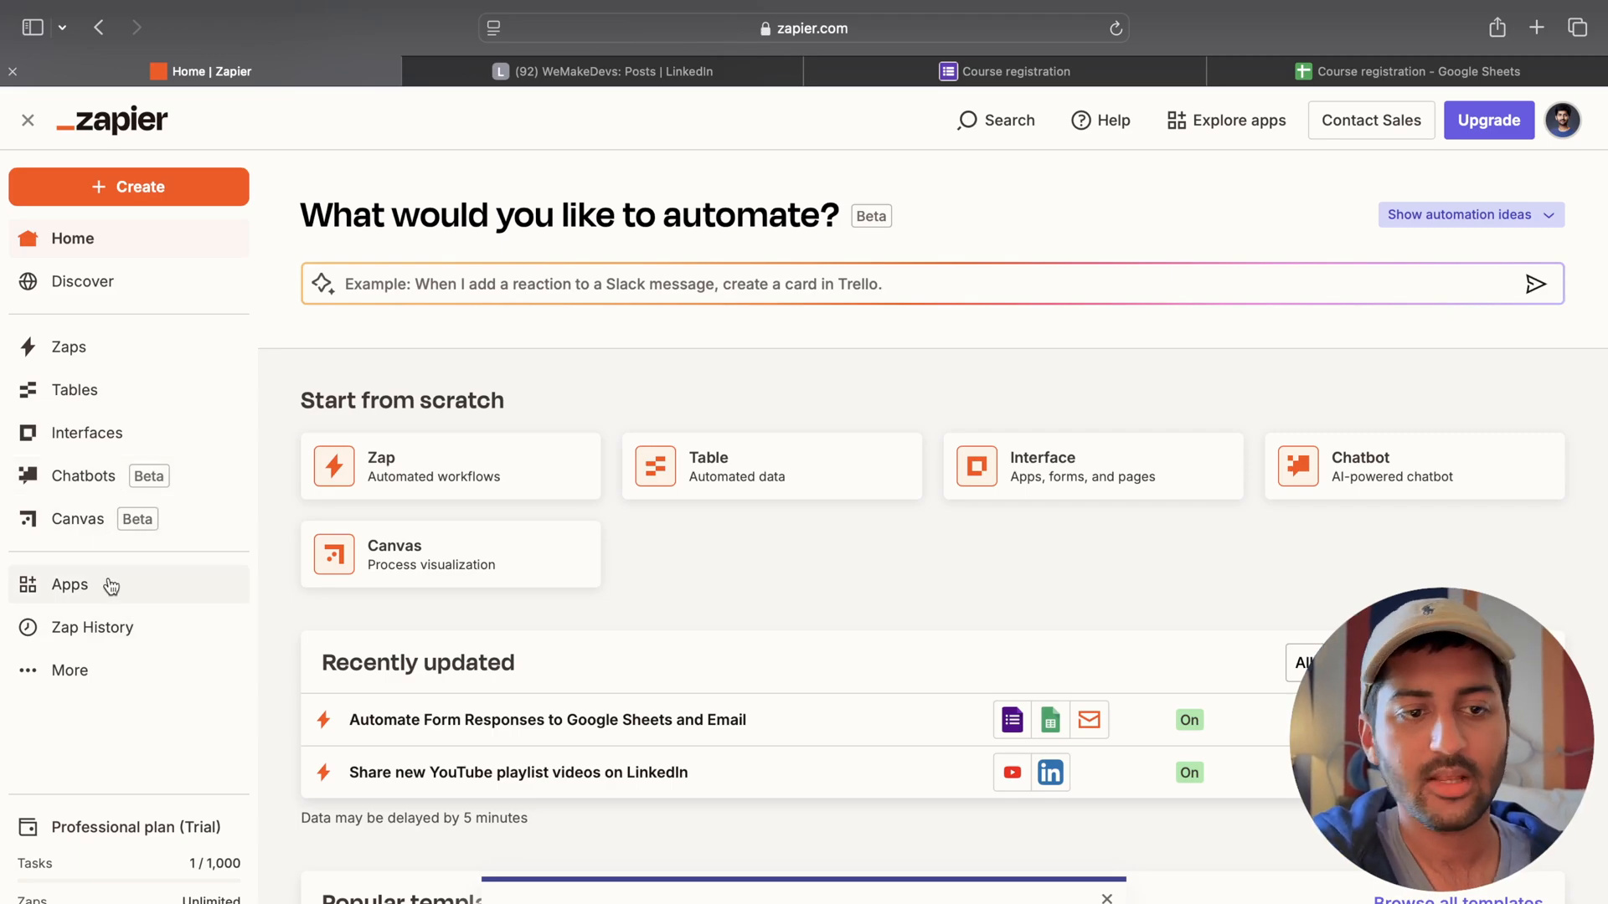
scroll("down", 3)
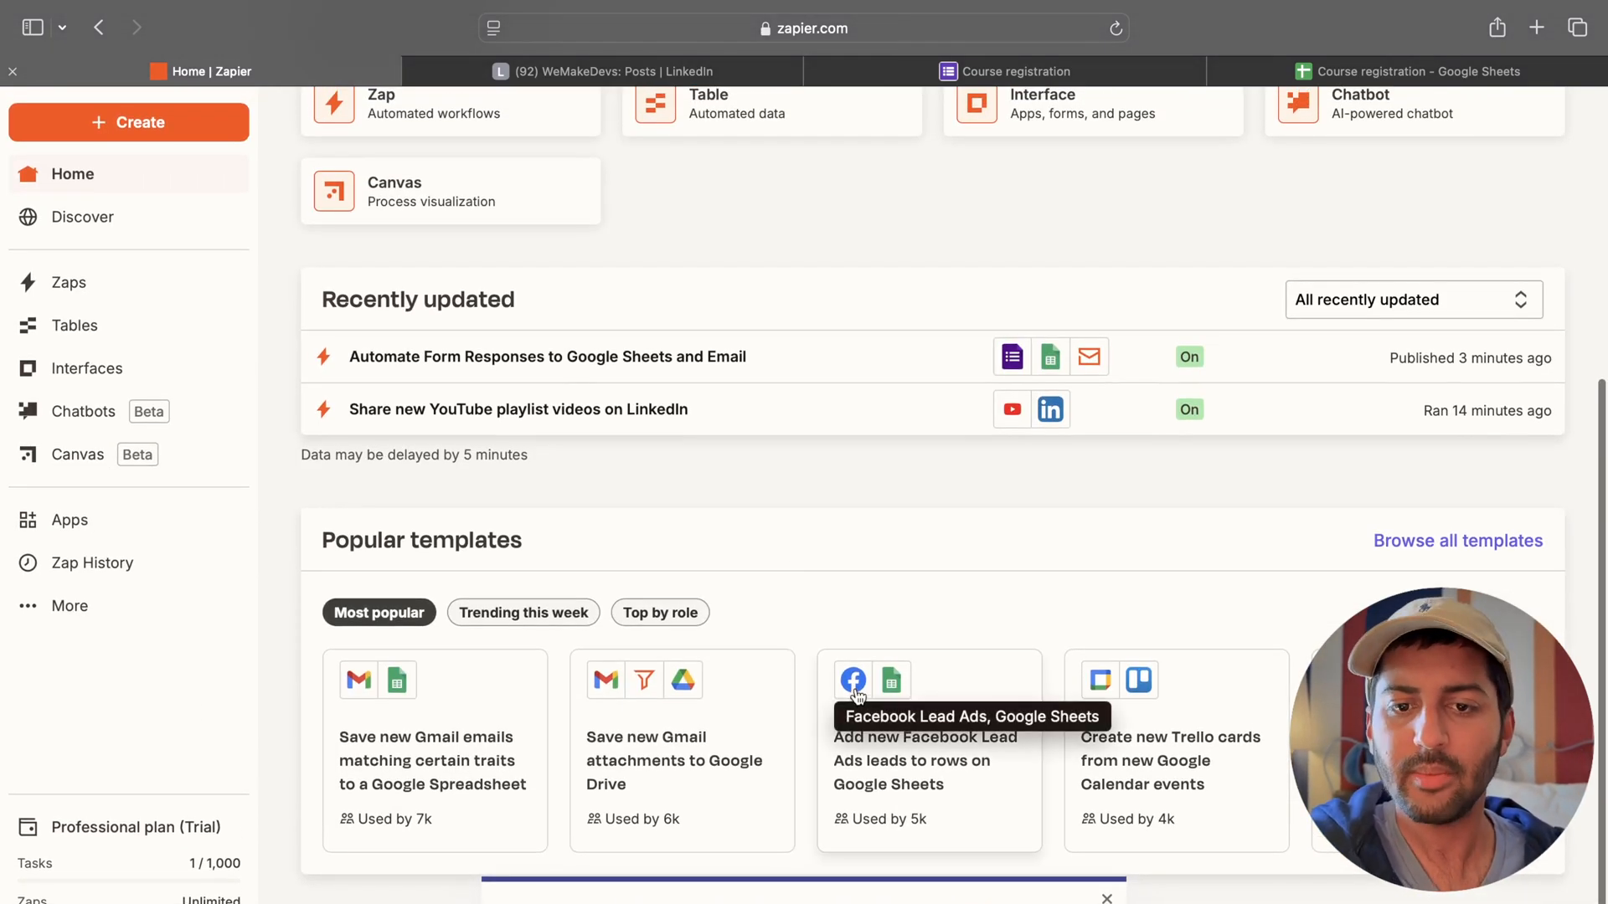
mouse_move(1184, 700)
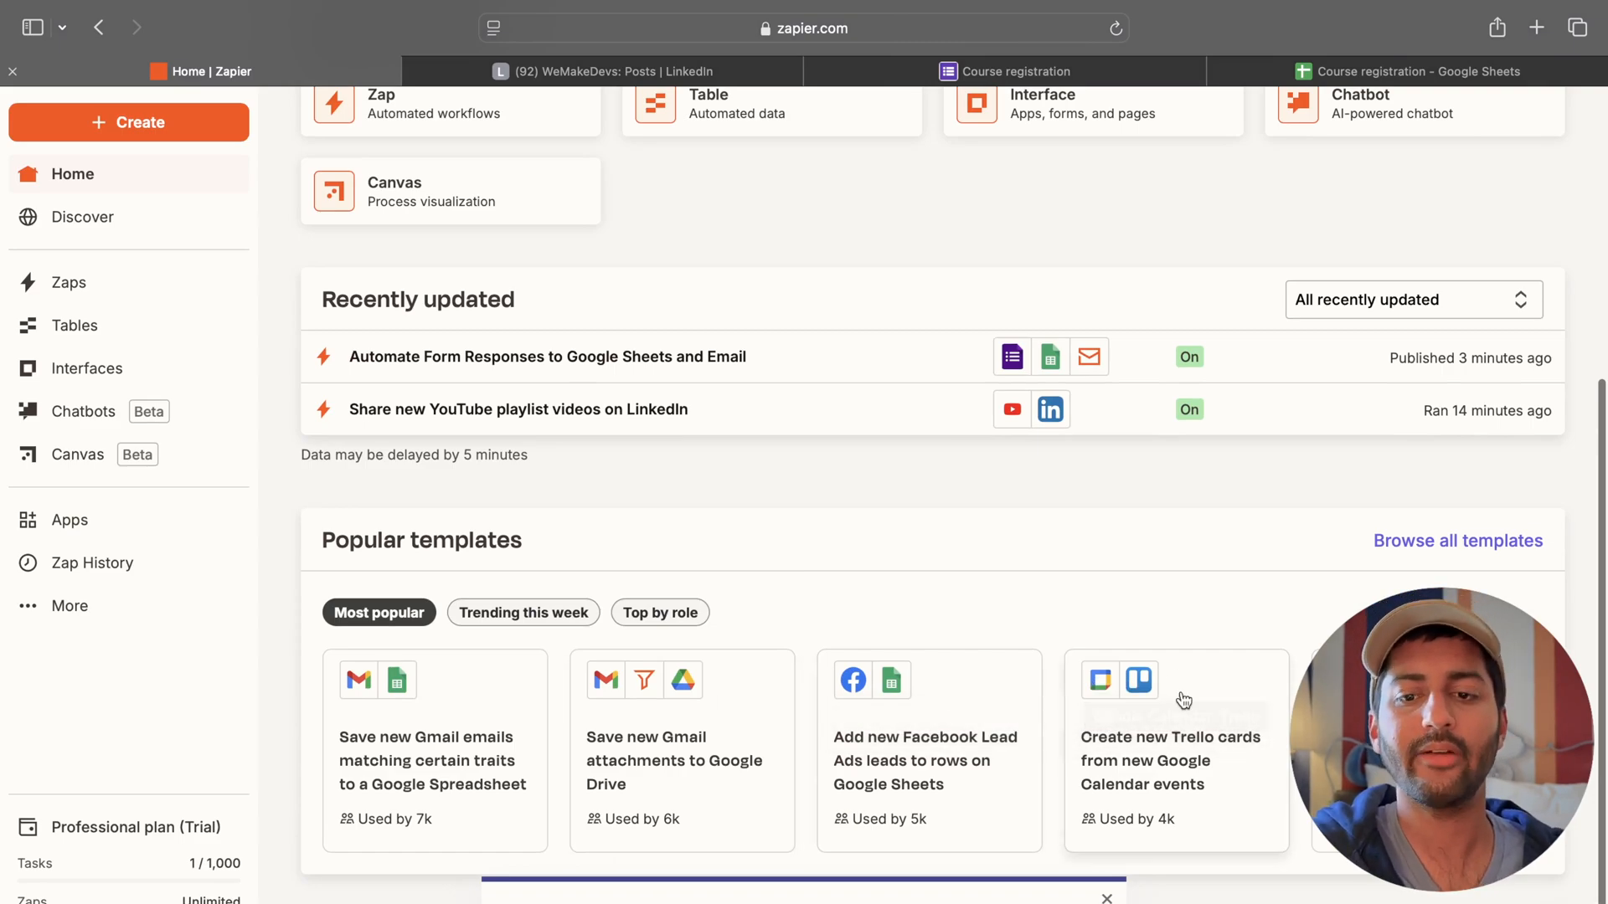
mouse_move(852, 680)
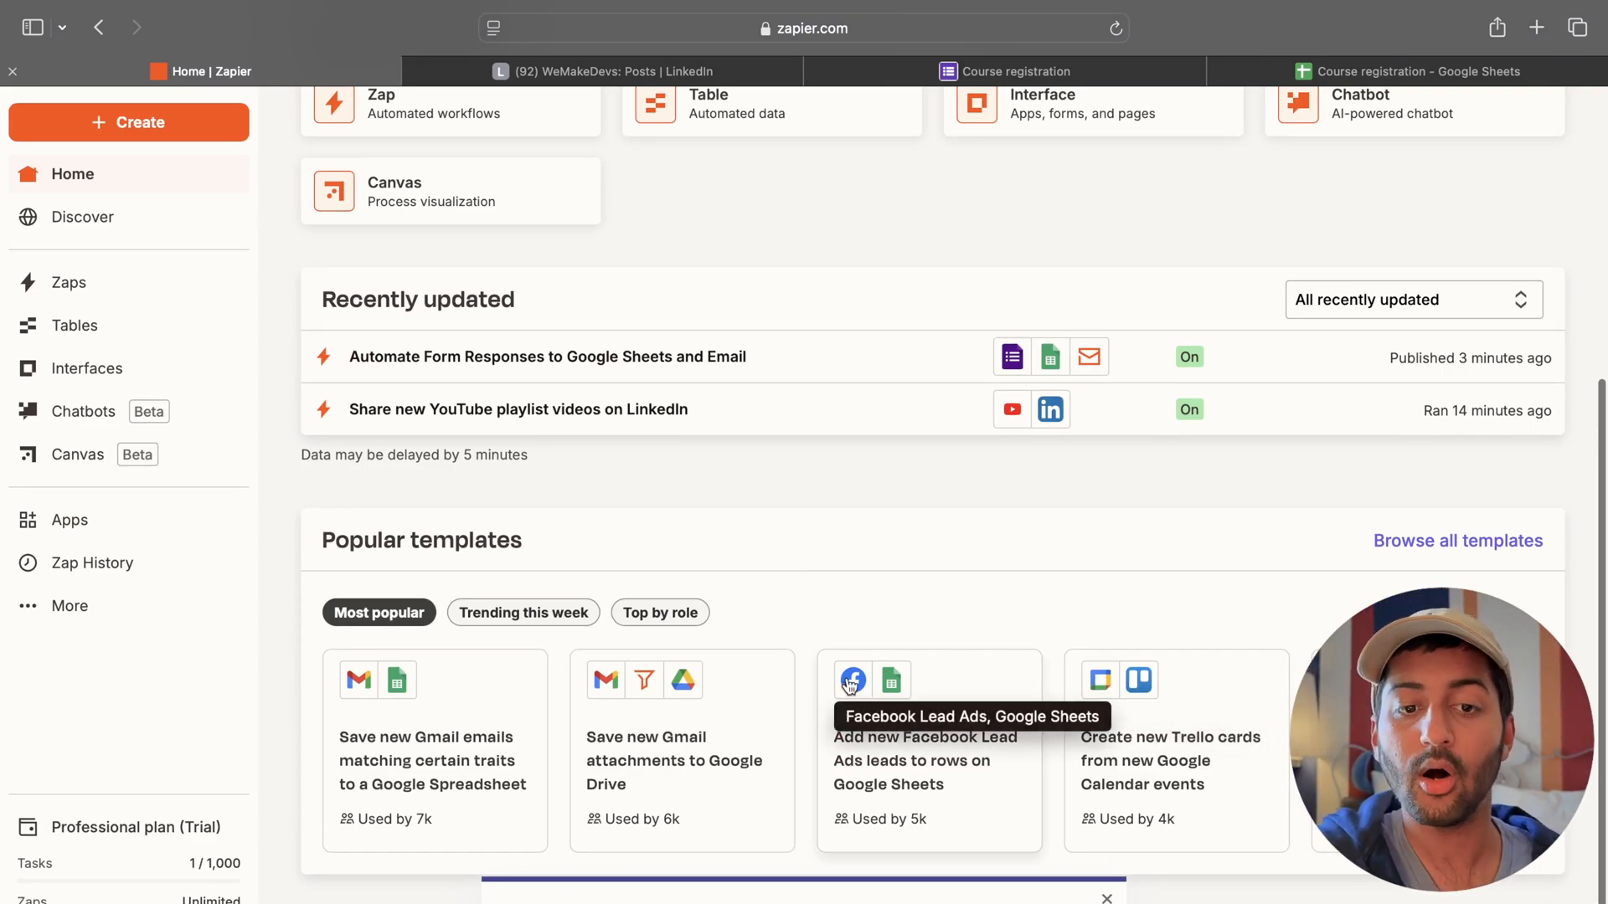
mouse_move(646, 682)
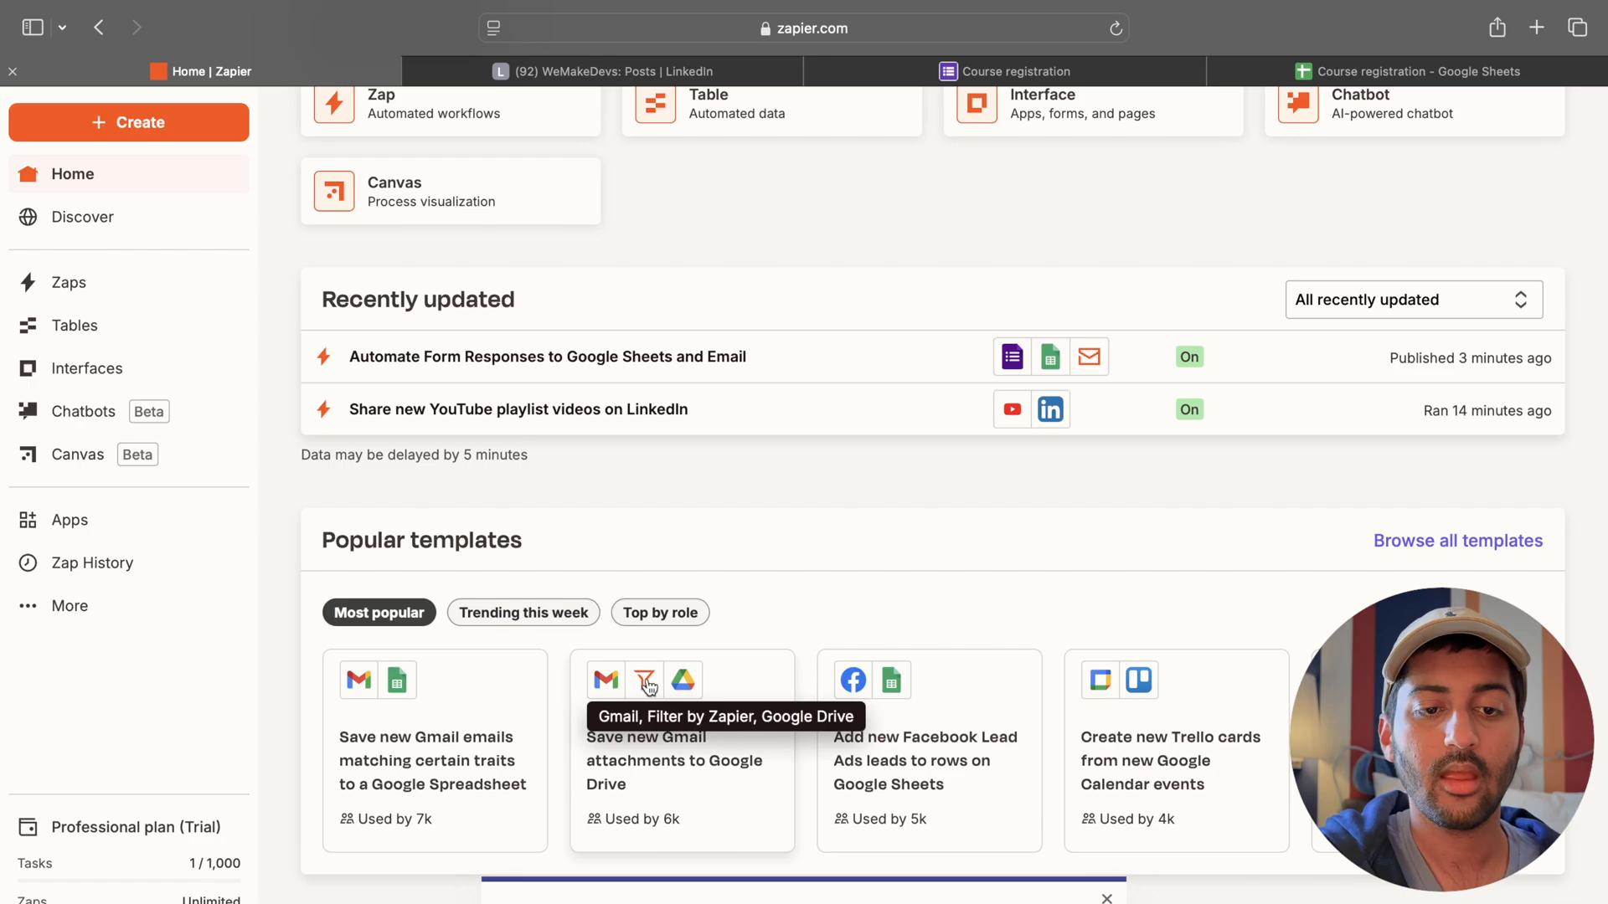
left_click(522, 613)
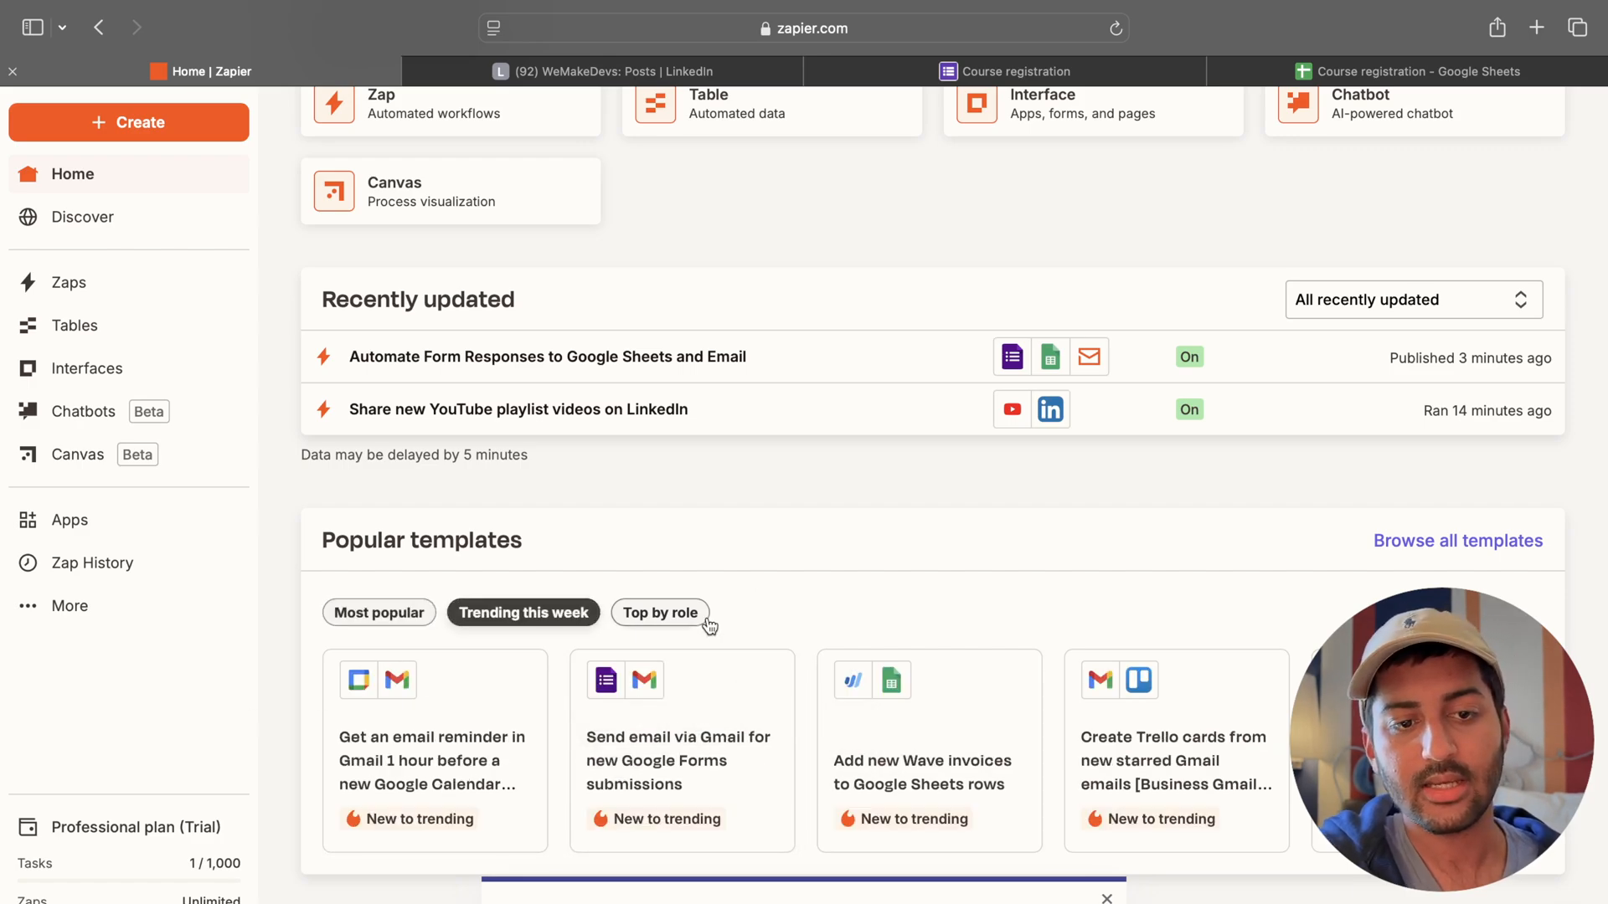
left_click(660, 613)
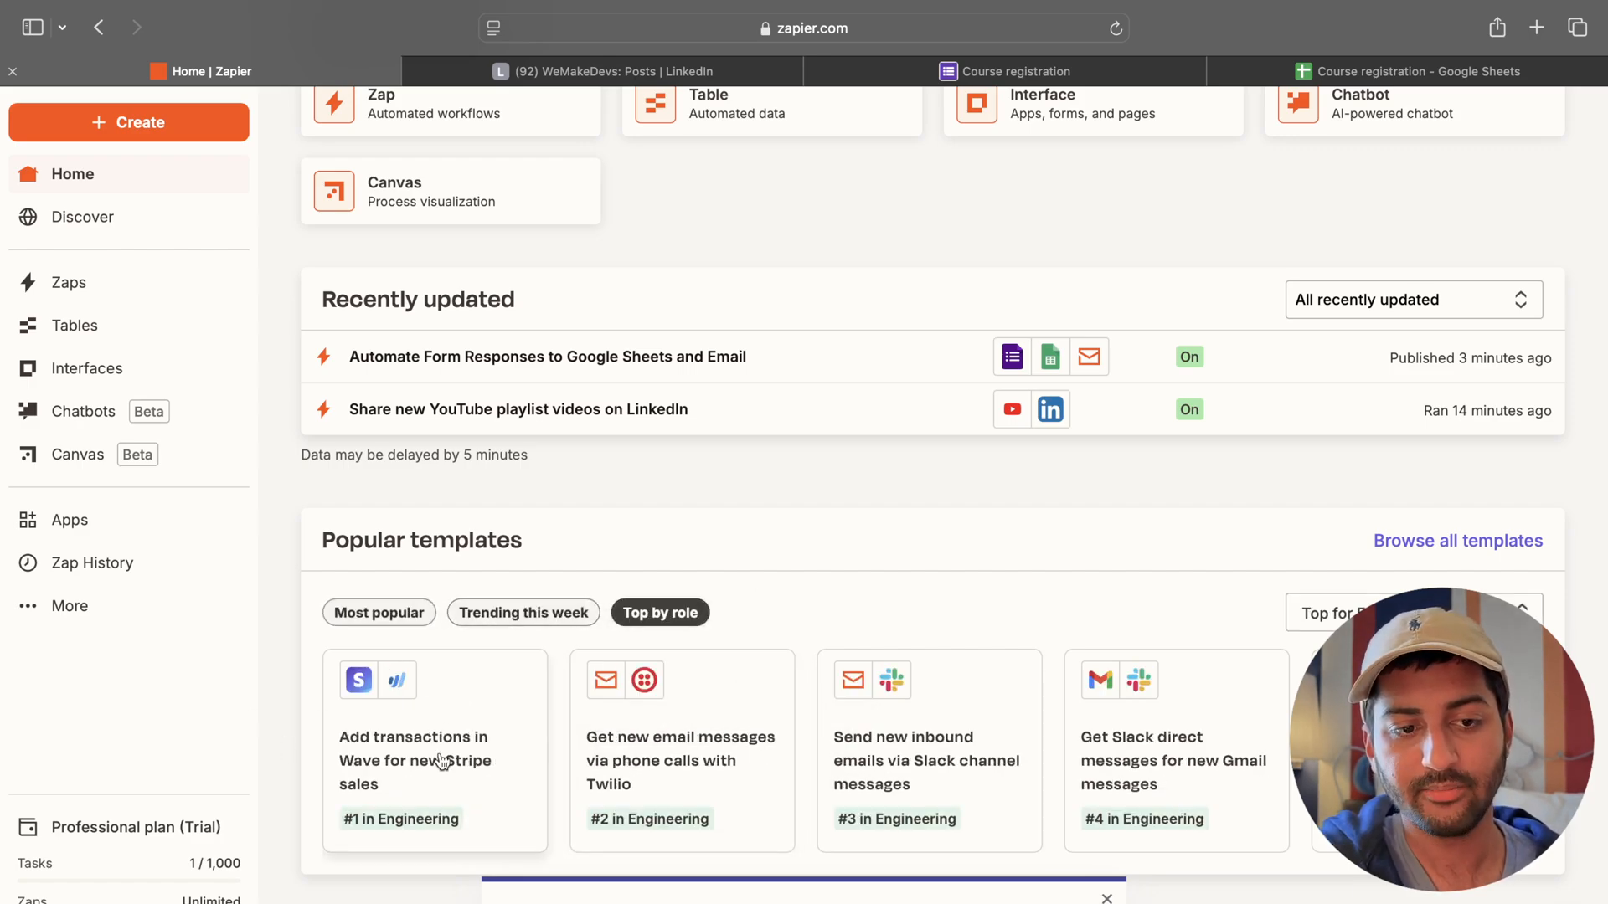
mouse_move(624, 680)
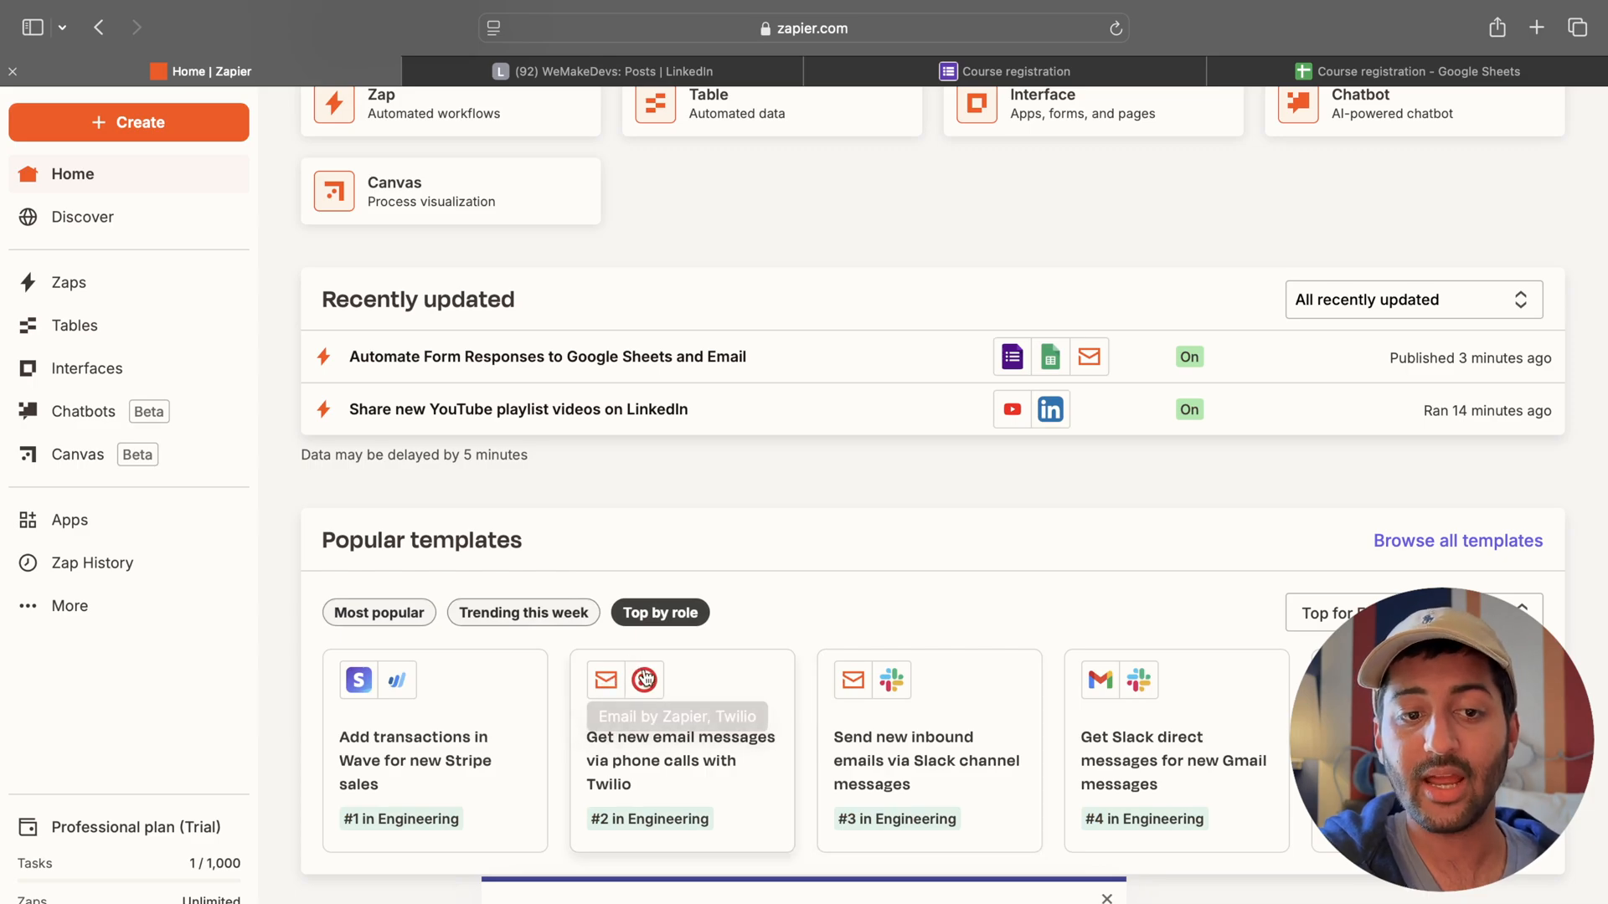
left_click(379, 613)
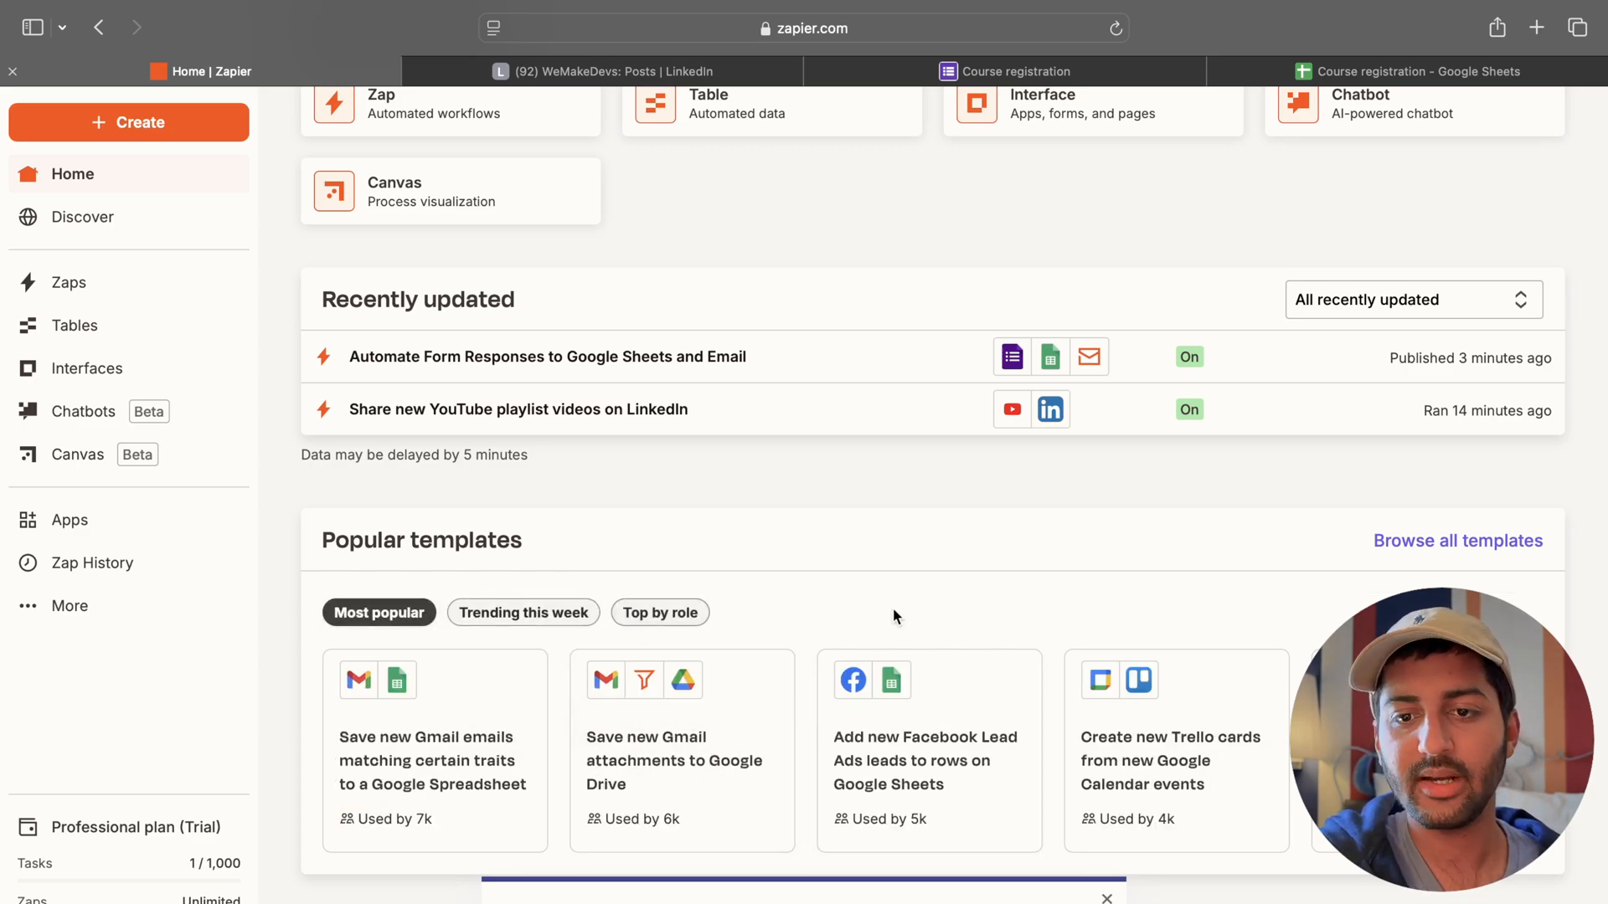
scroll("up", 3)
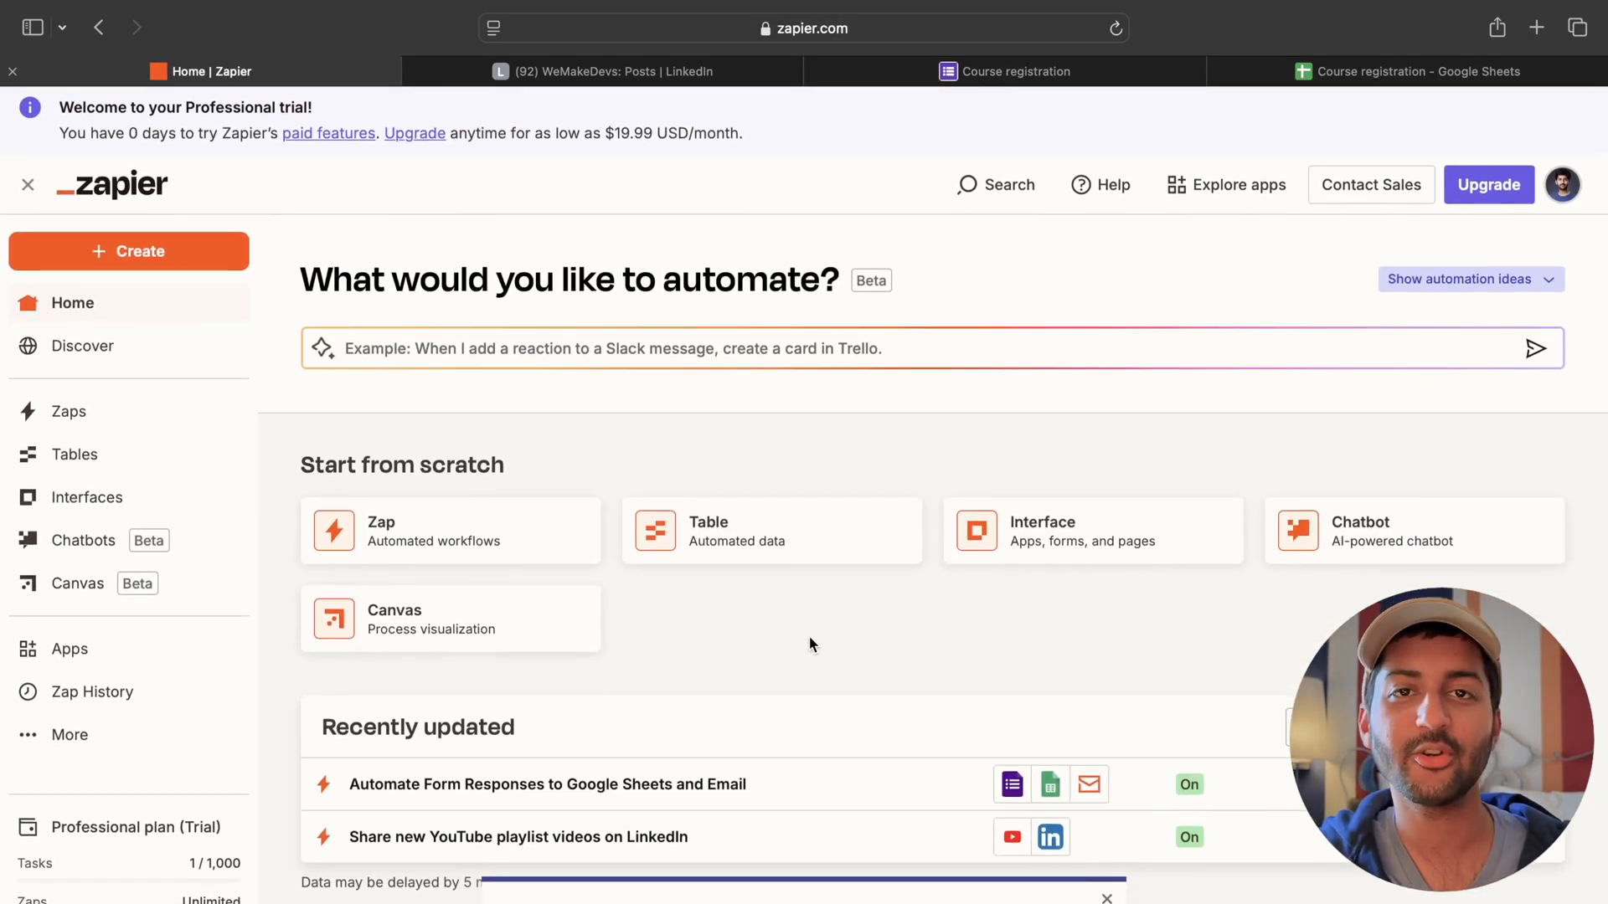